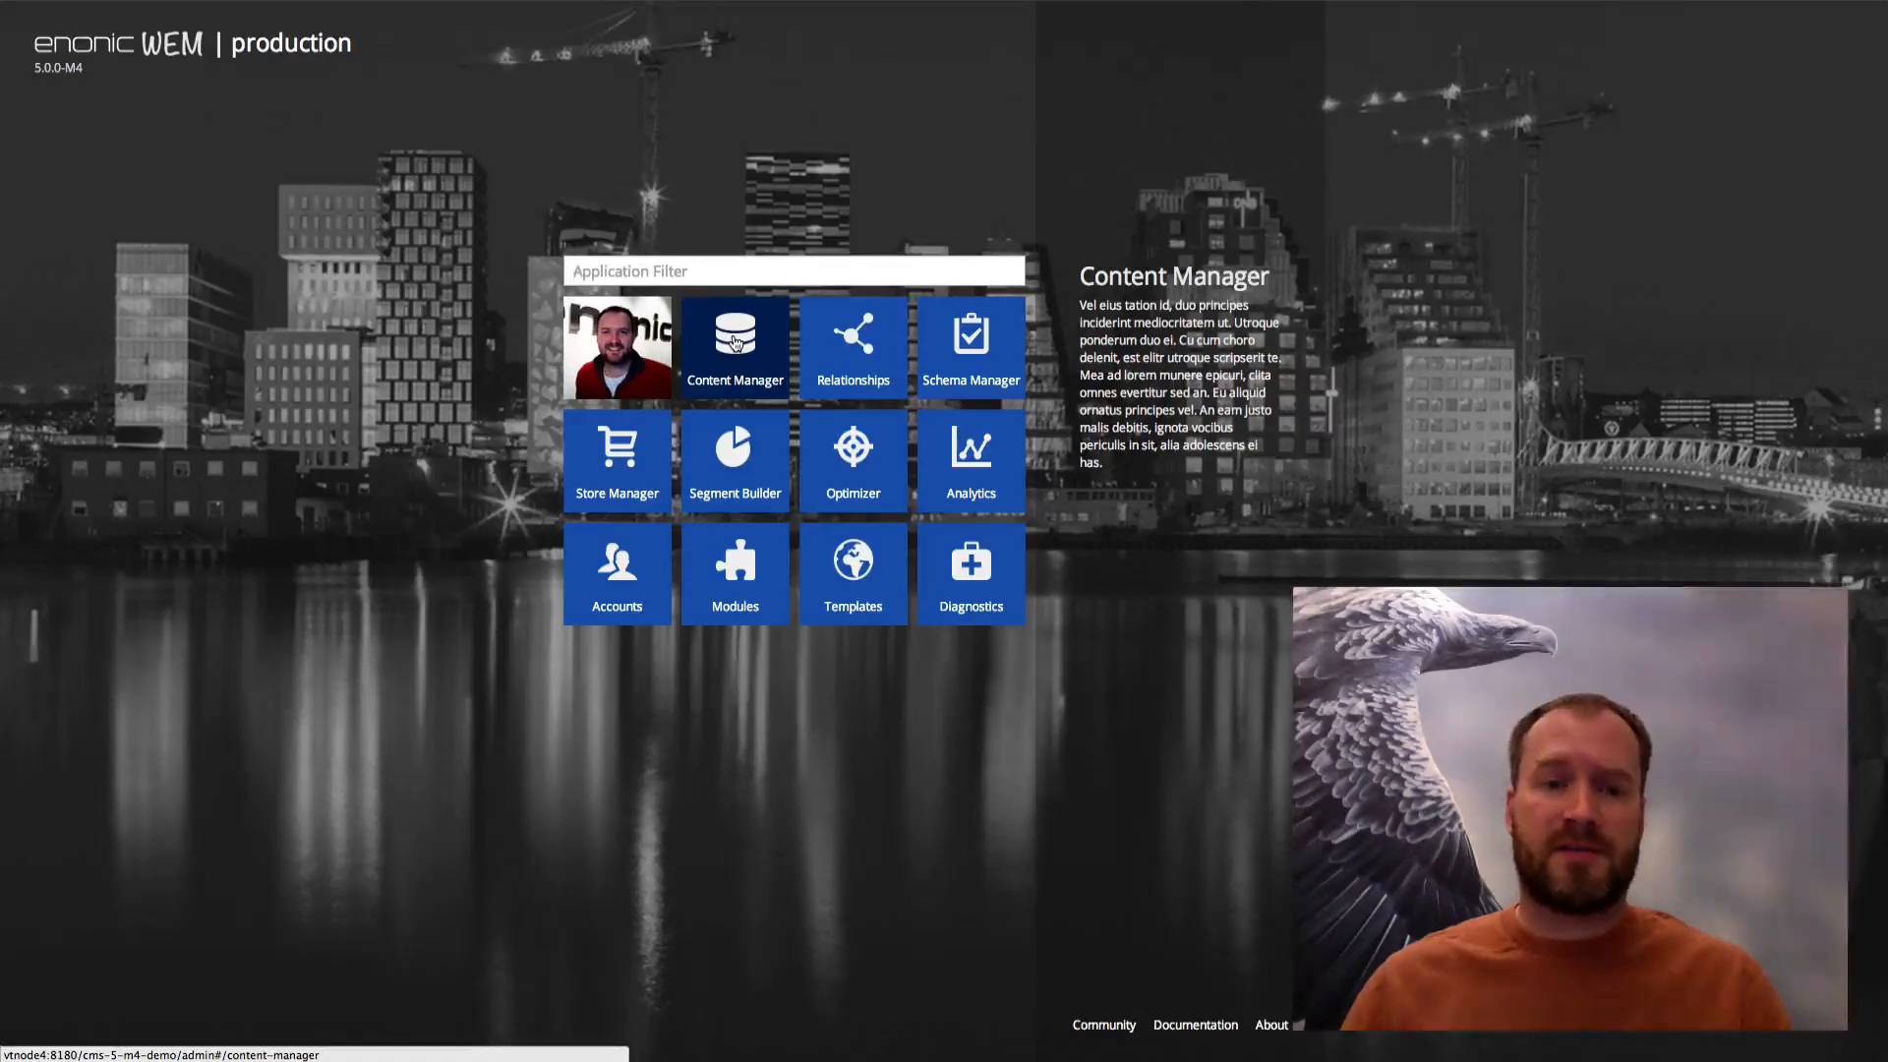
Launch the Content Manager to list Image Archive, Social Intranet and Famous People
left_click(734, 346)
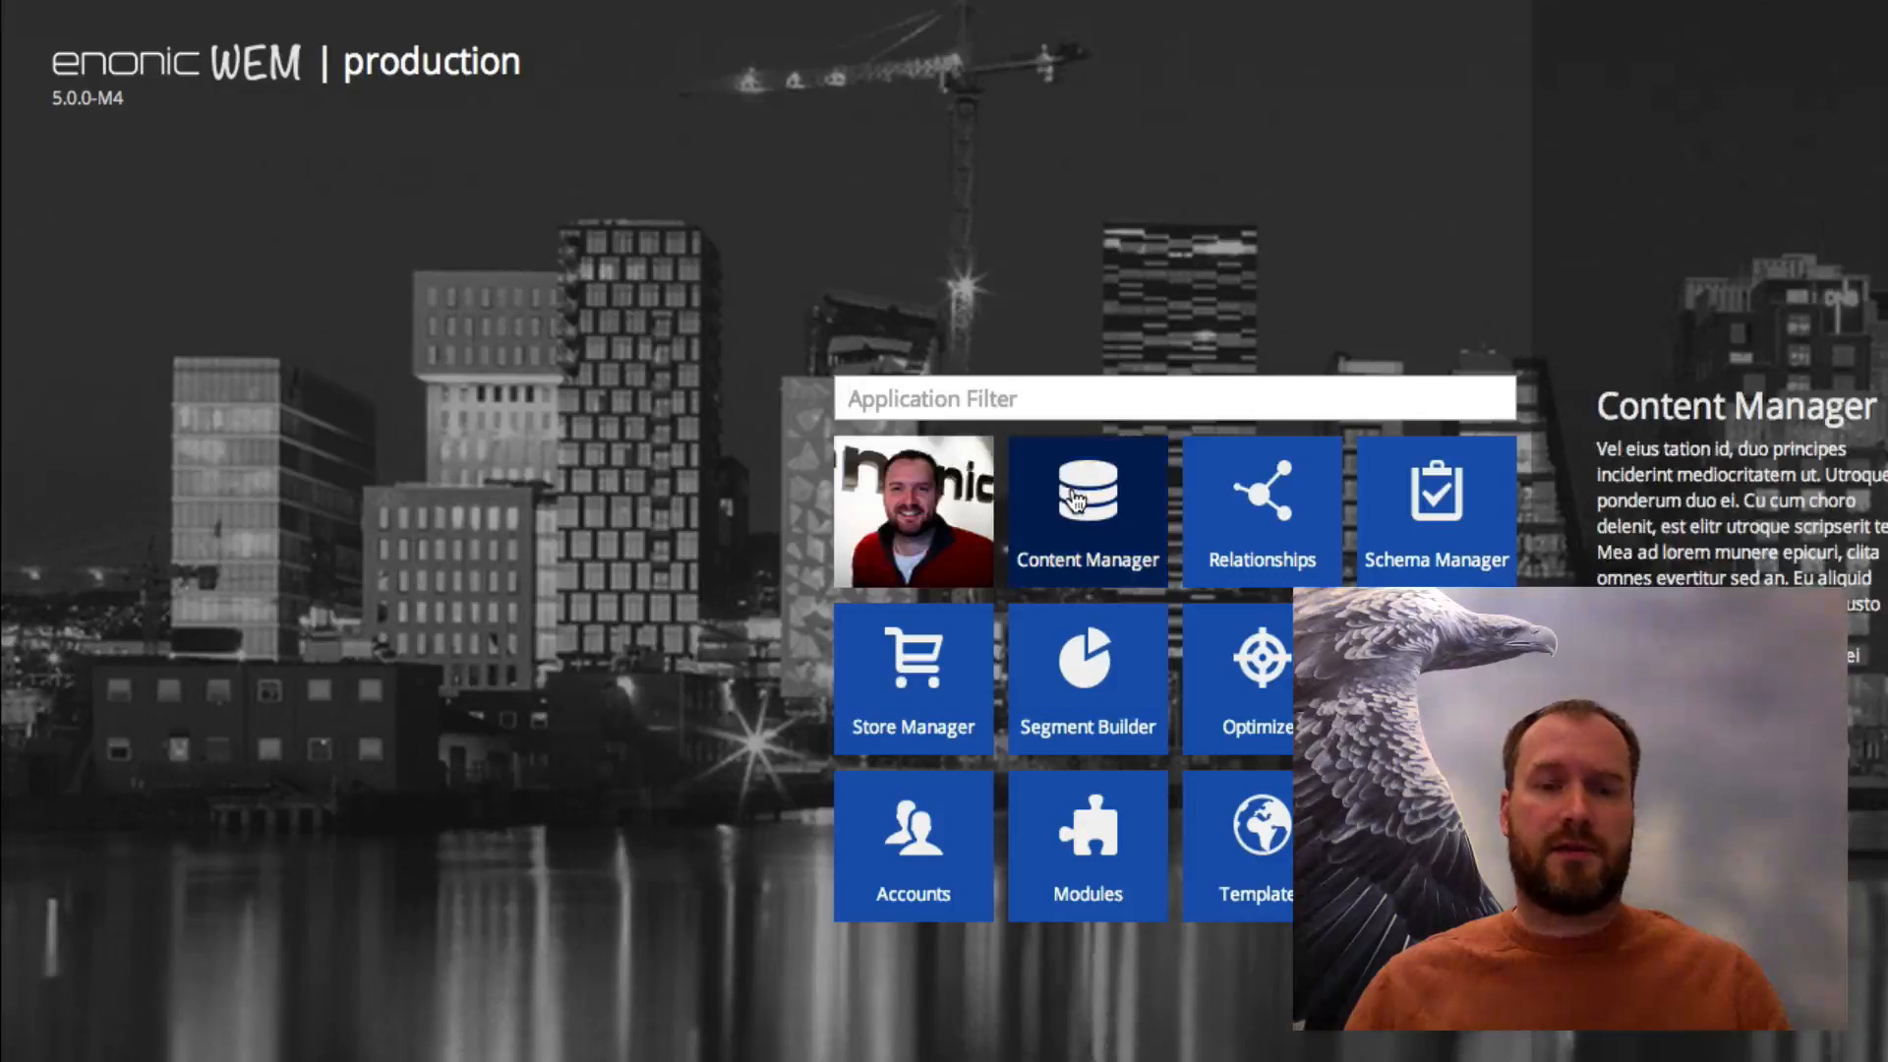
mouse_move(1260, 512)
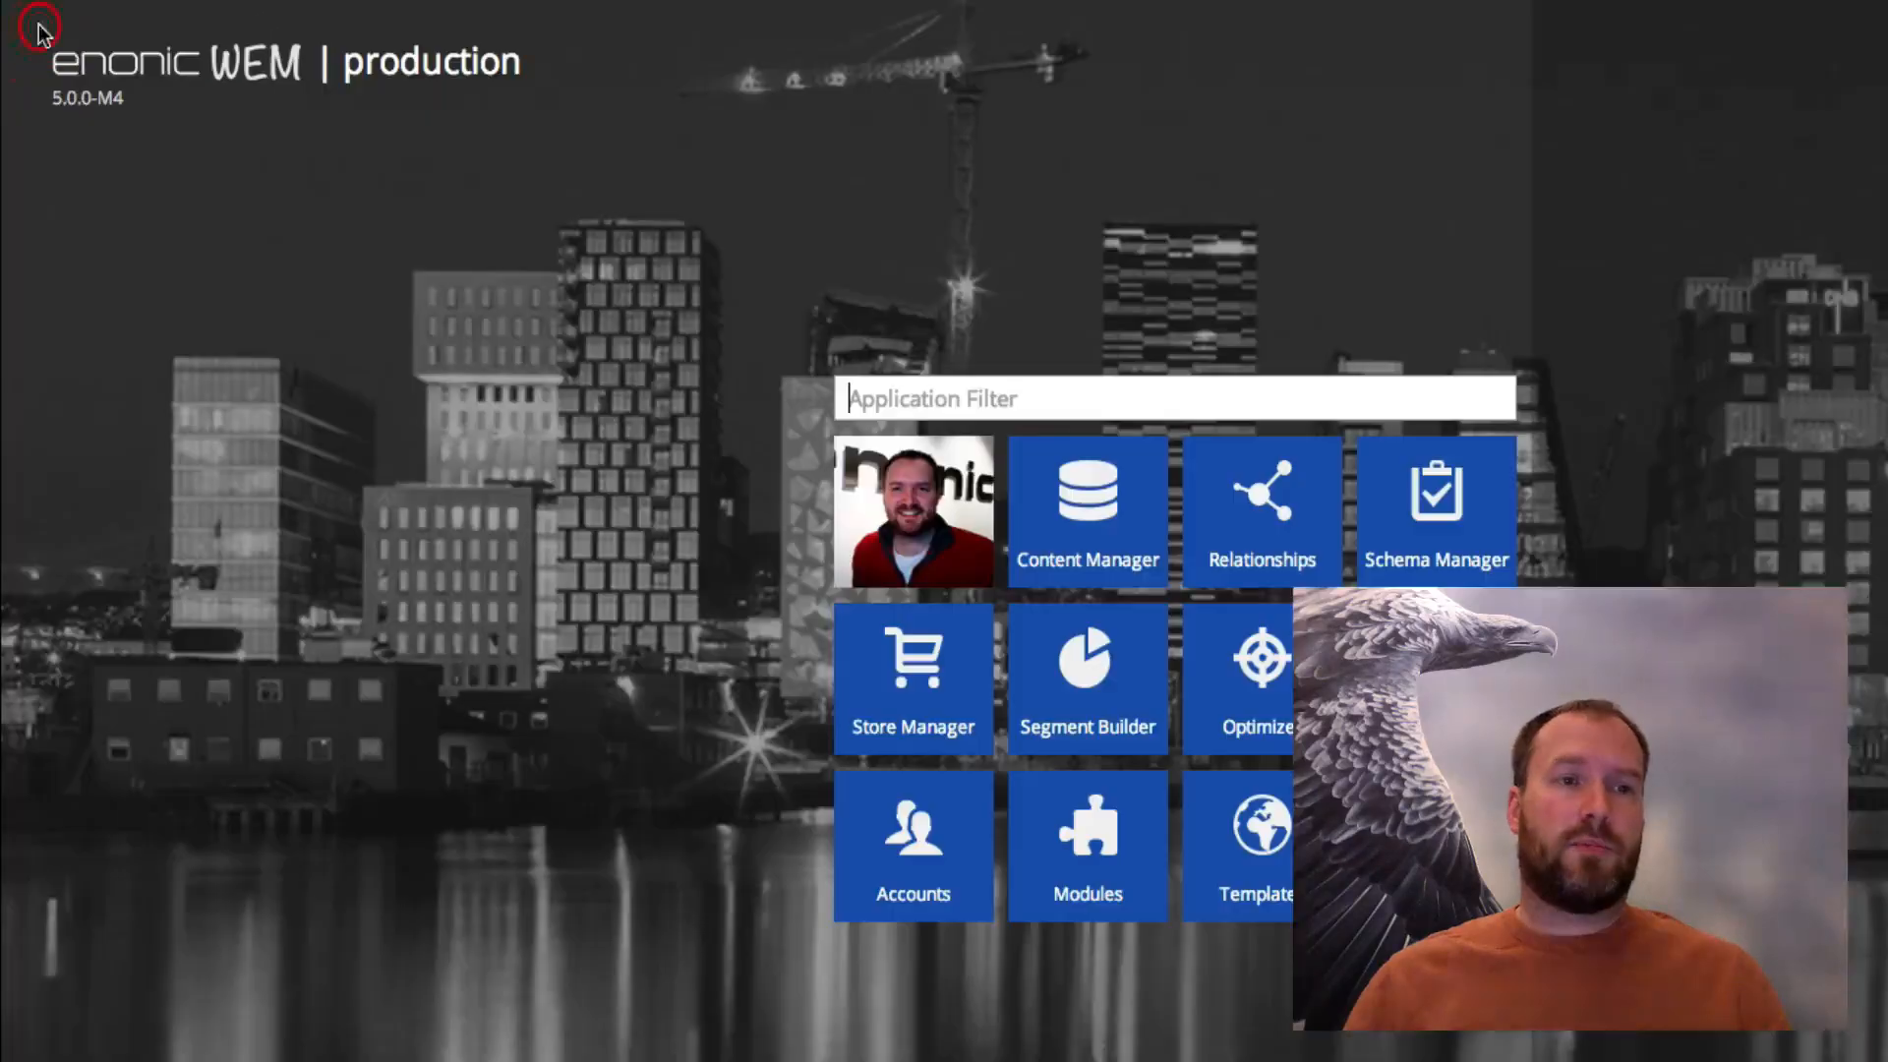
left_click(1086, 508)
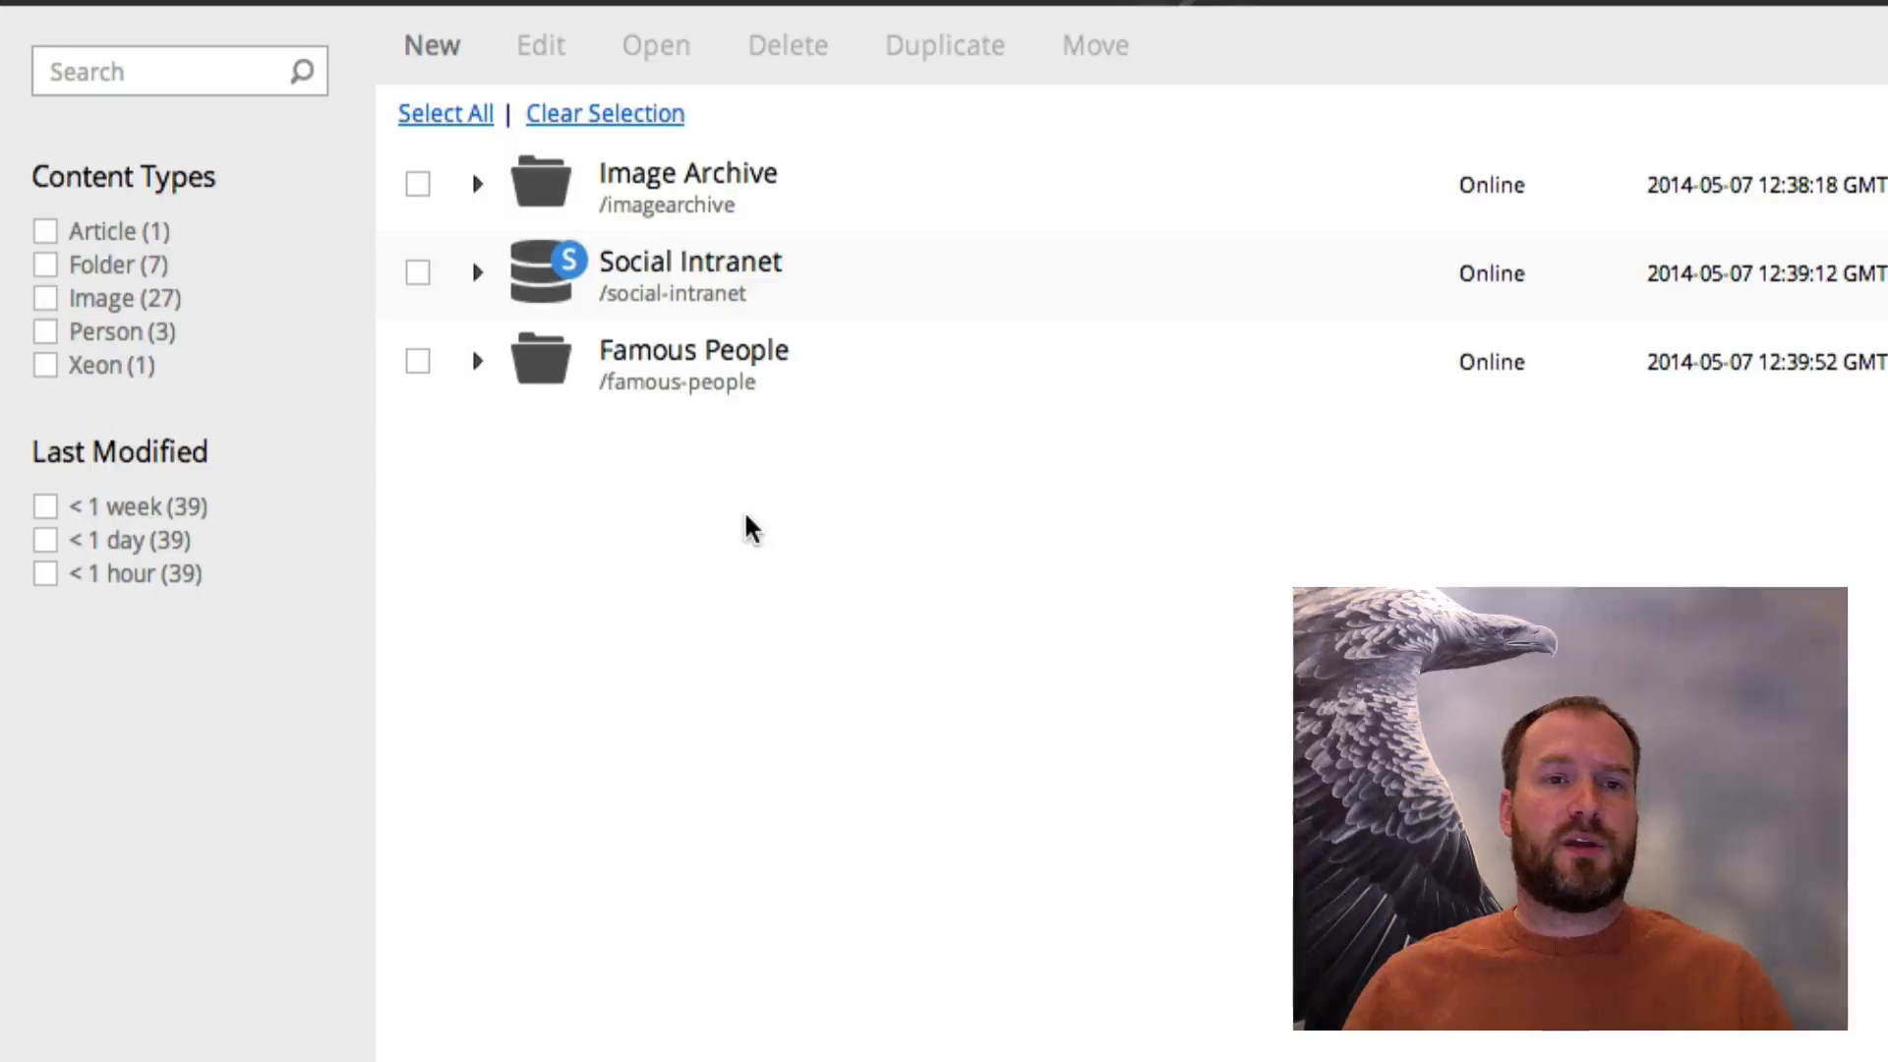
mouse_move(845, 461)
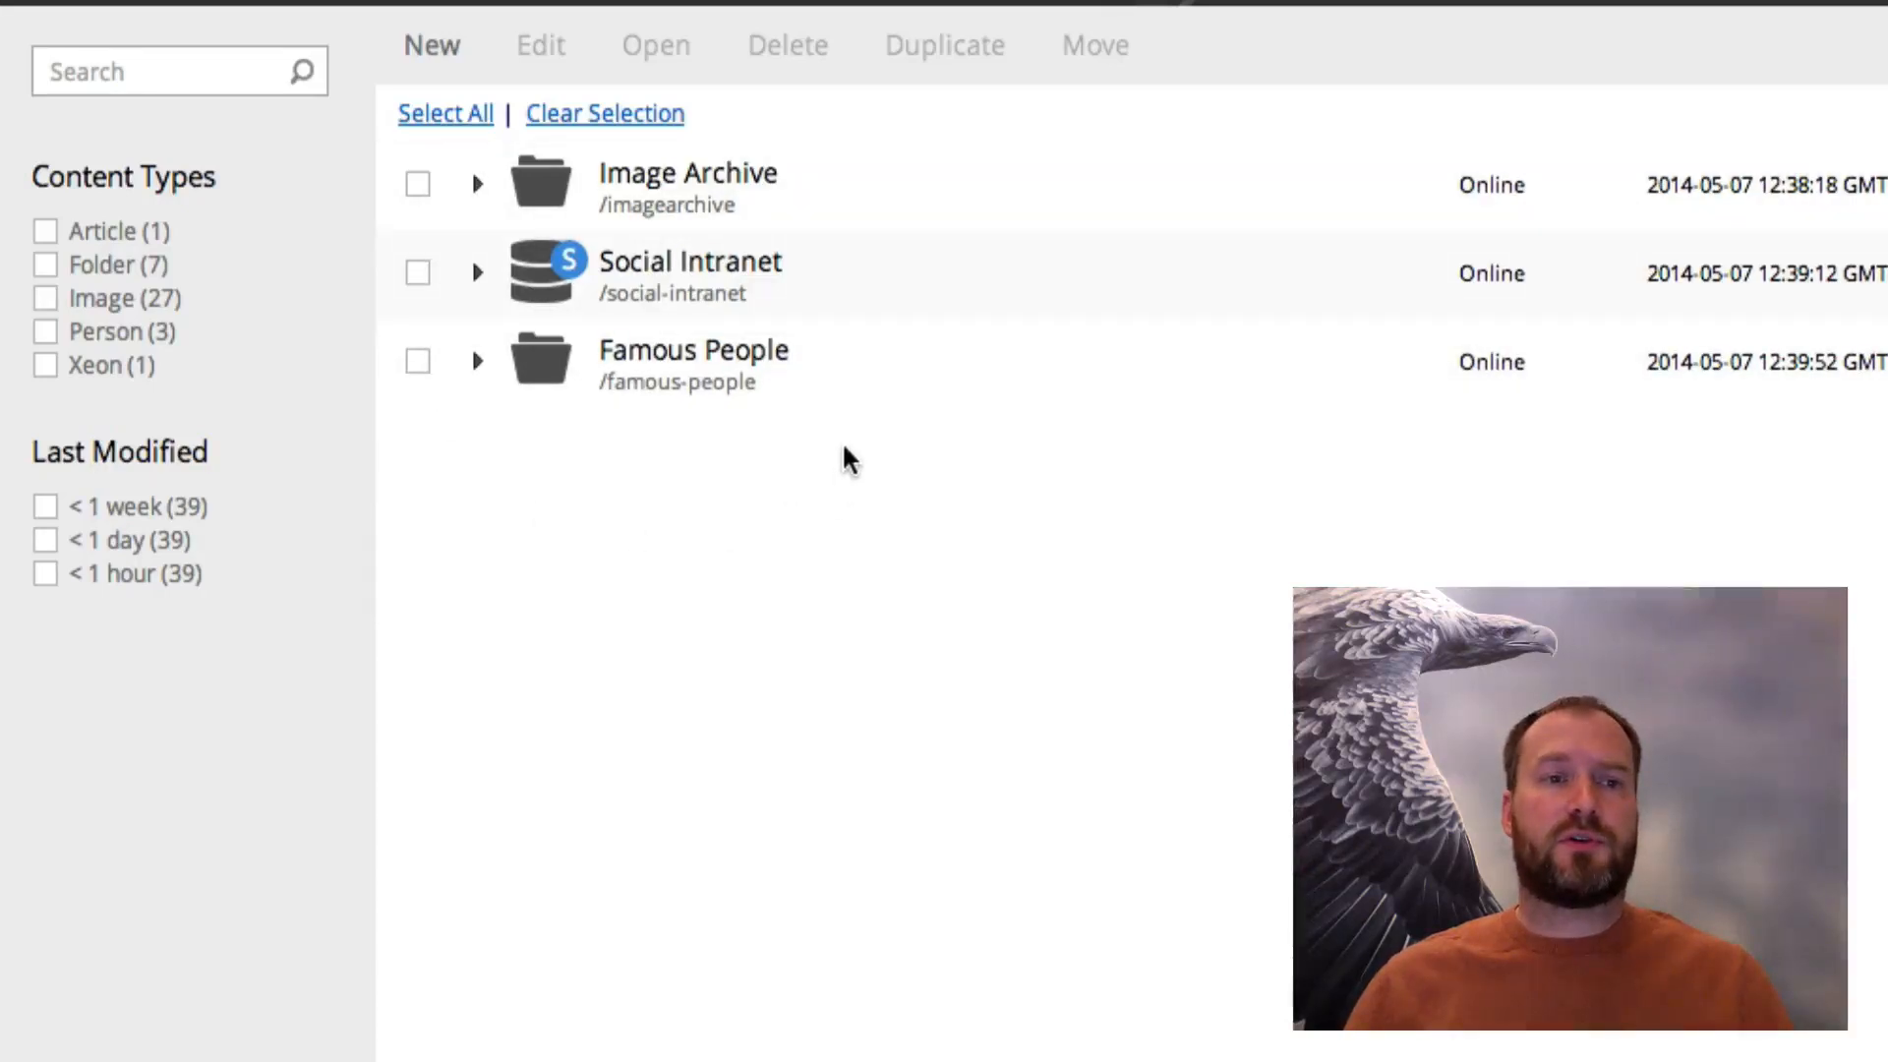
mouse_move(657, 404)
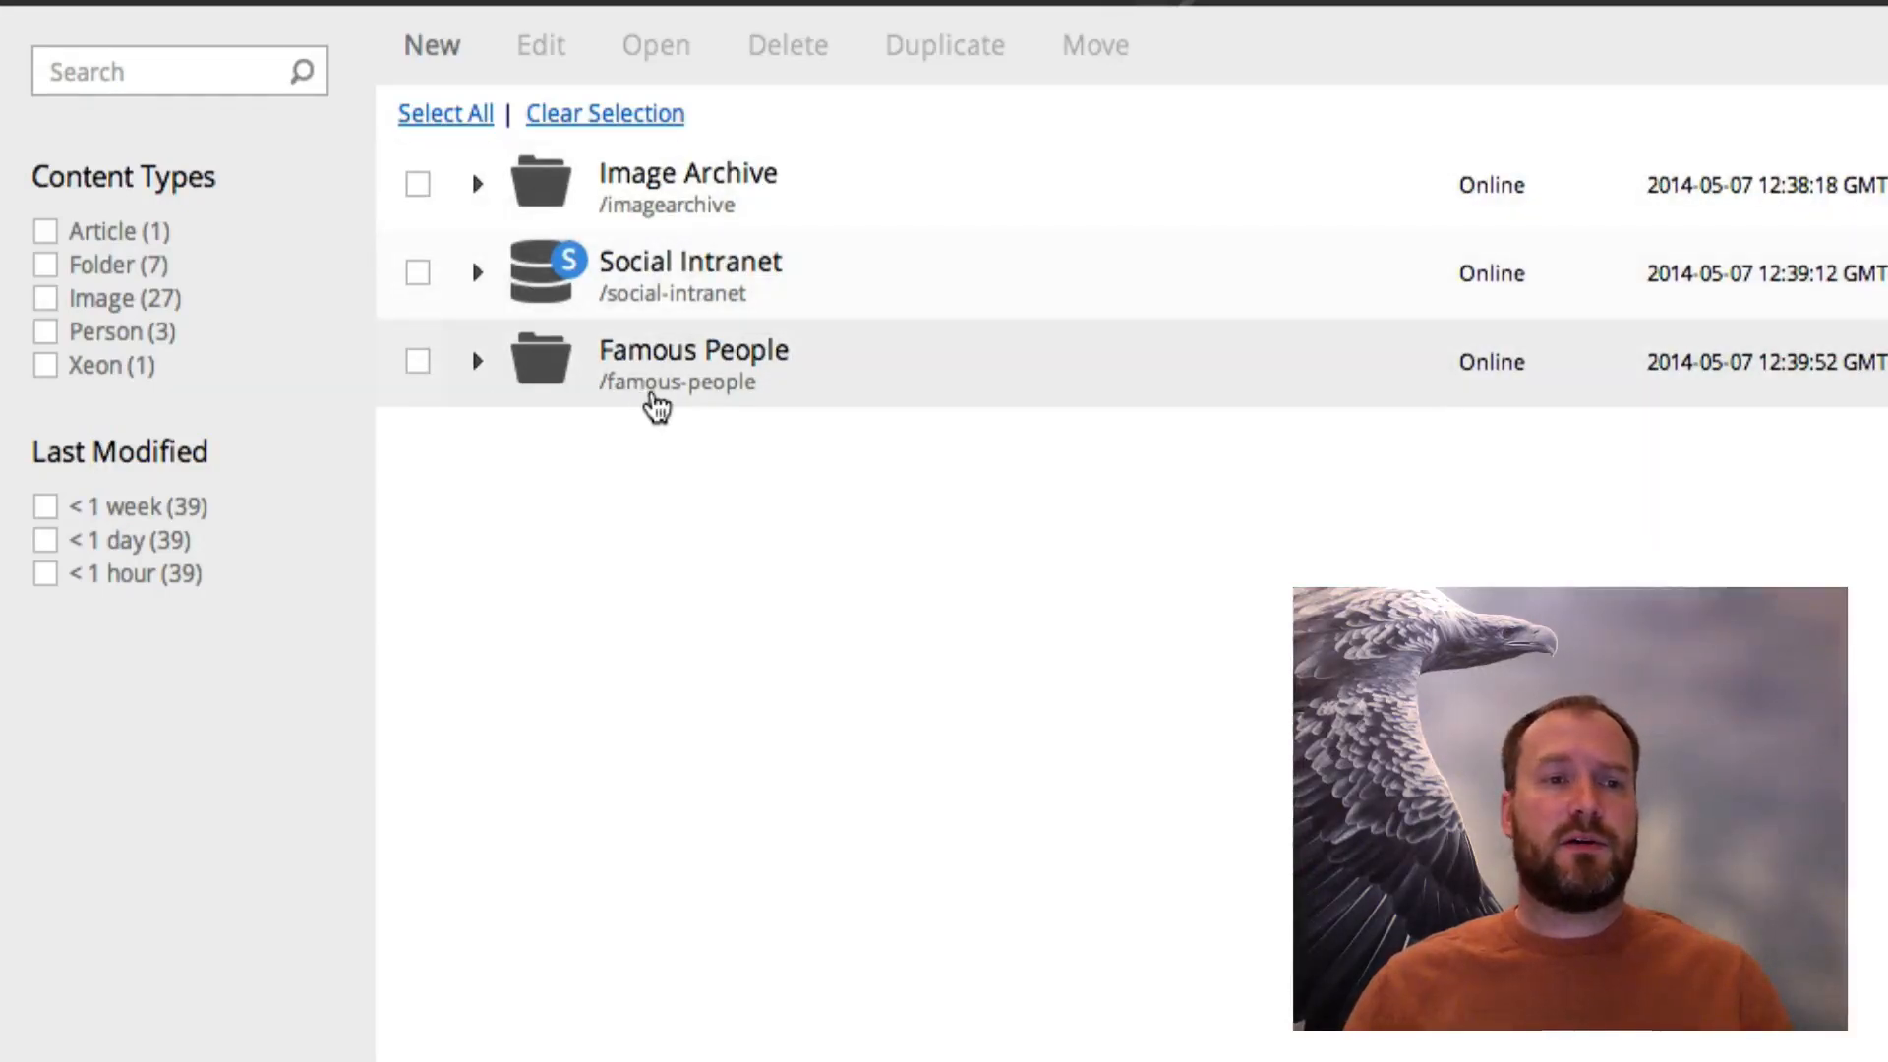
Browse Image Archive > Trampoliner > Jumping Jack - Big Bounce, preview Big Bounce_02 and _03, then collapse the tree
left_click(478, 184)
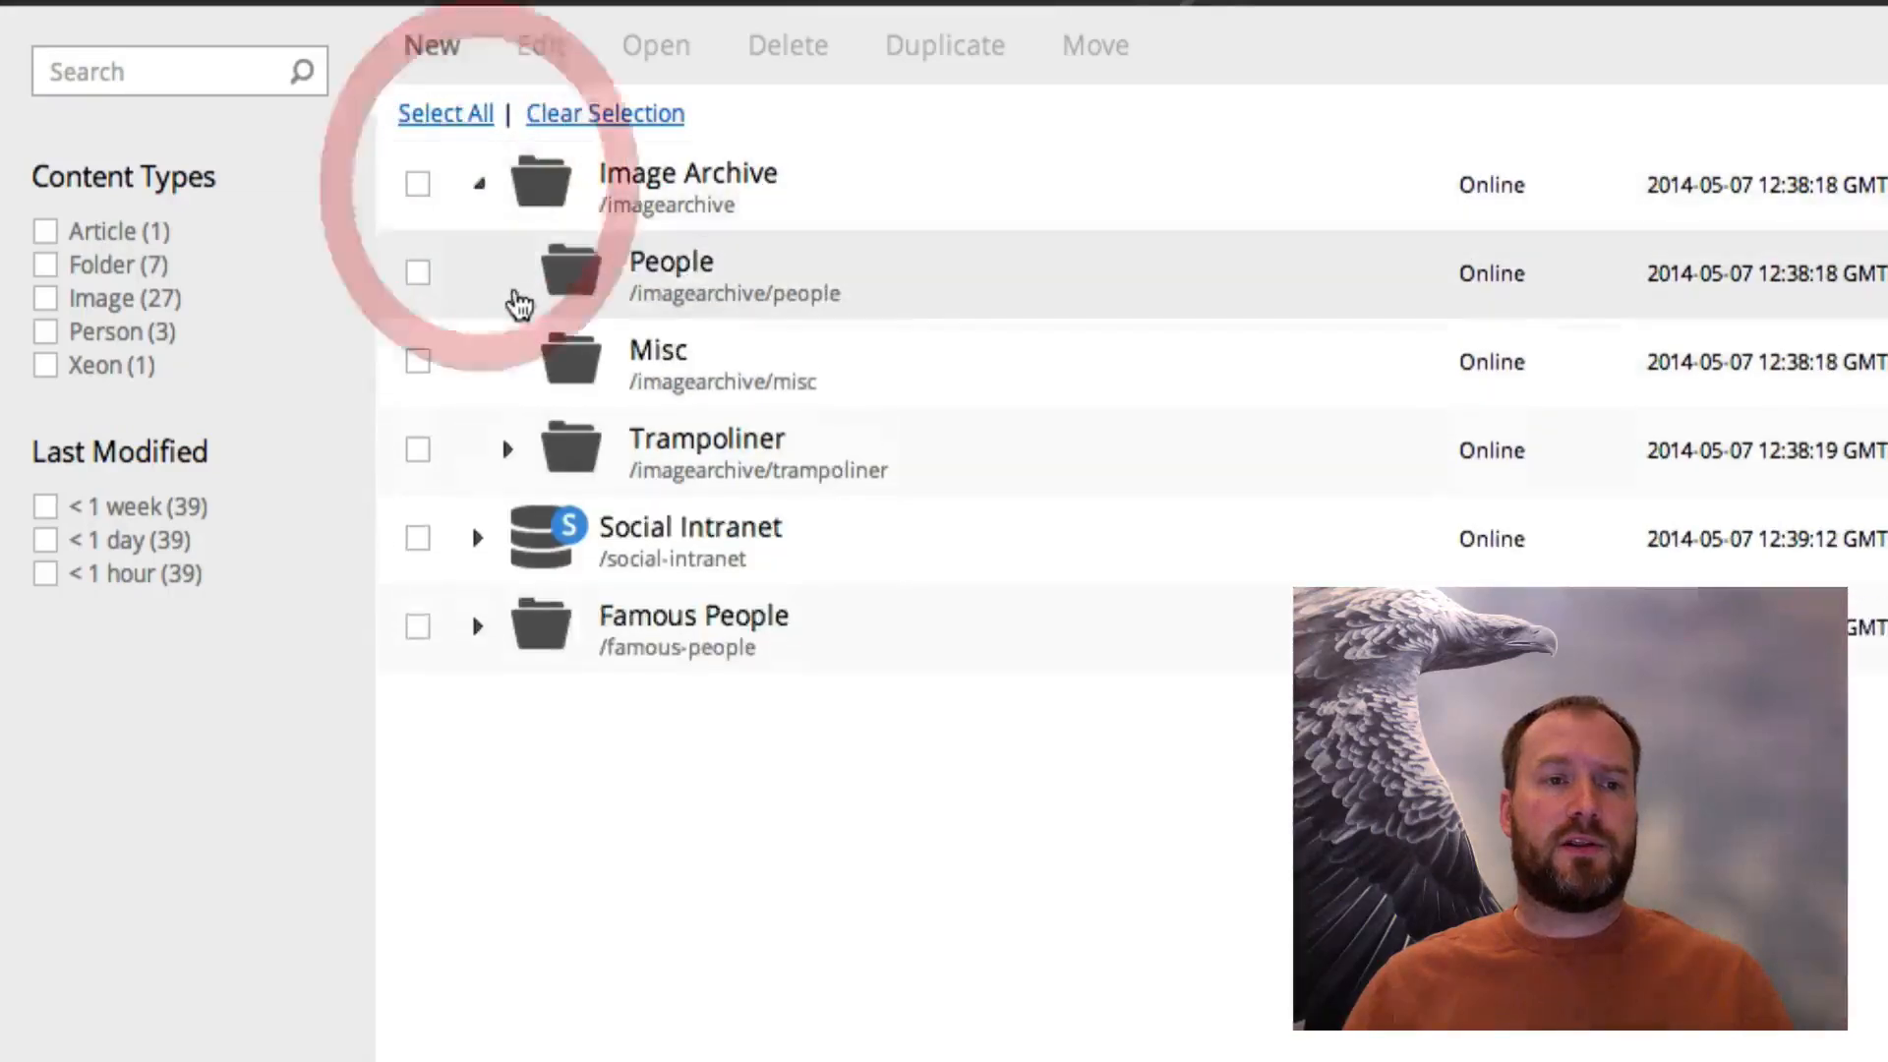
left_click(505, 448)
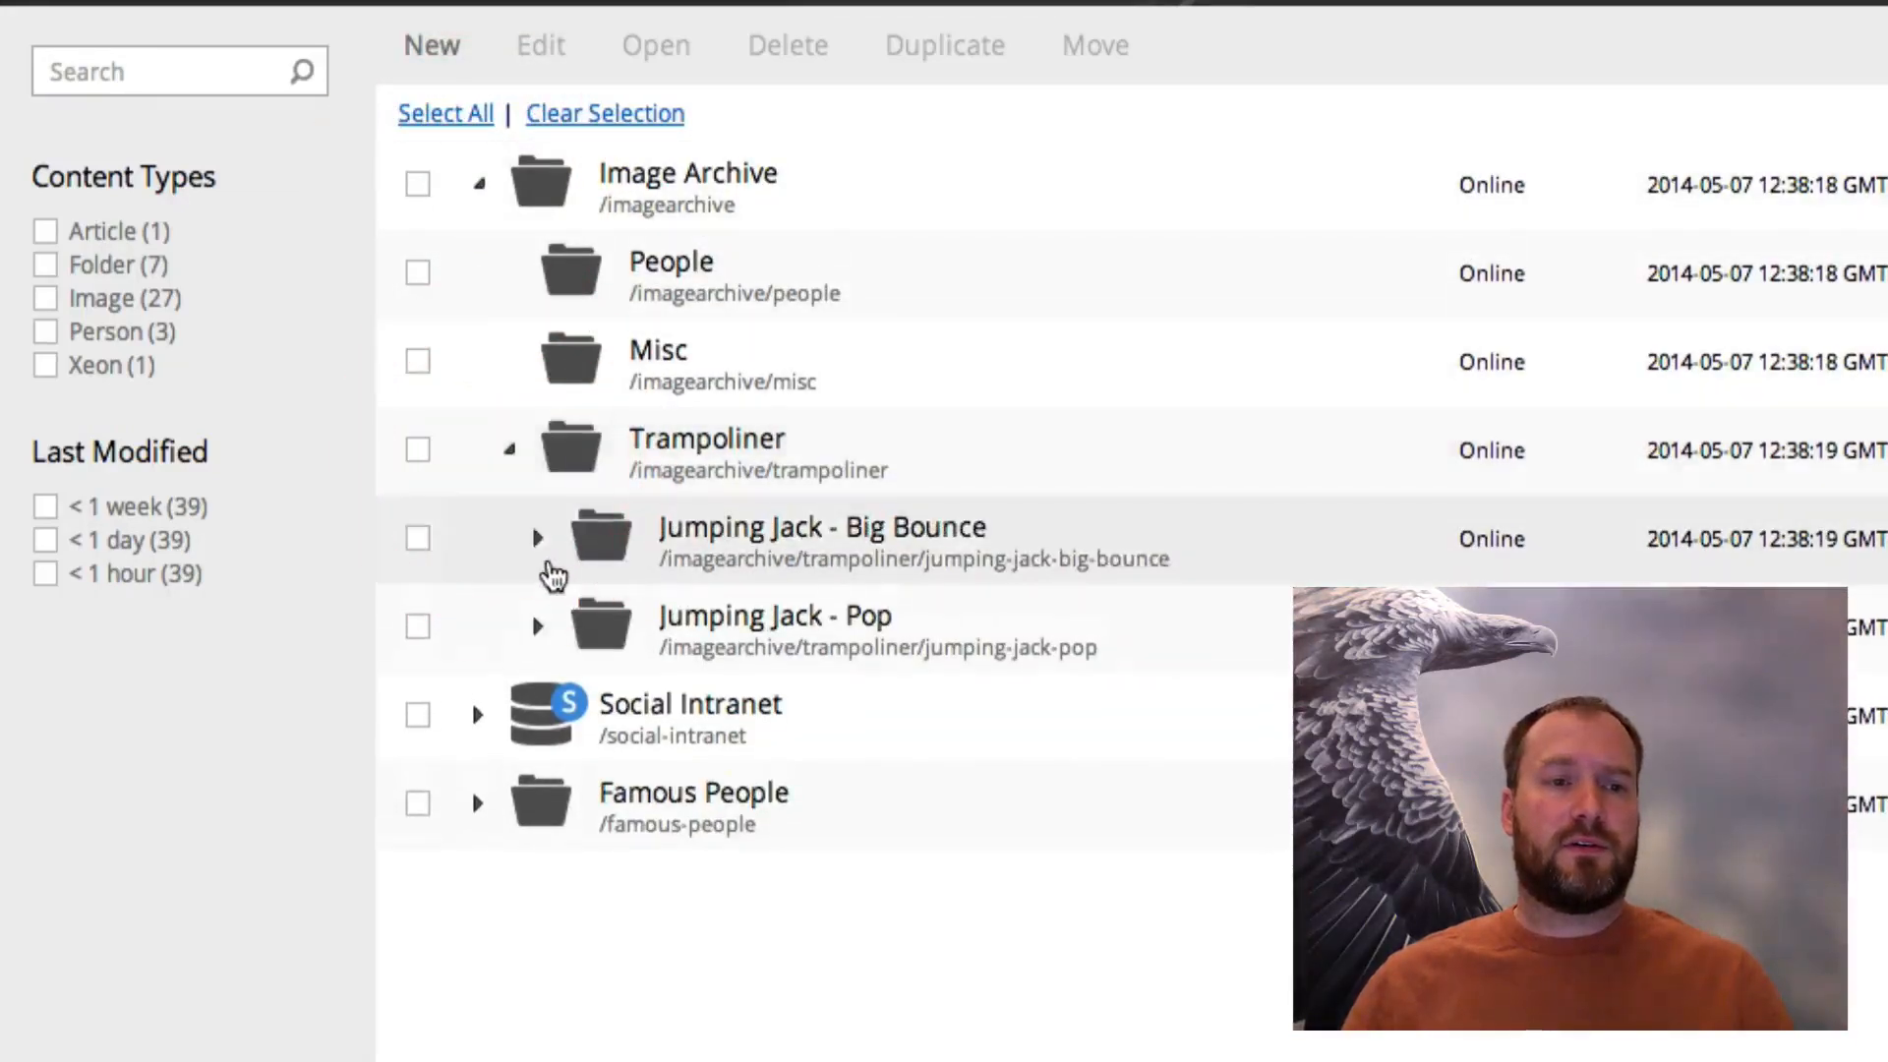
left_click(537, 539)
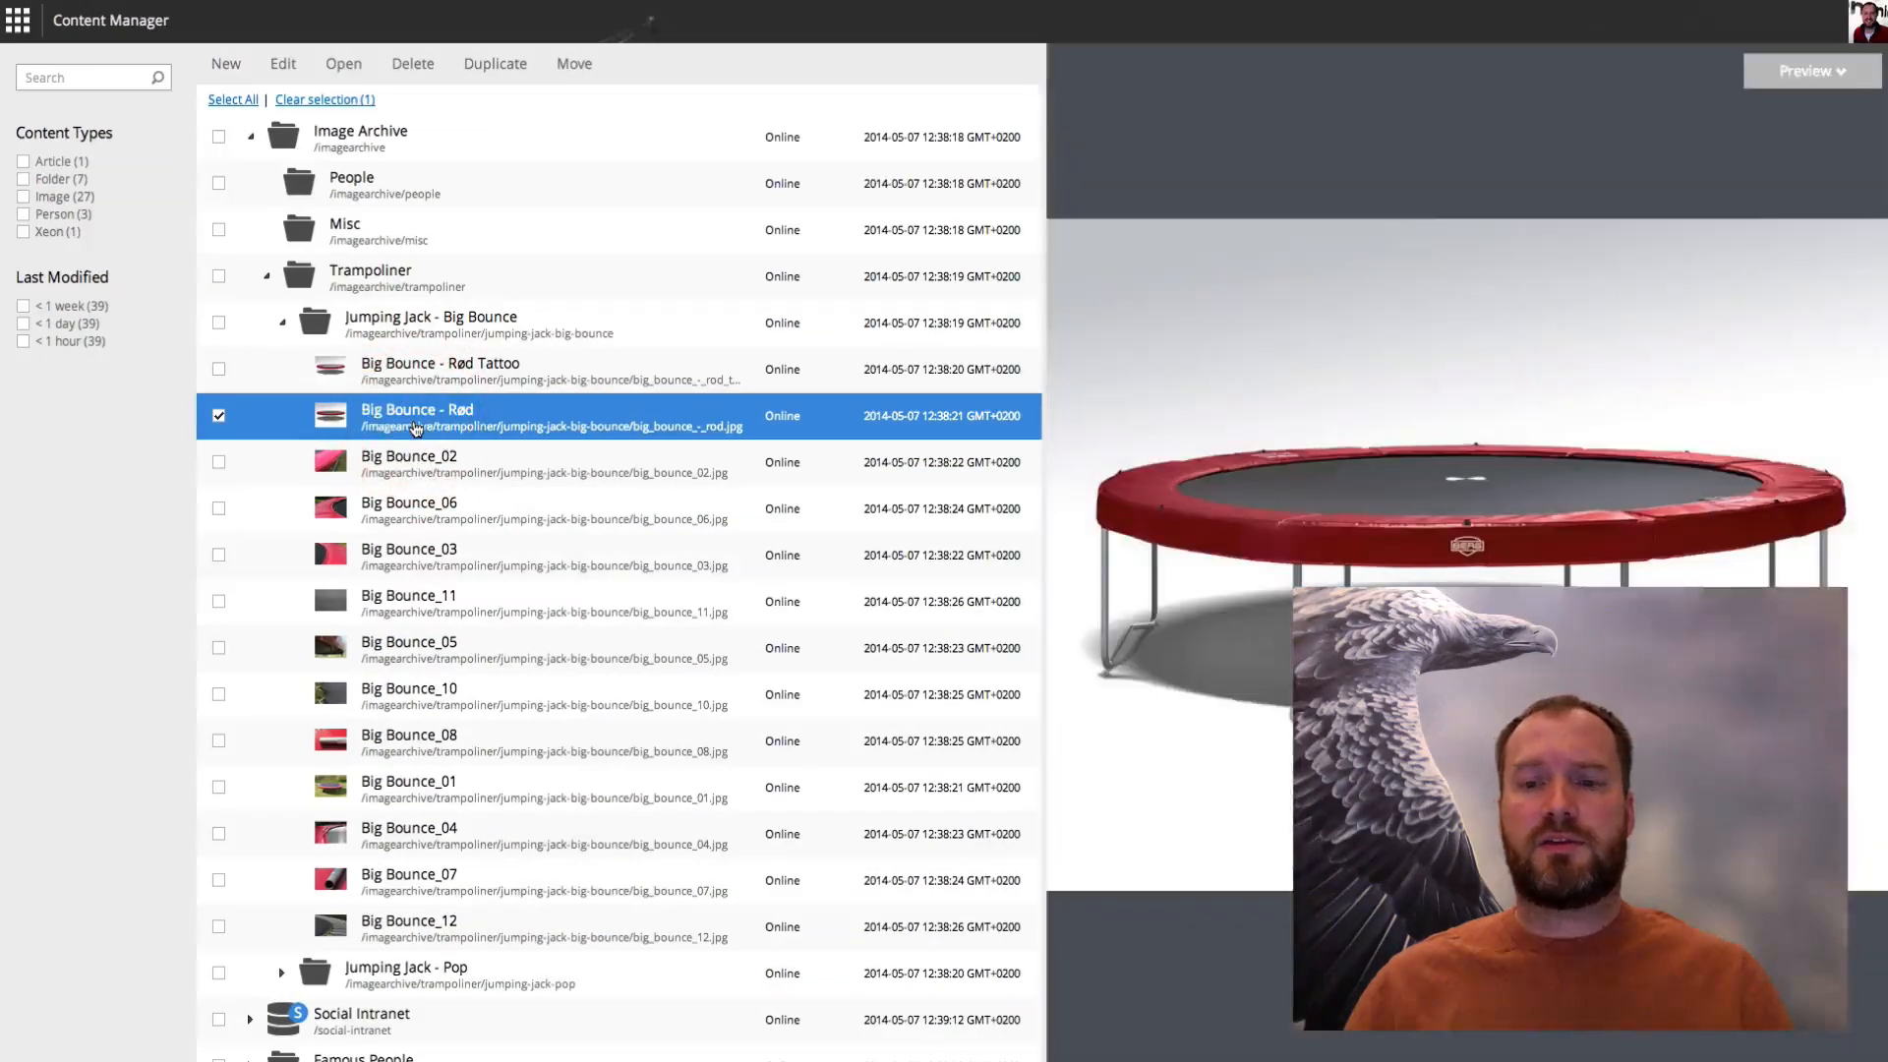
left_click(409, 454)
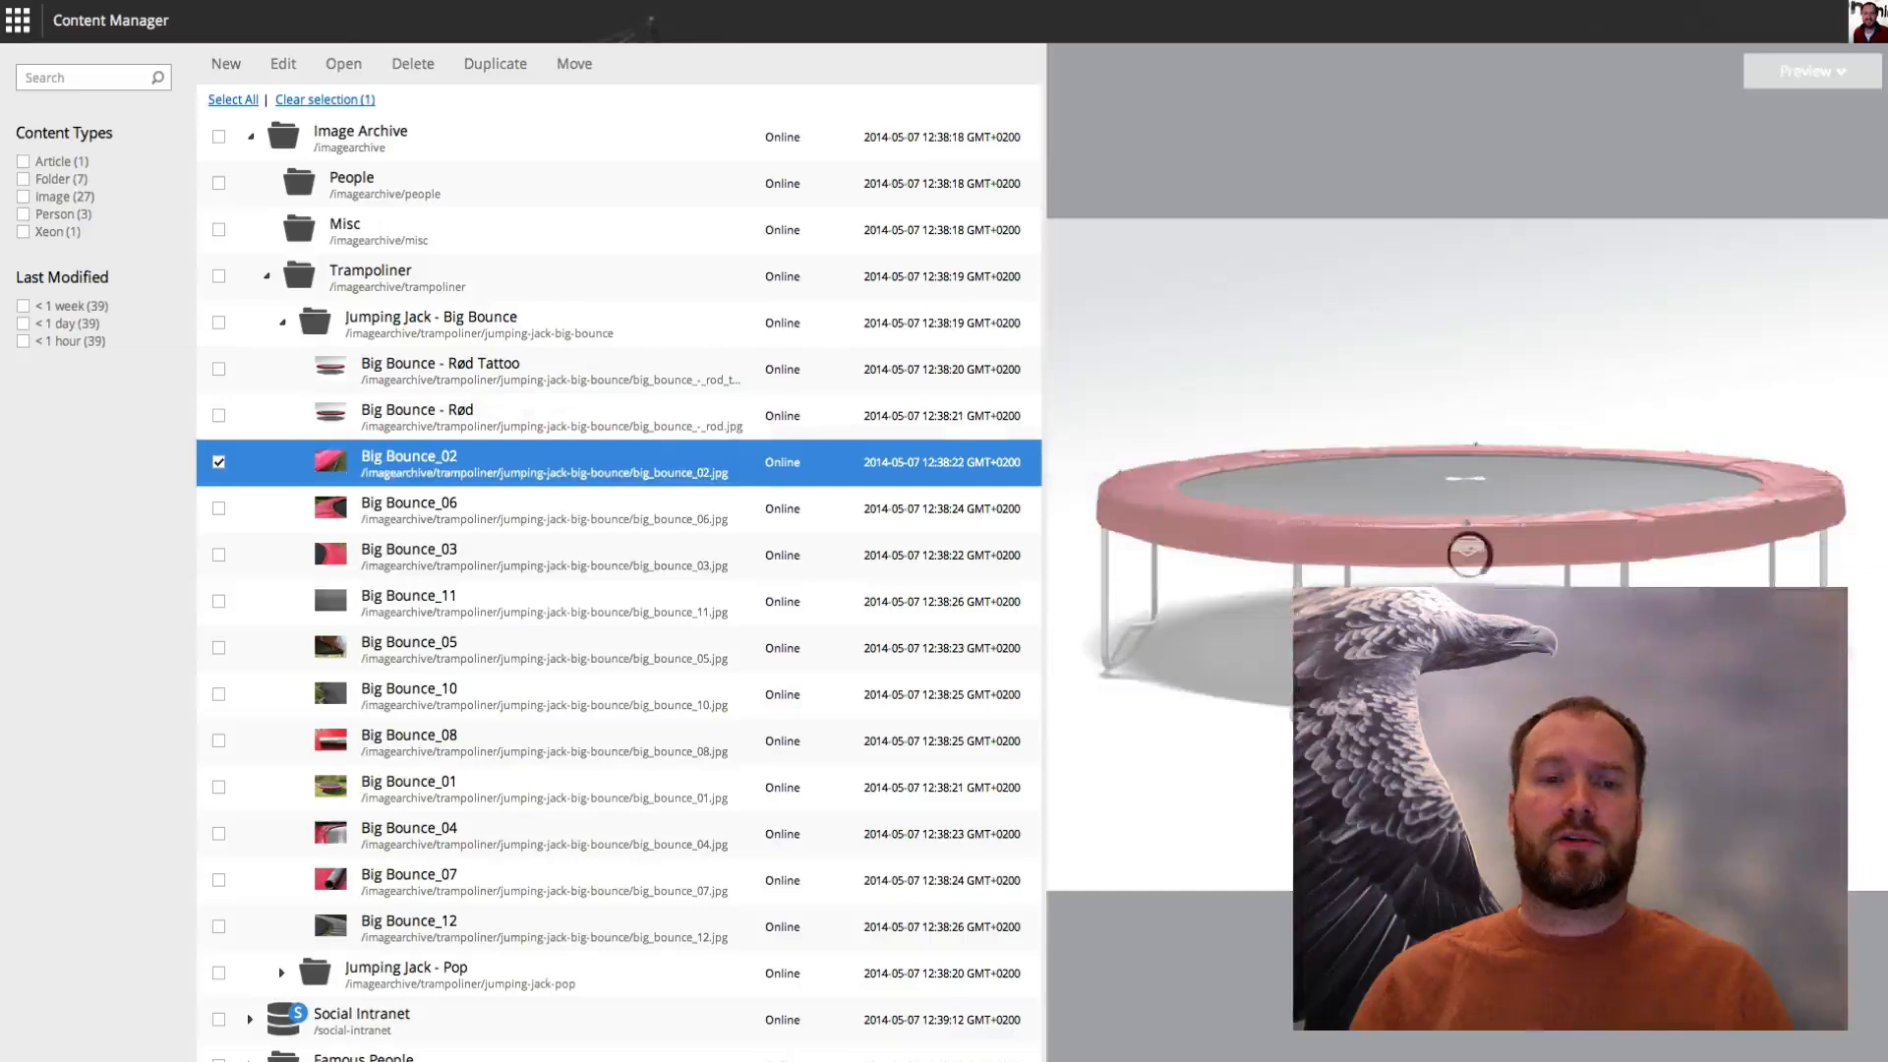
left_click(409, 555)
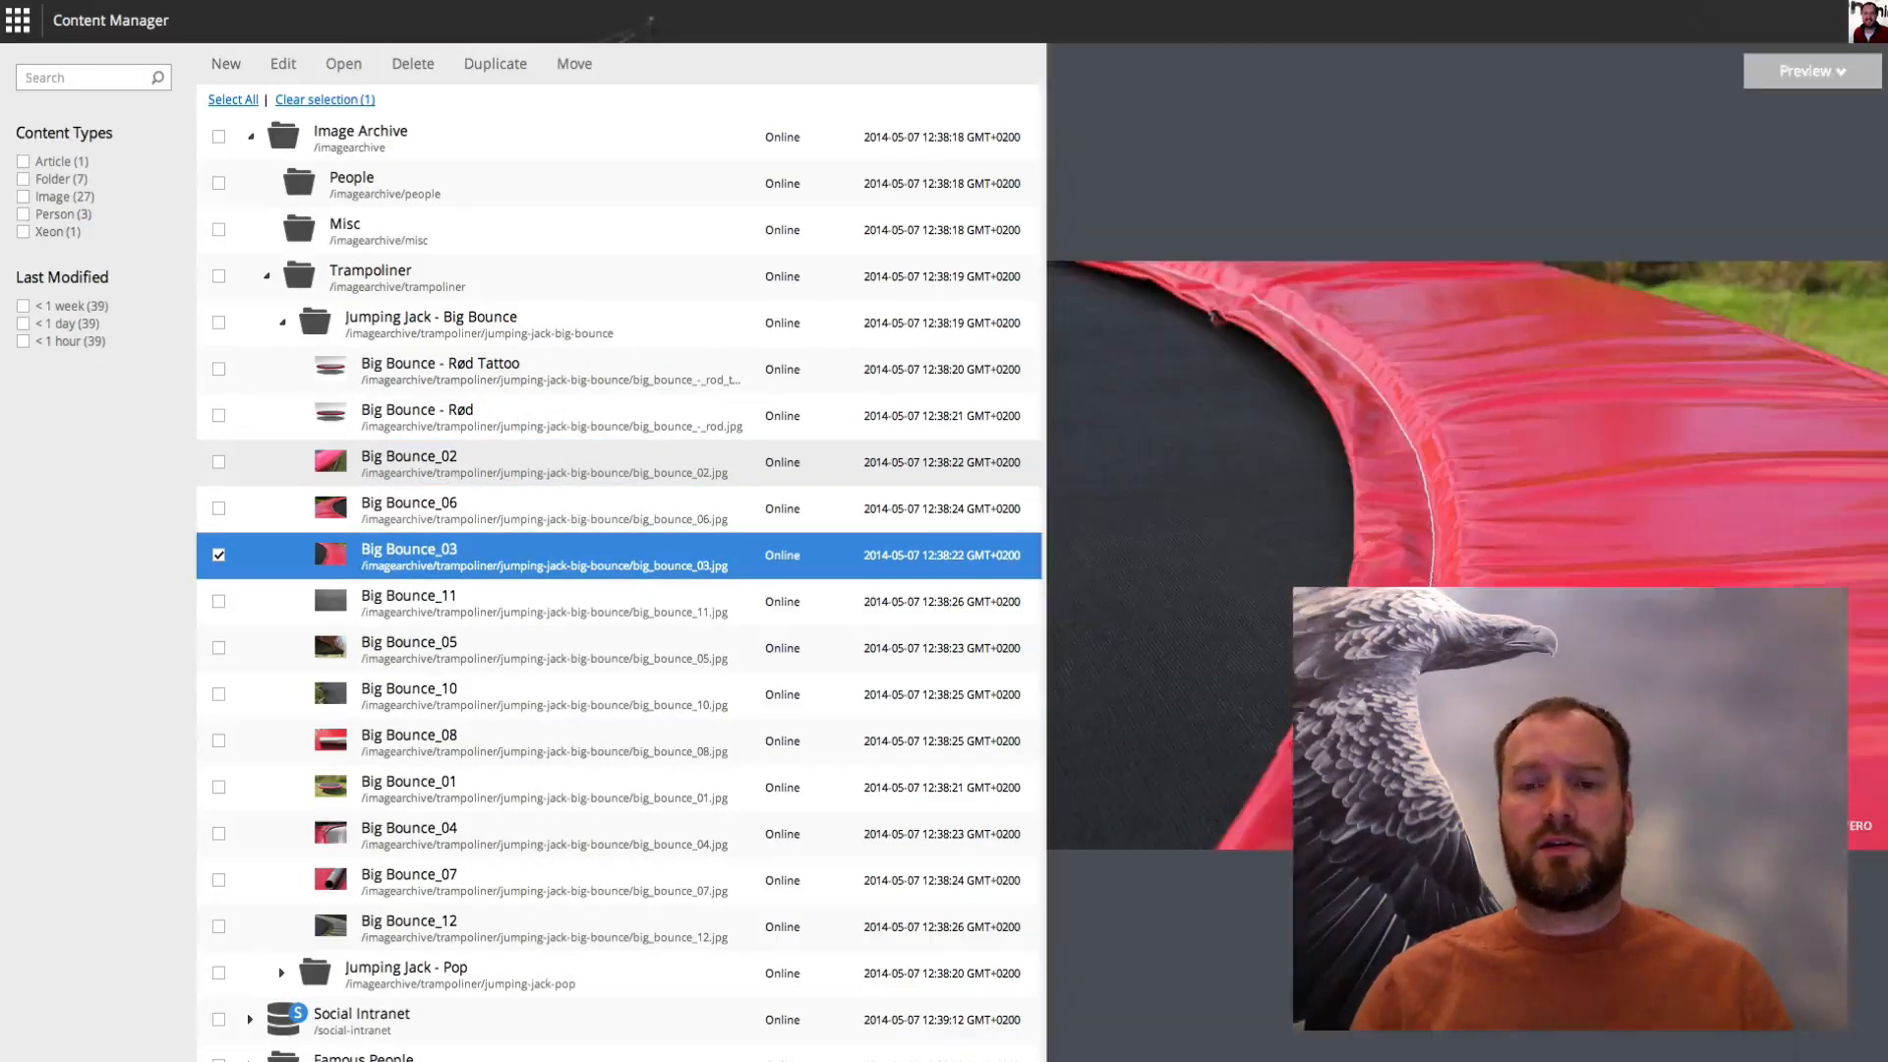
left_click(415, 415)
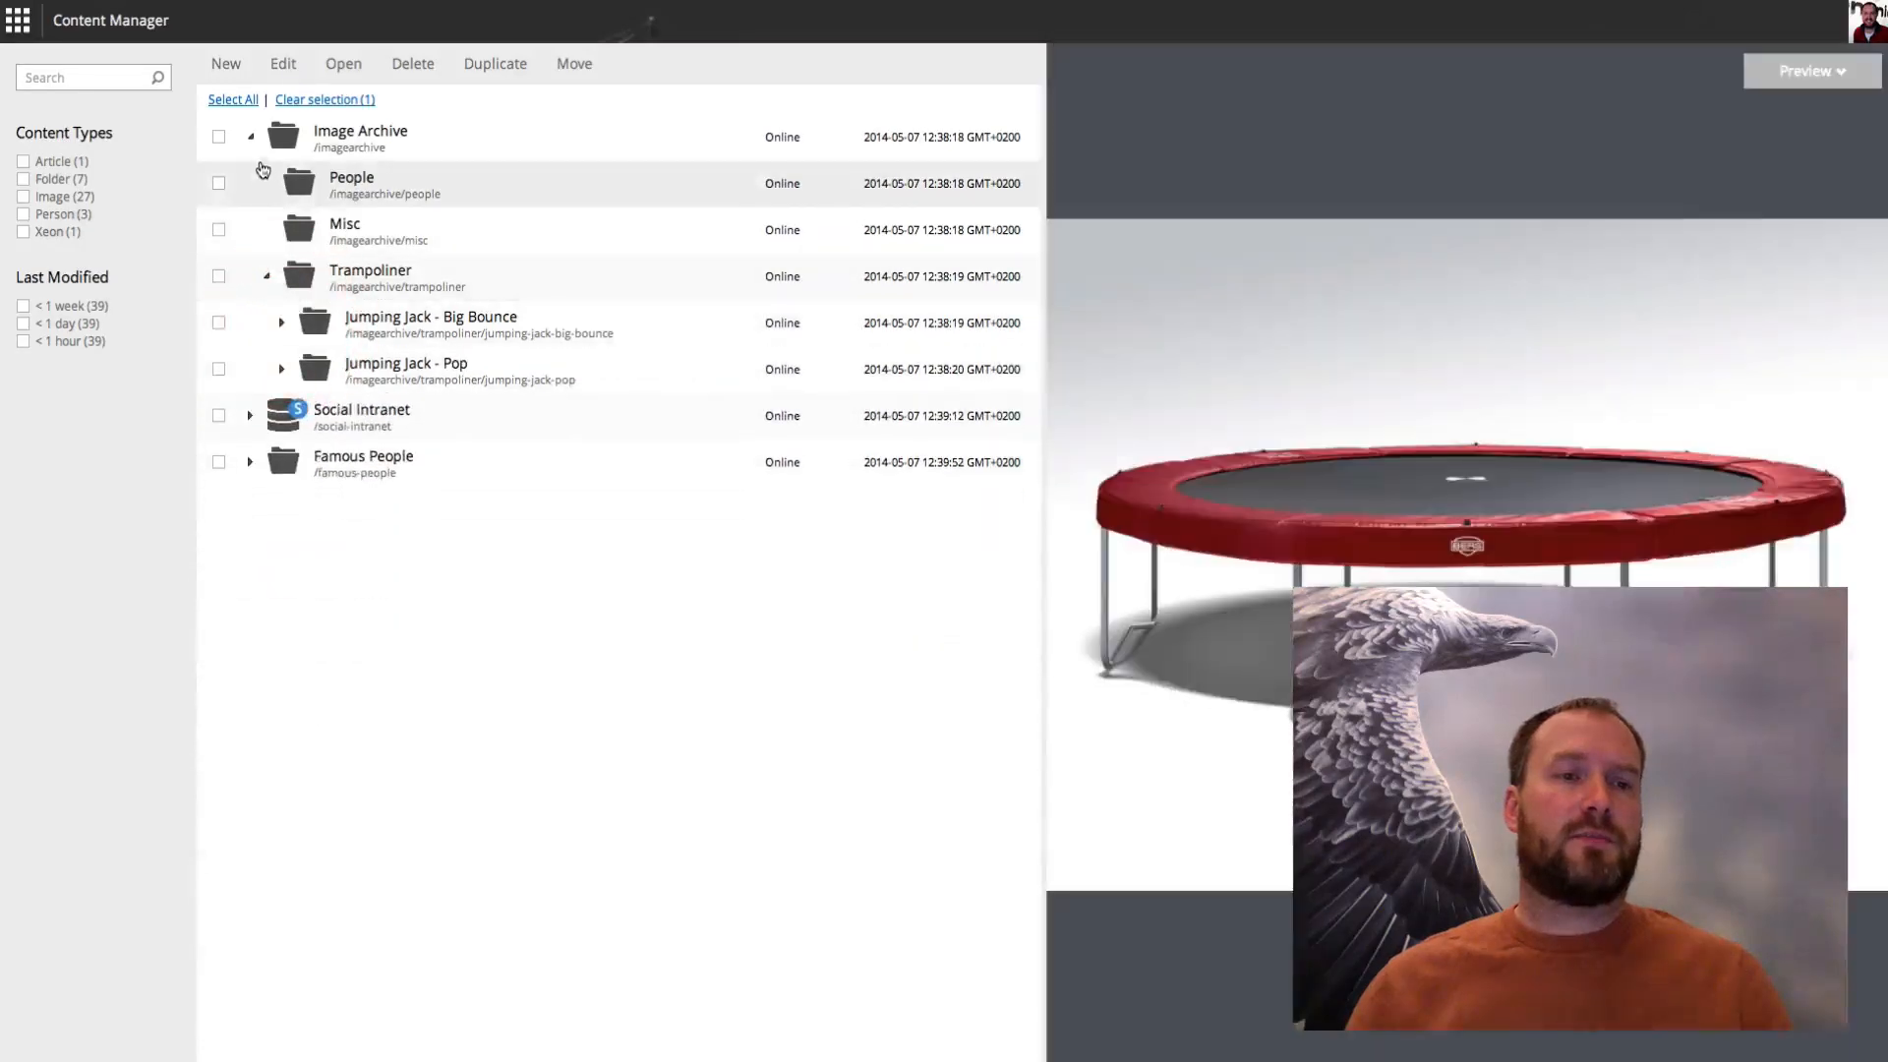
left_click(250, 135)
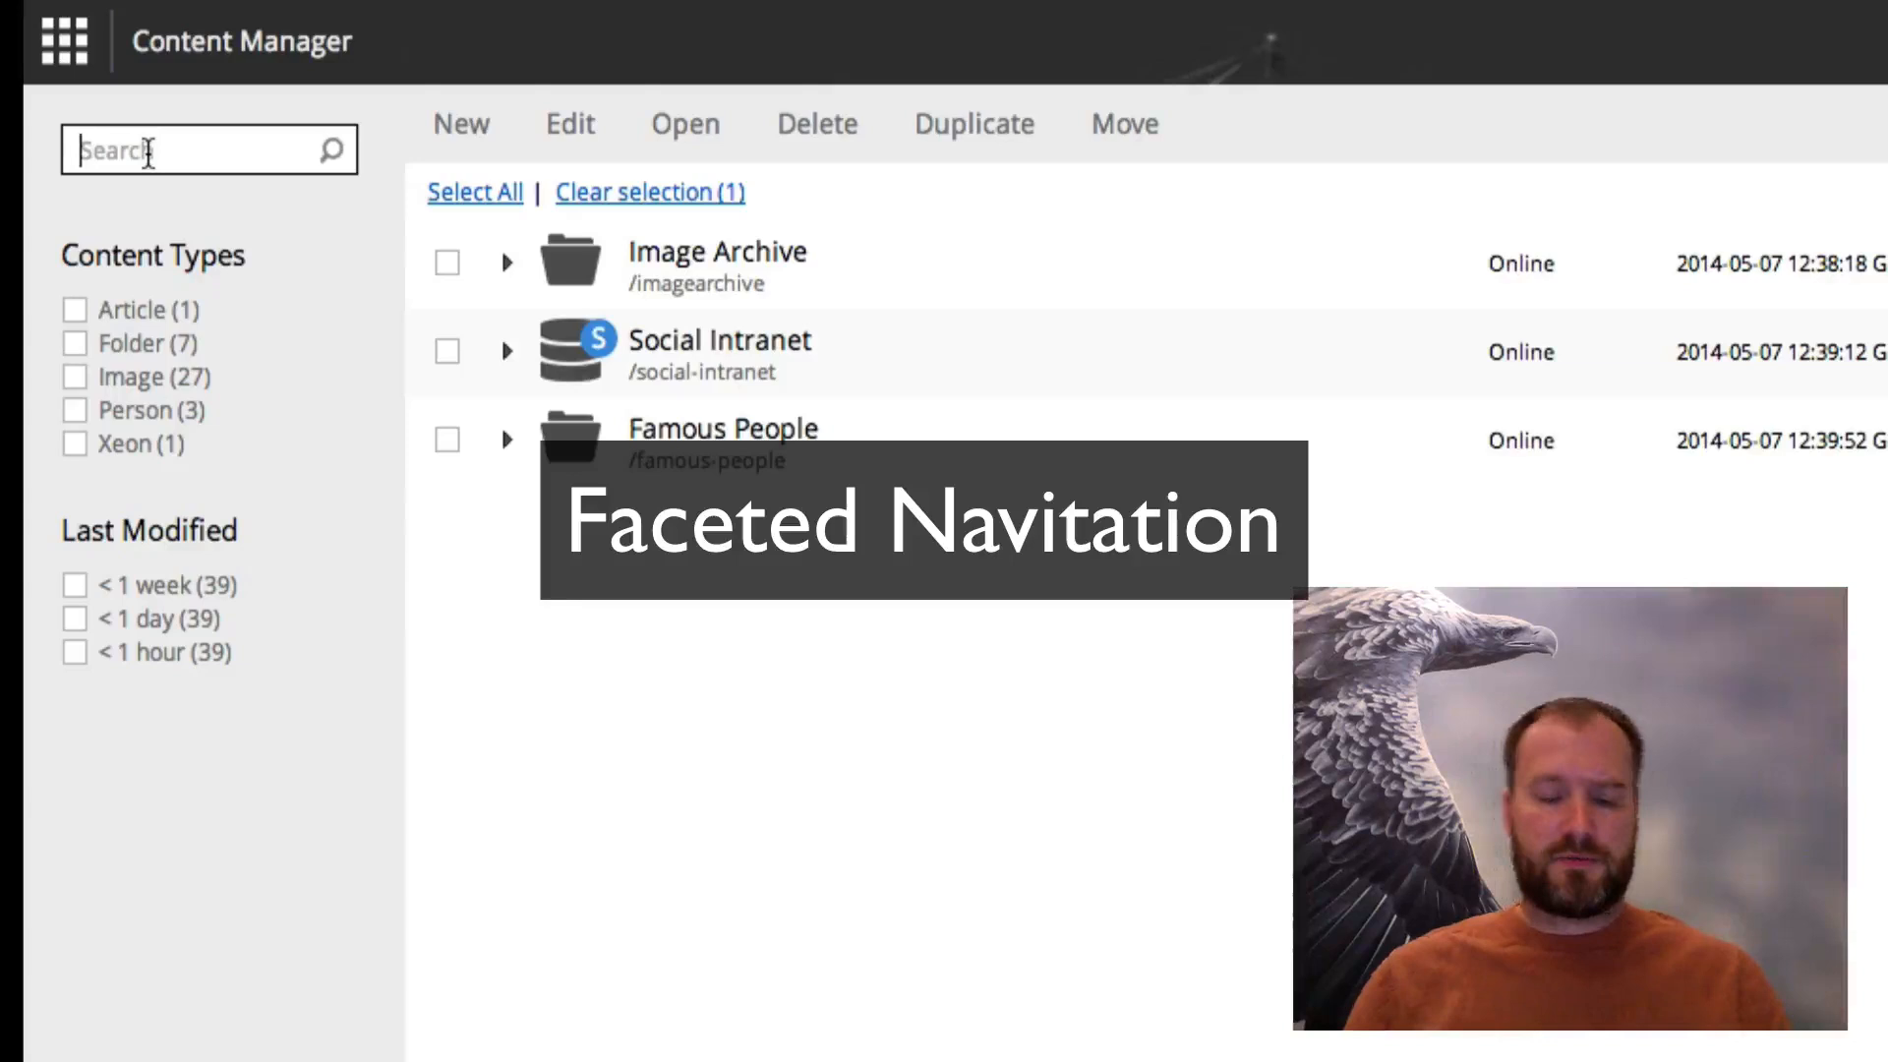
type("pop")
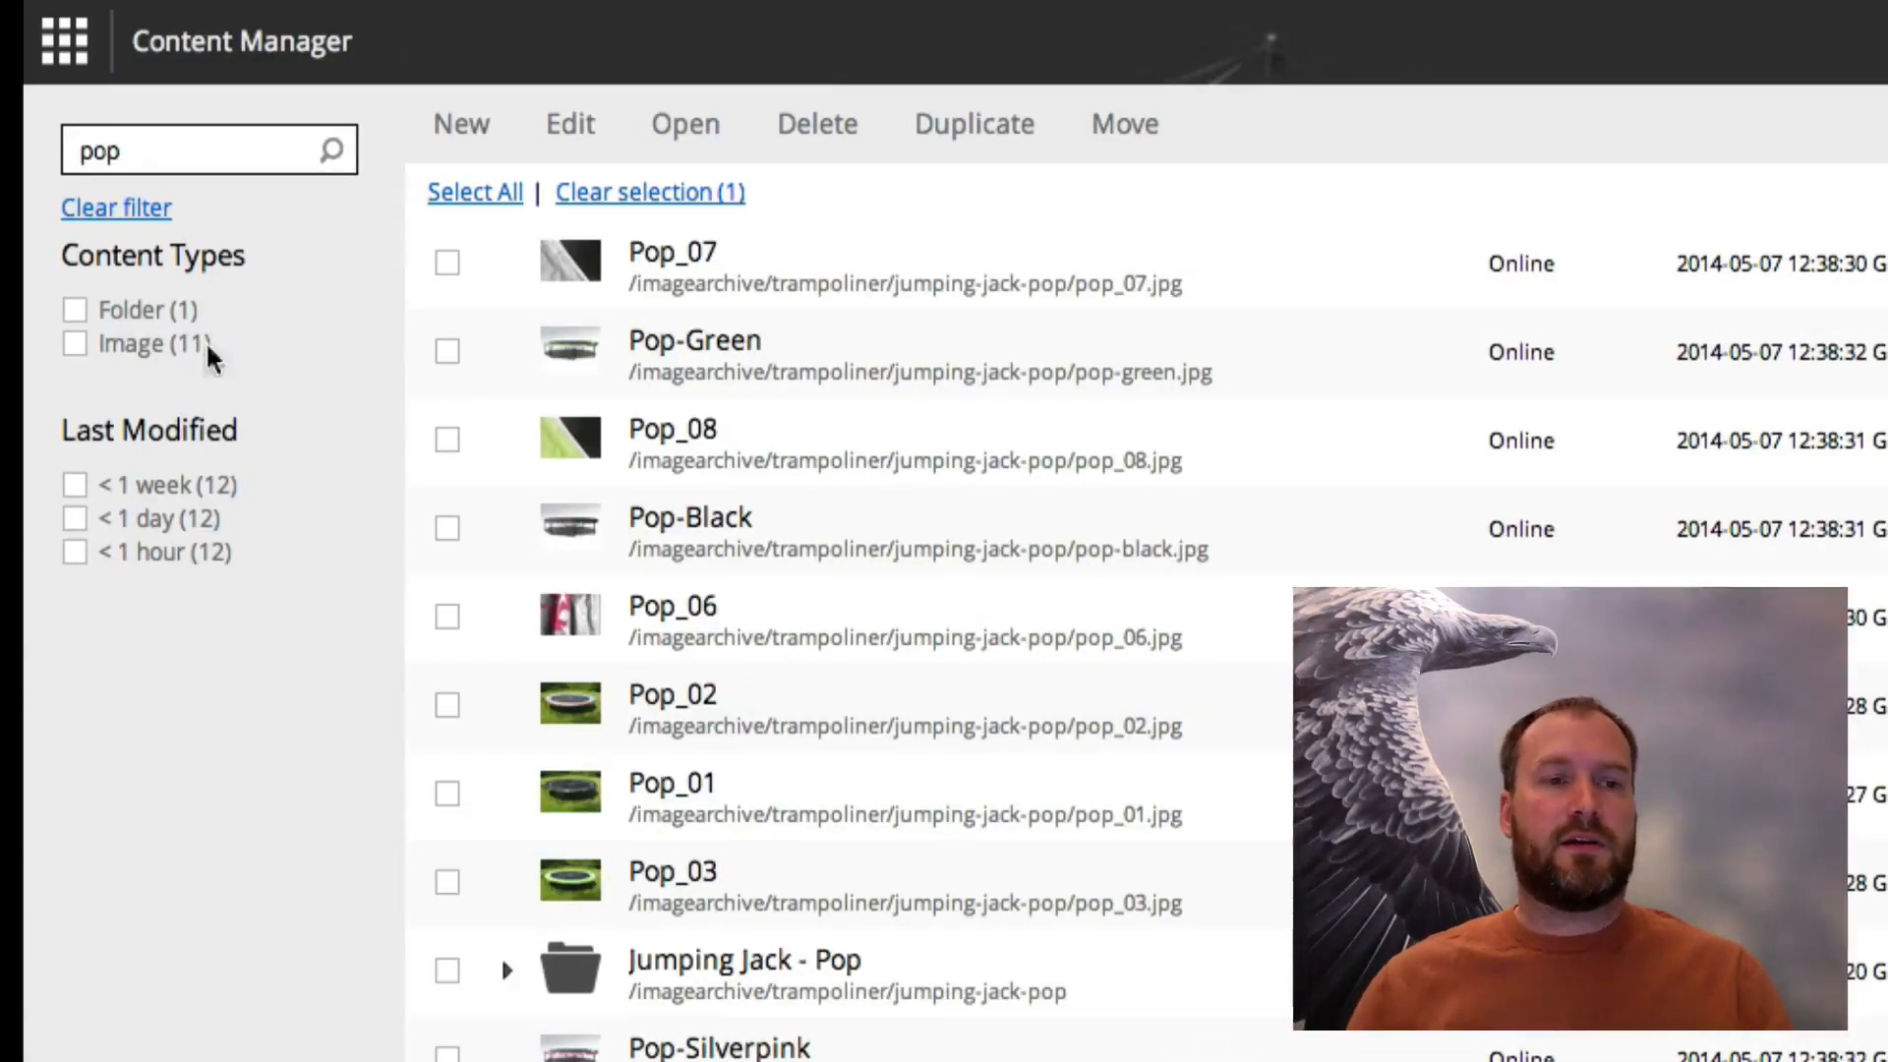
scroll("down", 3)
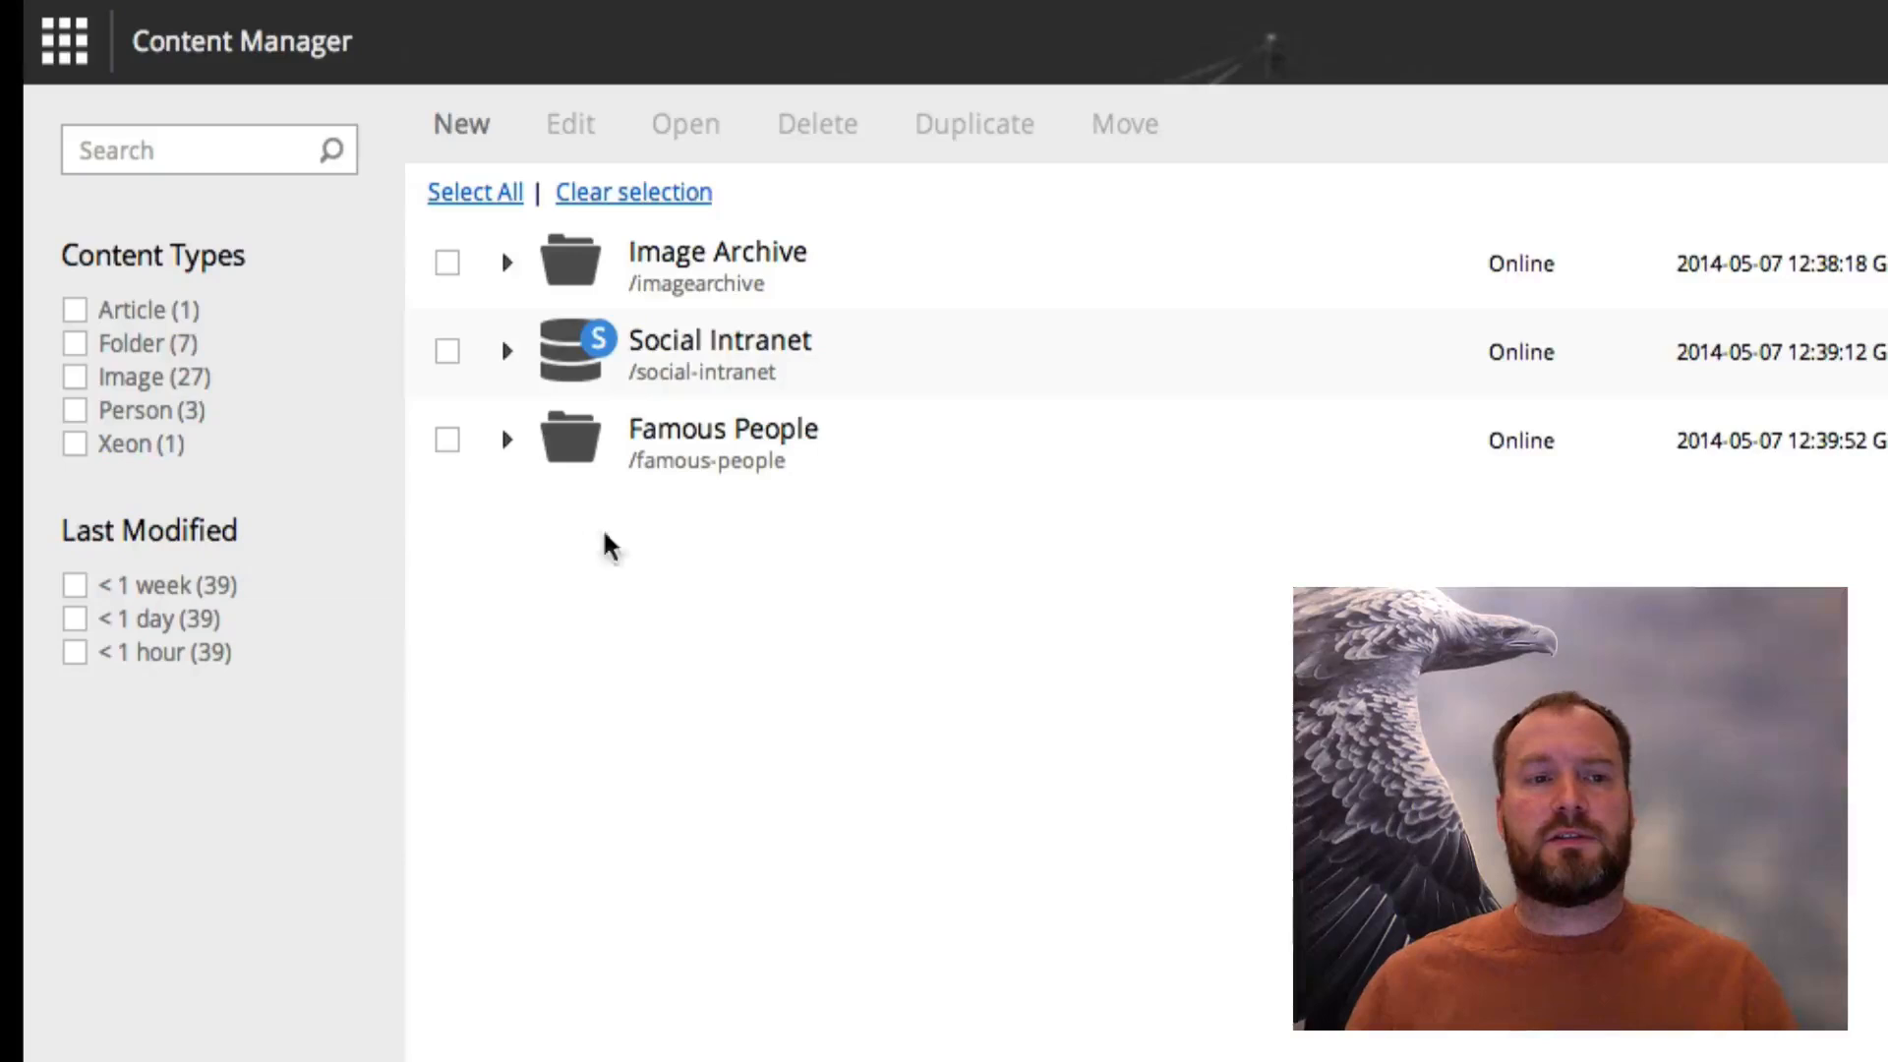
left_click(508, 438)
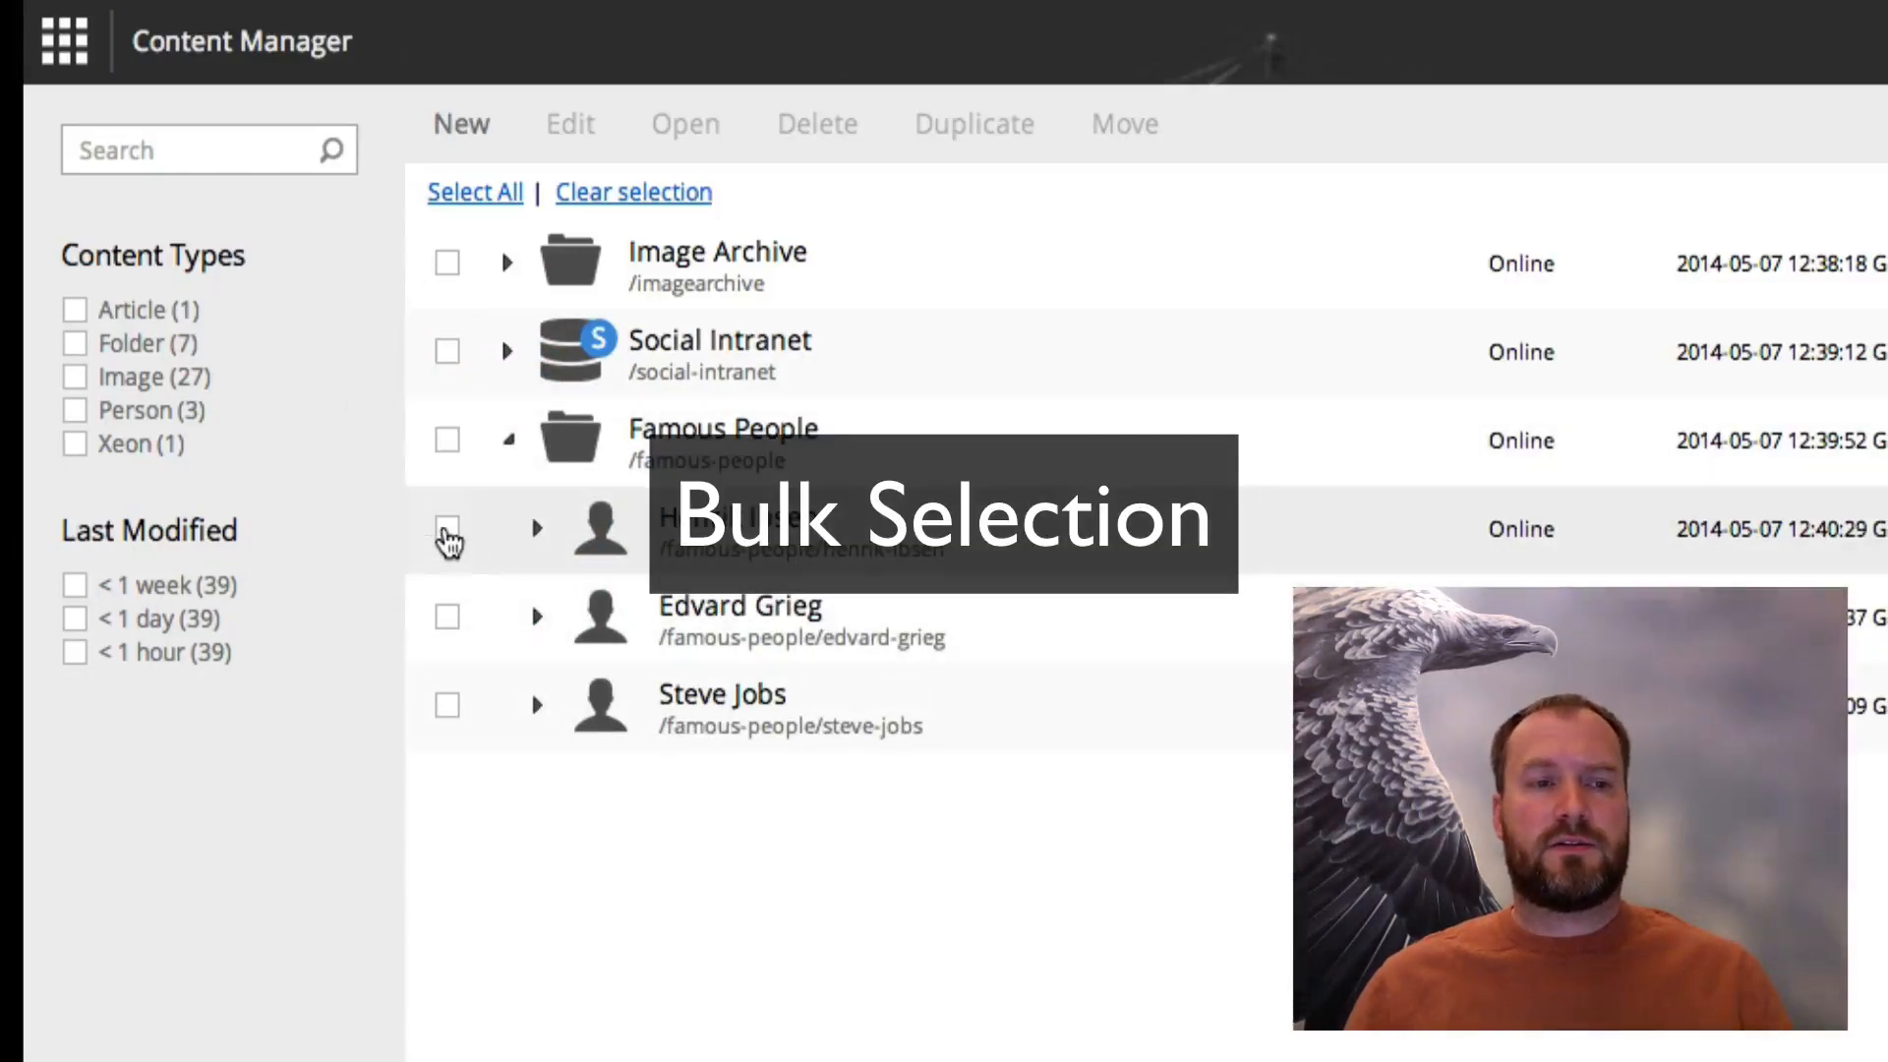
left_click(446, 527)
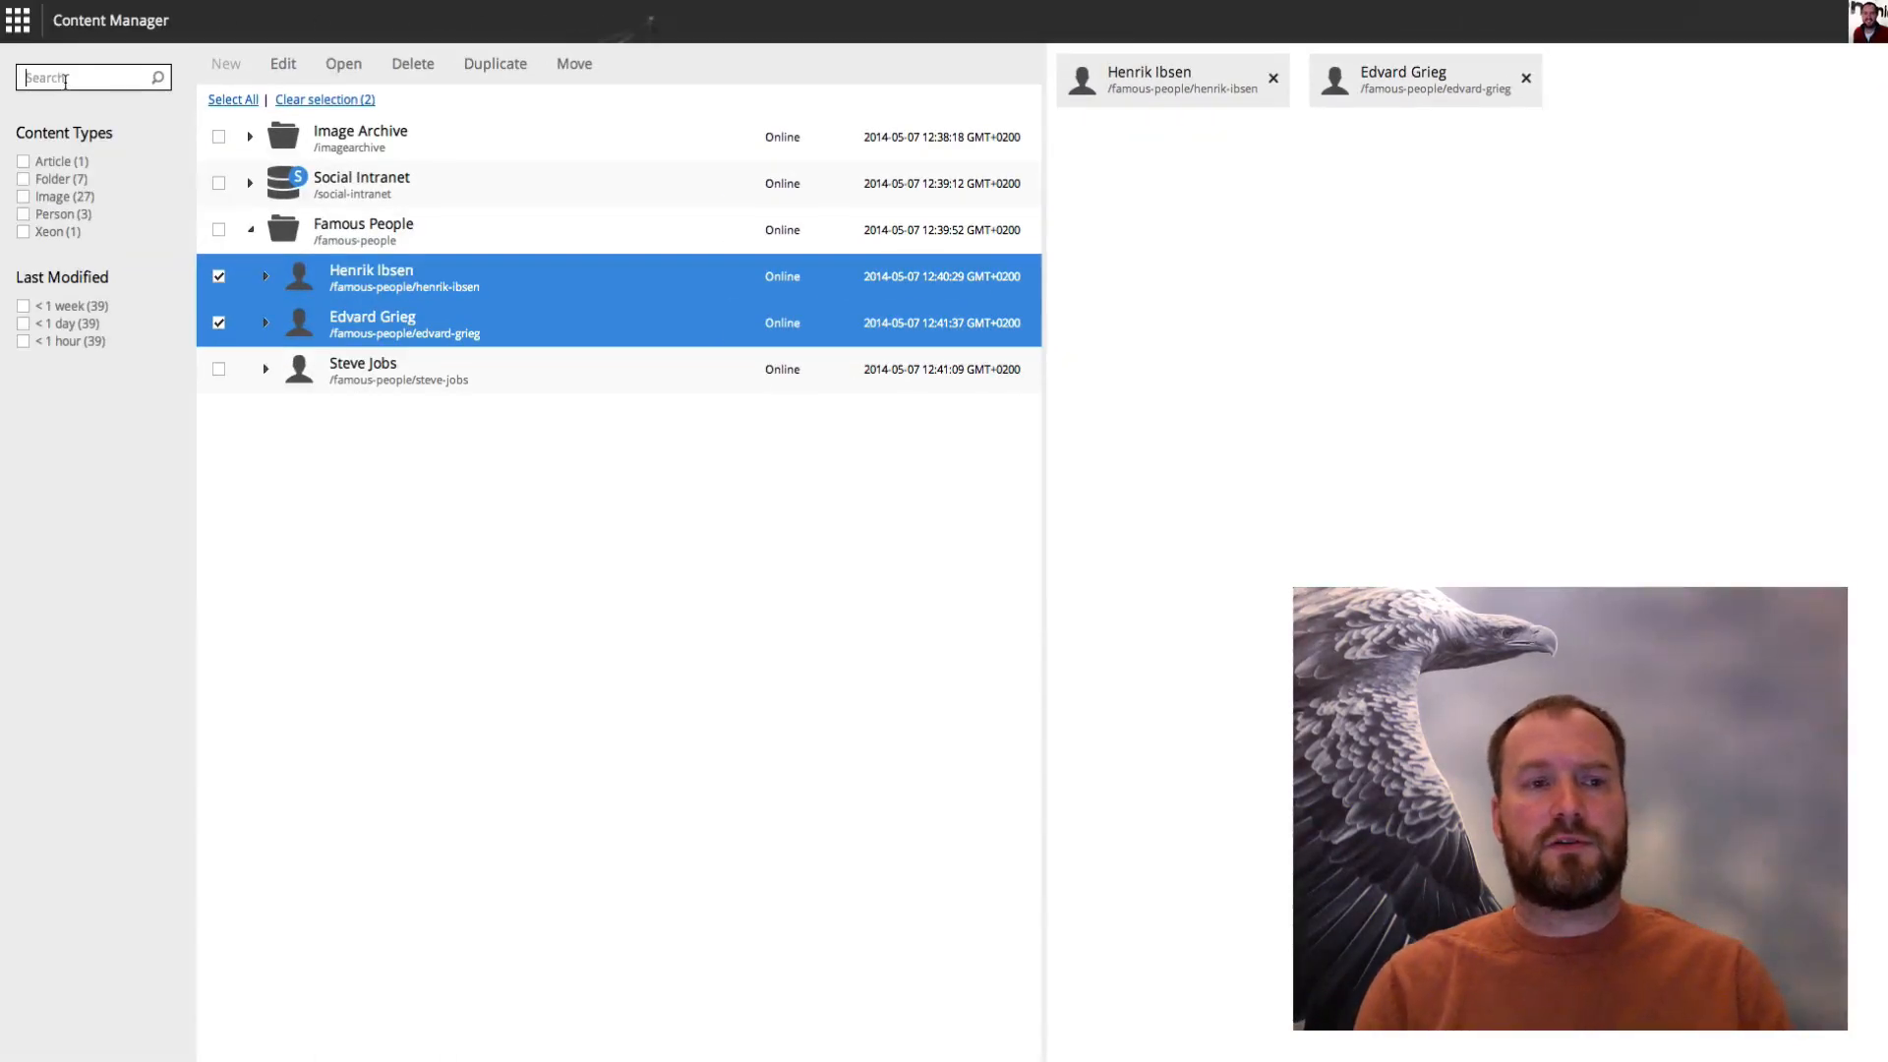
type("steve")
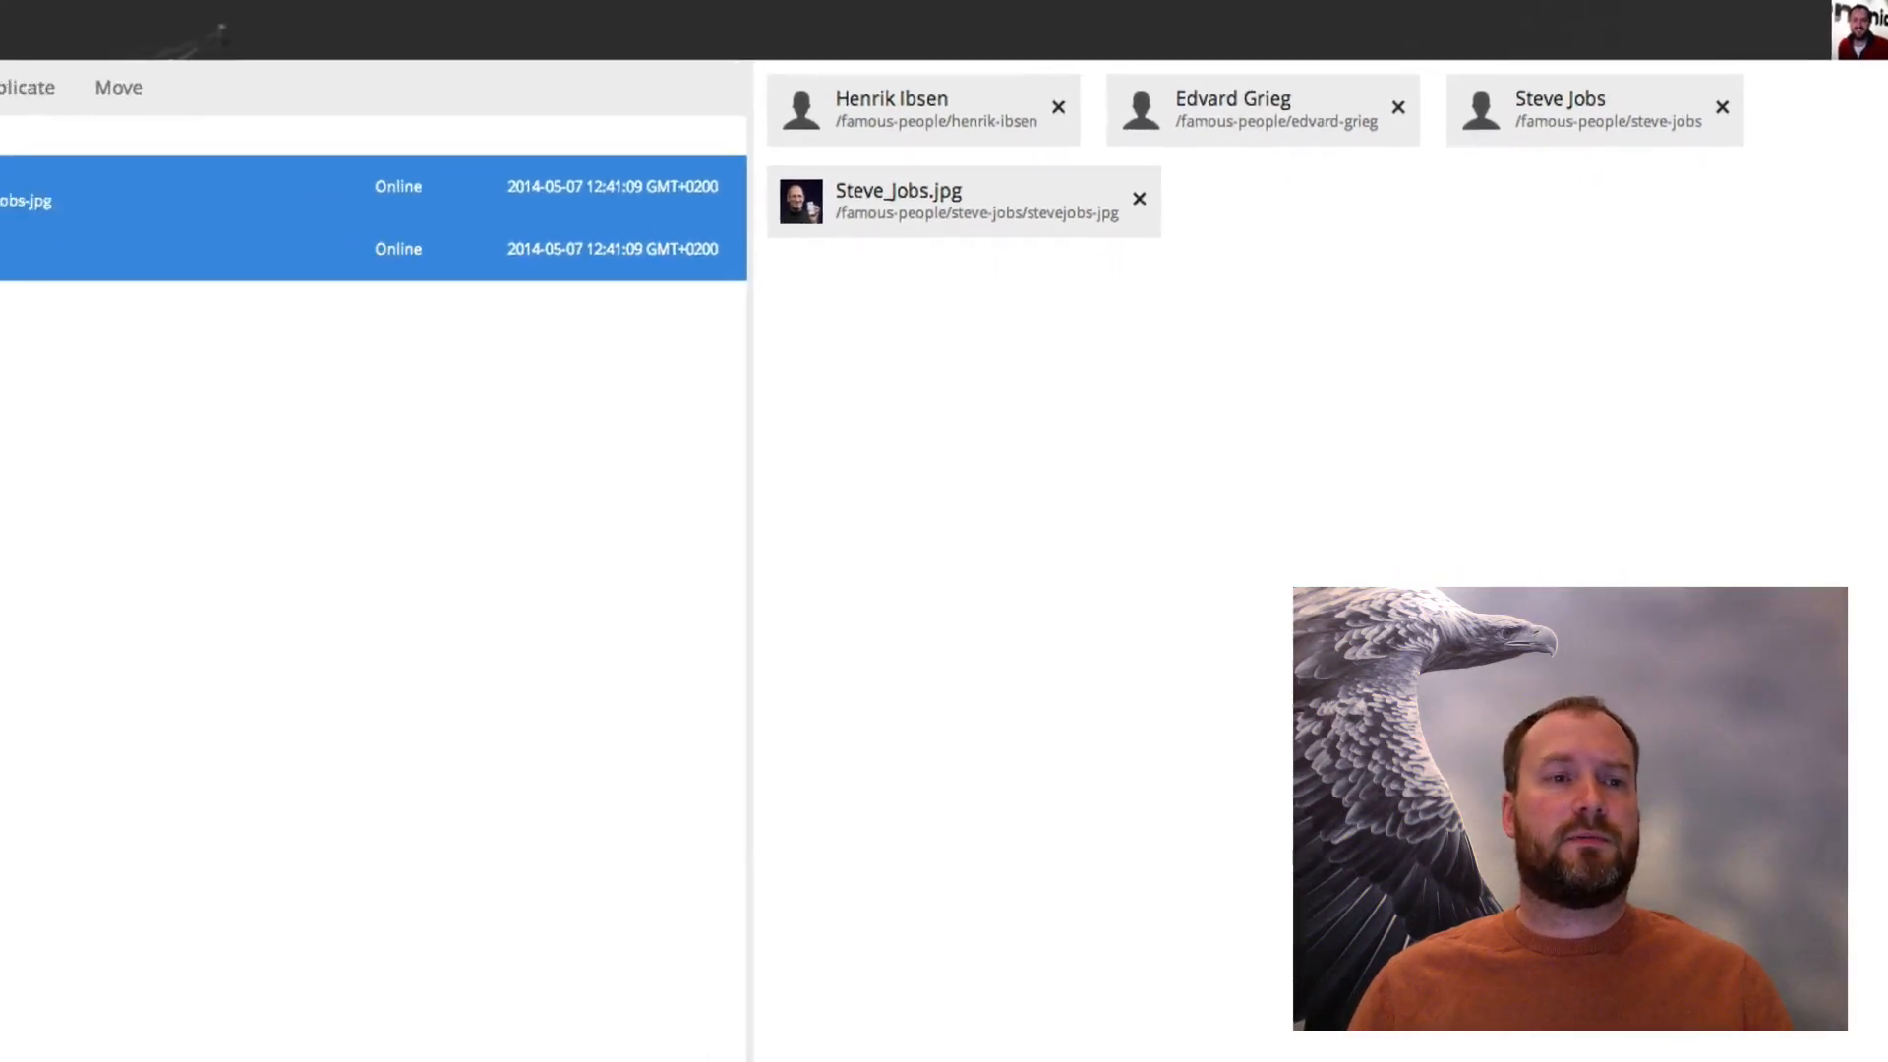
left_click(315, 98)
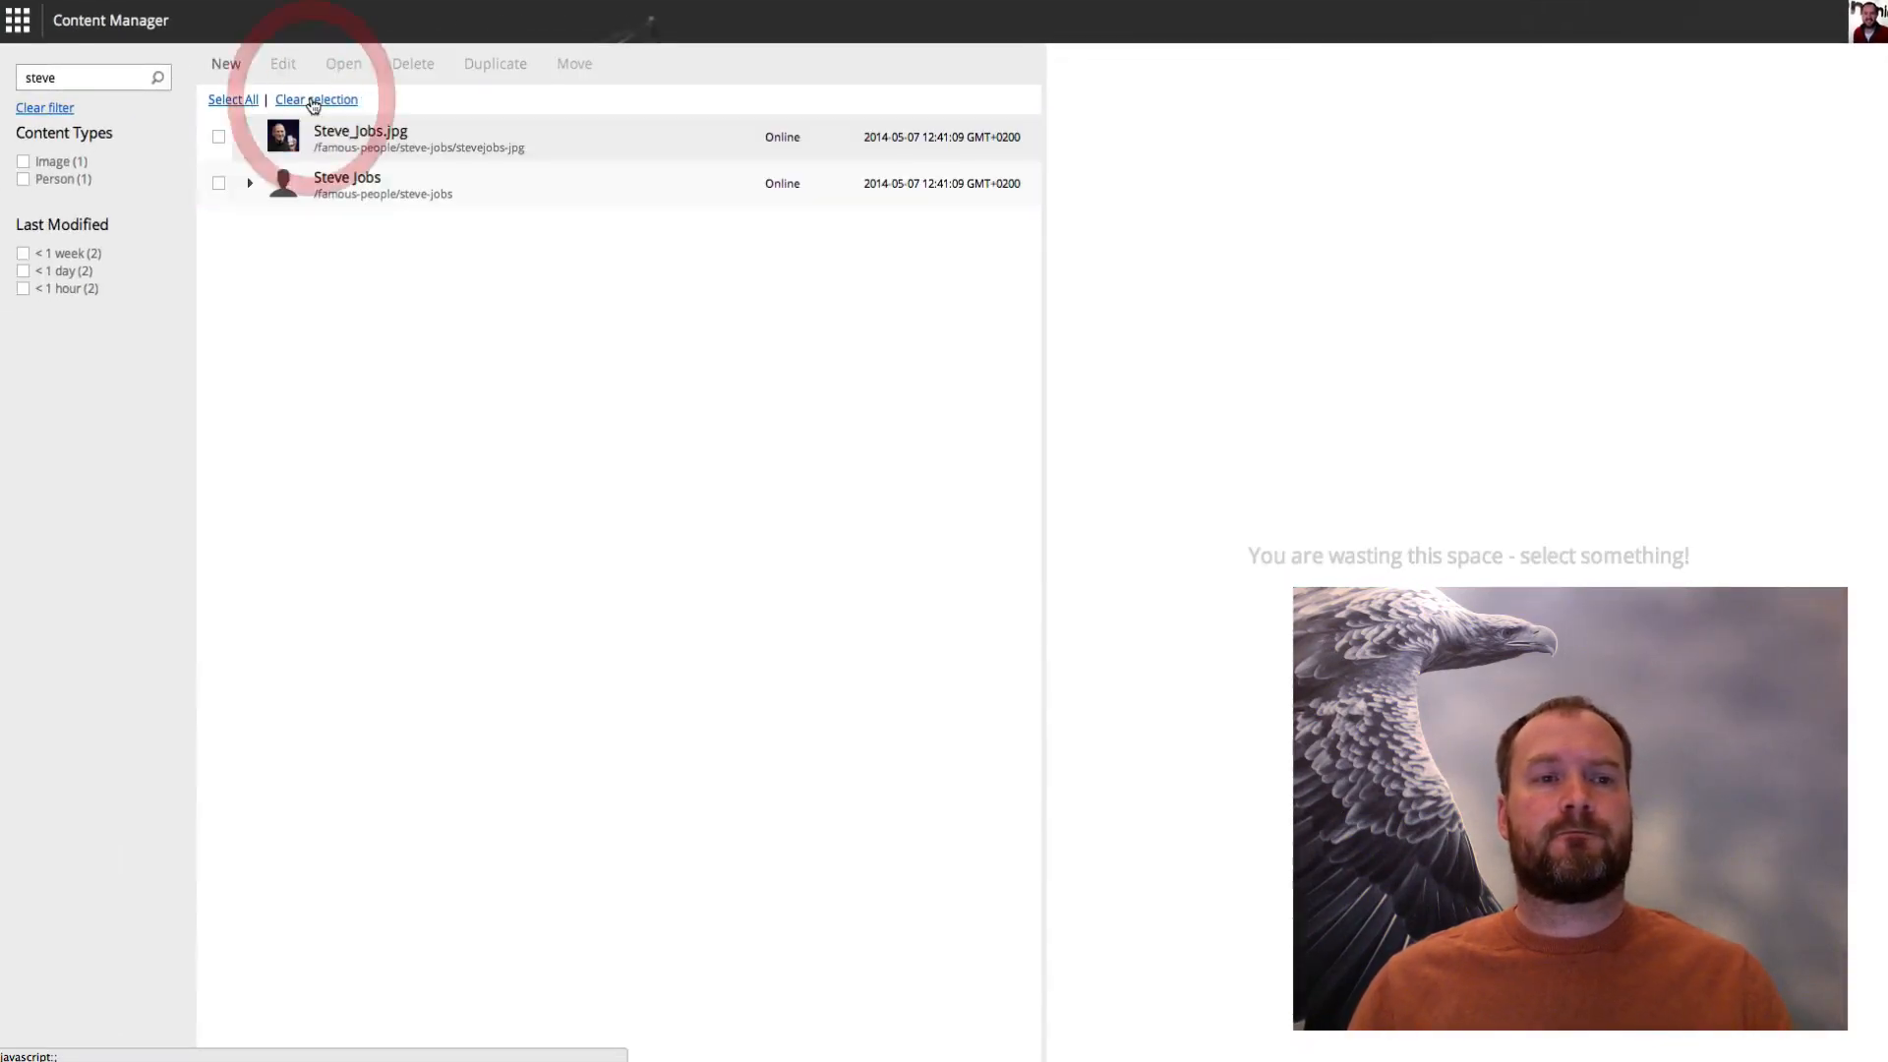
left_click(45, 106)
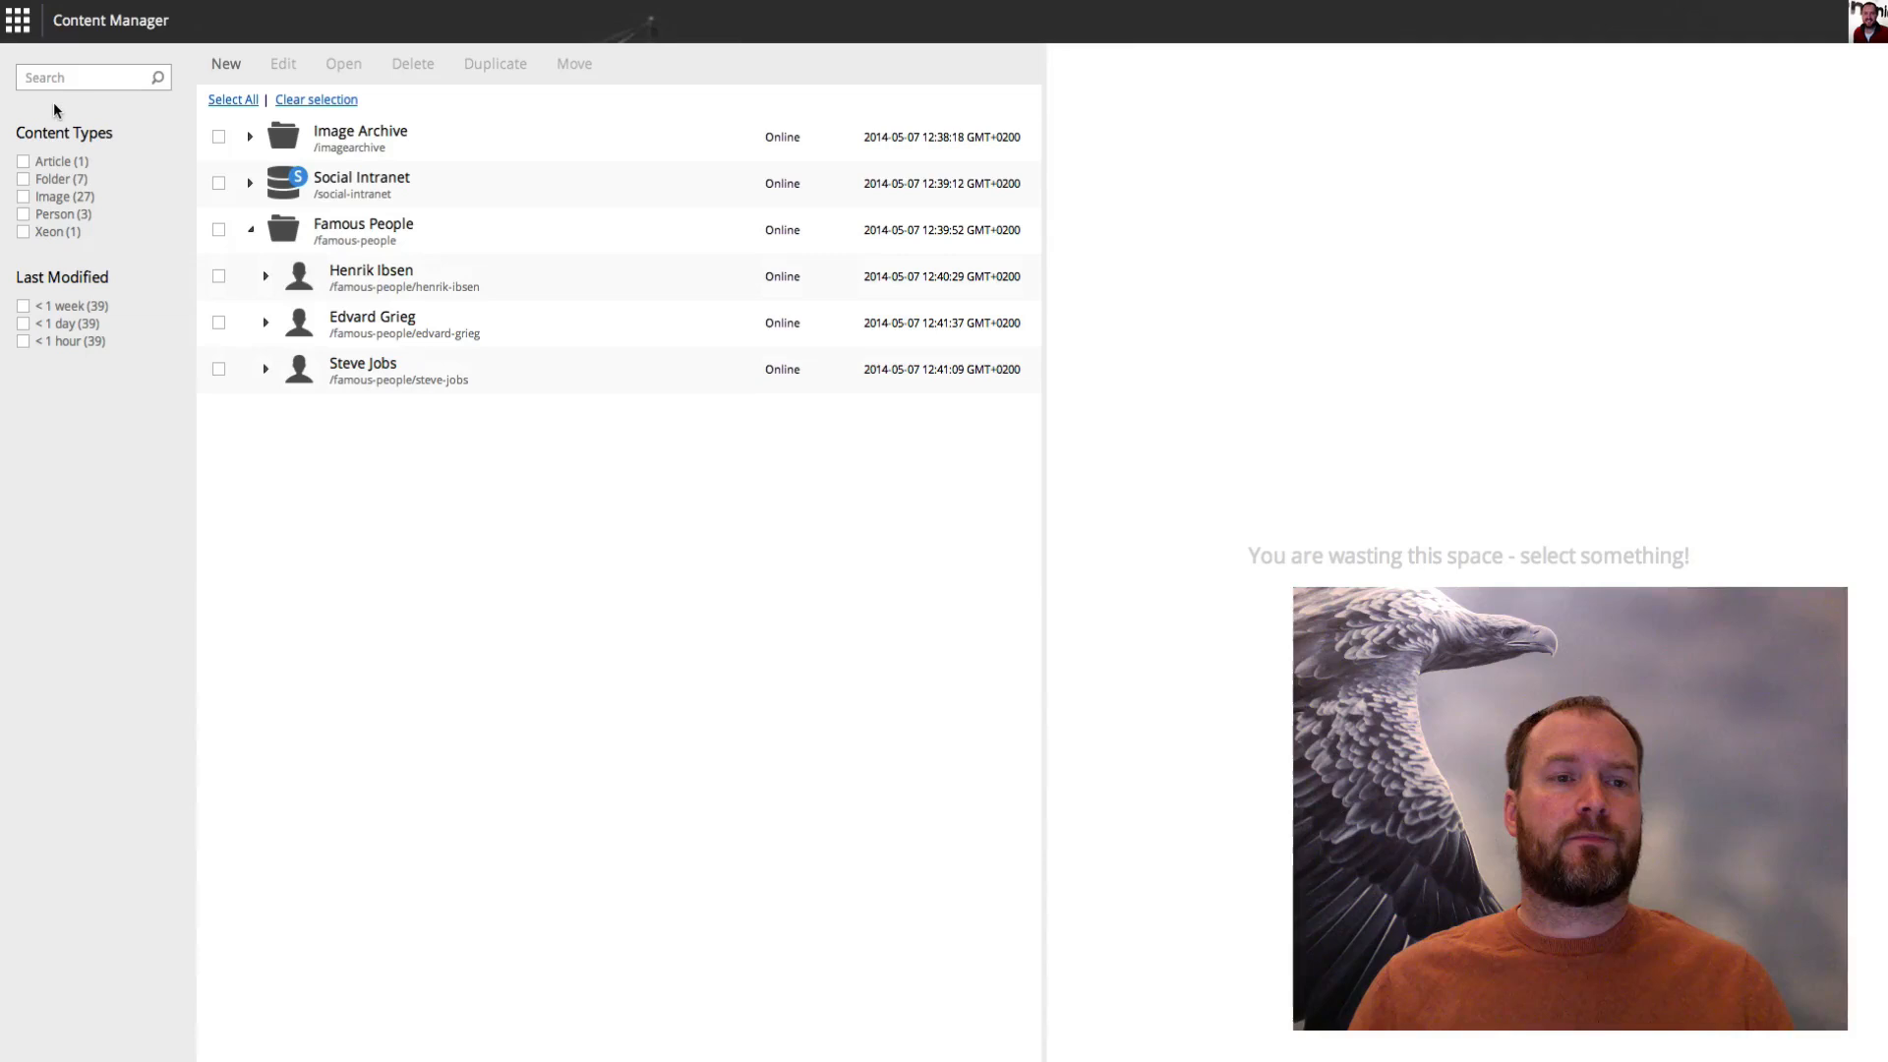
left_click(266, 230)
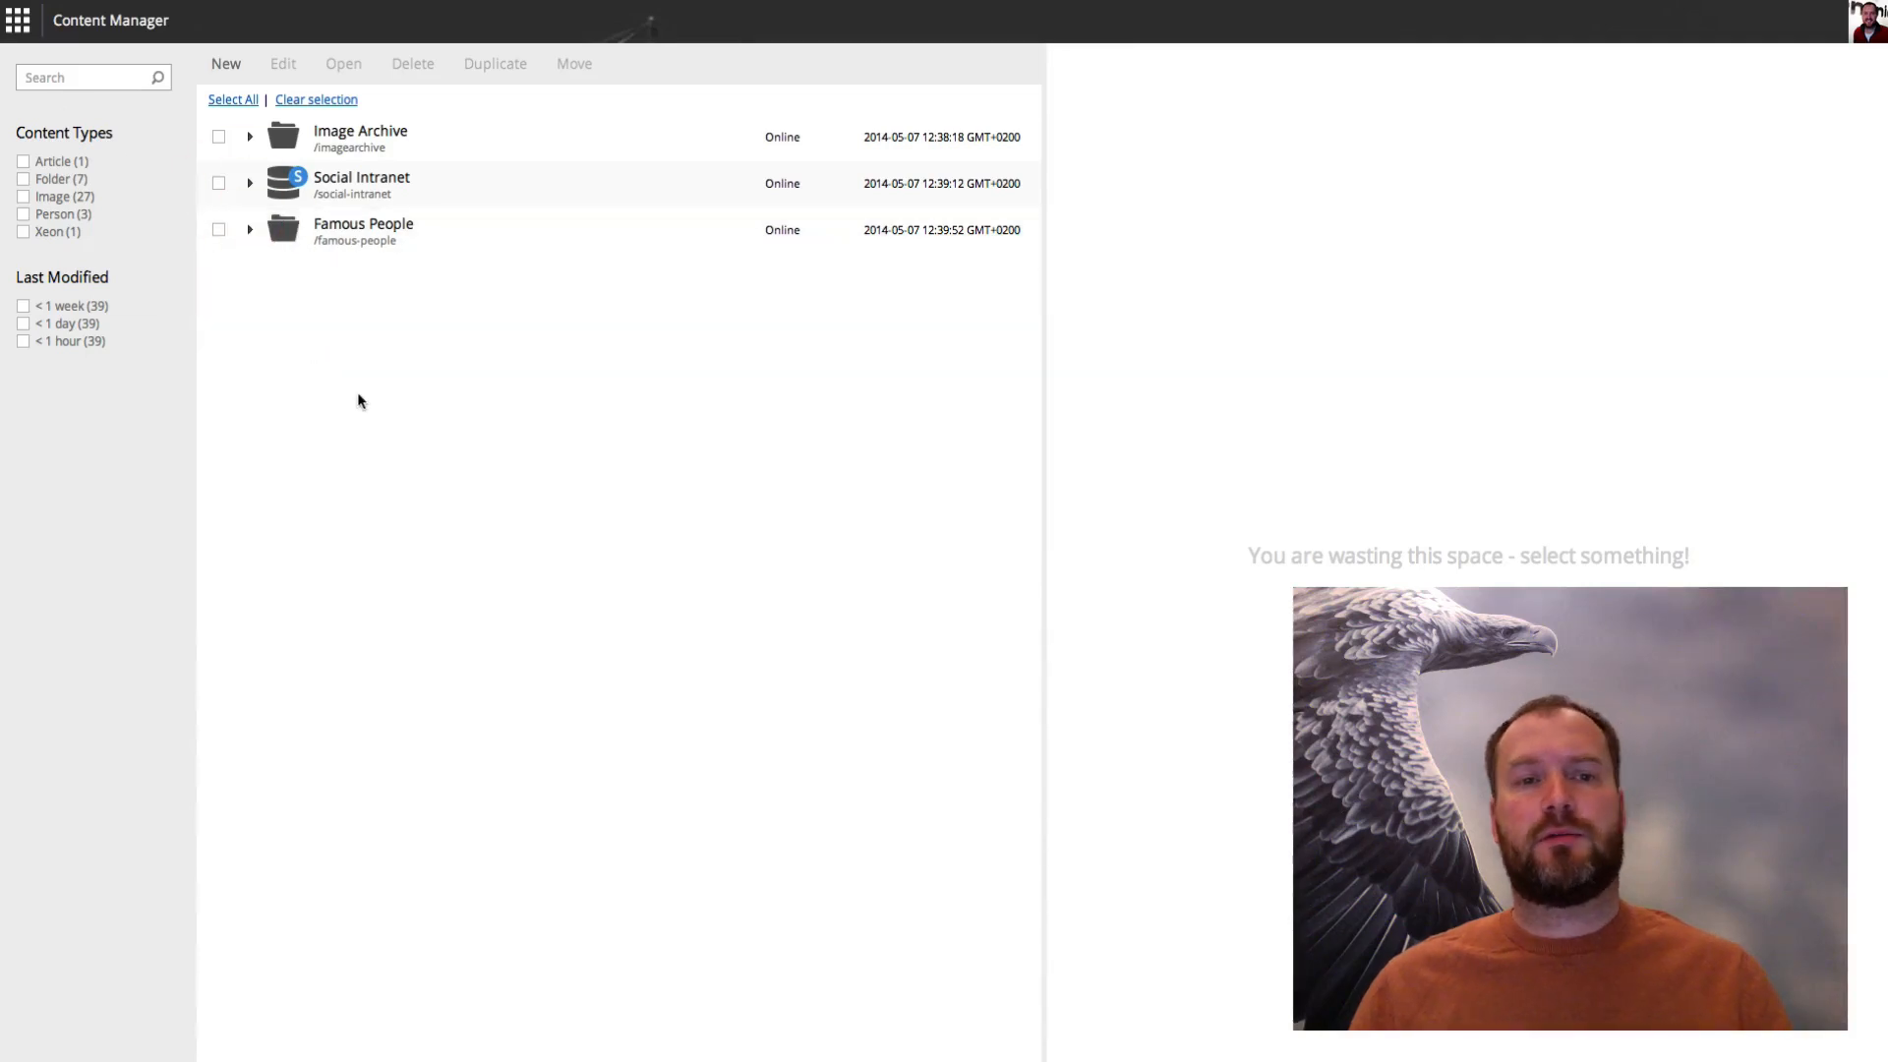
mouse_move(455, 403)
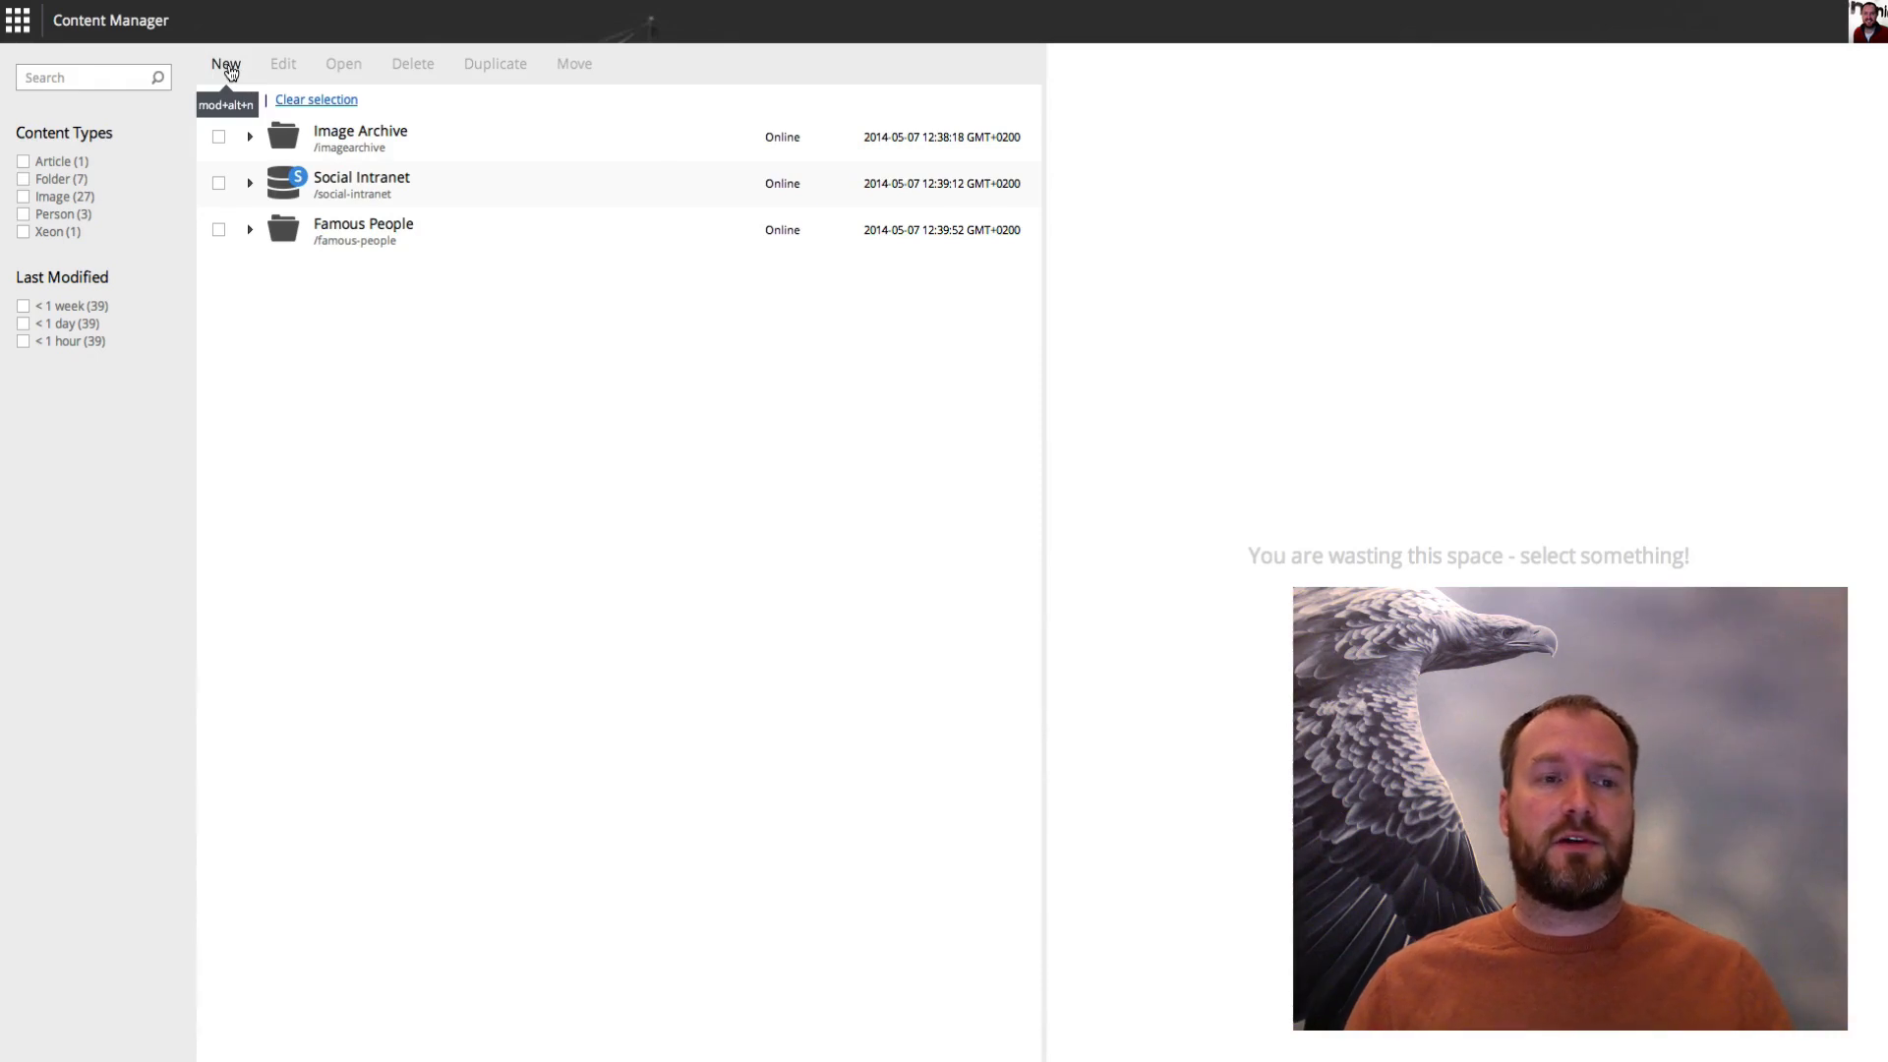
From the New dialog, list the site types and choose a new xeon site
left_click(224, 63)
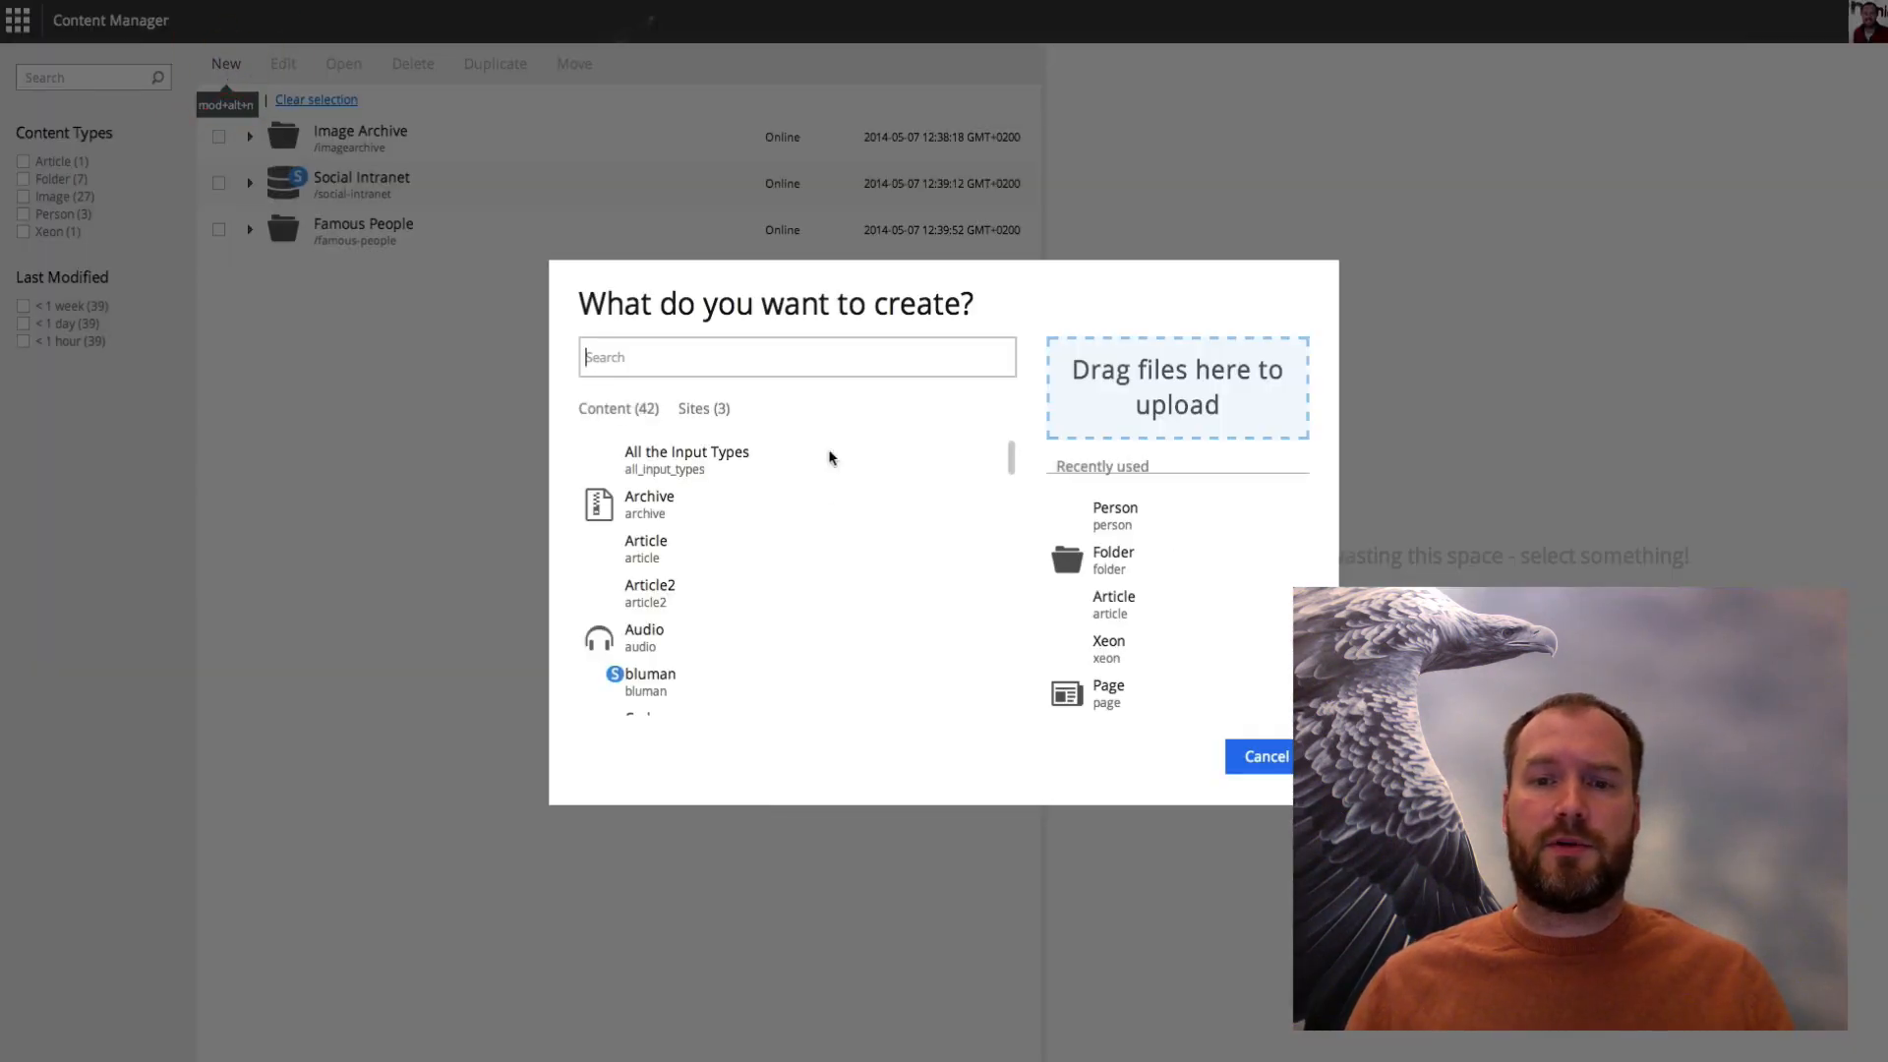
mouse_move(768, 543)
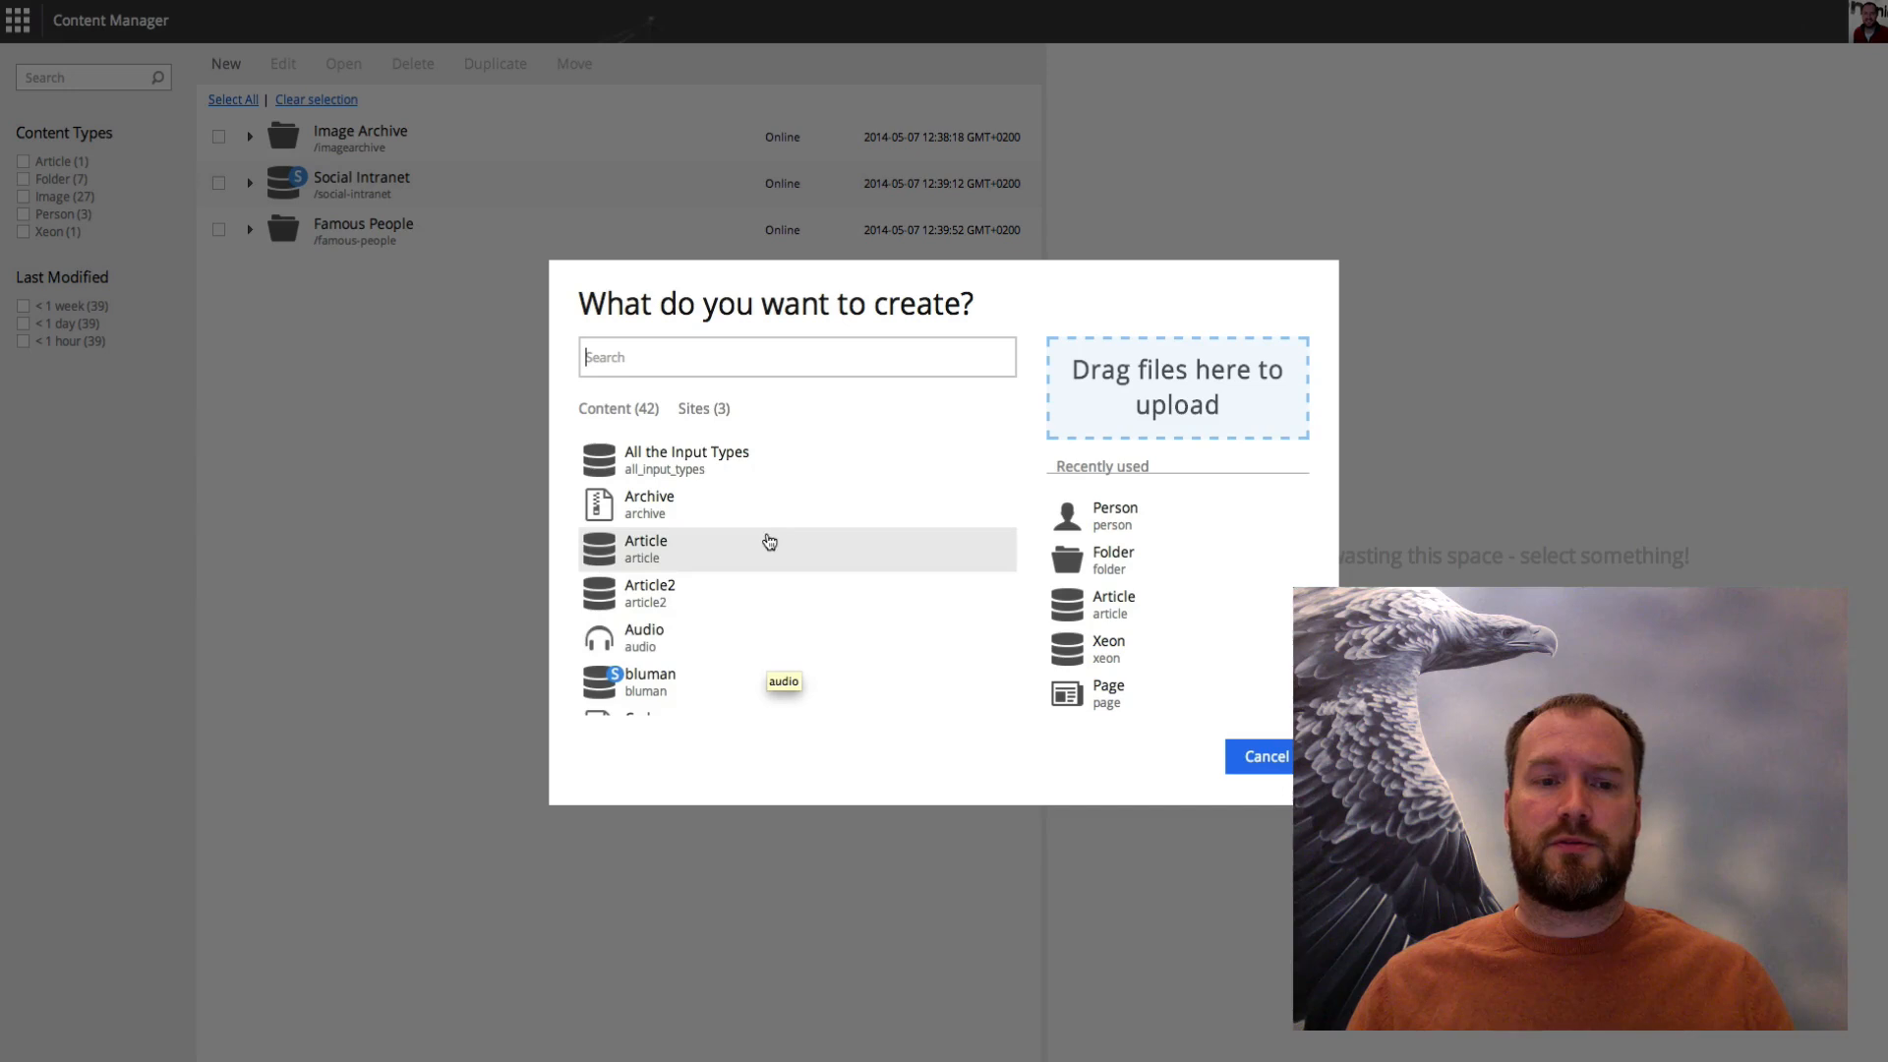
scroll("down", 3)
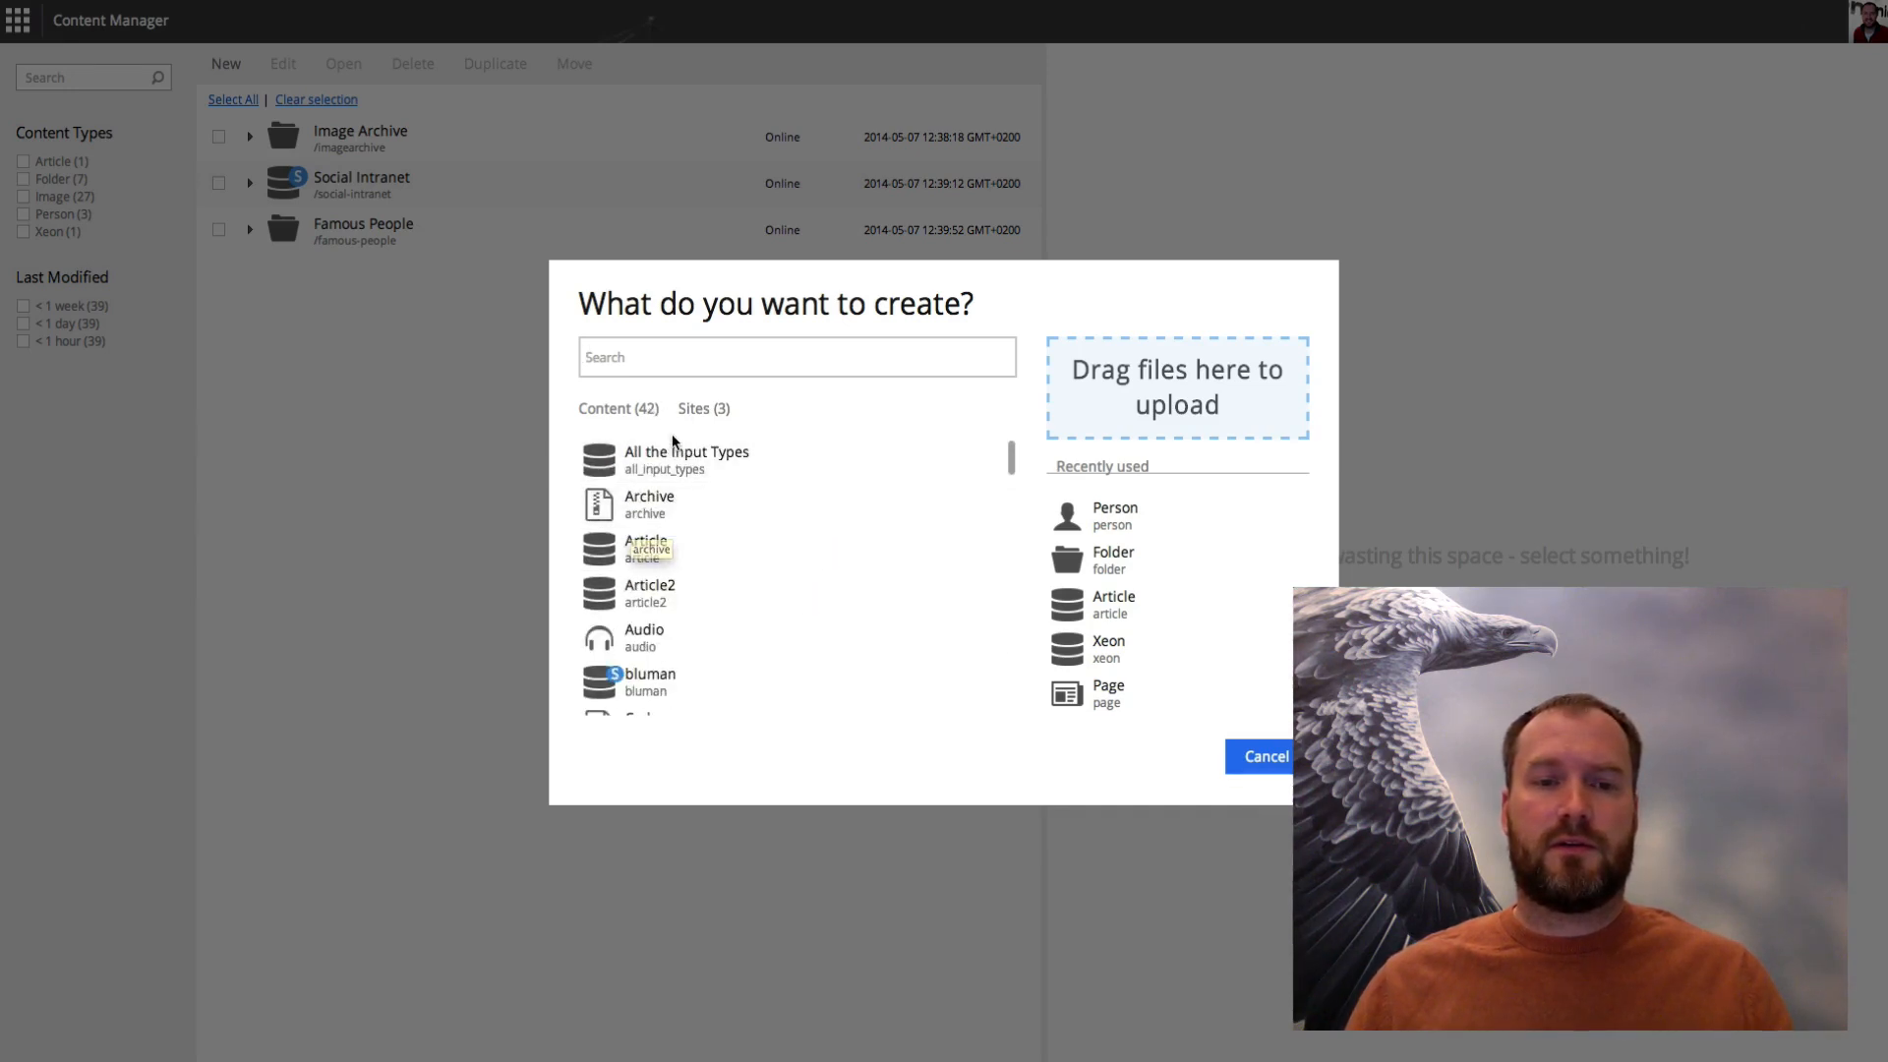
scroll("down", 3)
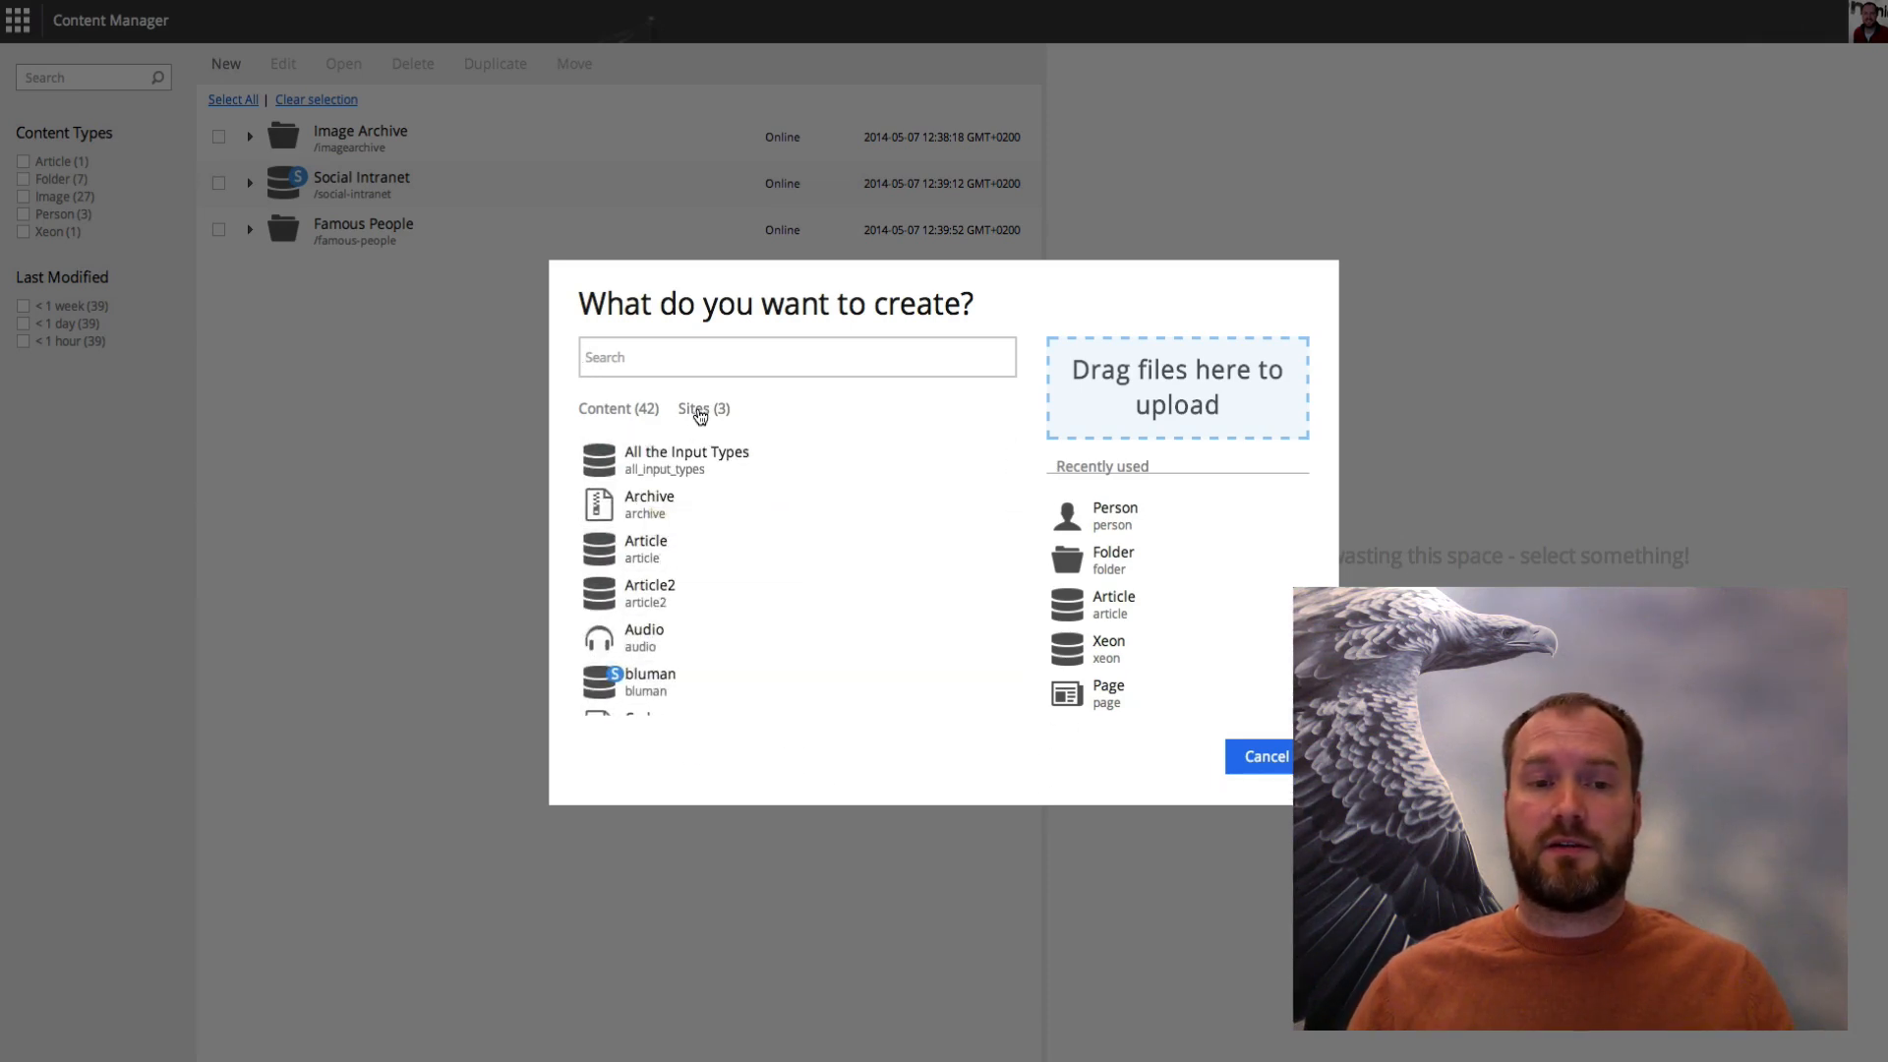
left_click(694, 409)
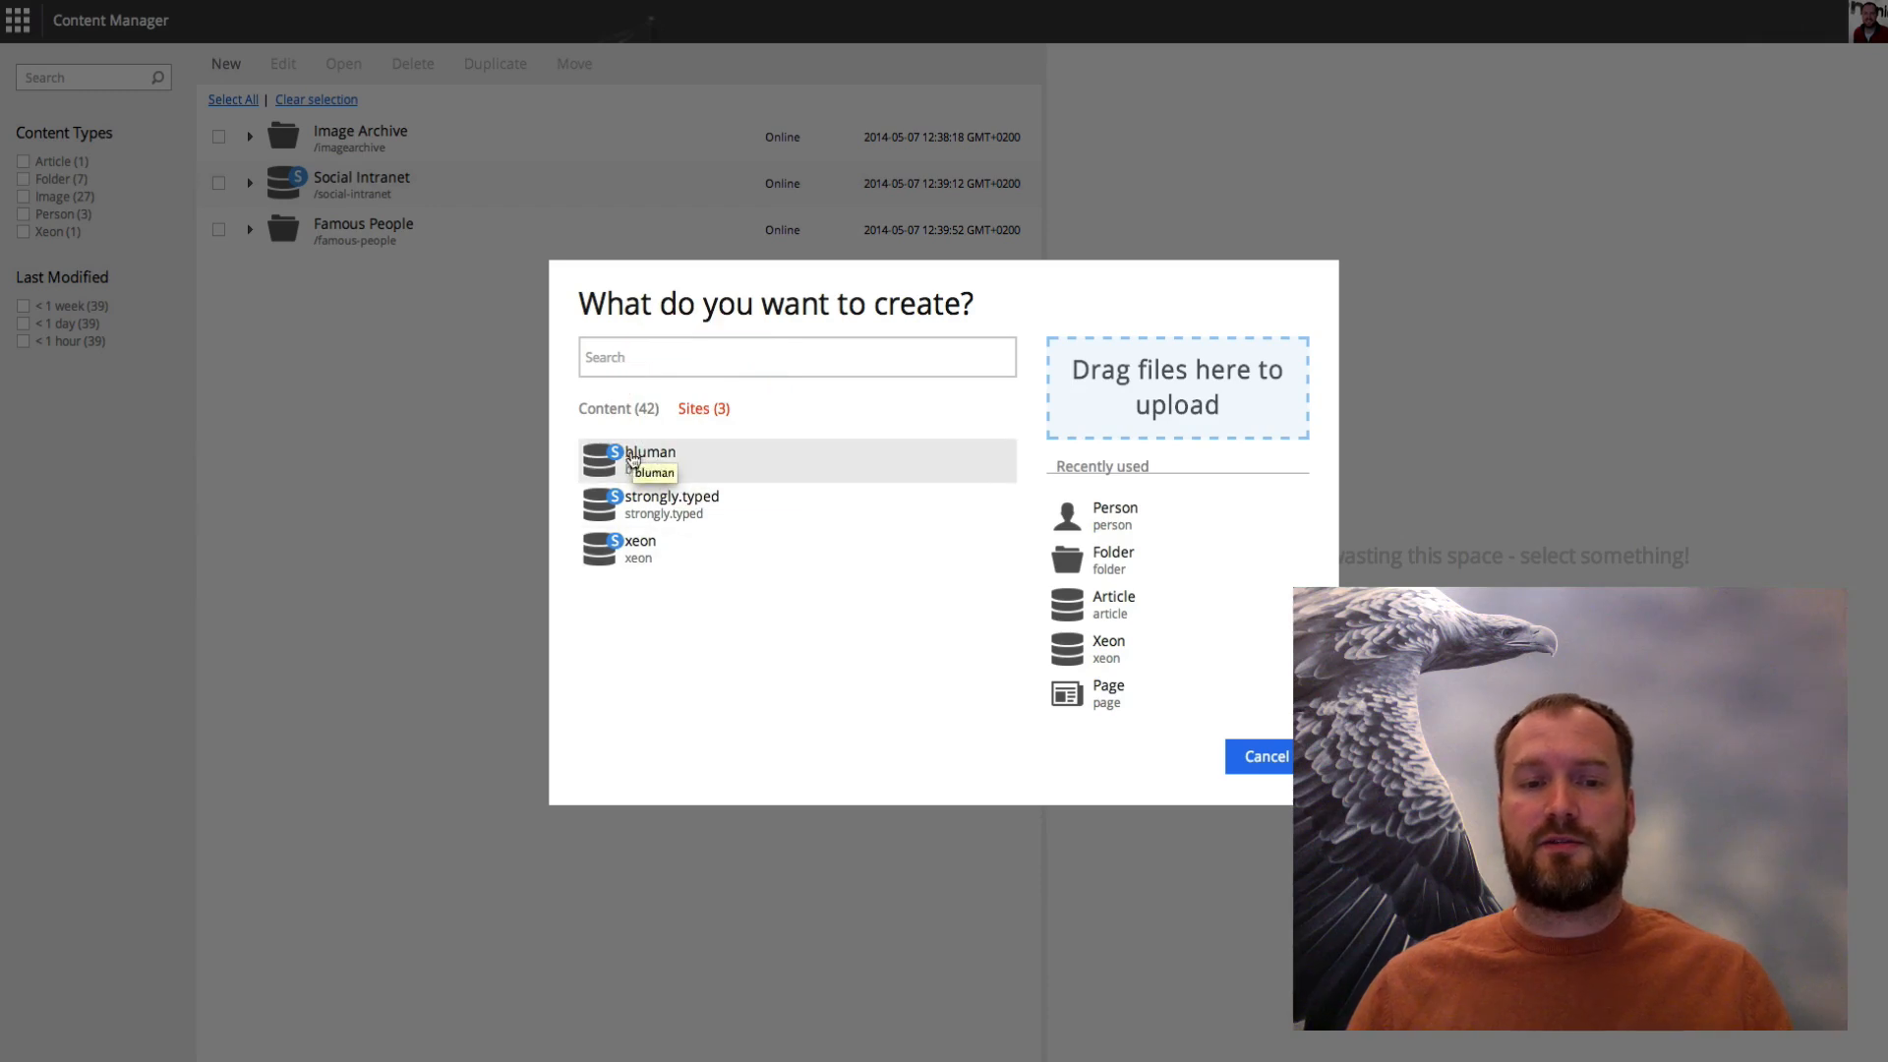
mouse_move(635, 551)
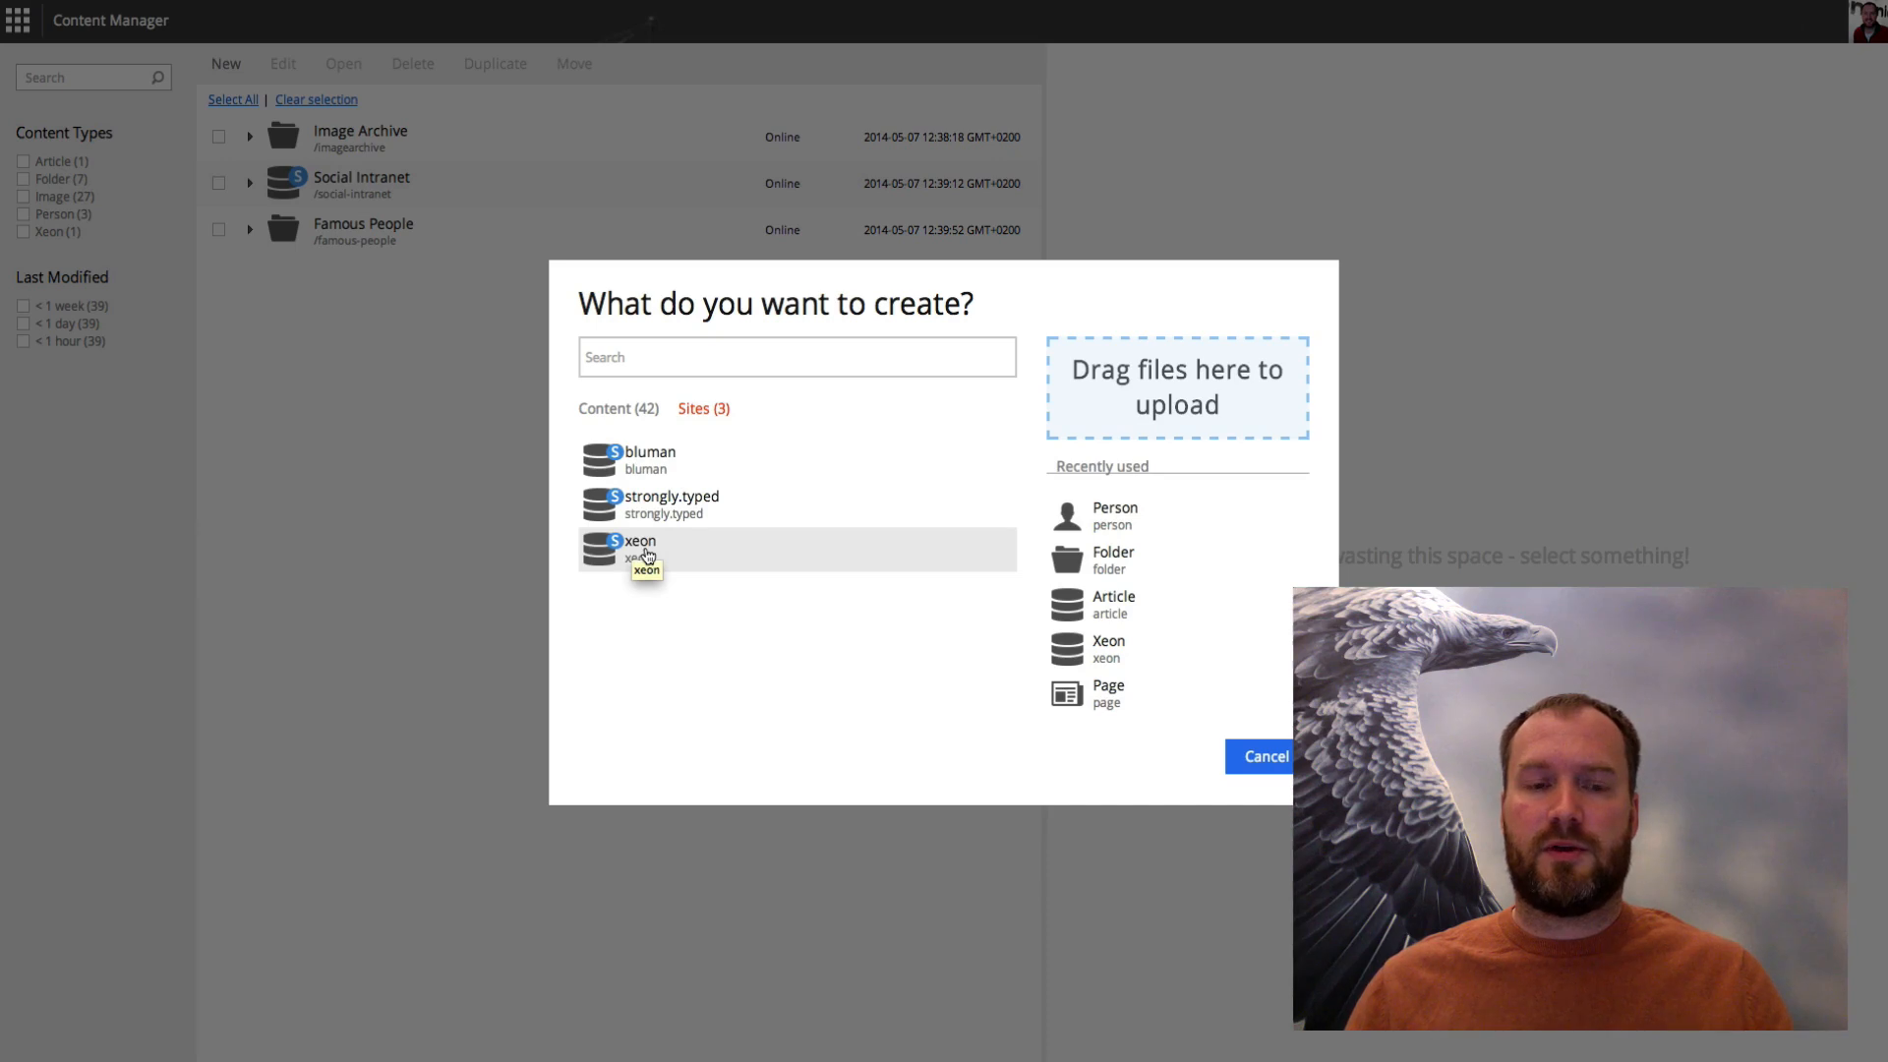
left_click(640, 539)
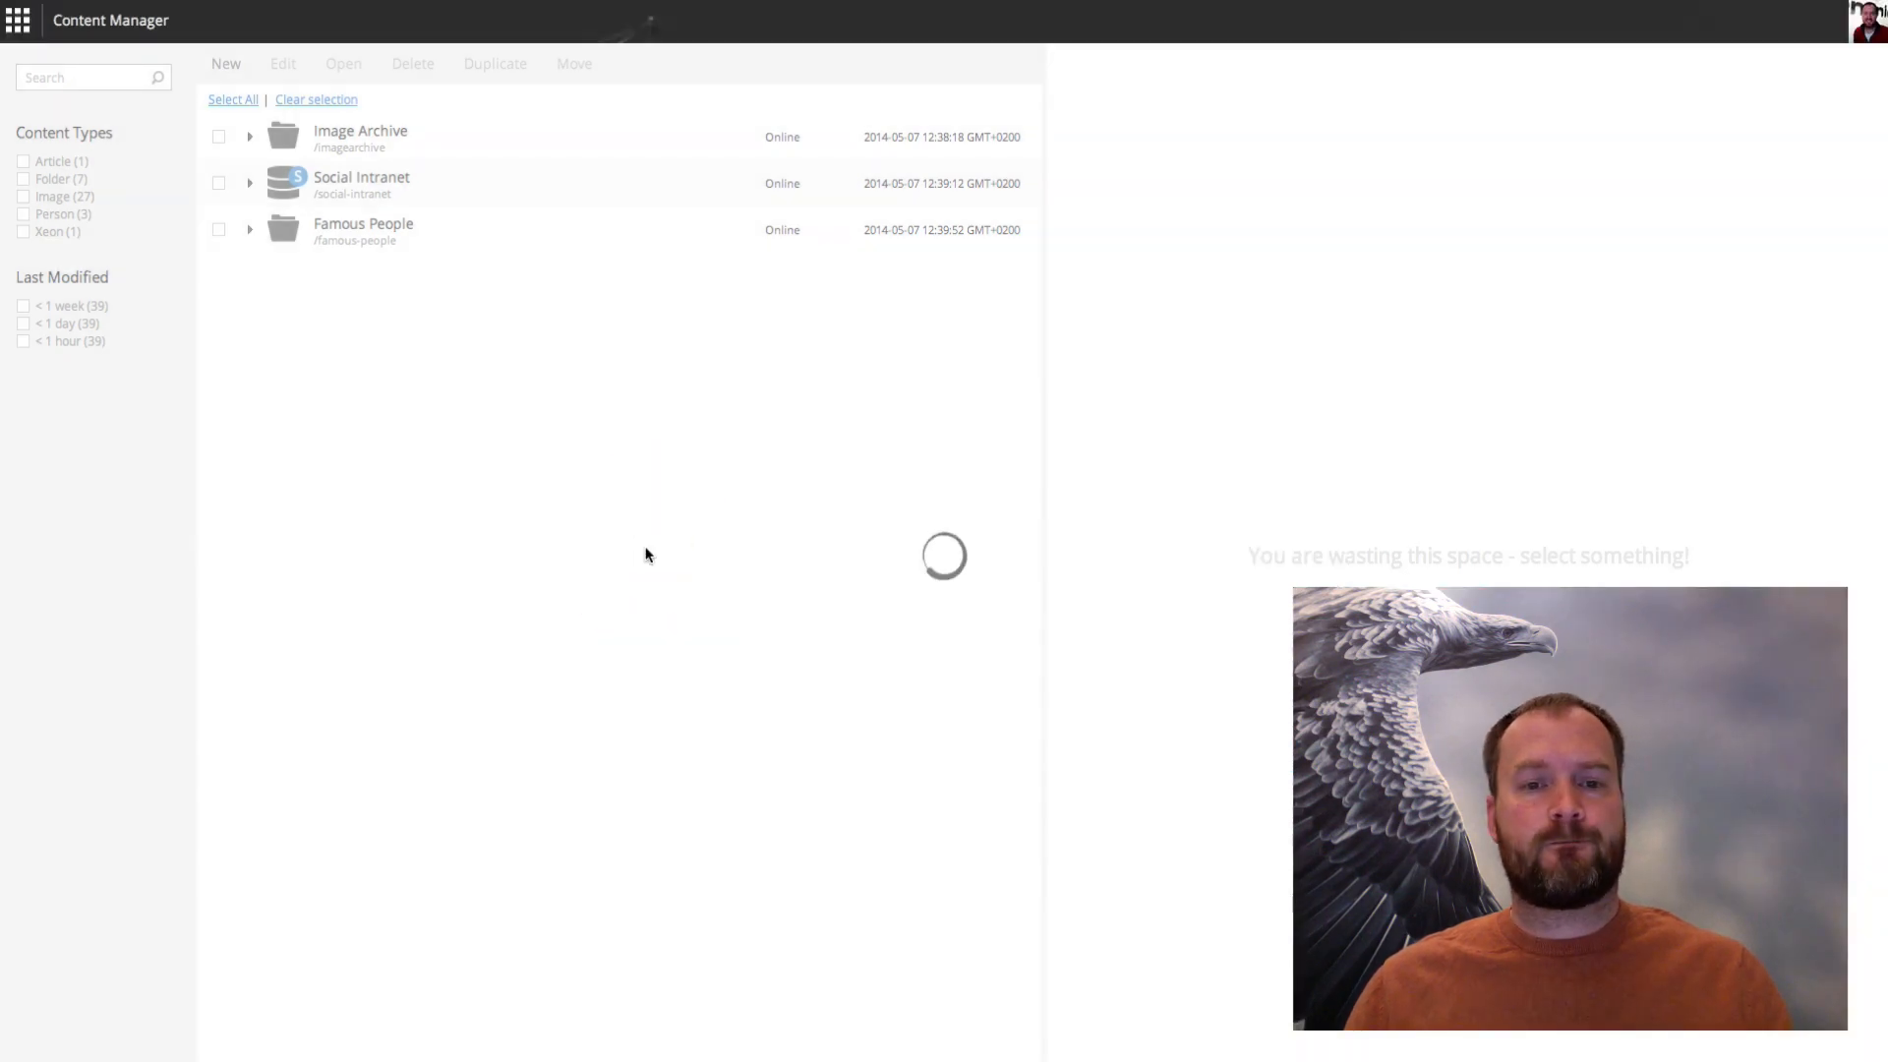
Name the new Xeon site 'Edvard Munch Tribute Site' and start uploading a logo image
left_click(224, 63)
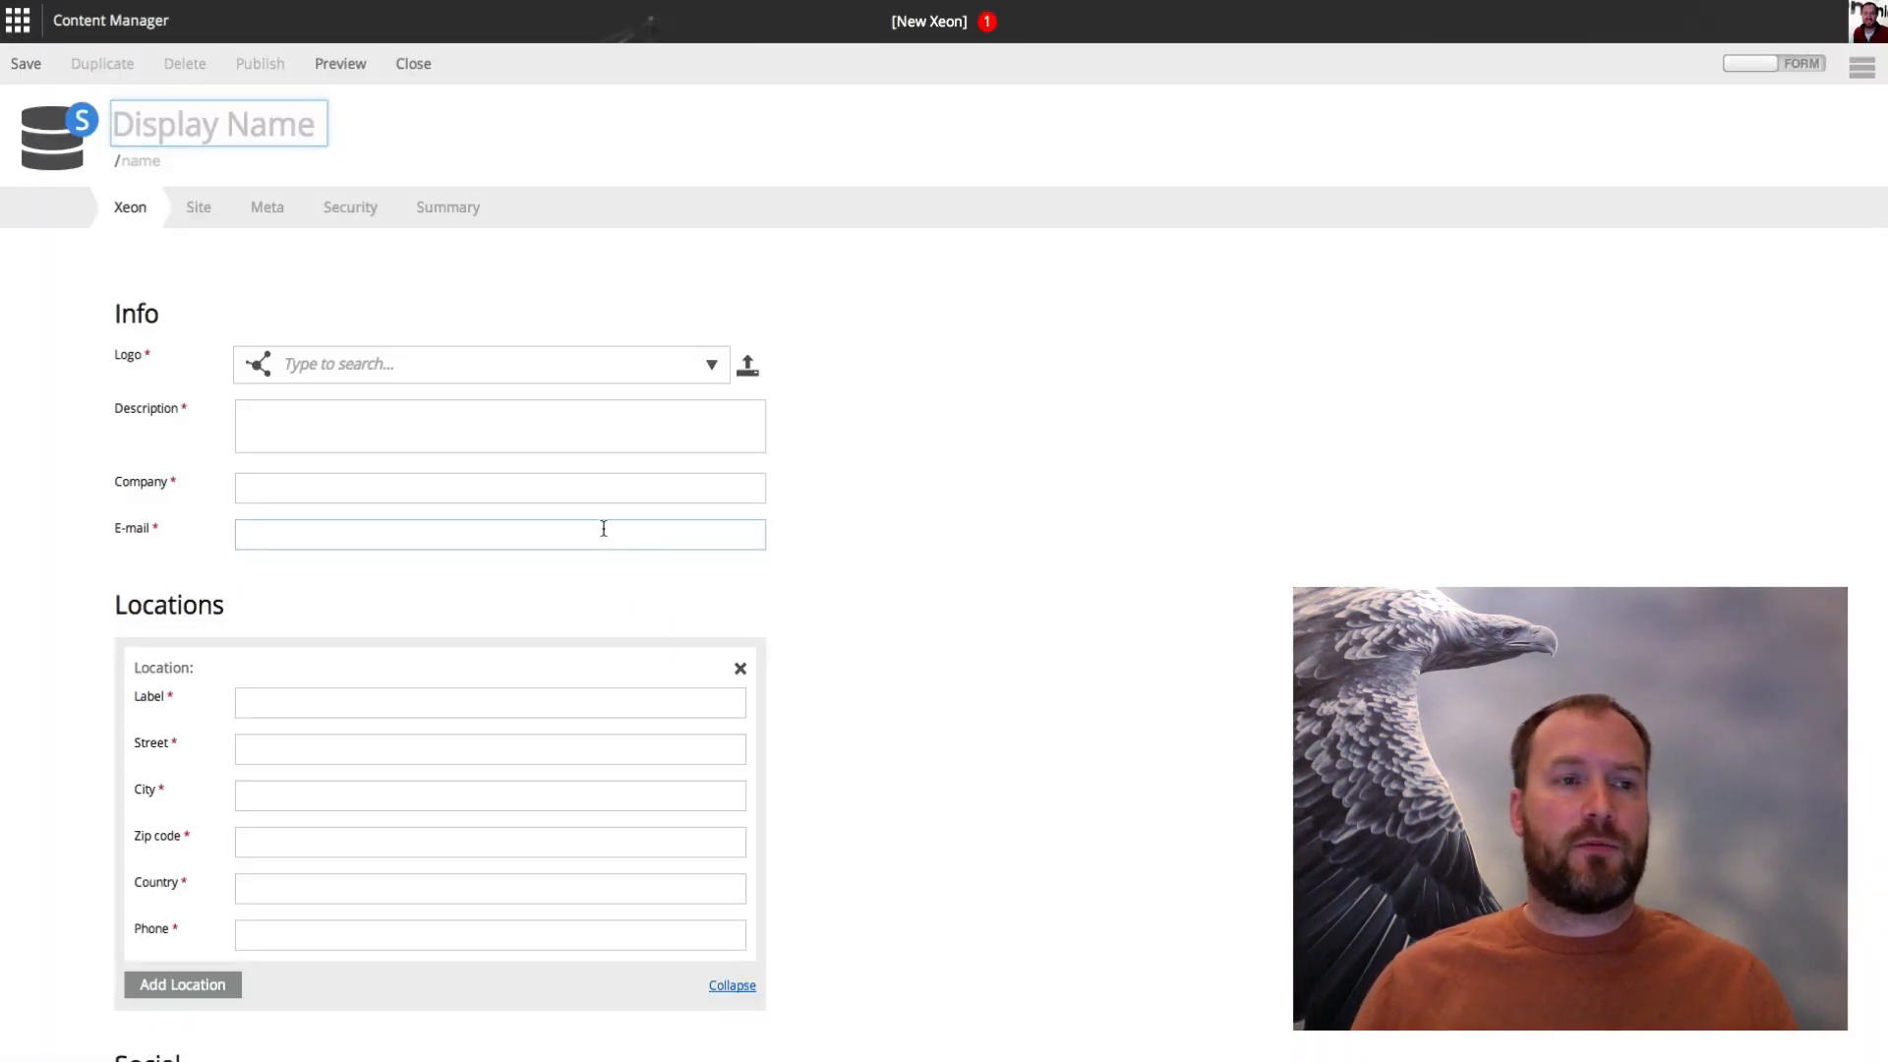
type("Edvard Munch")
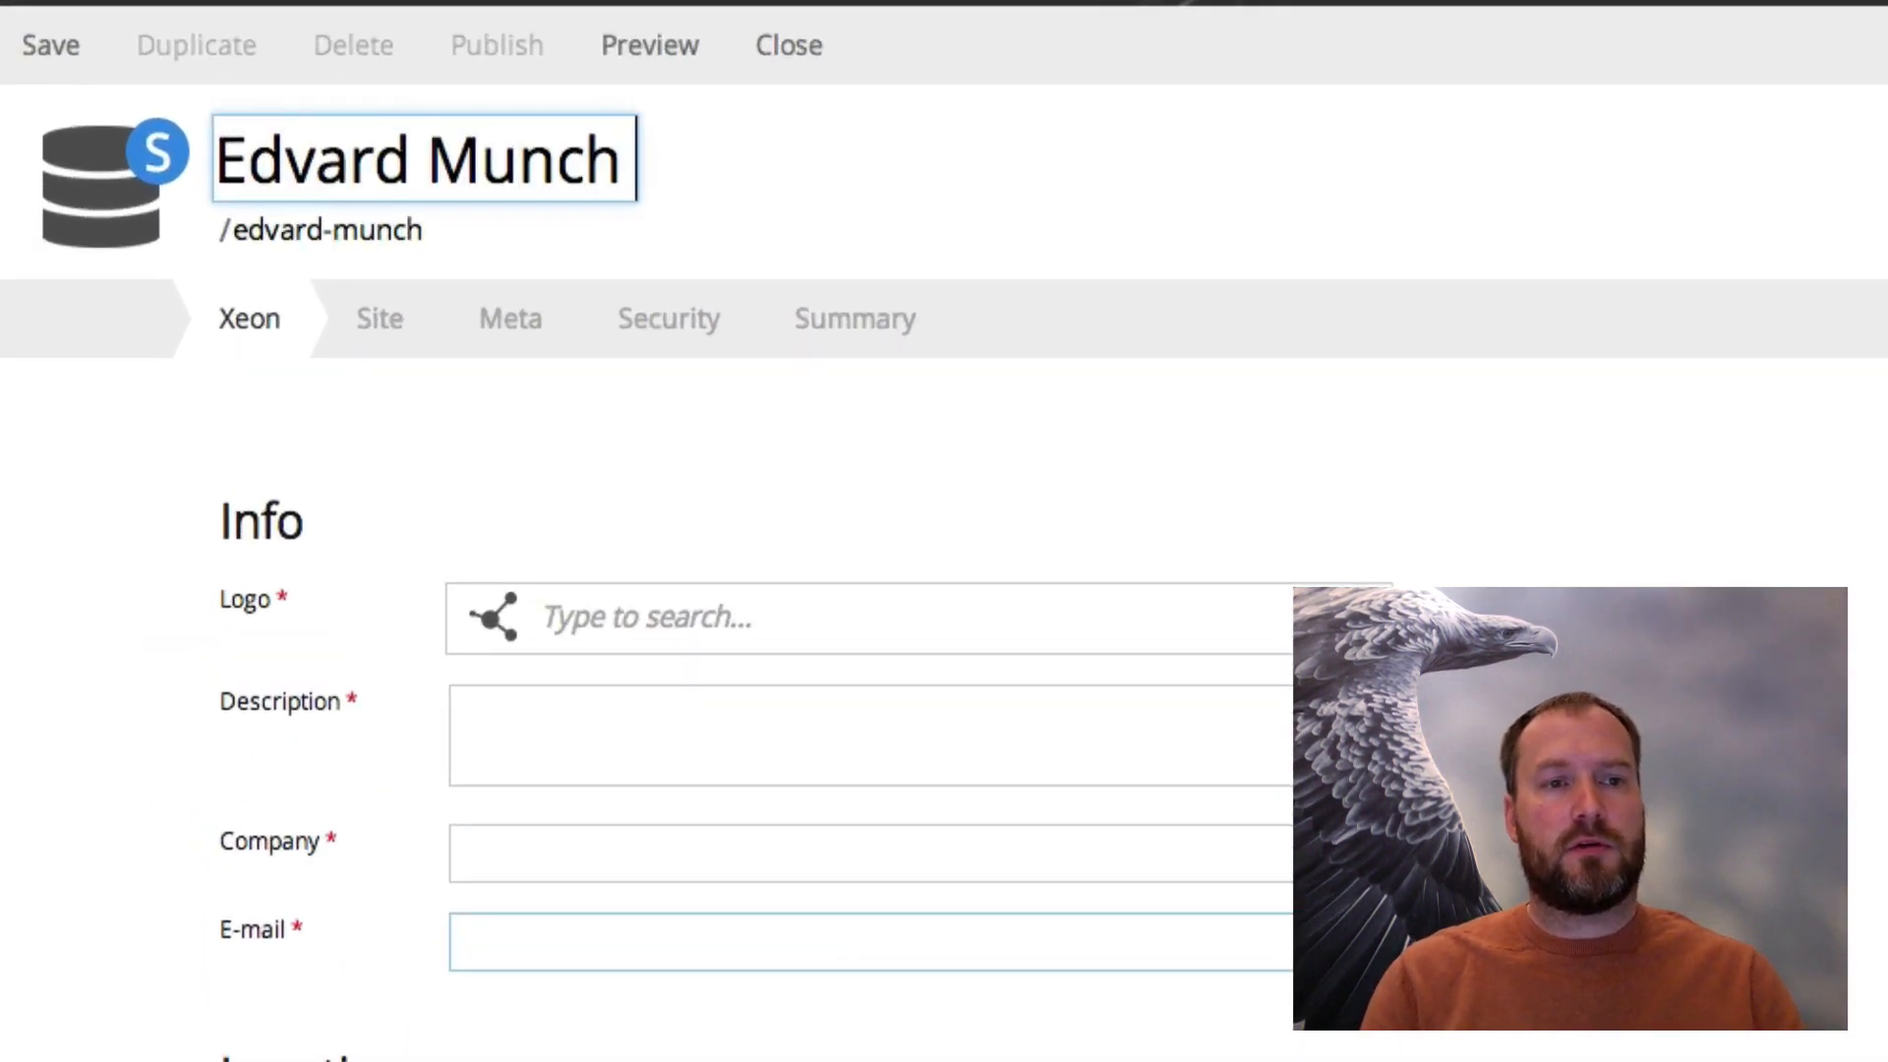
type("Tribute Site")
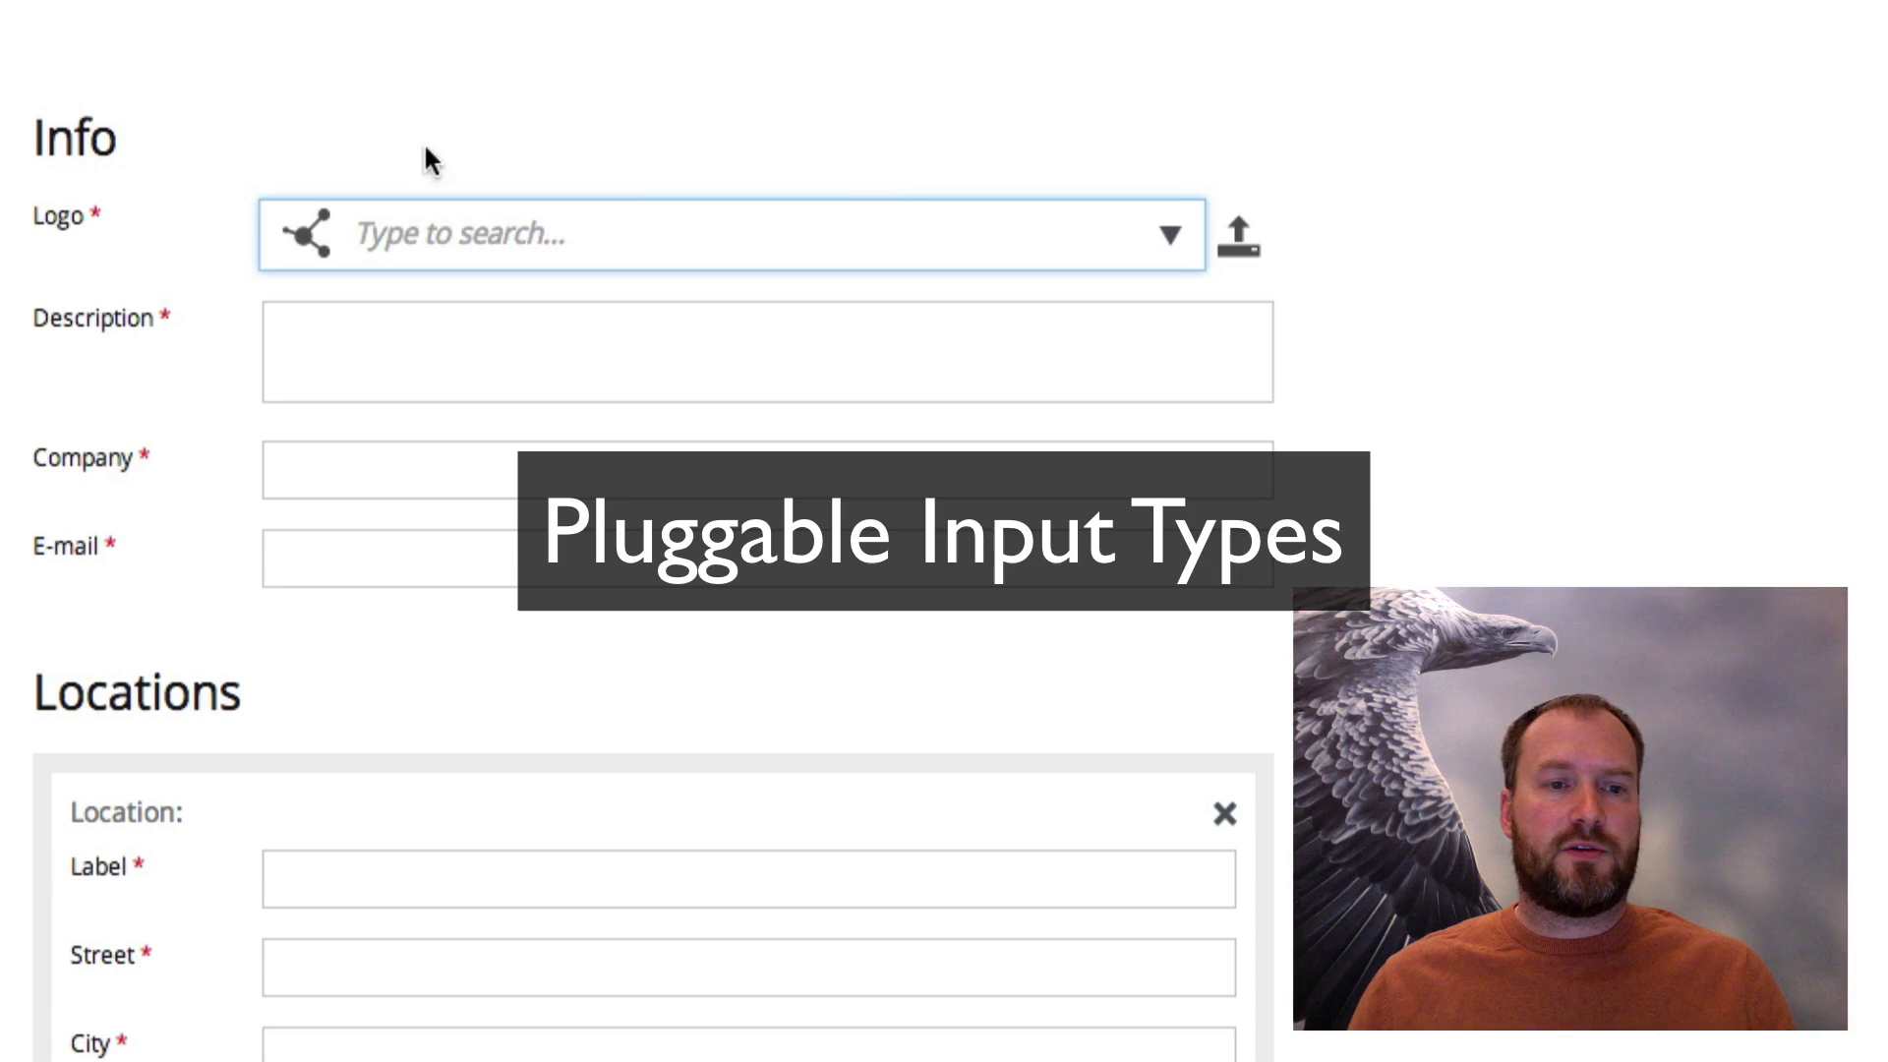
mouse_move(267, 289)
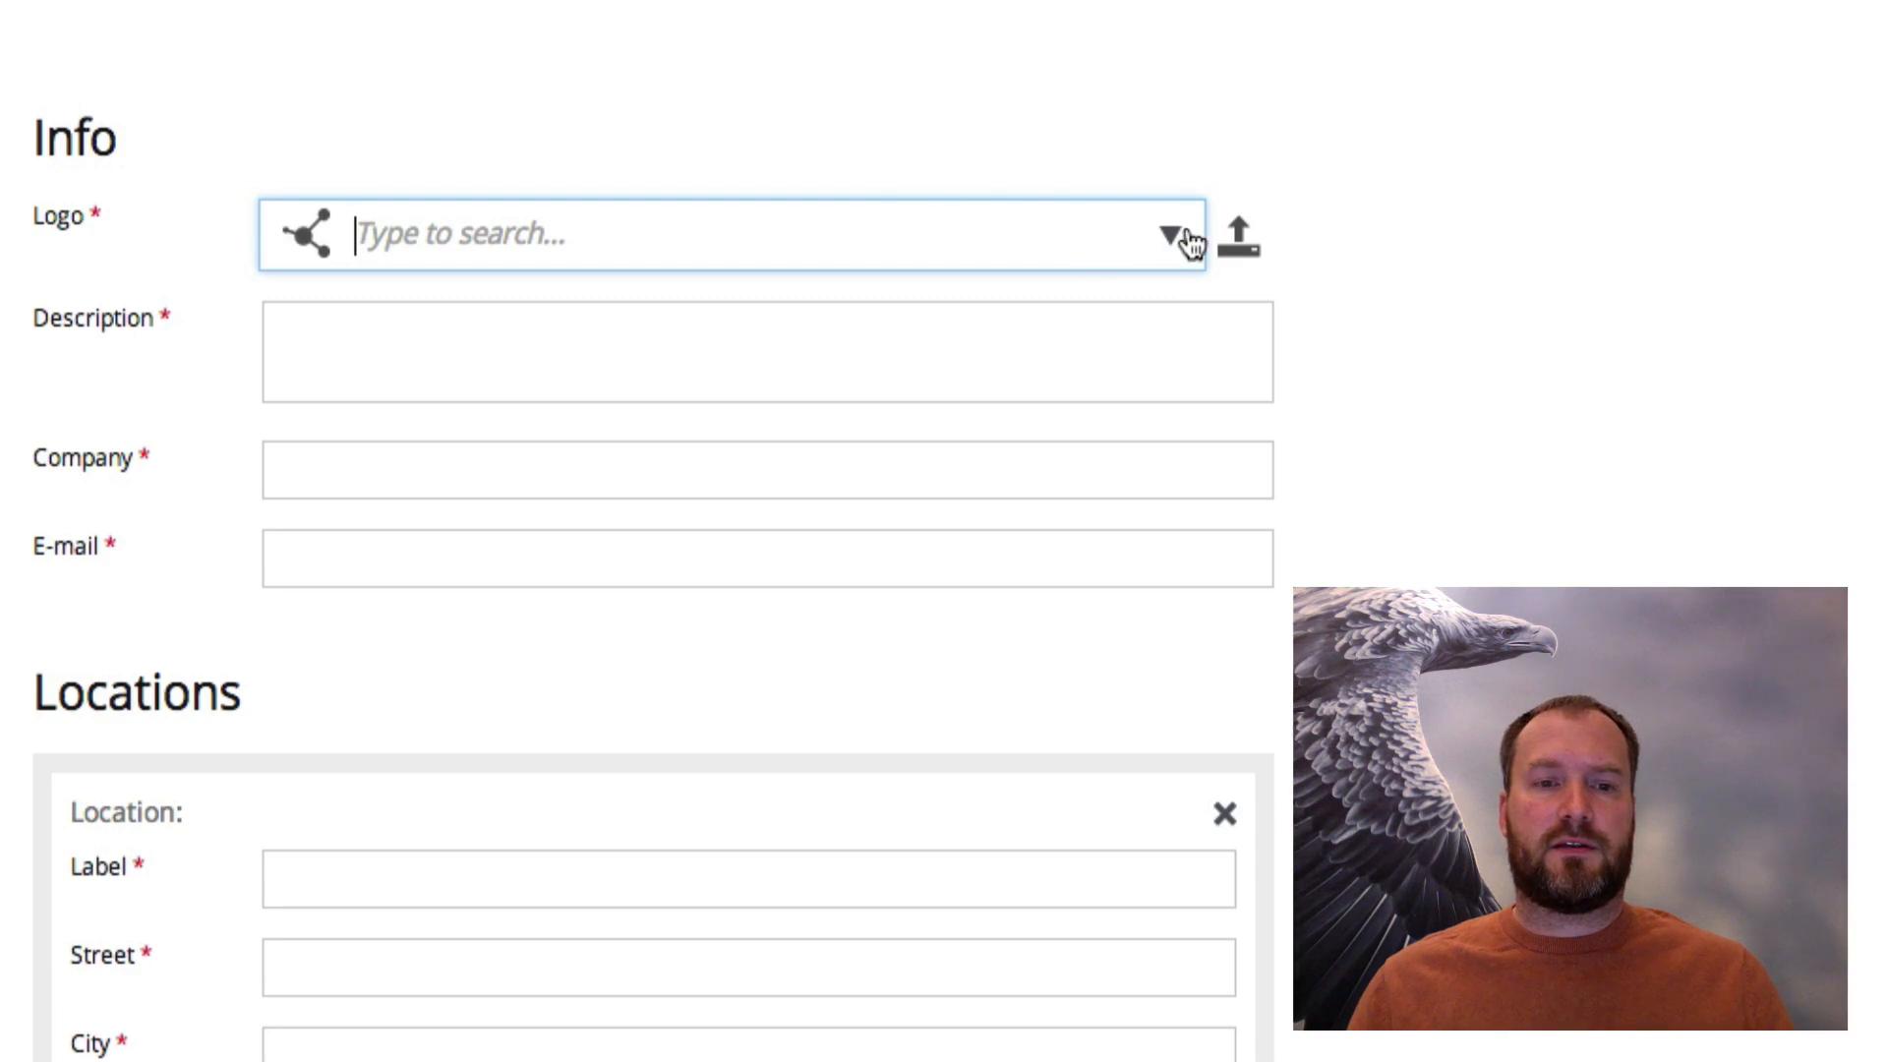
left_click(1178, 238)
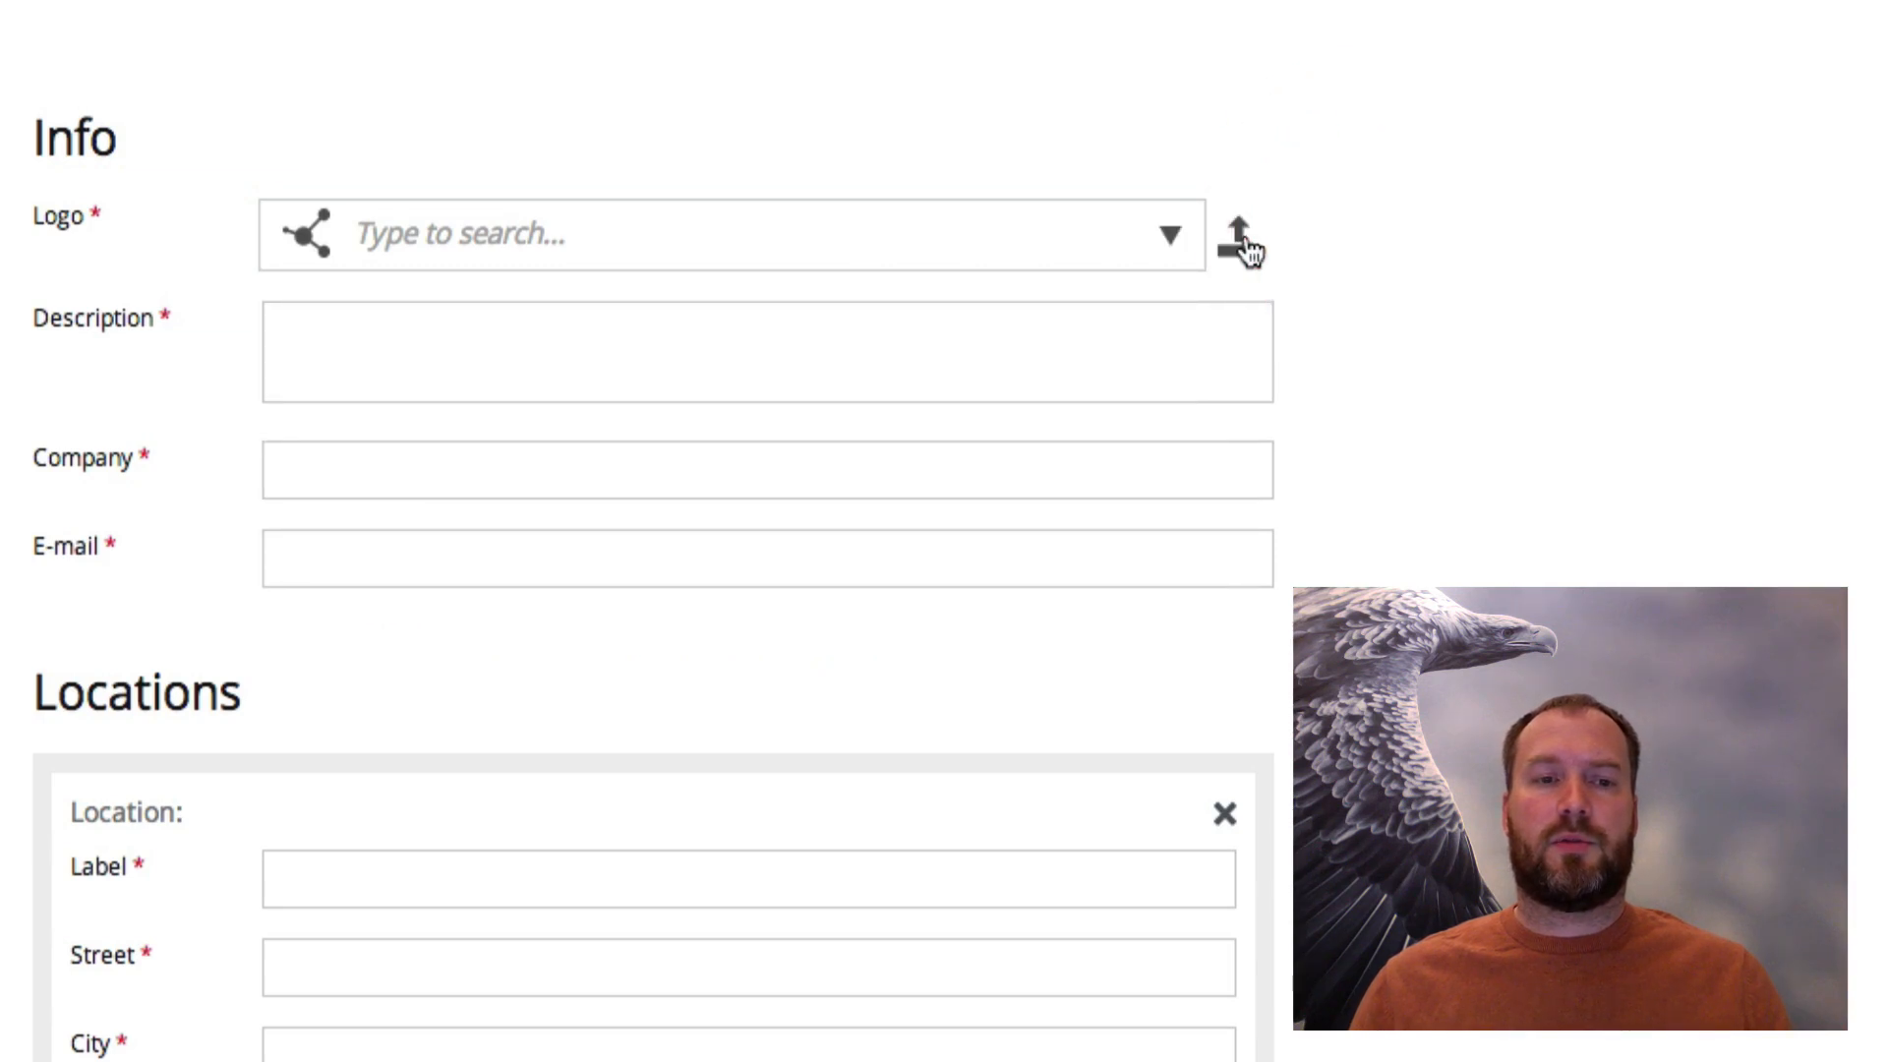
left_click(1241, 238)
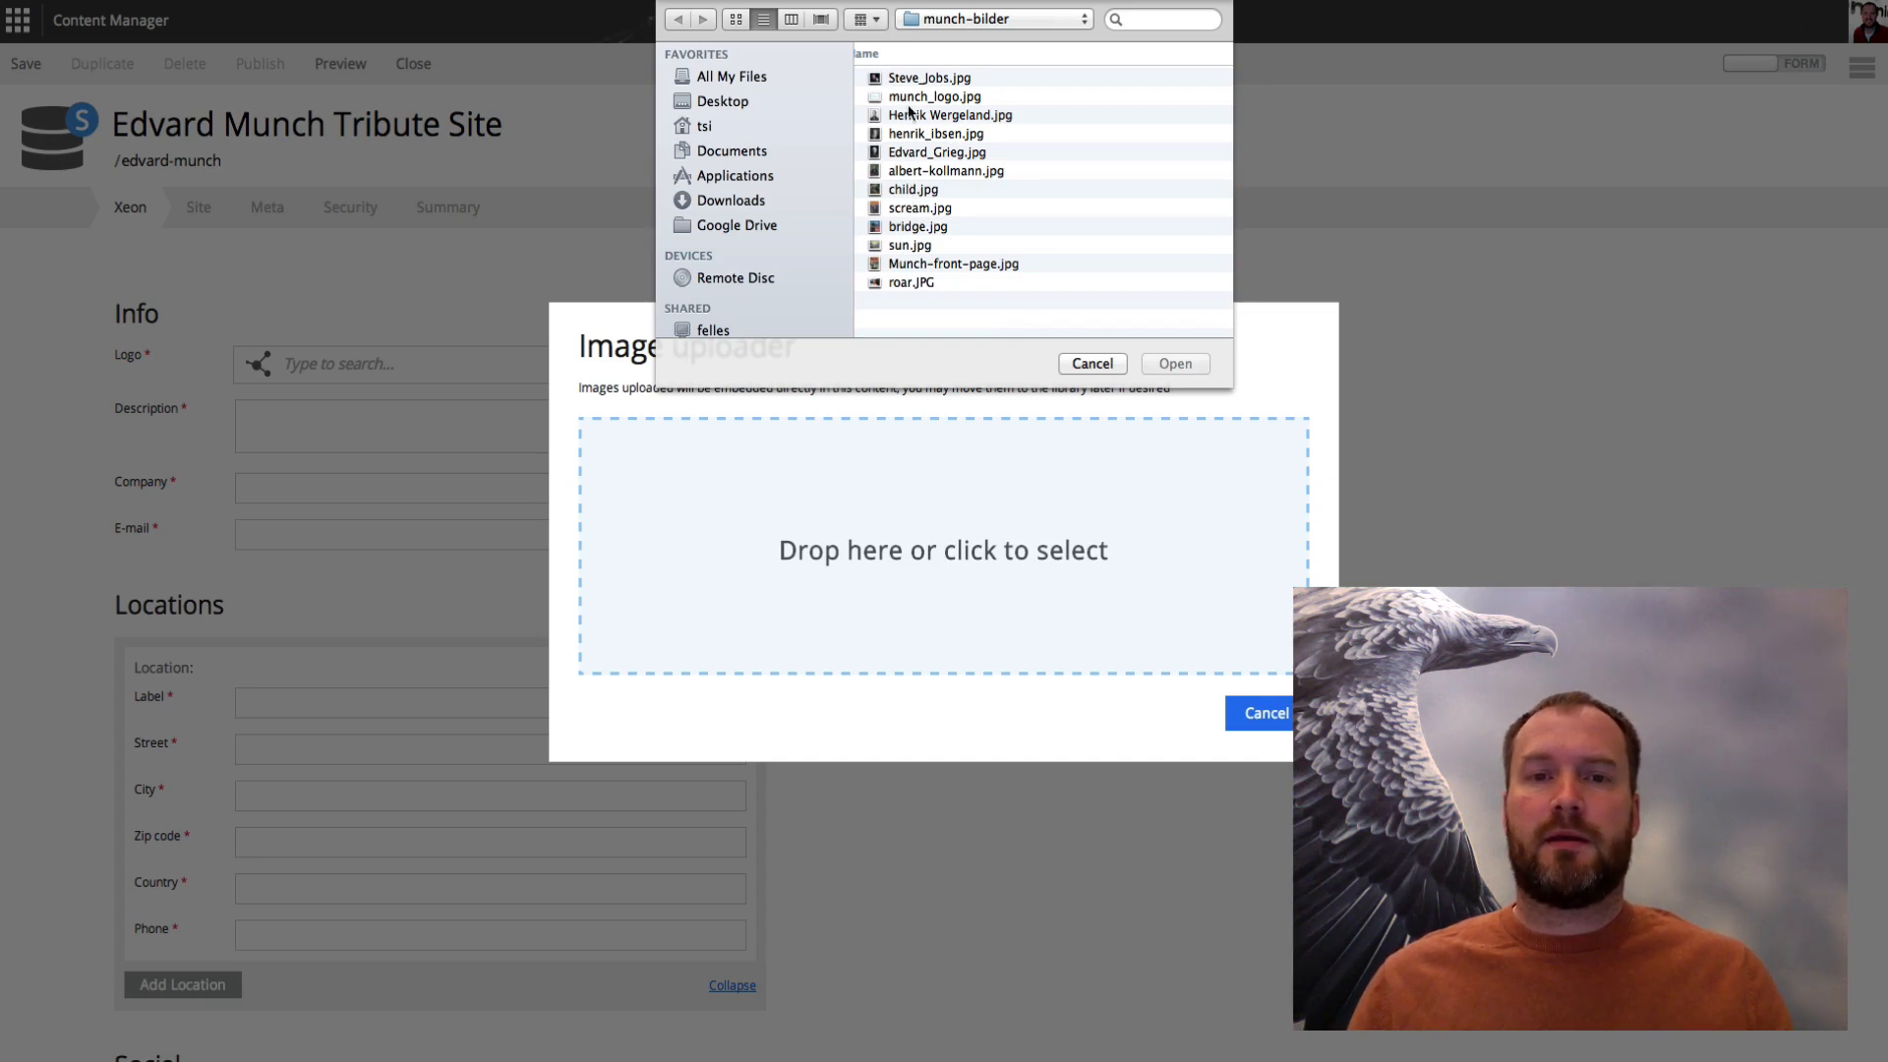
Upload munch_logo.jpg and select it as the site logo, opening it for editing
left_click(933, 97)
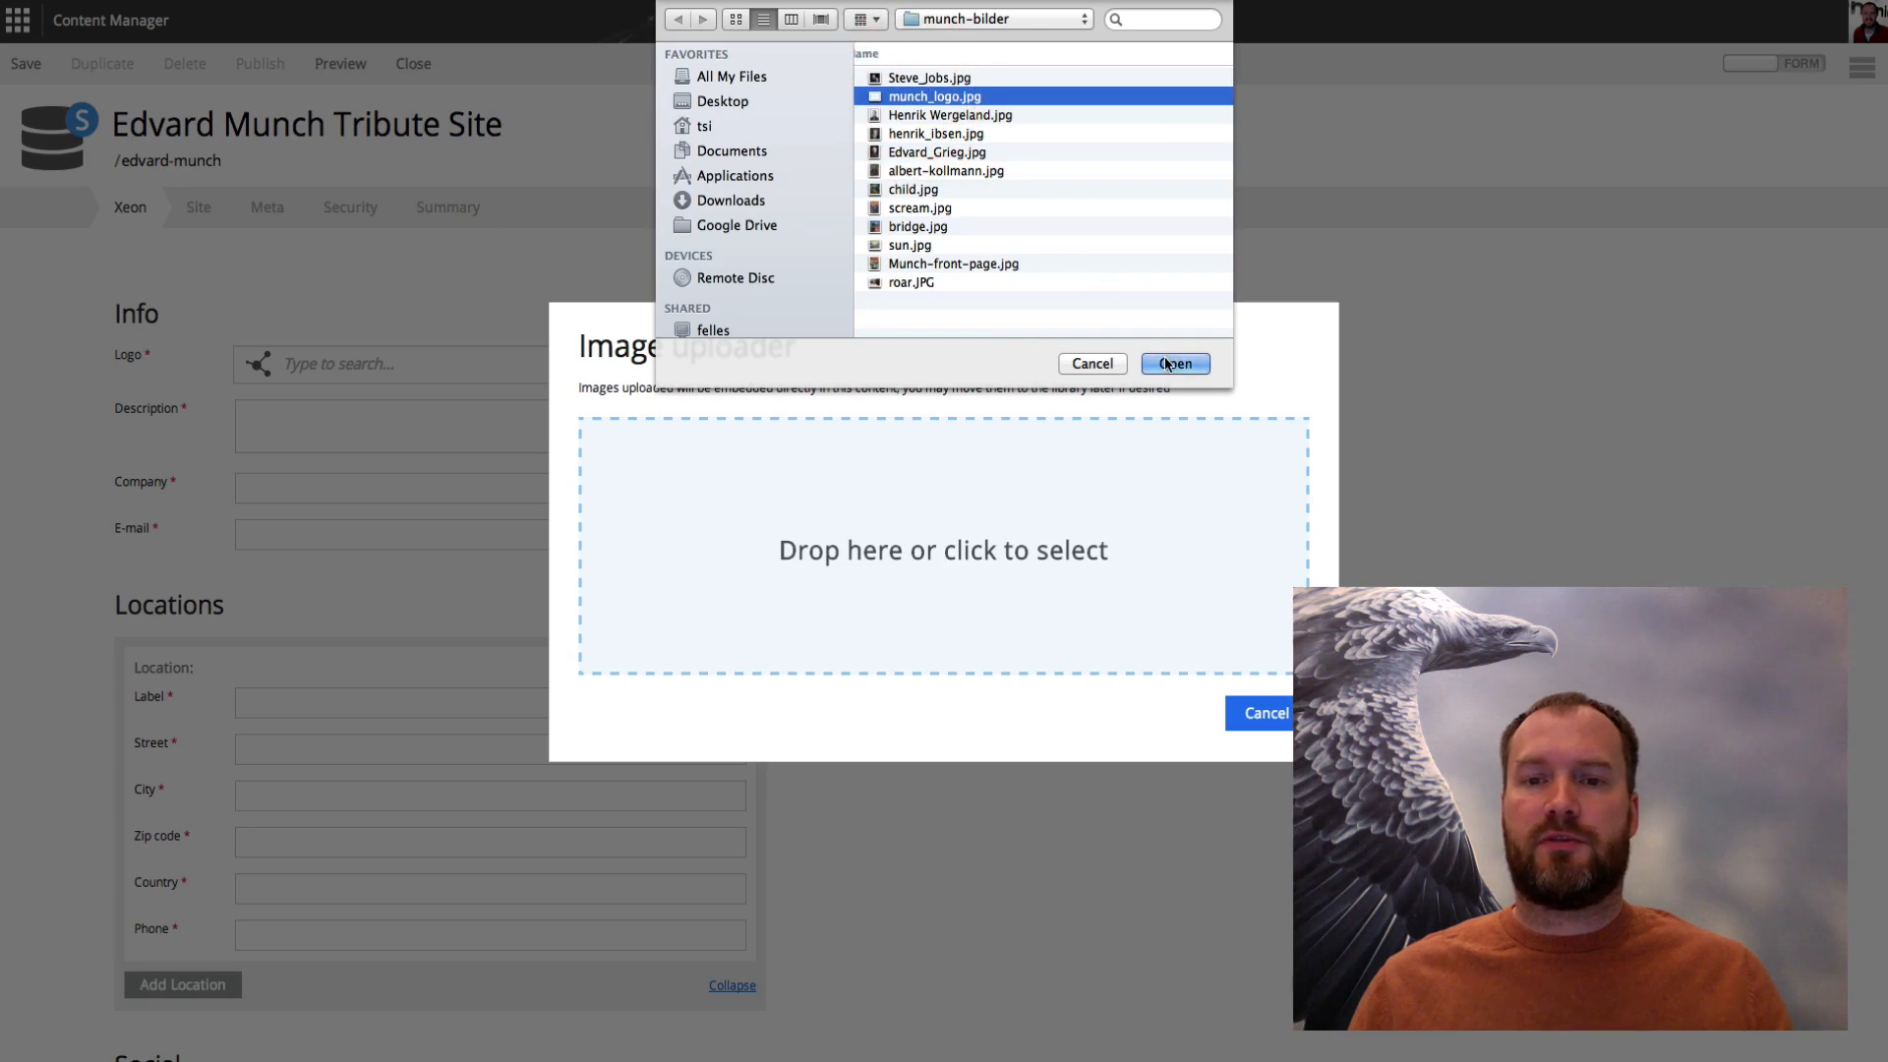
left_click(1175, 361)
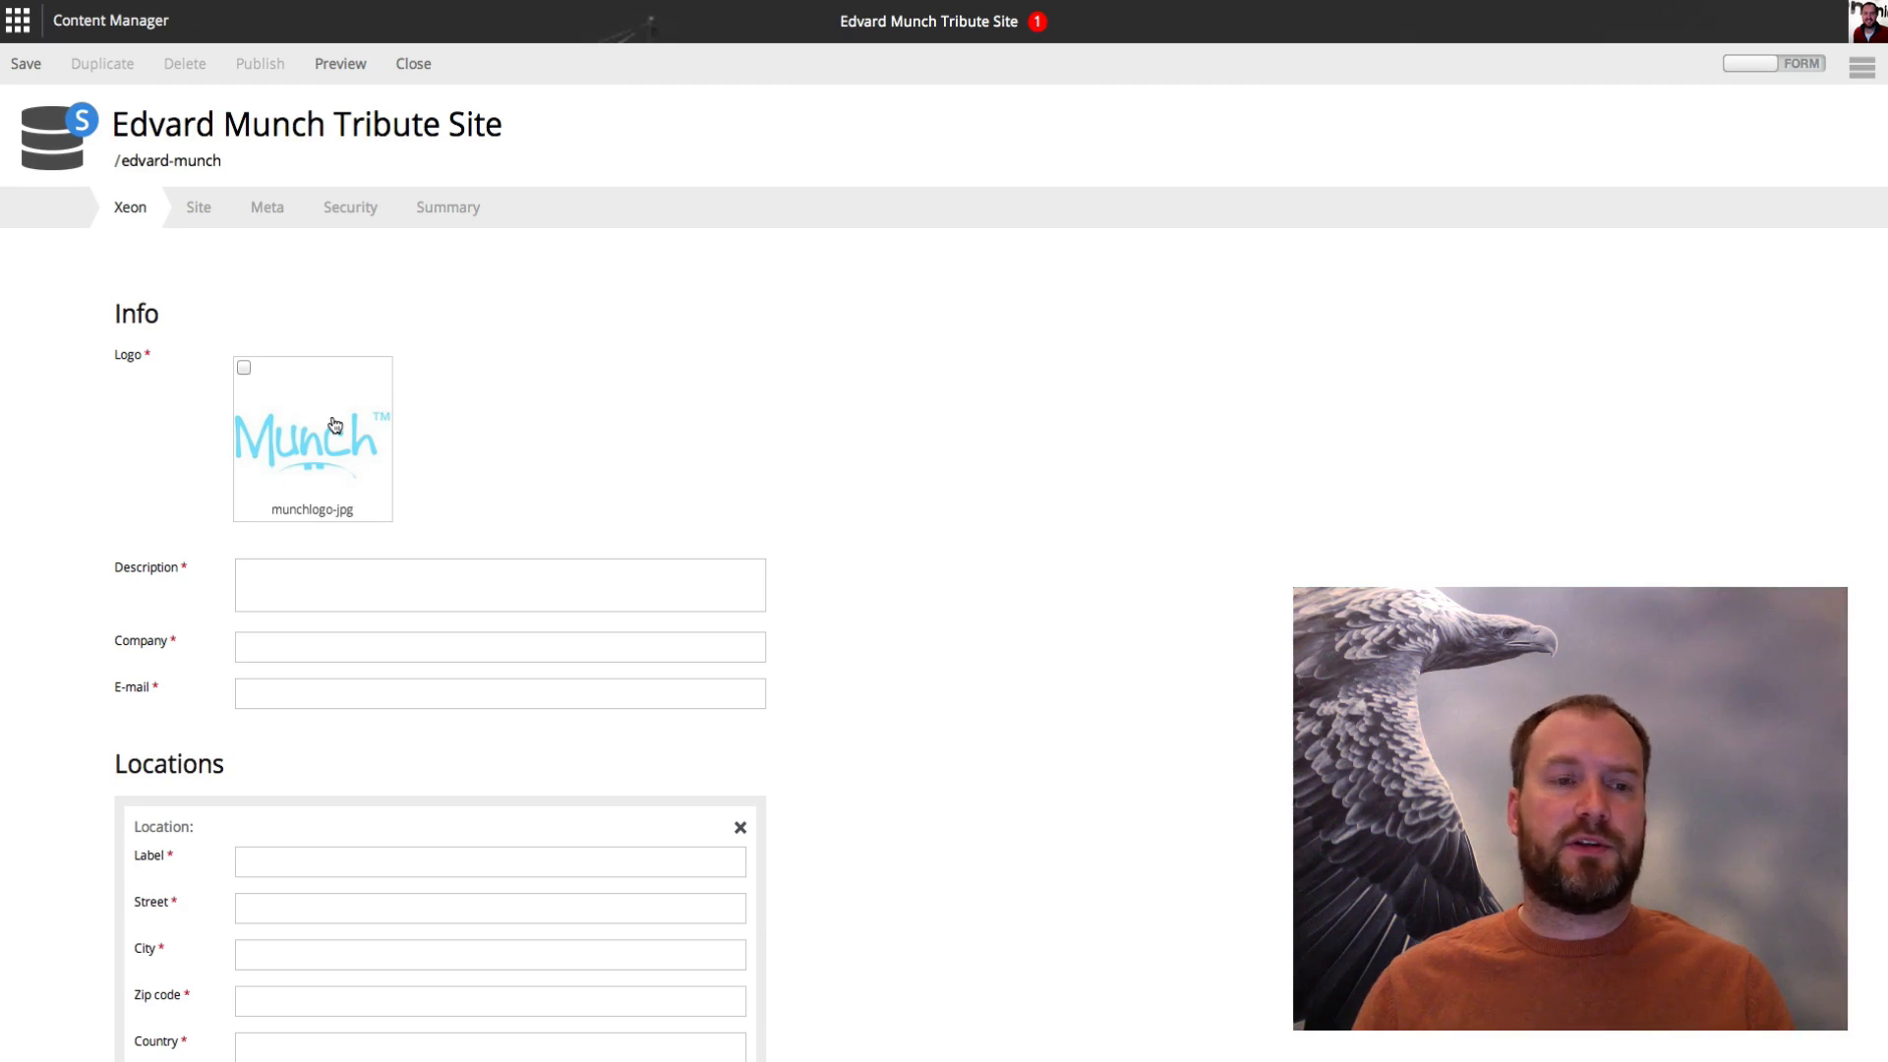
left_click(243, 368)
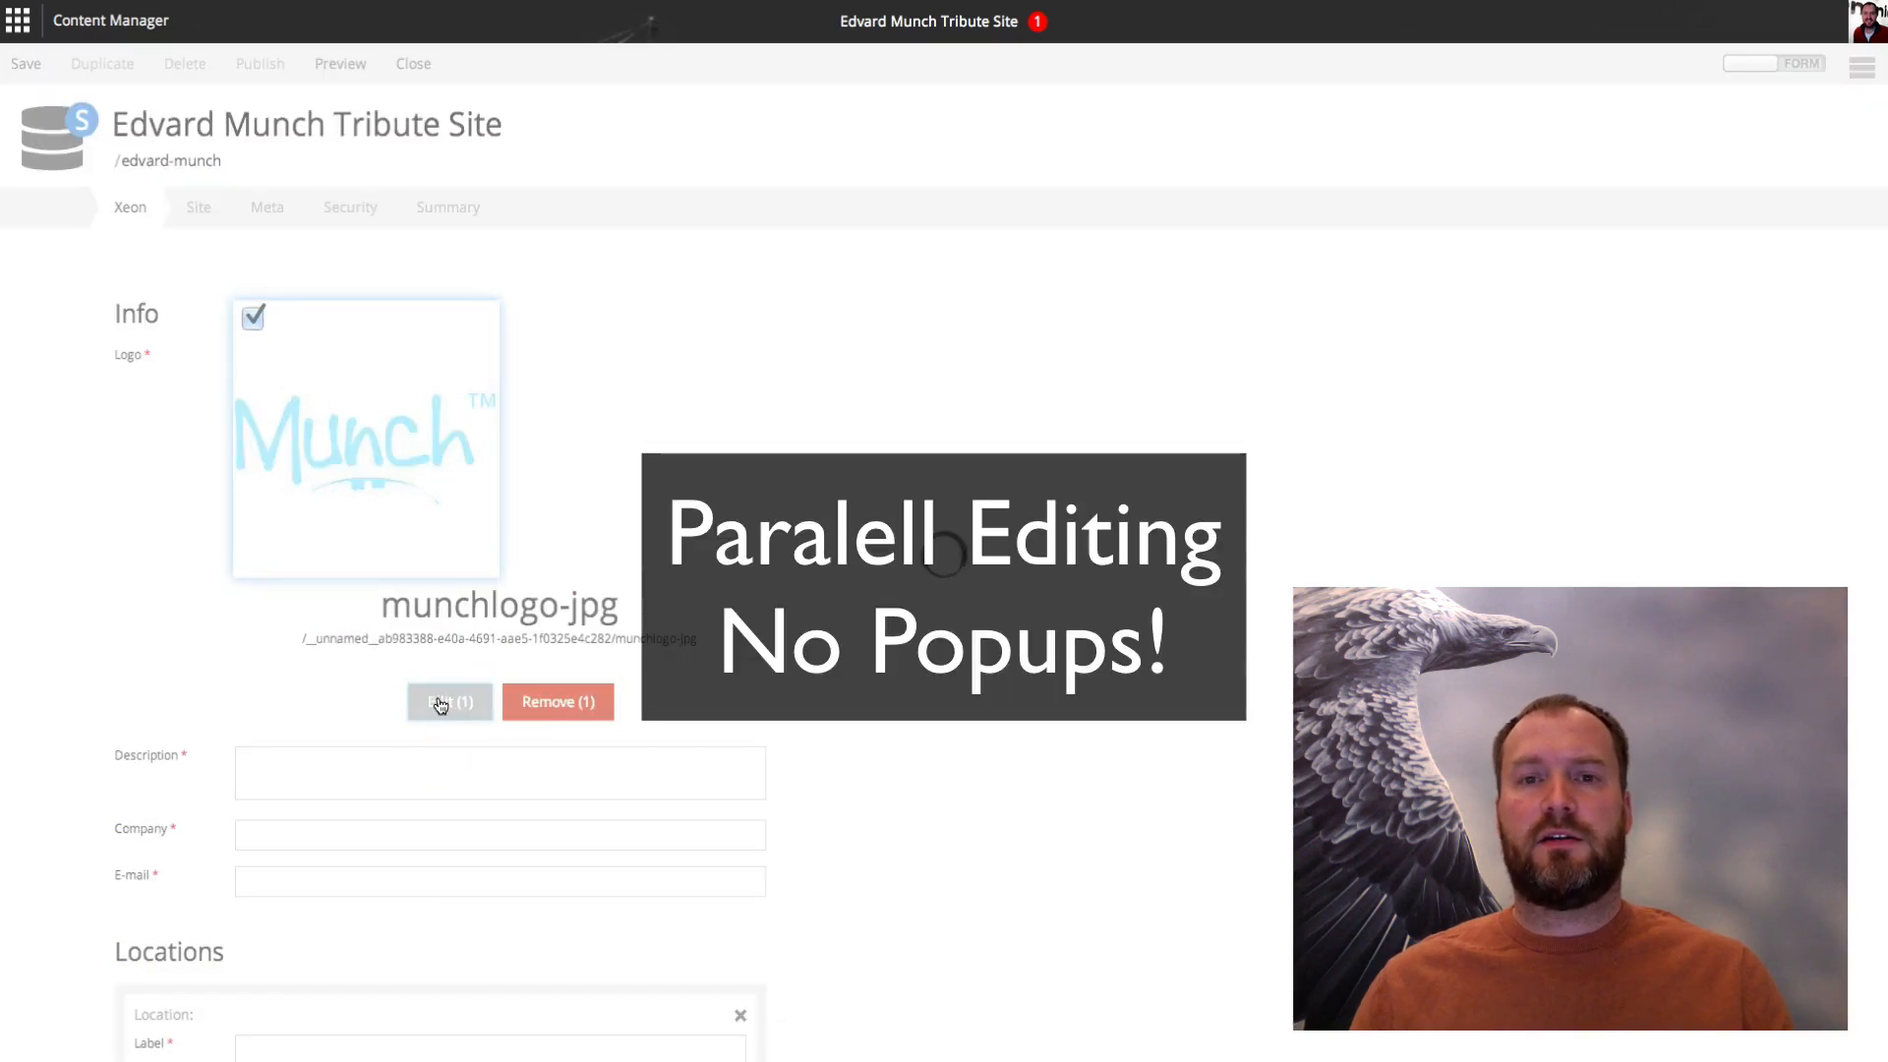
left_click(448, 703)
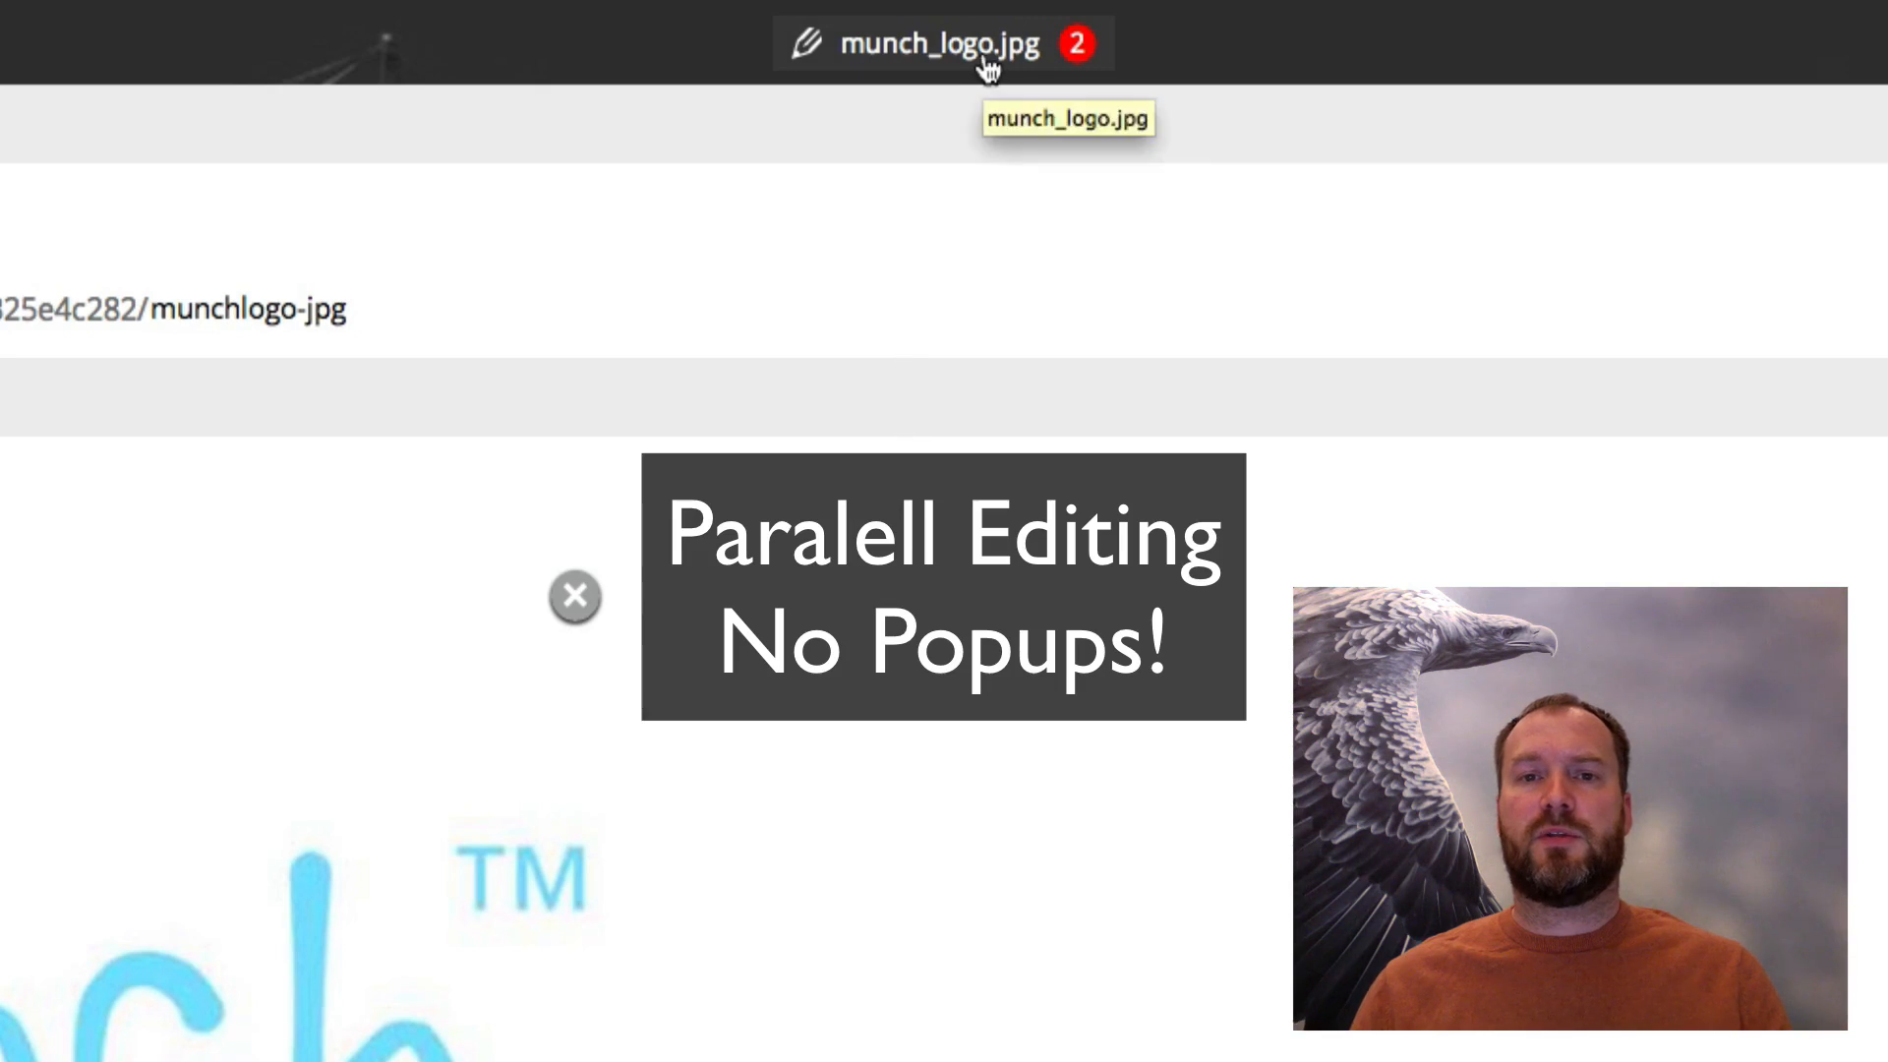
Switch between the open site form and logo editor, then close the logo editor
left_click(942, 45)
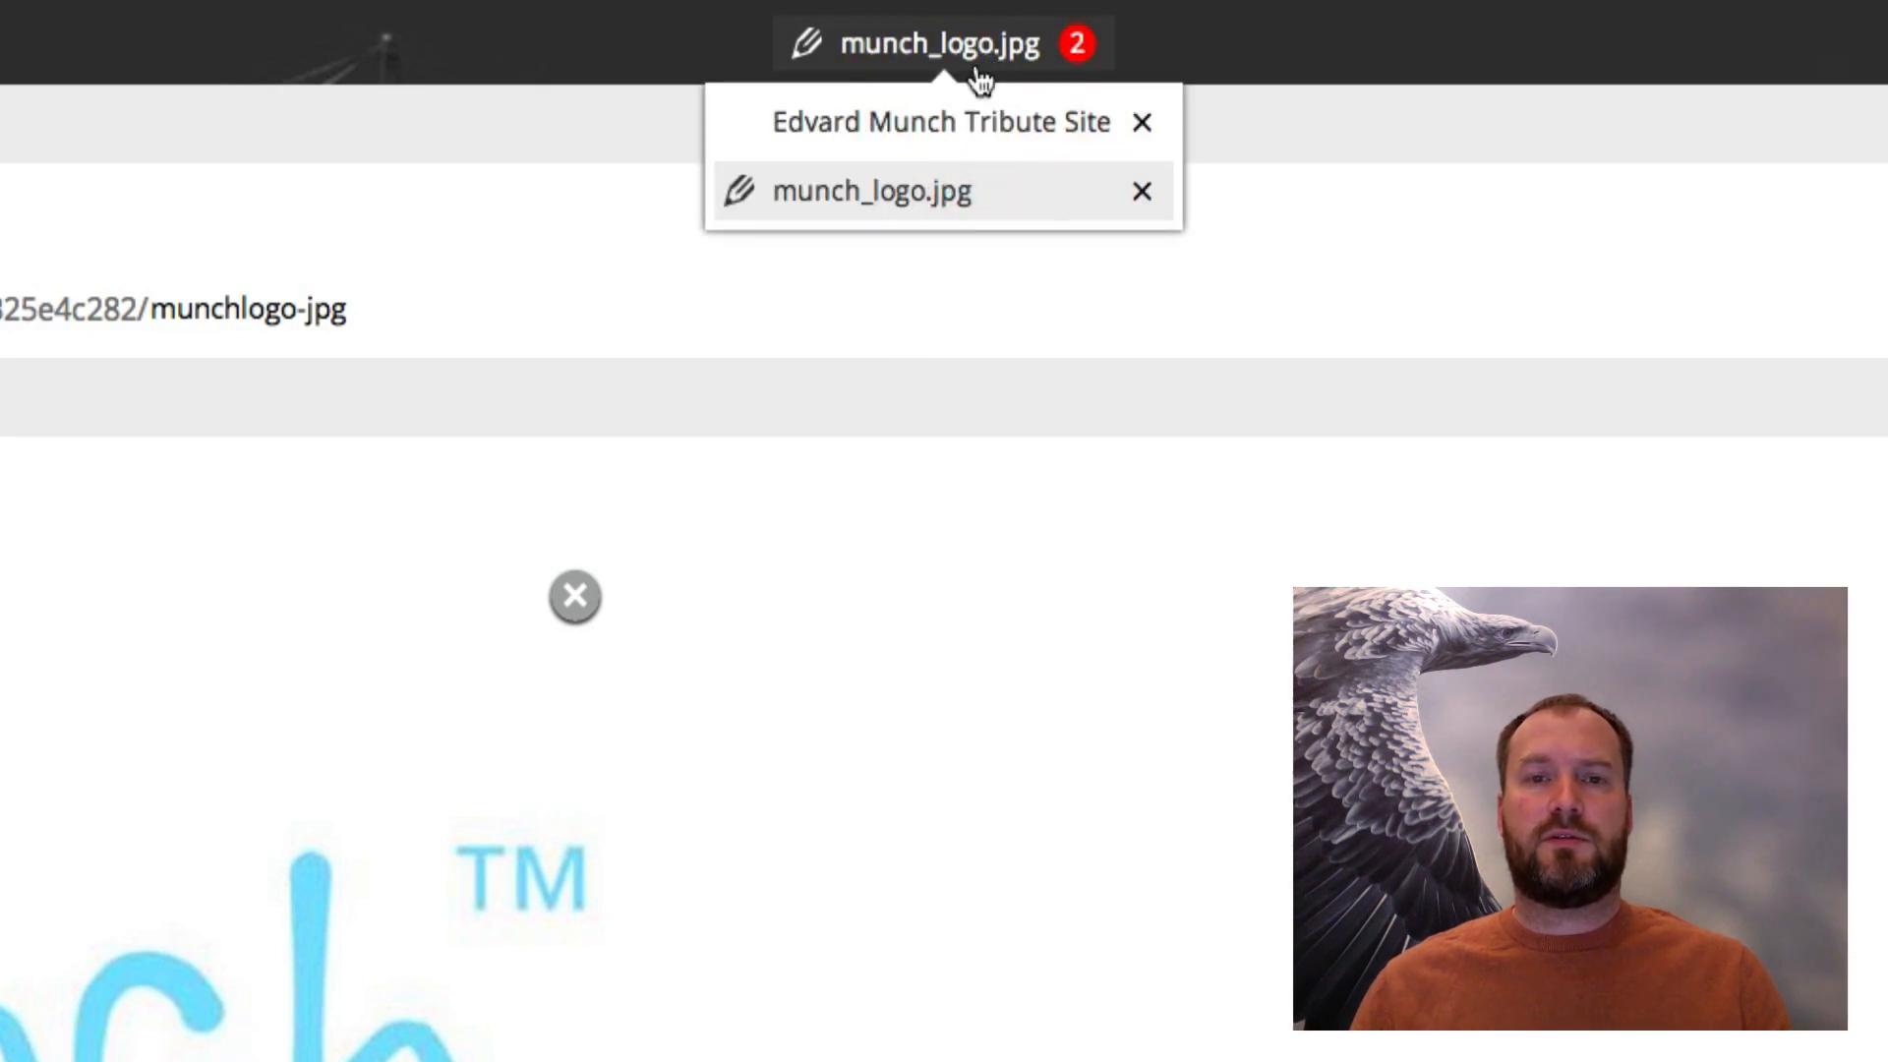
left_click(940, 122)
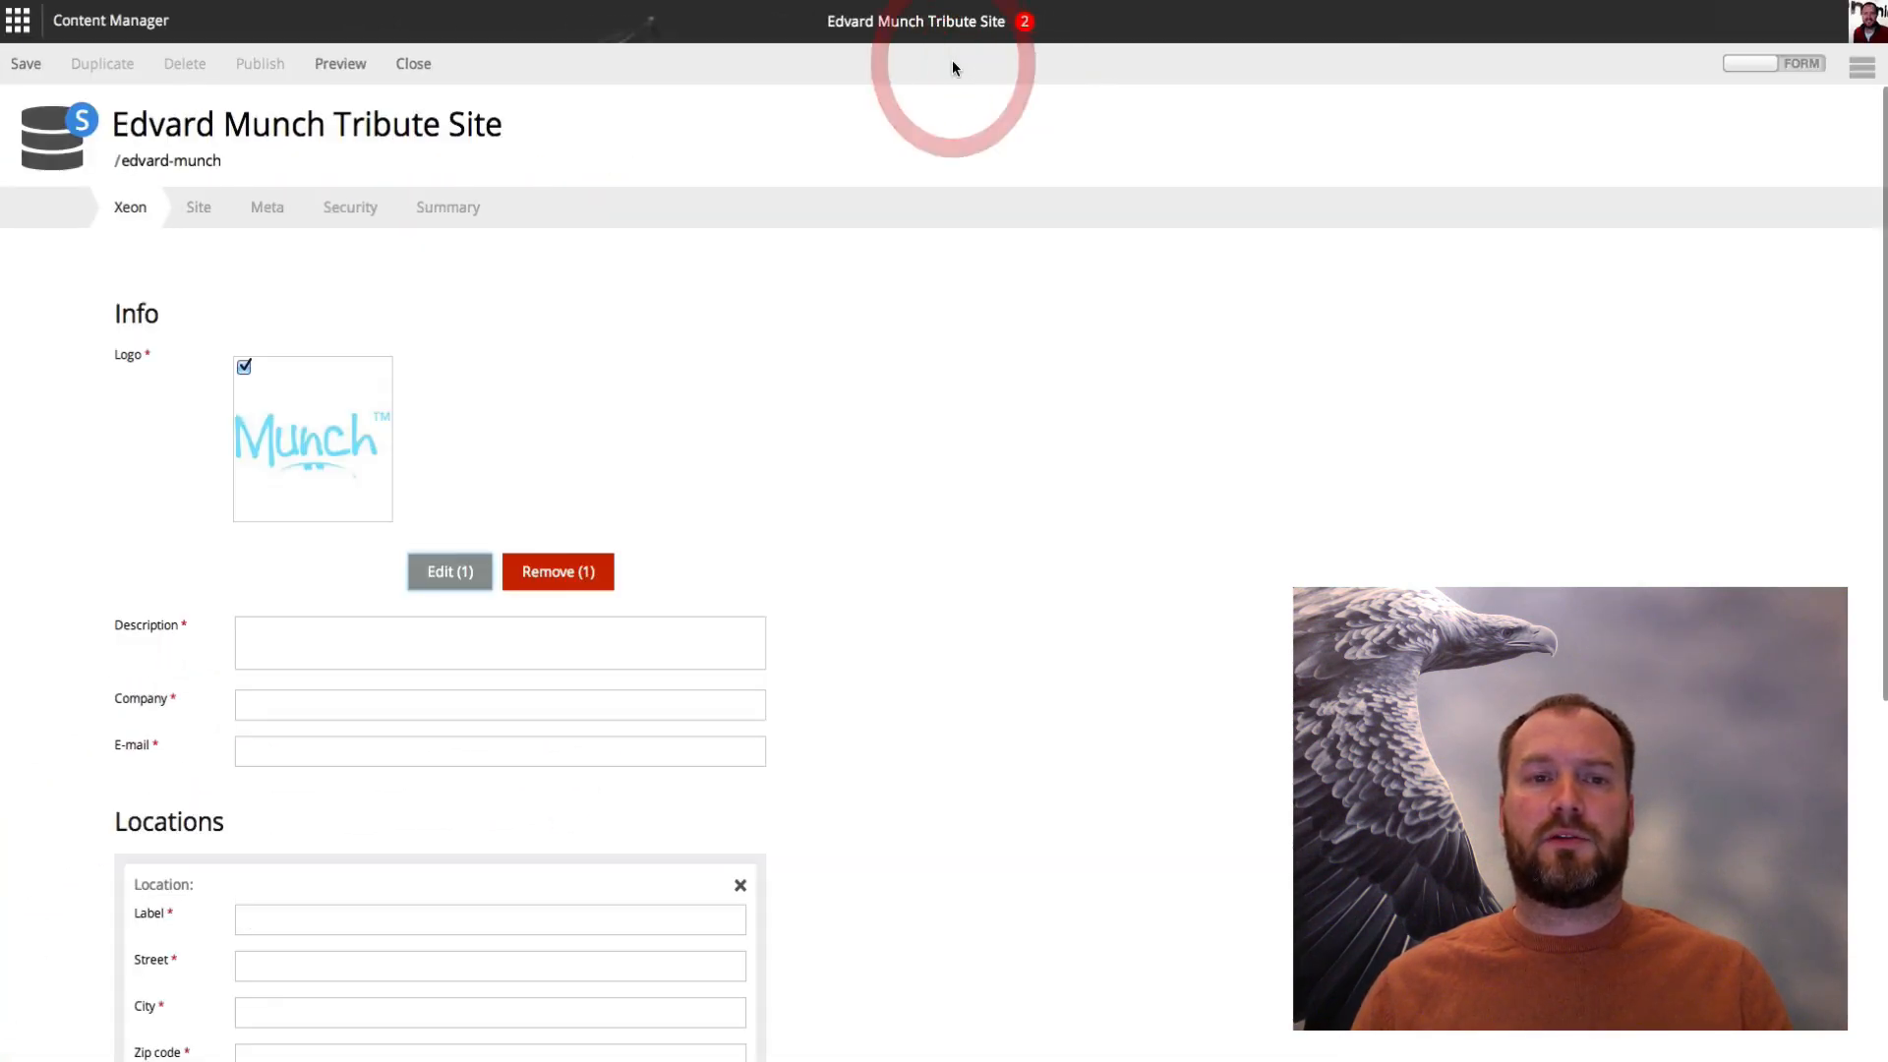
left_click(449, 571)
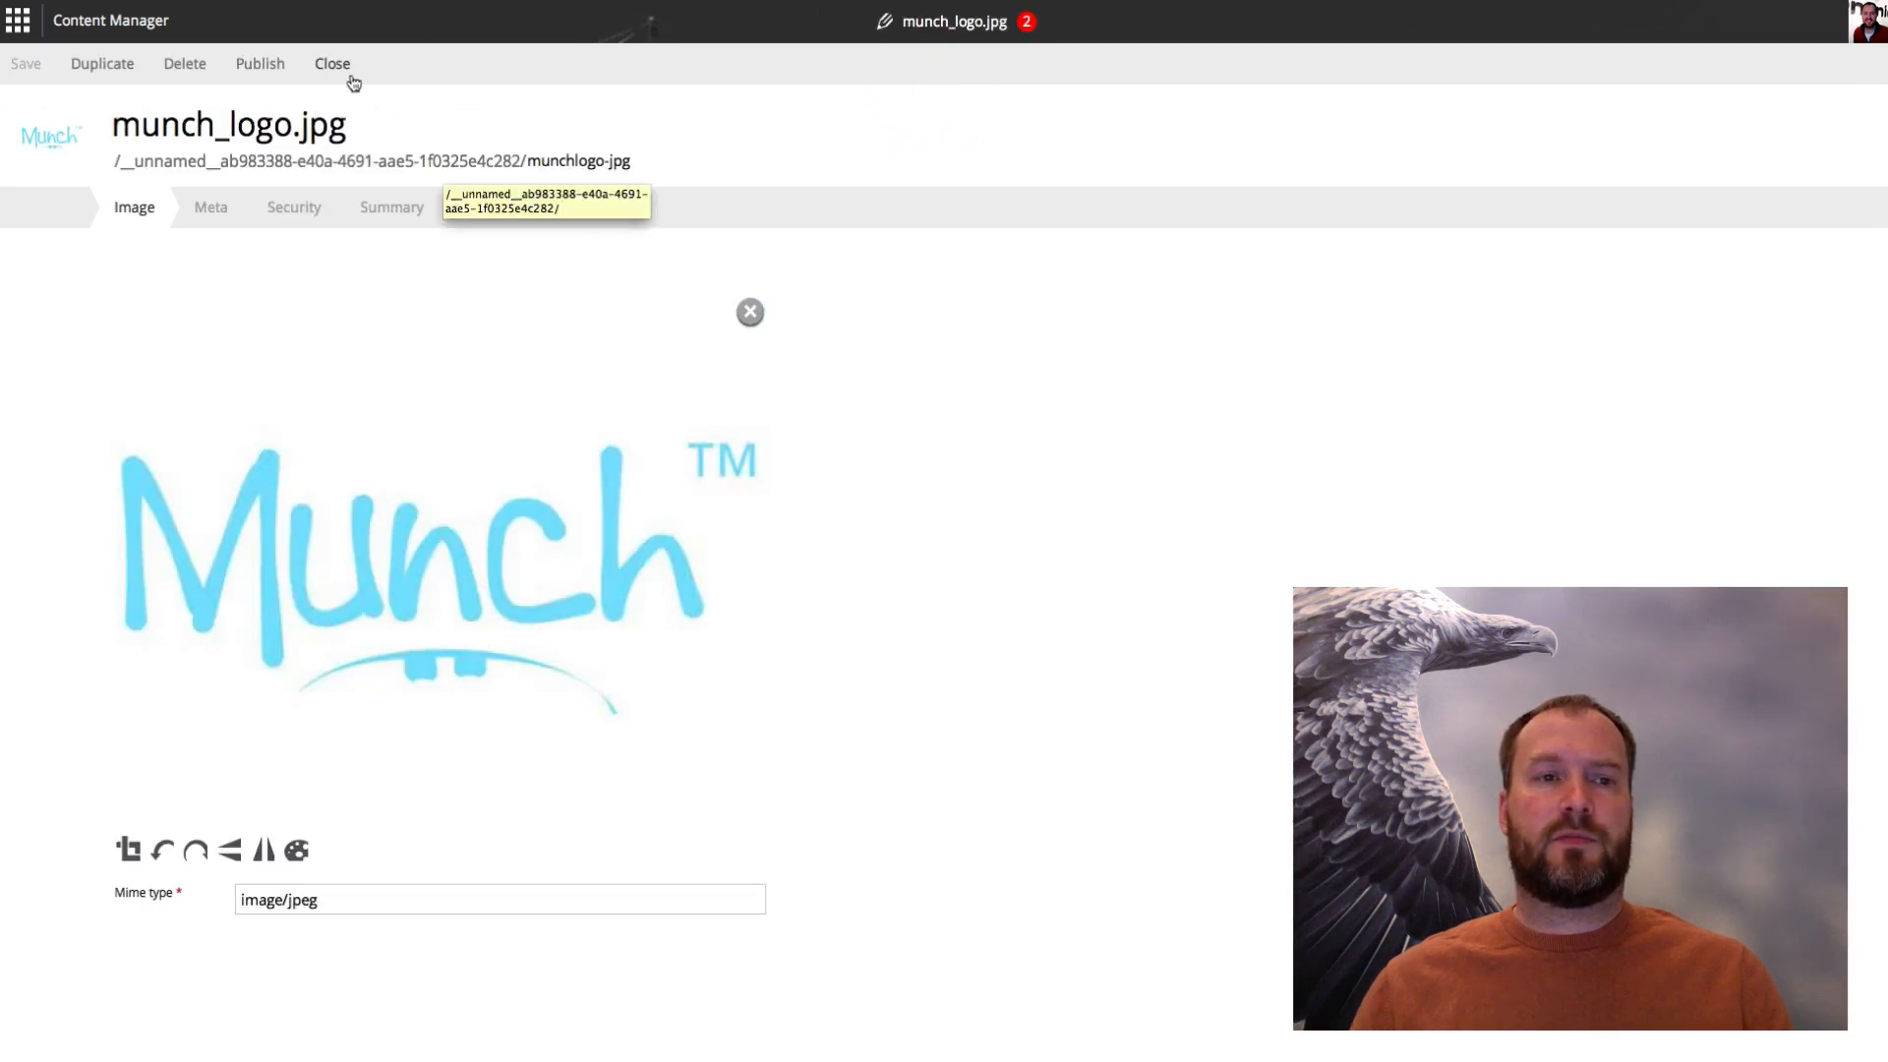
left_click(332, 63)
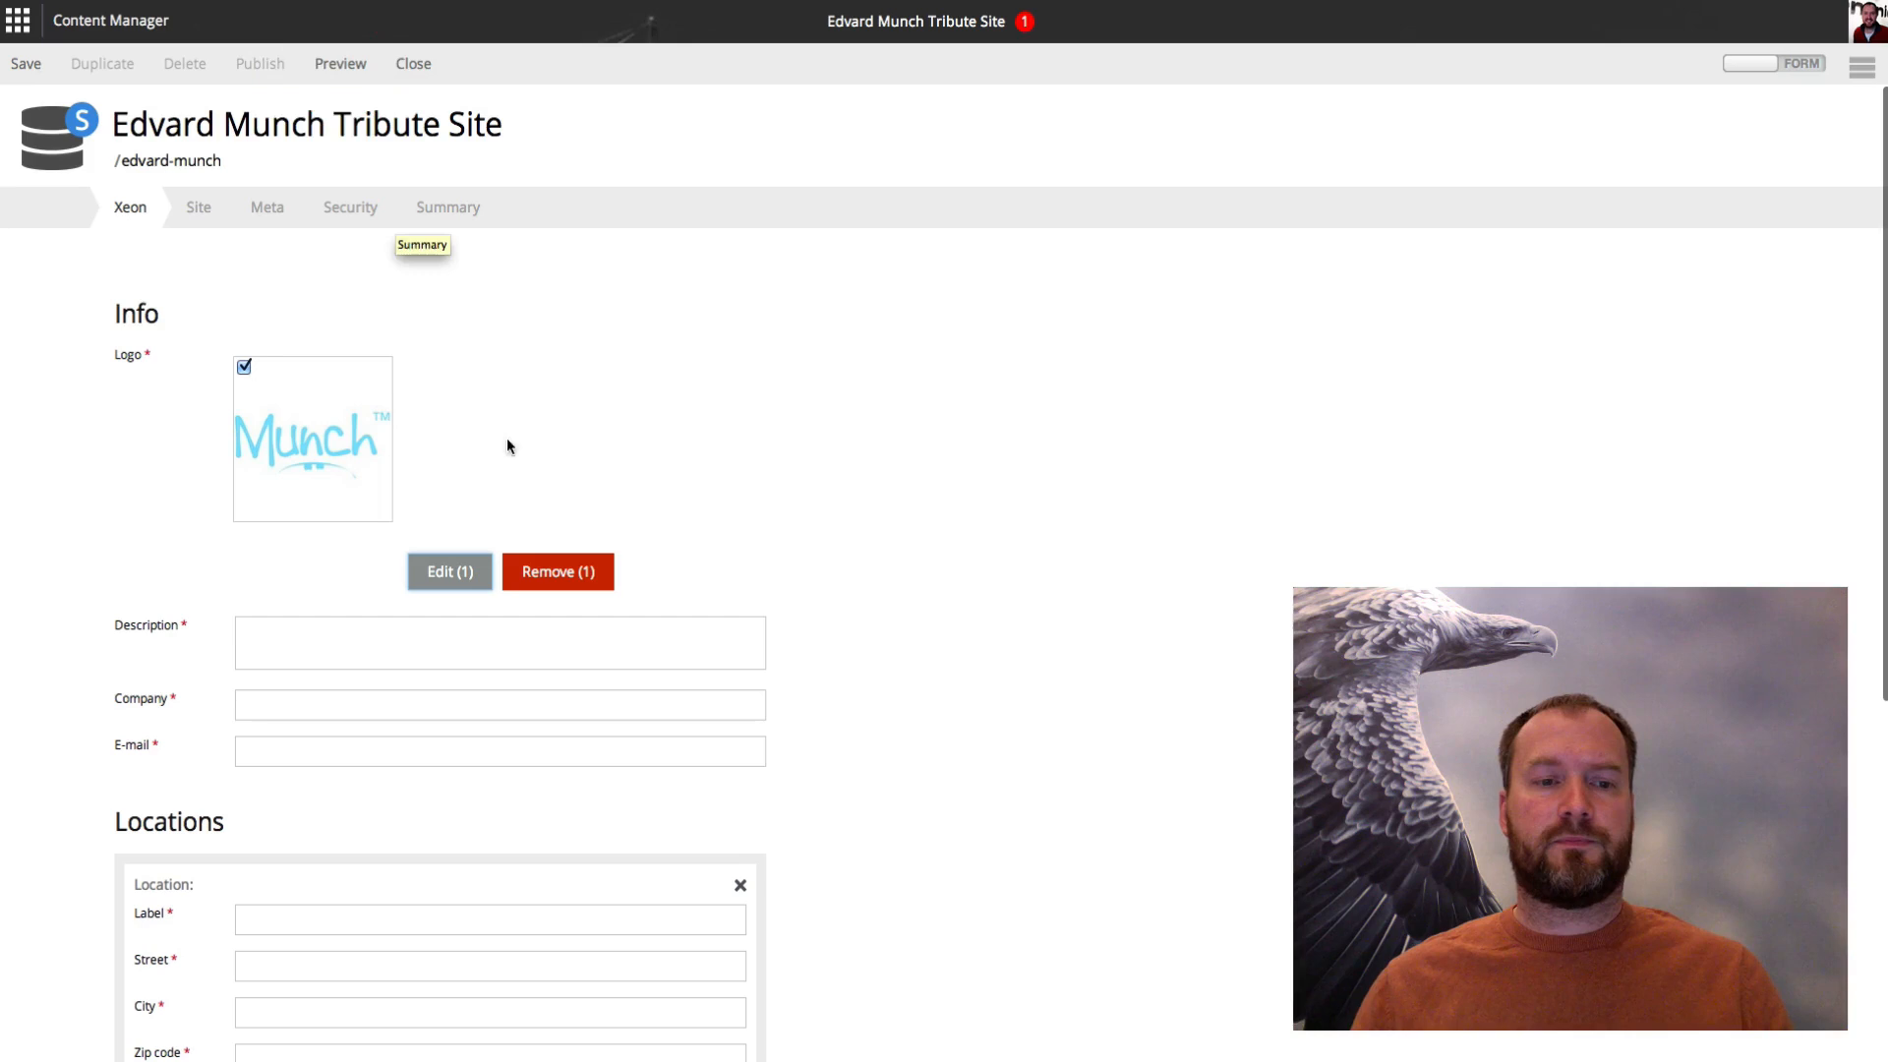
scroll("down", 3)
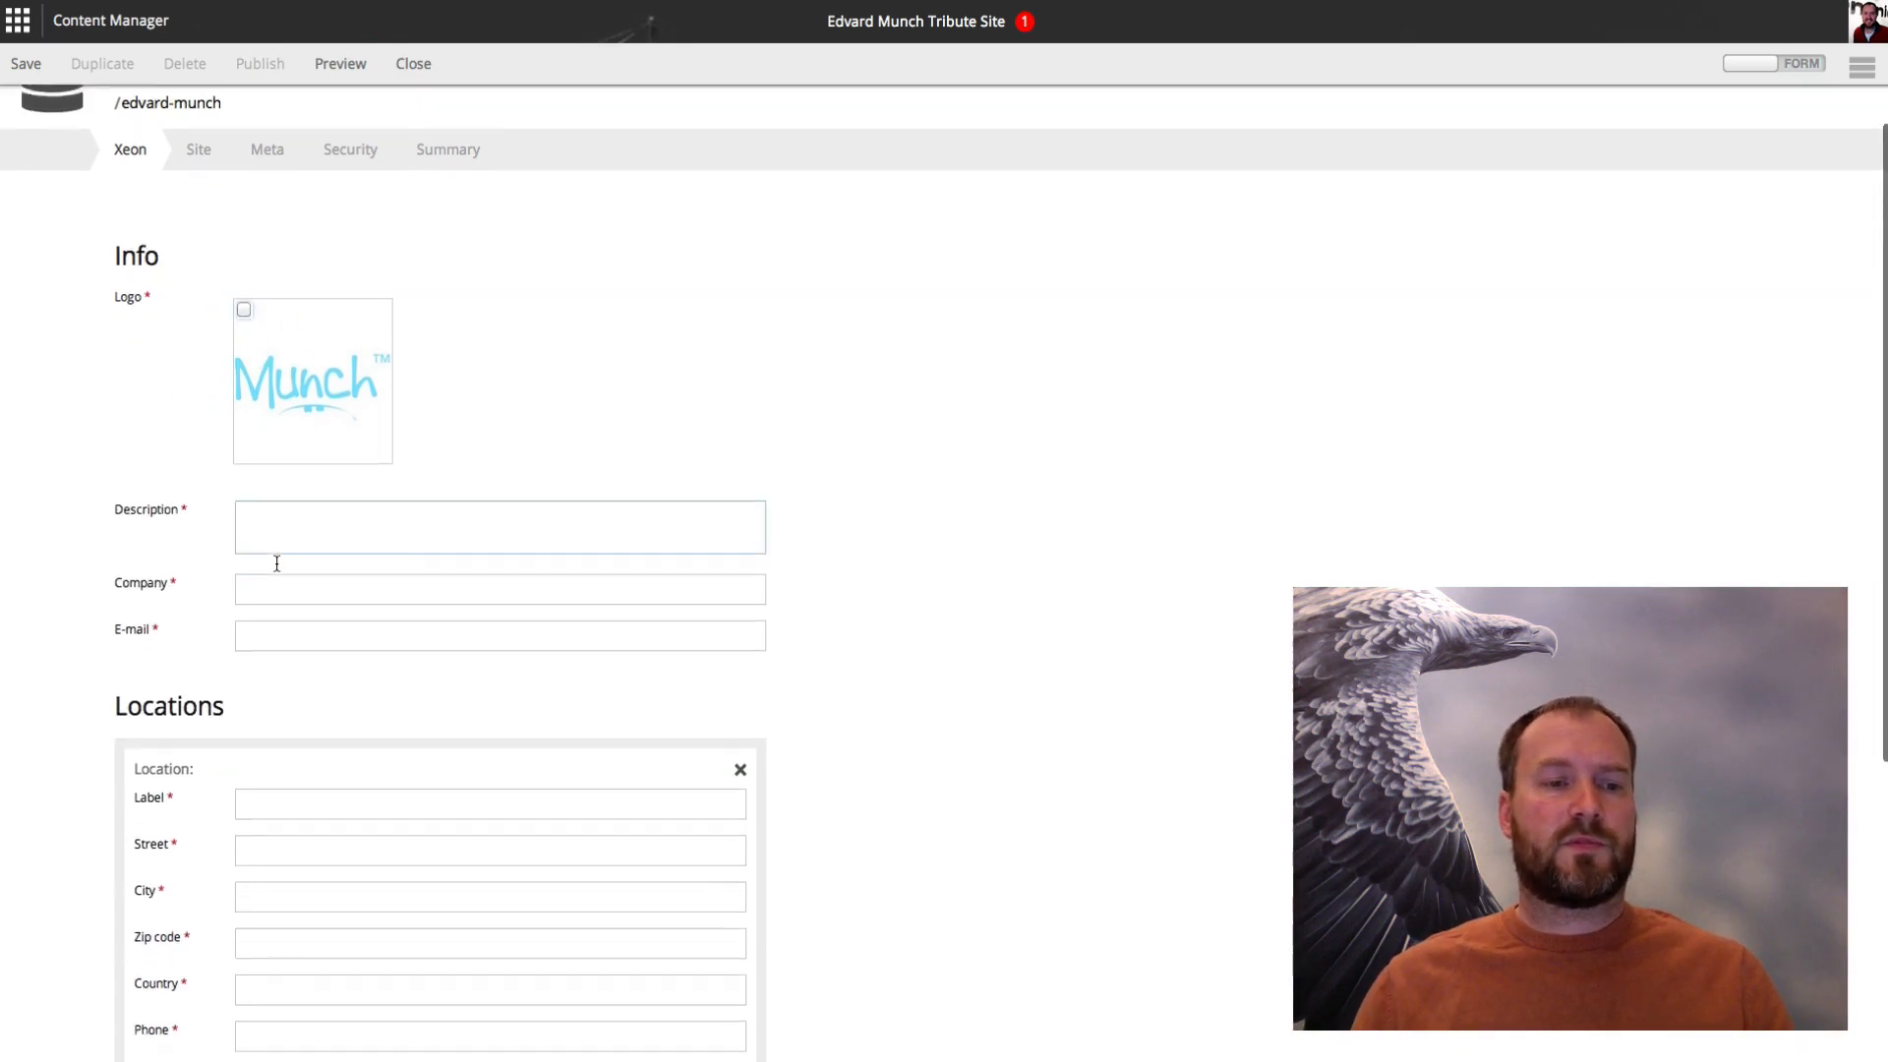
left_click(497, 470)
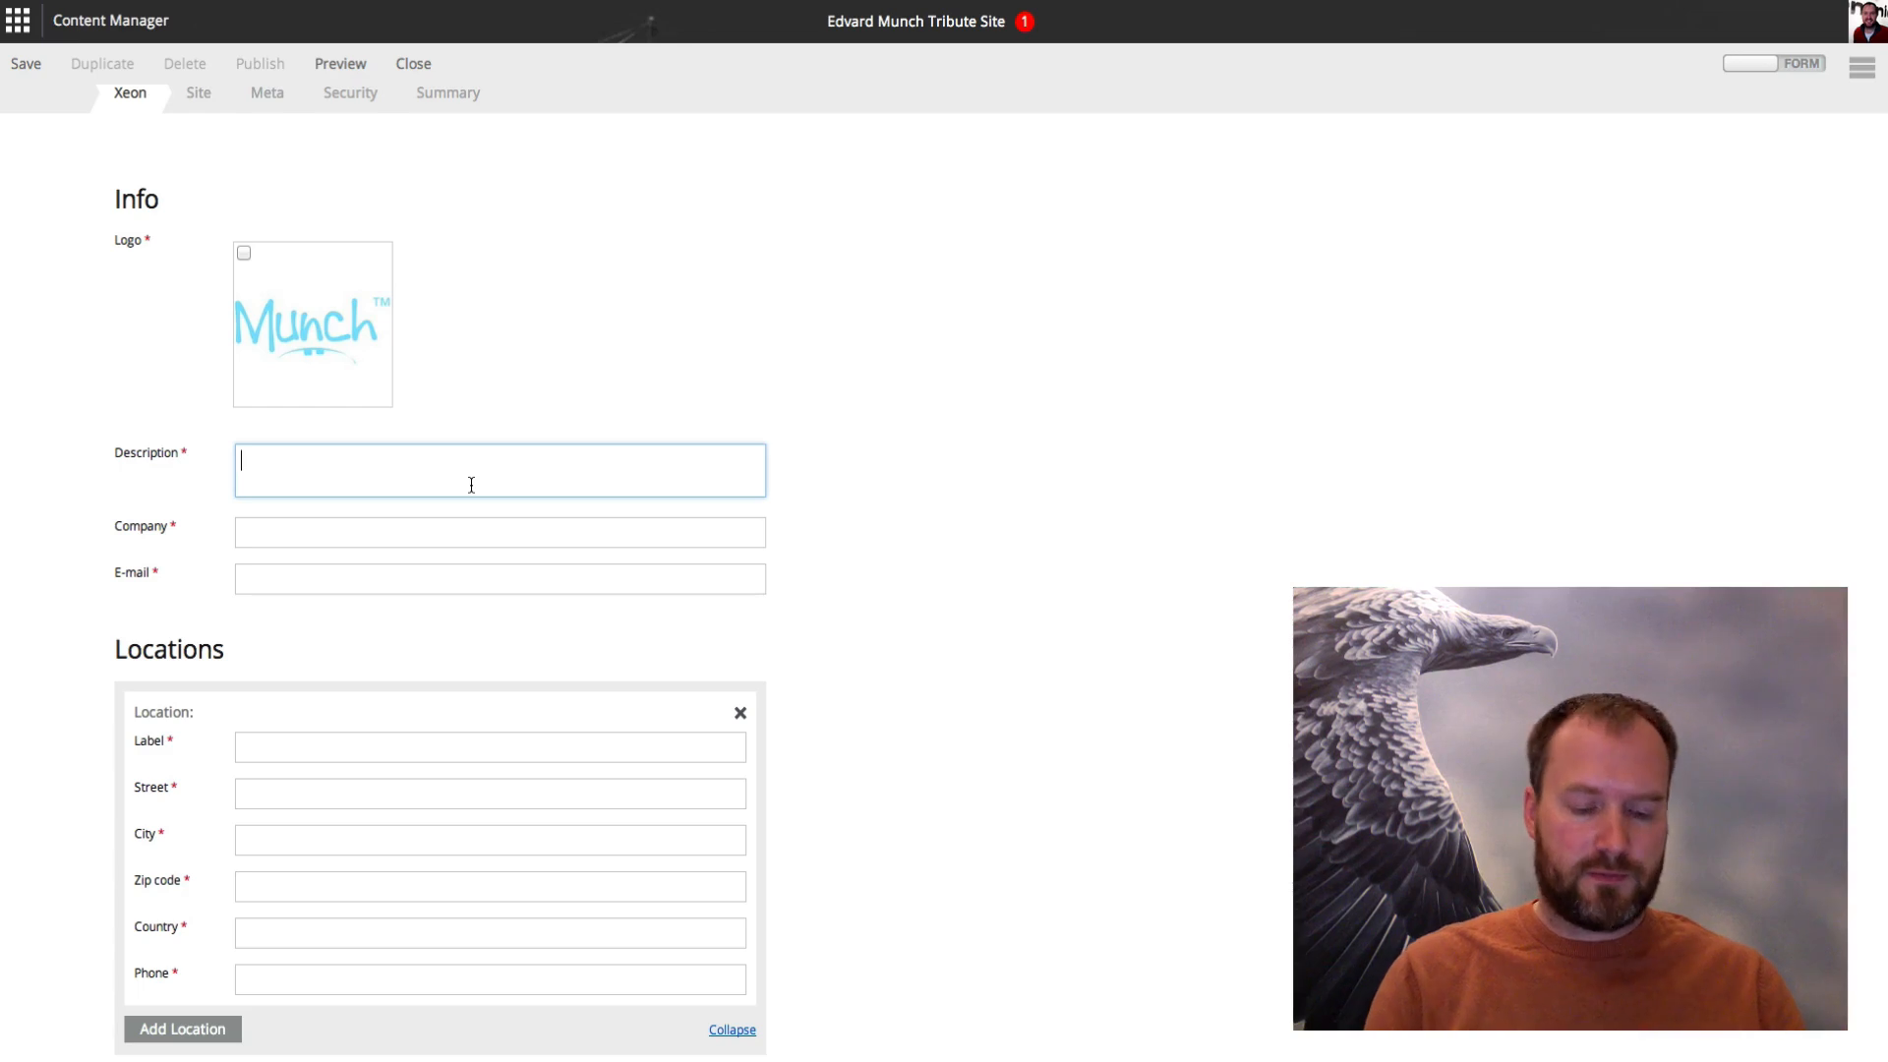
type("A tribute site")
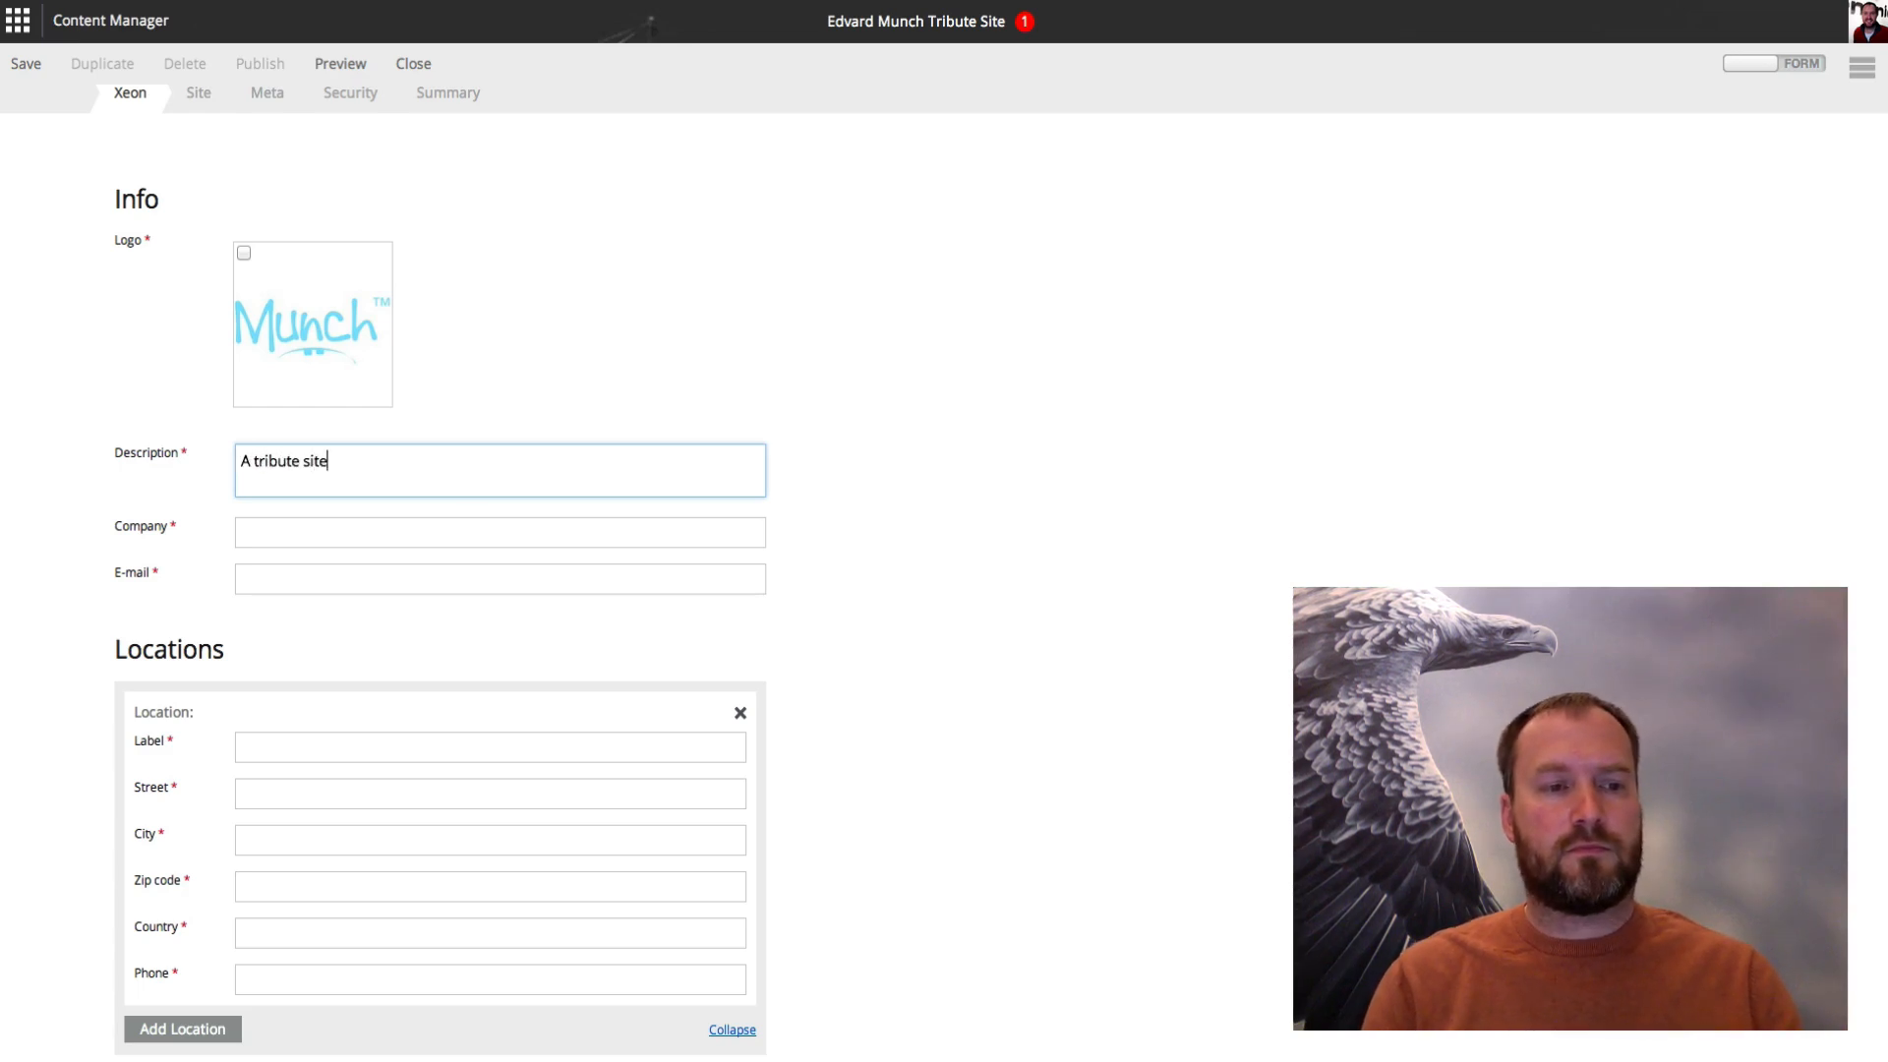
type("Enonic")
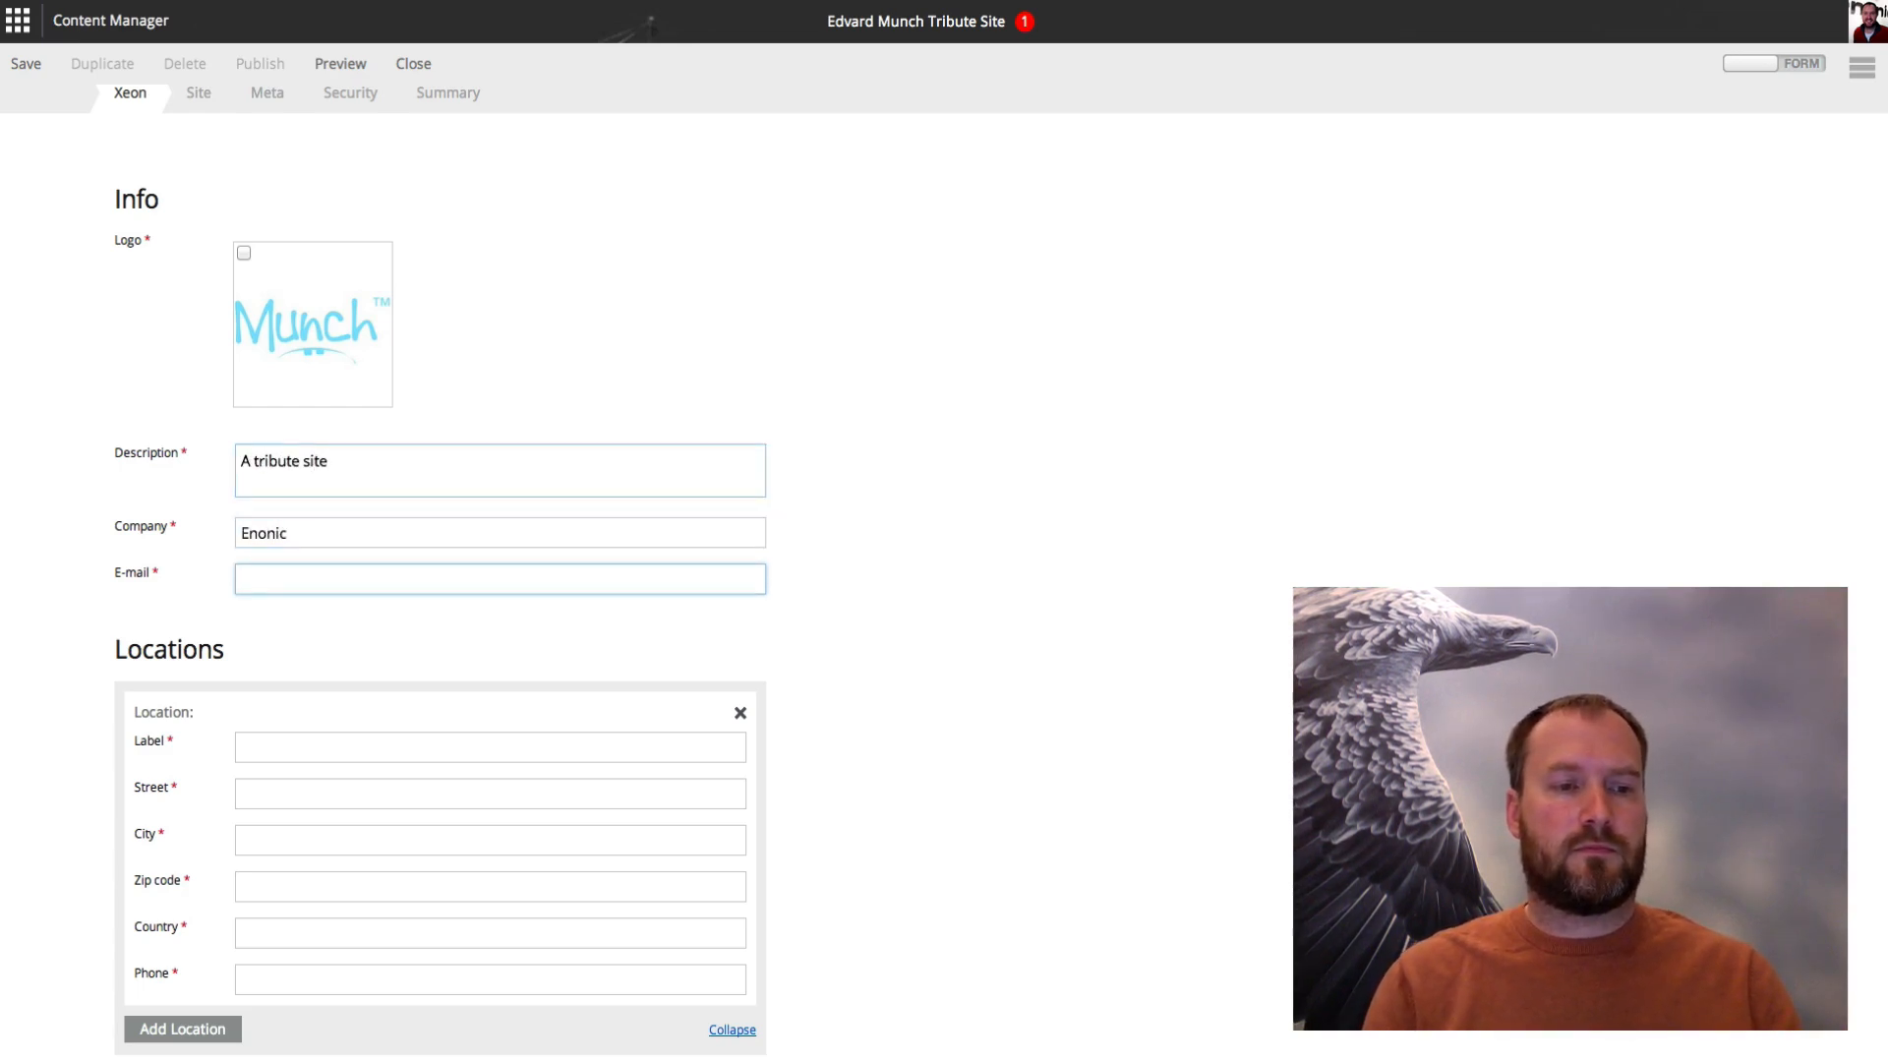
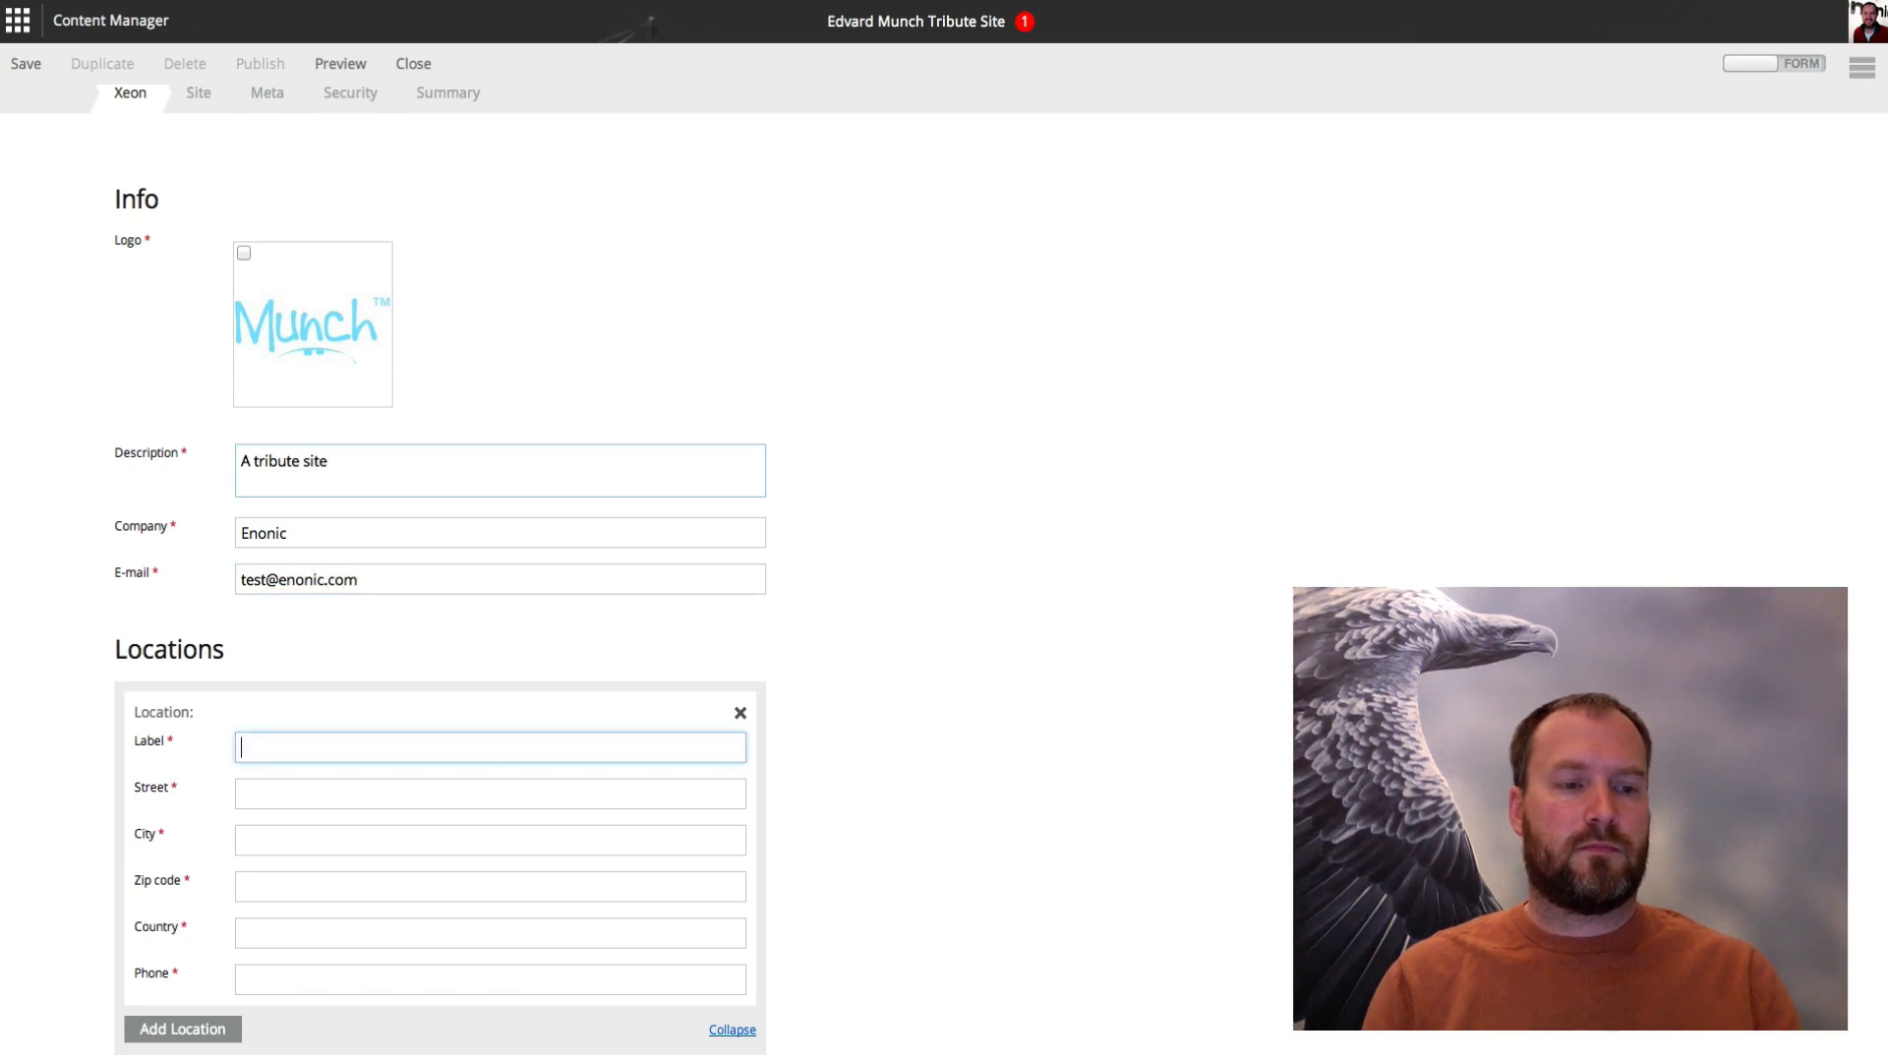
scroll("down", 3)
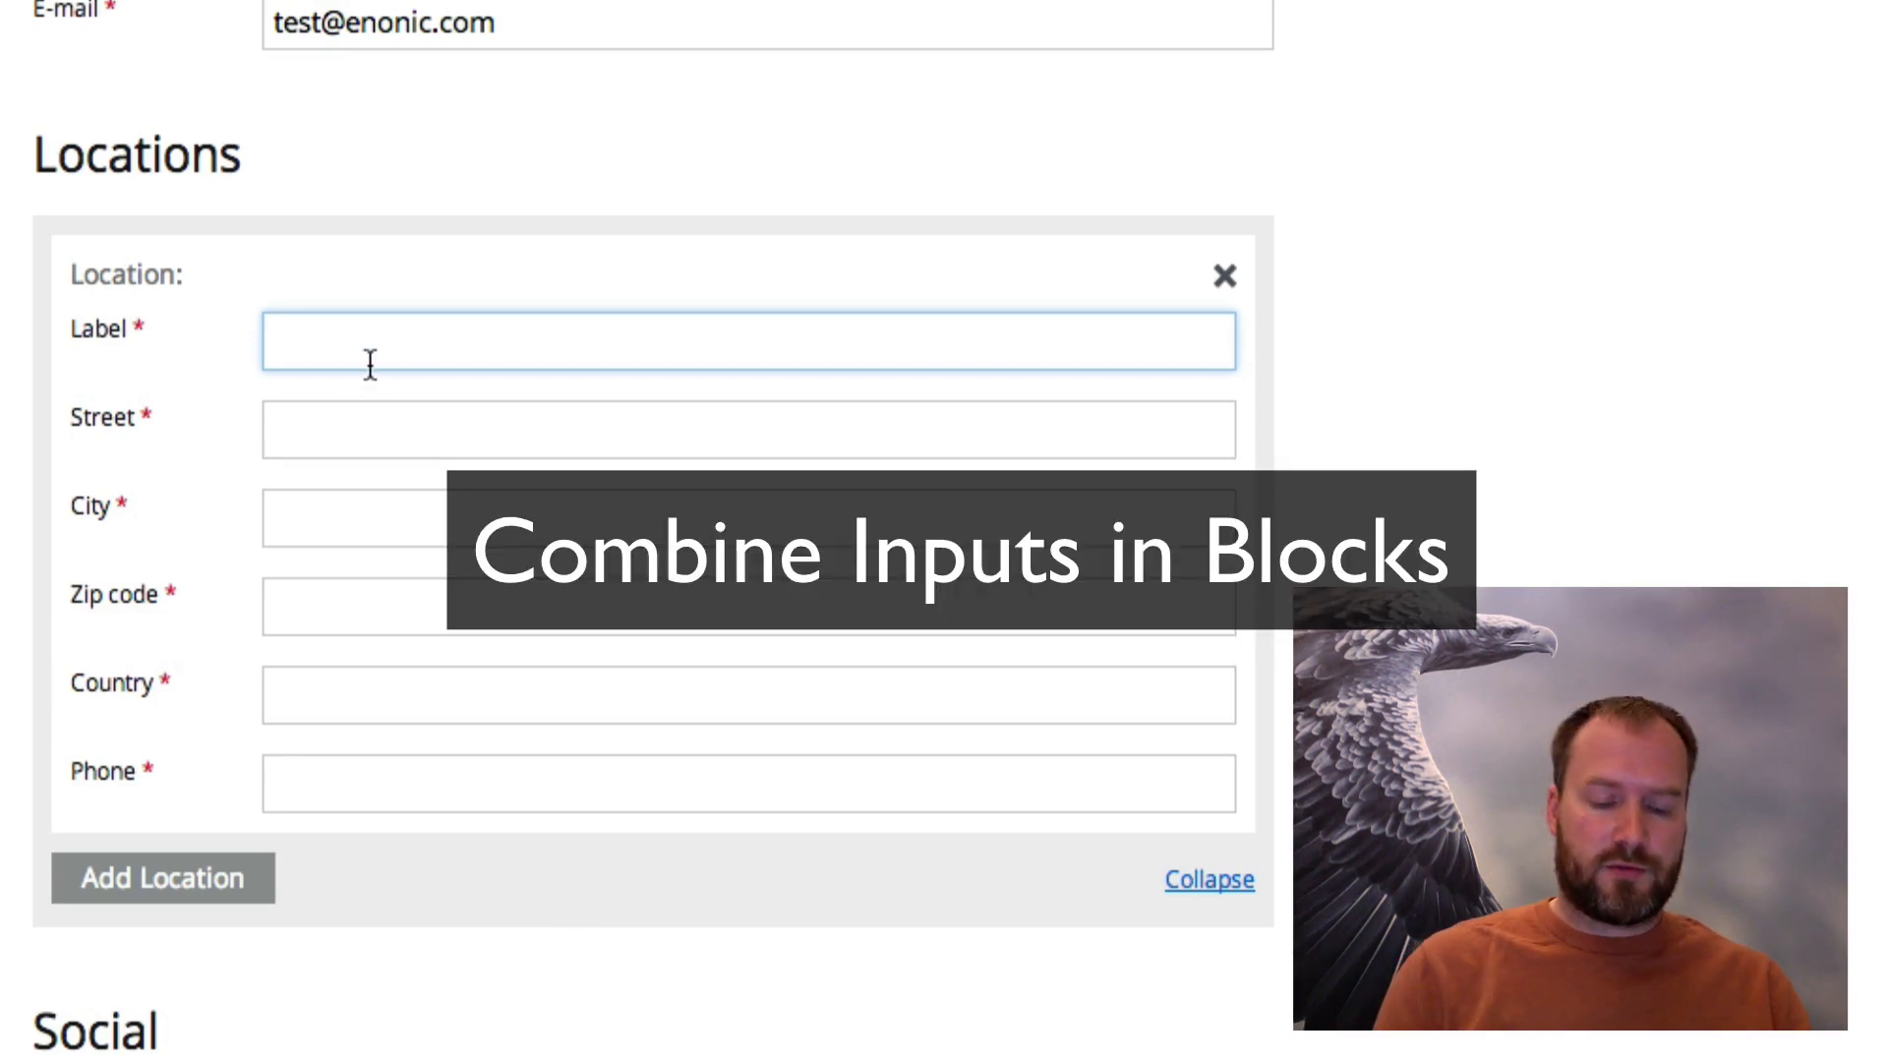
Fill the first location Åsgaardsstrand and add a second location block
type("Ås")
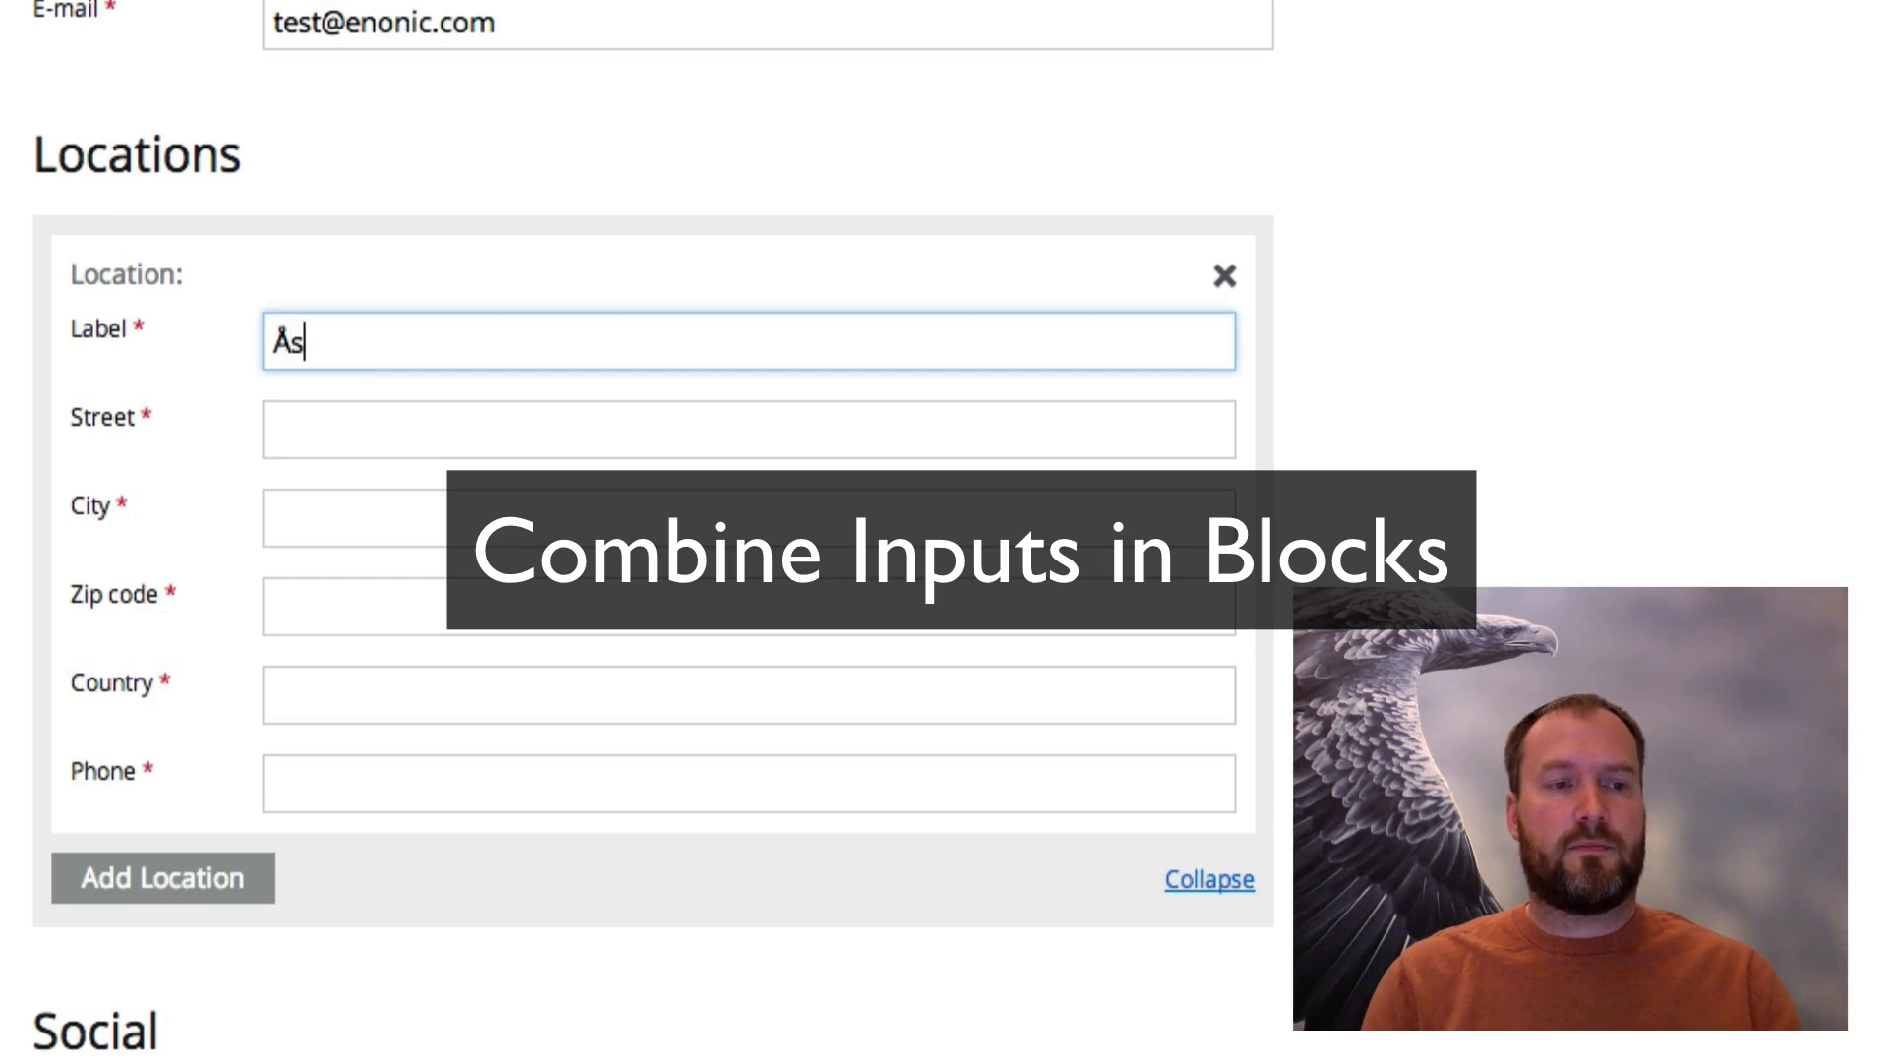
type("gg")
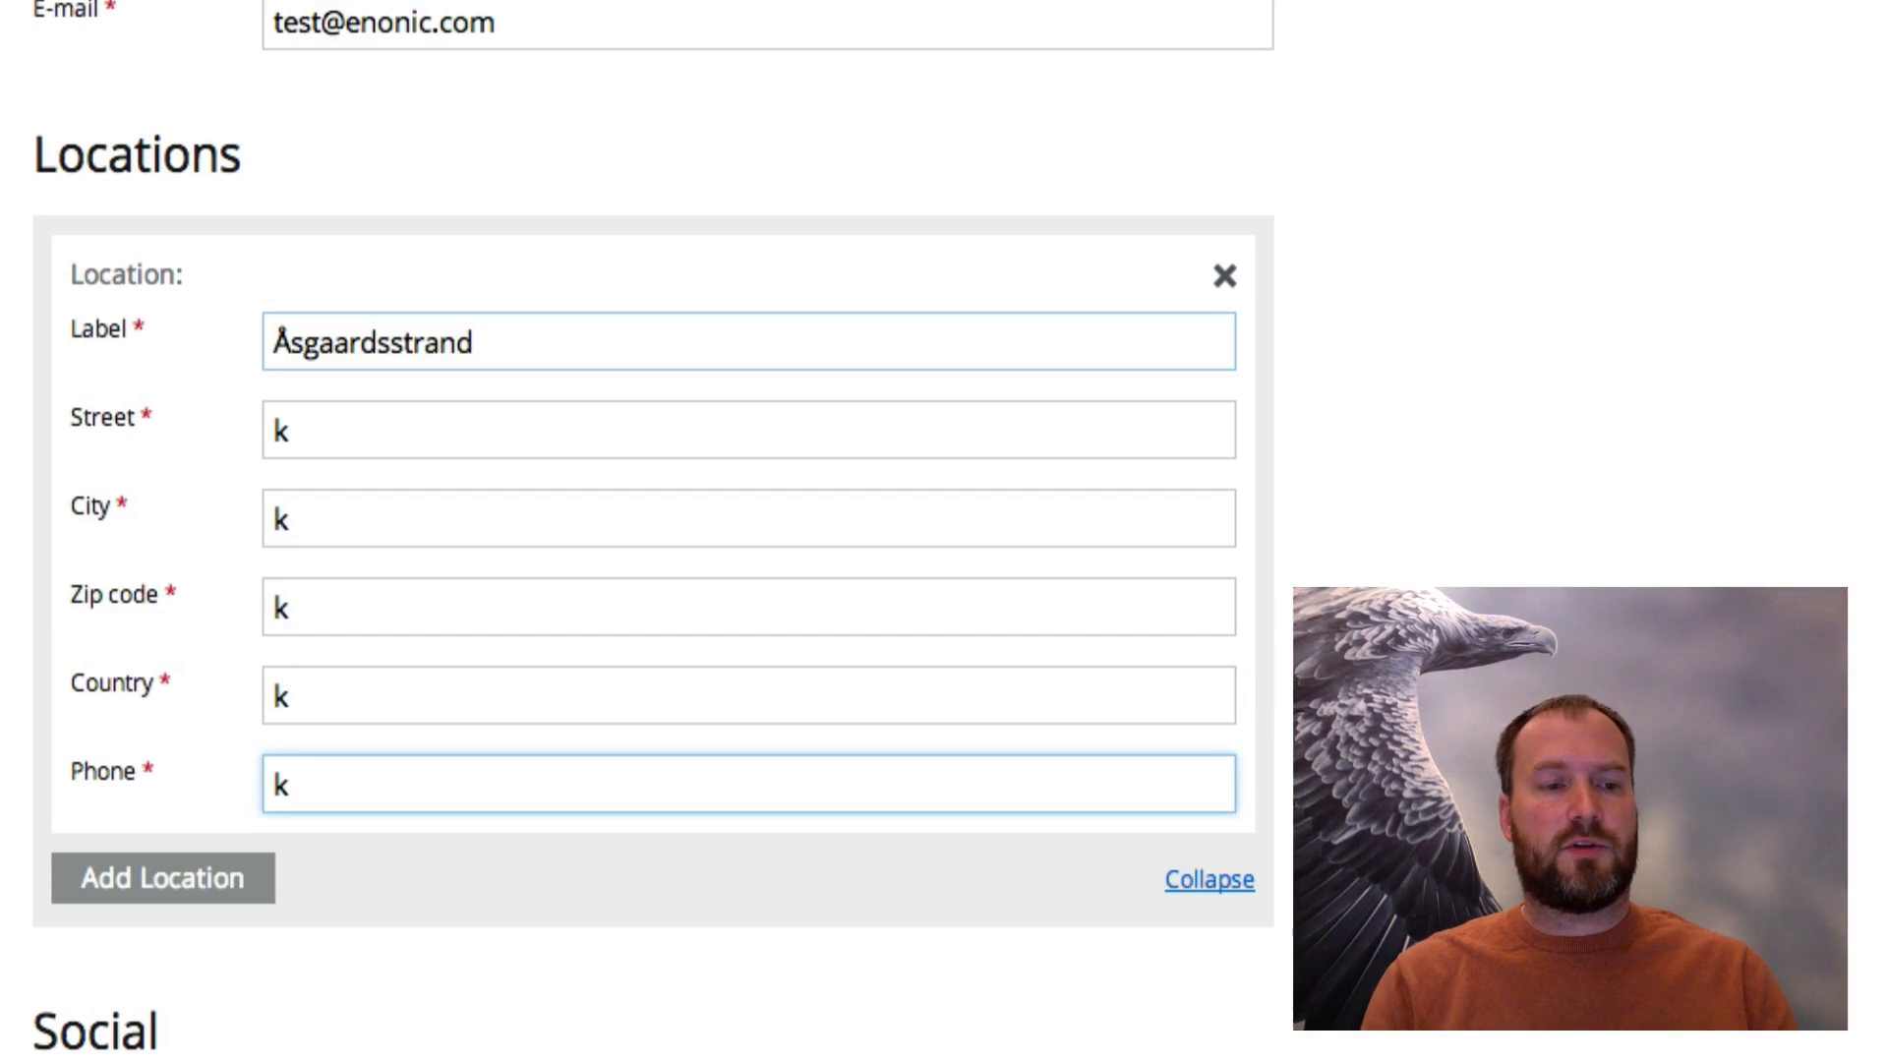
scroll("down", 3)
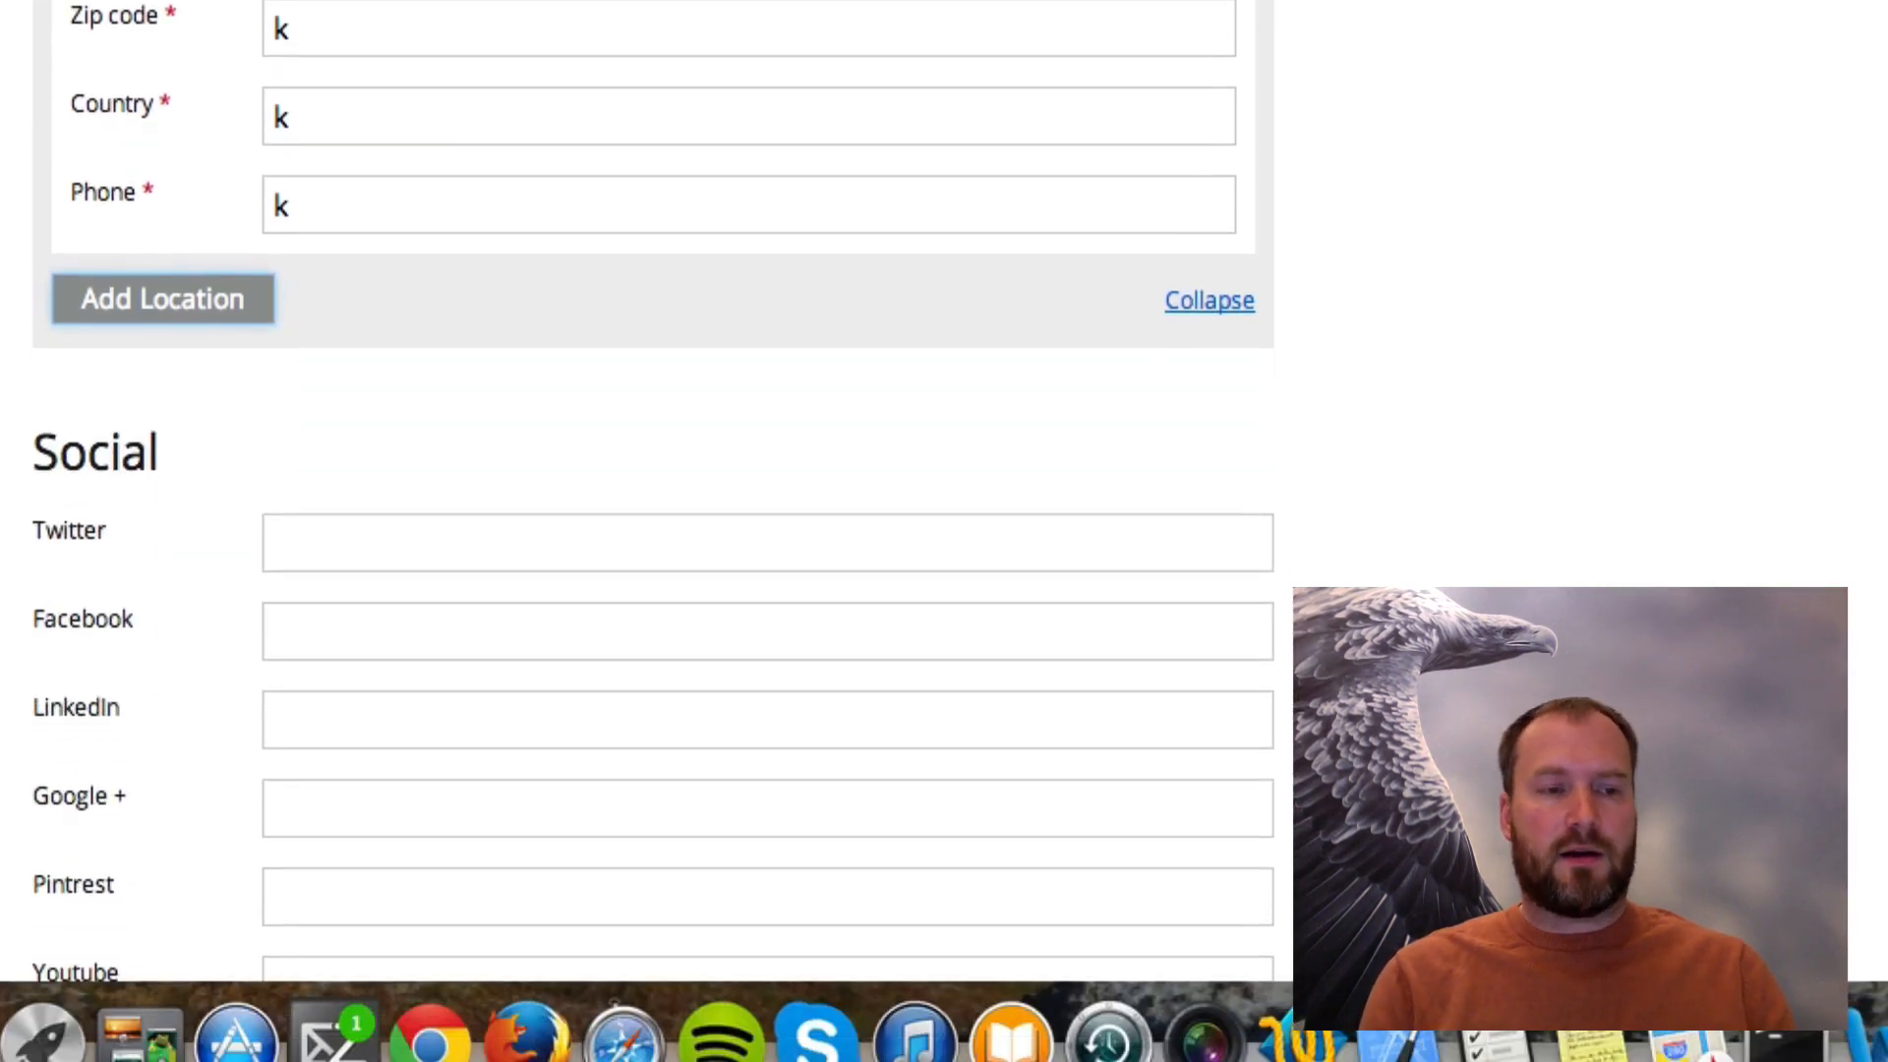
left_click(162, 299)
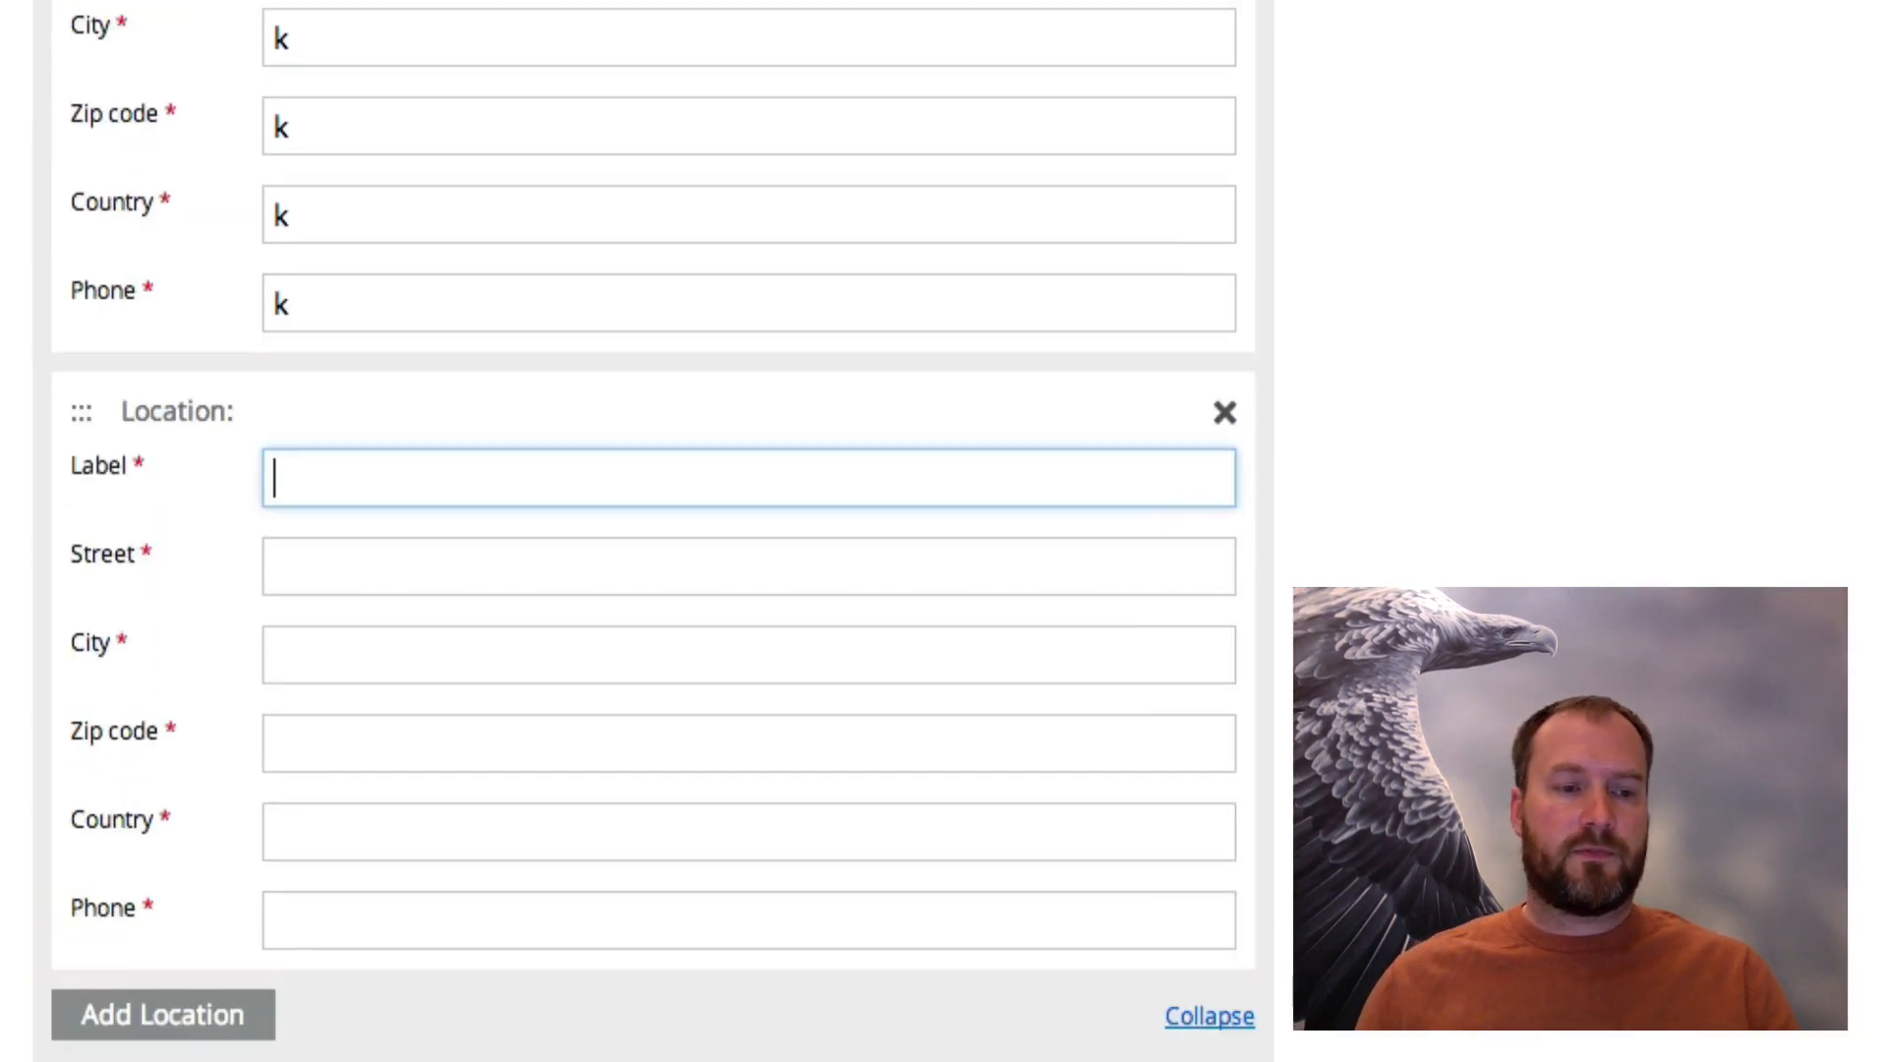
mouse_move(421, 370)
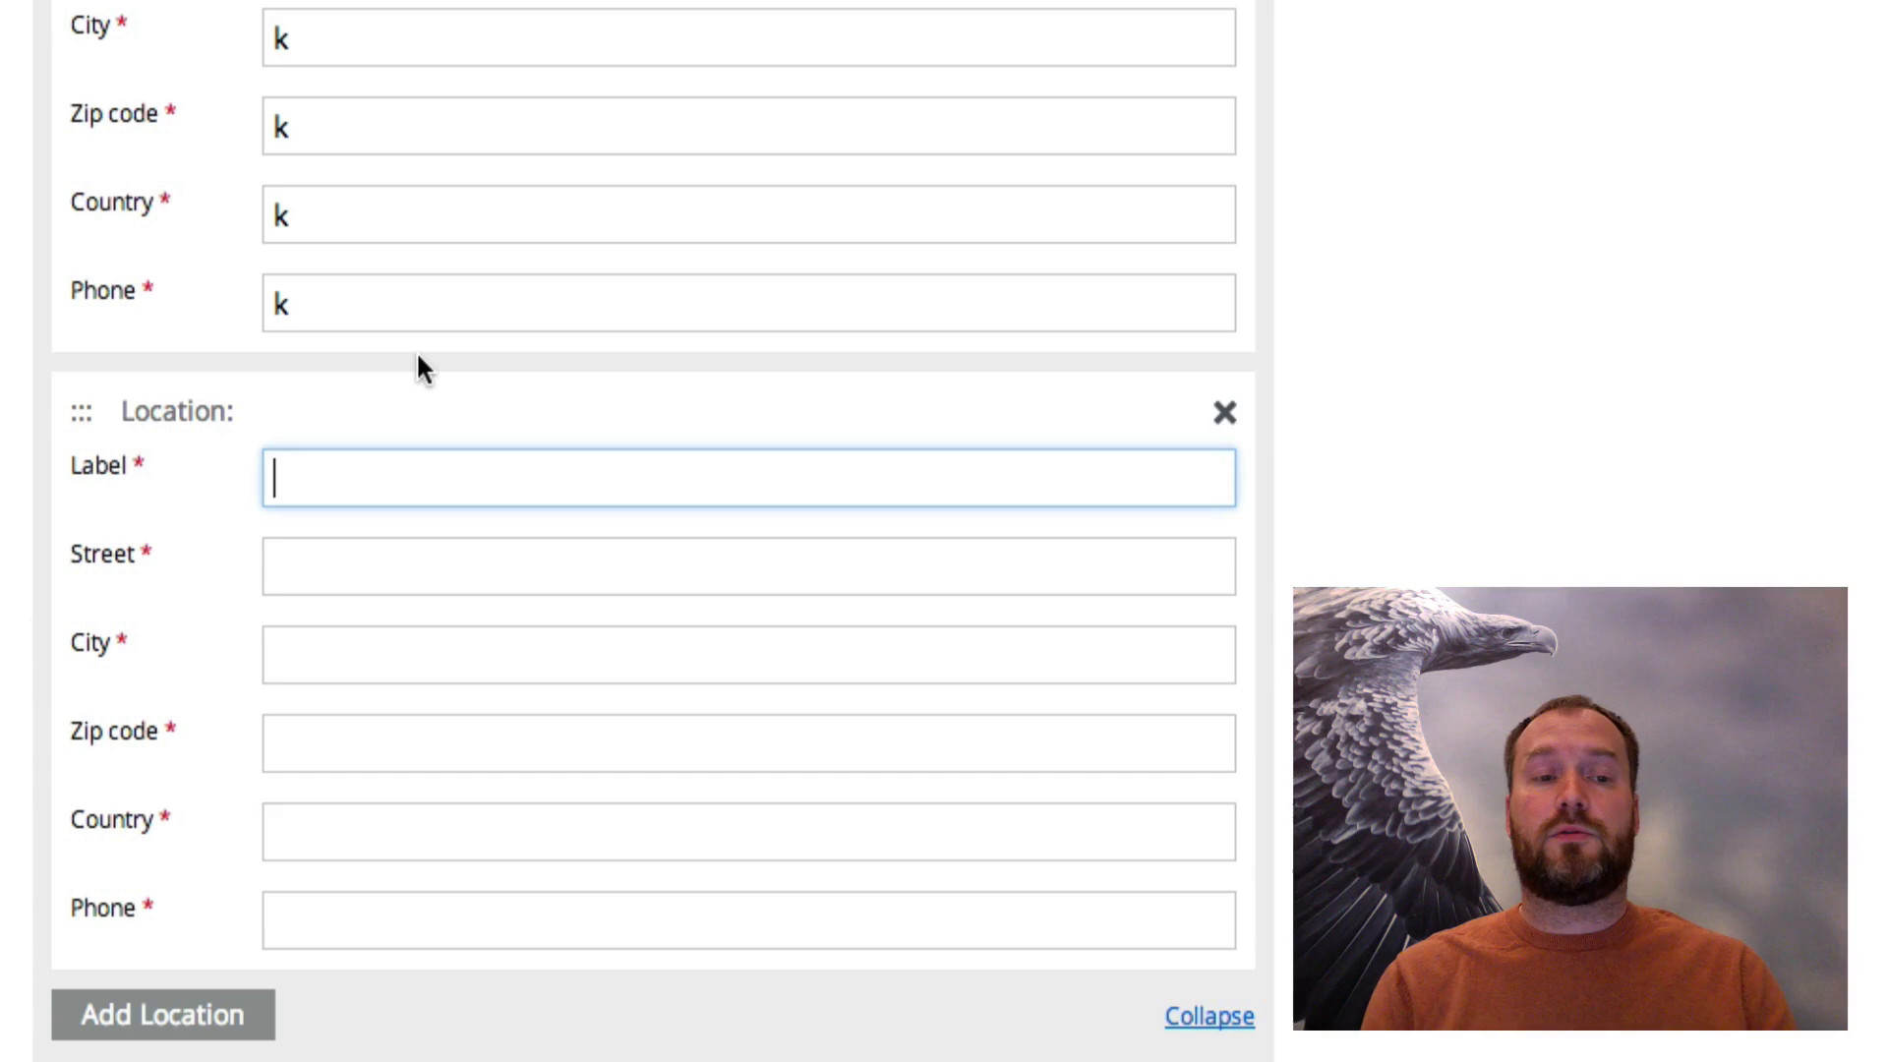
Name the second location Tøyen Munch Museum and place it first in the list
type("T")
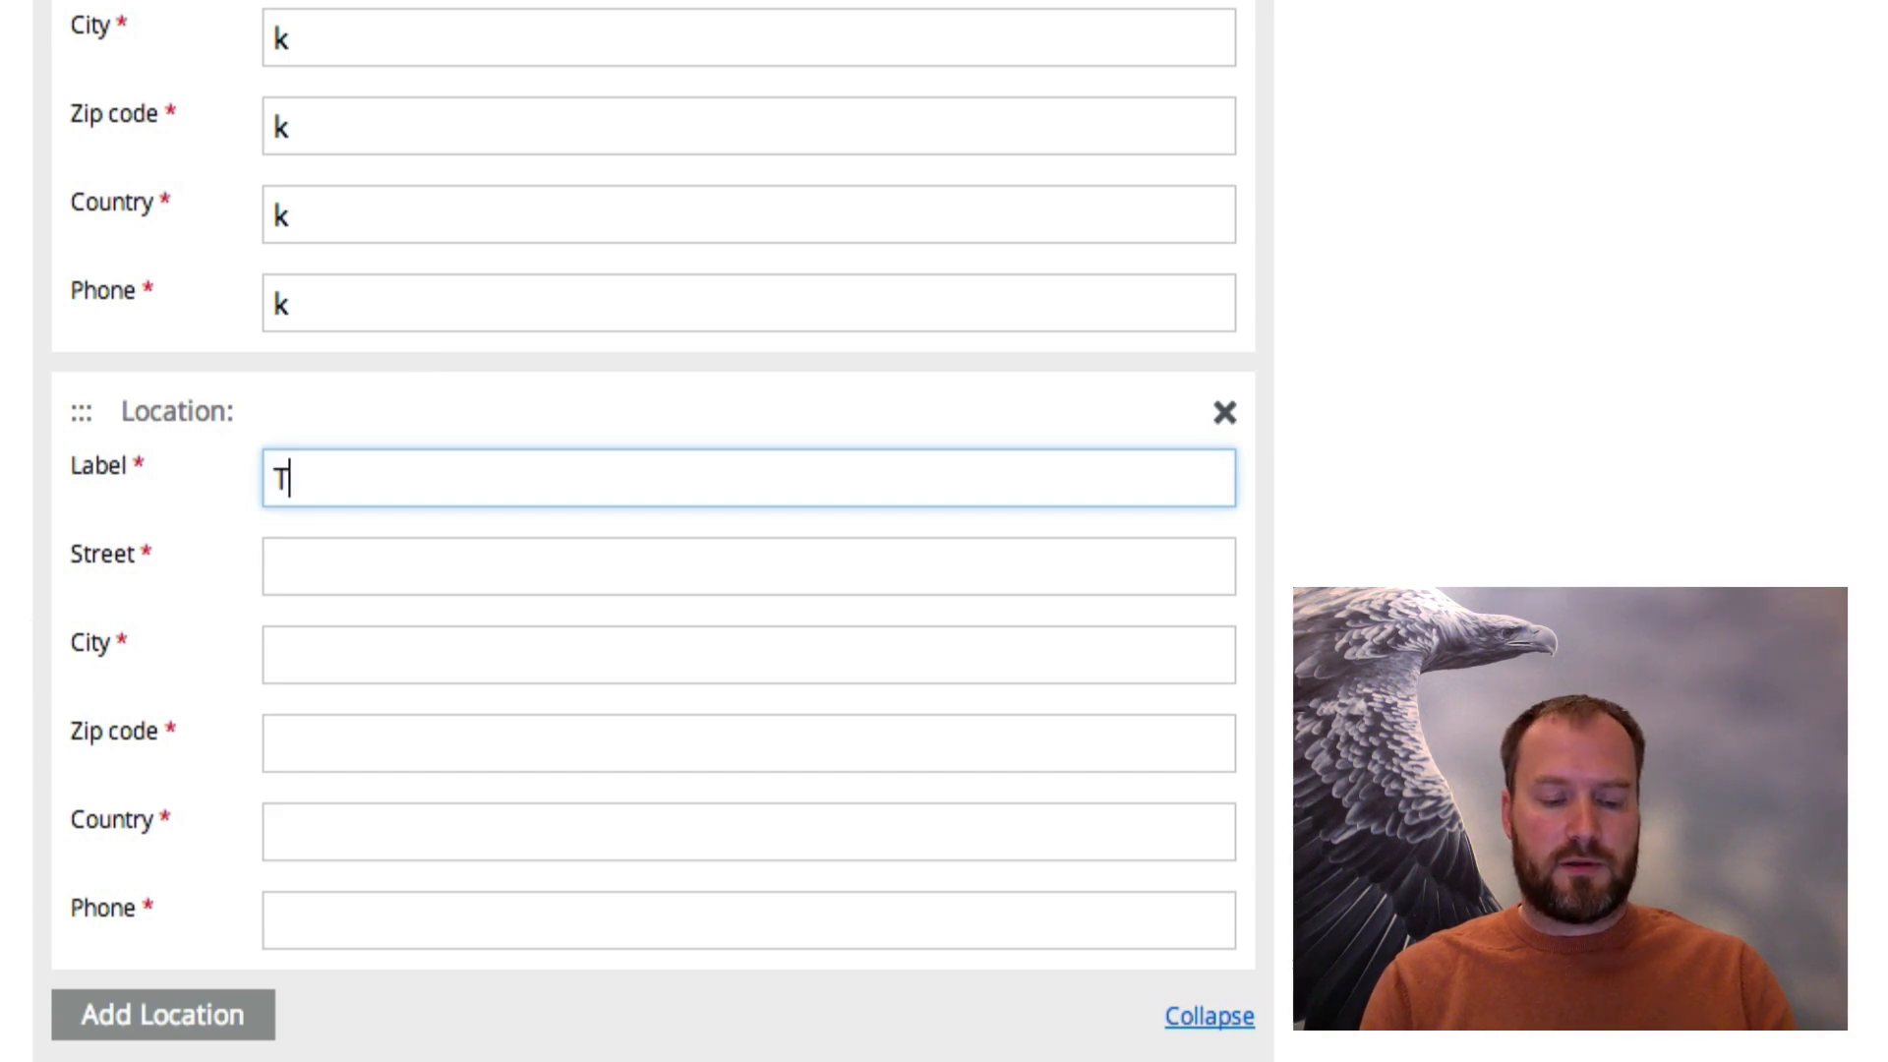
type("øyen M")
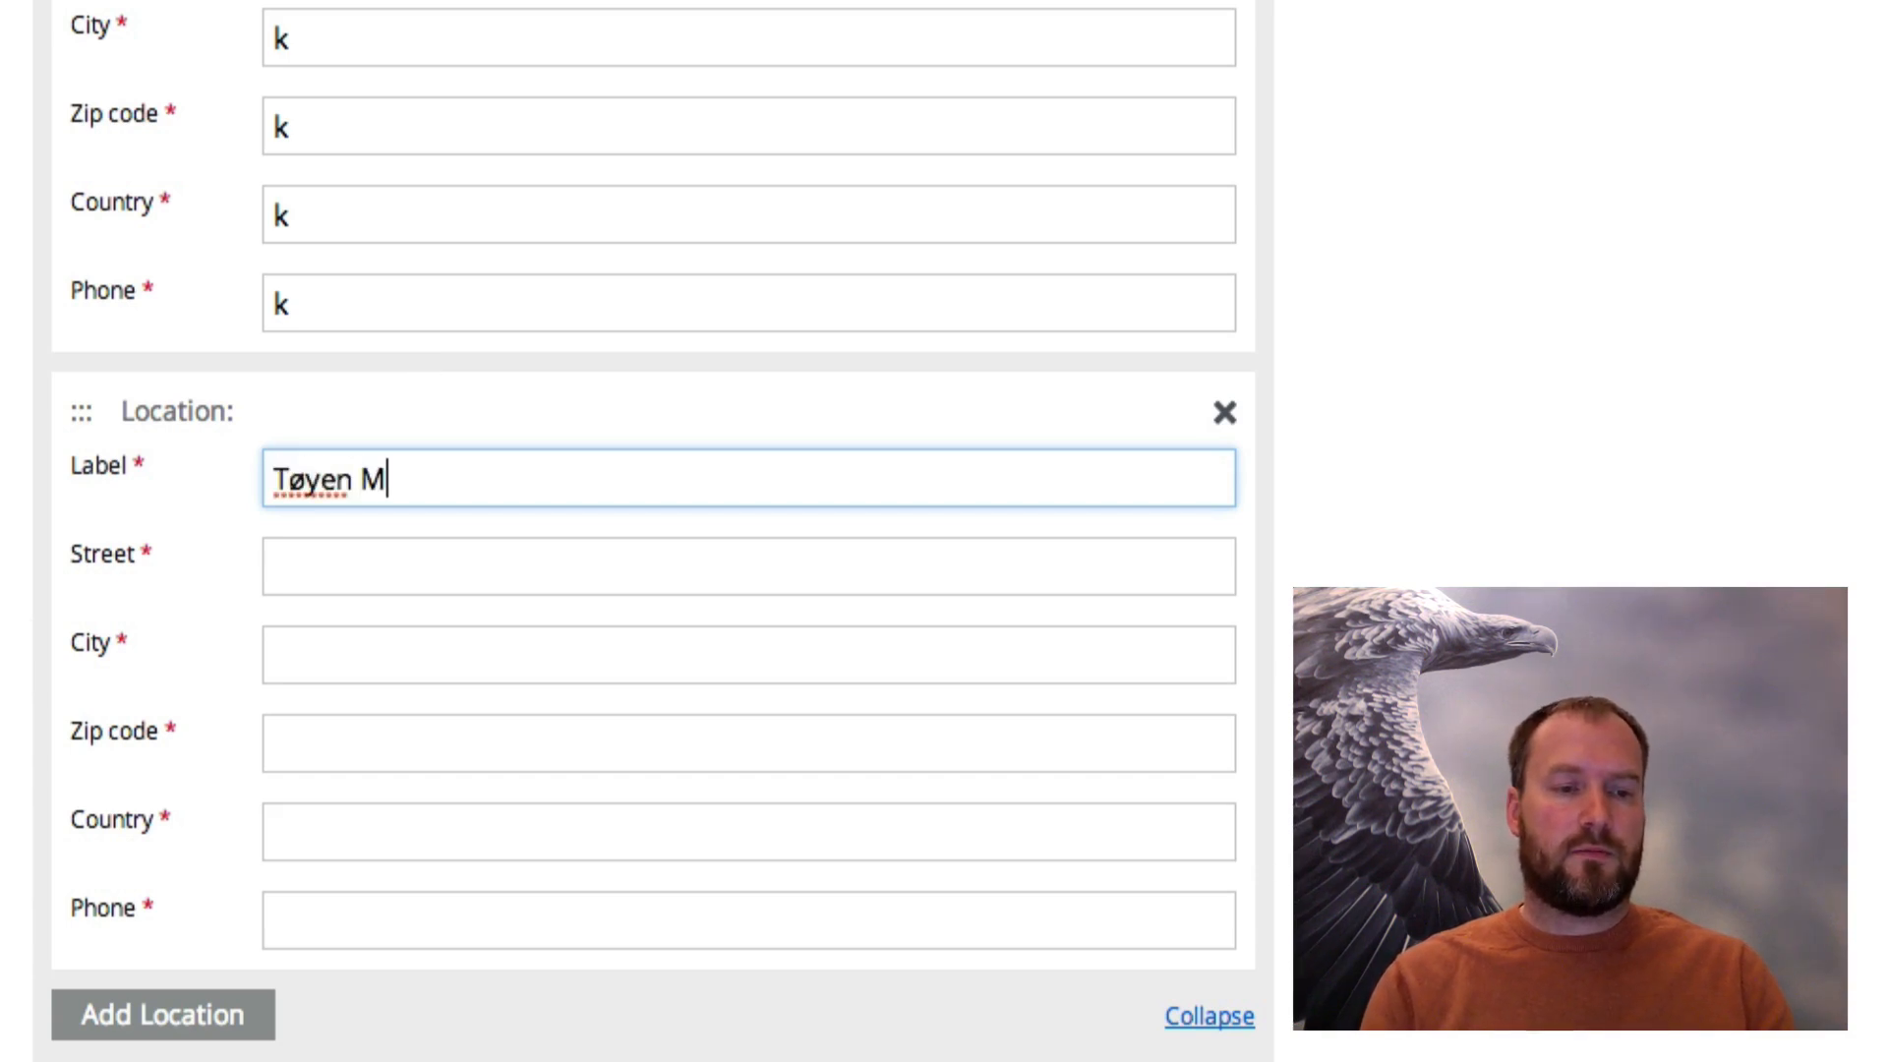
type("unch Museum")
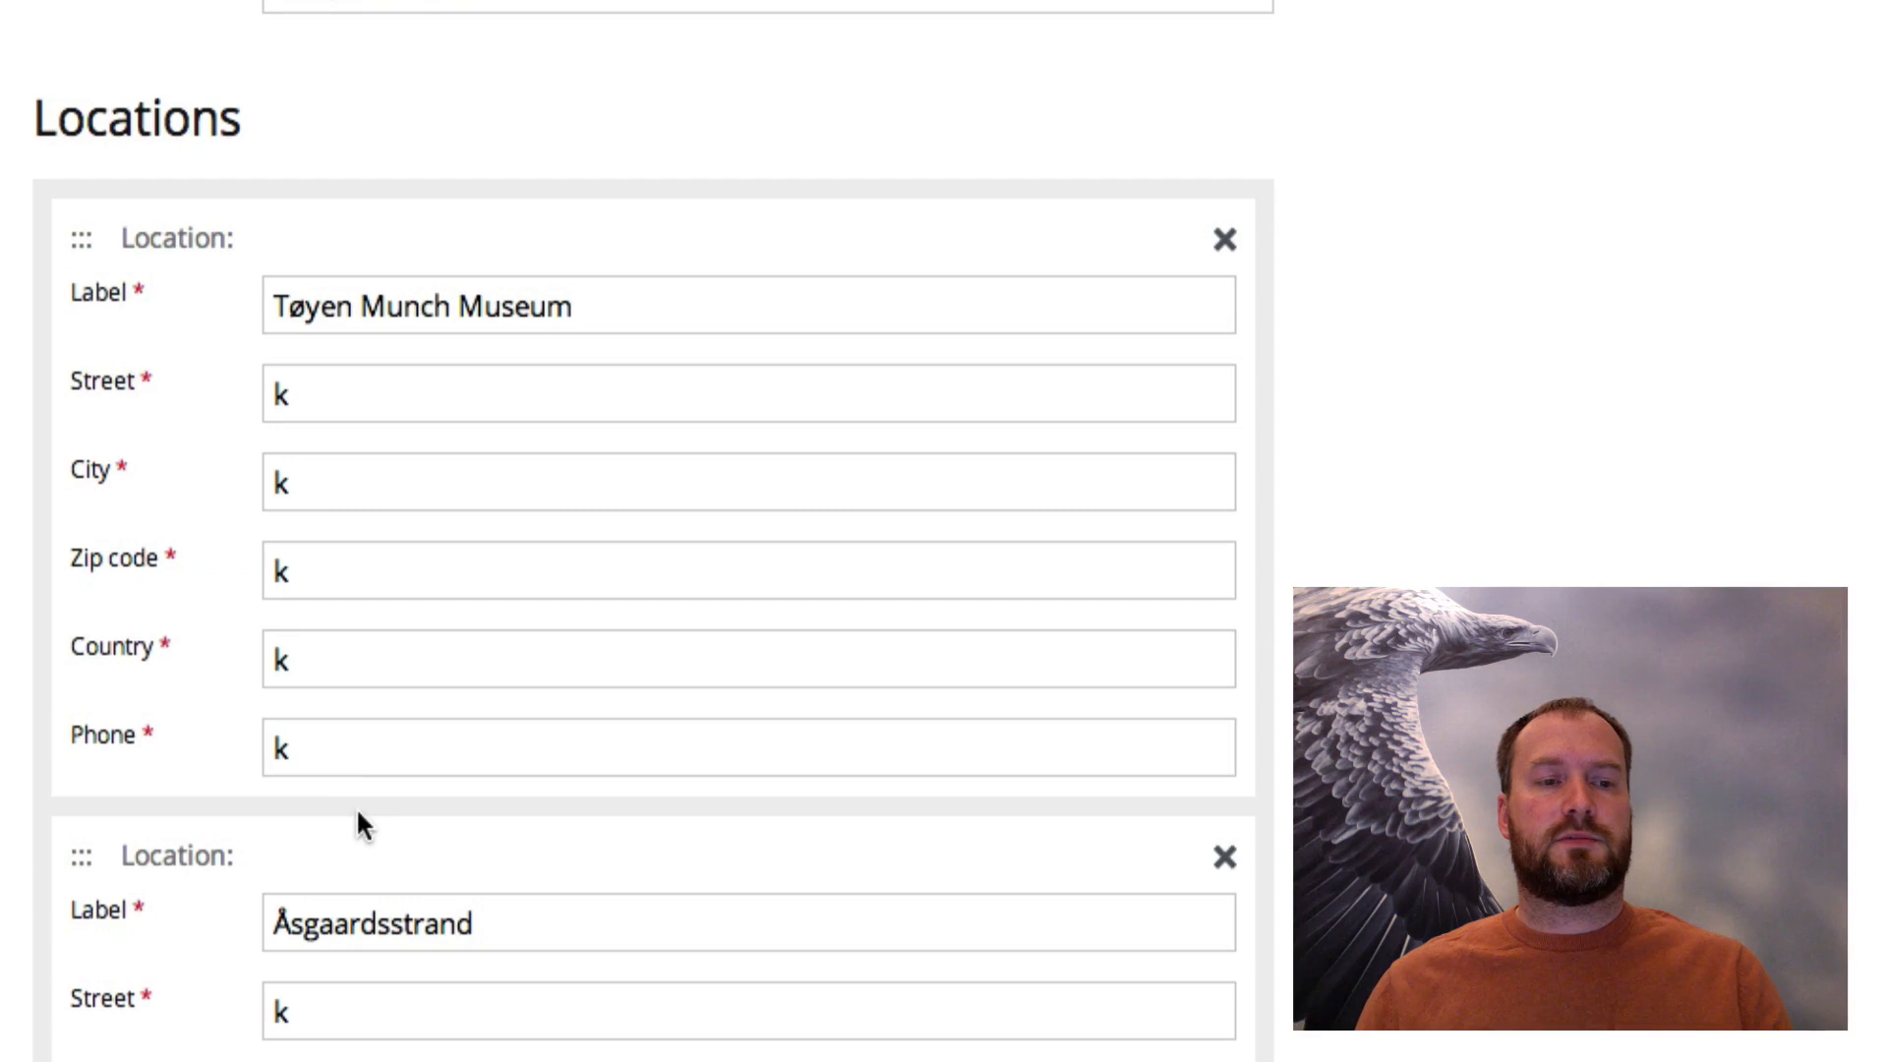
scroll("down", 3)
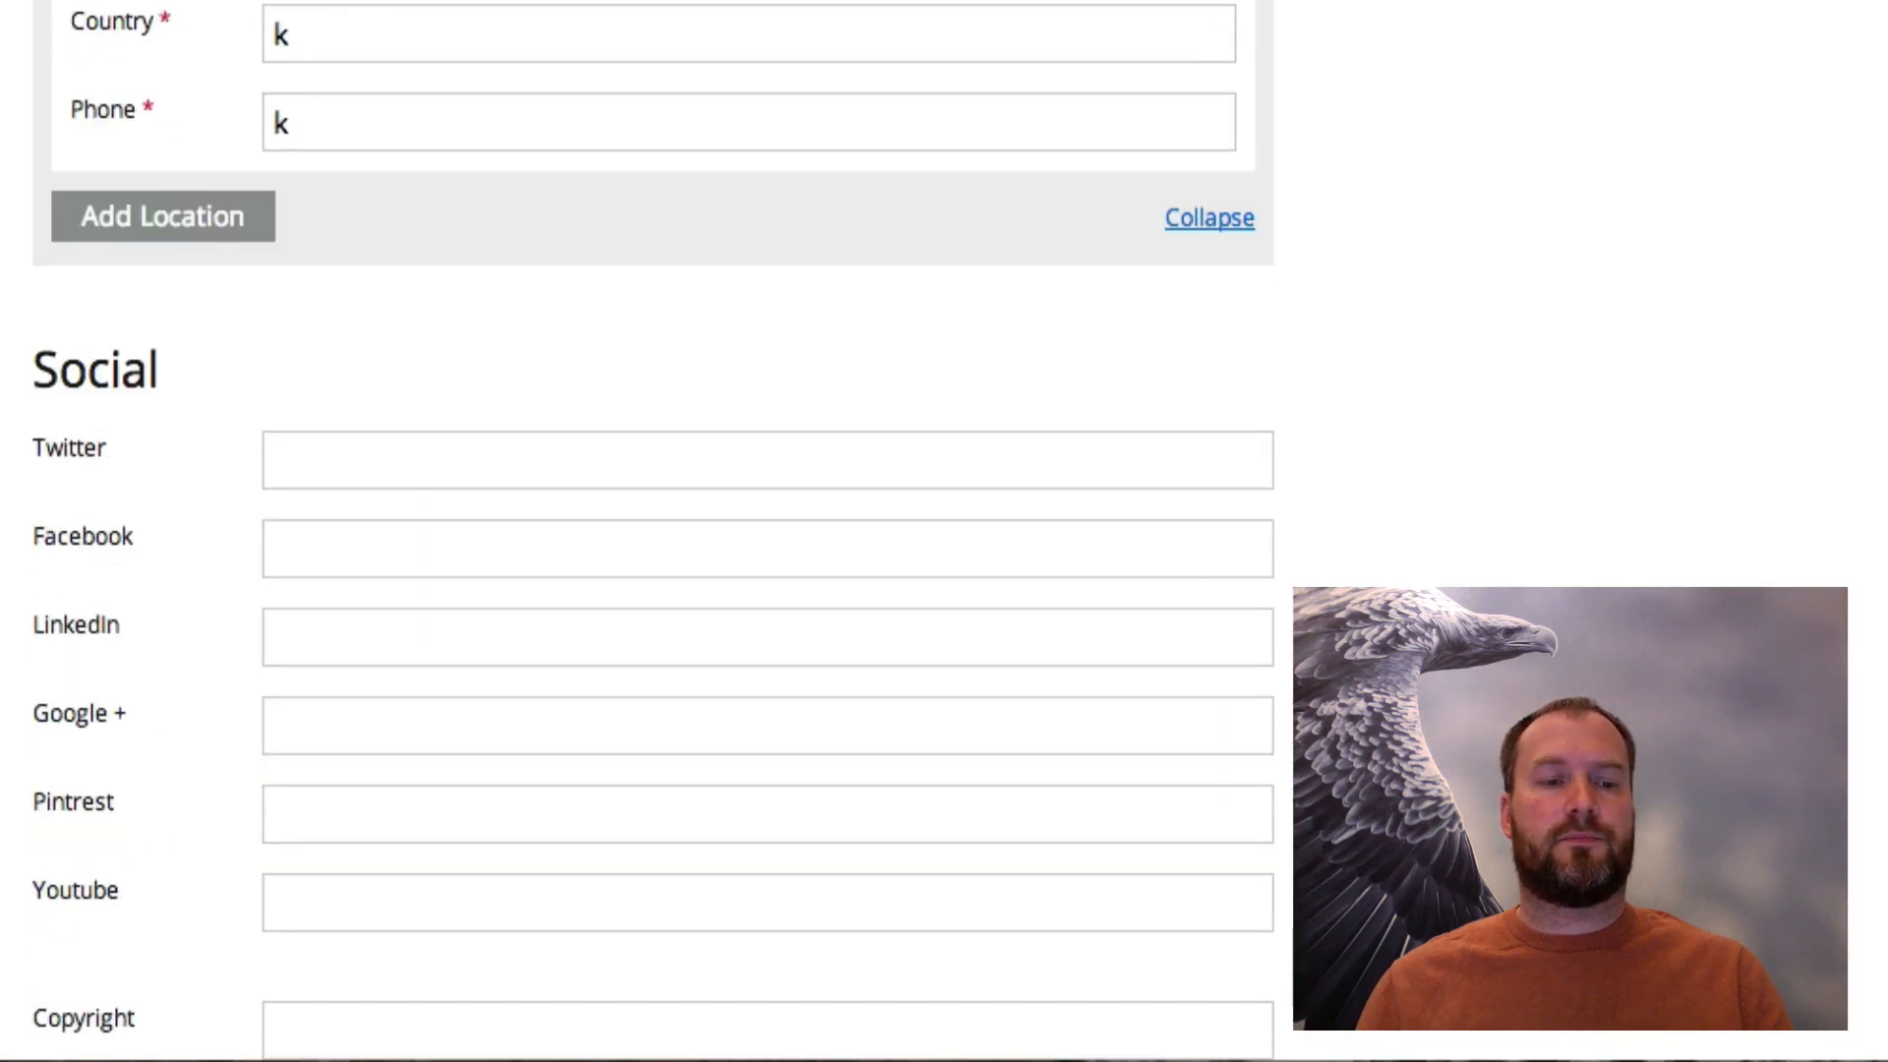
left_click(765, 460)
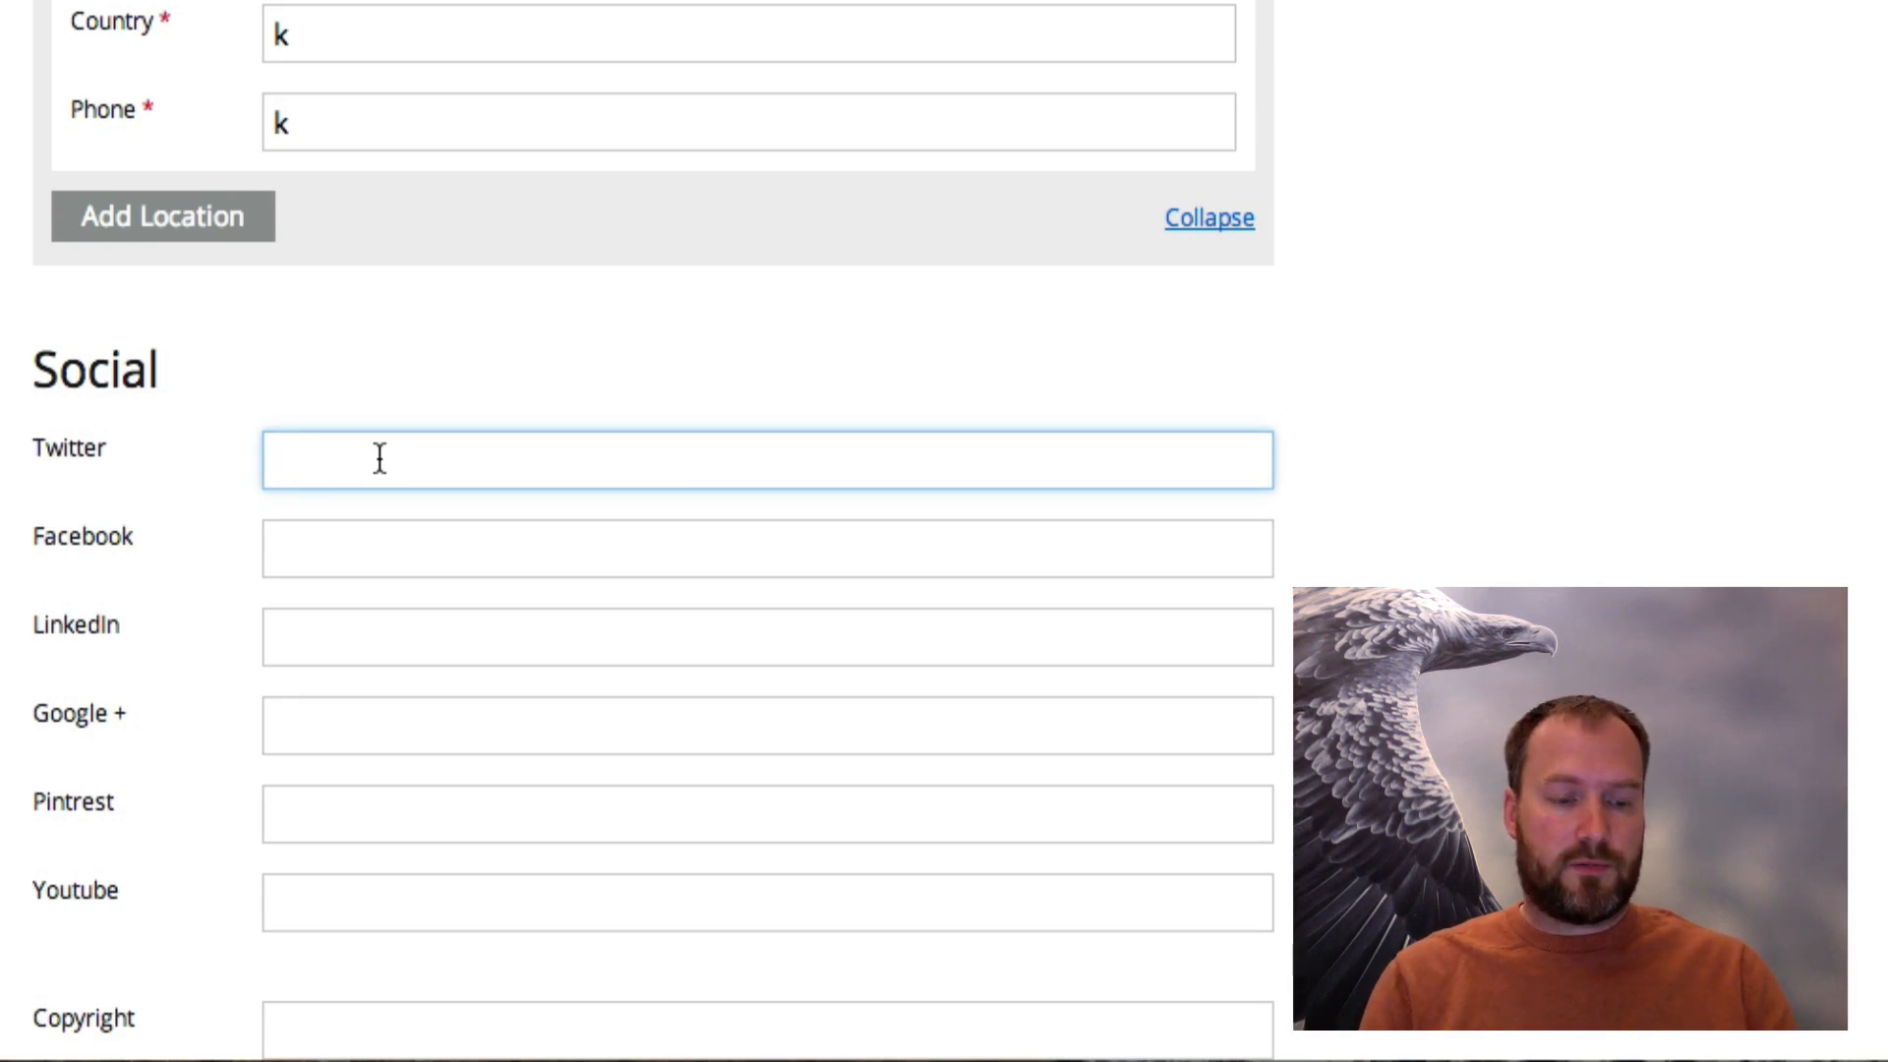
Fill the Twitter, Facebook, LinkedIn and copyright fields with placeholder text like 'Yes there i'
type("ed")
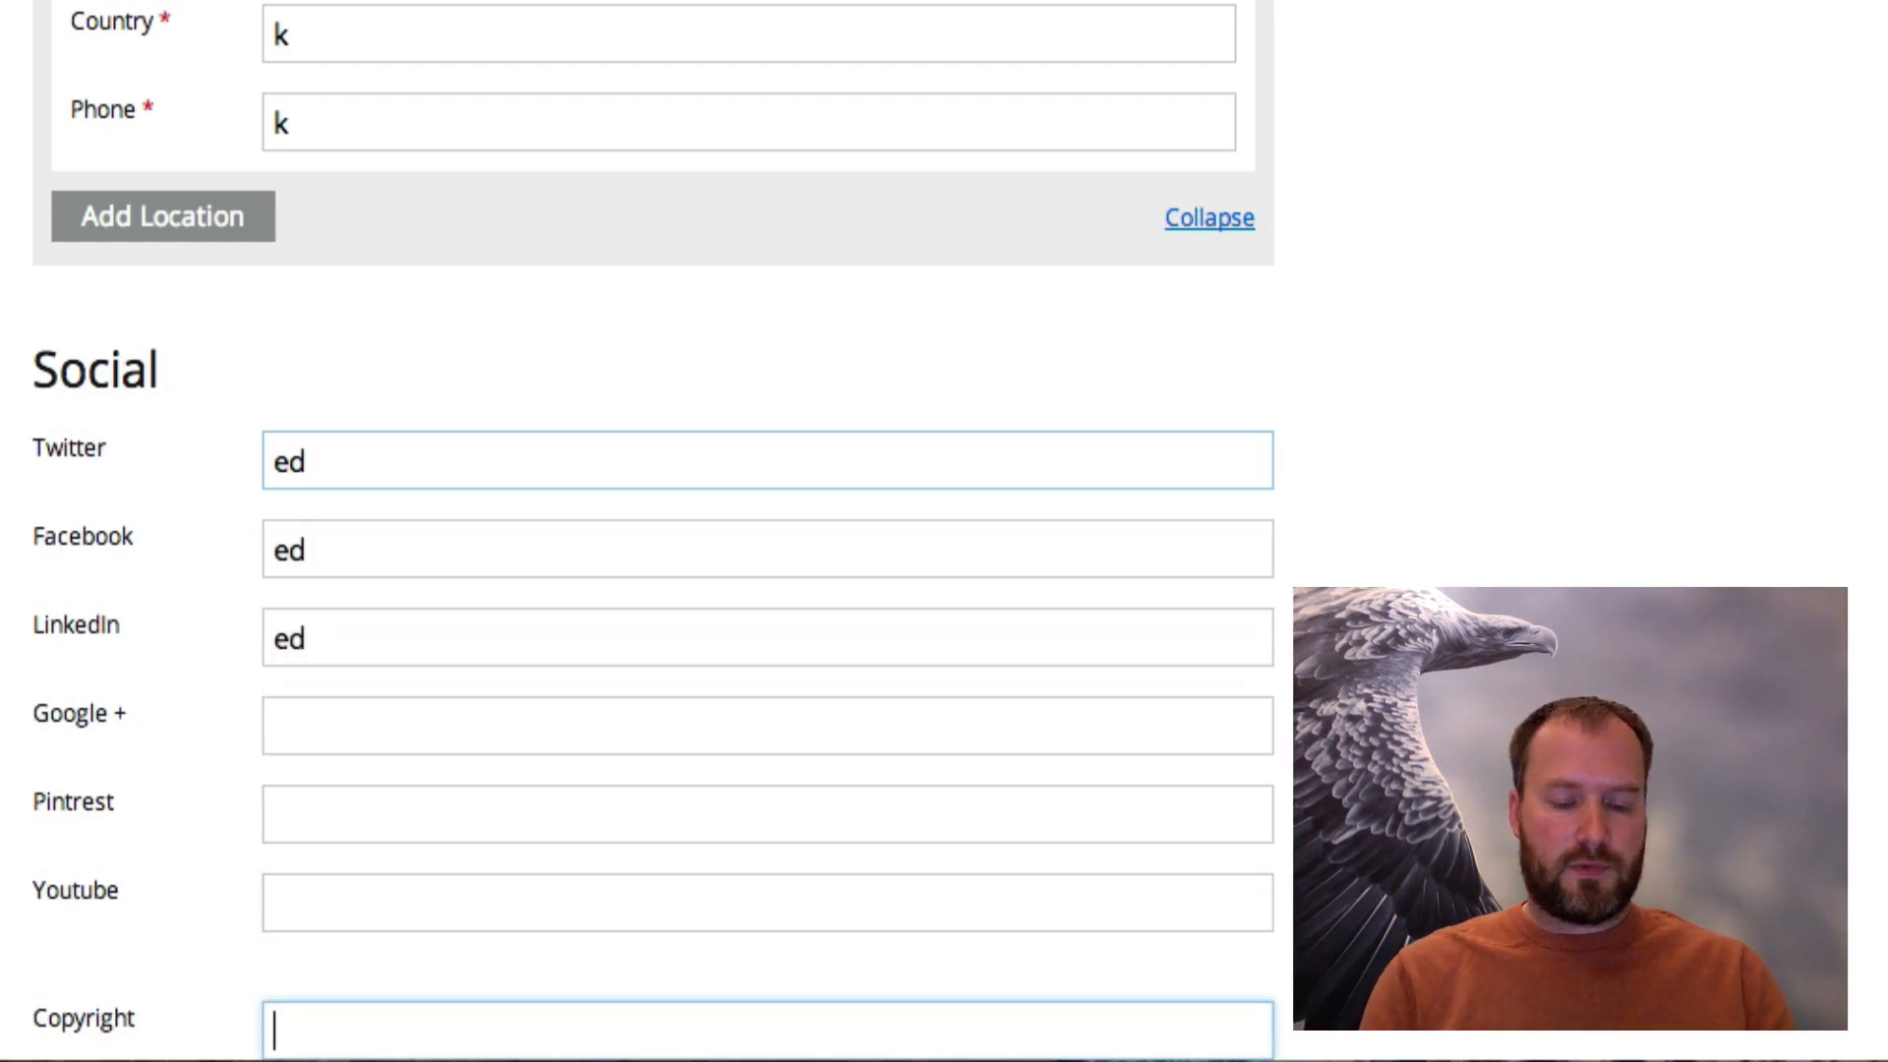
type("Yes there i")
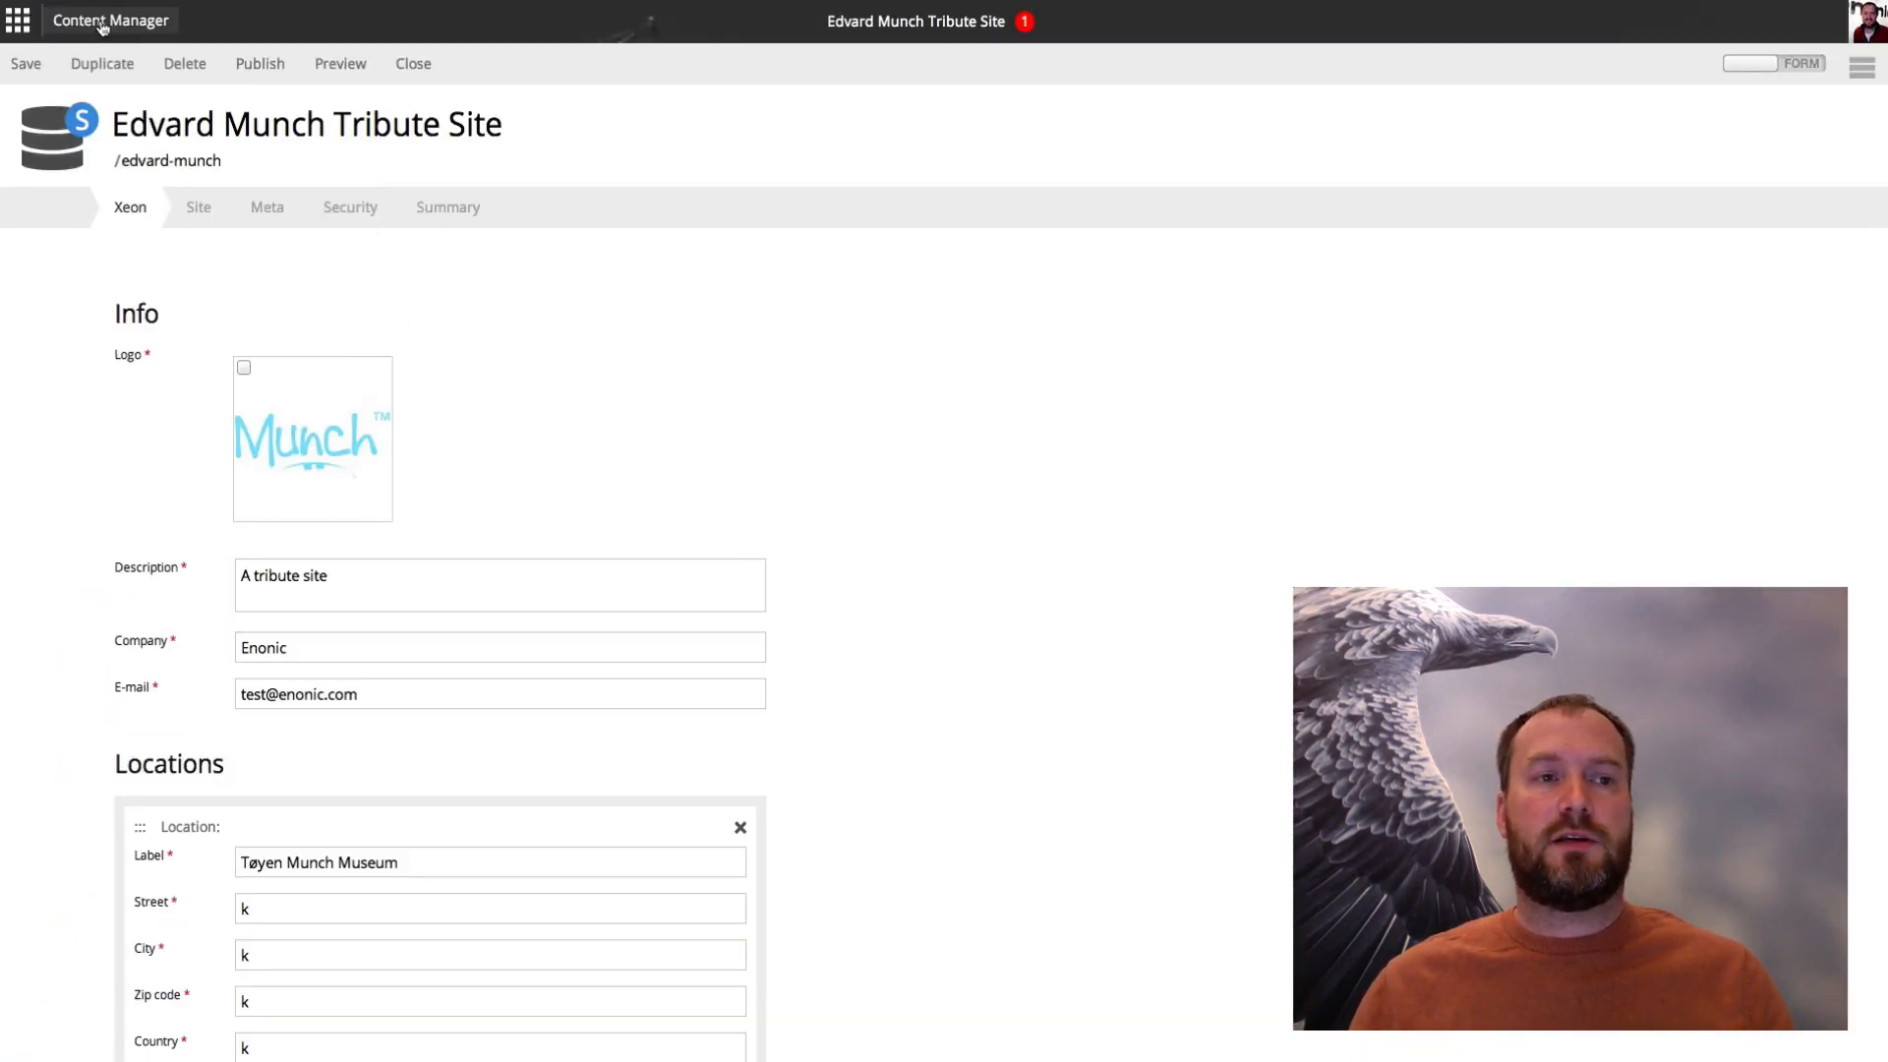
Return to the content list and preview Edvard Munch Tribute Site with its addresses and Facebook link
left_click(110, 19)
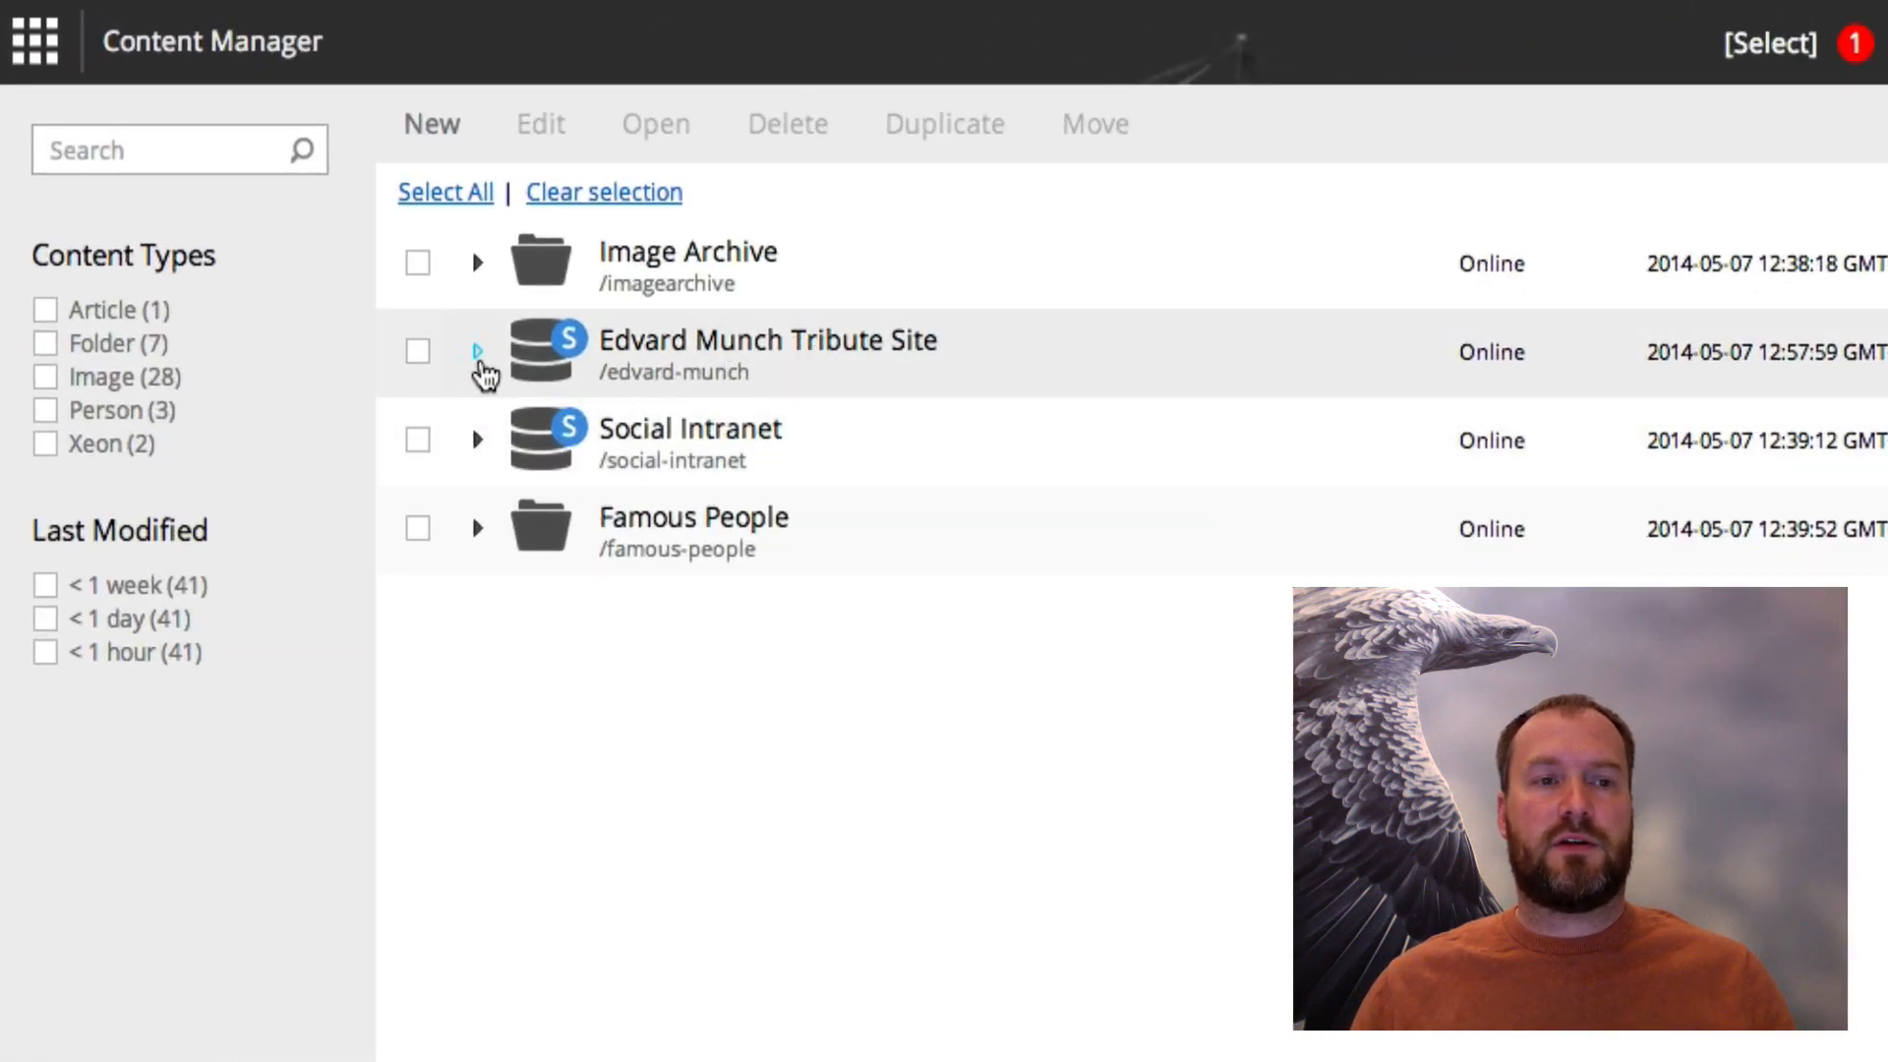
left_click(476, 353)
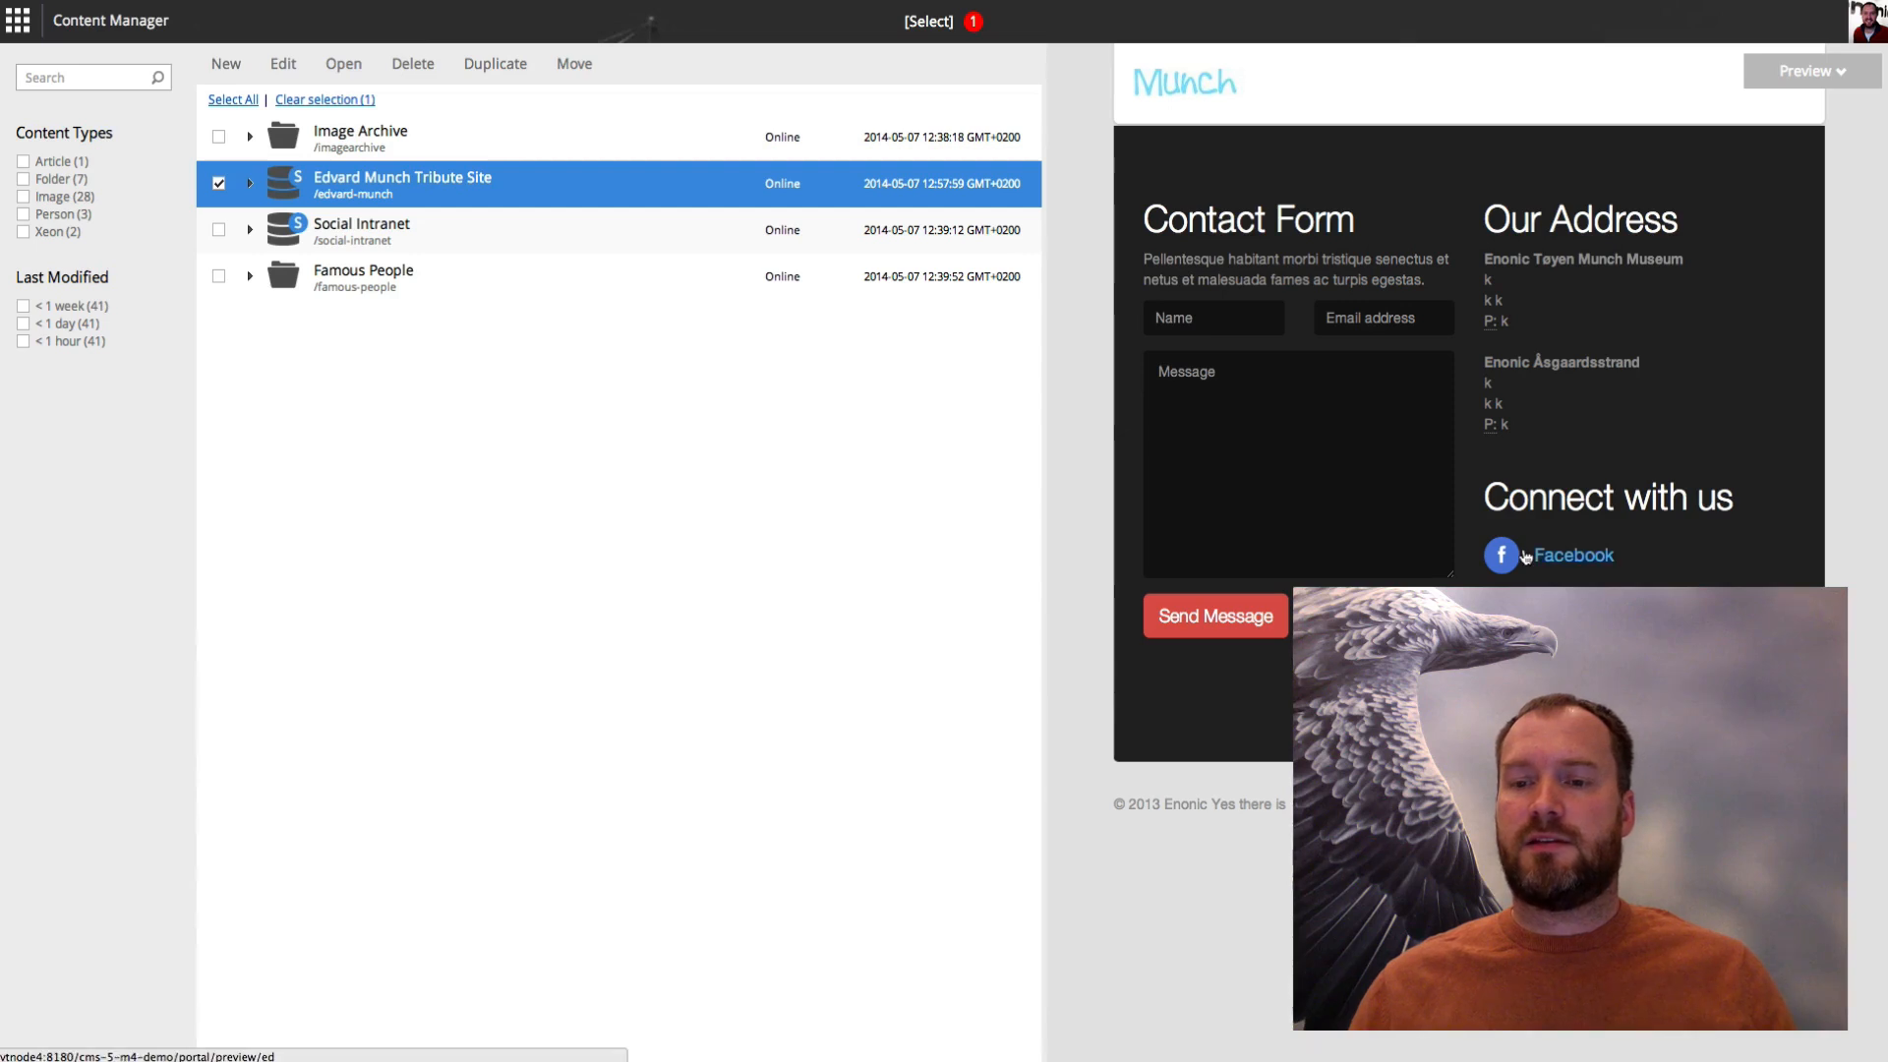
mouse_move(928, 22)
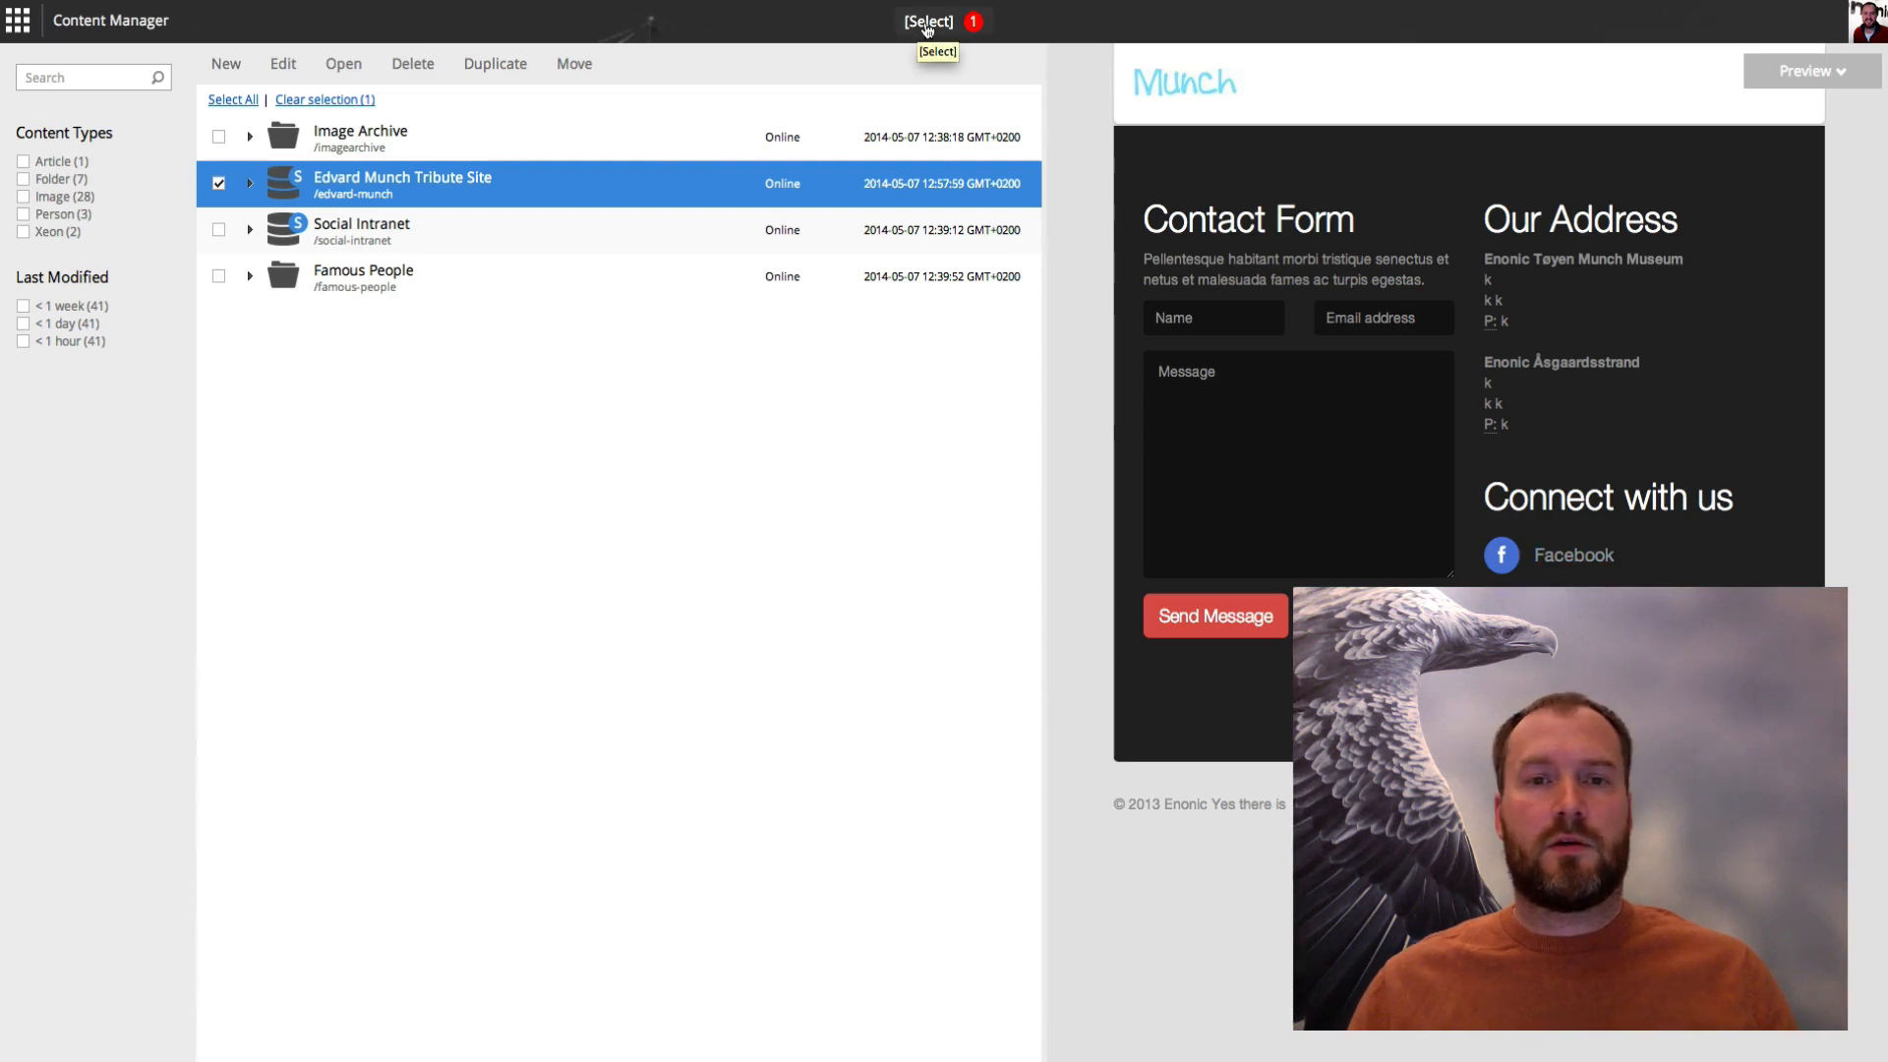
Set the site's Google Analytics site key to 213423423 on the Site tab and save
double_click(401, 183)
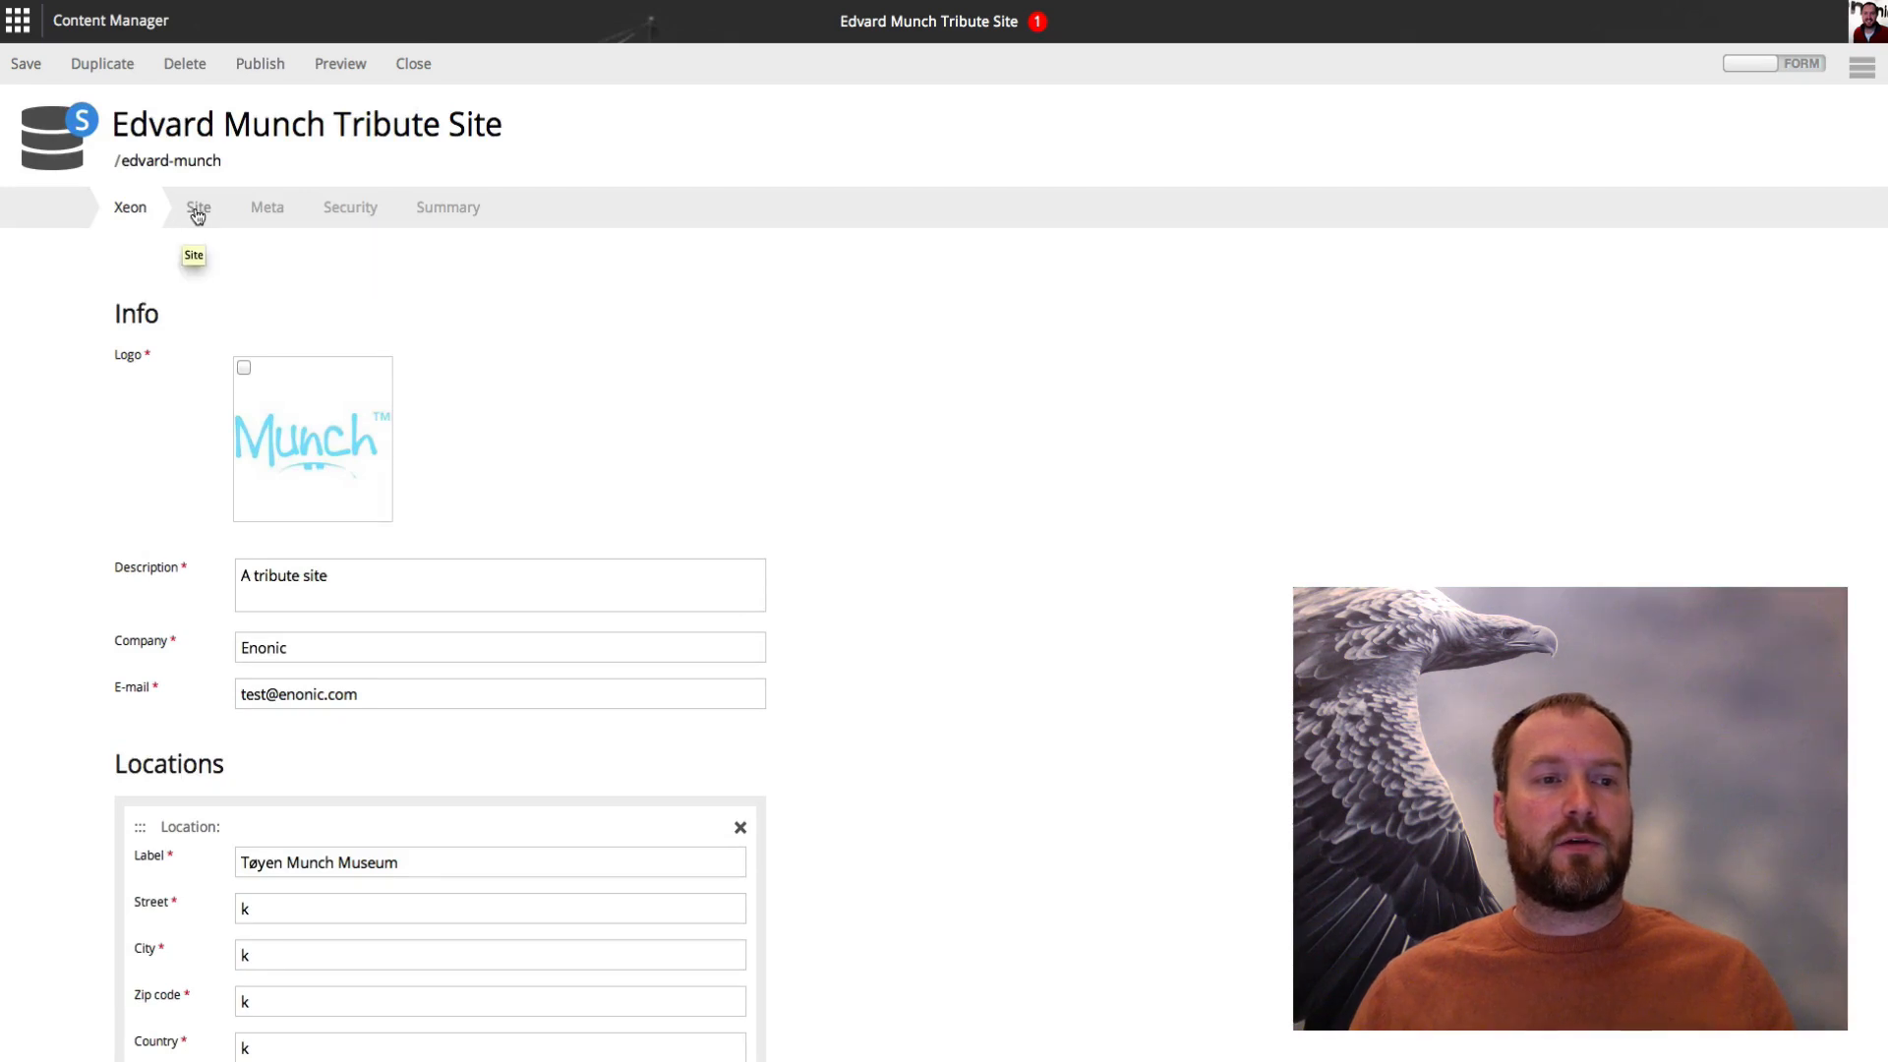
left_click(130, 206)
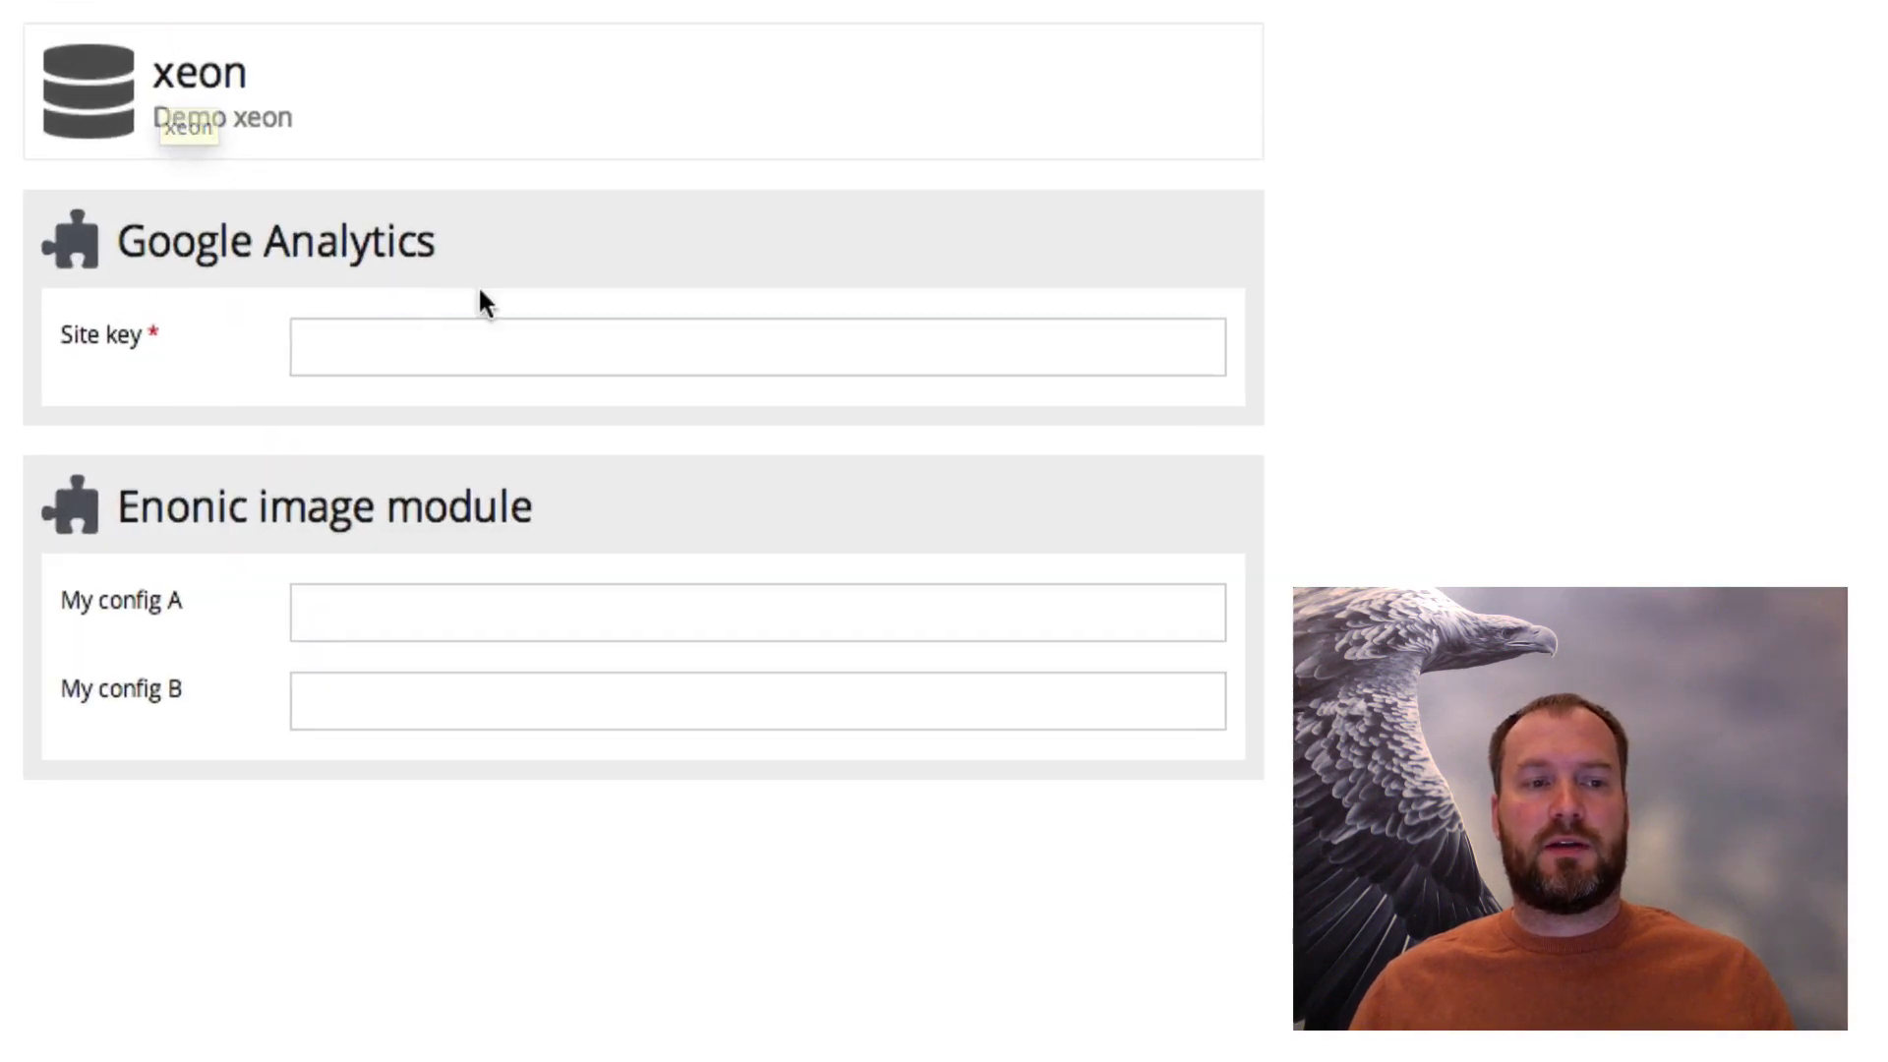
left_click(755, 348)
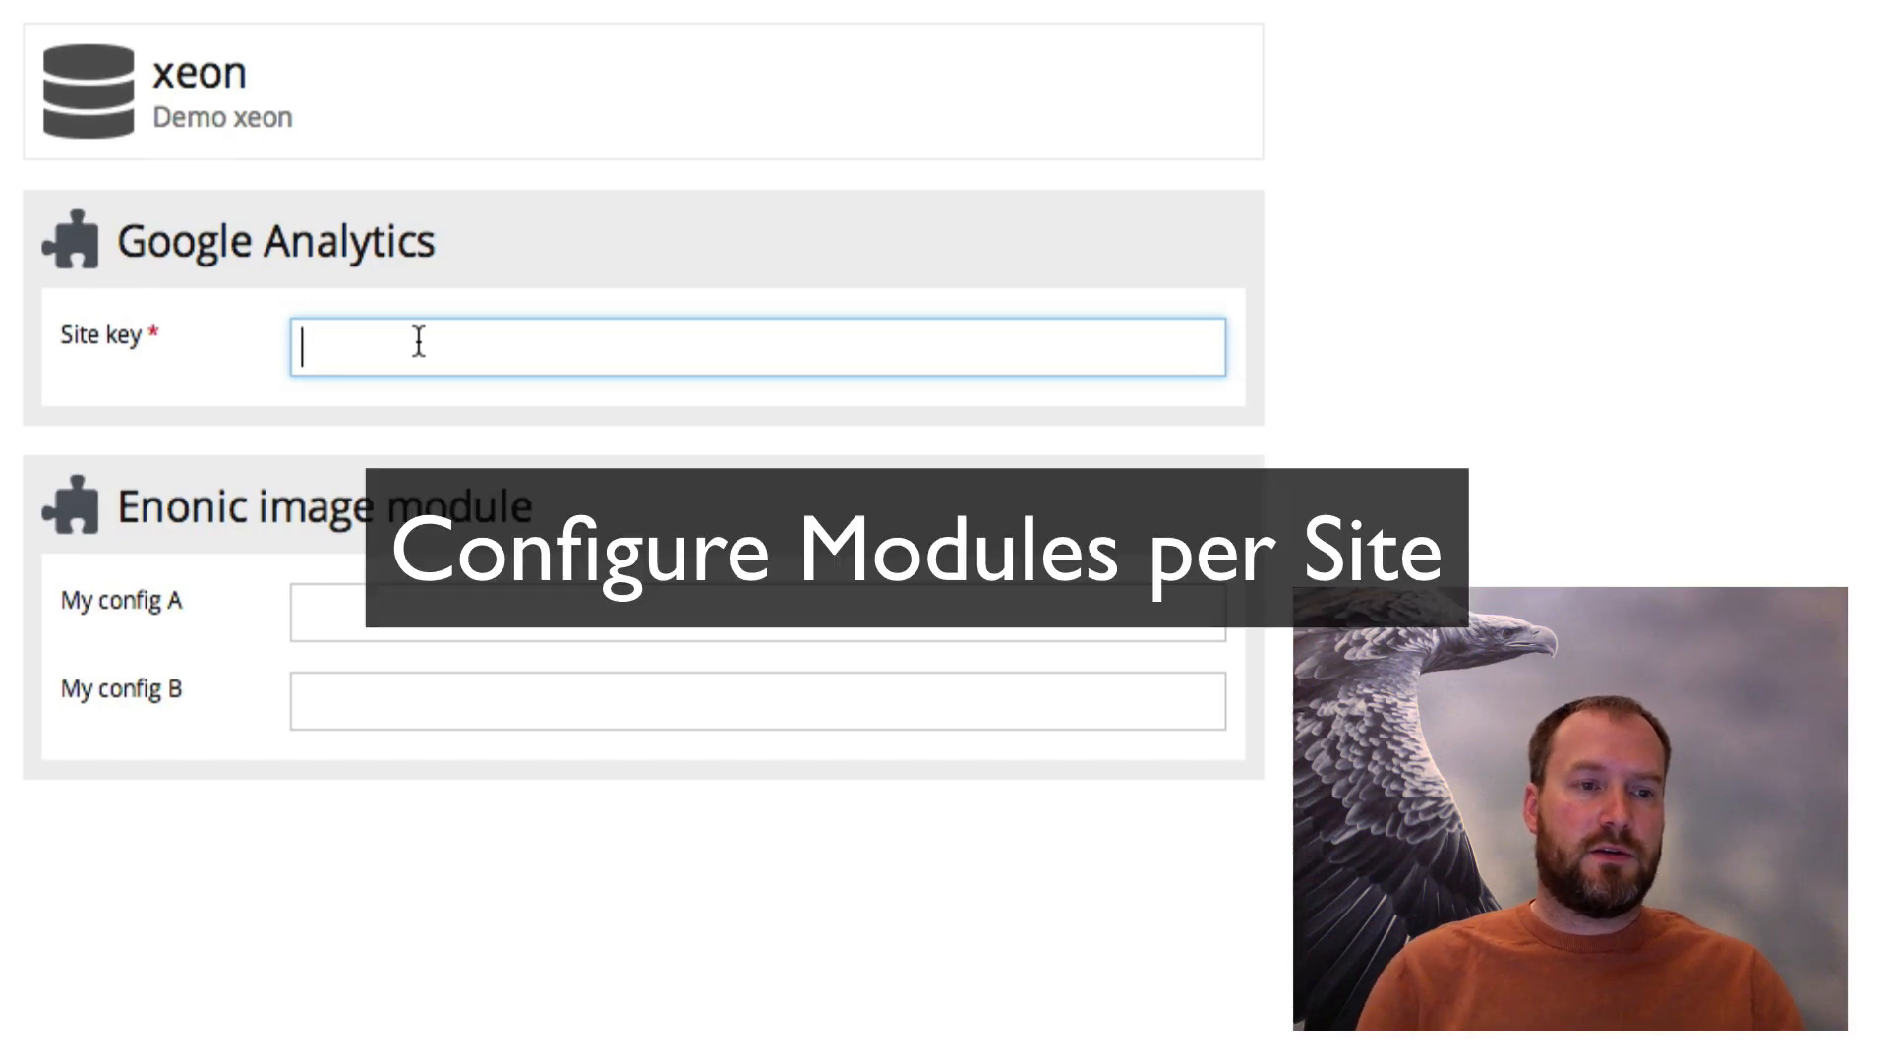
type("2134234234234234")
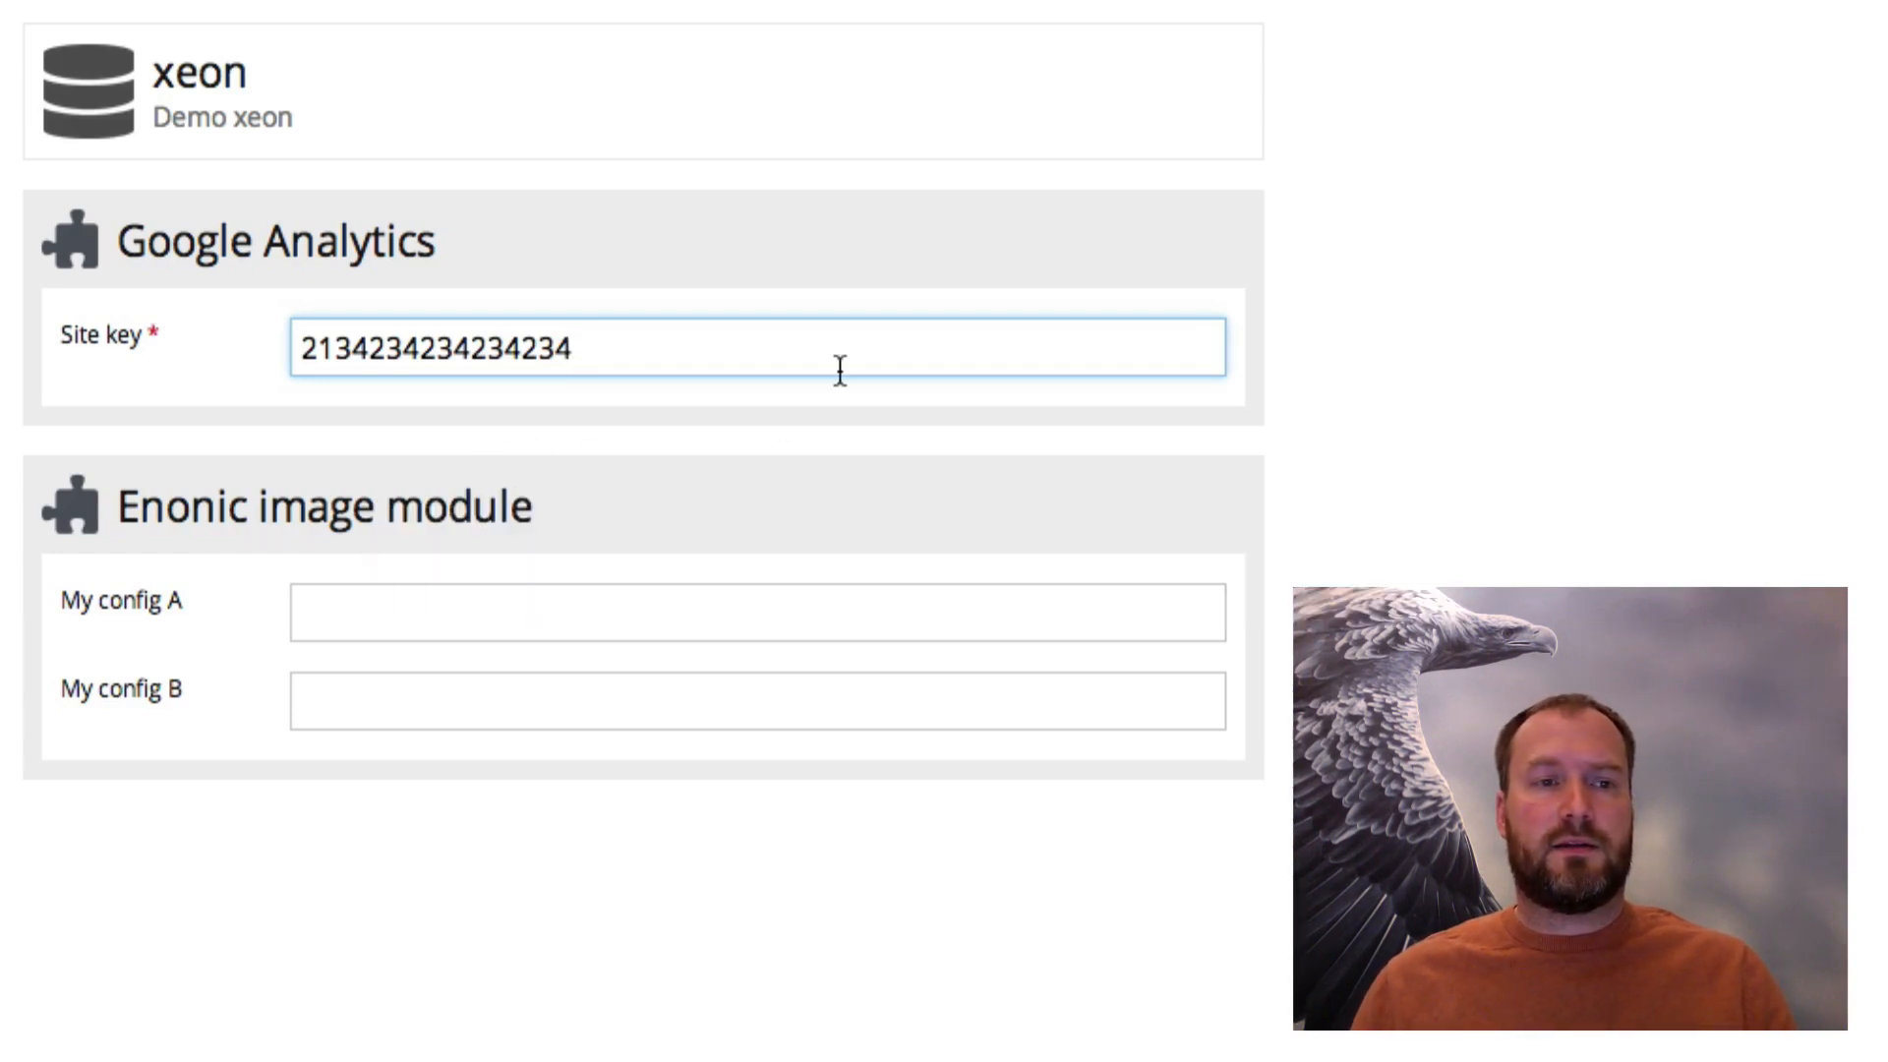
left_click(26, 63)
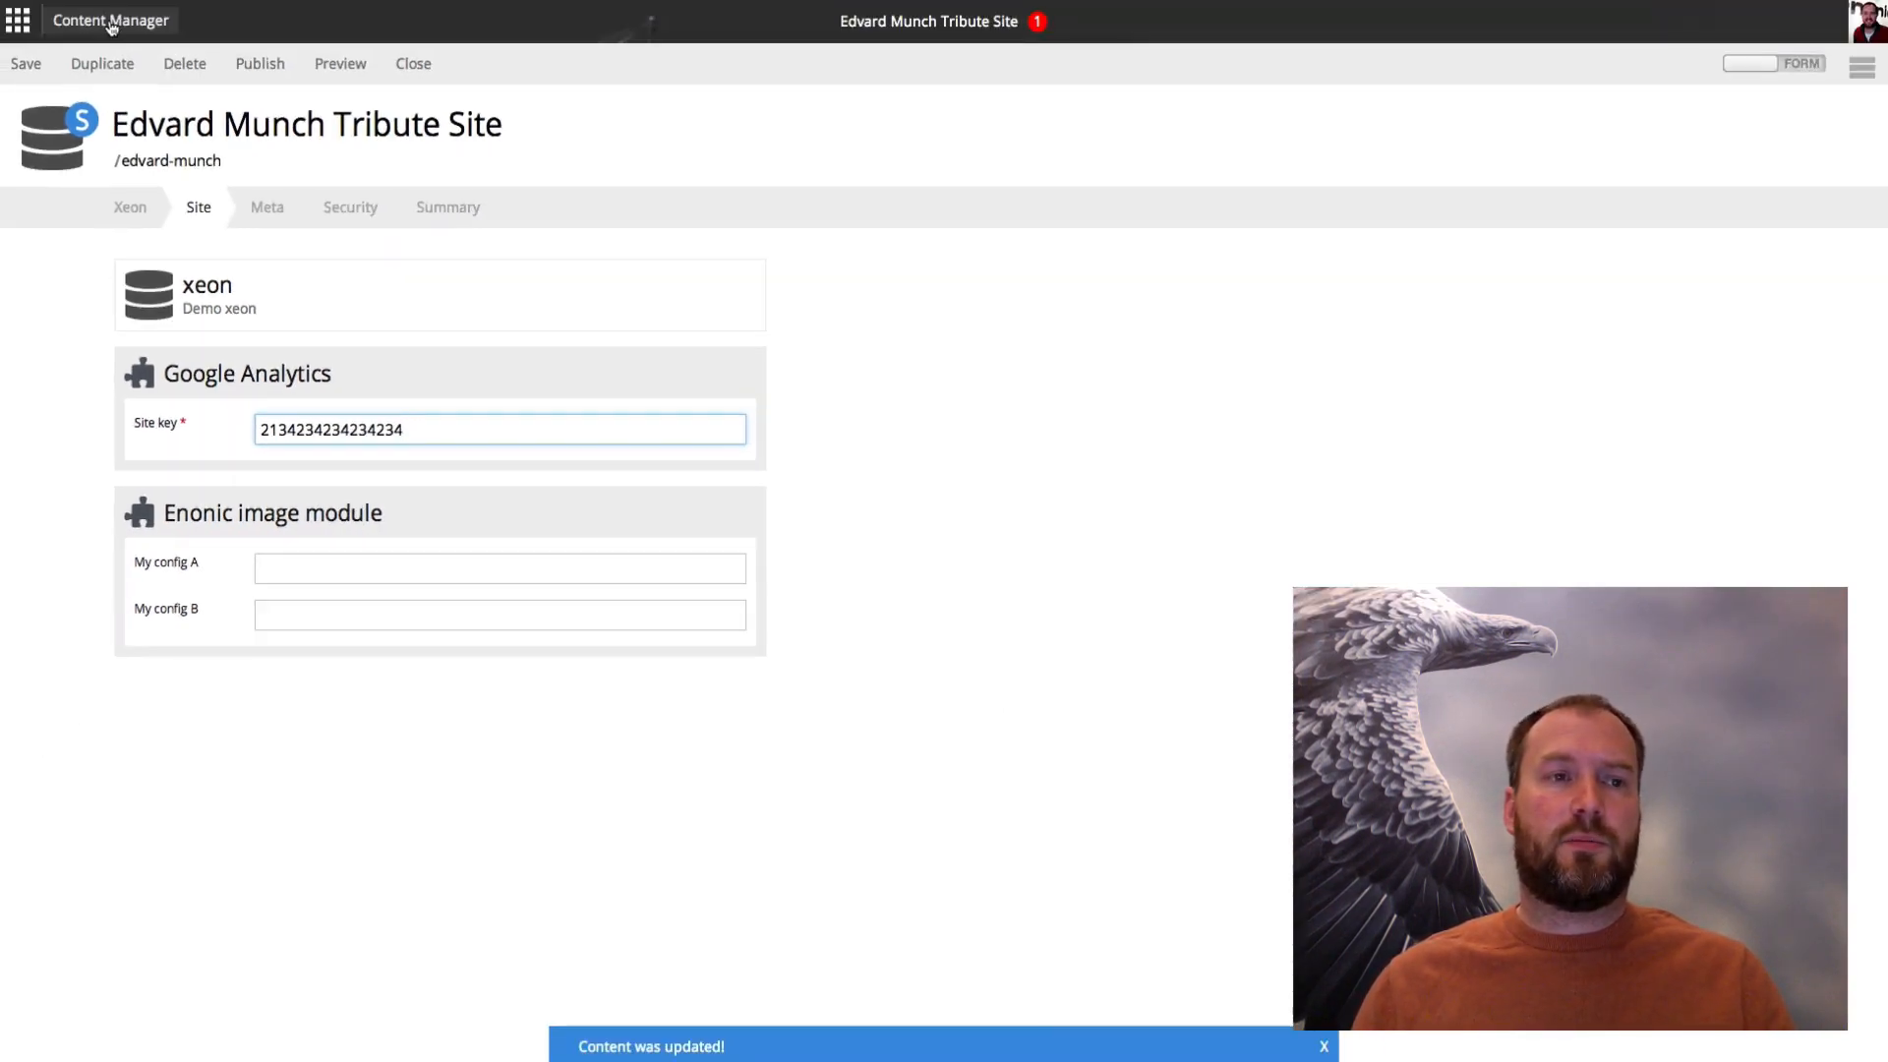
View the Google Analytics visits chart for the Edvard Munch Tribute Site, then reopen it for editing
left_click(412, 63)
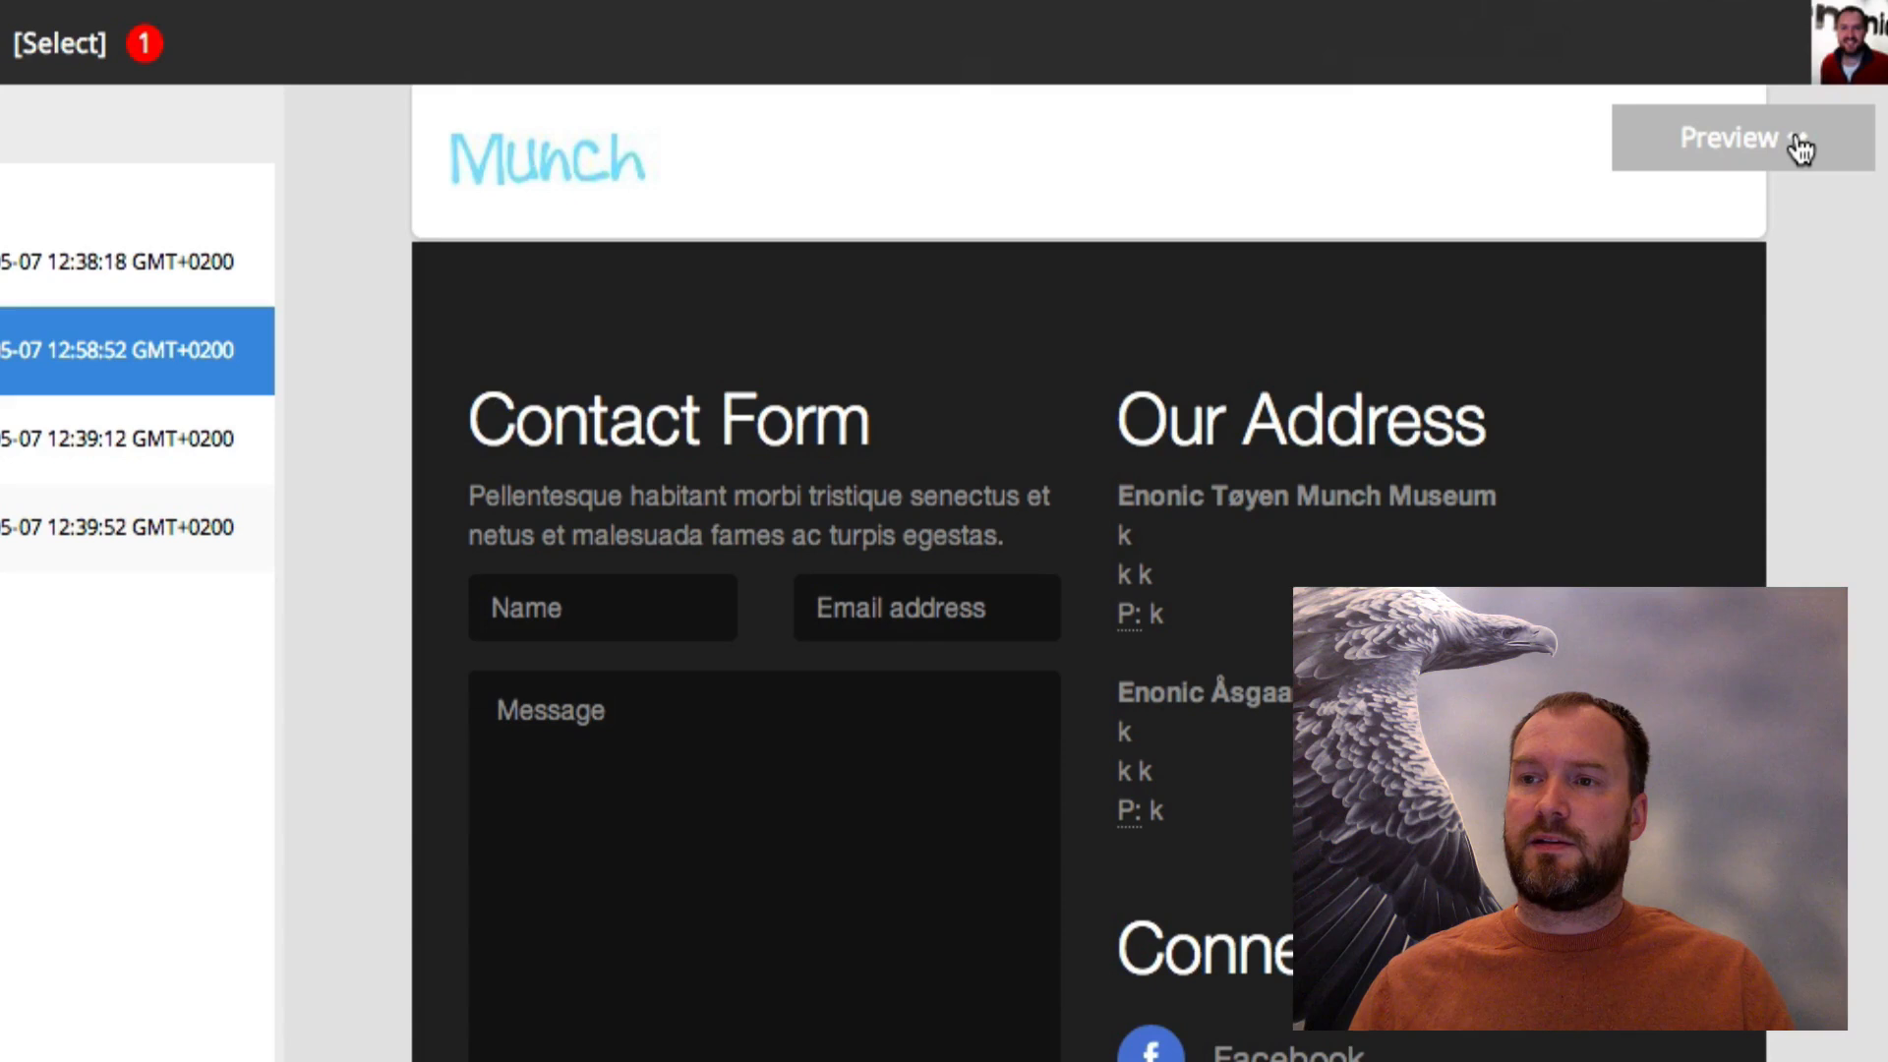
left_click(1740, 137)
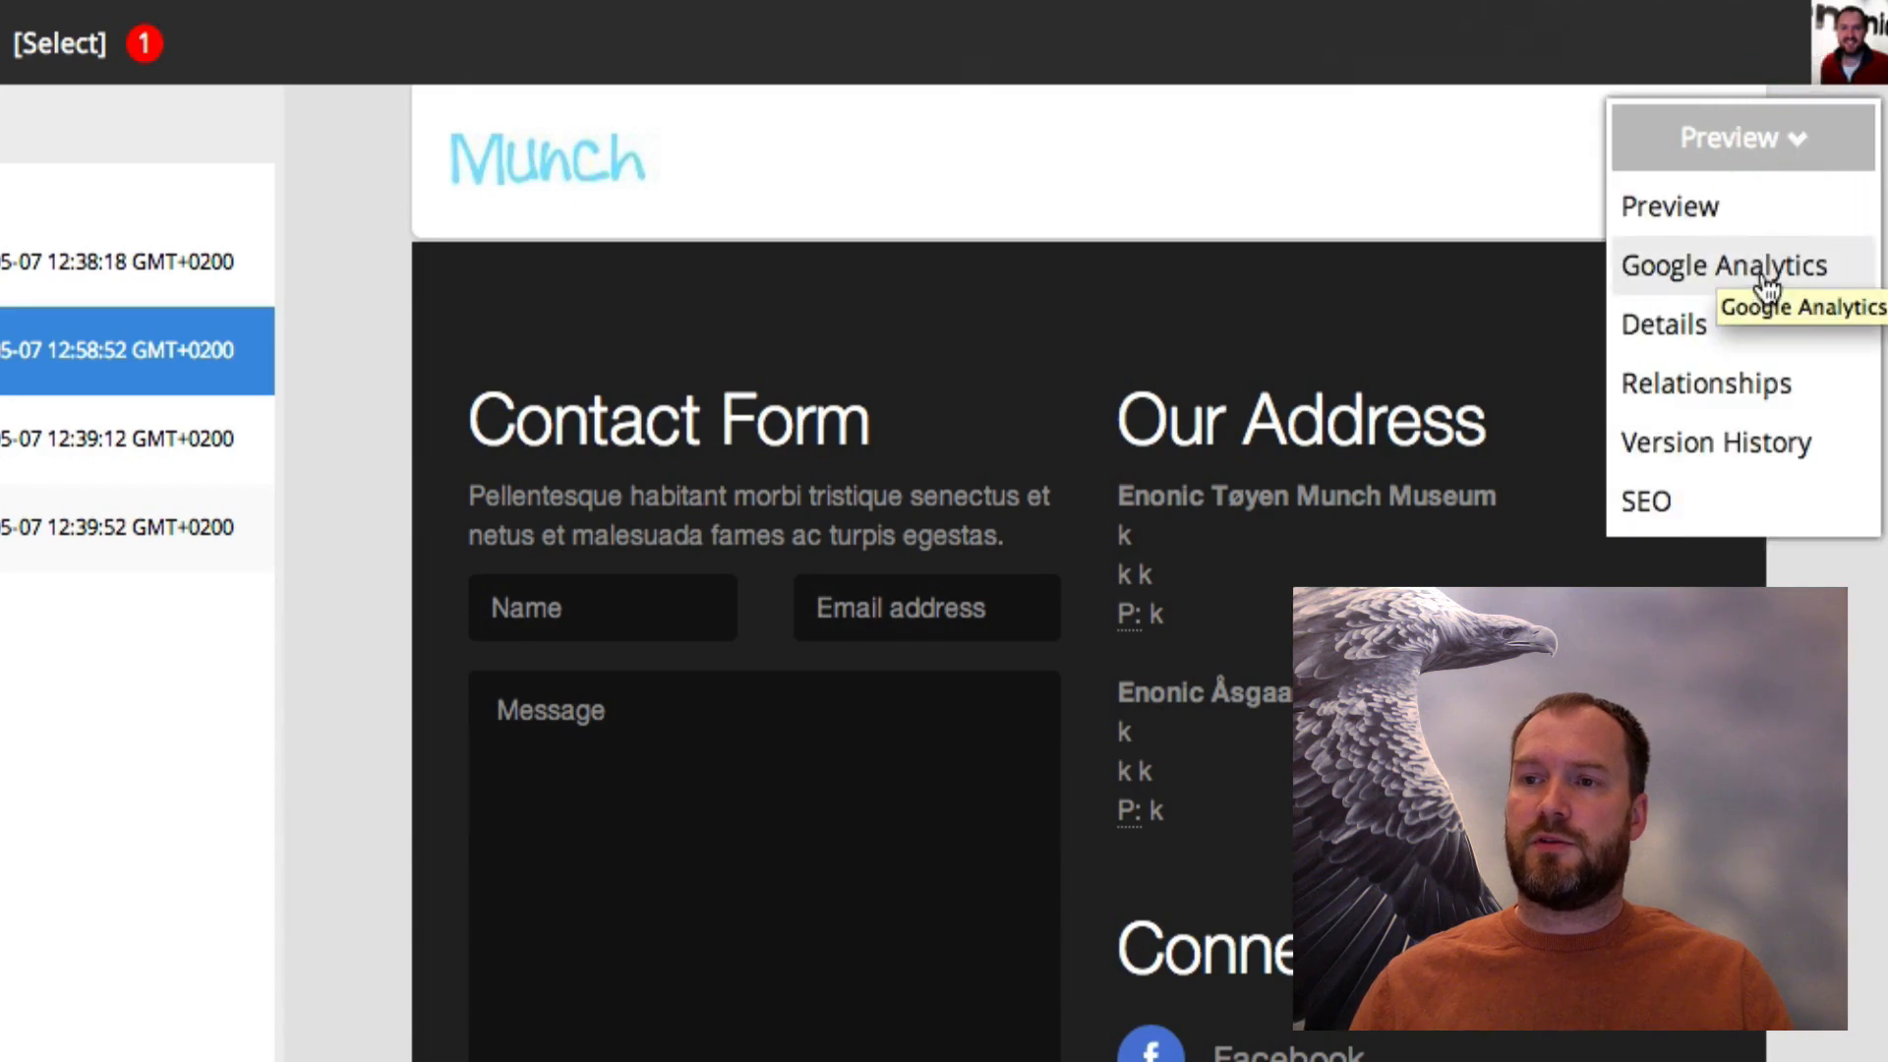
left_click(1723, 263)
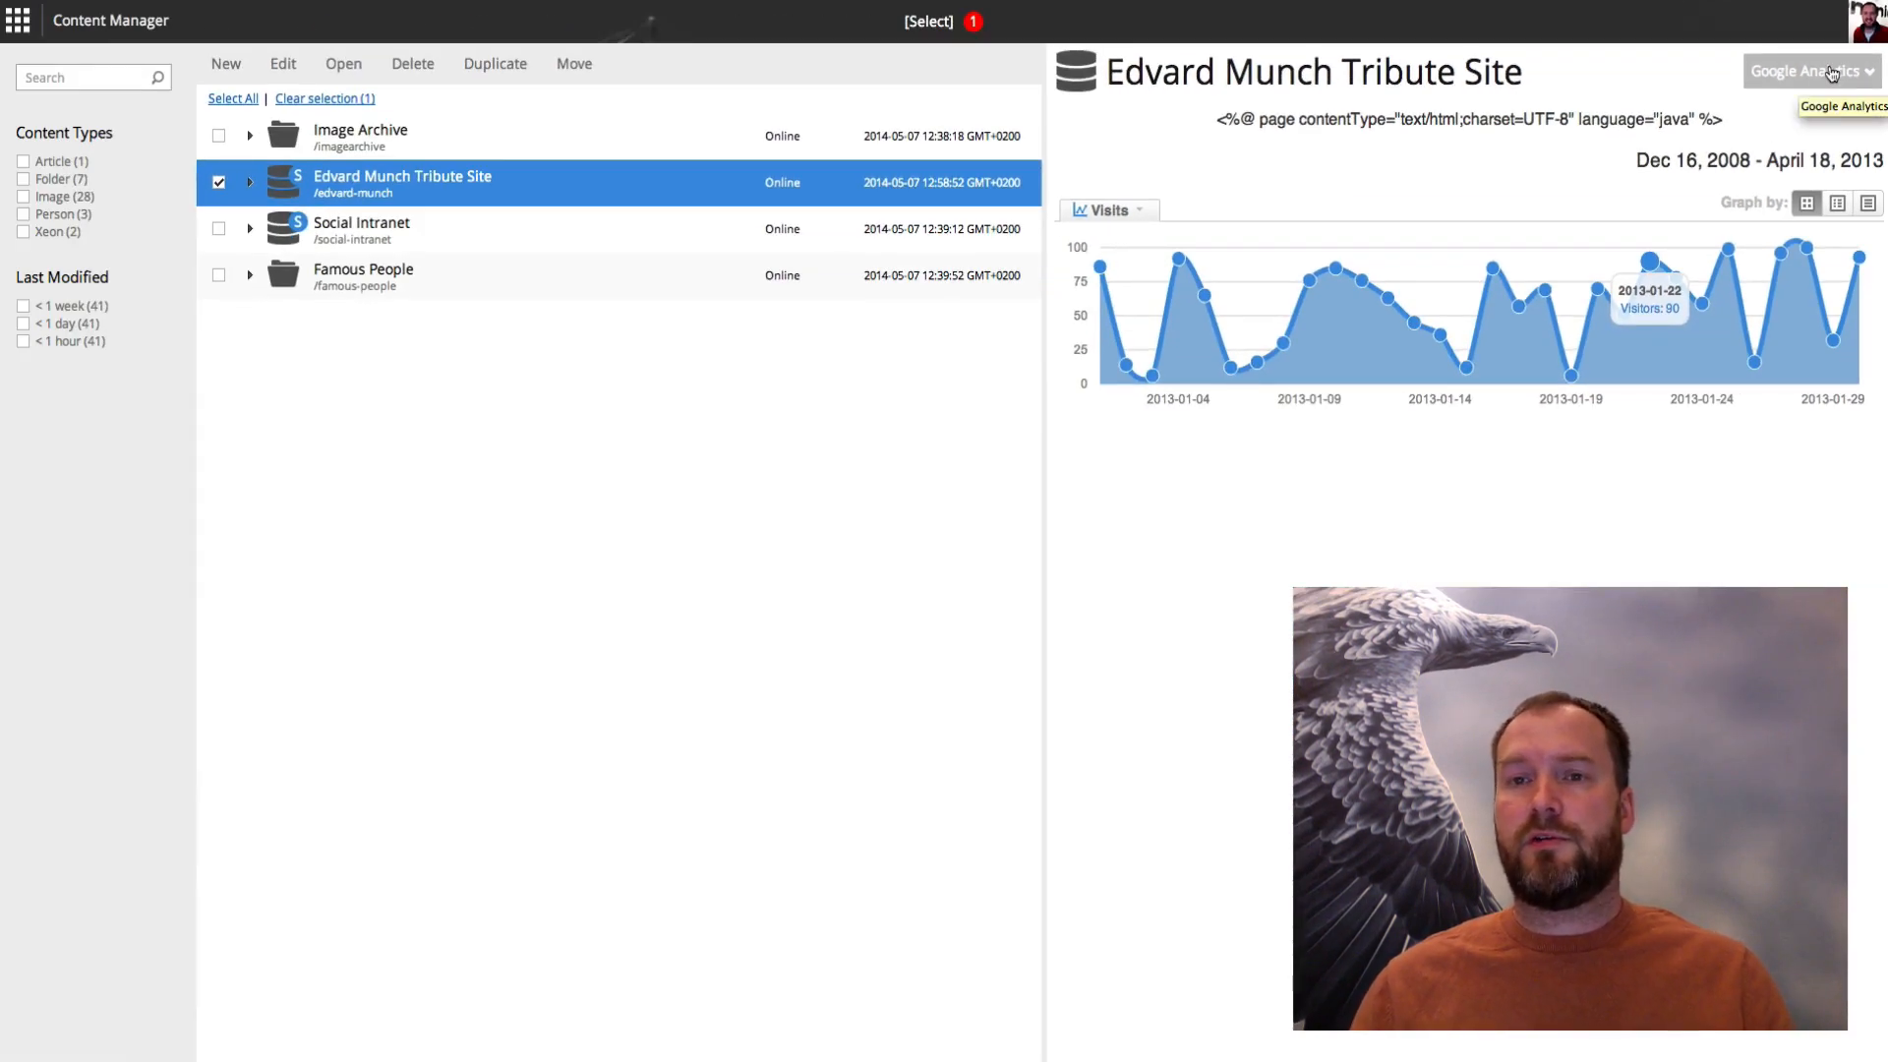
left_click(927, 21)
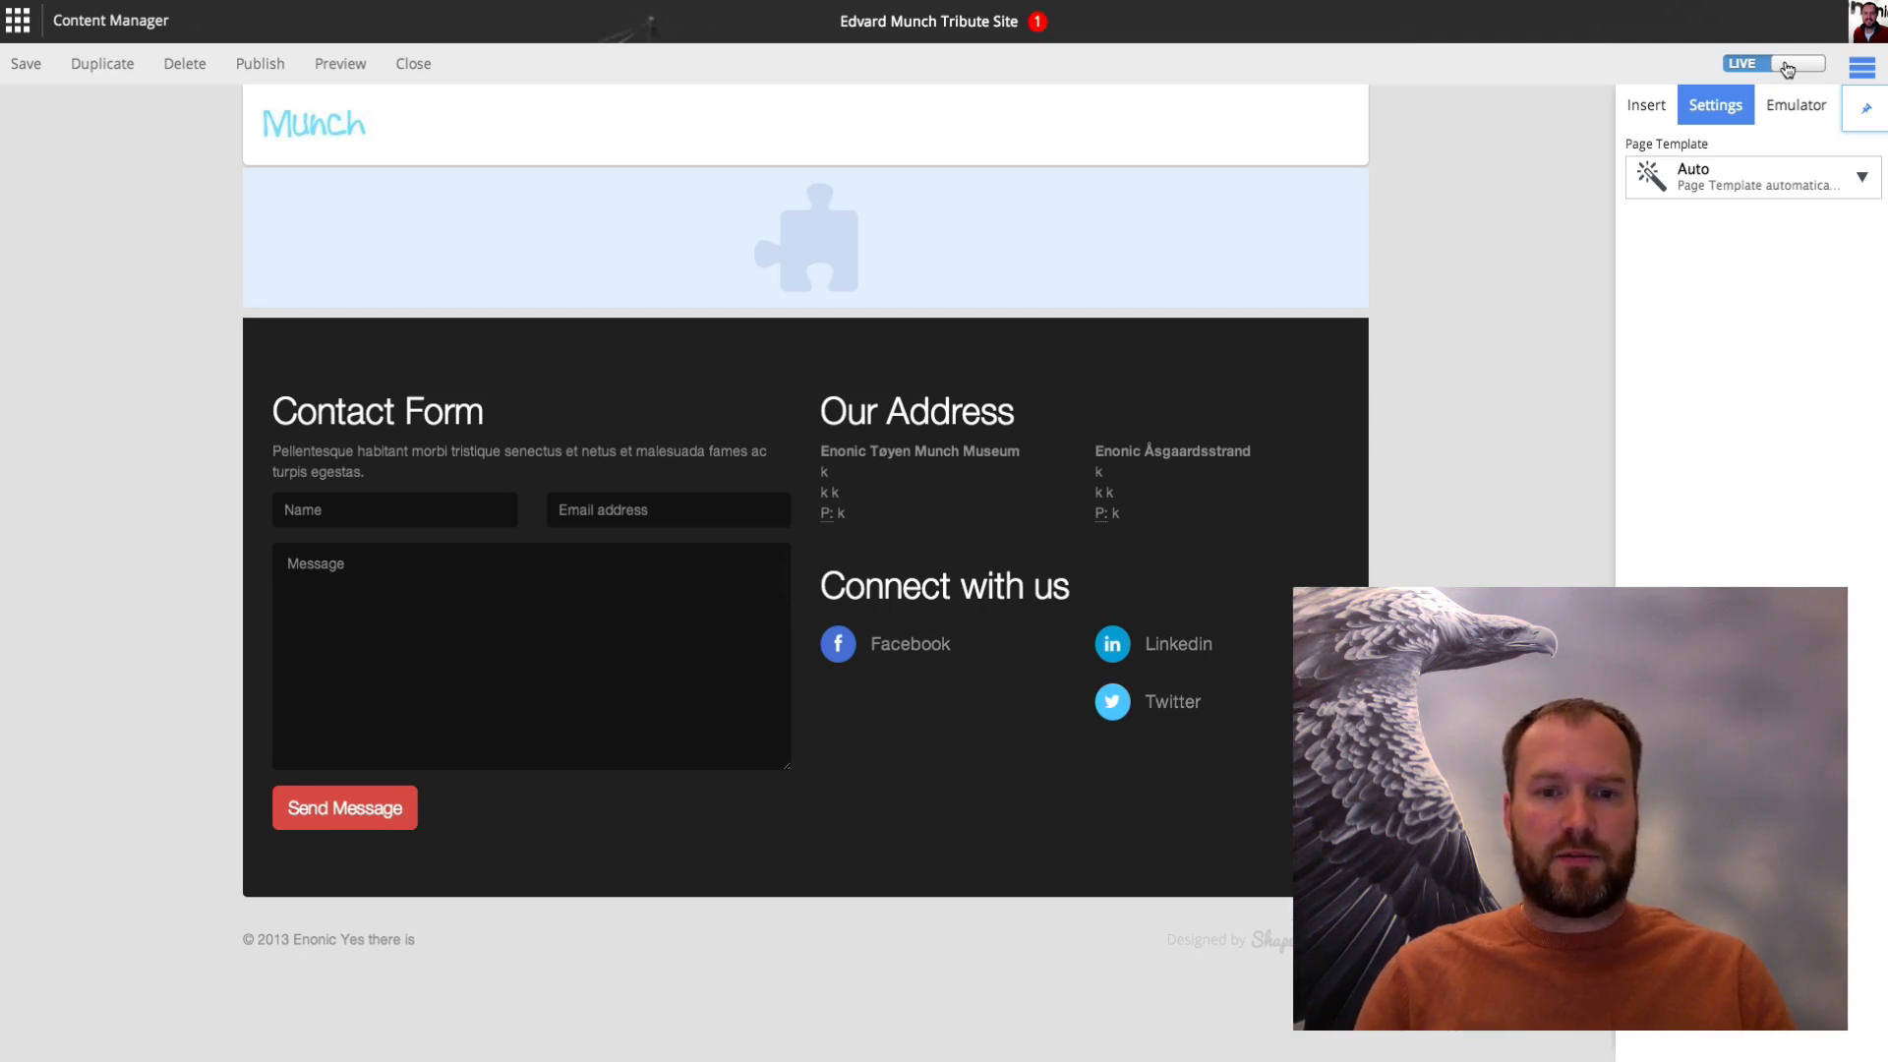
mouse_move(1794, 104)
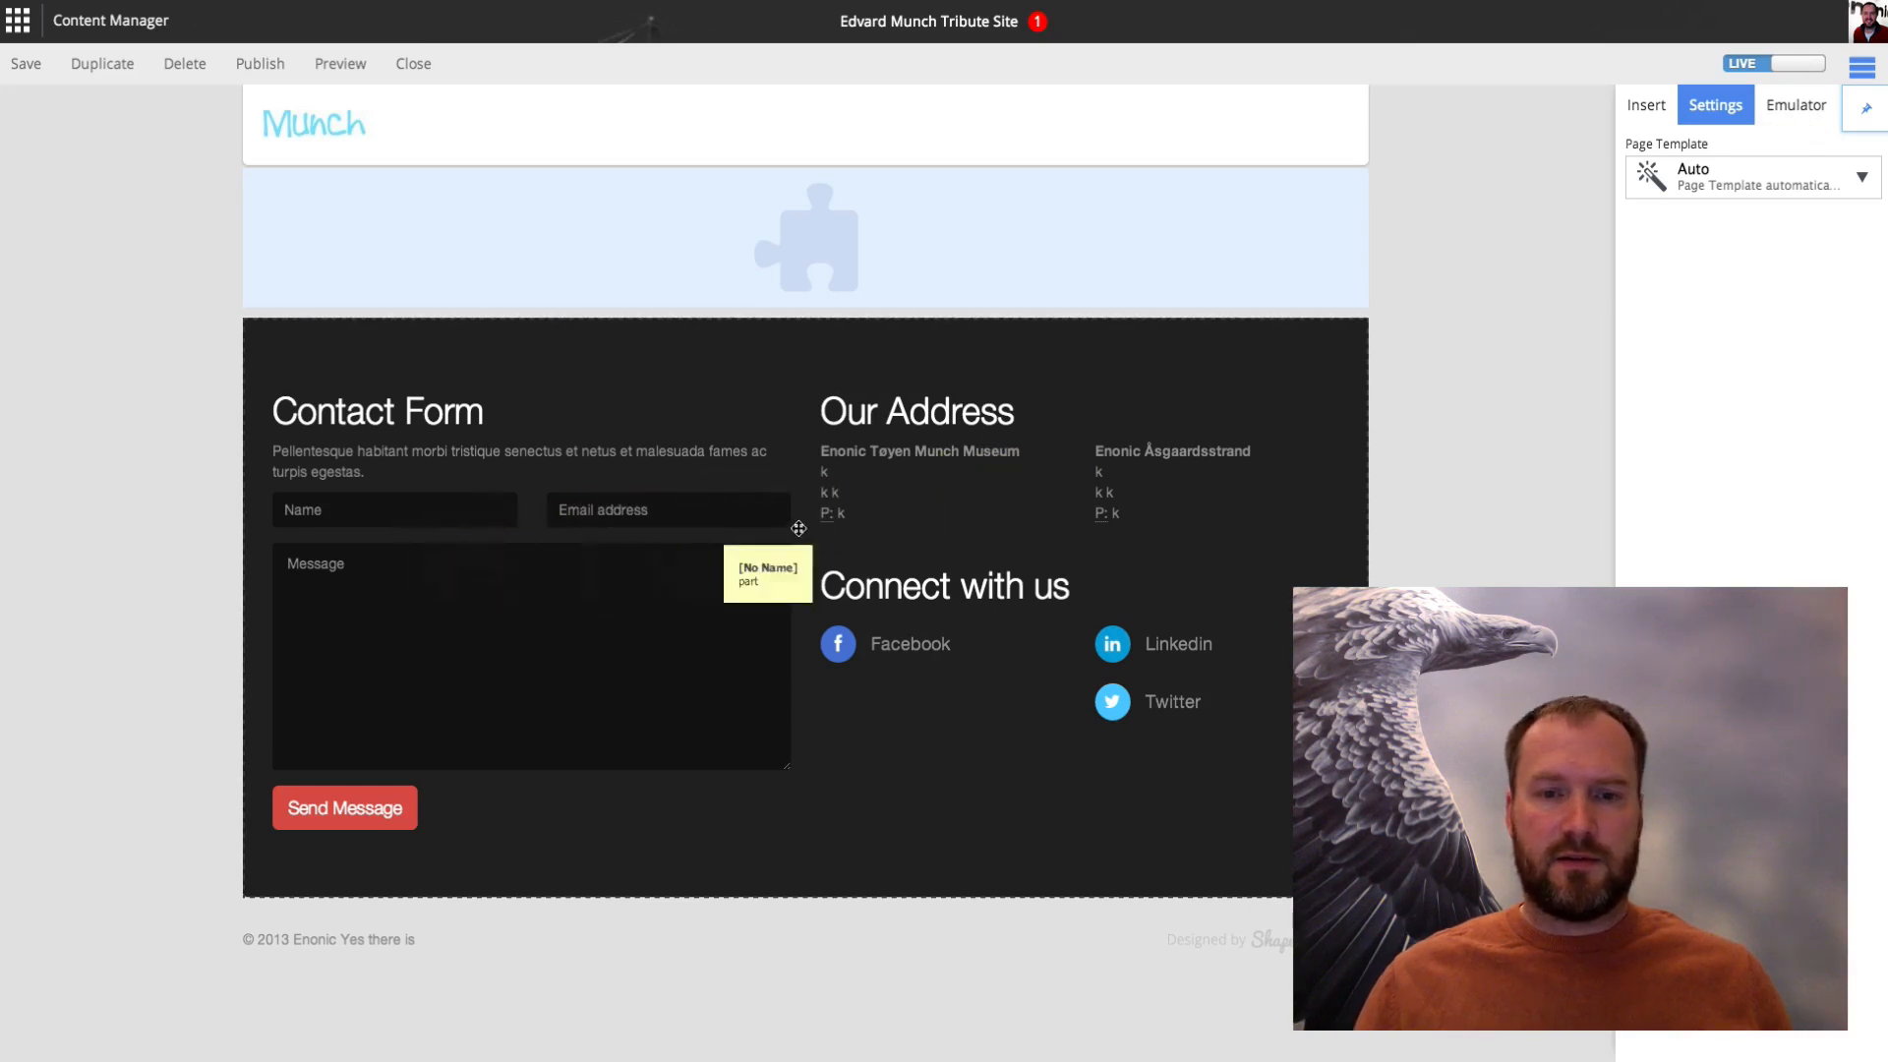
mouse_move(887, 649)
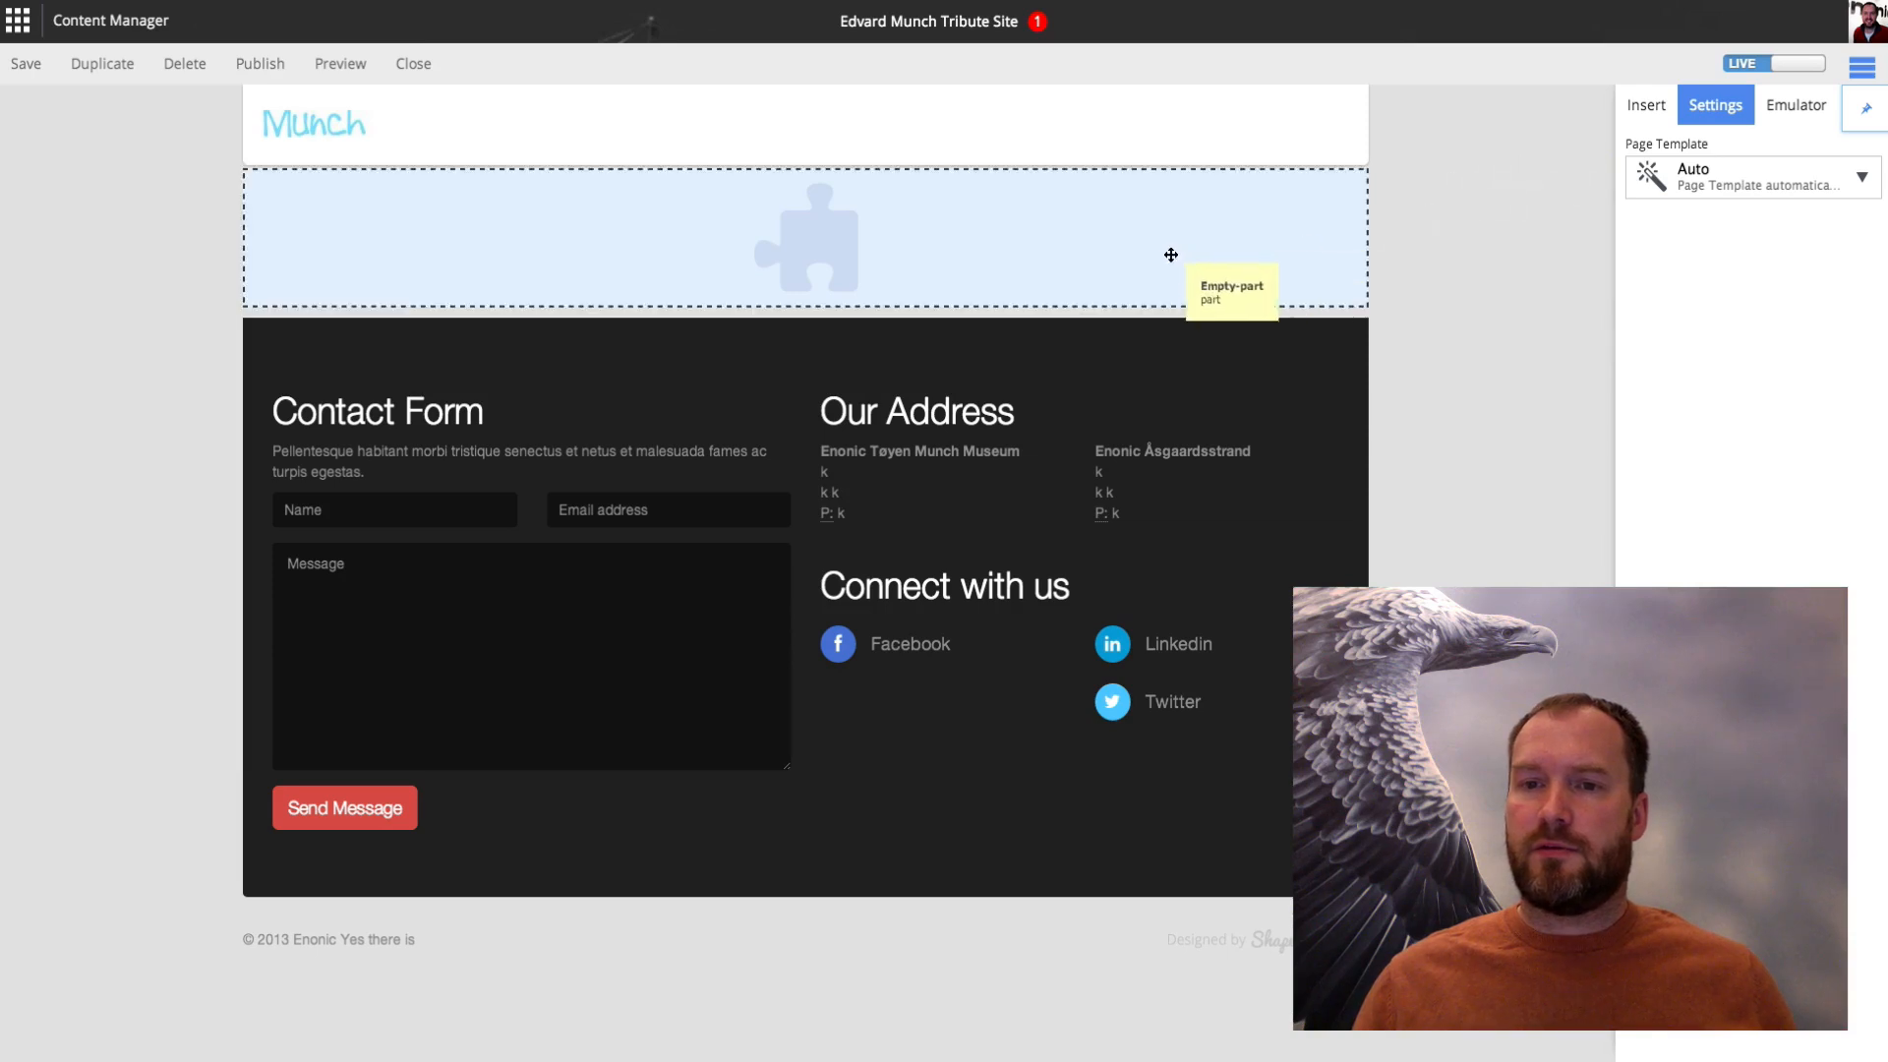
mouse_move(960, 250)
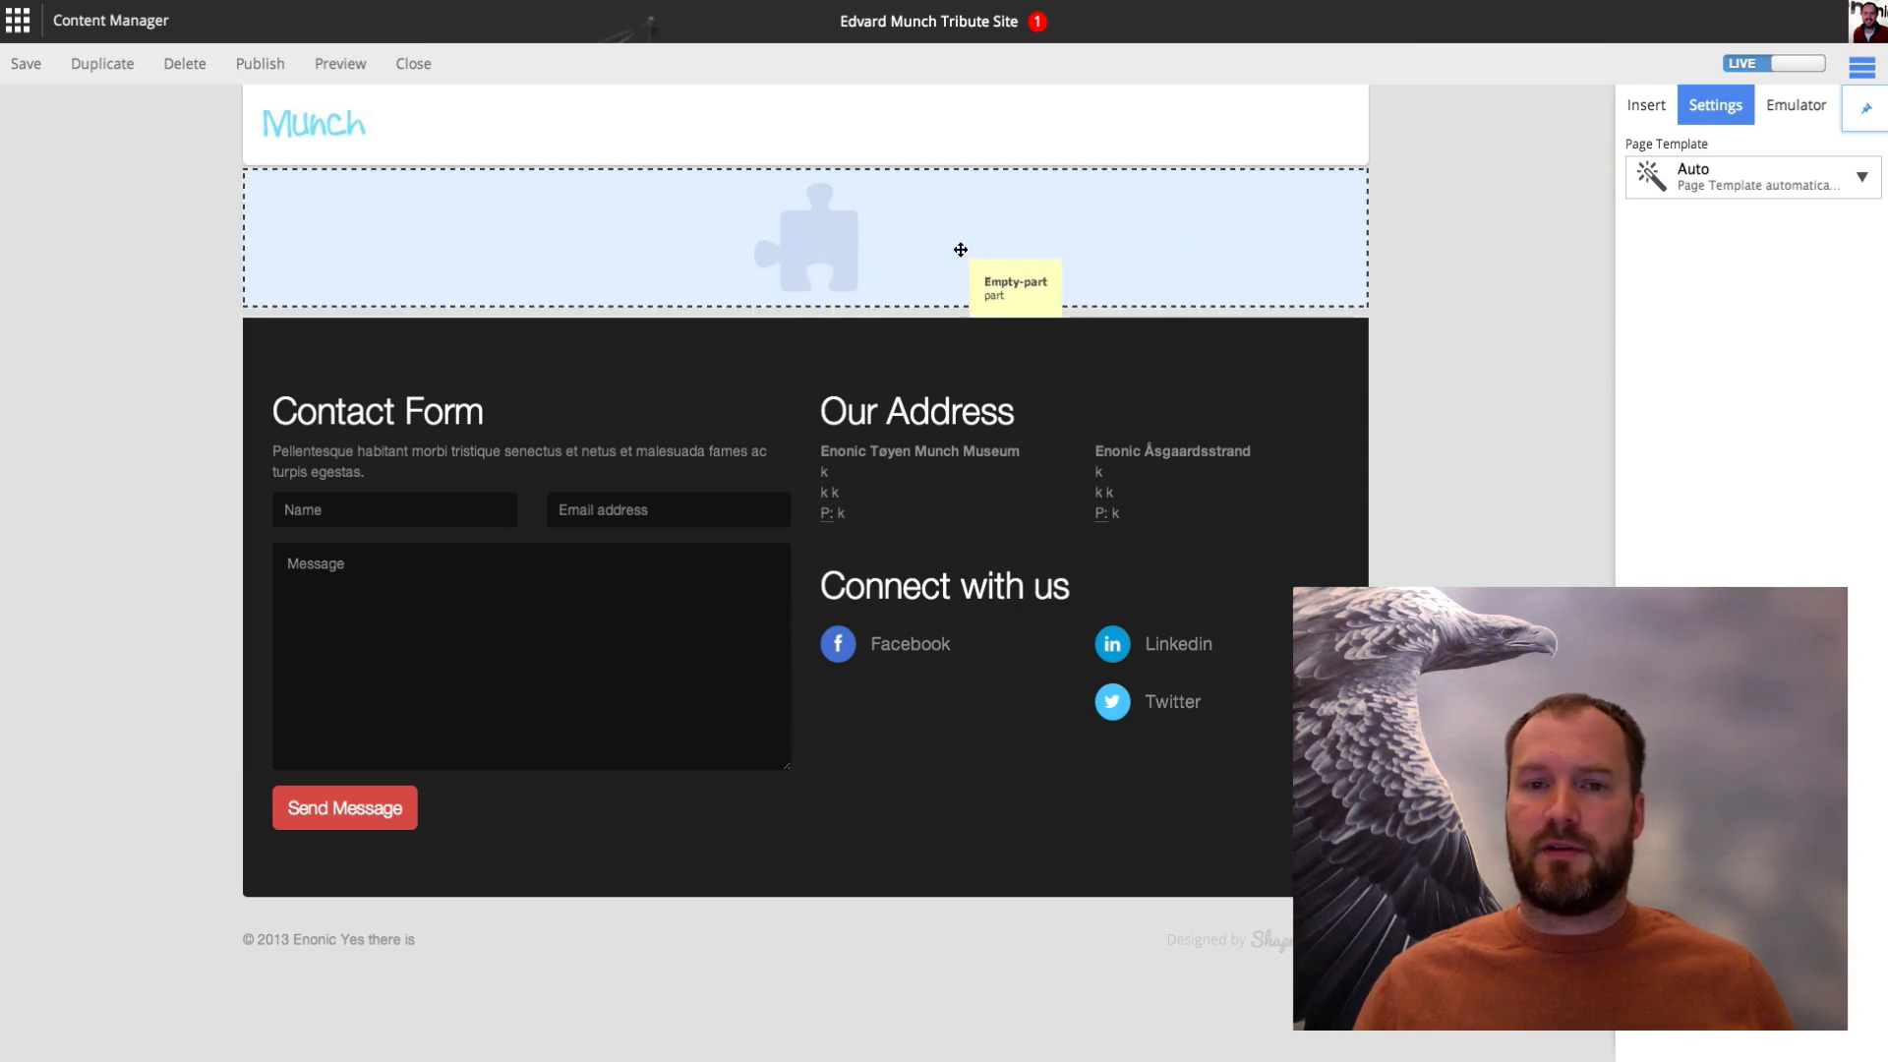
Show the Insert panel with Image, Part, Layout and Text components
left_click(807, 240)
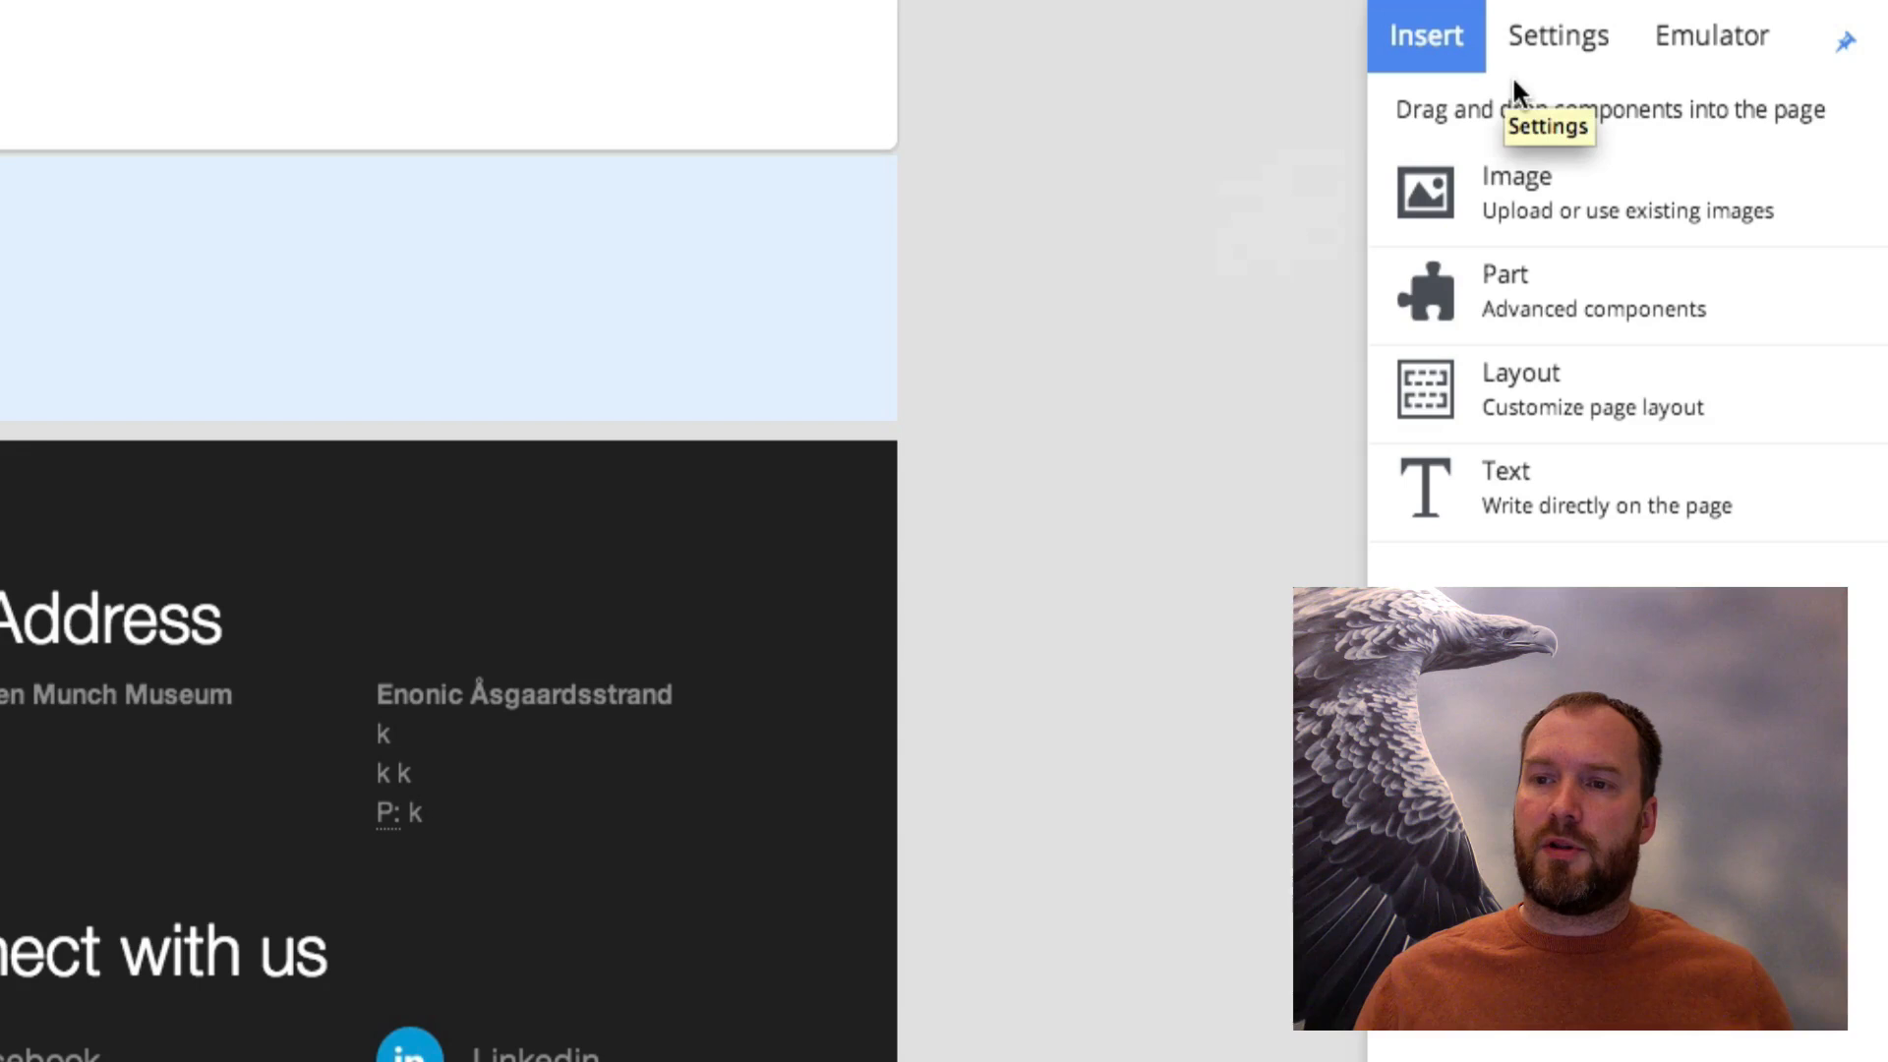
mouse_move(1432, 525)
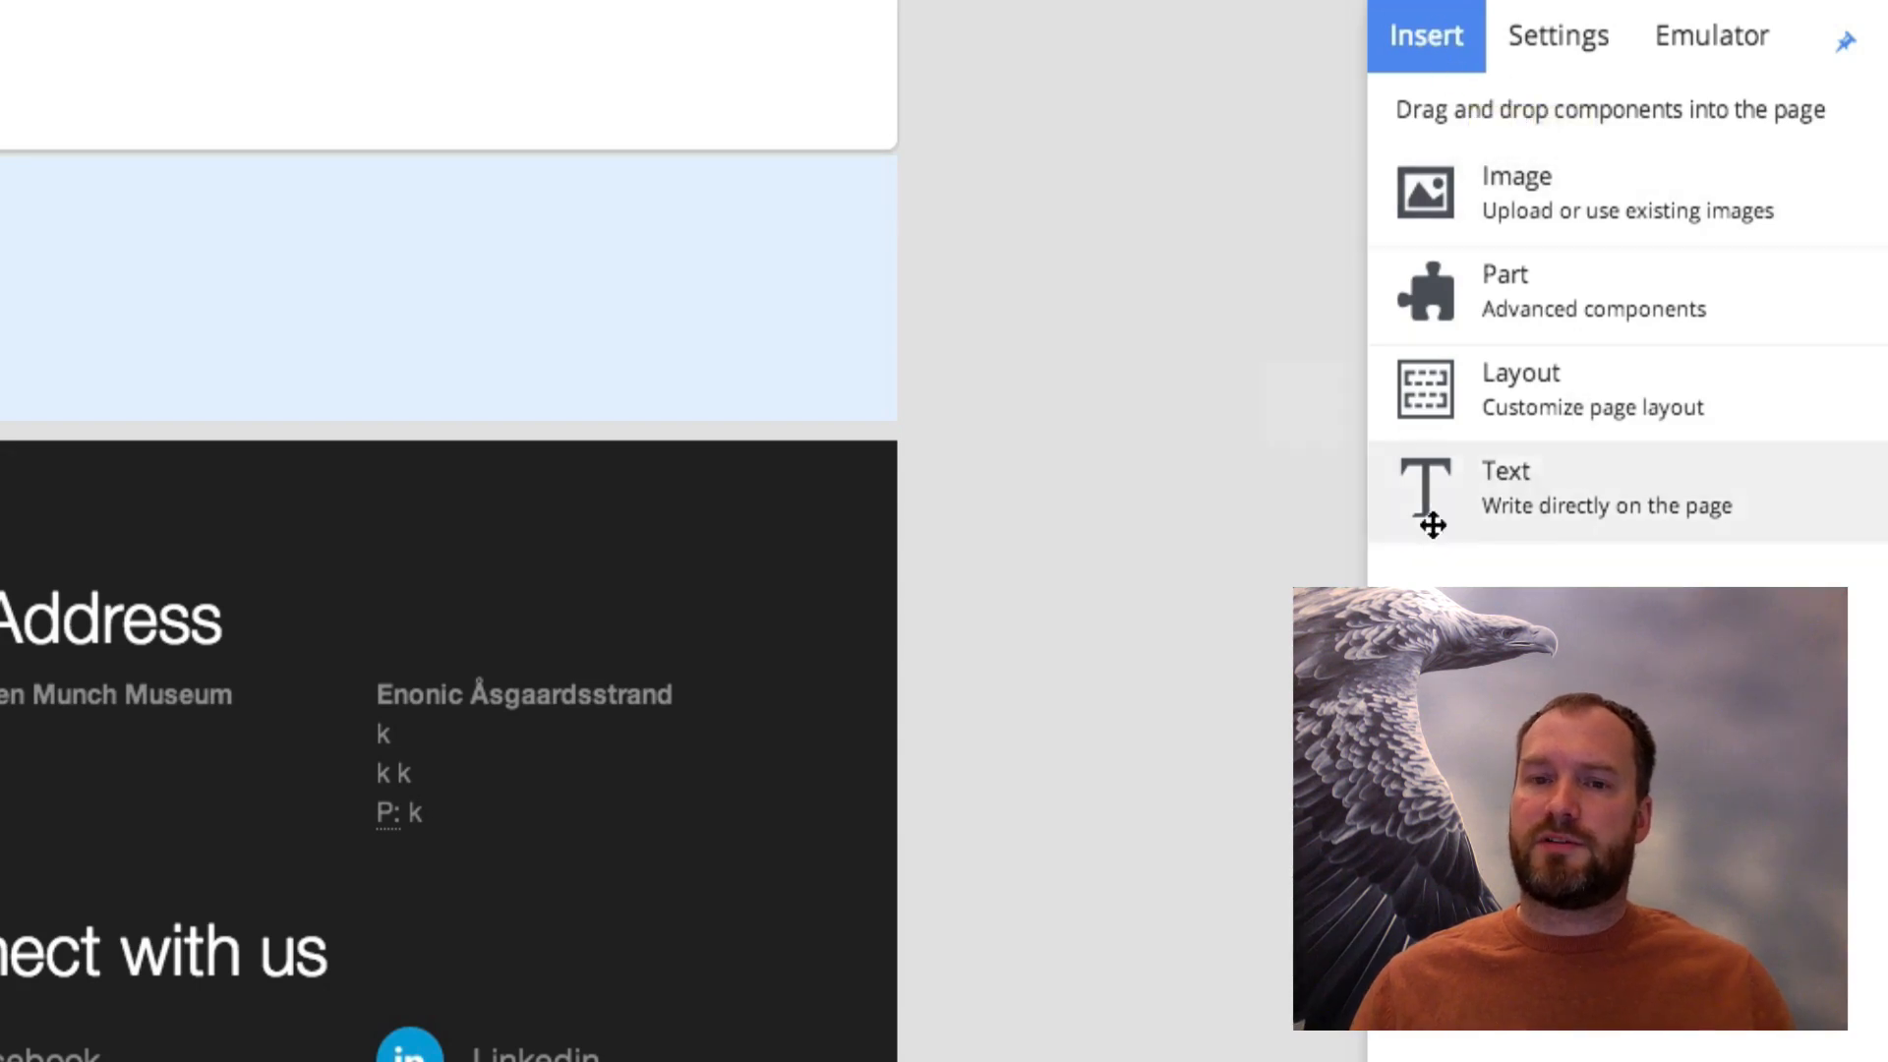
mouse_move(1475, 539)
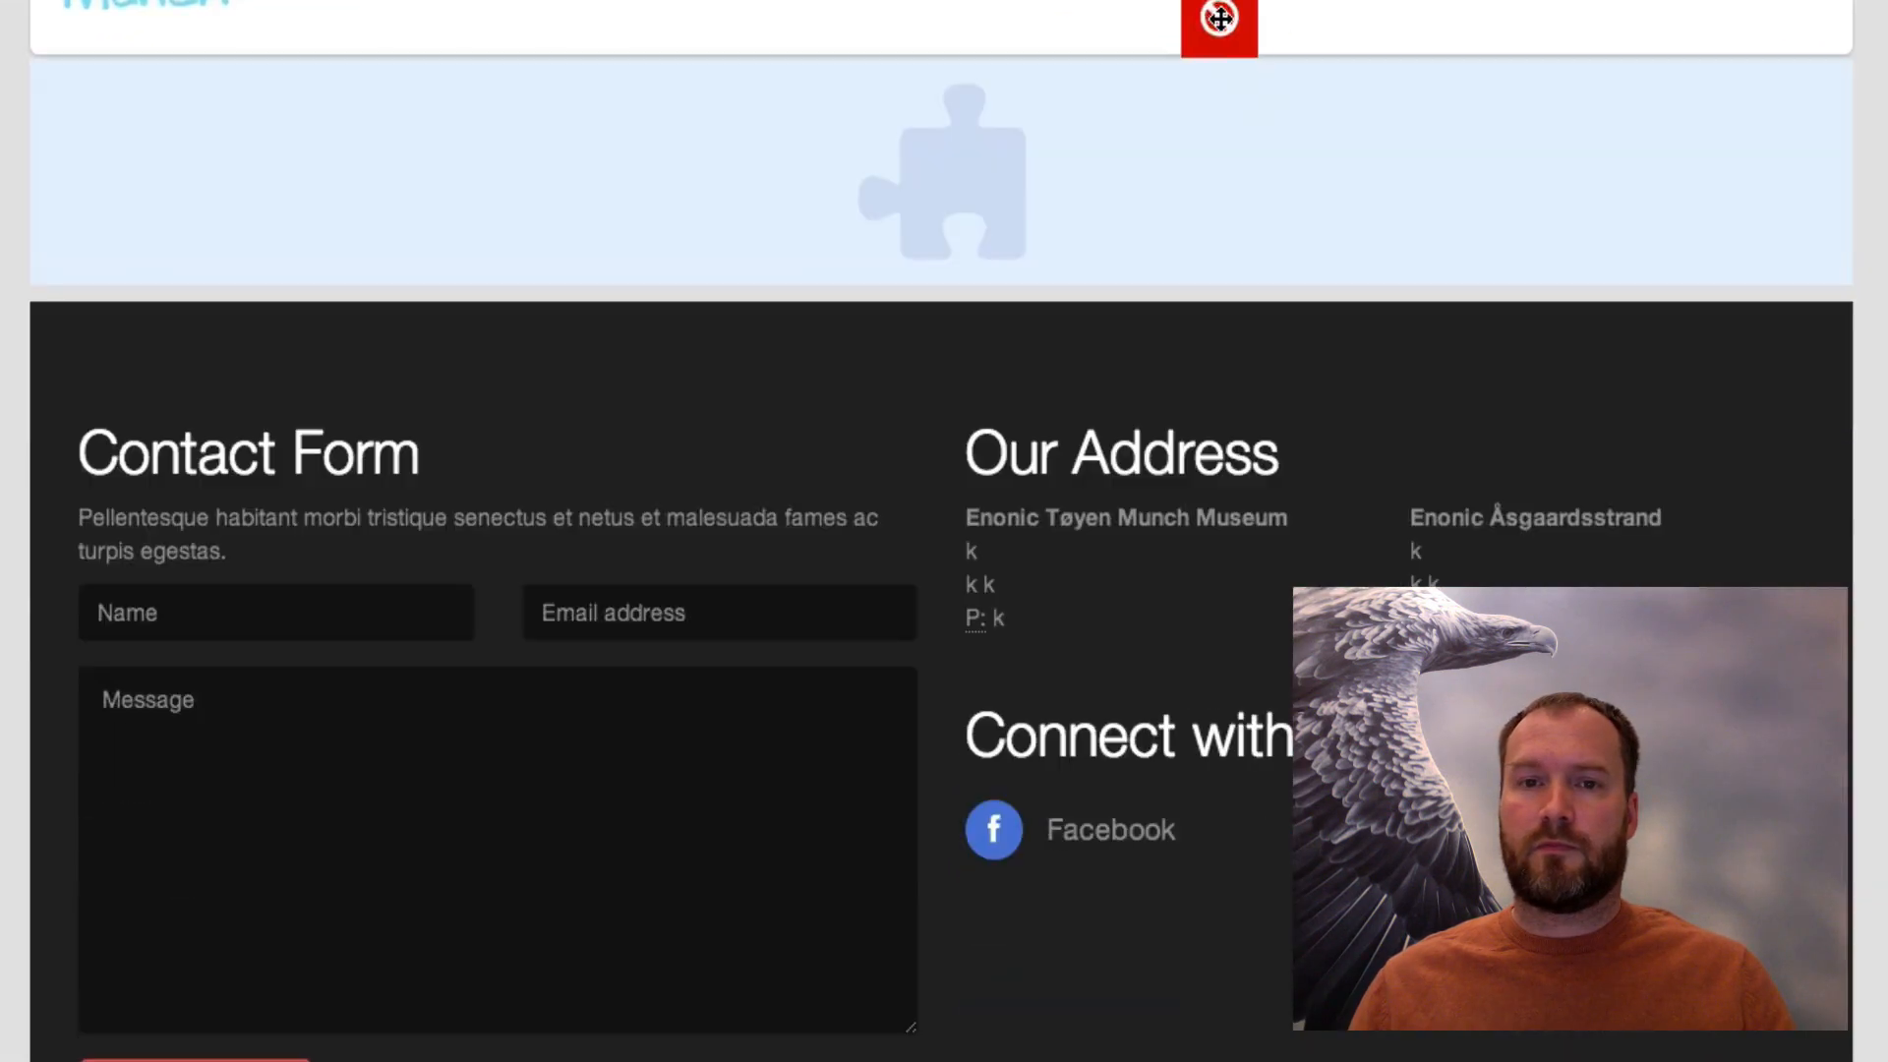
Place an image component and upload the Albert Kollmann portrait painting into it at full width
left_click(946, 181)
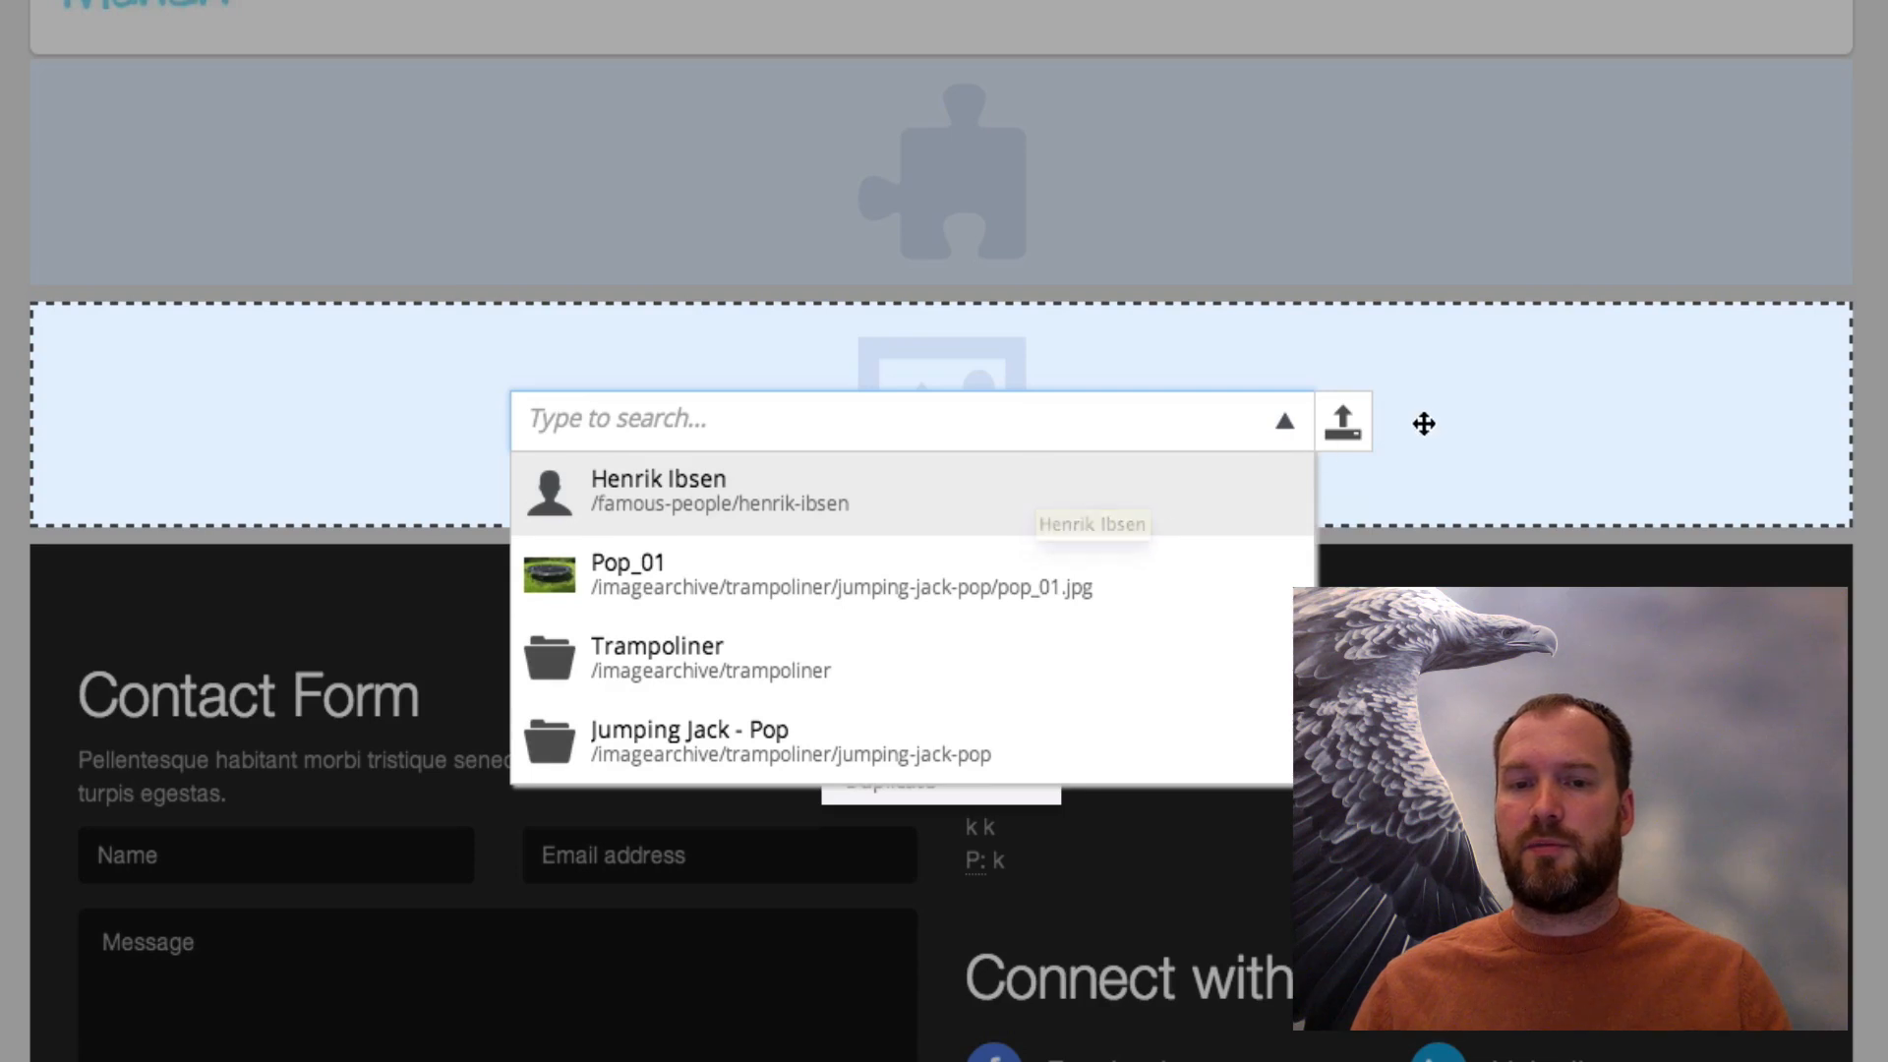
left_click(1342, 423)
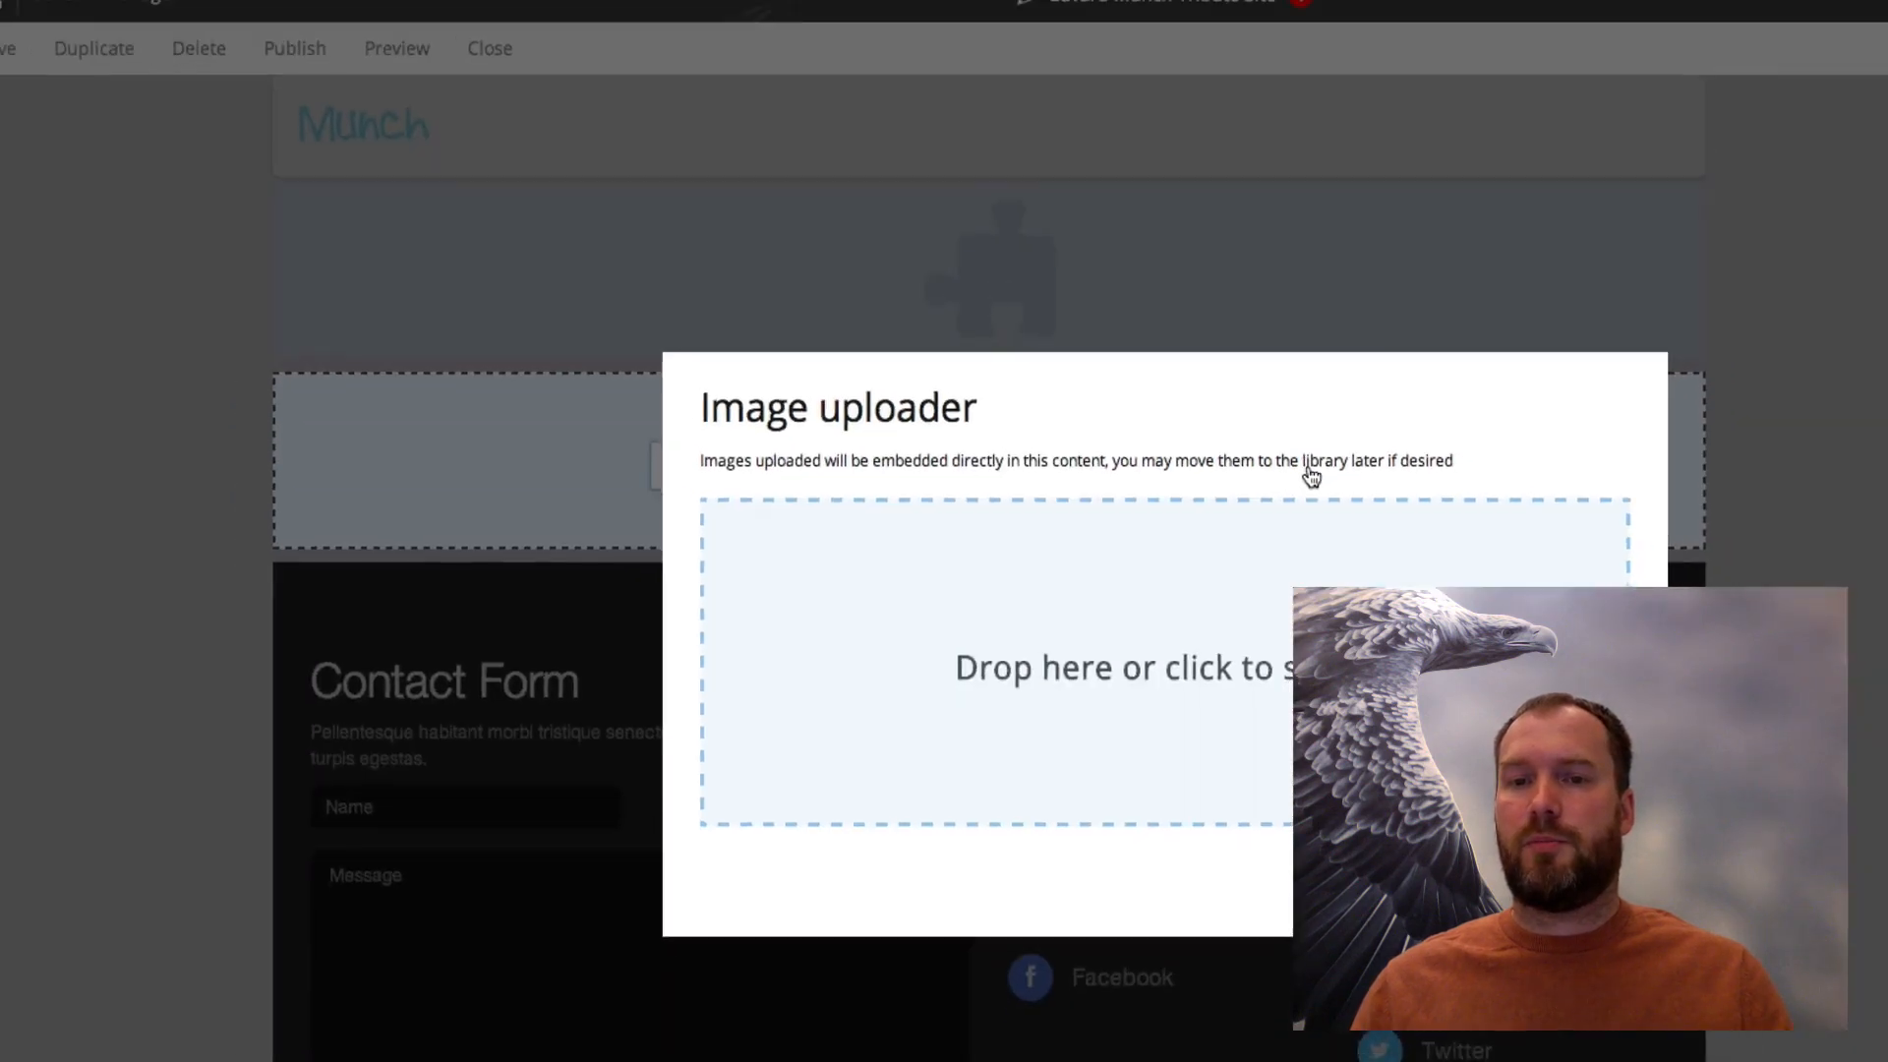
left_click(1126, 666)
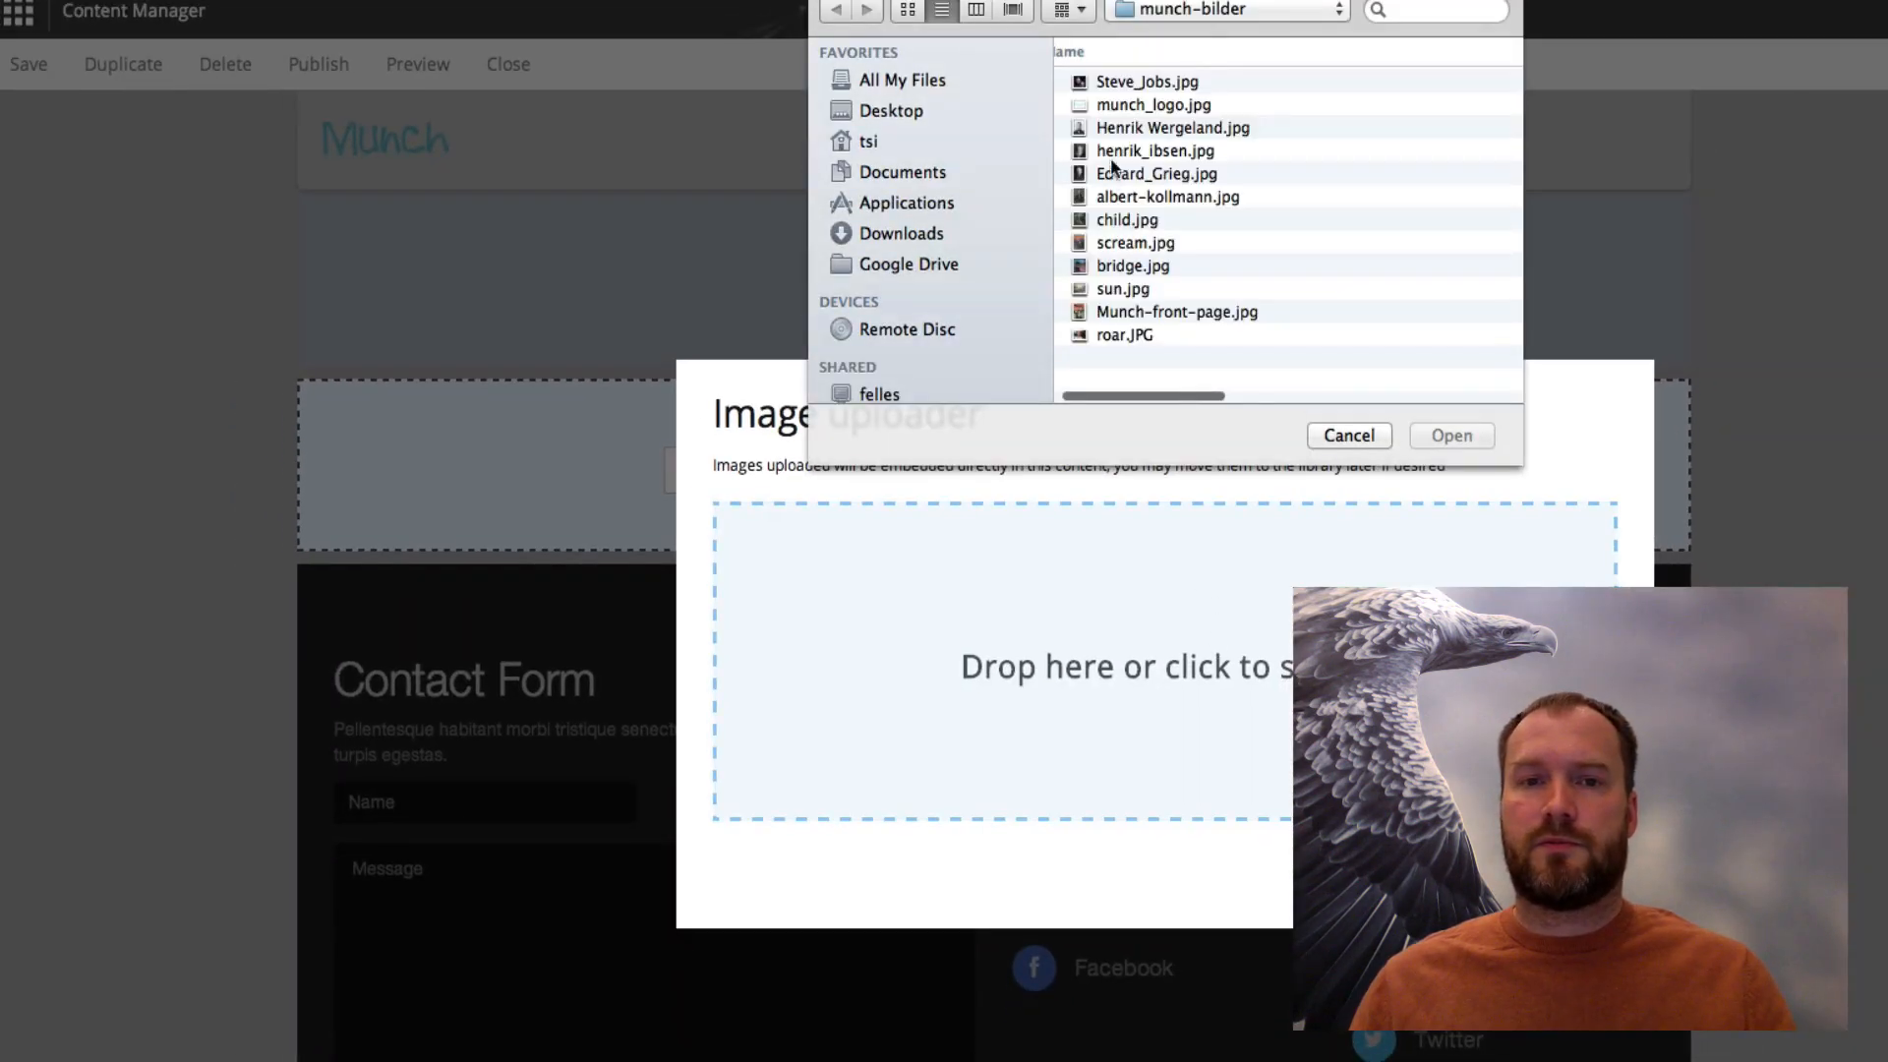
left_click(1133, 242)
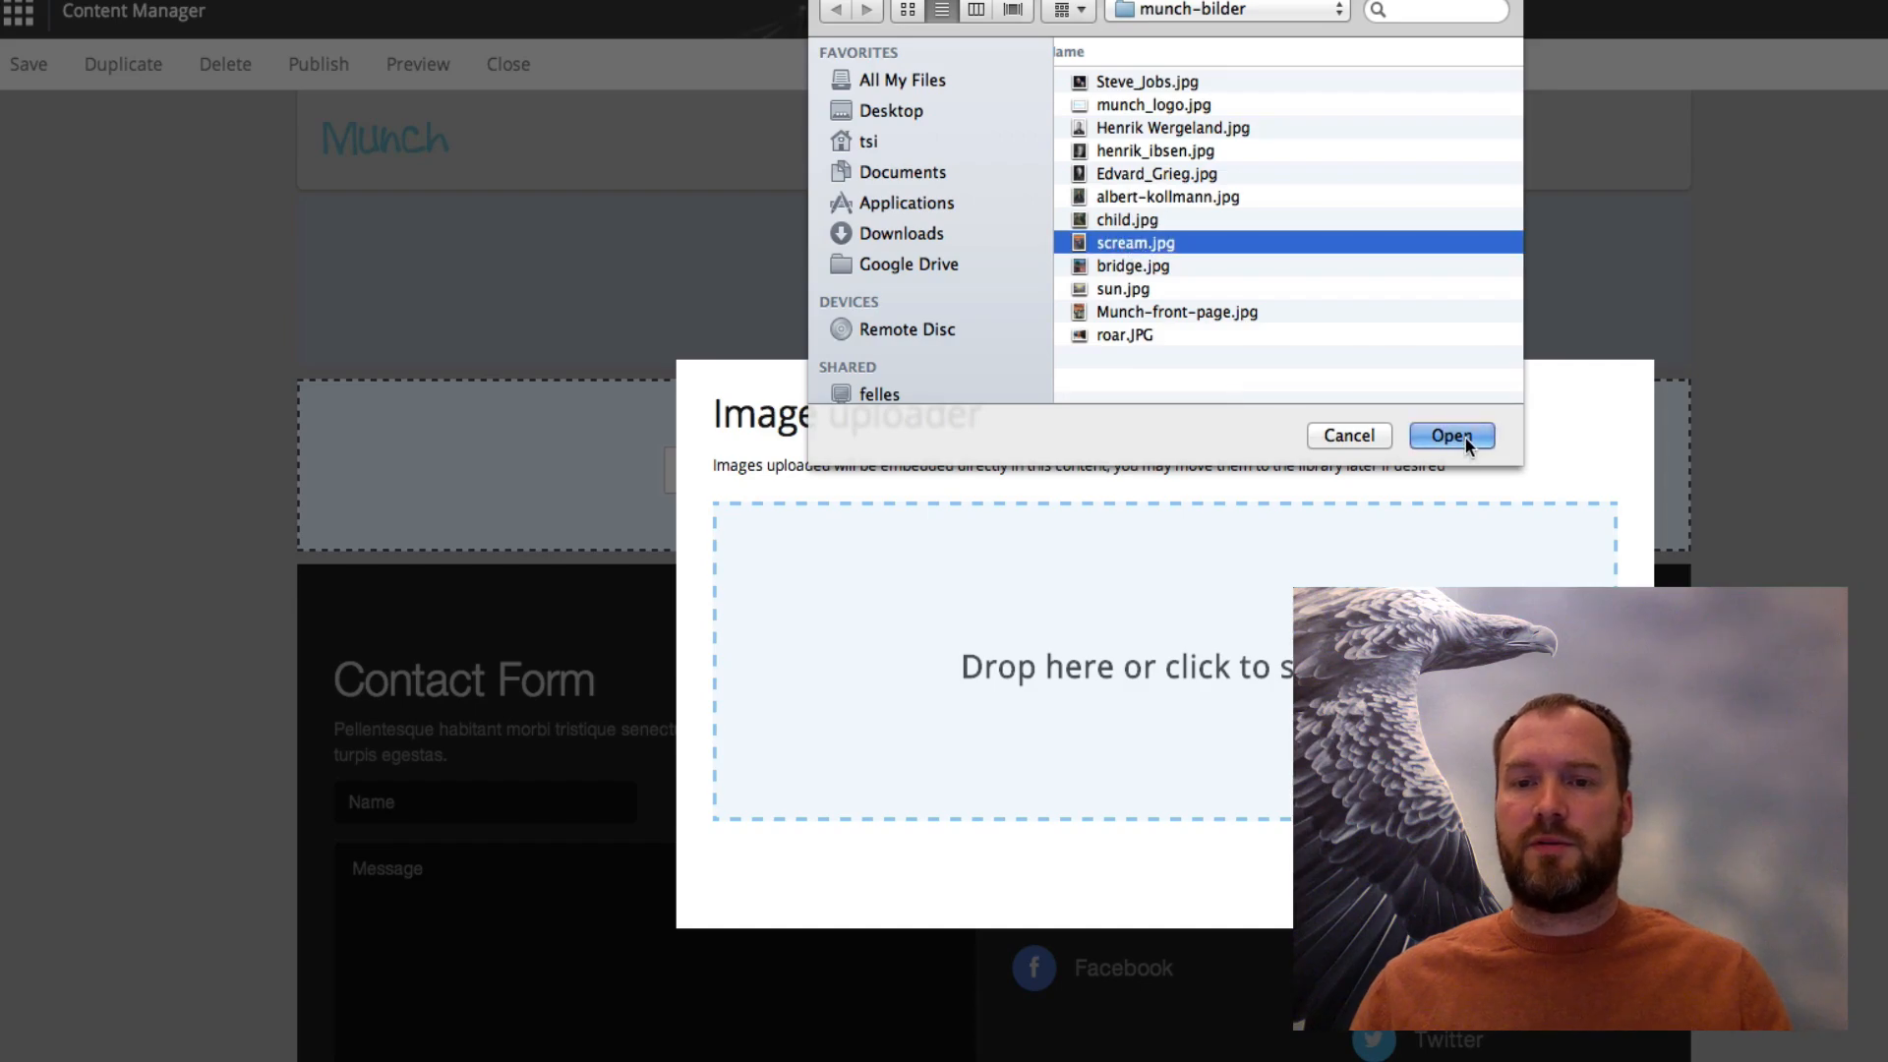
left_click(1451, 434)
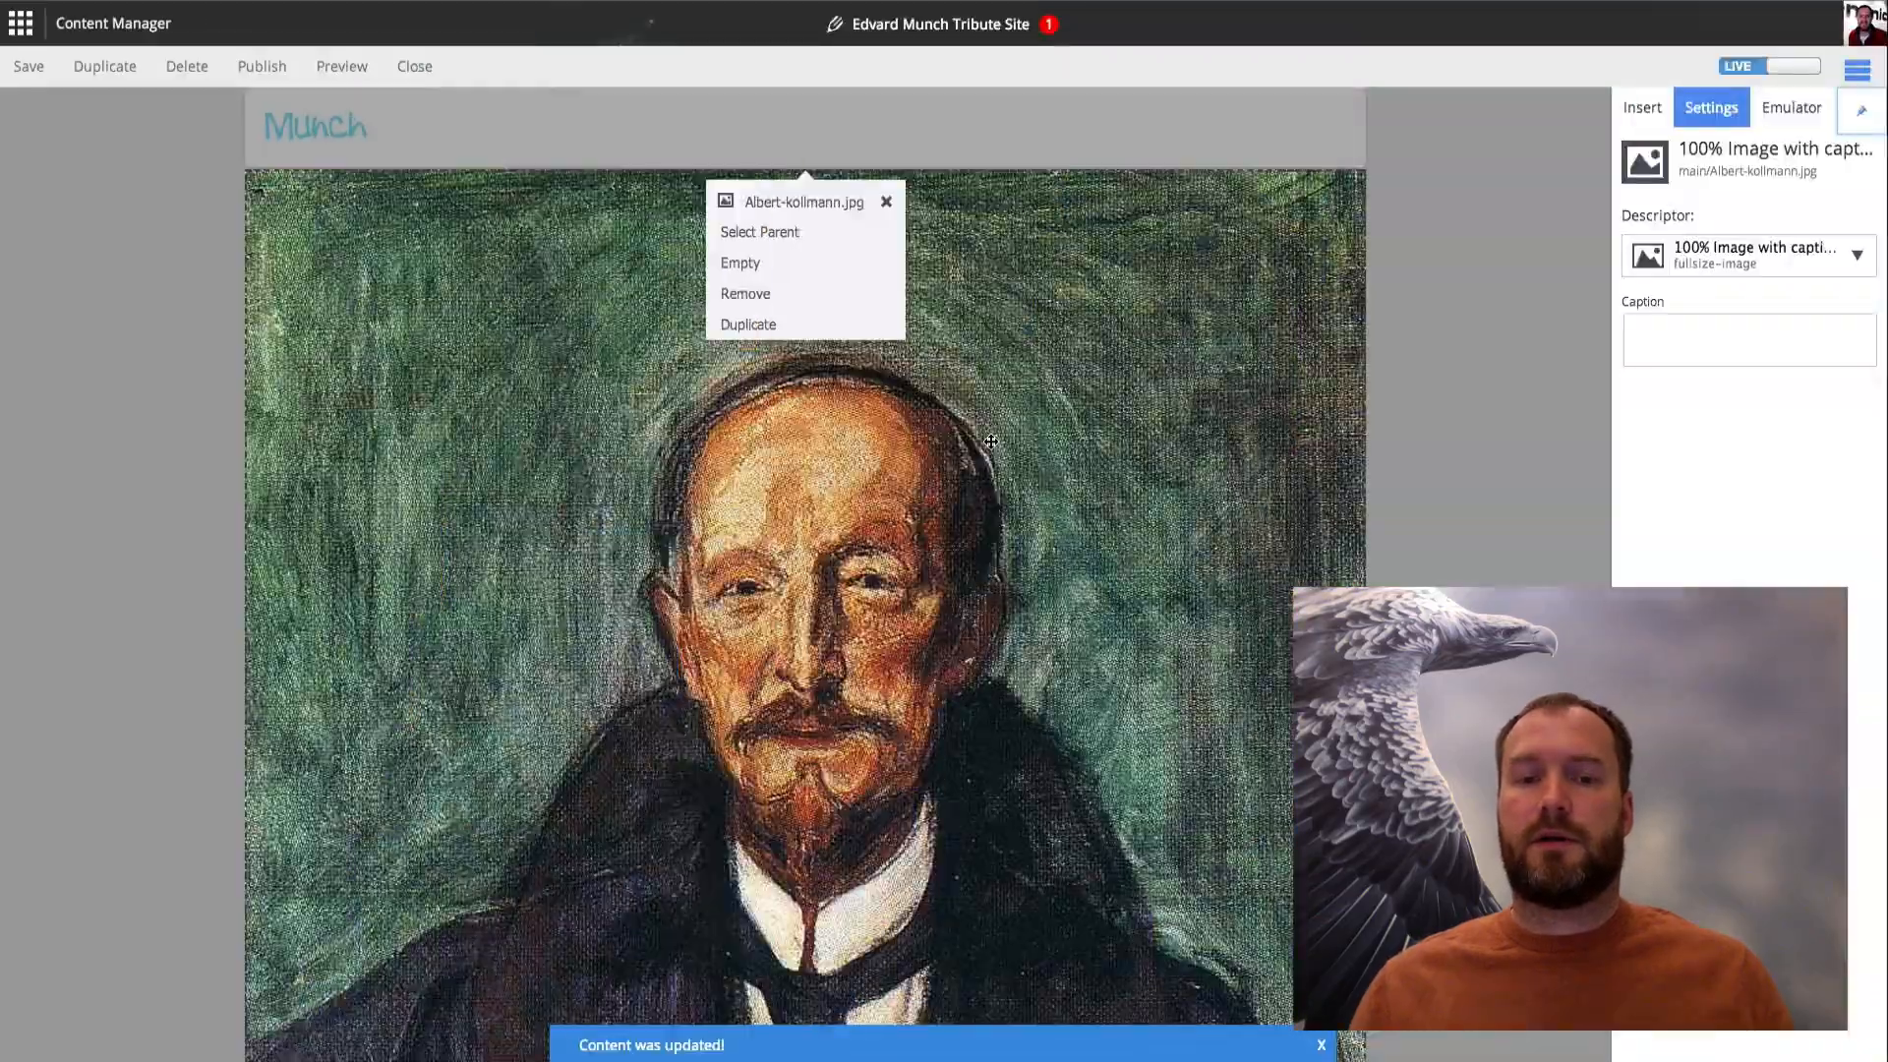
scroll("down", 3)
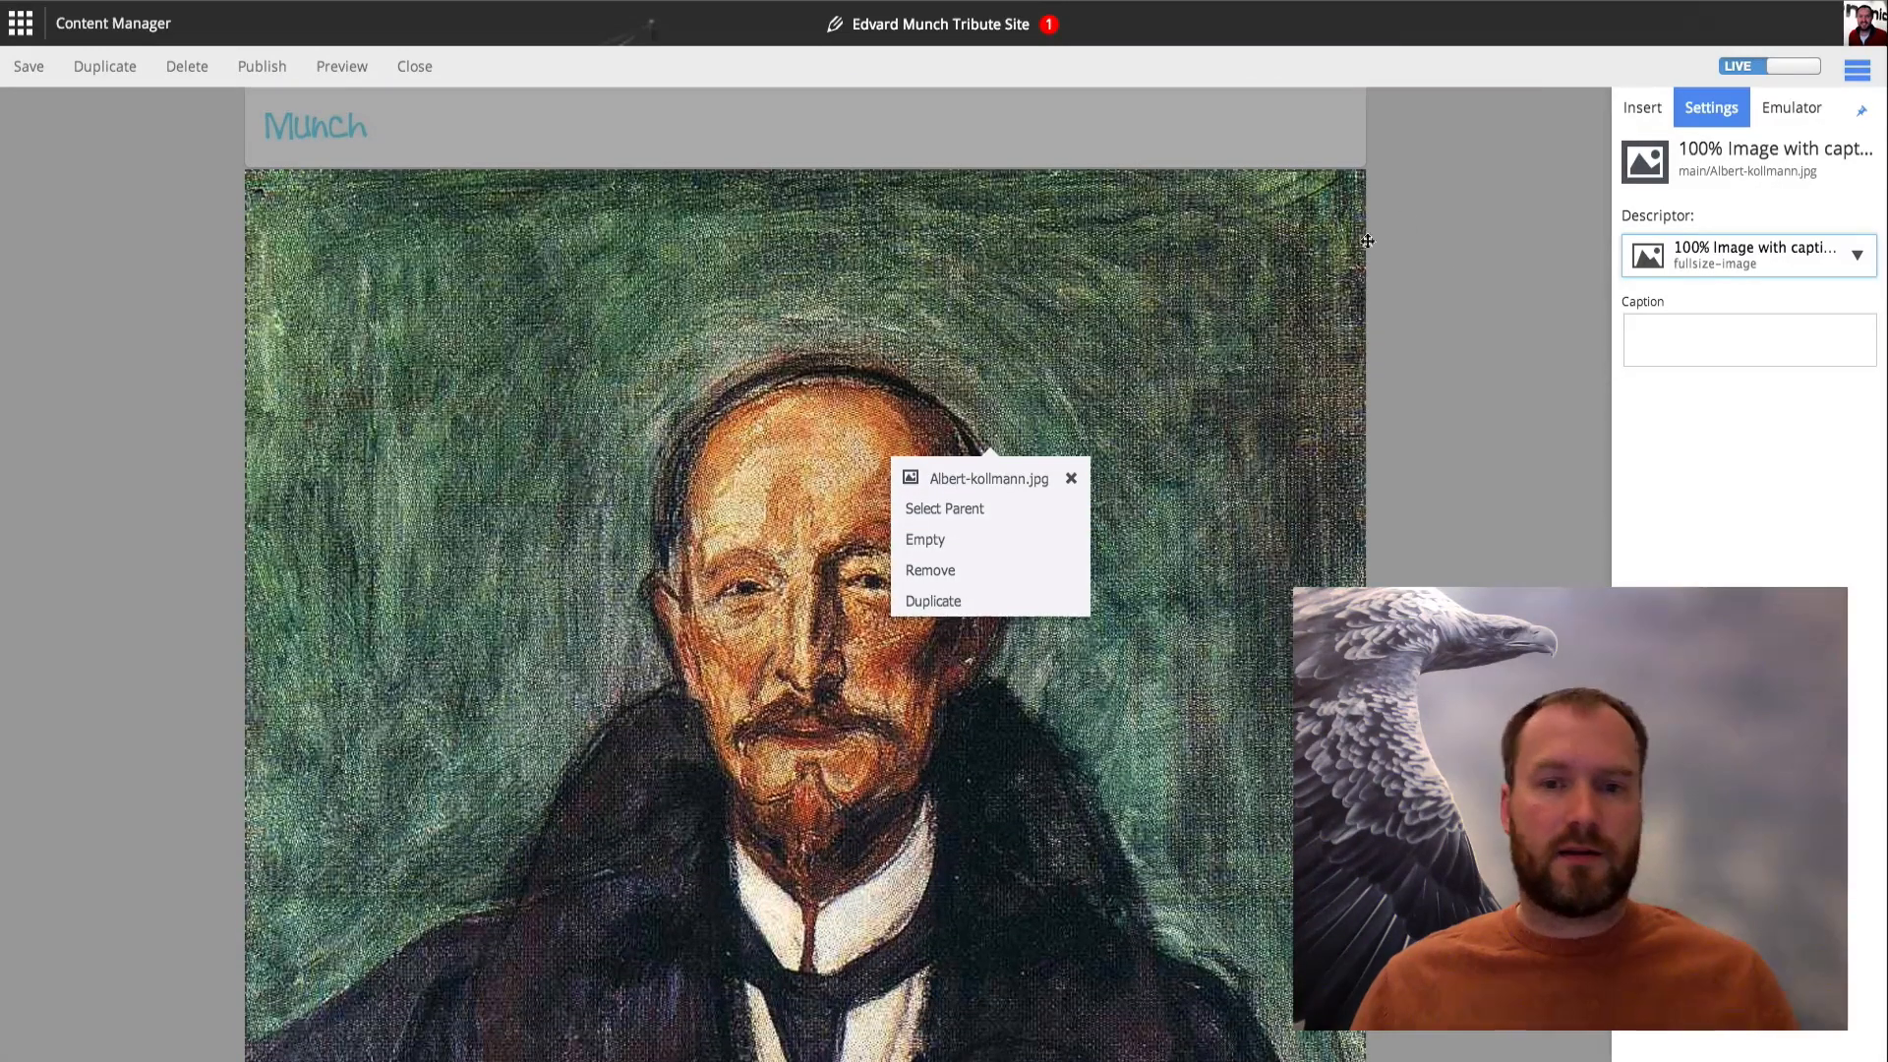
Add a Page header part above the portrait from the parts list
left_click(1640, 106)
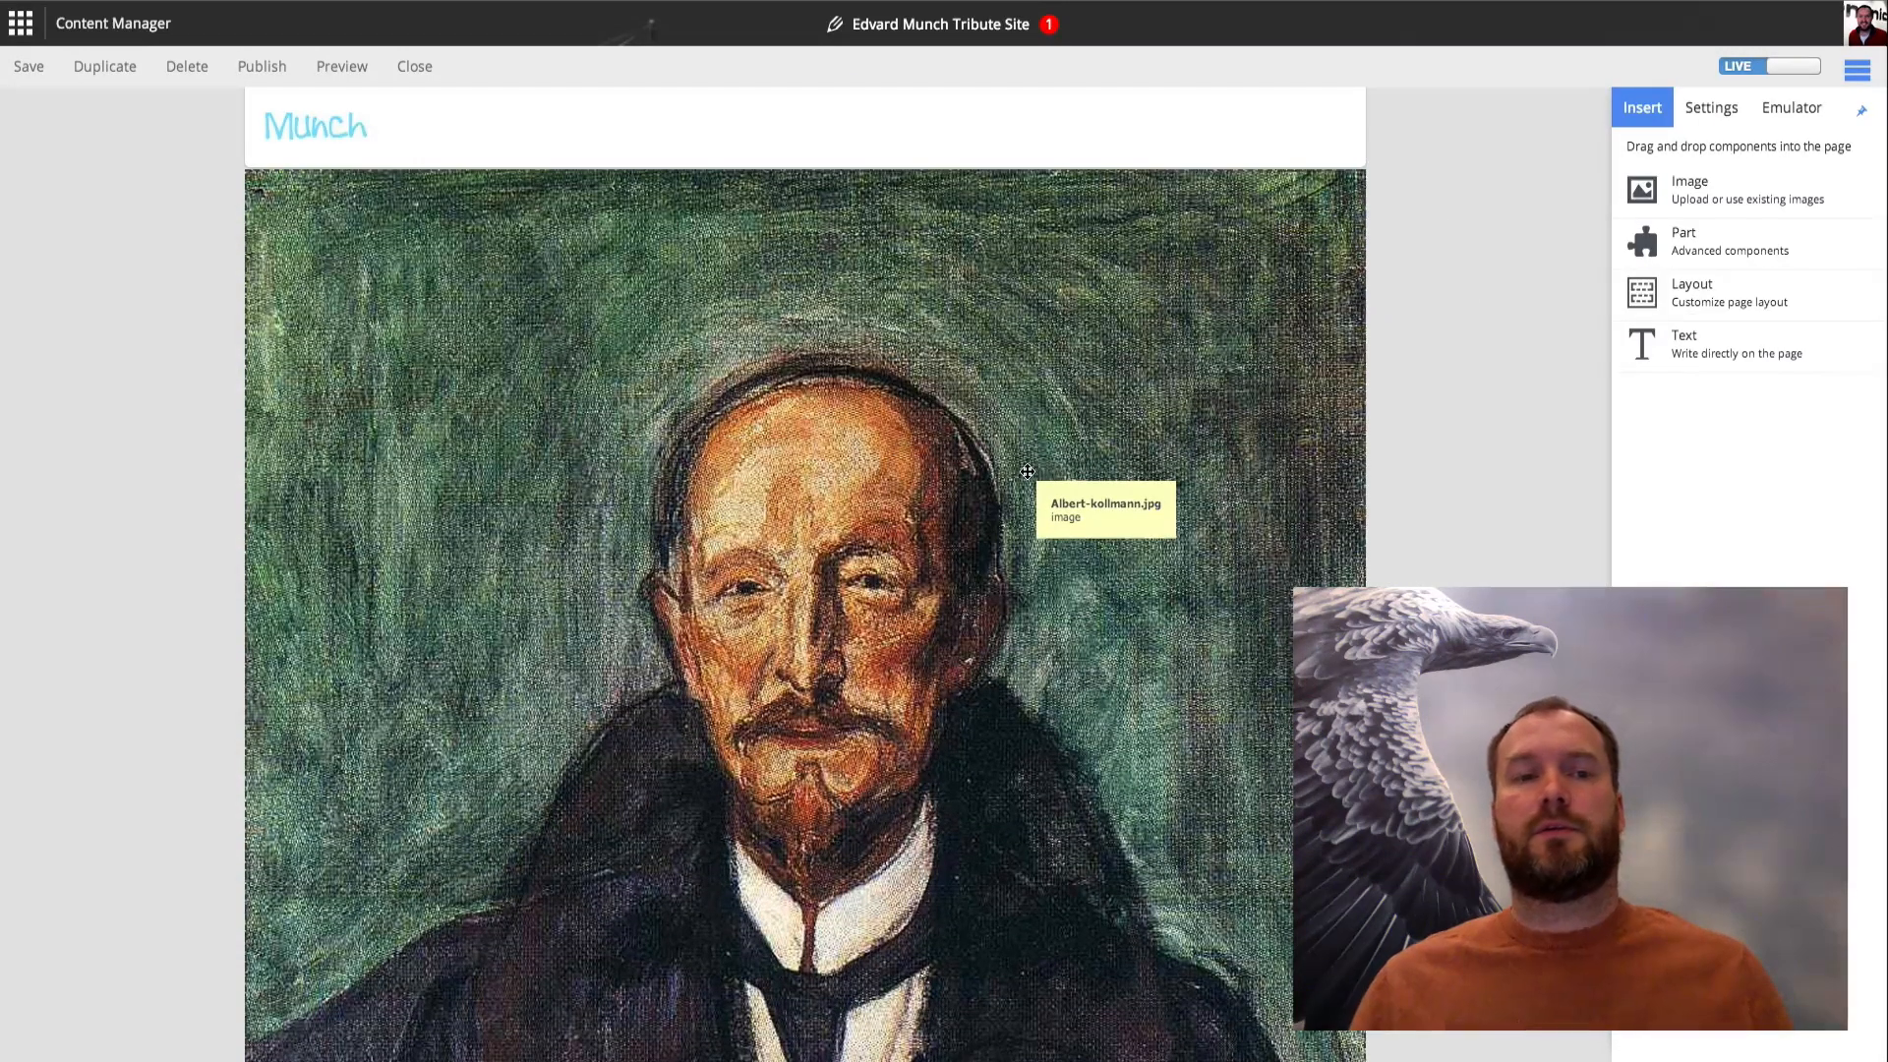
mouse_move(1440, 254)
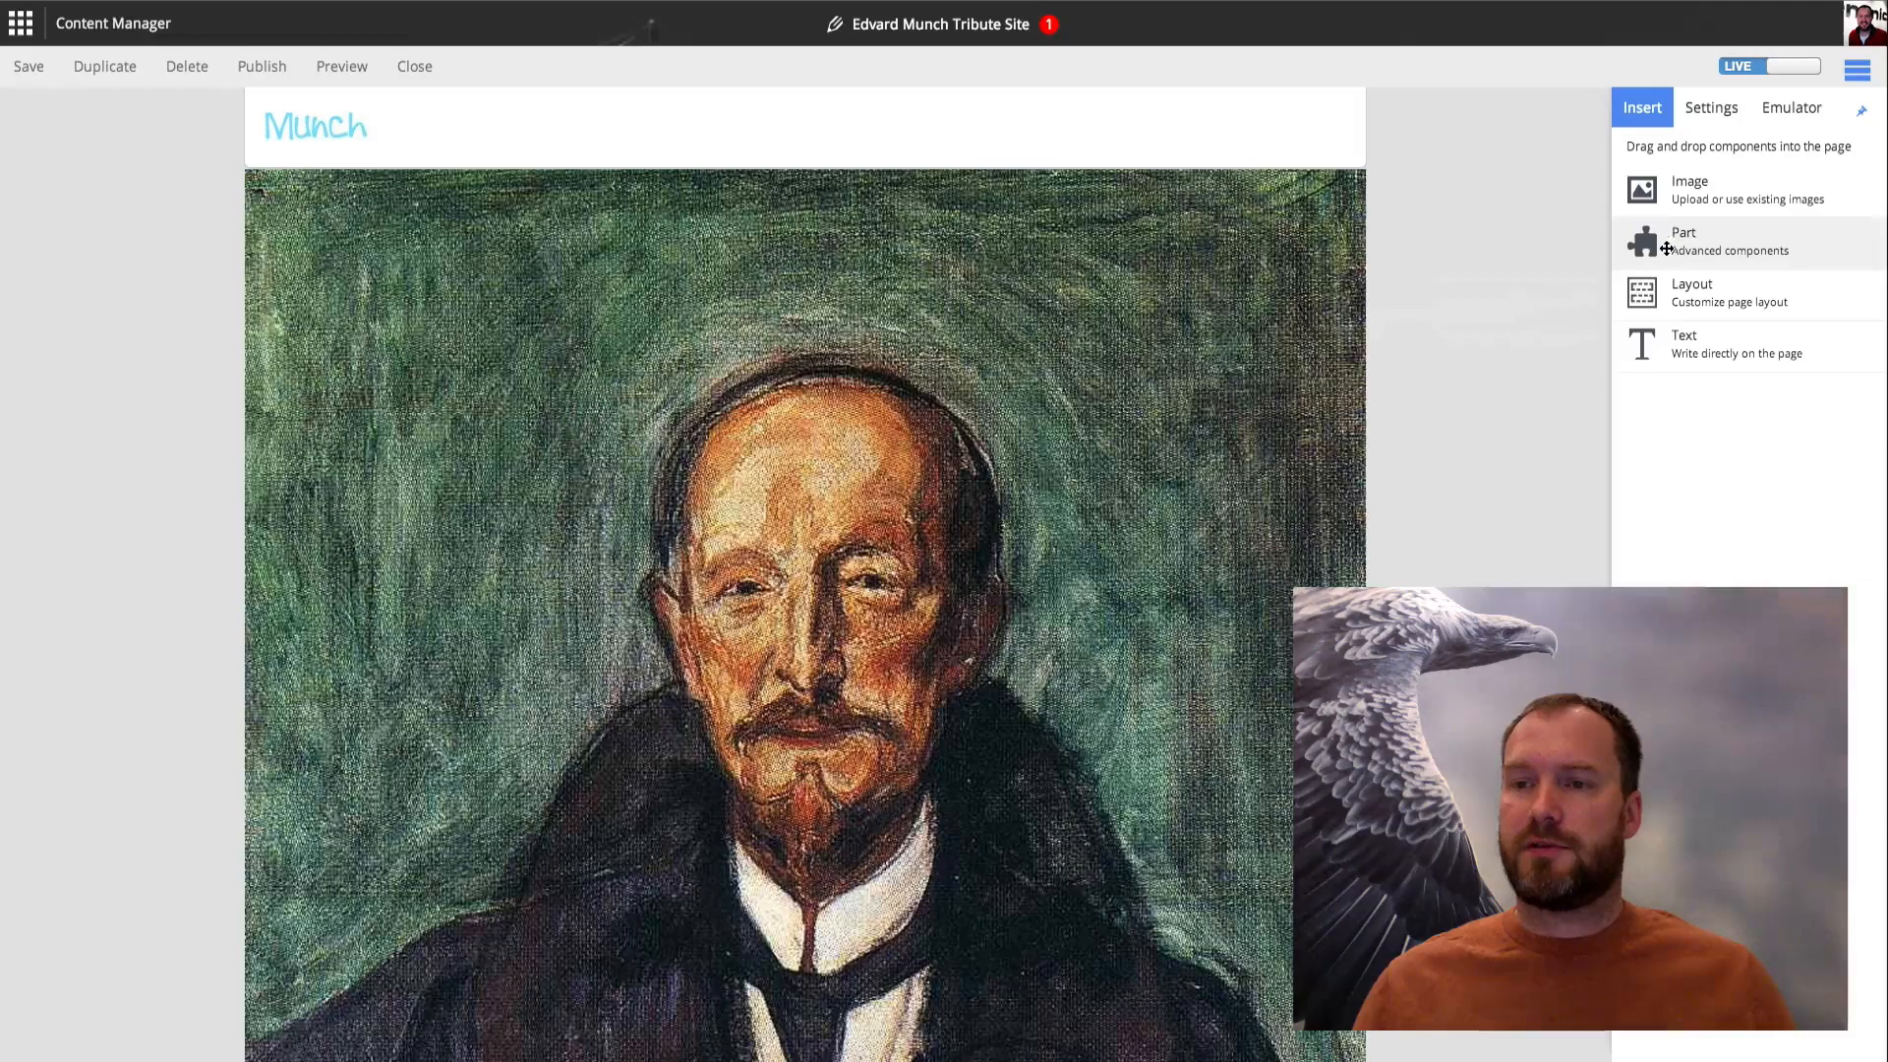
left_click_drag(1644, 239, 996, 195)
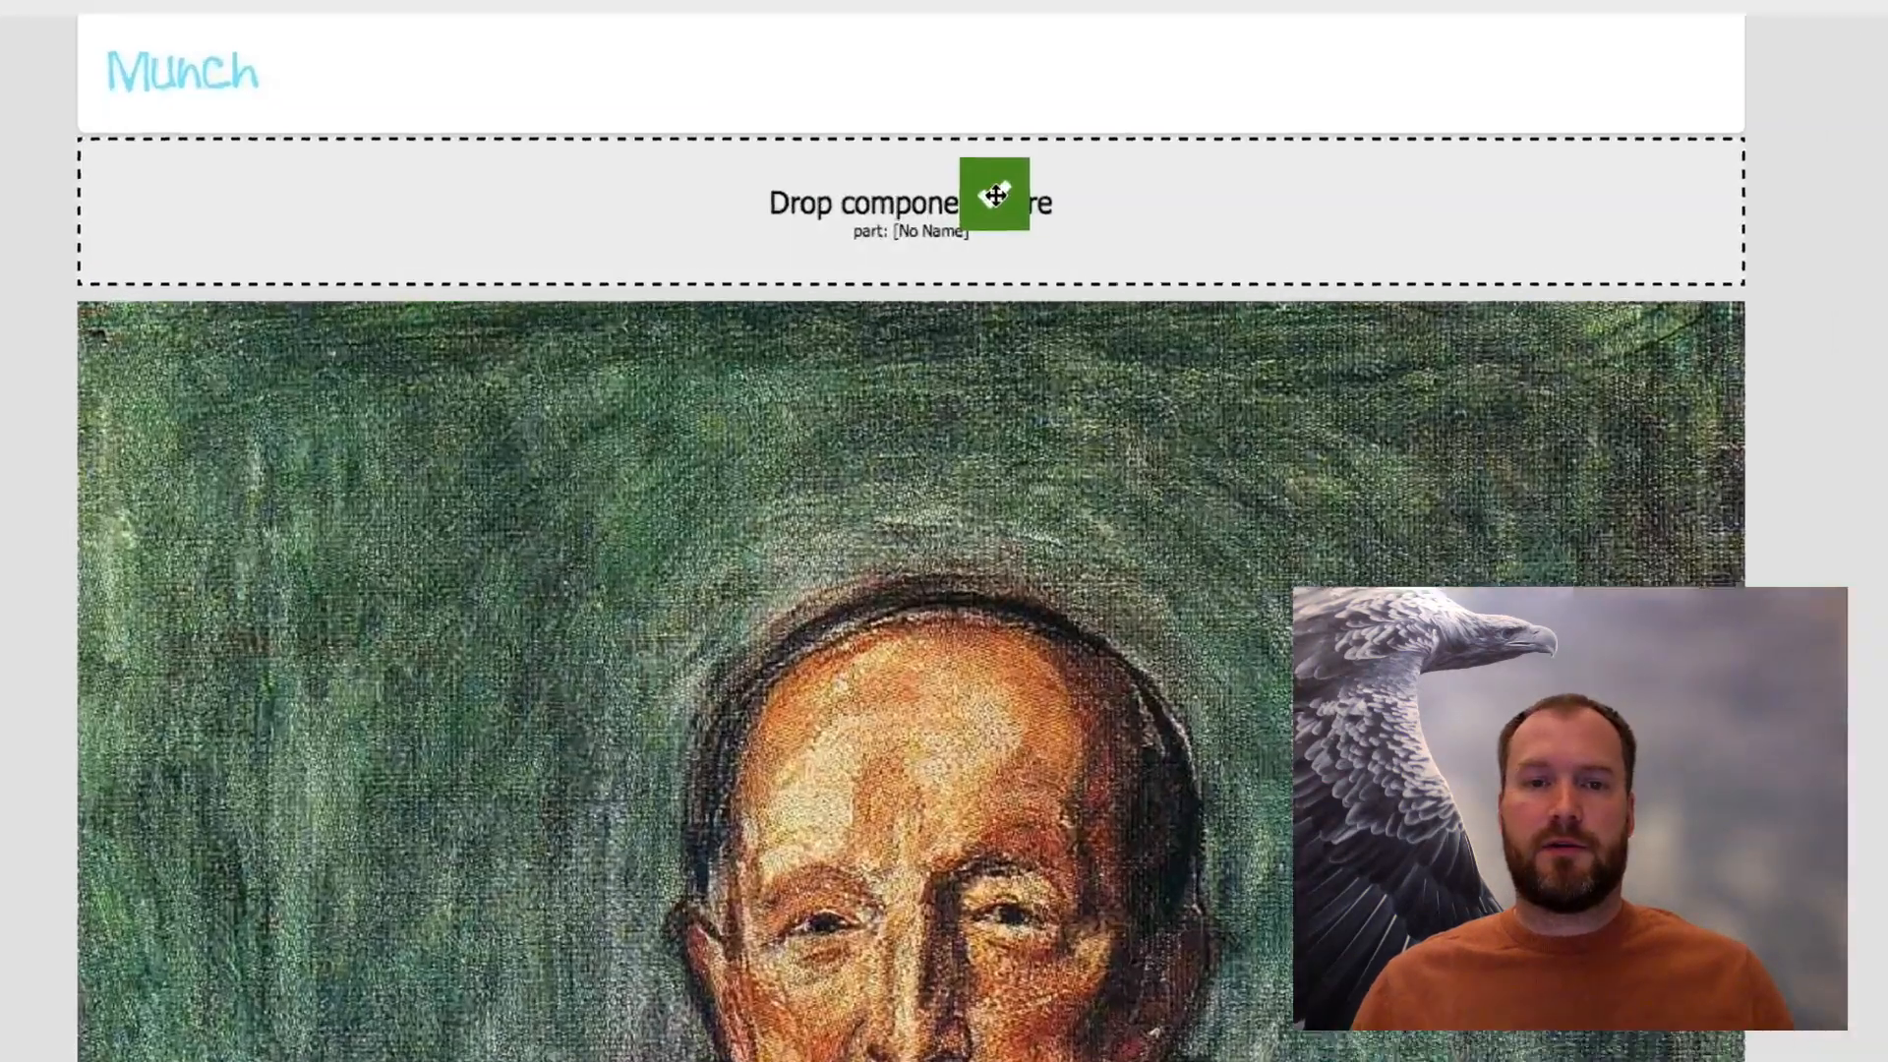
left_click(995, 195)
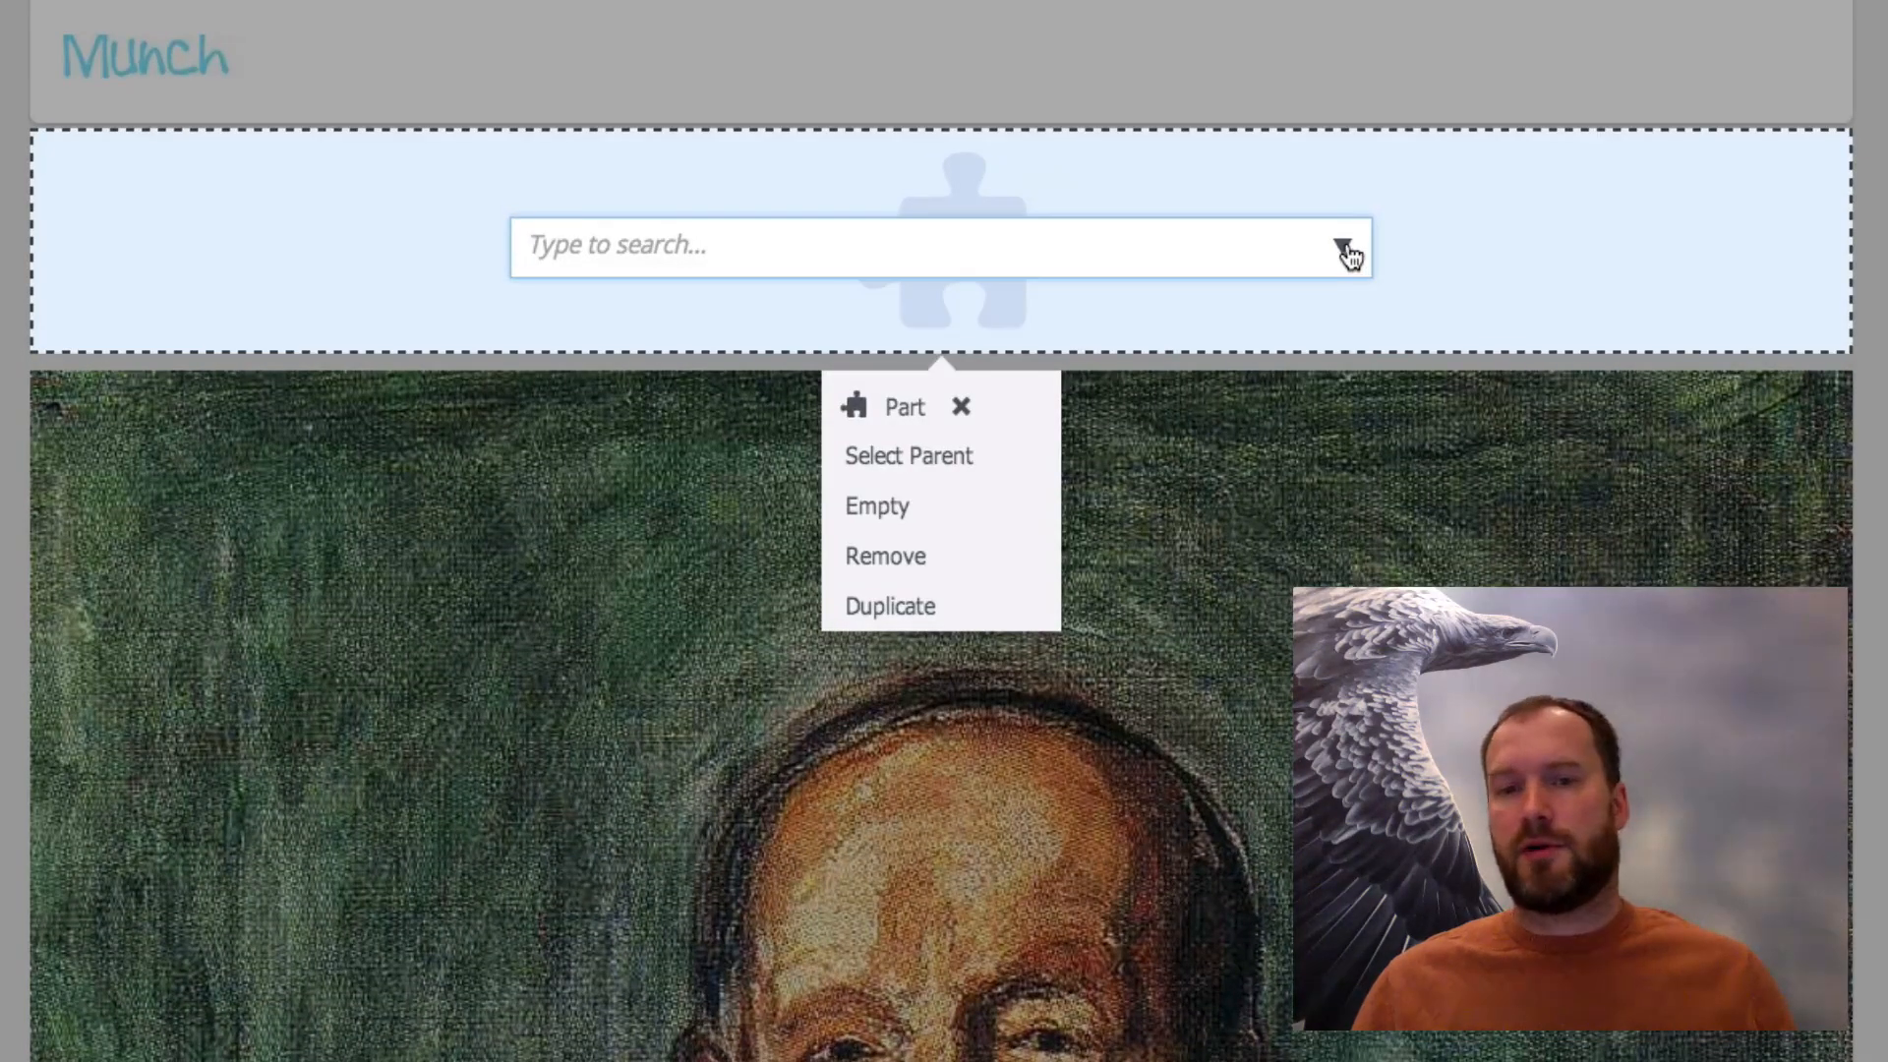
left_click(937, 246)
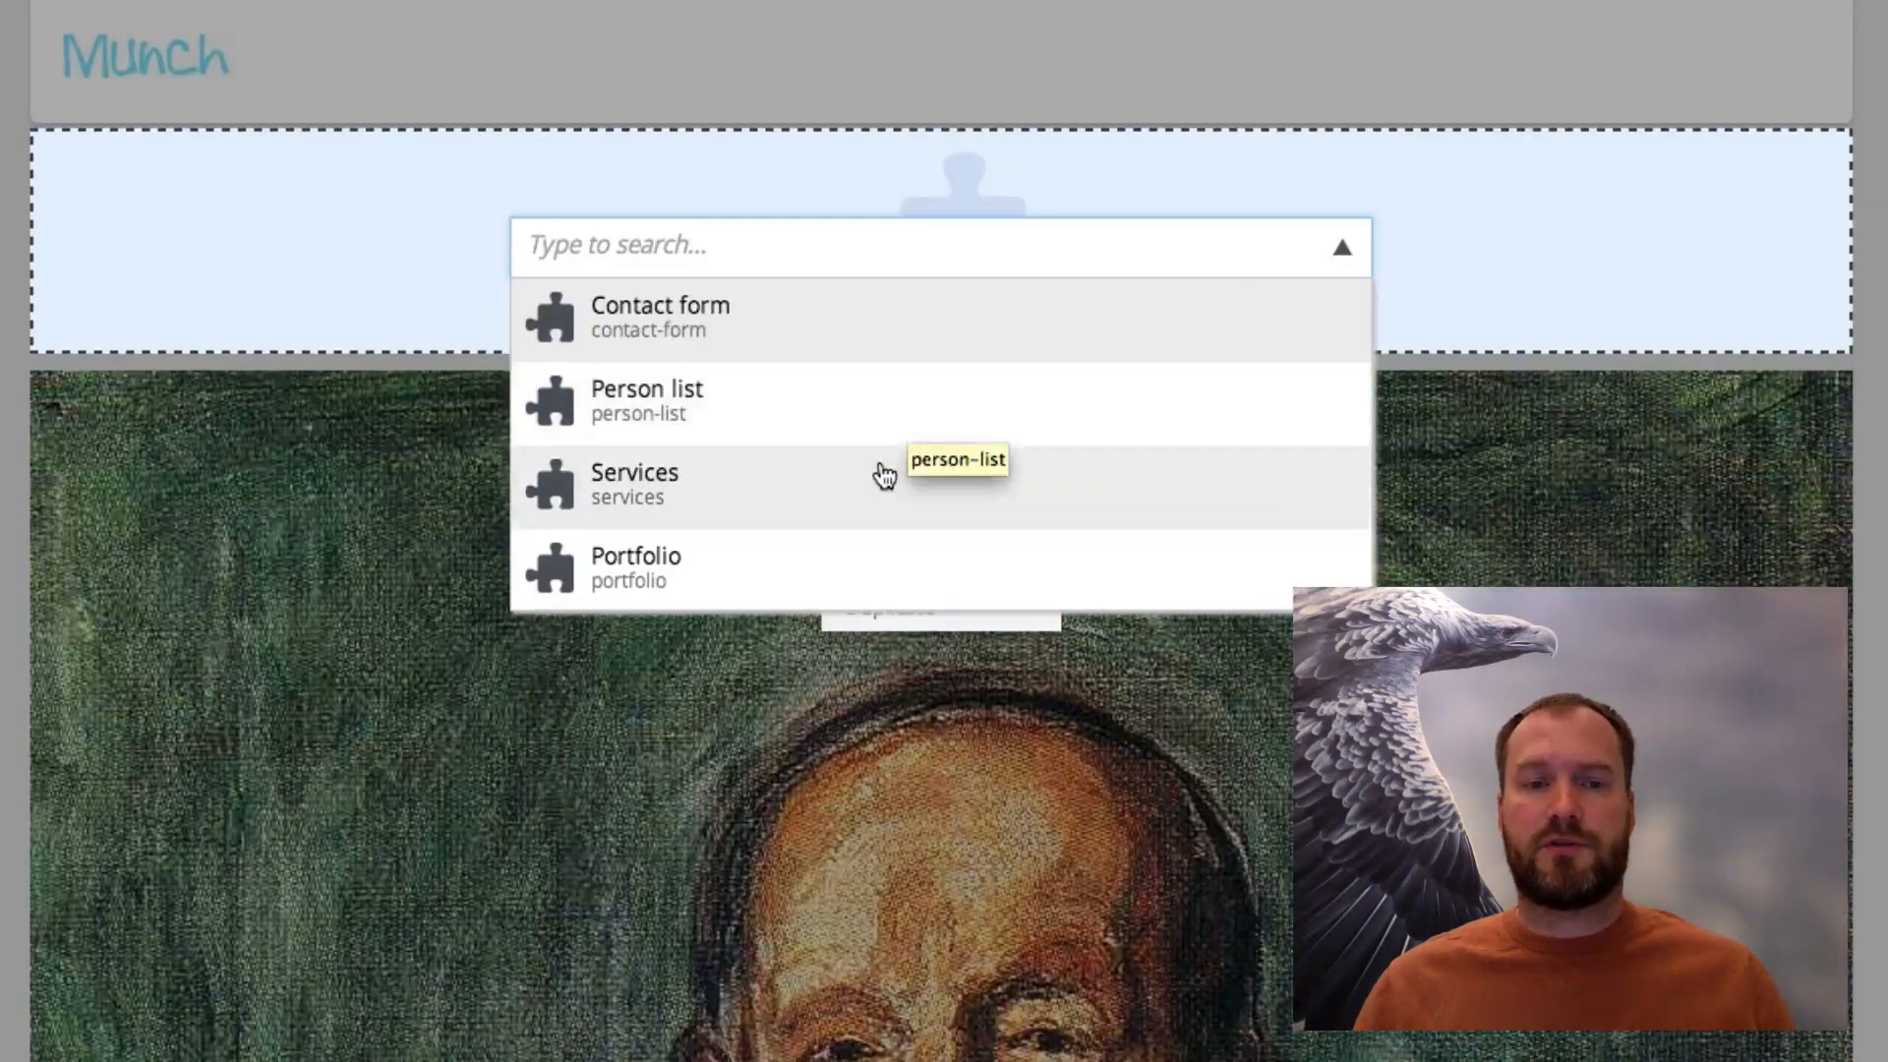
scroll("down", 3)
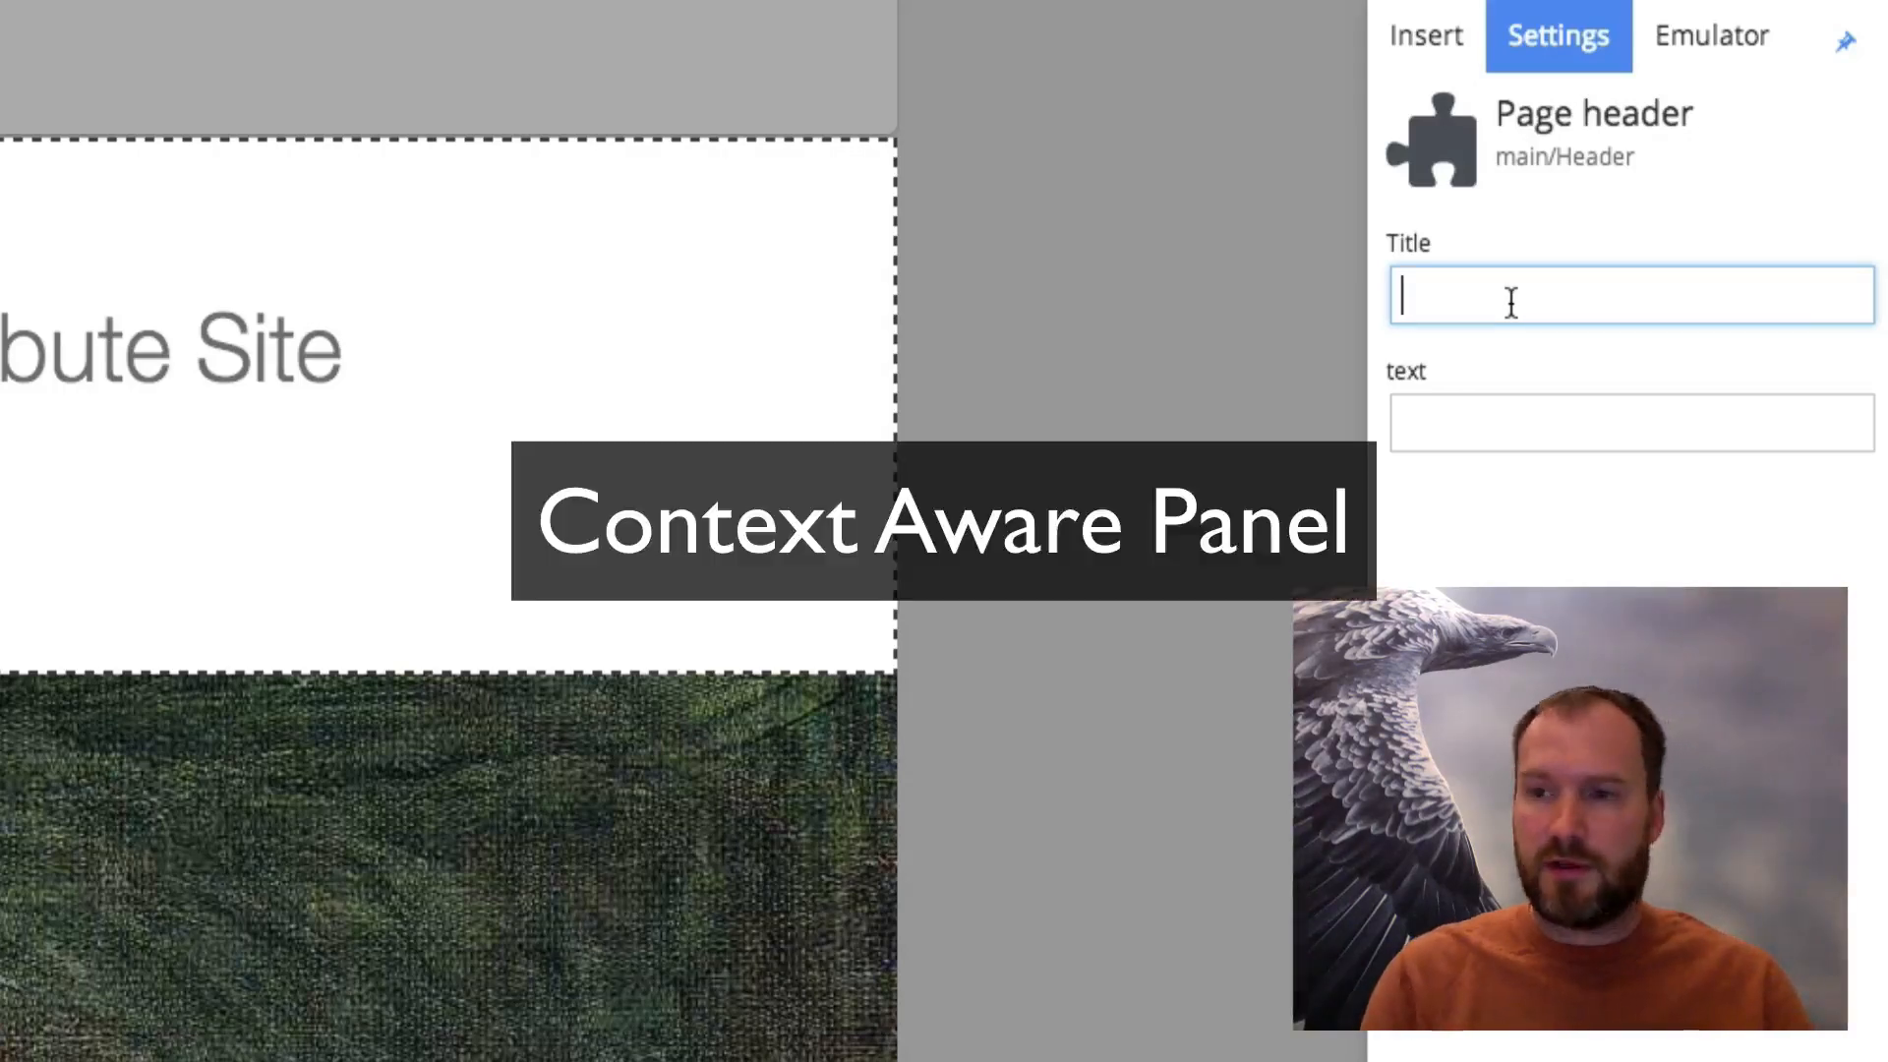
mouse_move(1864, 166)
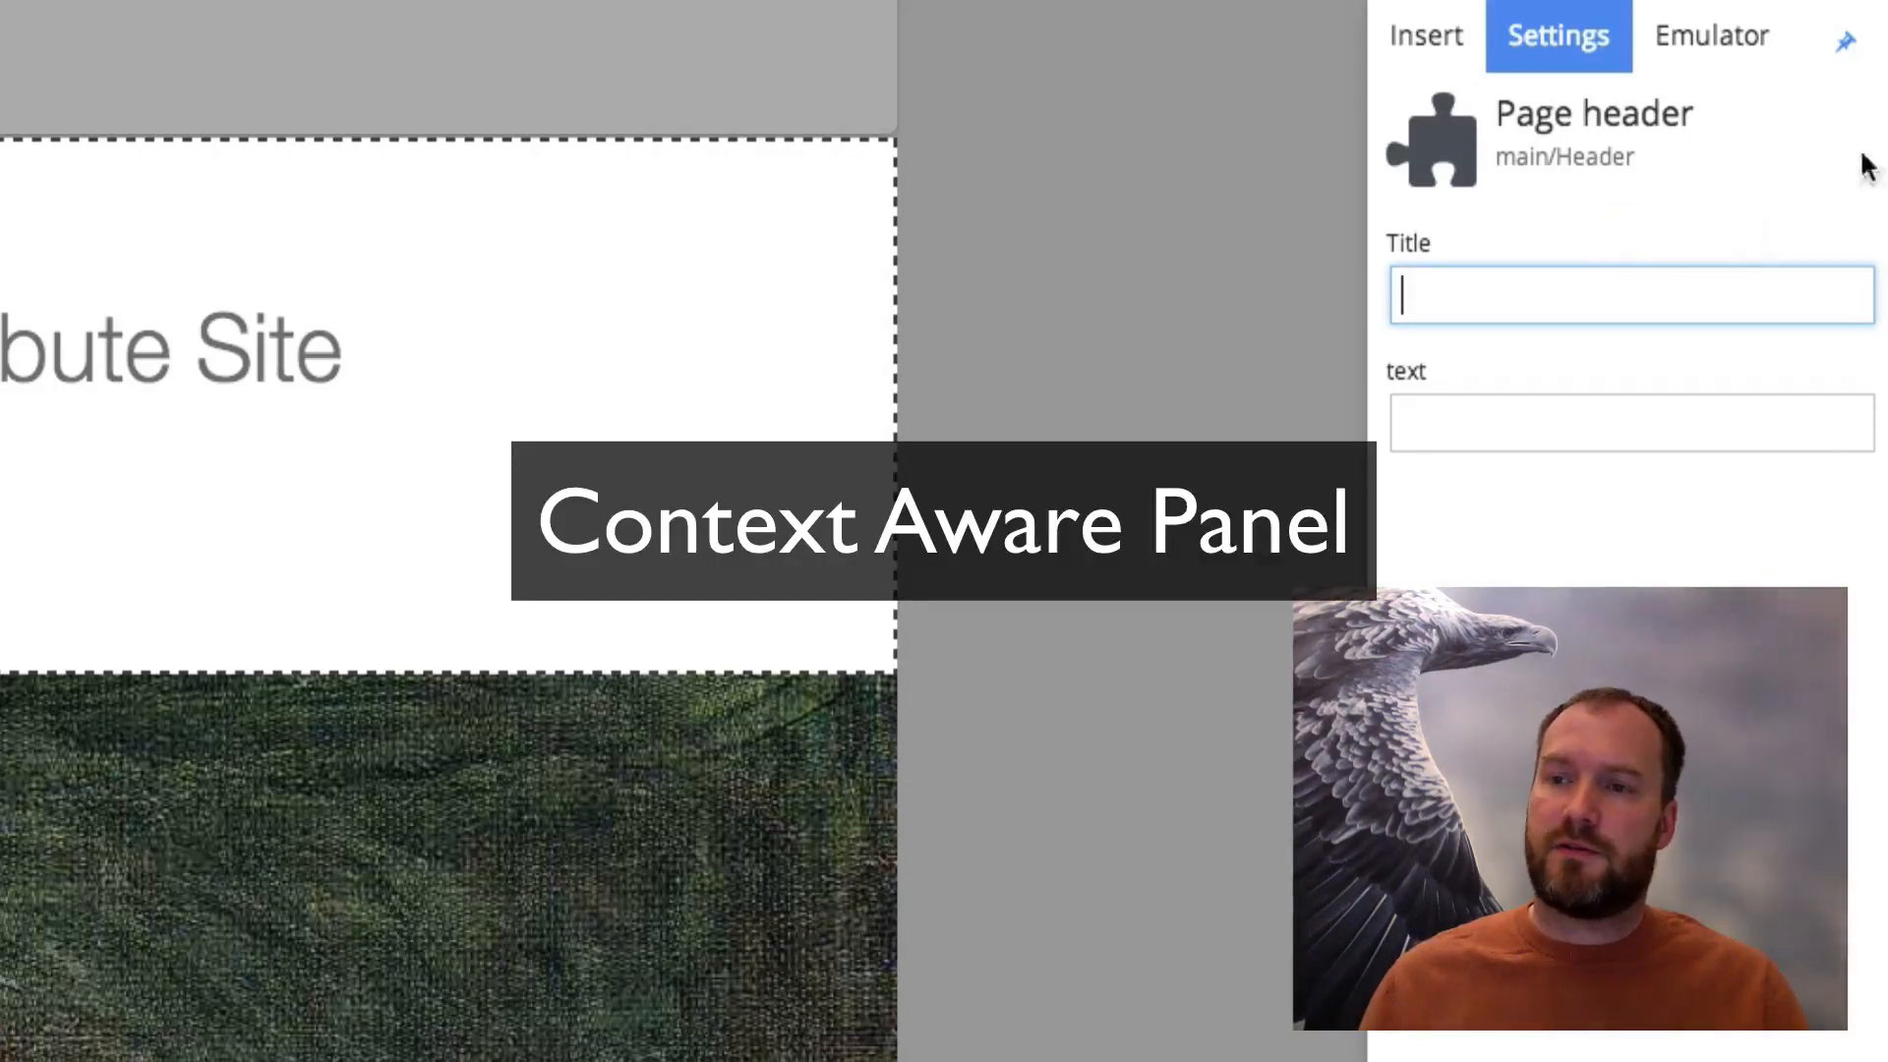
mouse_move(1646, 452)
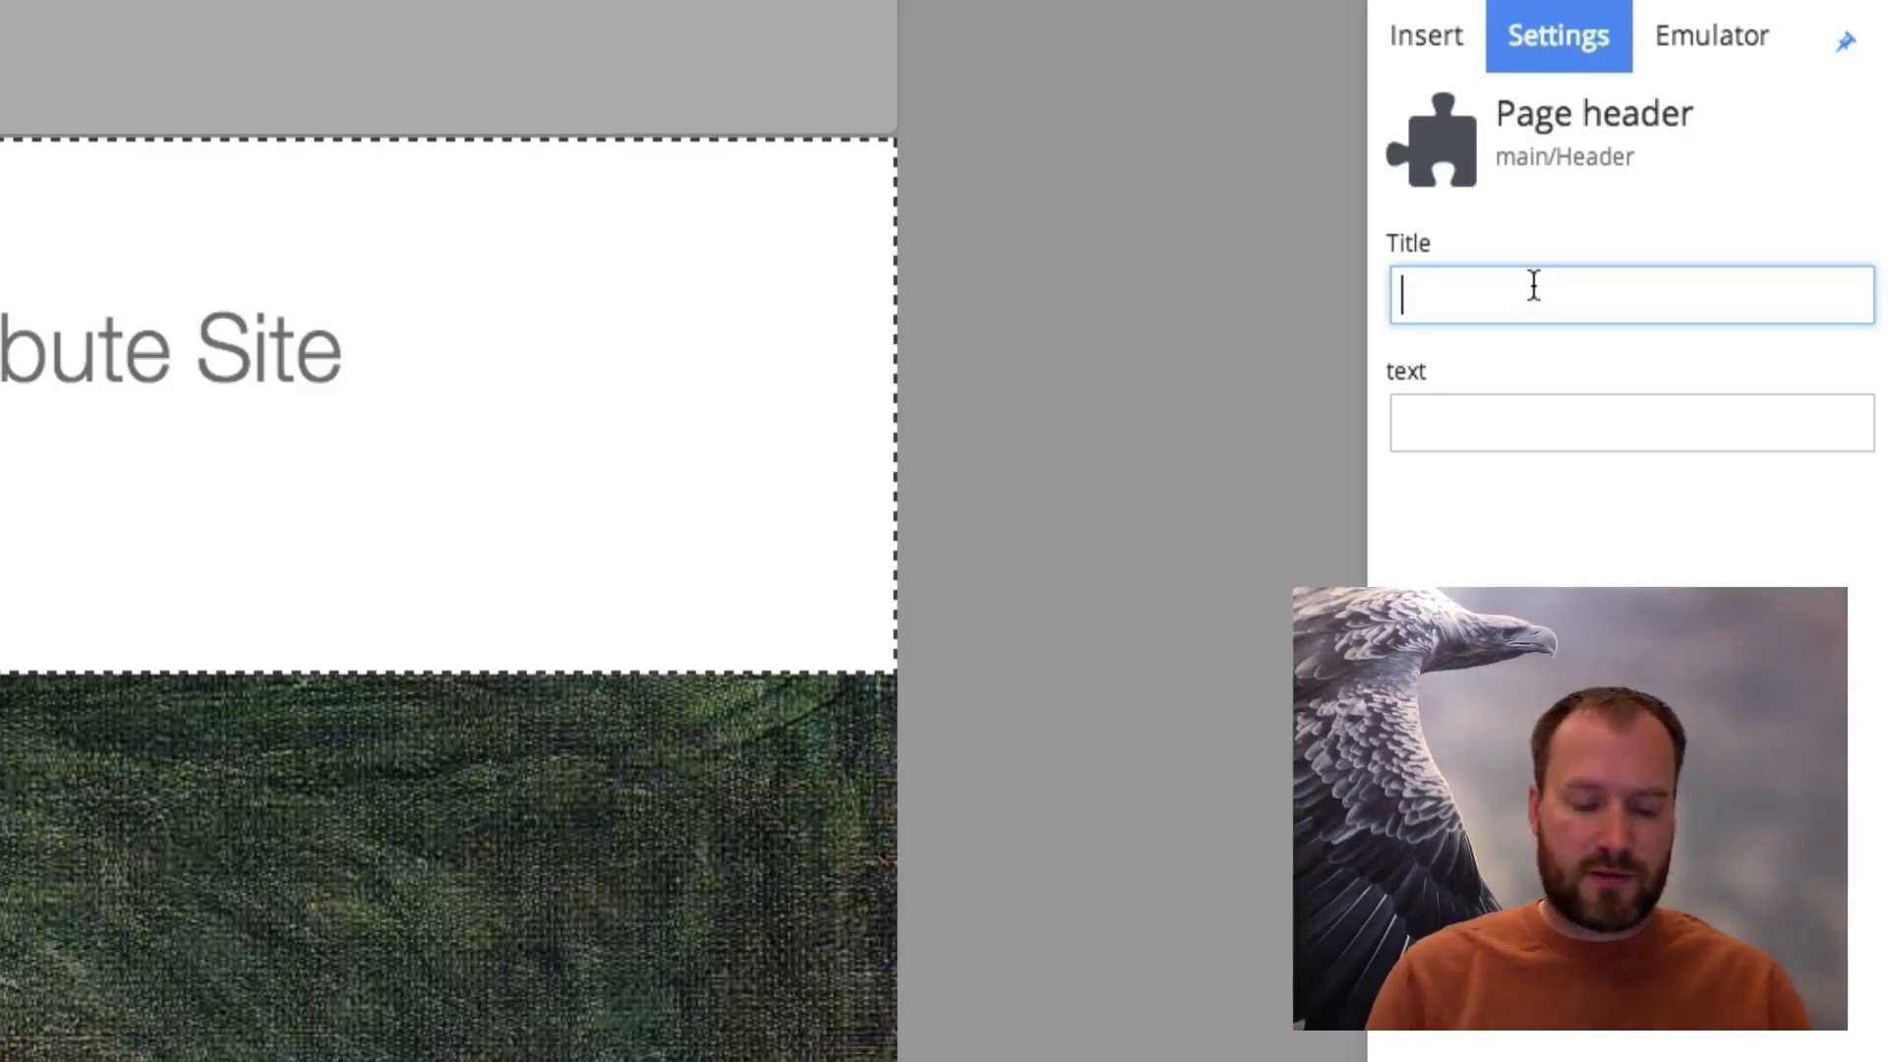
Title the header 'Welcome to our site' with text 'A tribute to Edvard M.'
type("Welcome to our site")
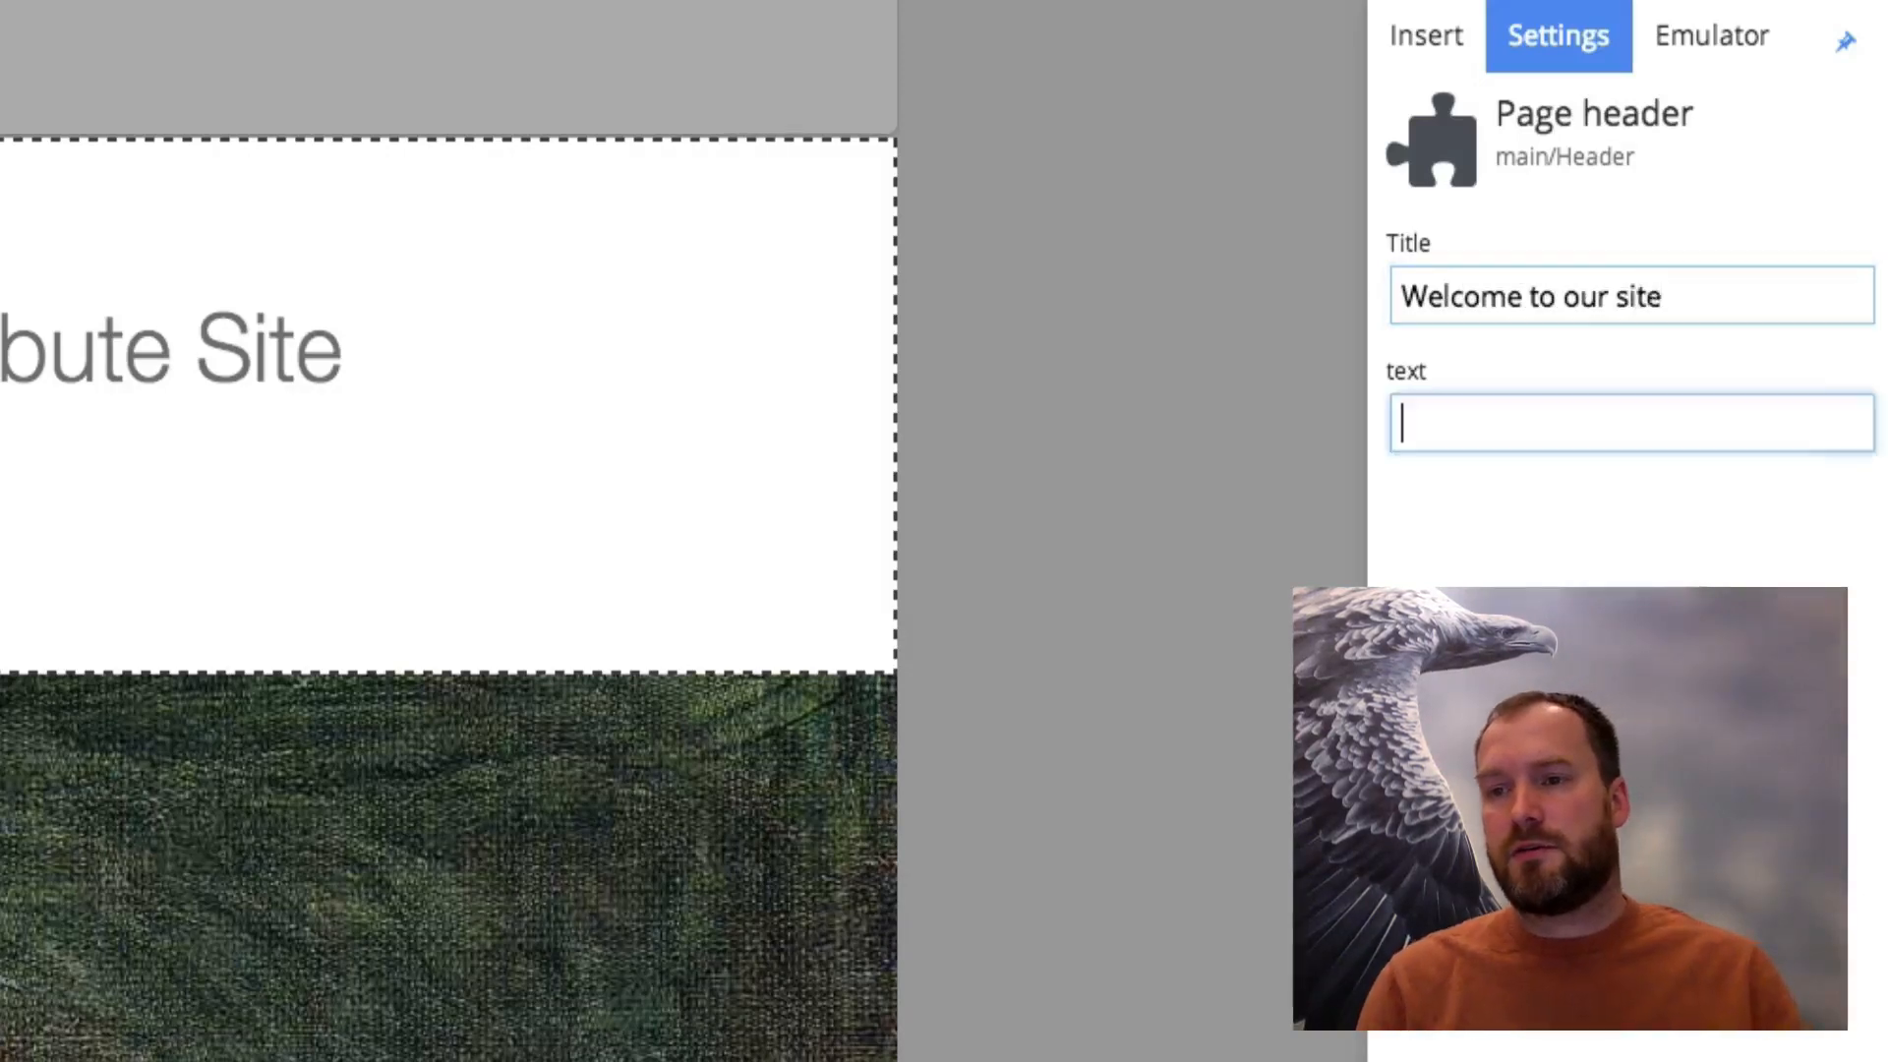
type("A tributre")
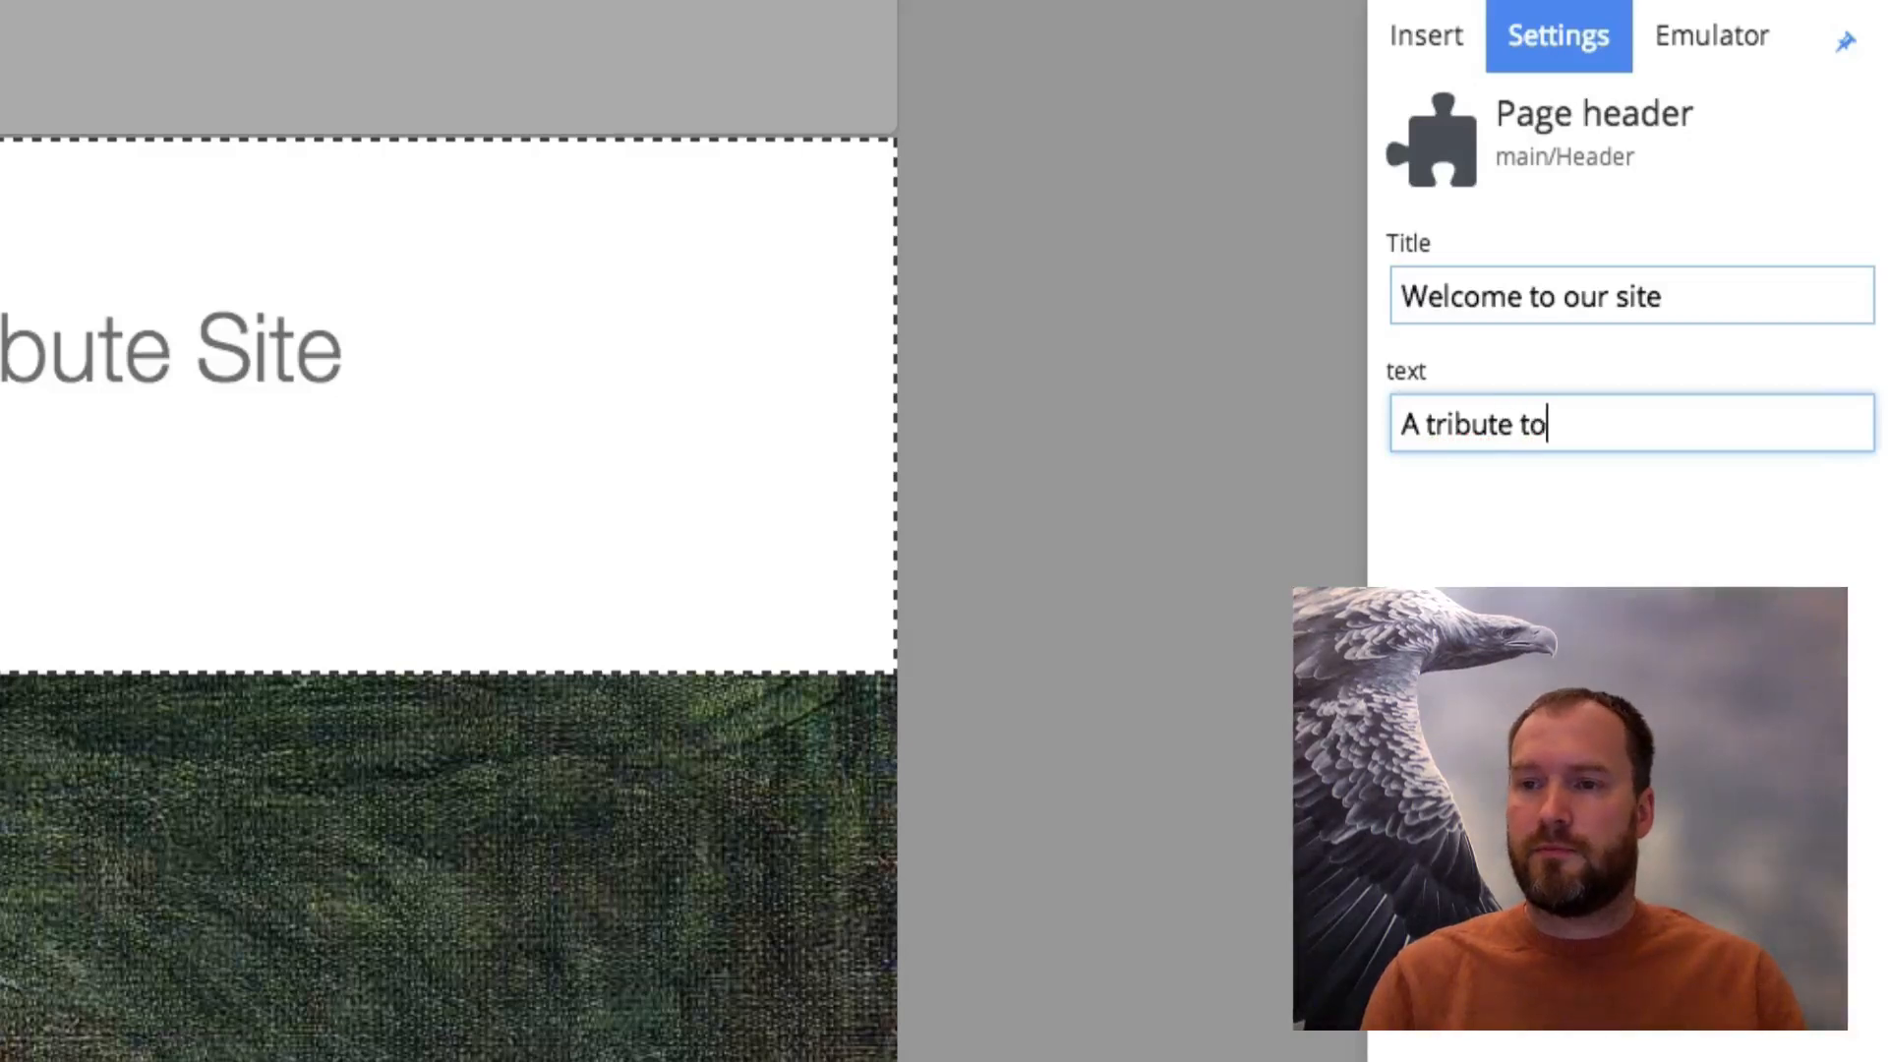
type("Edvard M.")
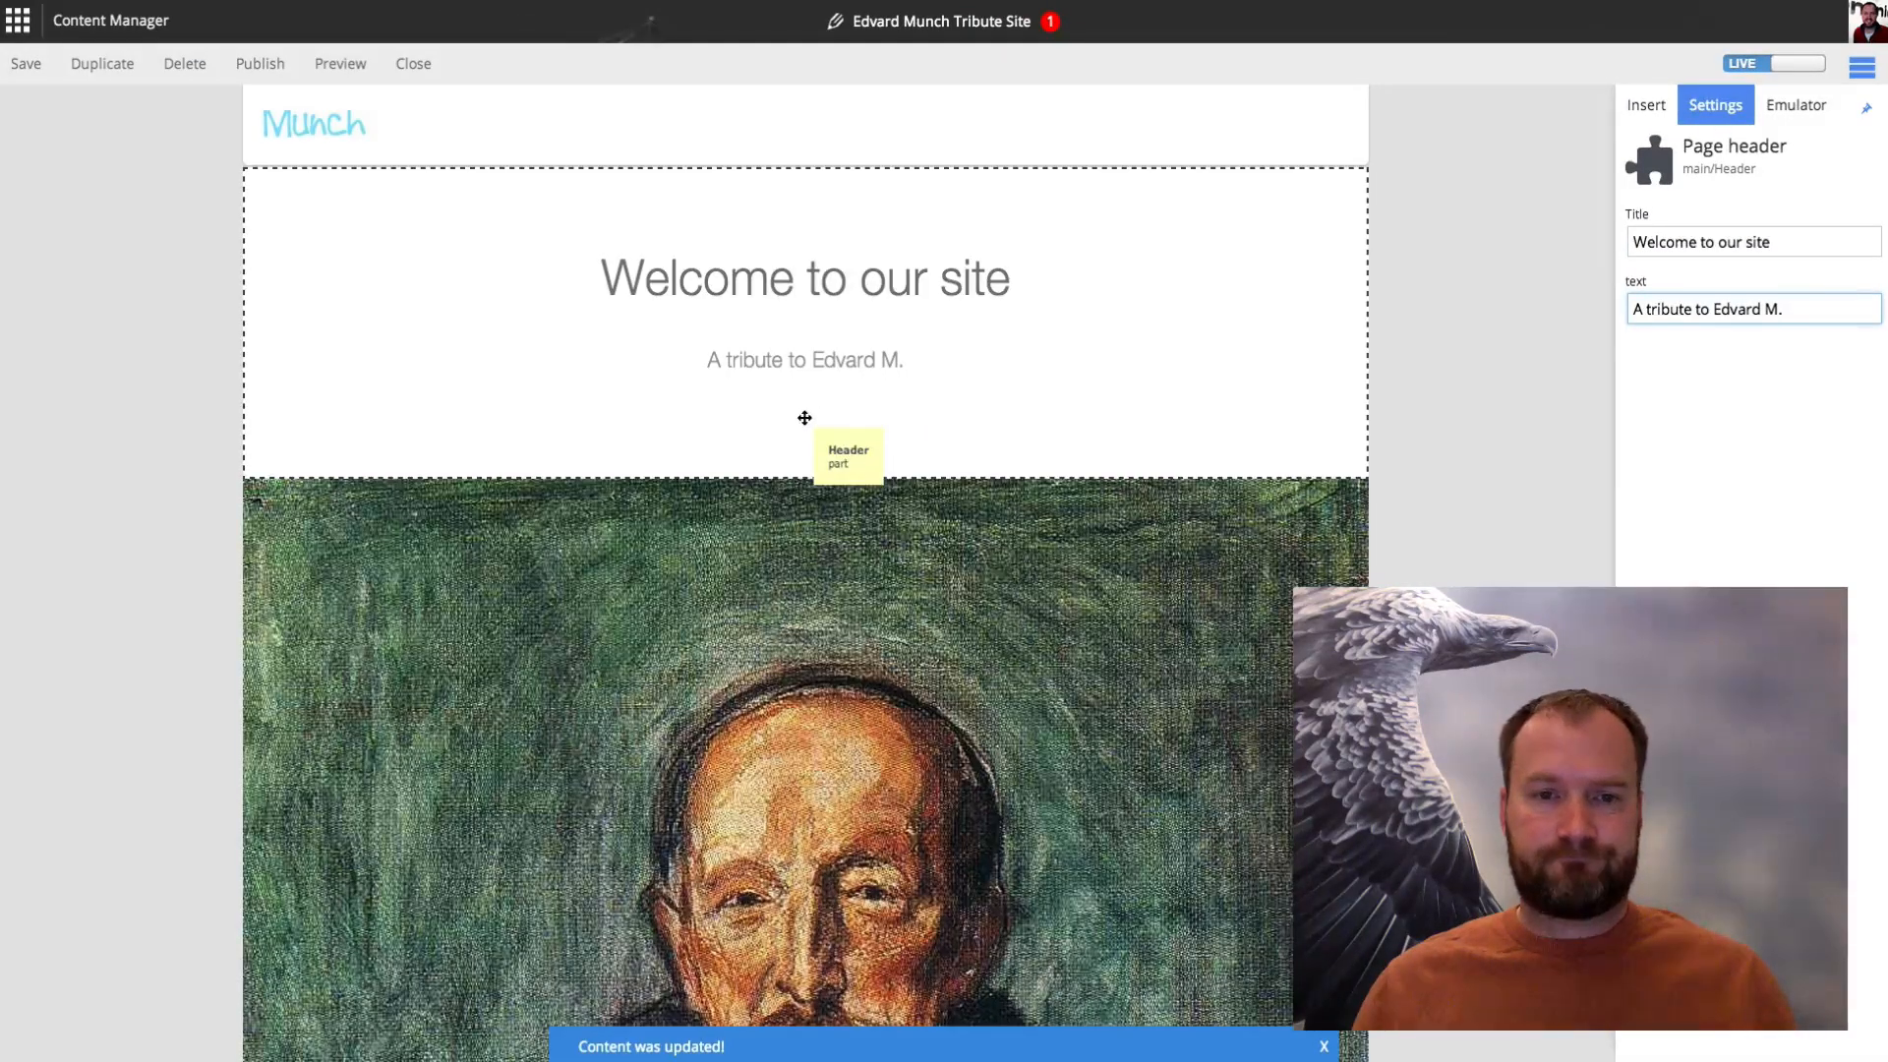
scroll("down", 3)
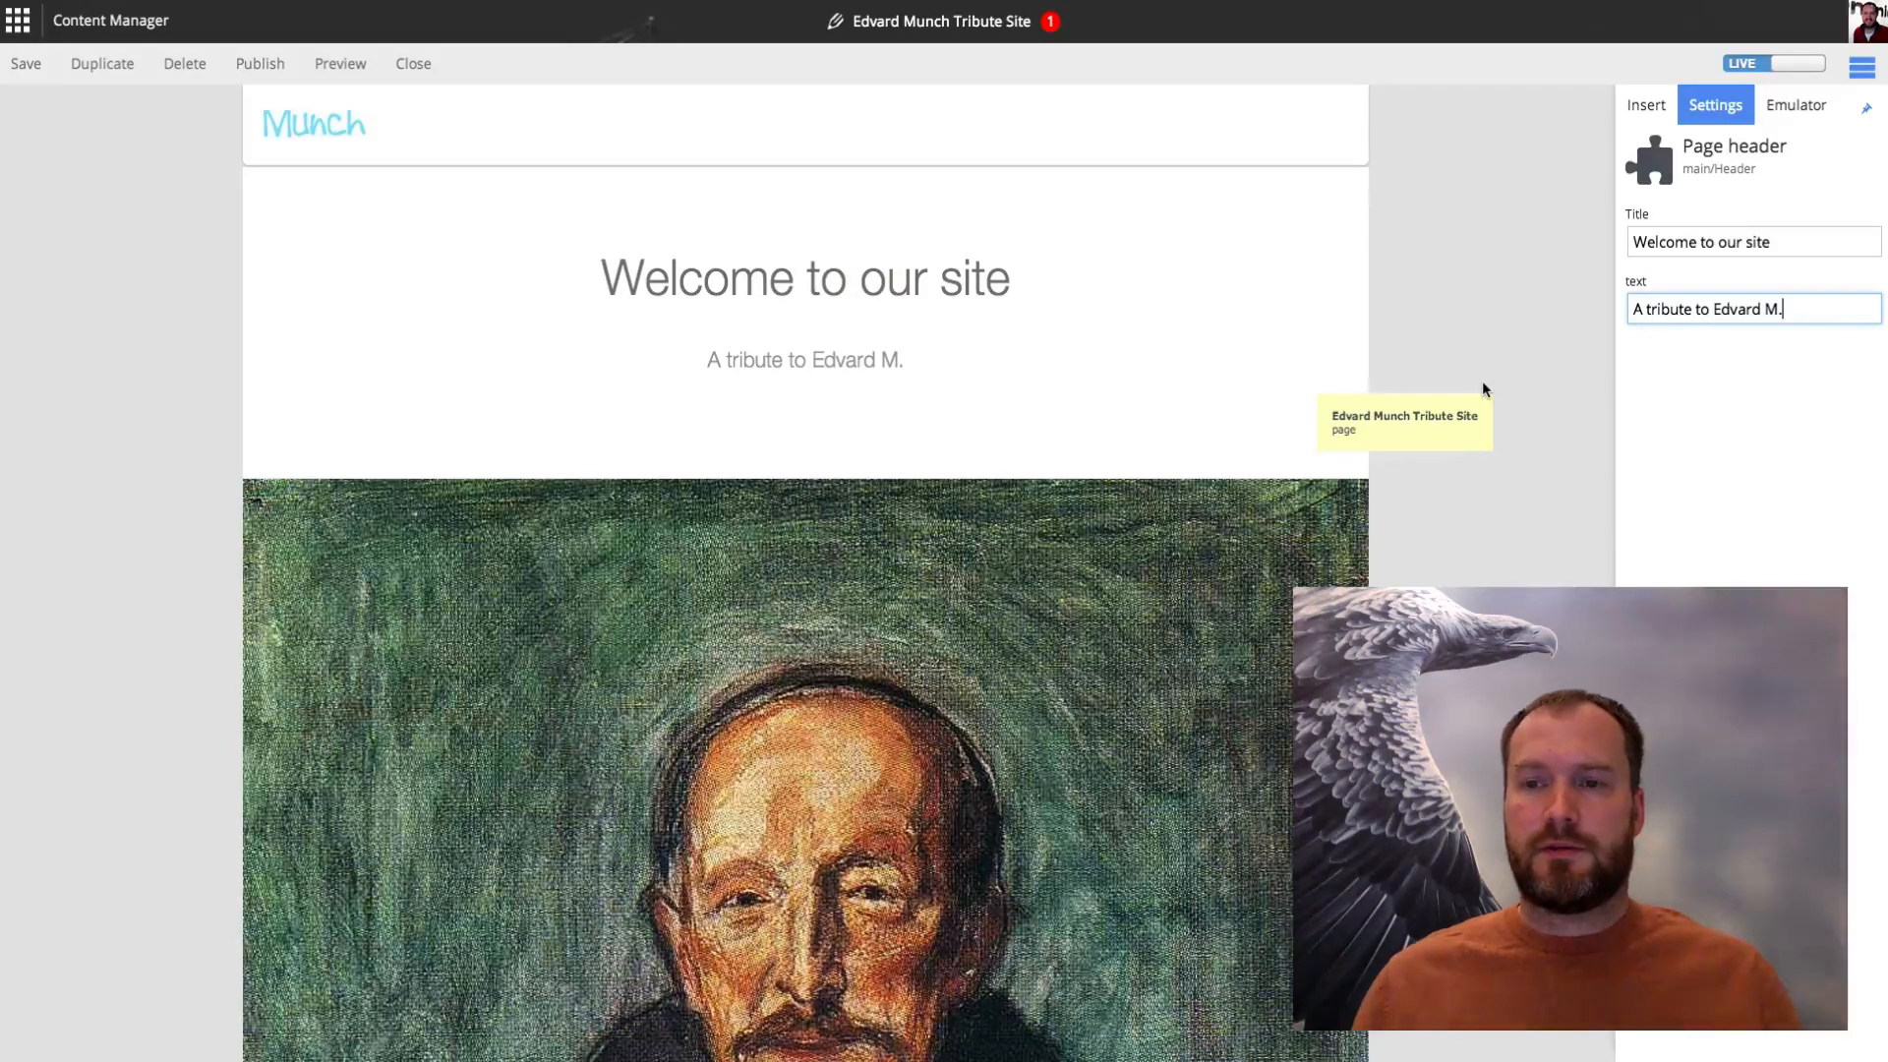
scroll("down", 3)
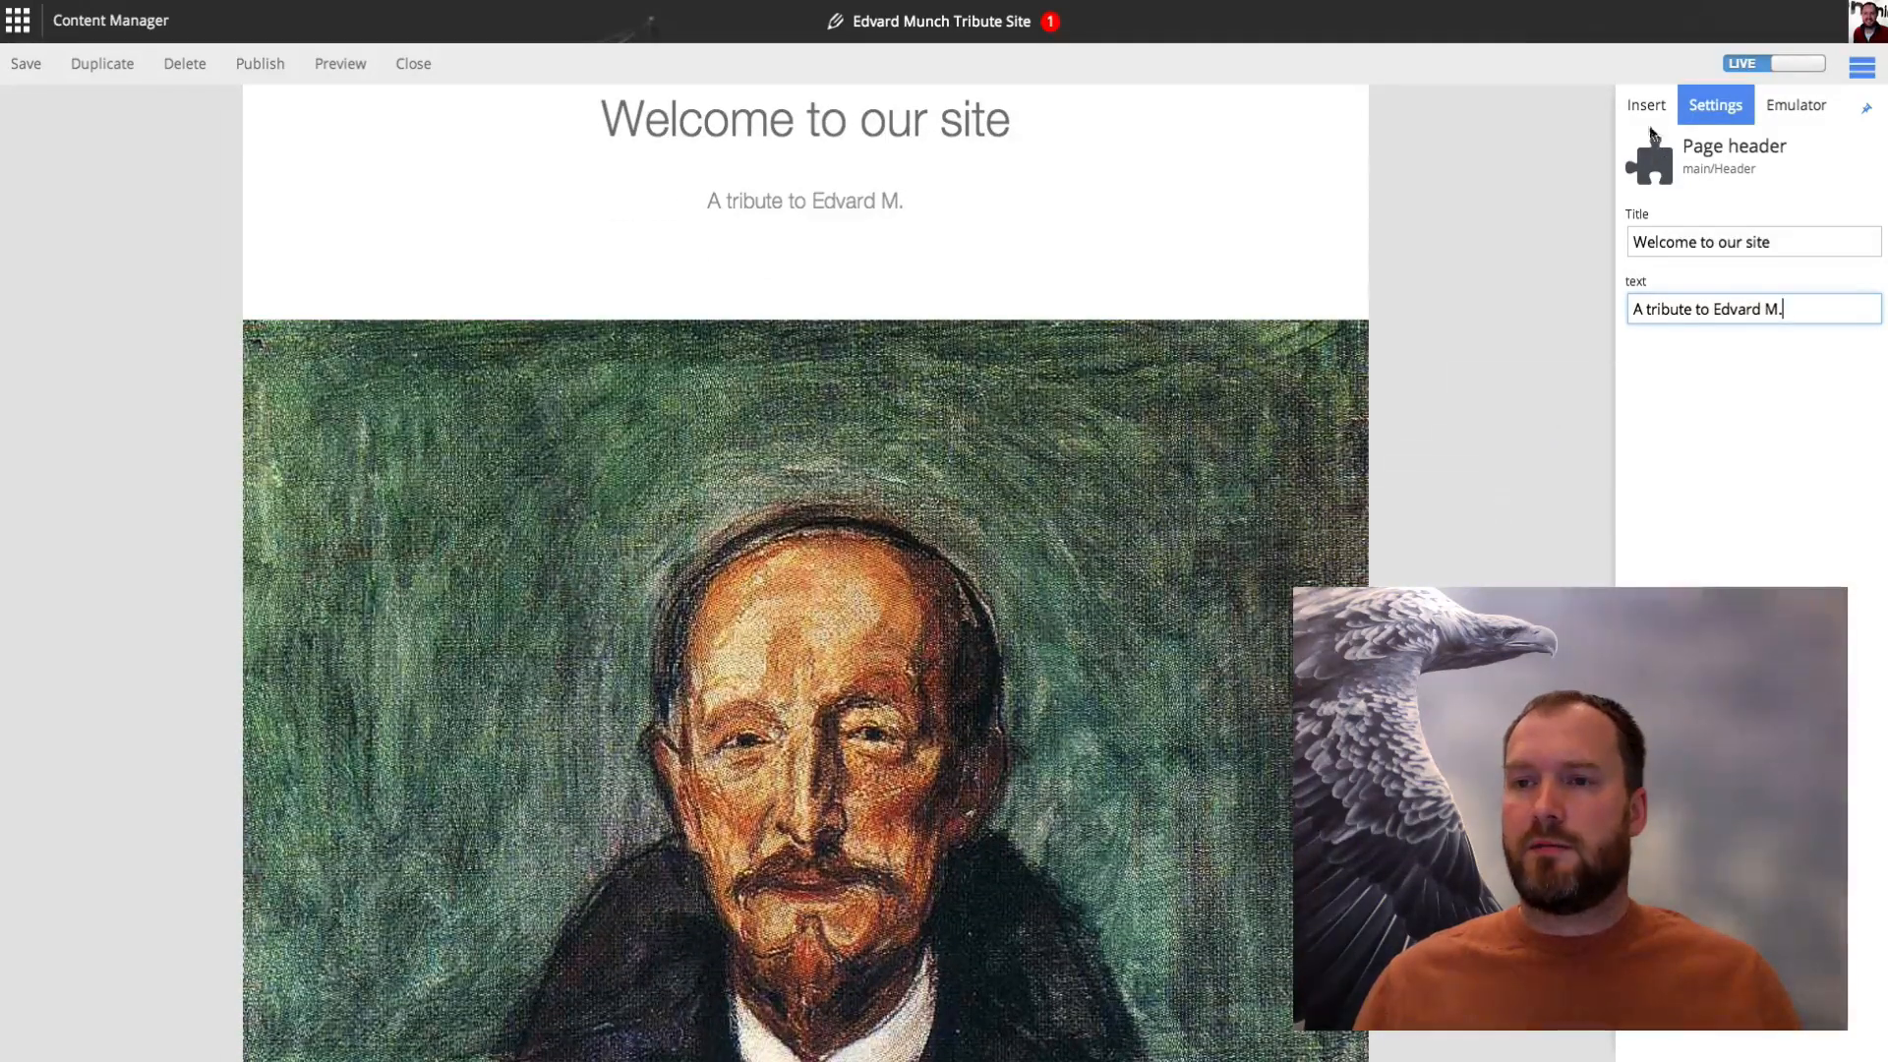
Insert a 3-col layout holding the three Munch paintings side by side beneath the header
left_click(1644, 104)
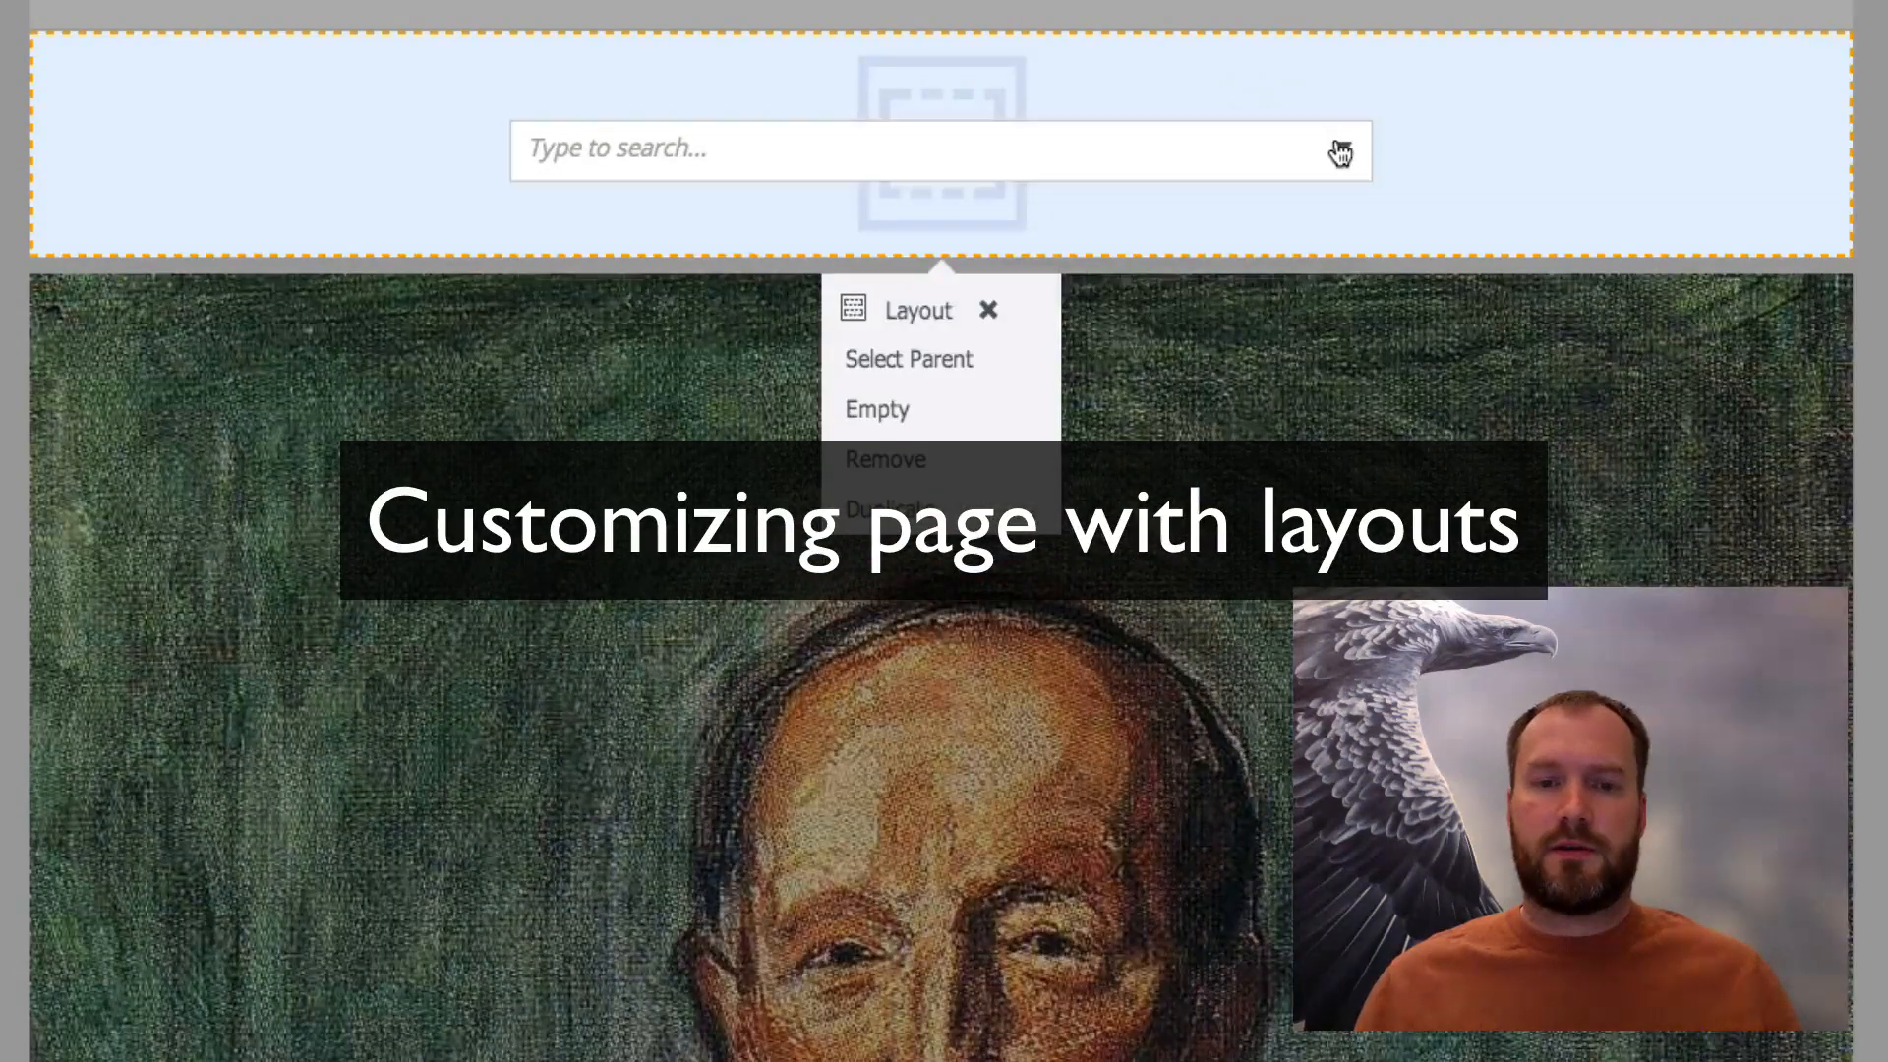
left_click(940, 150)
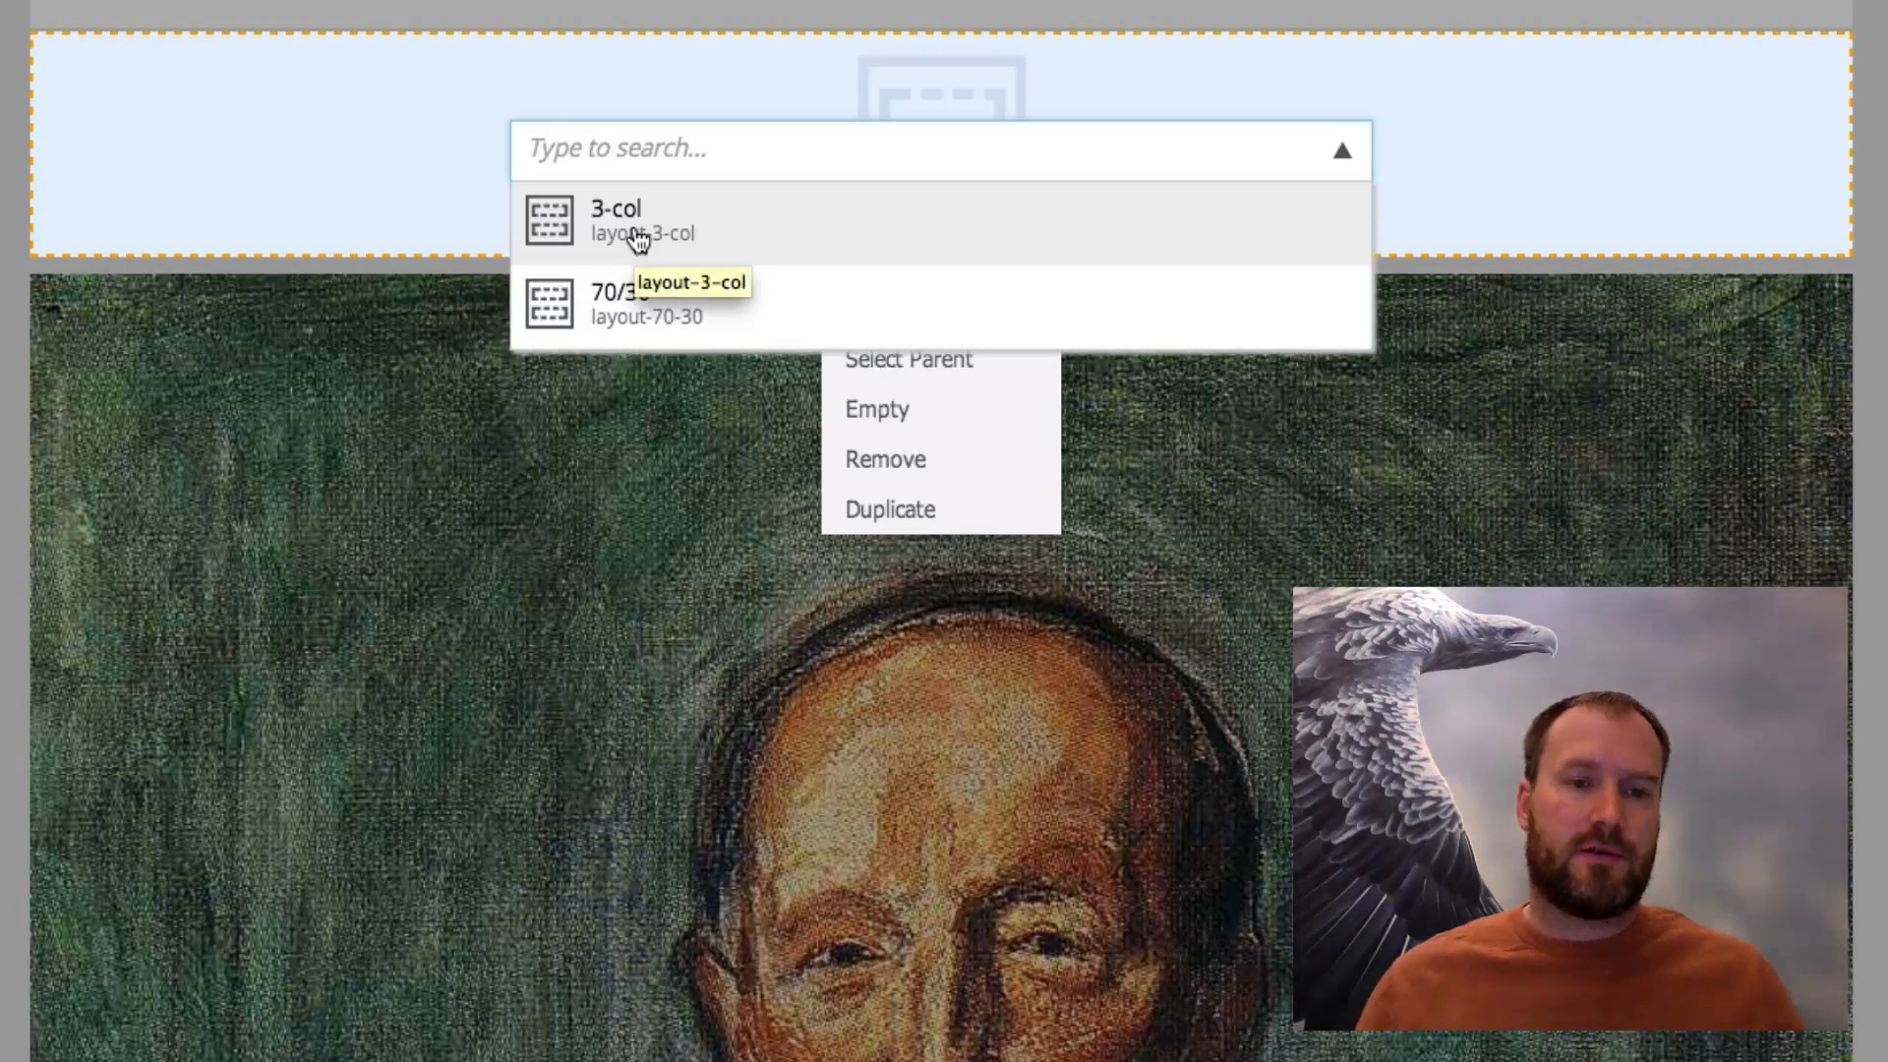
left_click(616, 220)
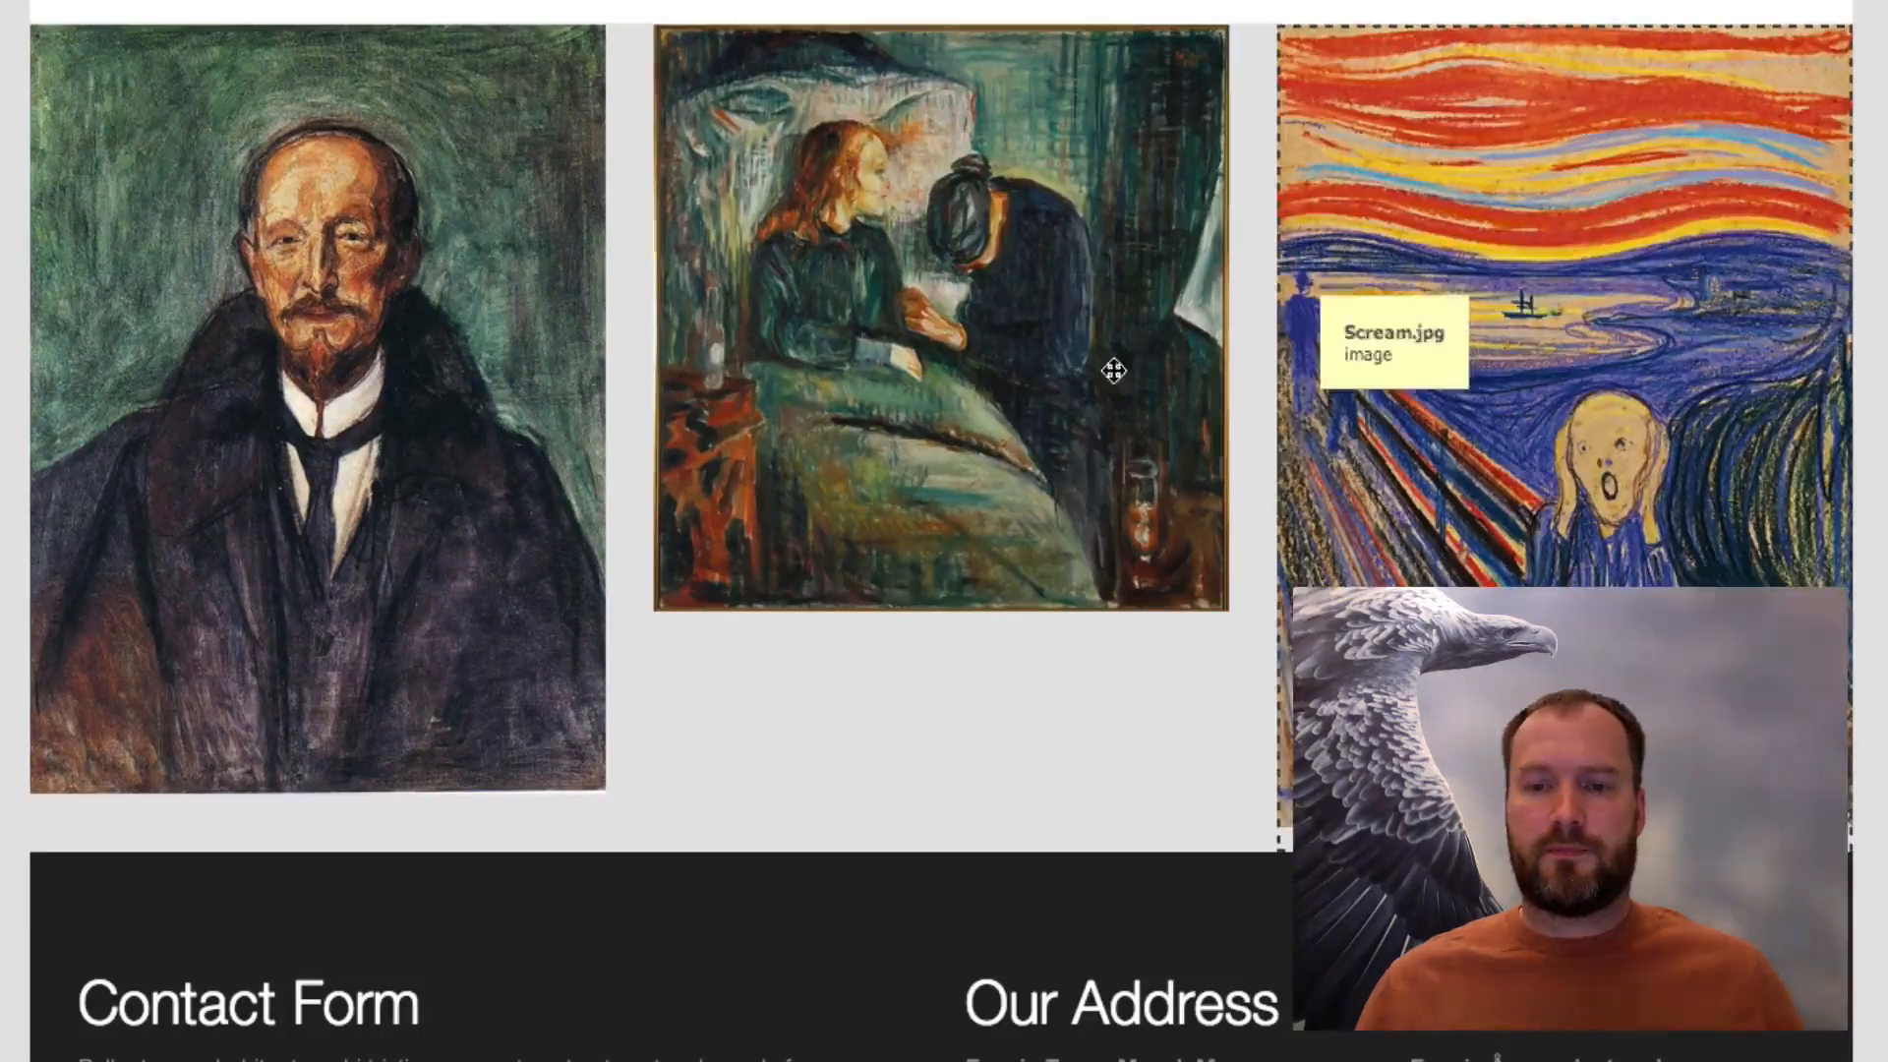
scroll("down", 3)
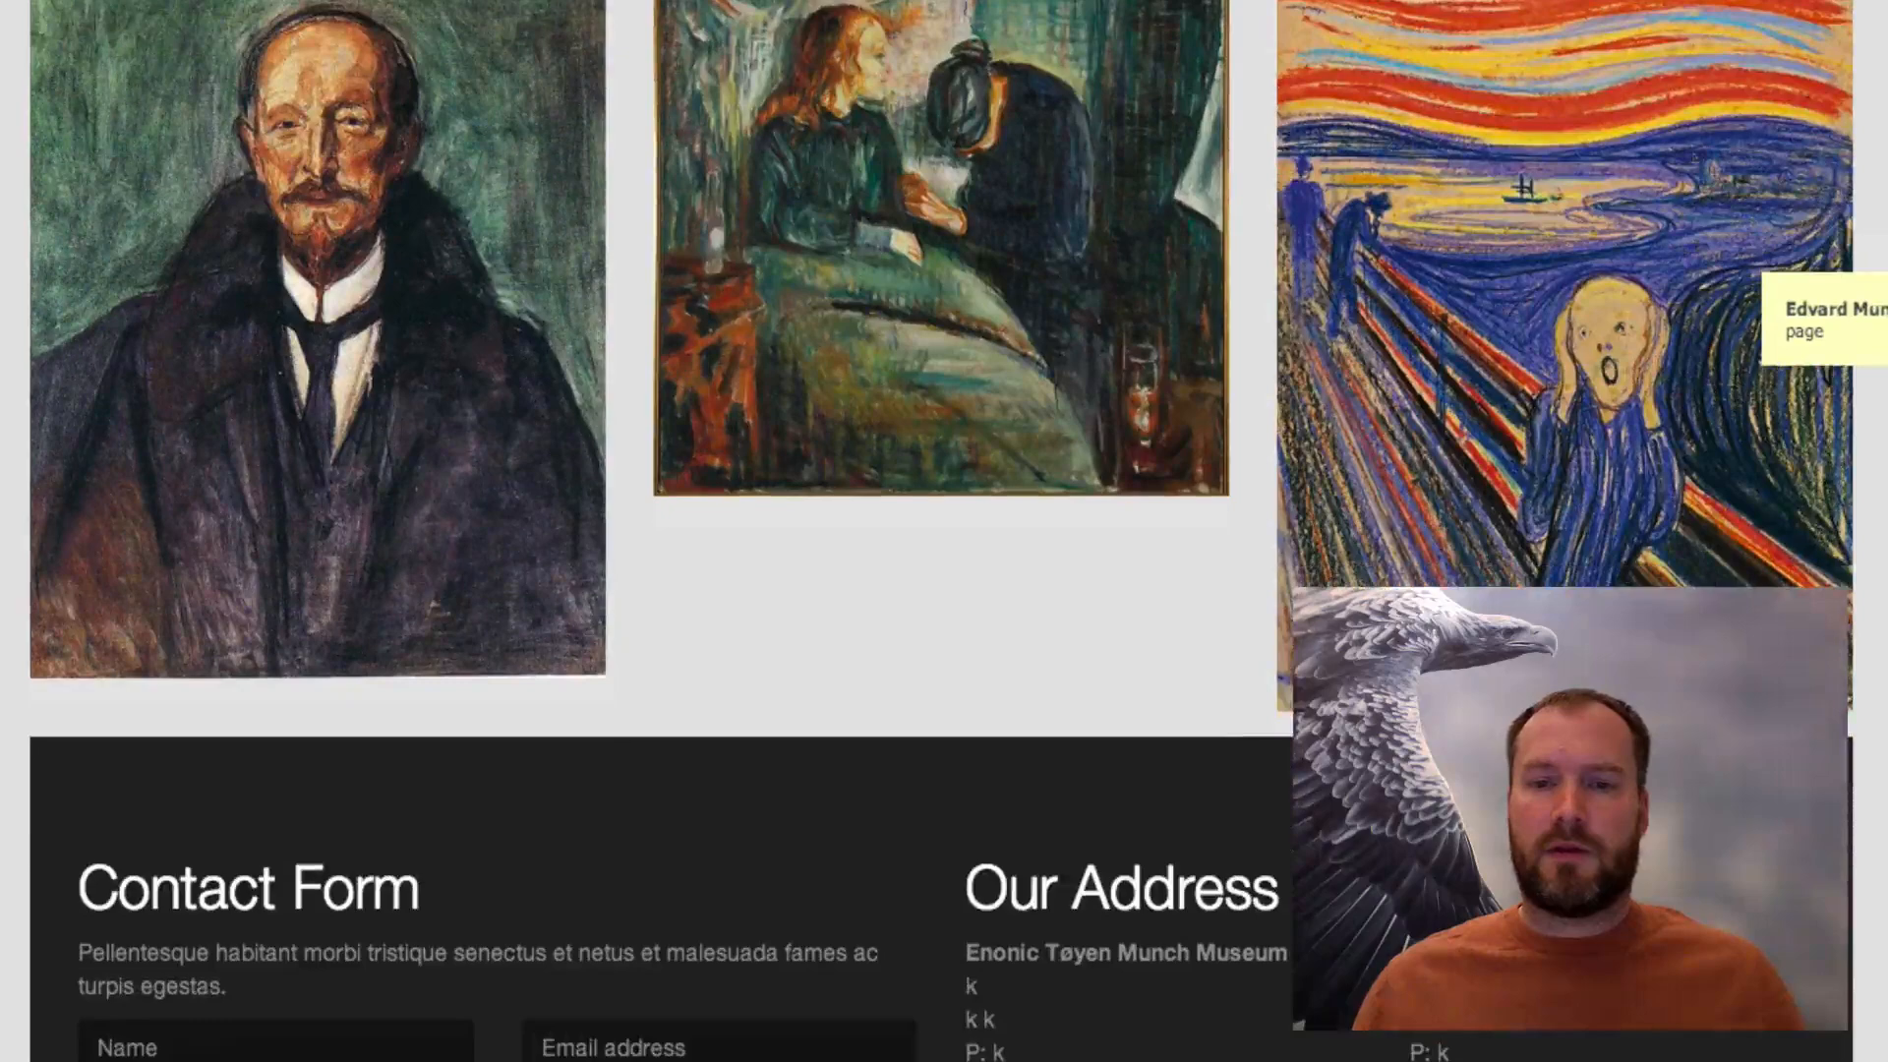
scroll("down", 3)
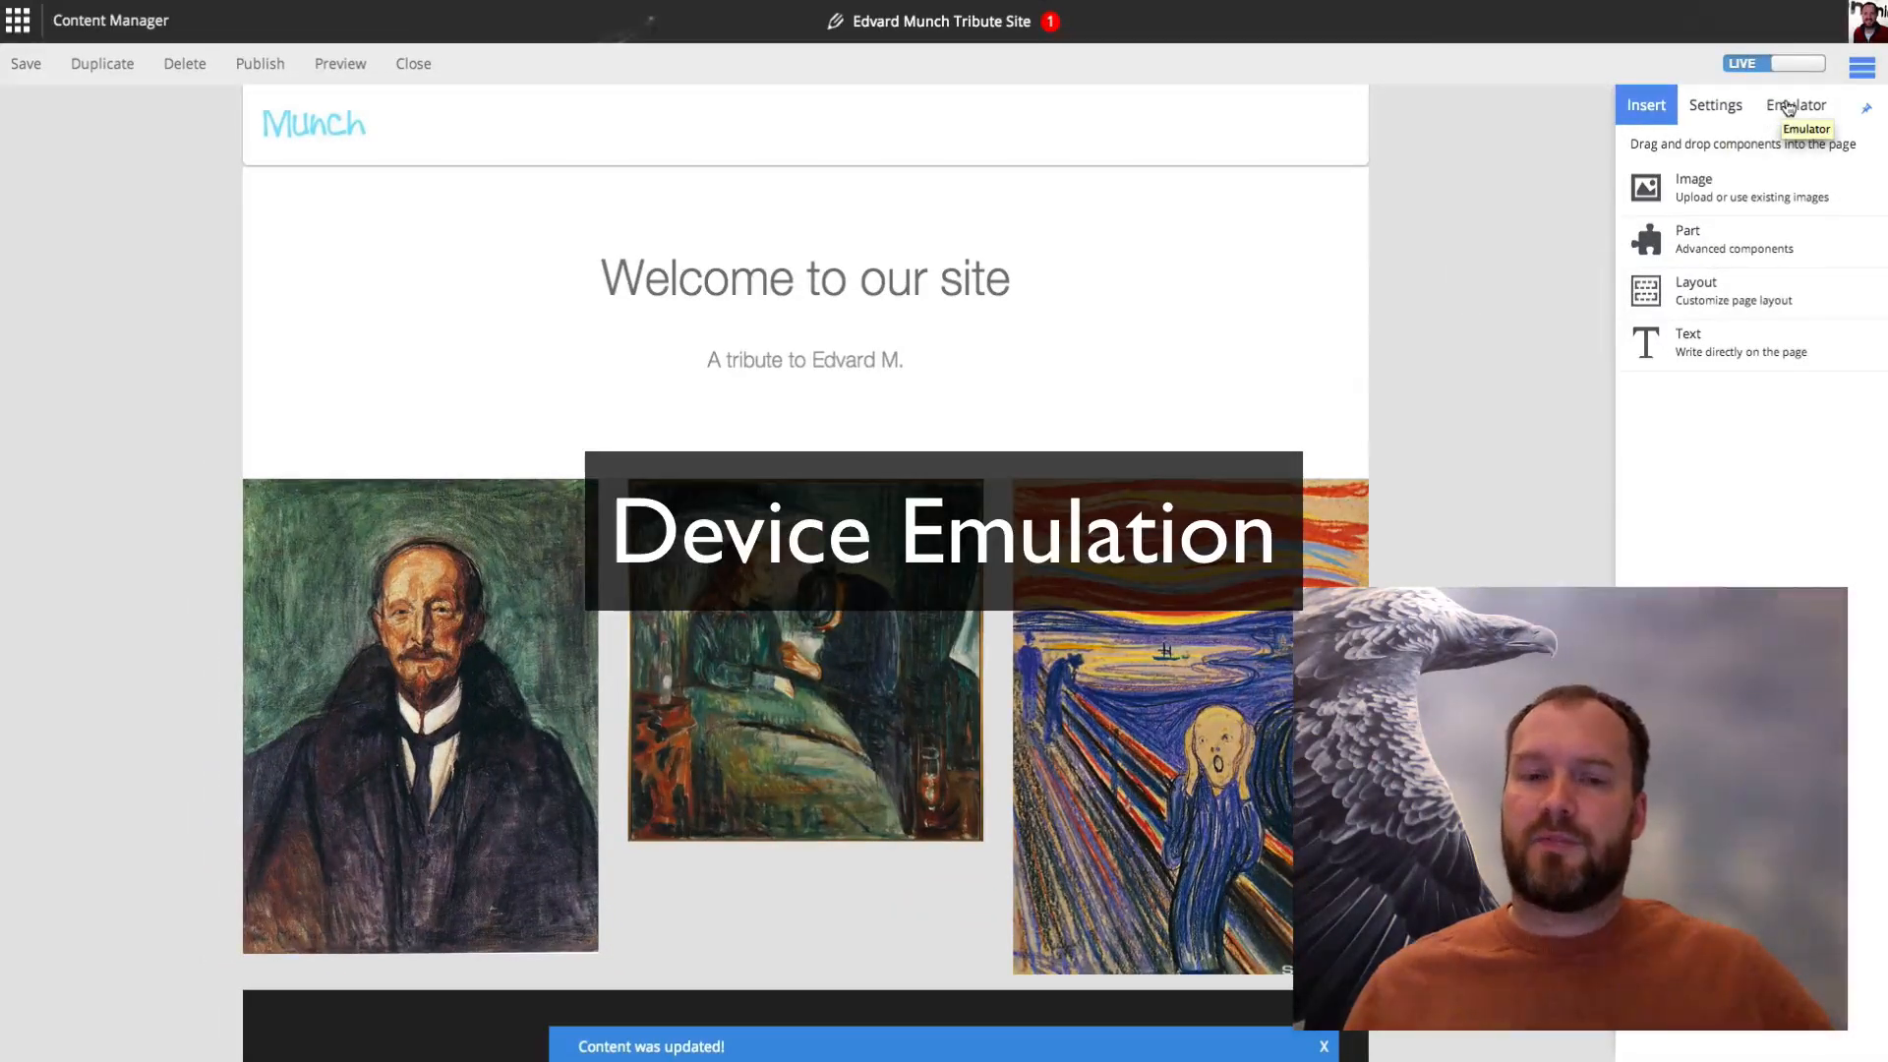
Emulate the front page at Galaxy S3 and iPhone 5 sizes, then return to Full Size
left_click(1796, 104)
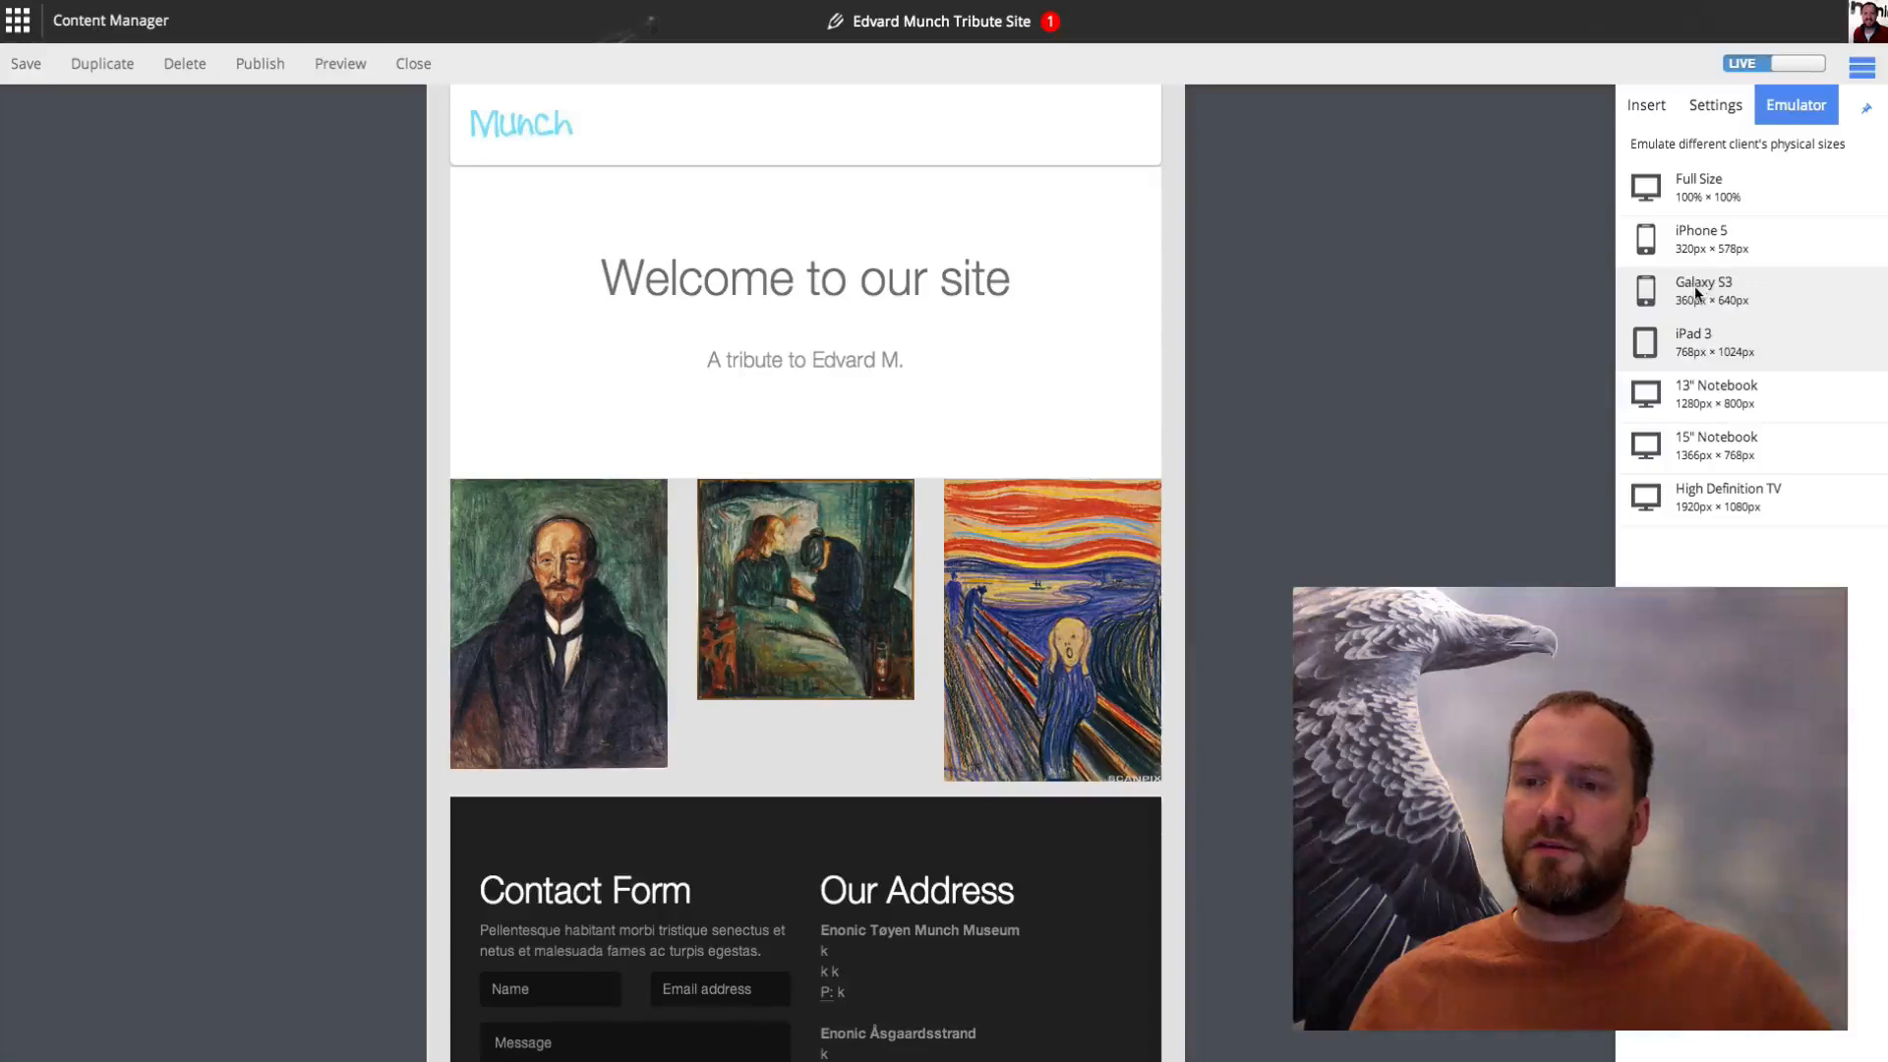
left_click(1701, 238)
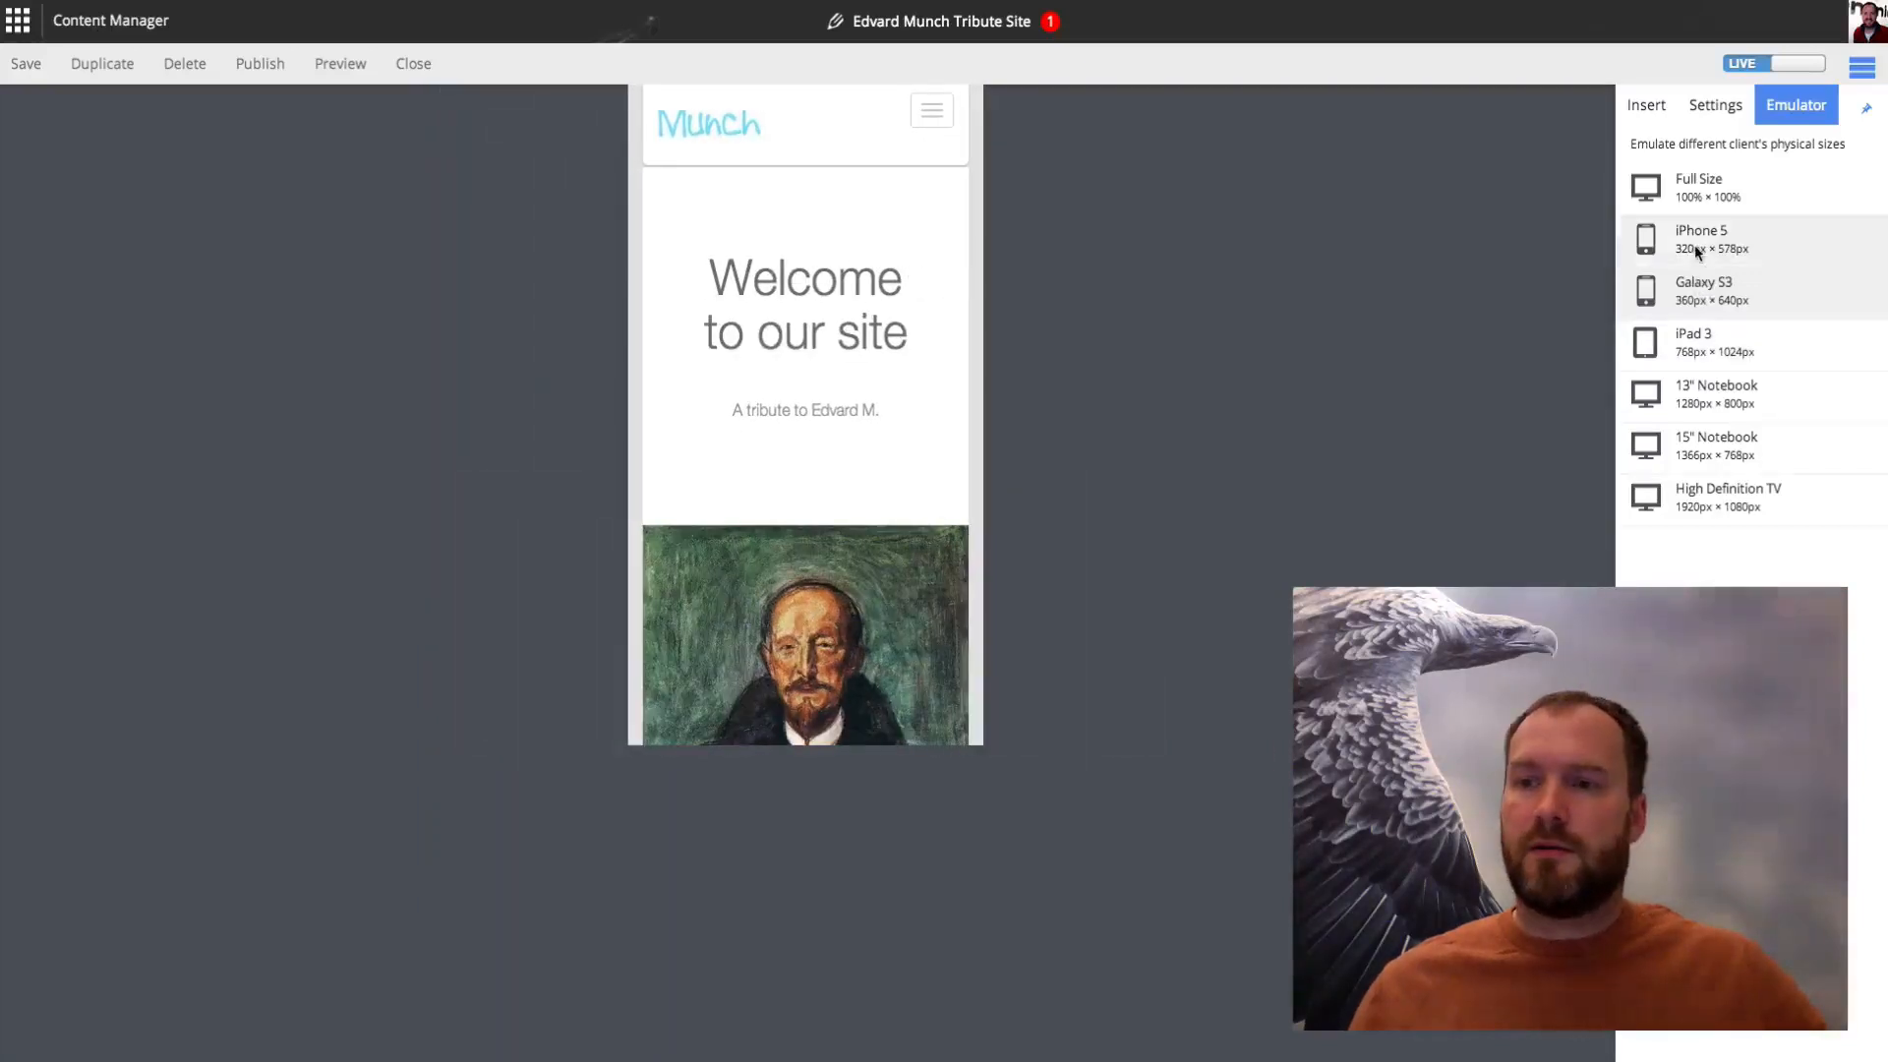
left_click(1701, 238)
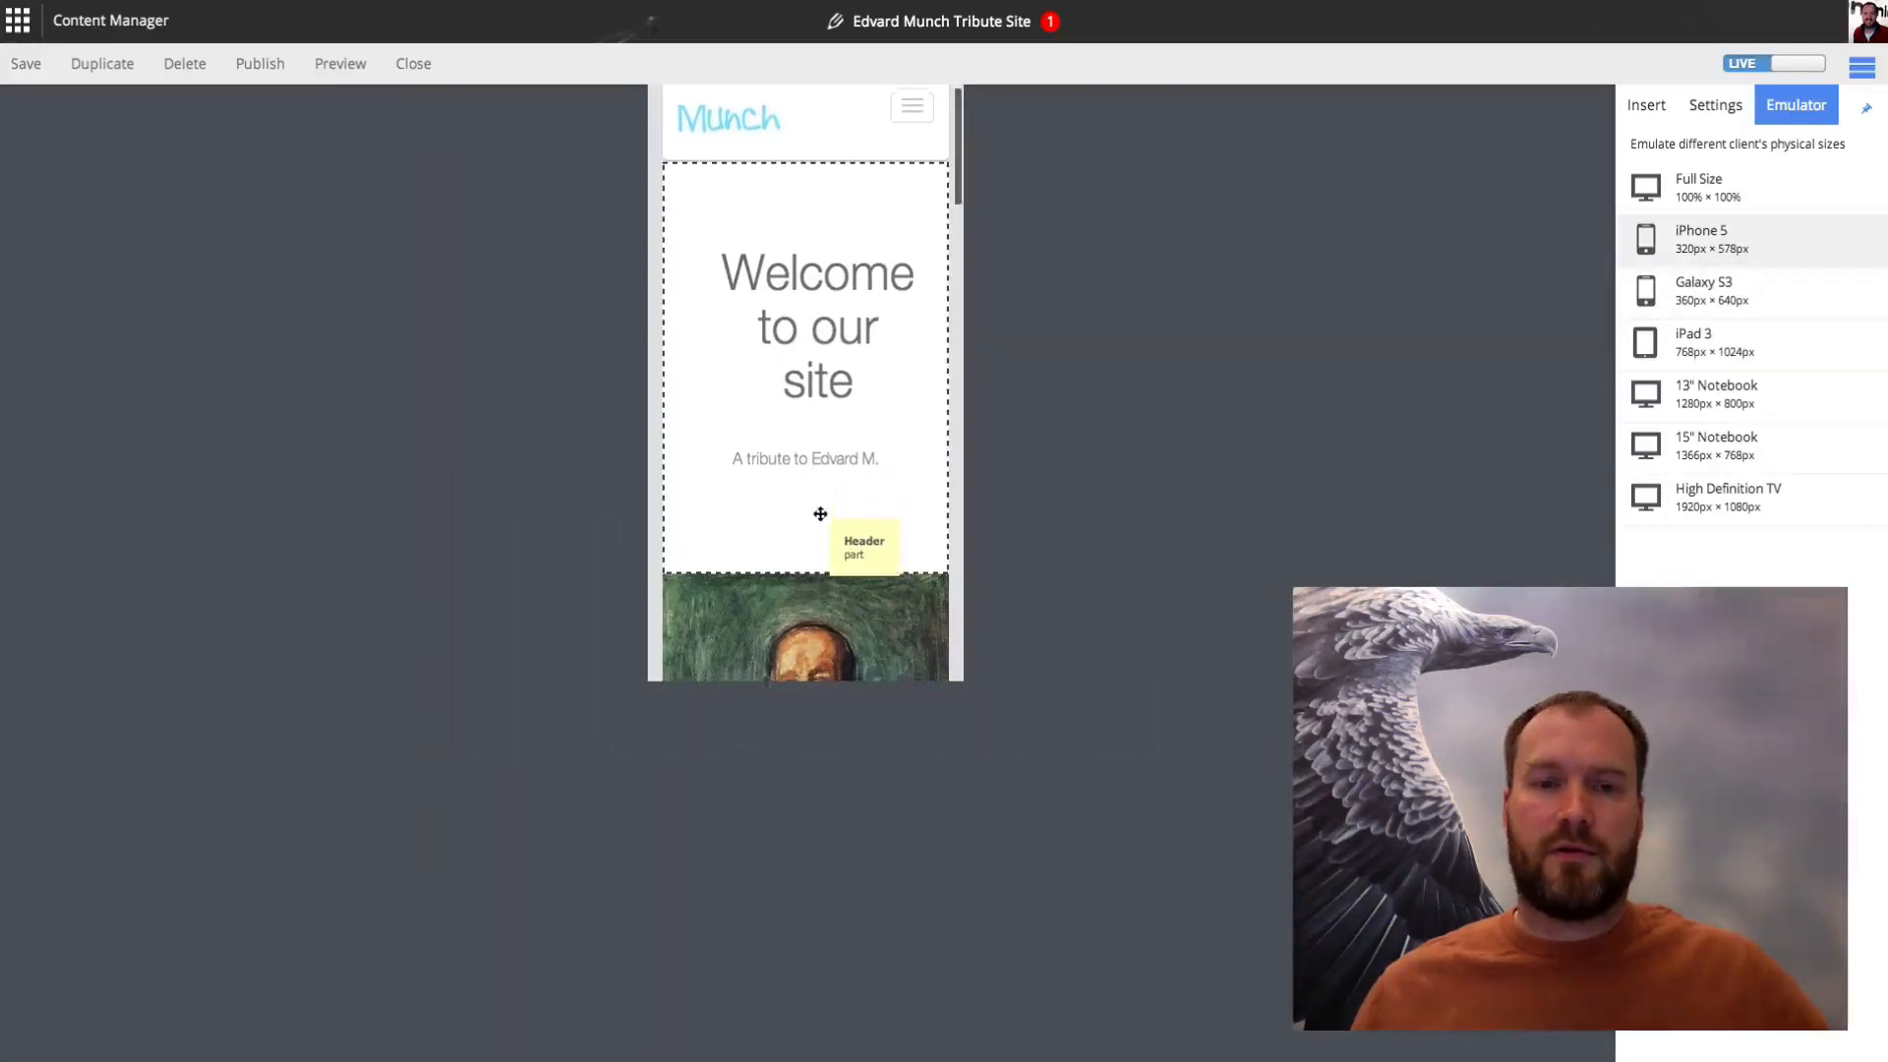
scroll("down", 3)
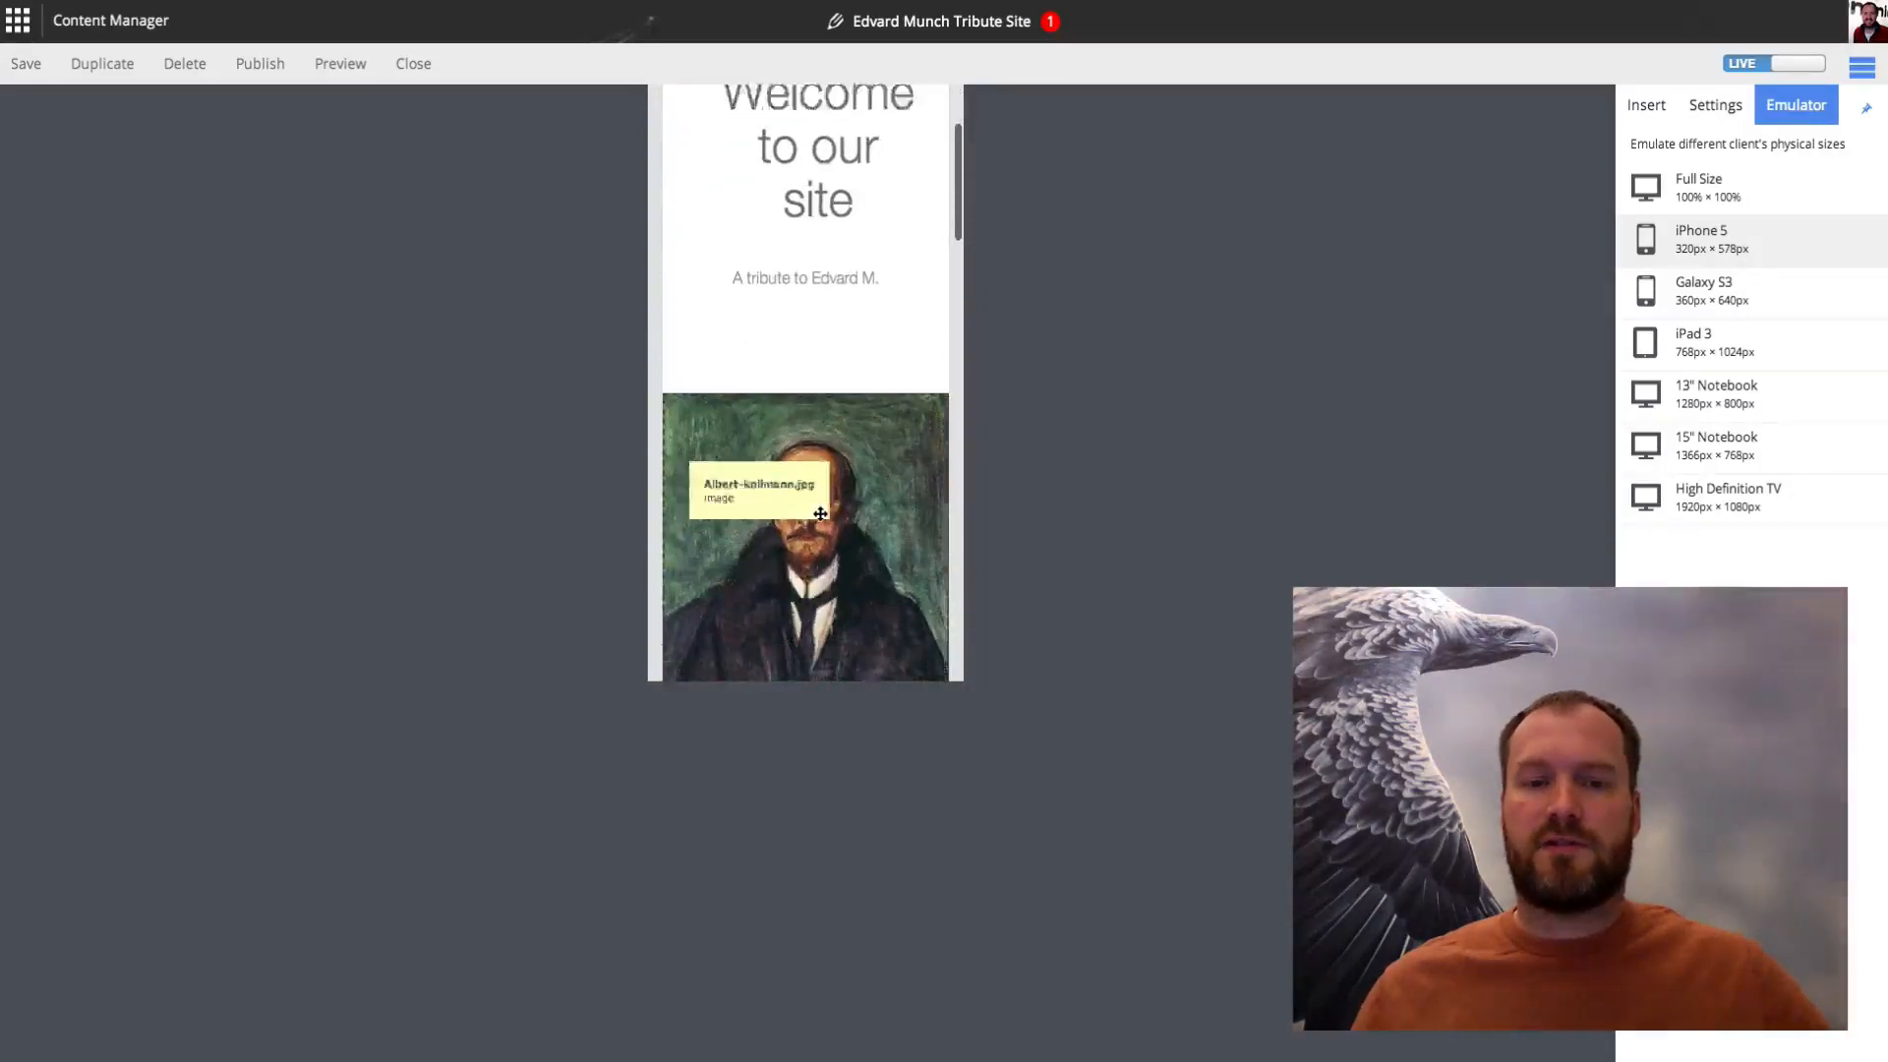
scroll("down", 3)
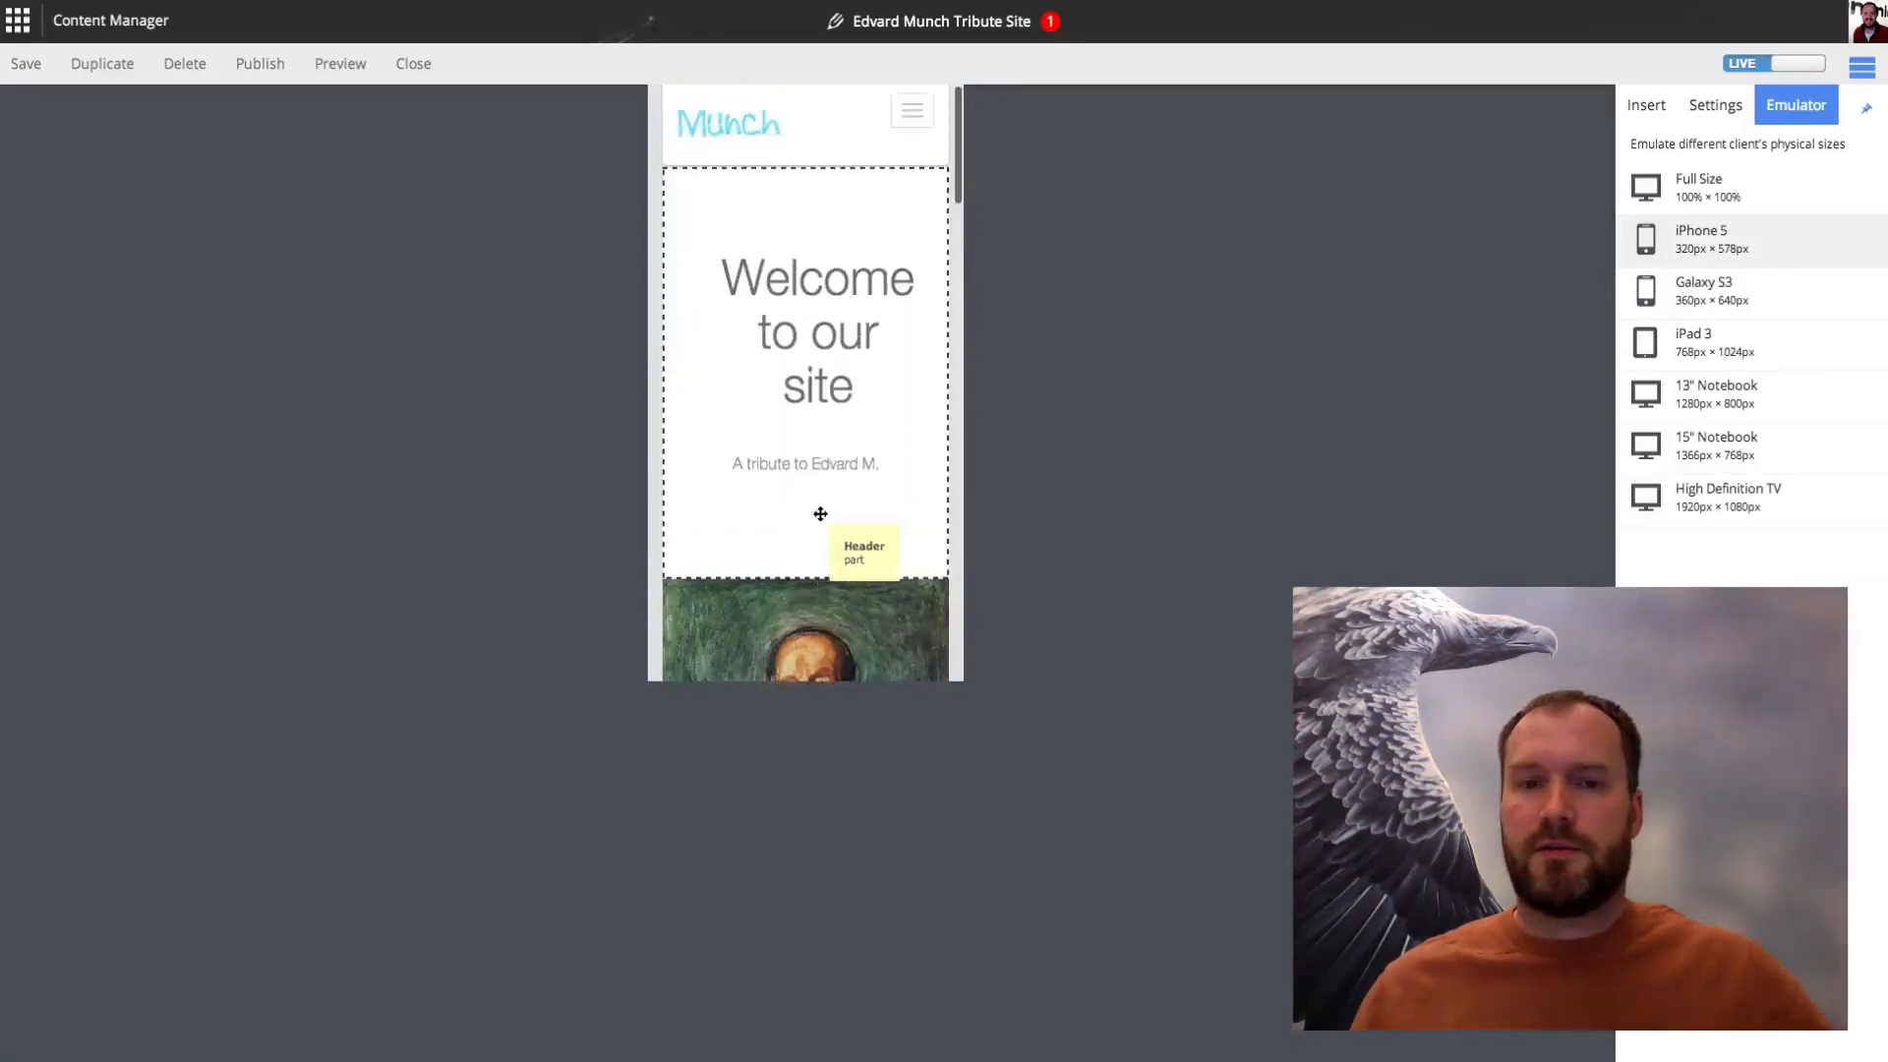
left_click_drag(863, 551, 868, 455)
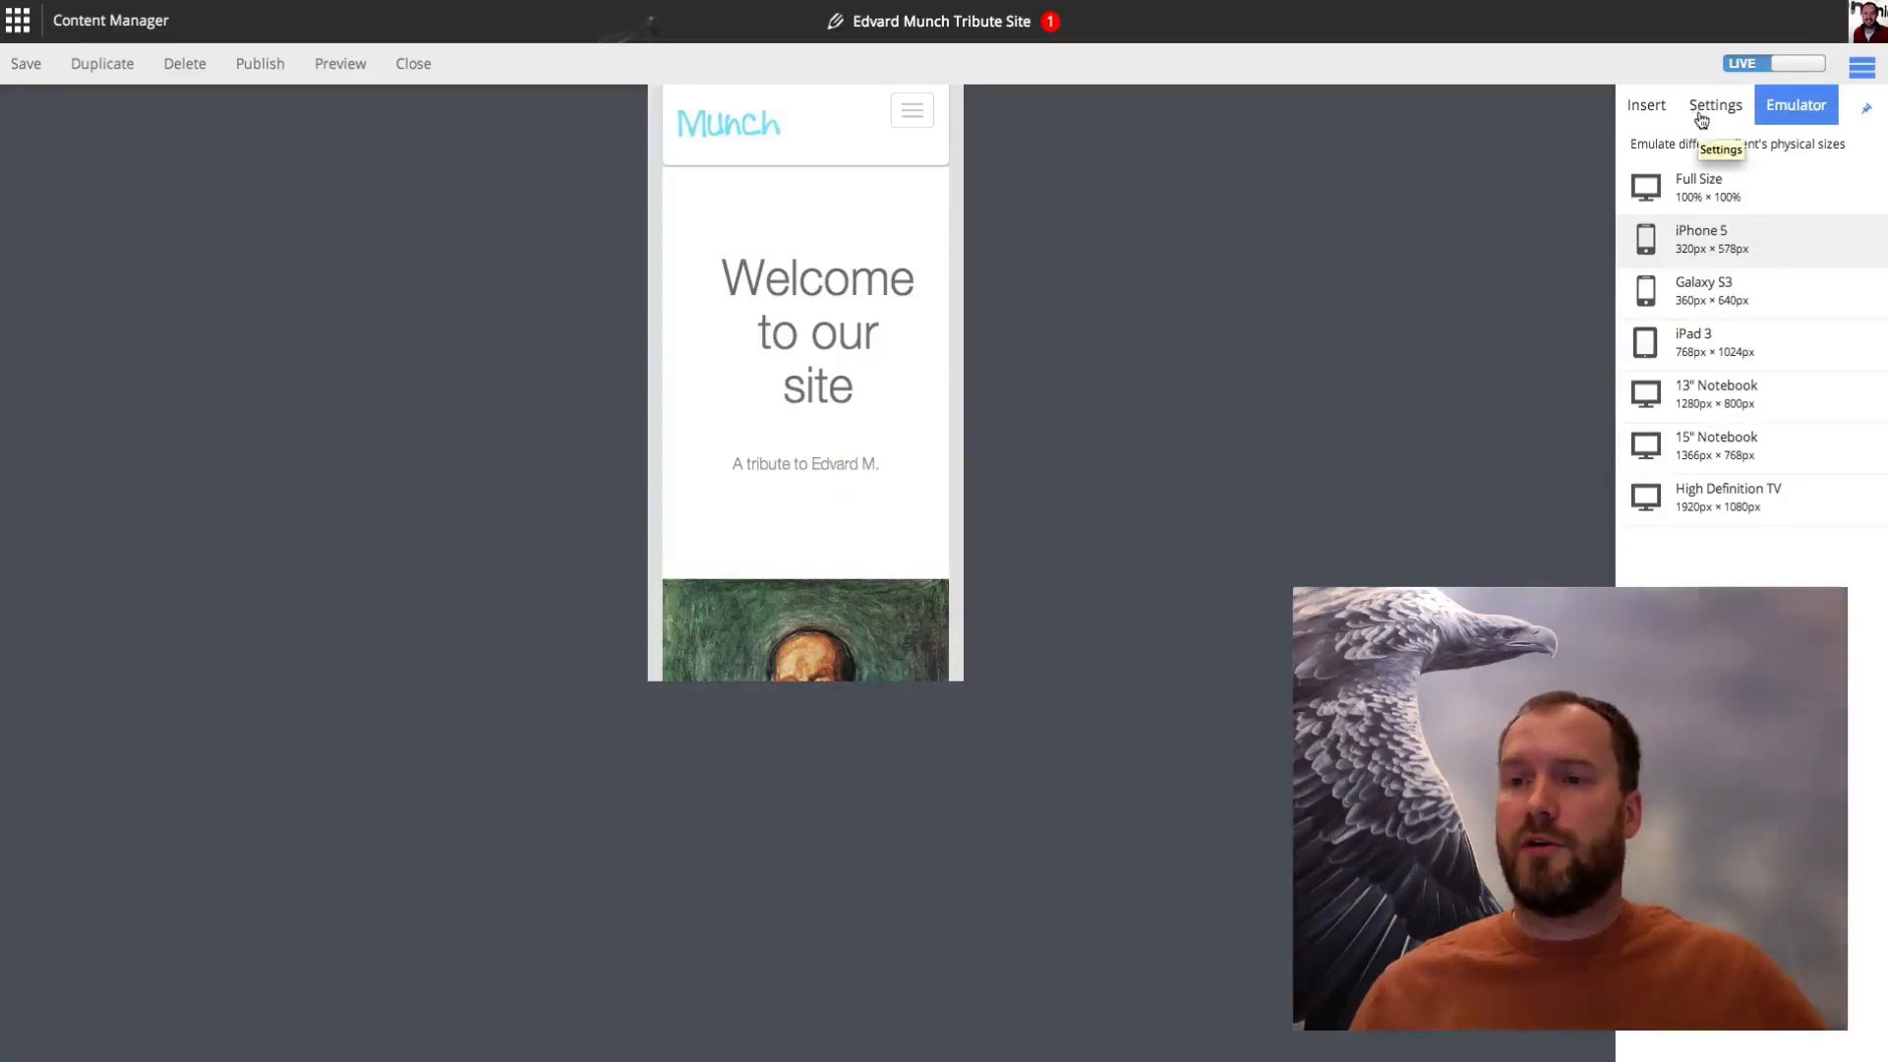
left_click(1699, 187)
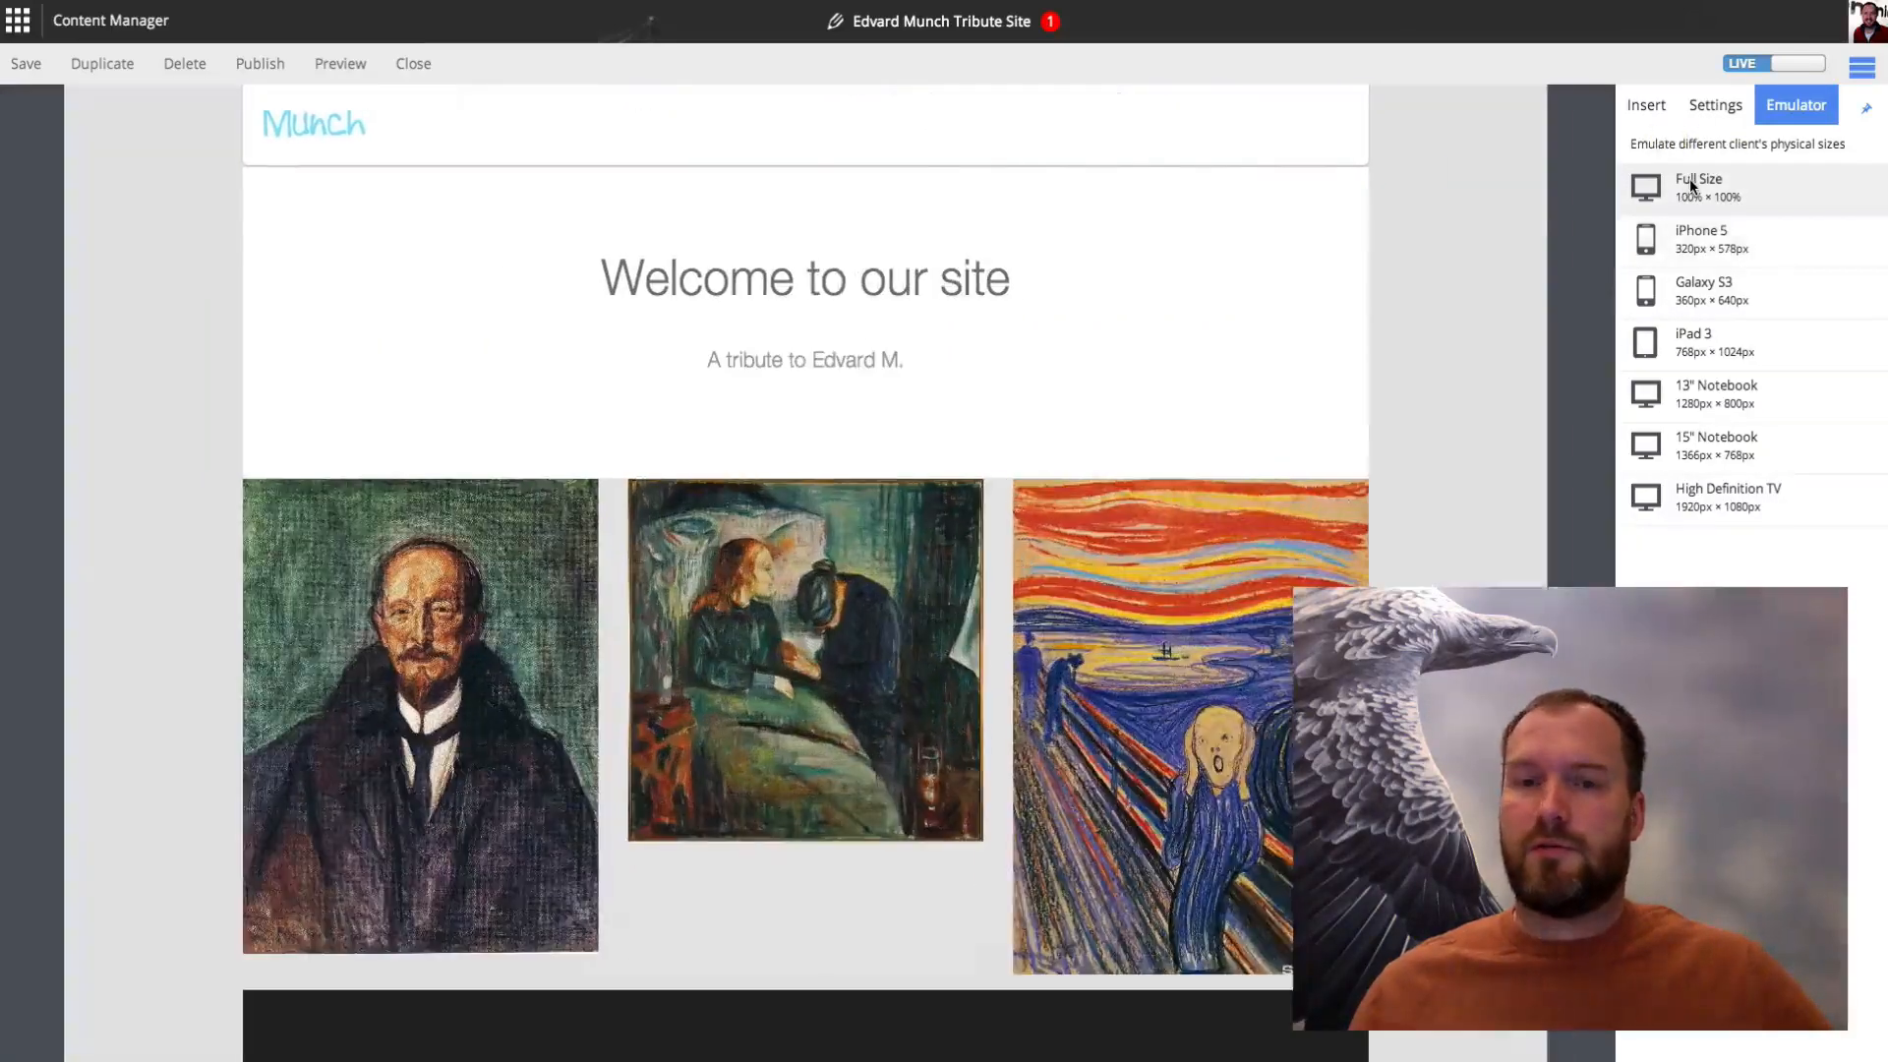
Select the paintings' parent layout and switch its descriptor from 3-col to 70/30
left_click(804, 661)
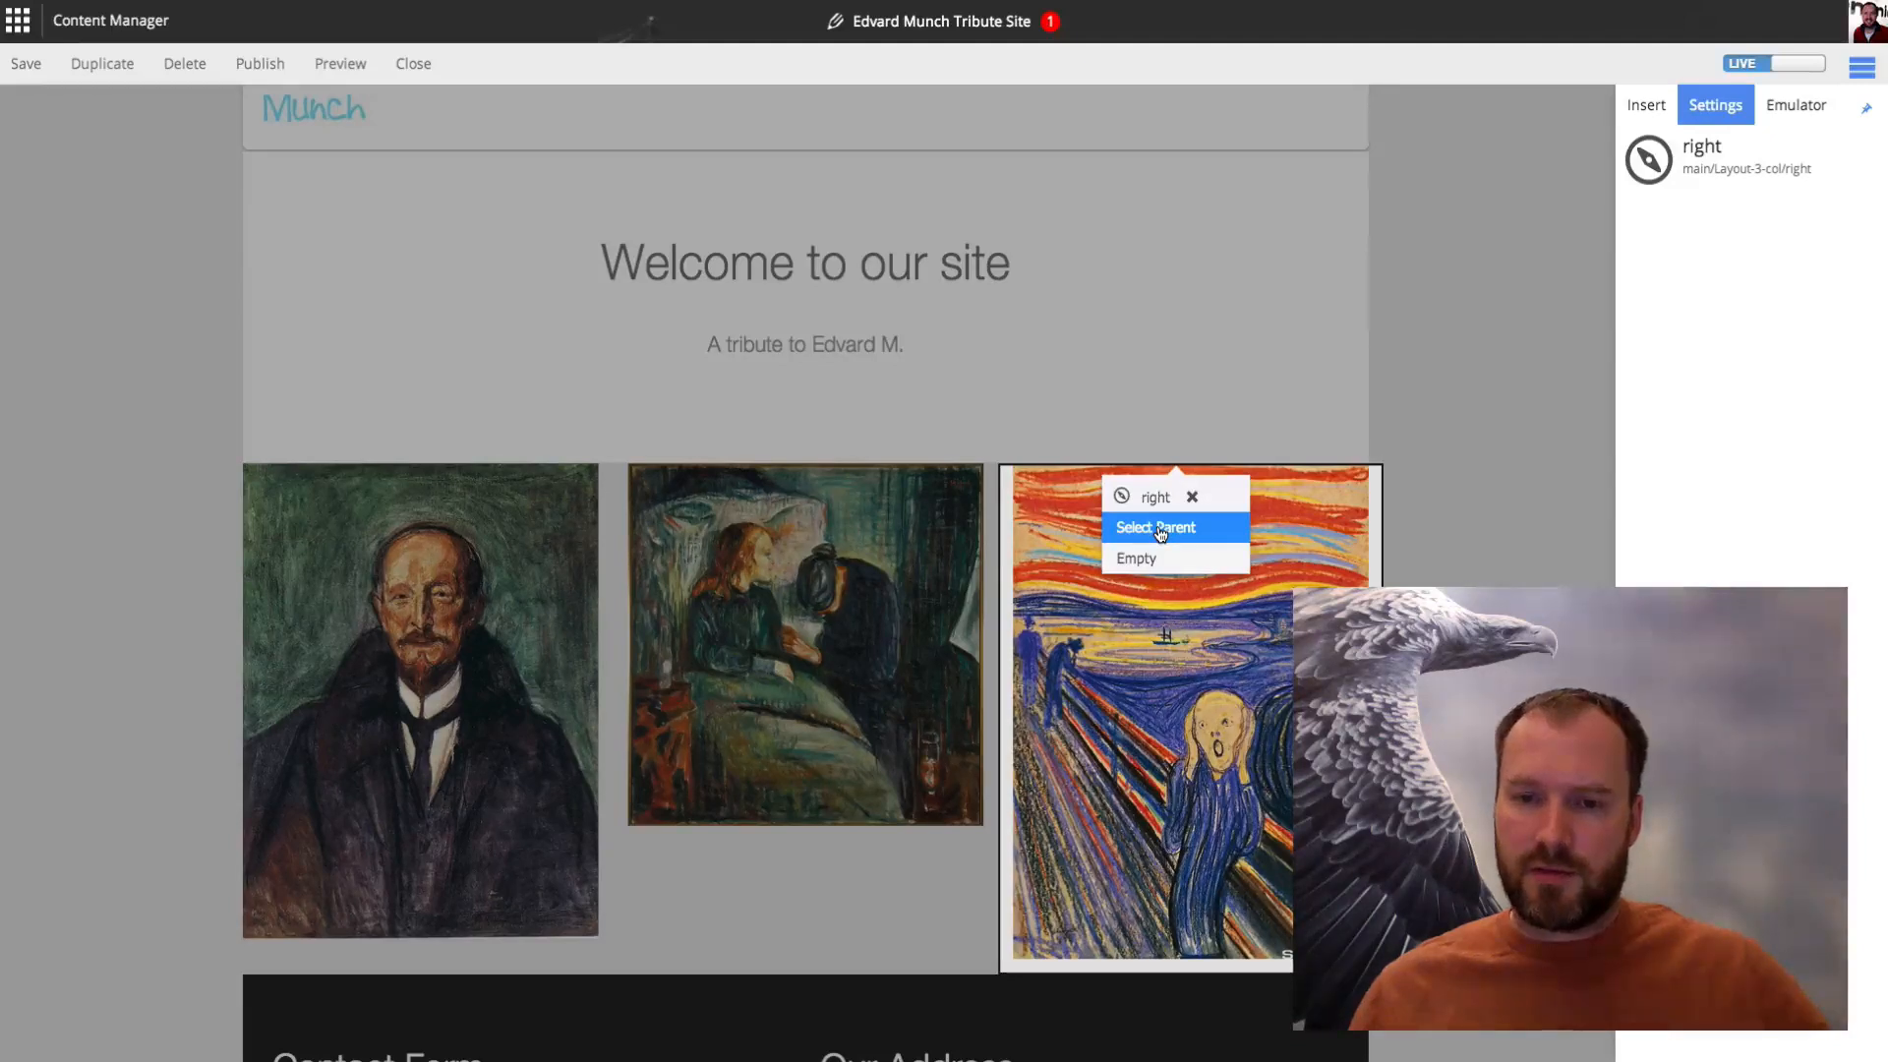
left_click(1155, 527)
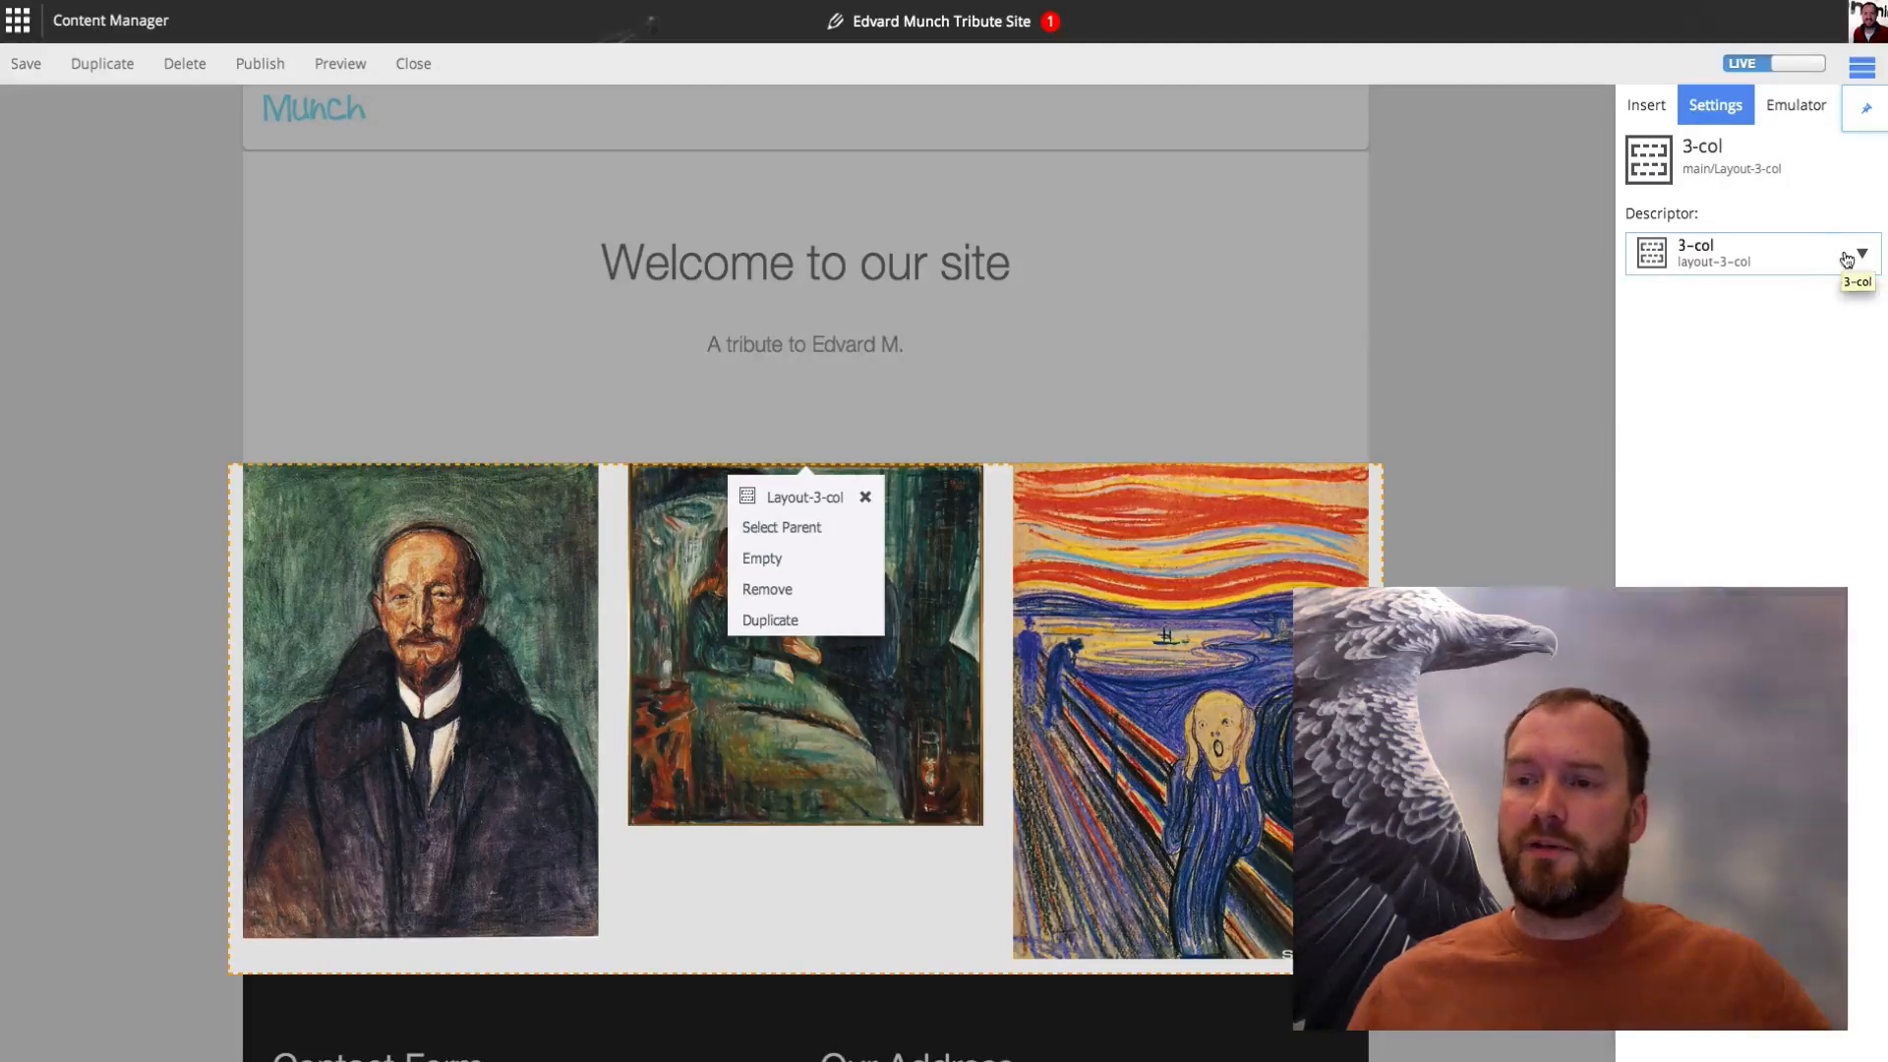
left_click(1859, 254)
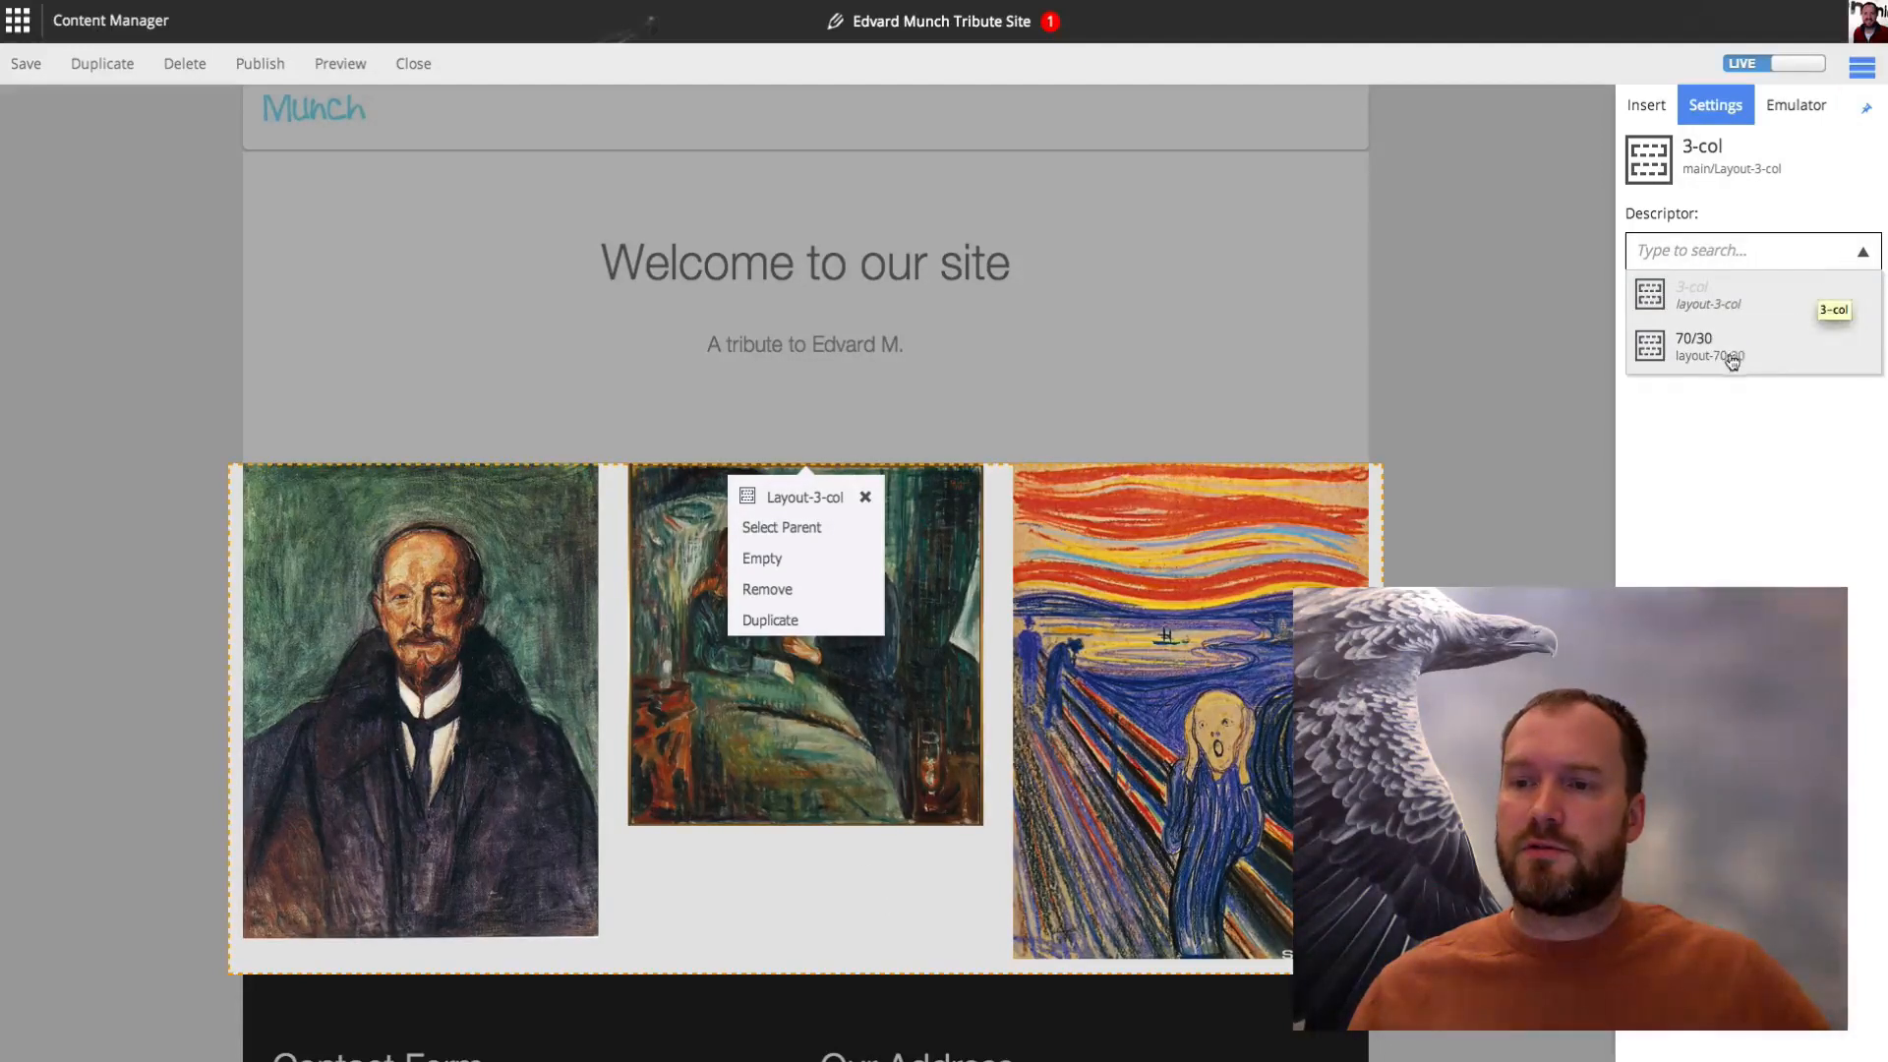
mouse_move(1707, 346)
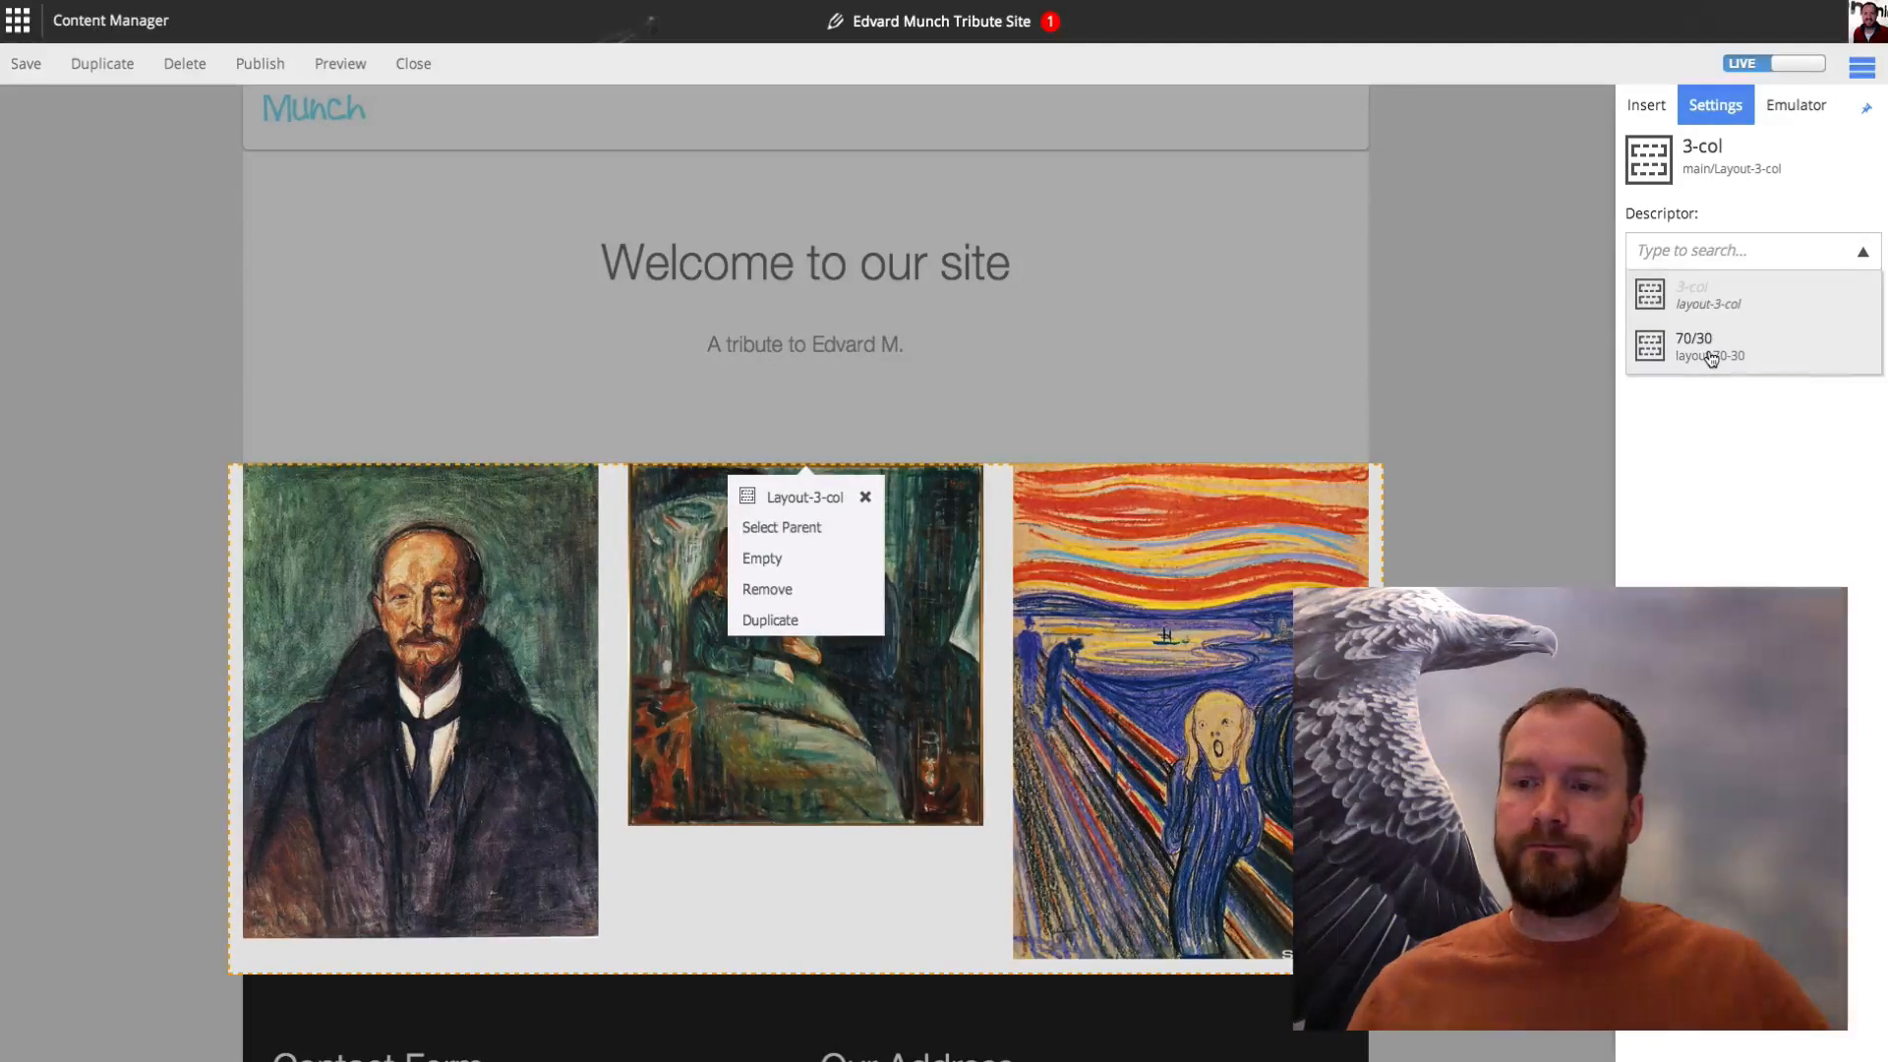
left_click(1709, 346)
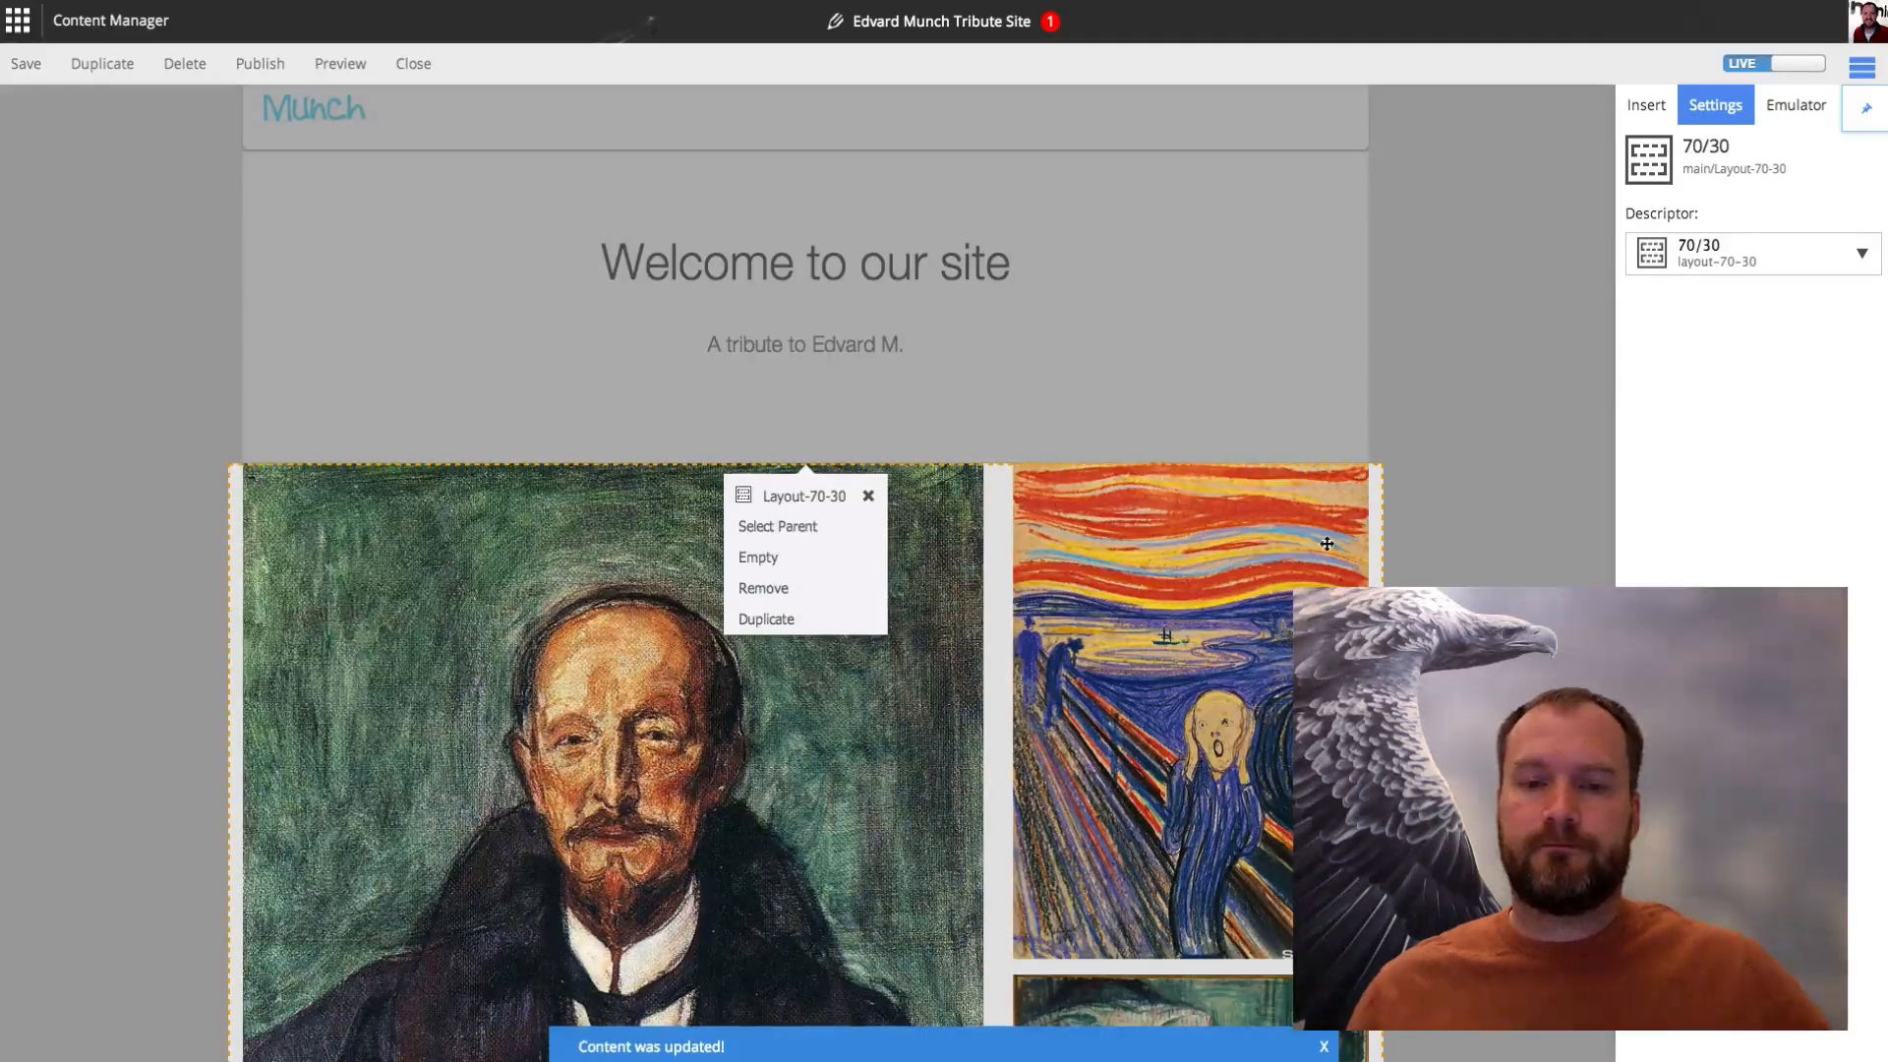
scroll("down", 3)
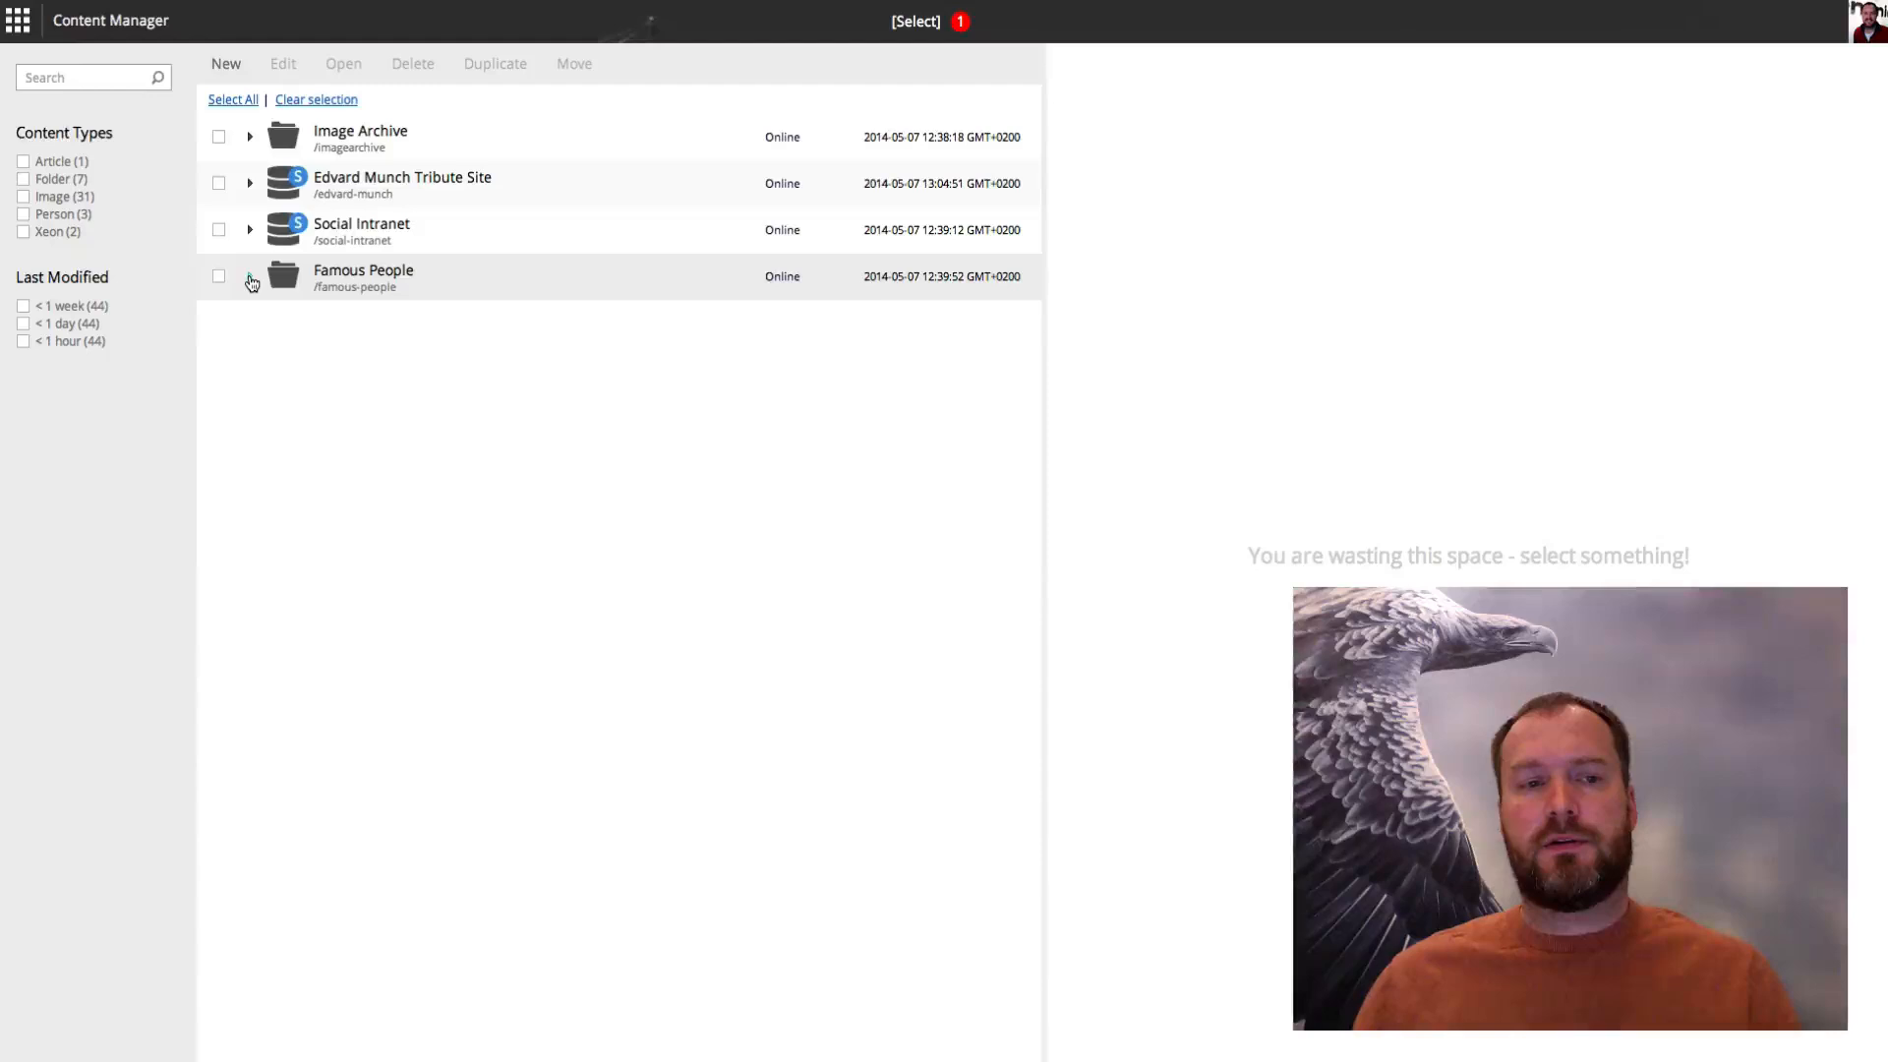
Expand the Famous People folder and start new content inside it
left_click(250, 275)
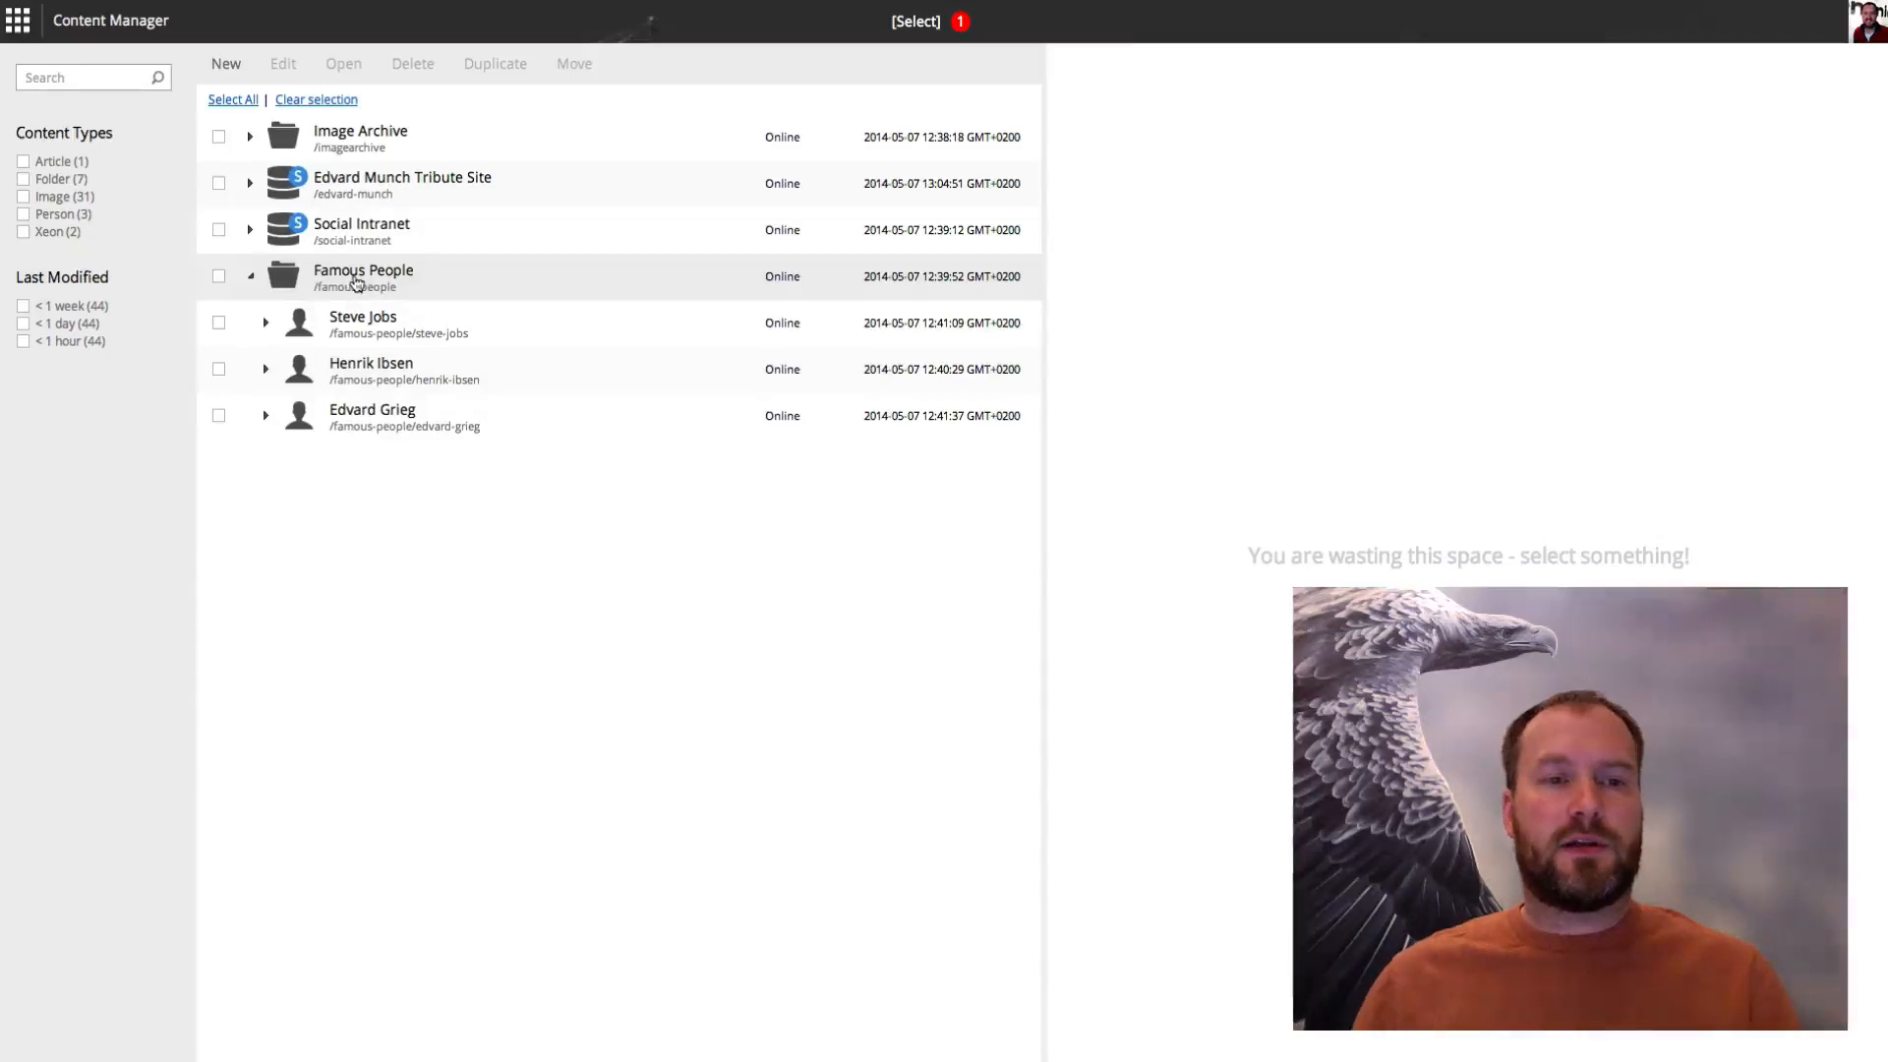
left_click(224, 63)
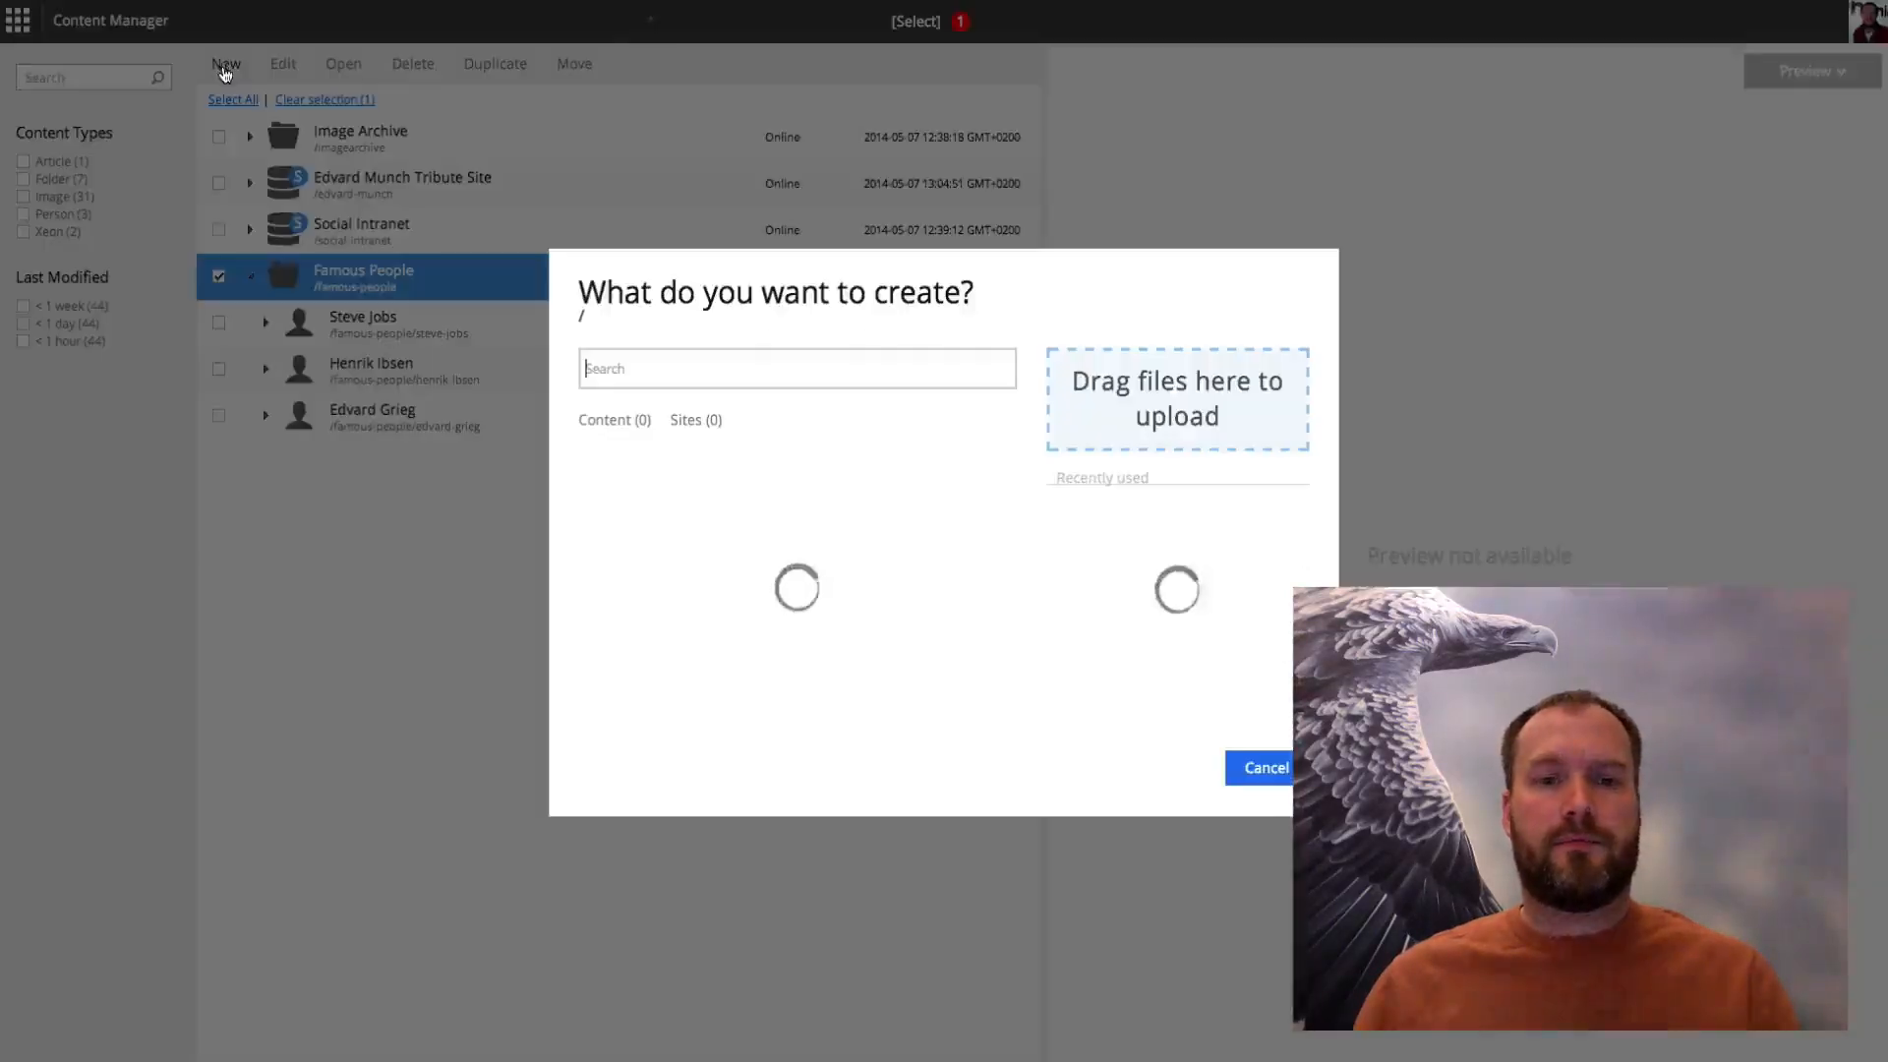
Filter the new-content choices to 'person' to get a blank Person form
type("p")
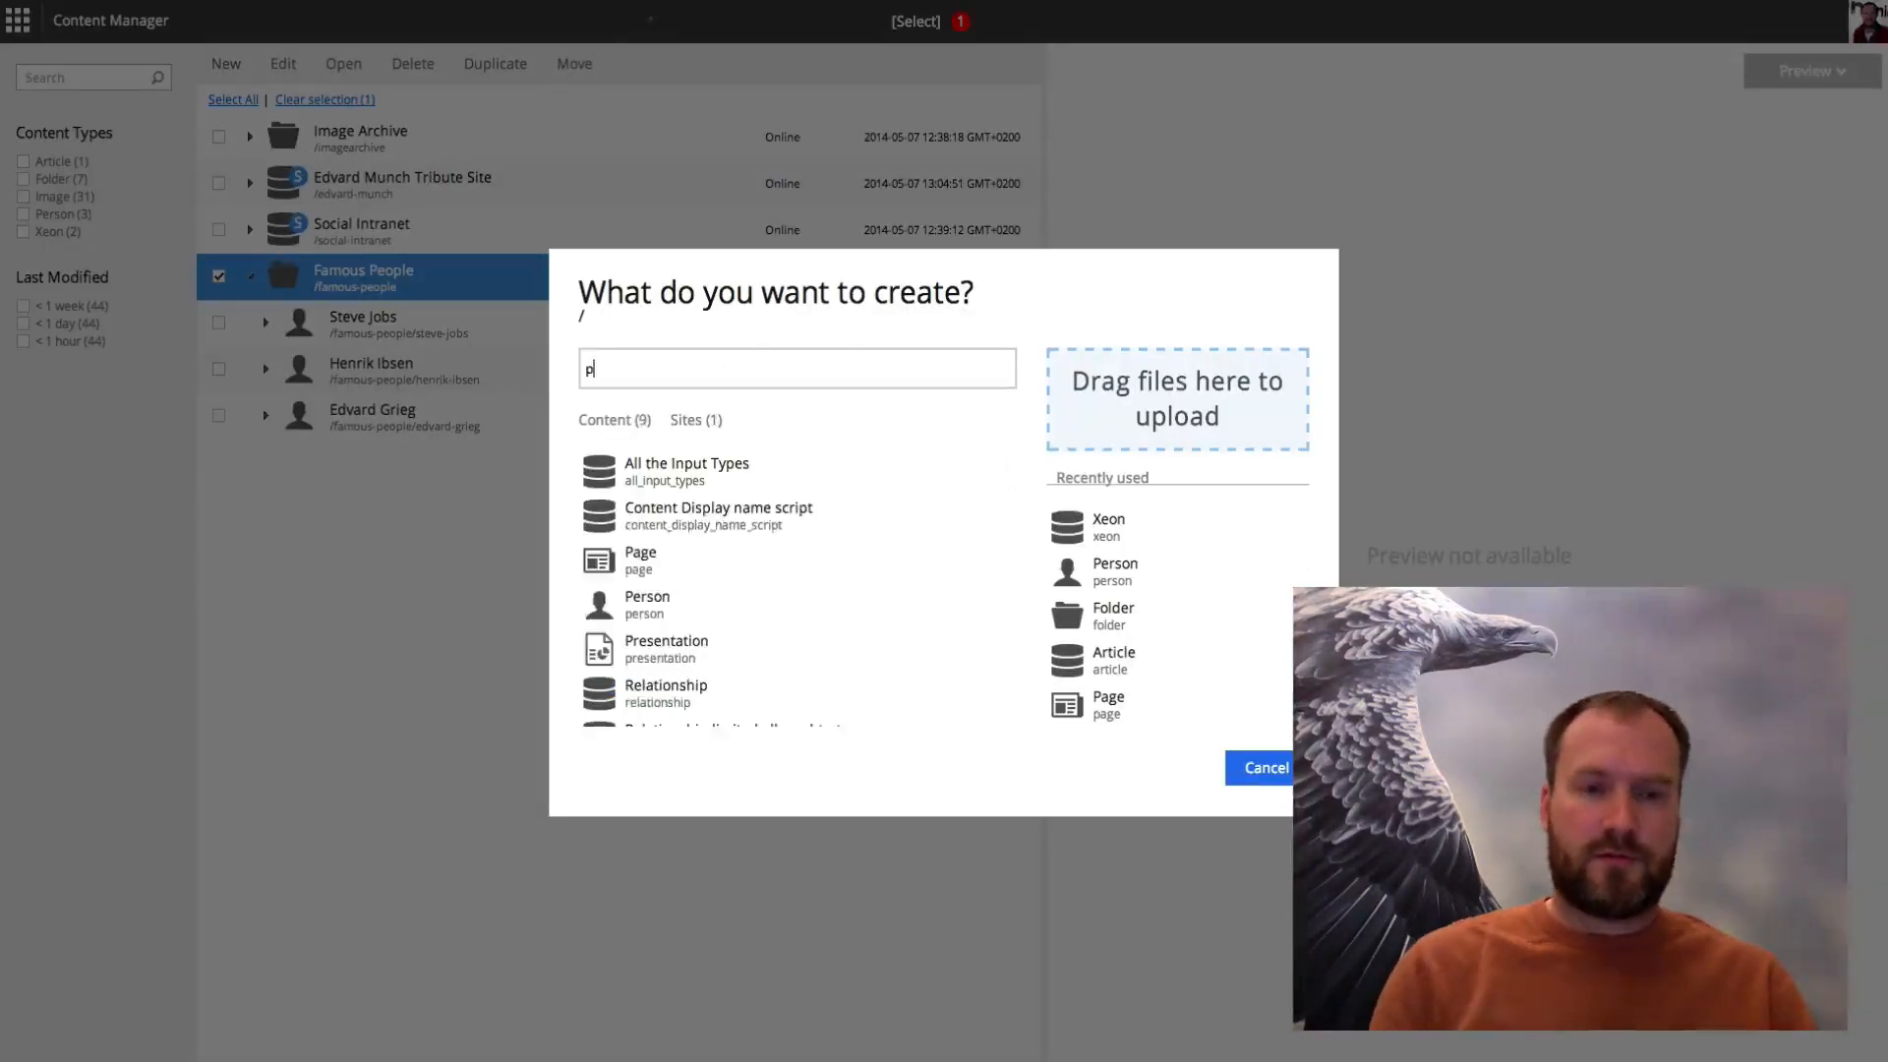
type("erson")
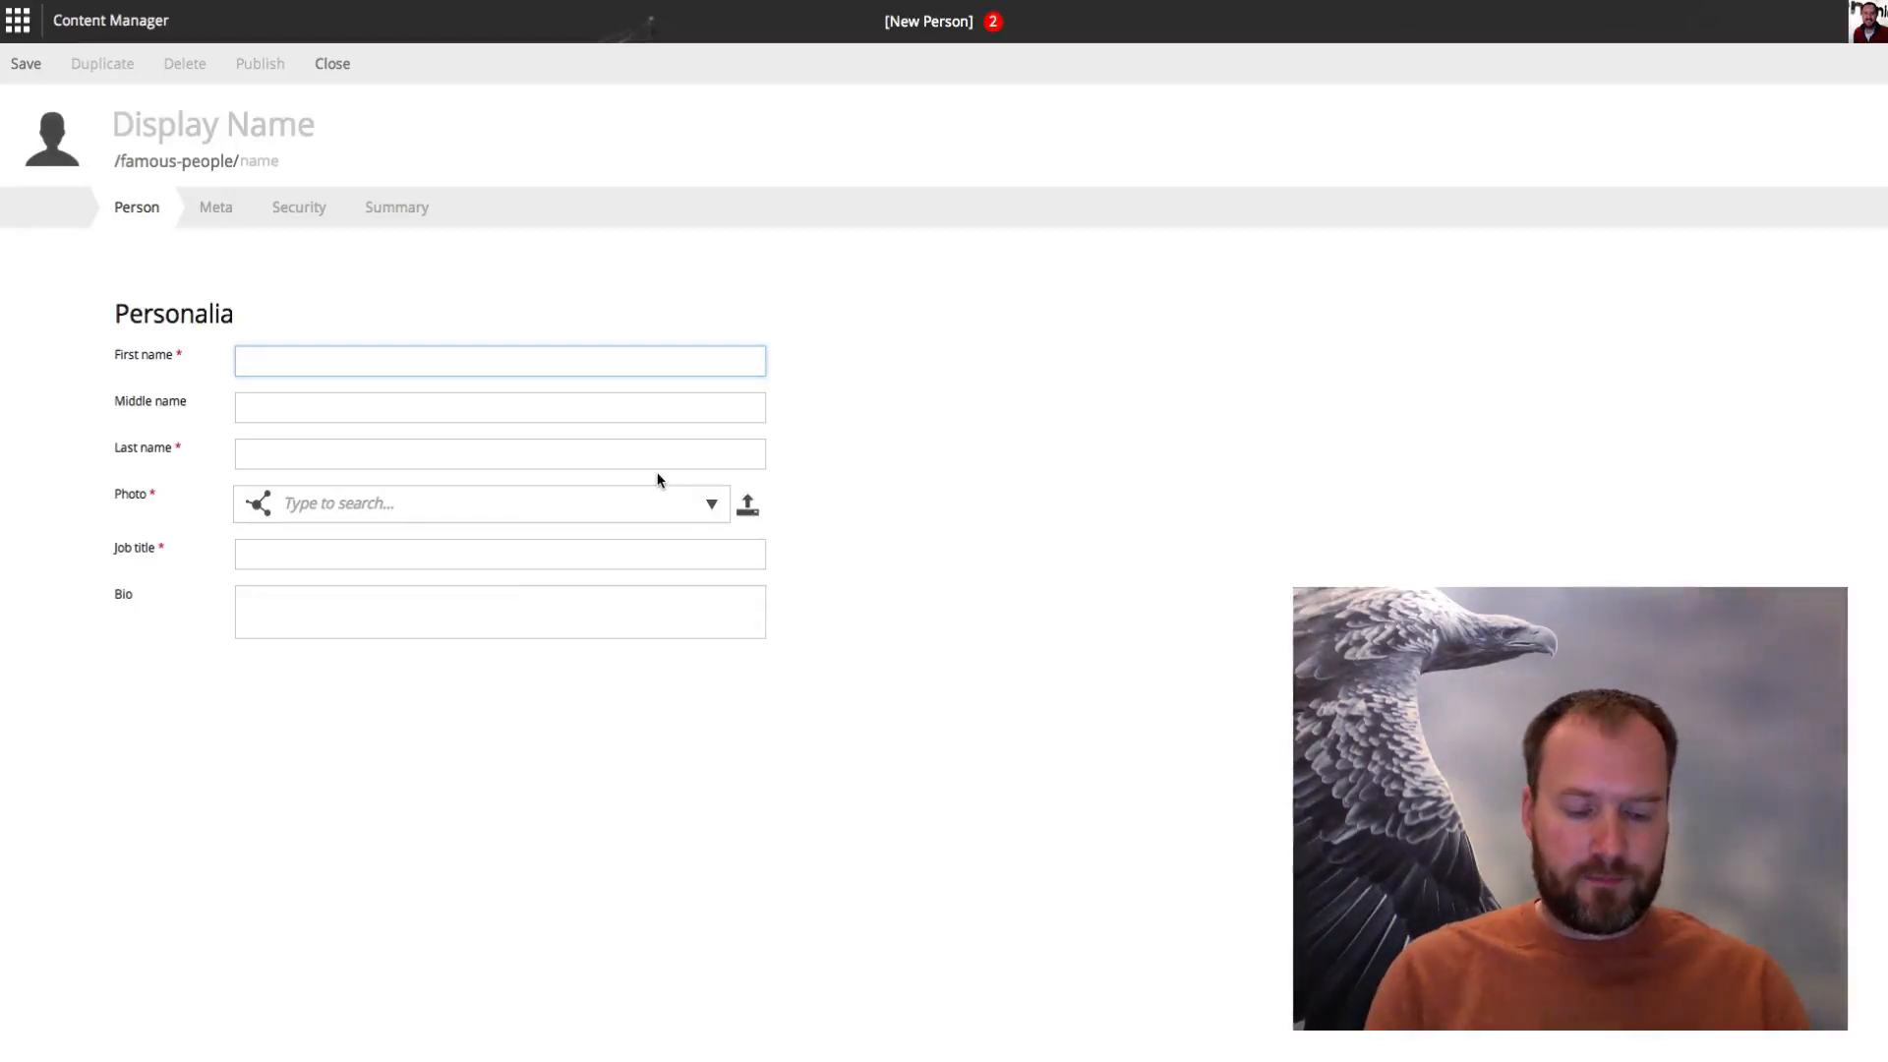
Name the person Henrik Wergeland, upload his portrait photo and set job title Author
type("Henrik")
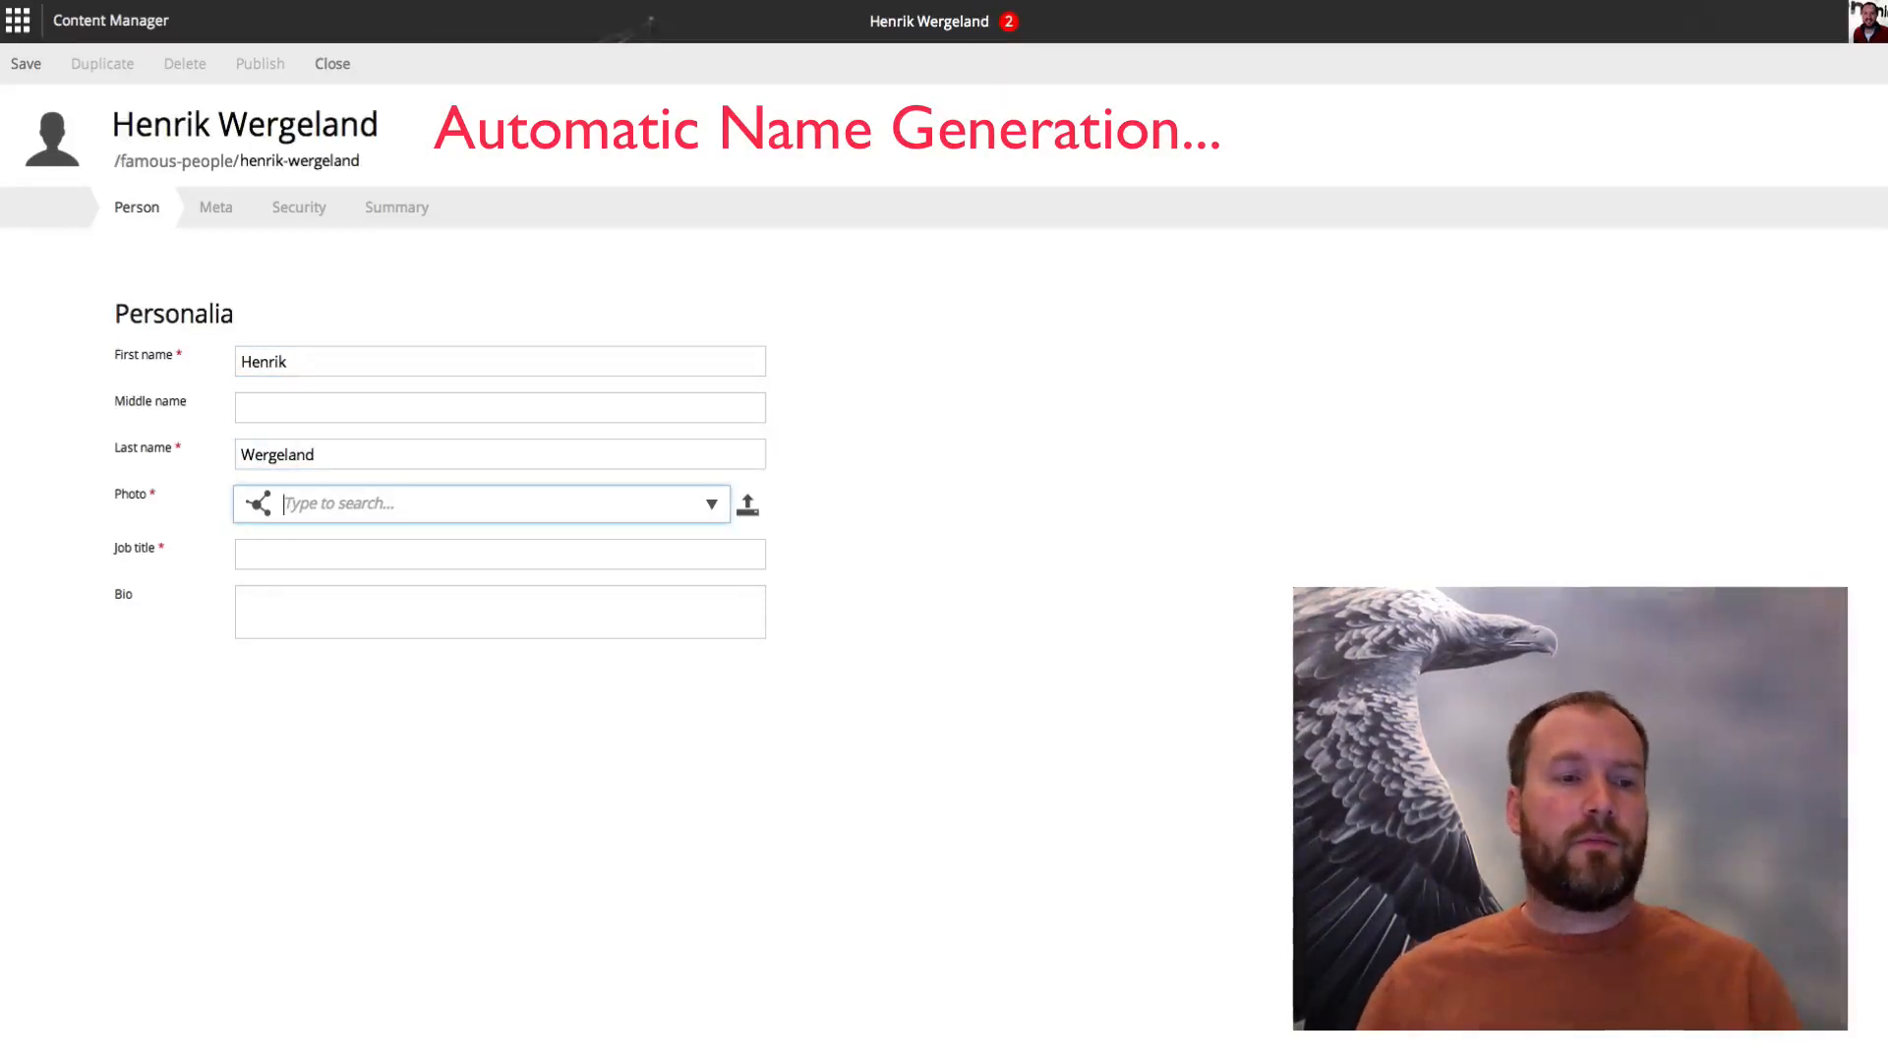
left_click(747, 503)
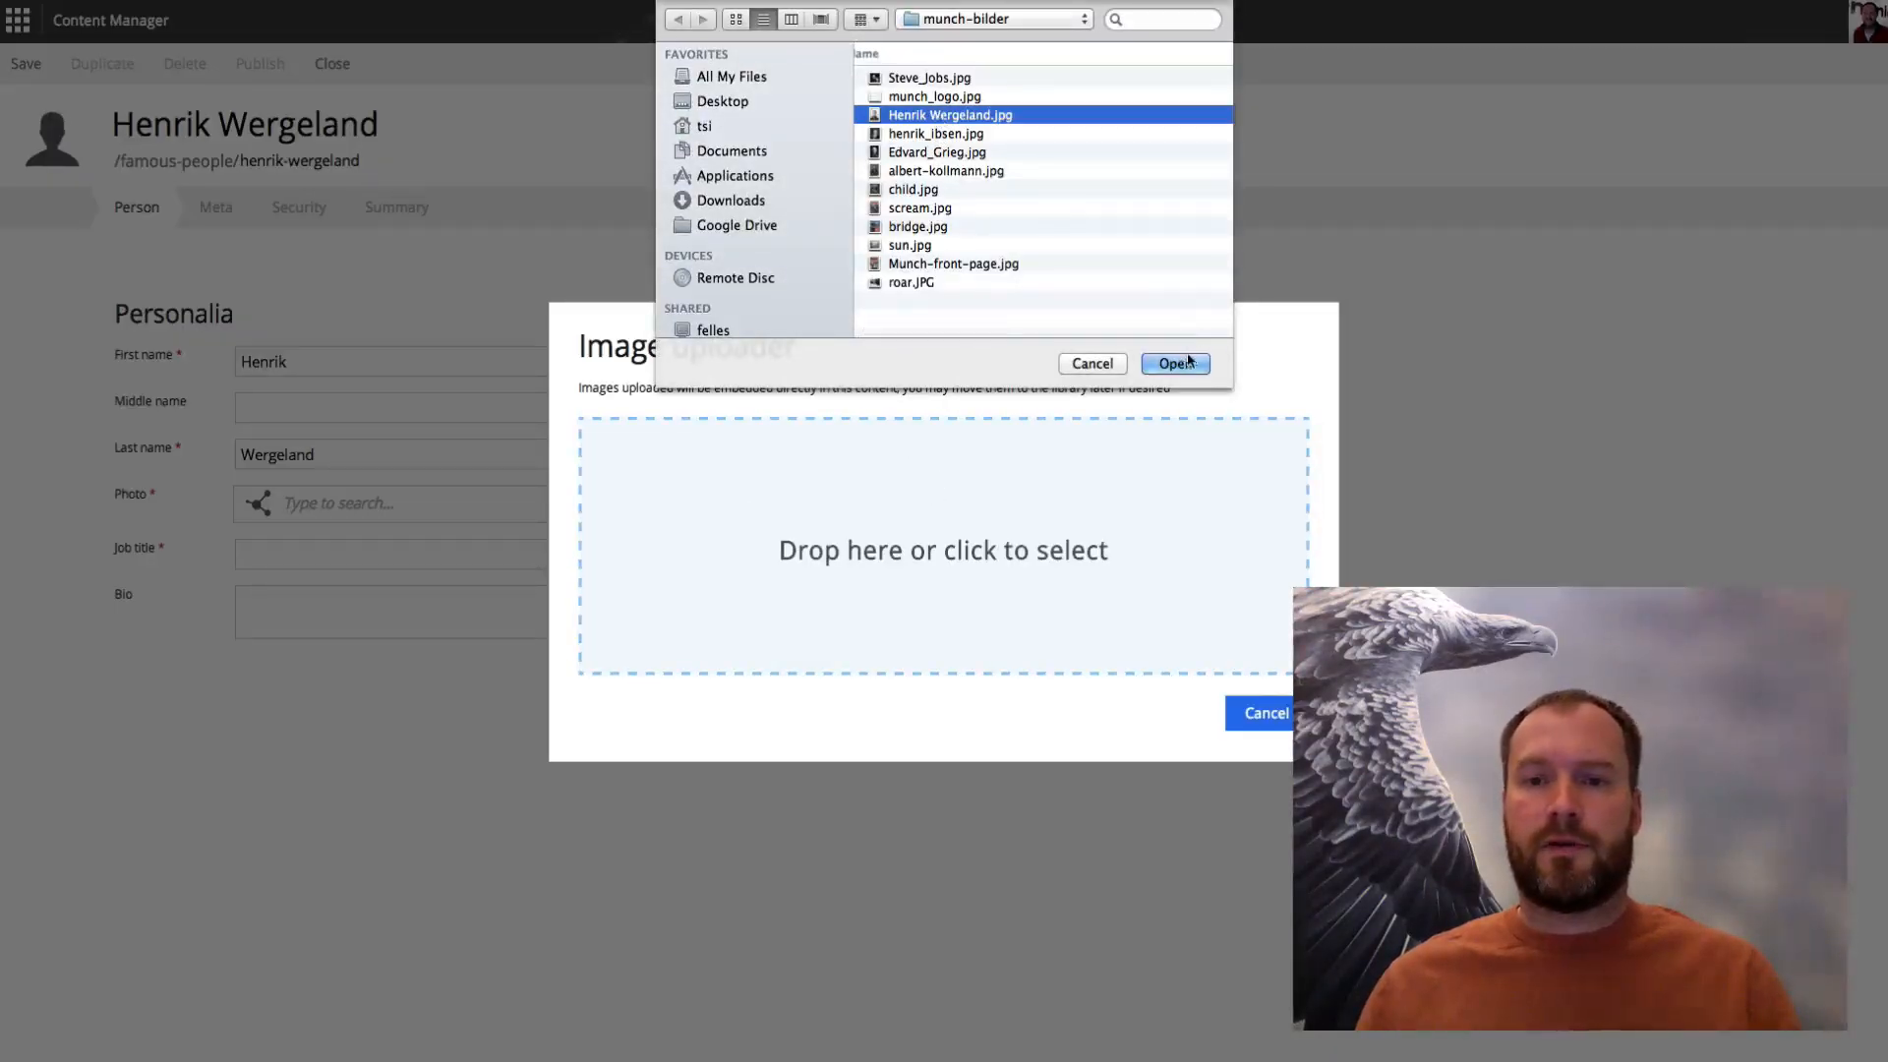
left_click(1174, 364)
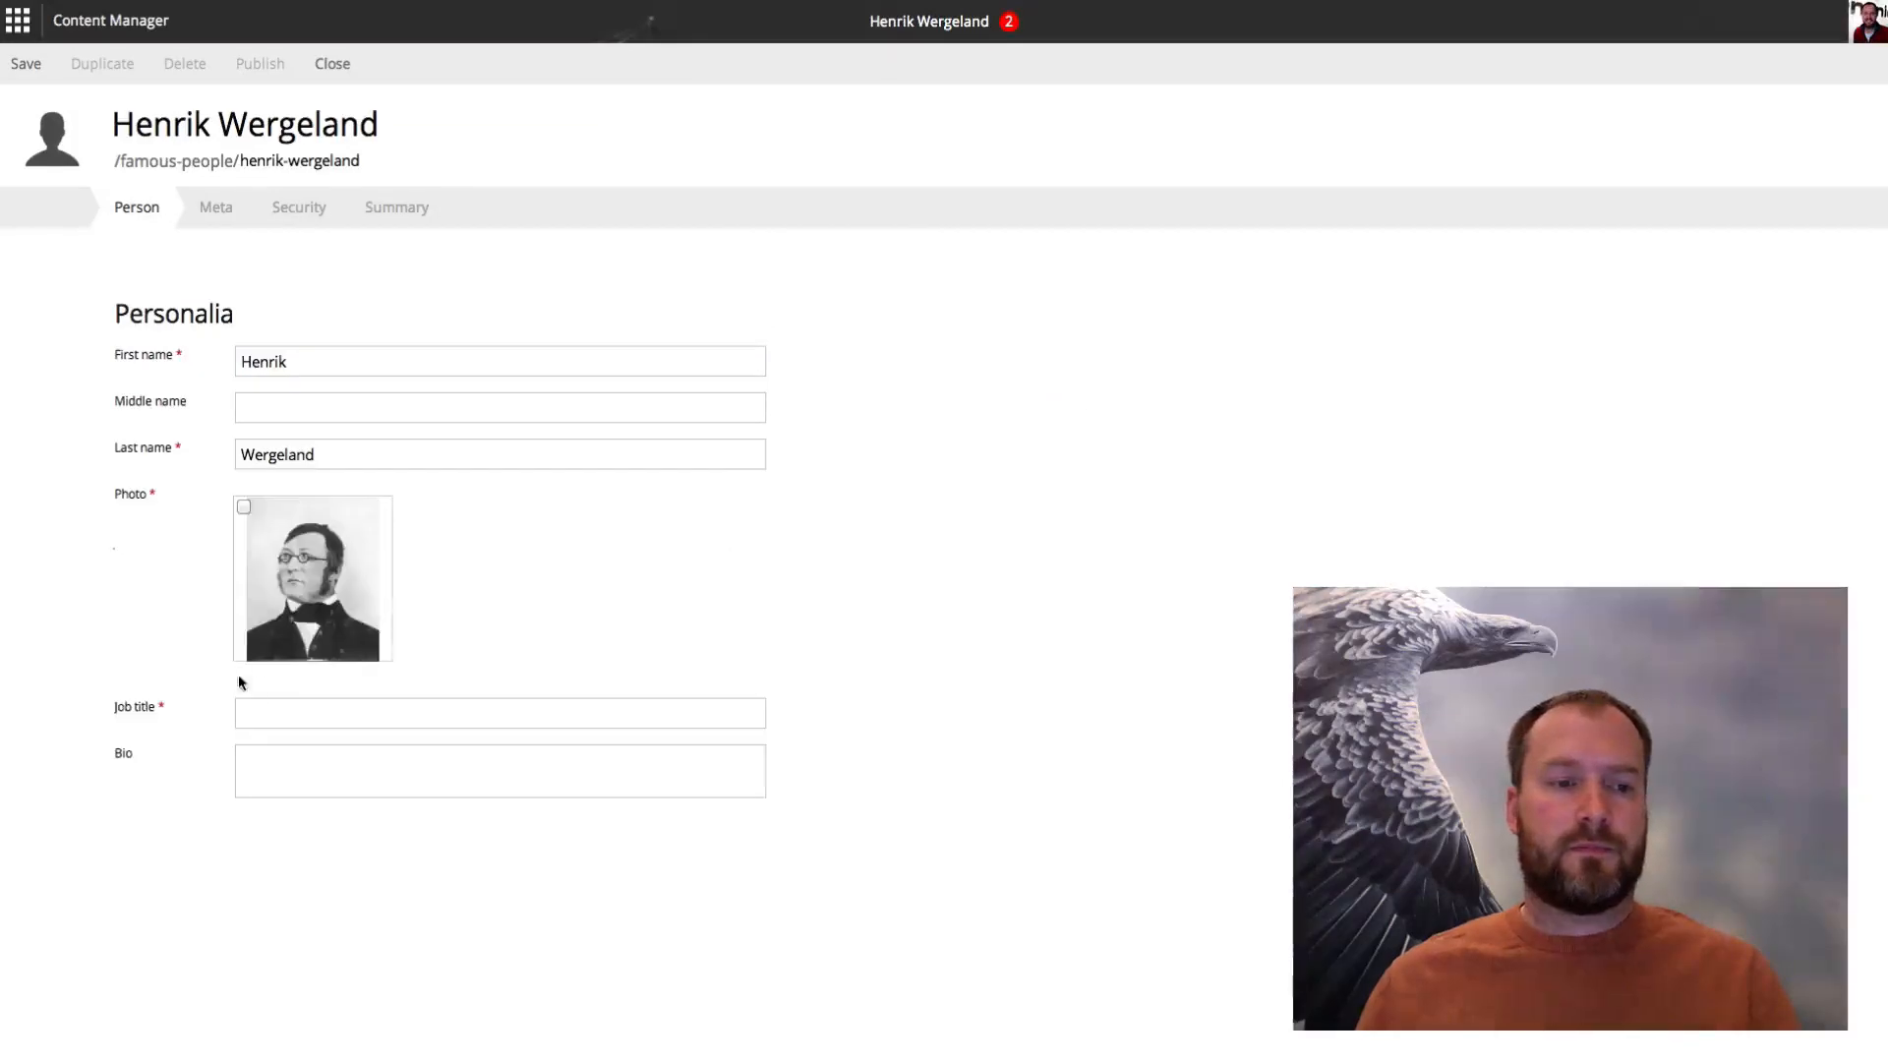
type("Auto")
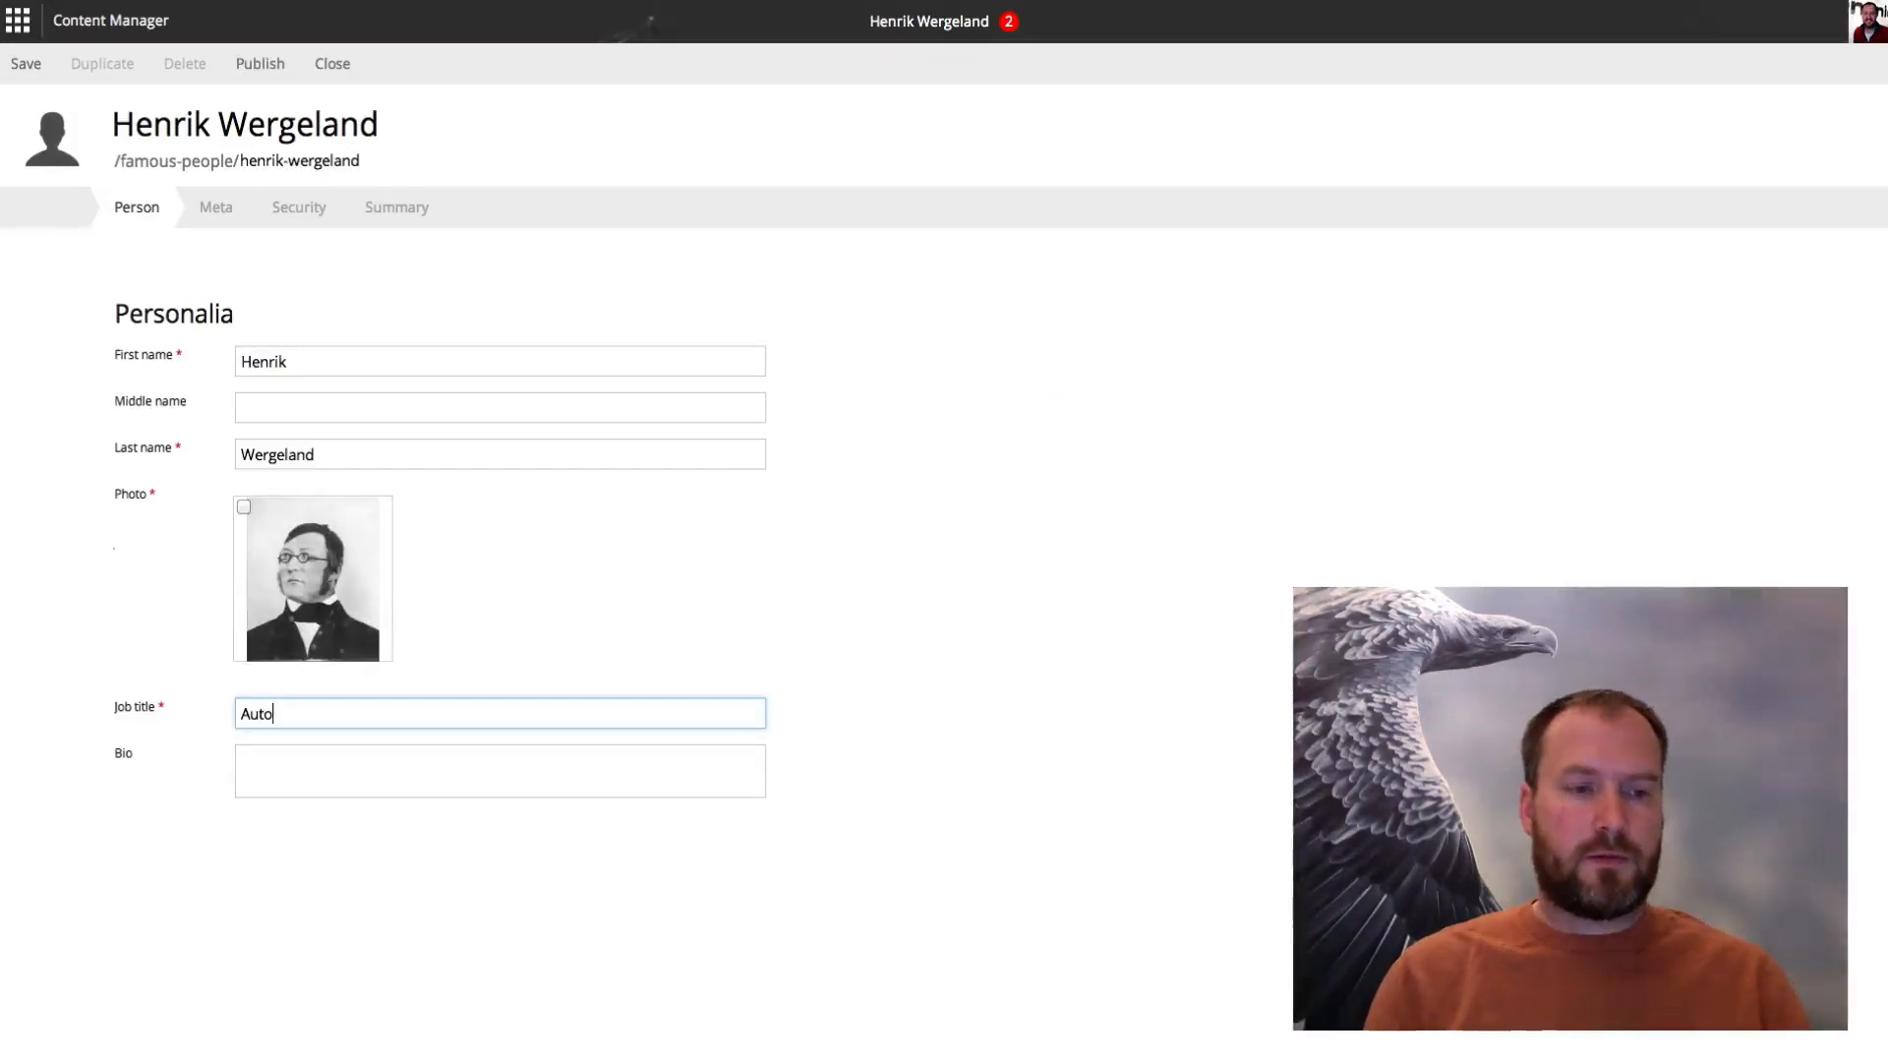
Write the bio 'Famous for his lyrics' for Henrik Wergeland
left_click(498, 771)
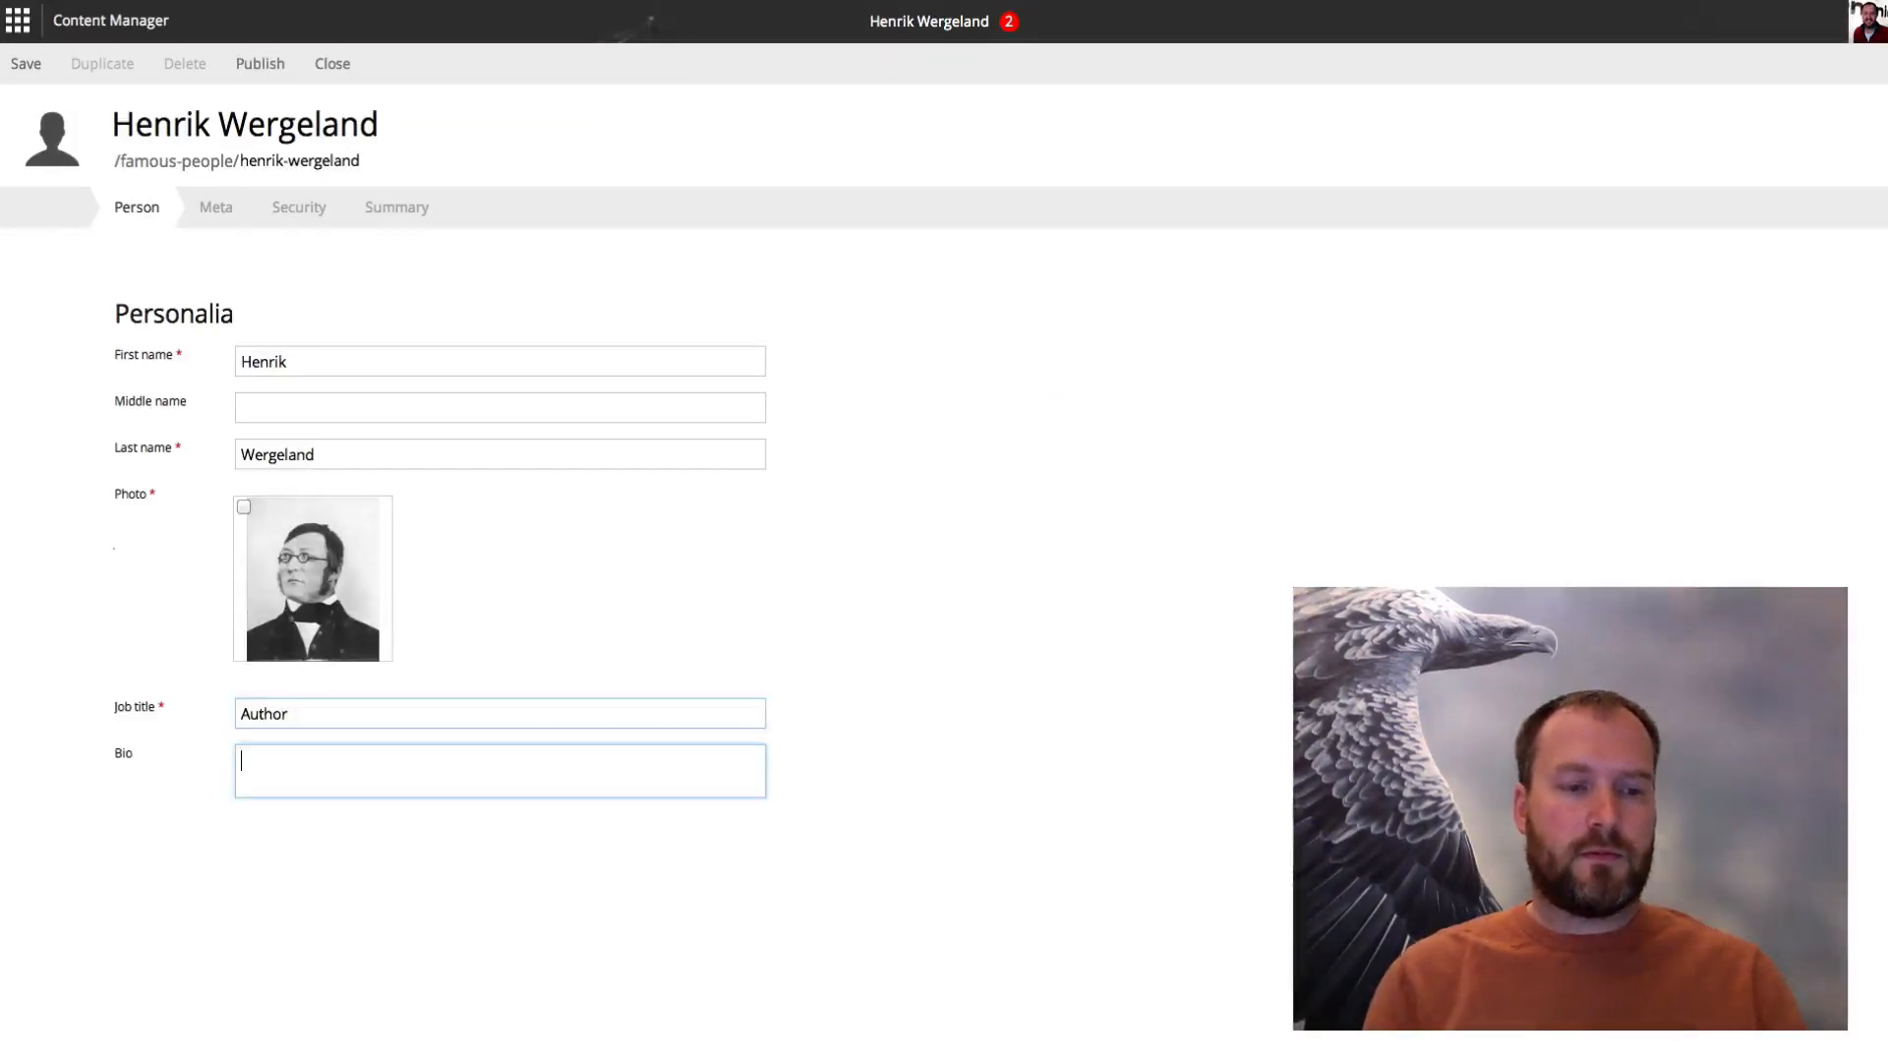
type("Famou")
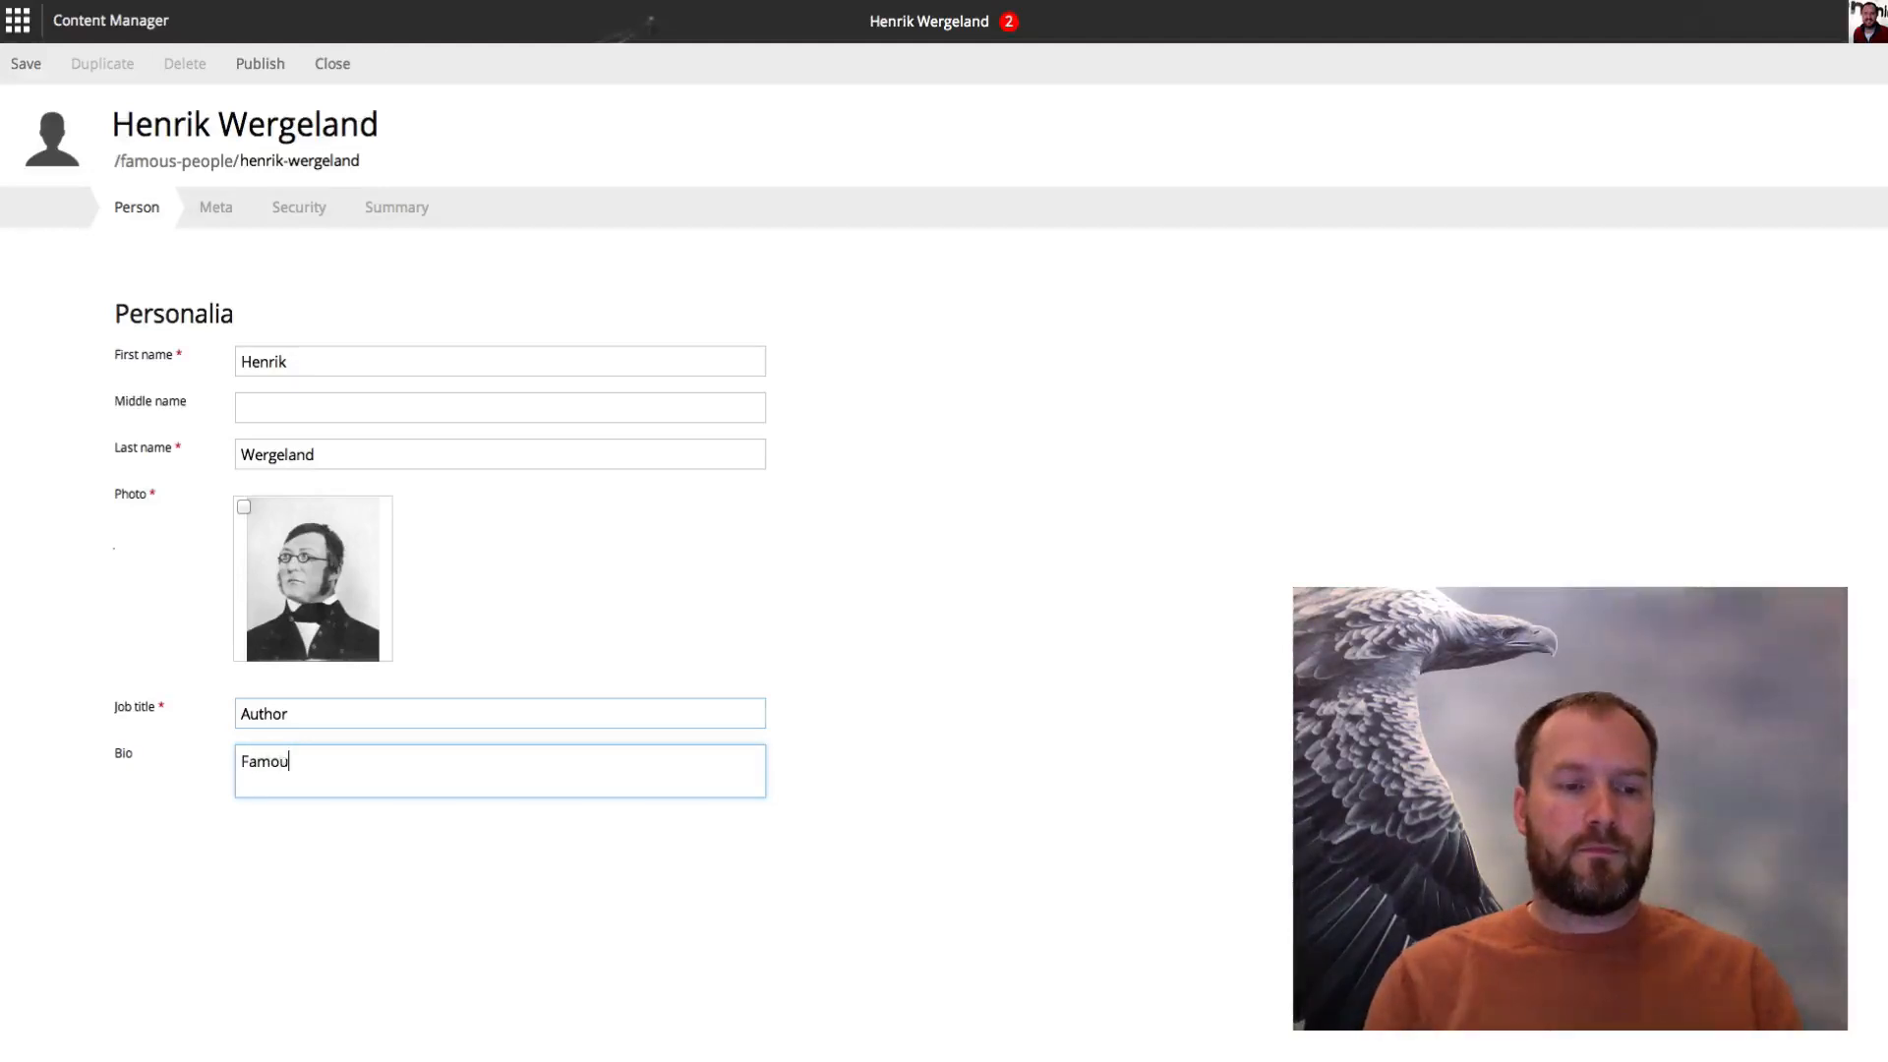
type("s for his lyric")
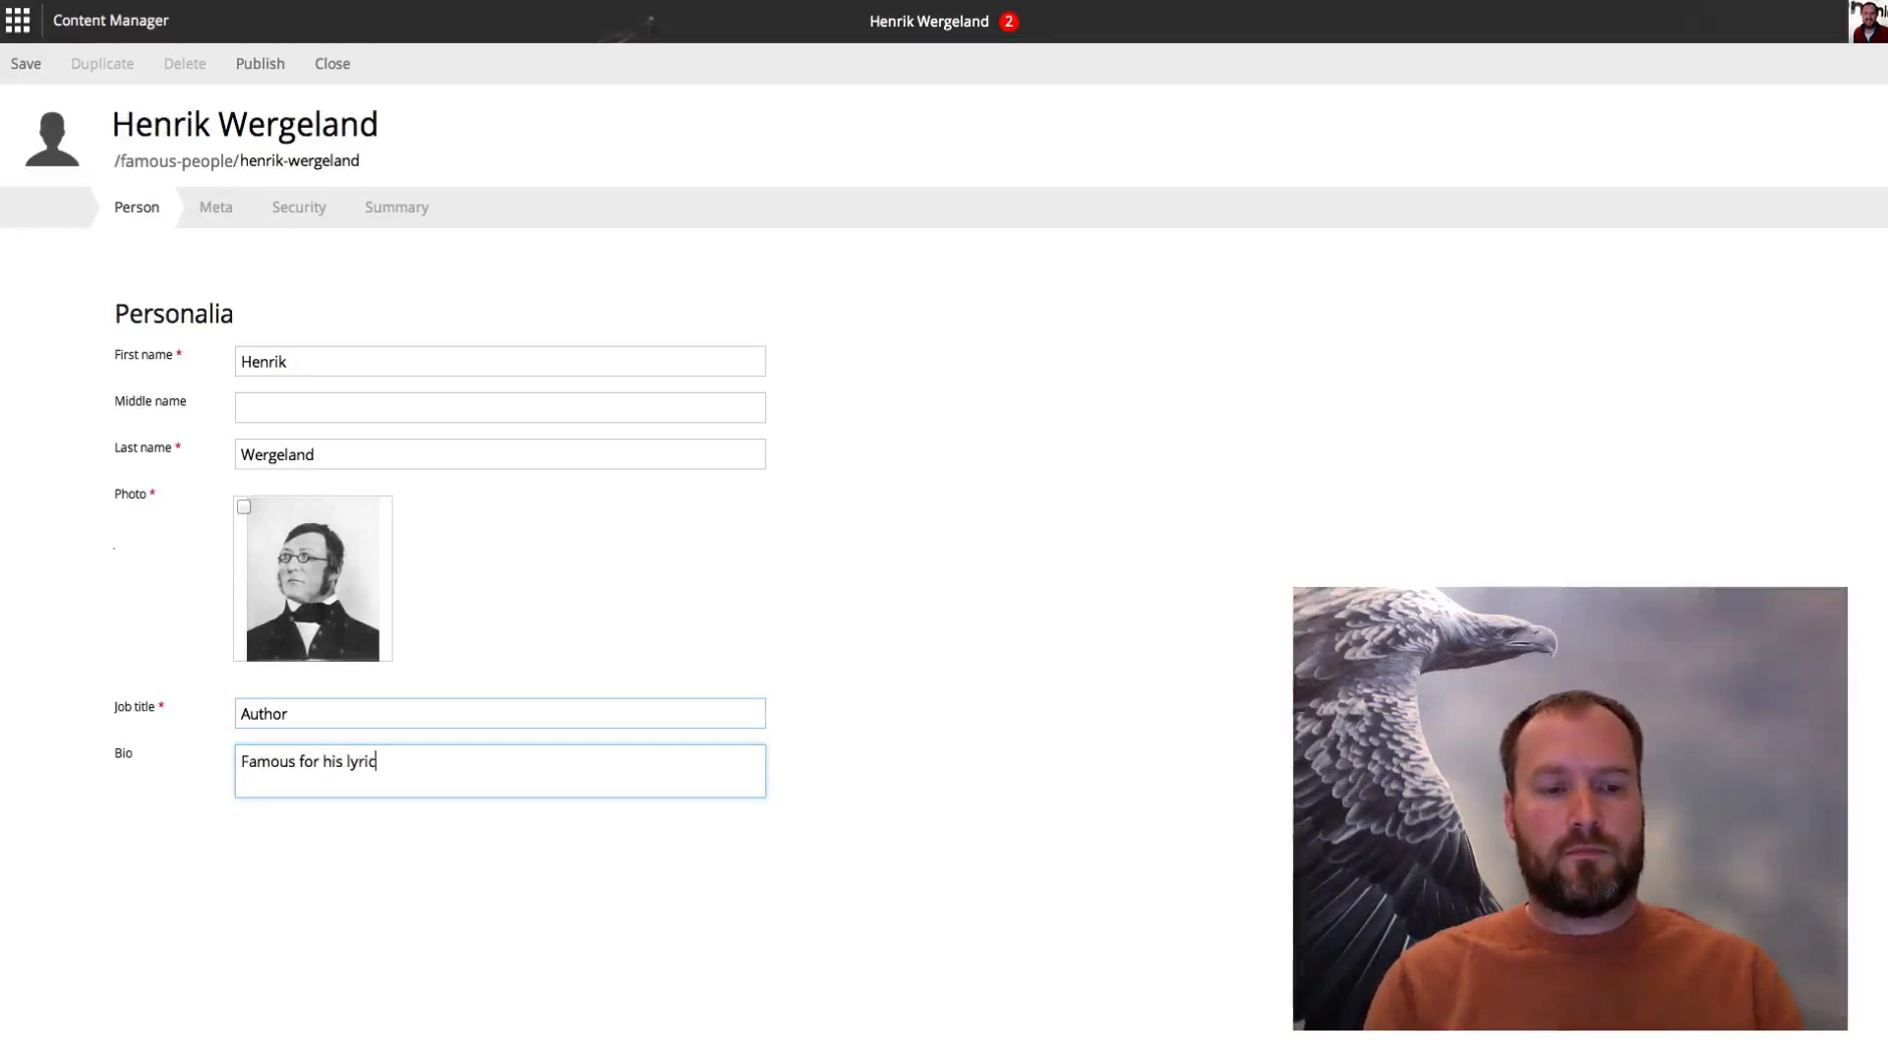
type("s")
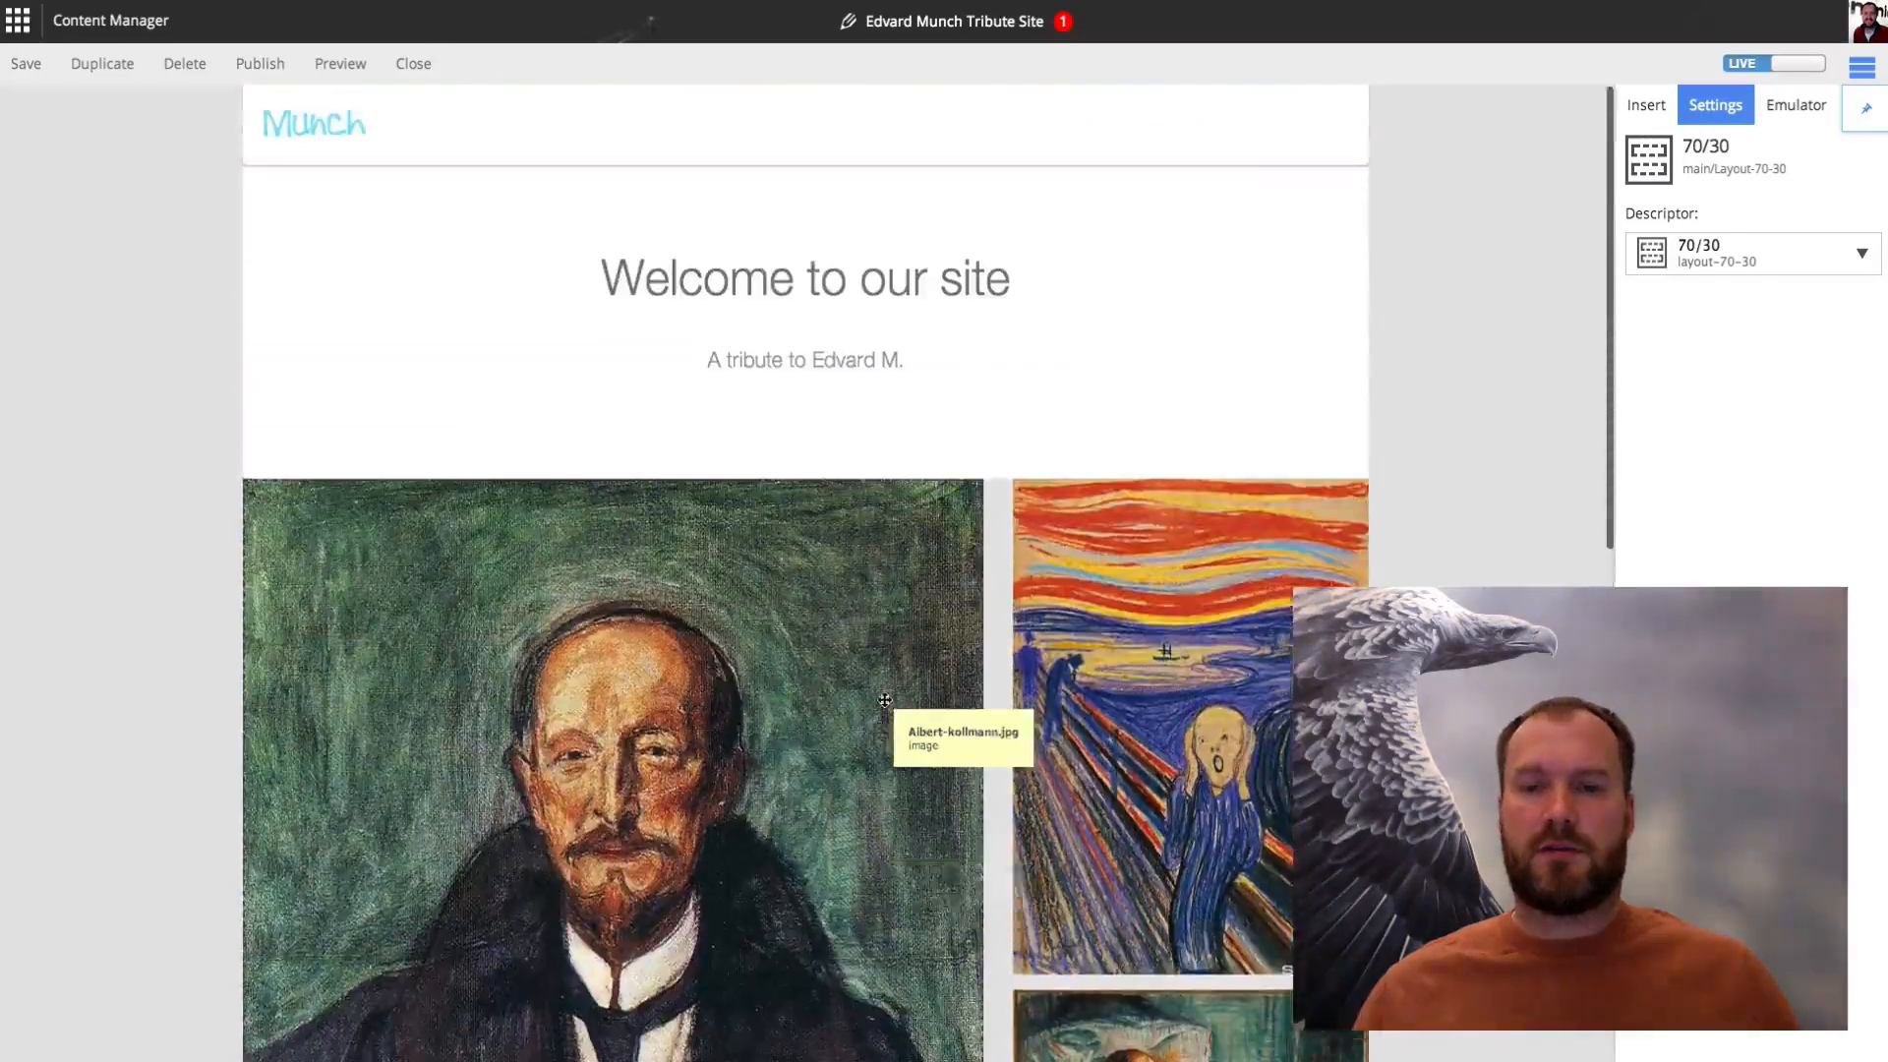
Insert a Person list part titled 'Comrades in the art' with intro text 'Friends of'
scroll("down", 3)
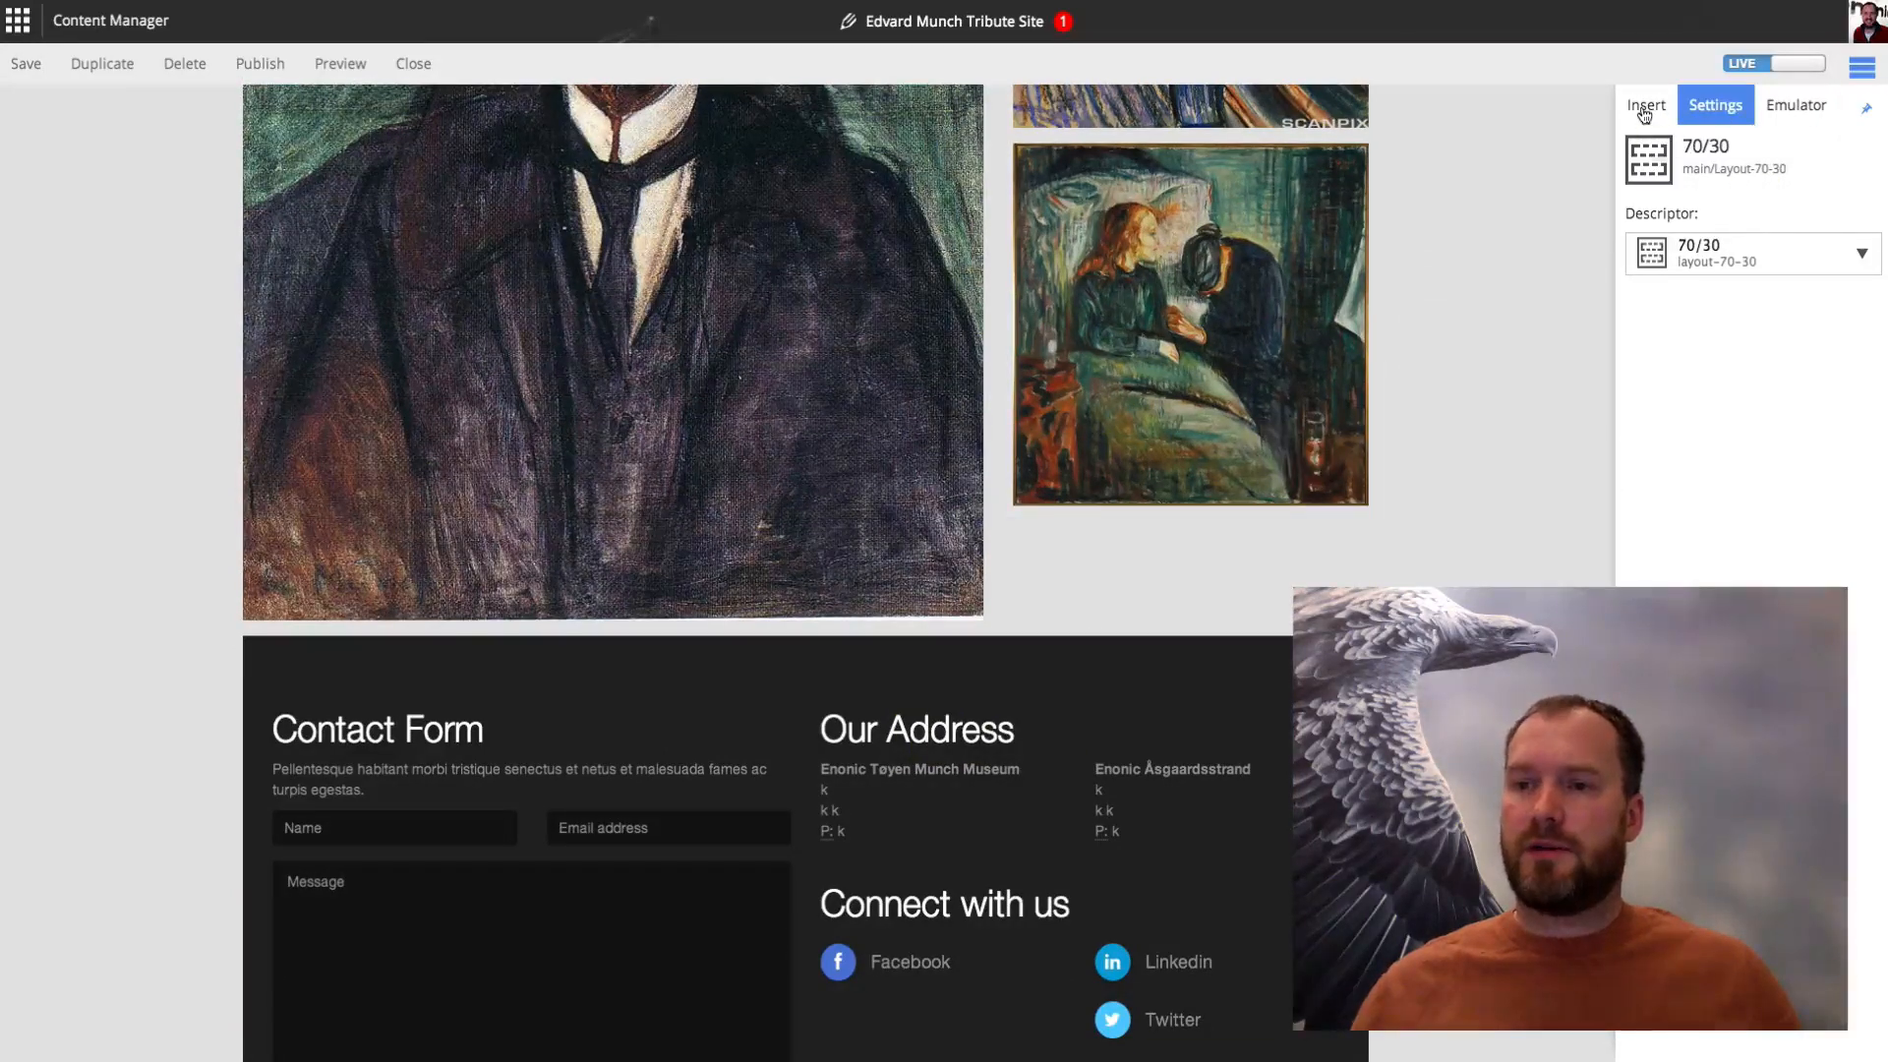
left_click(1644, 105)
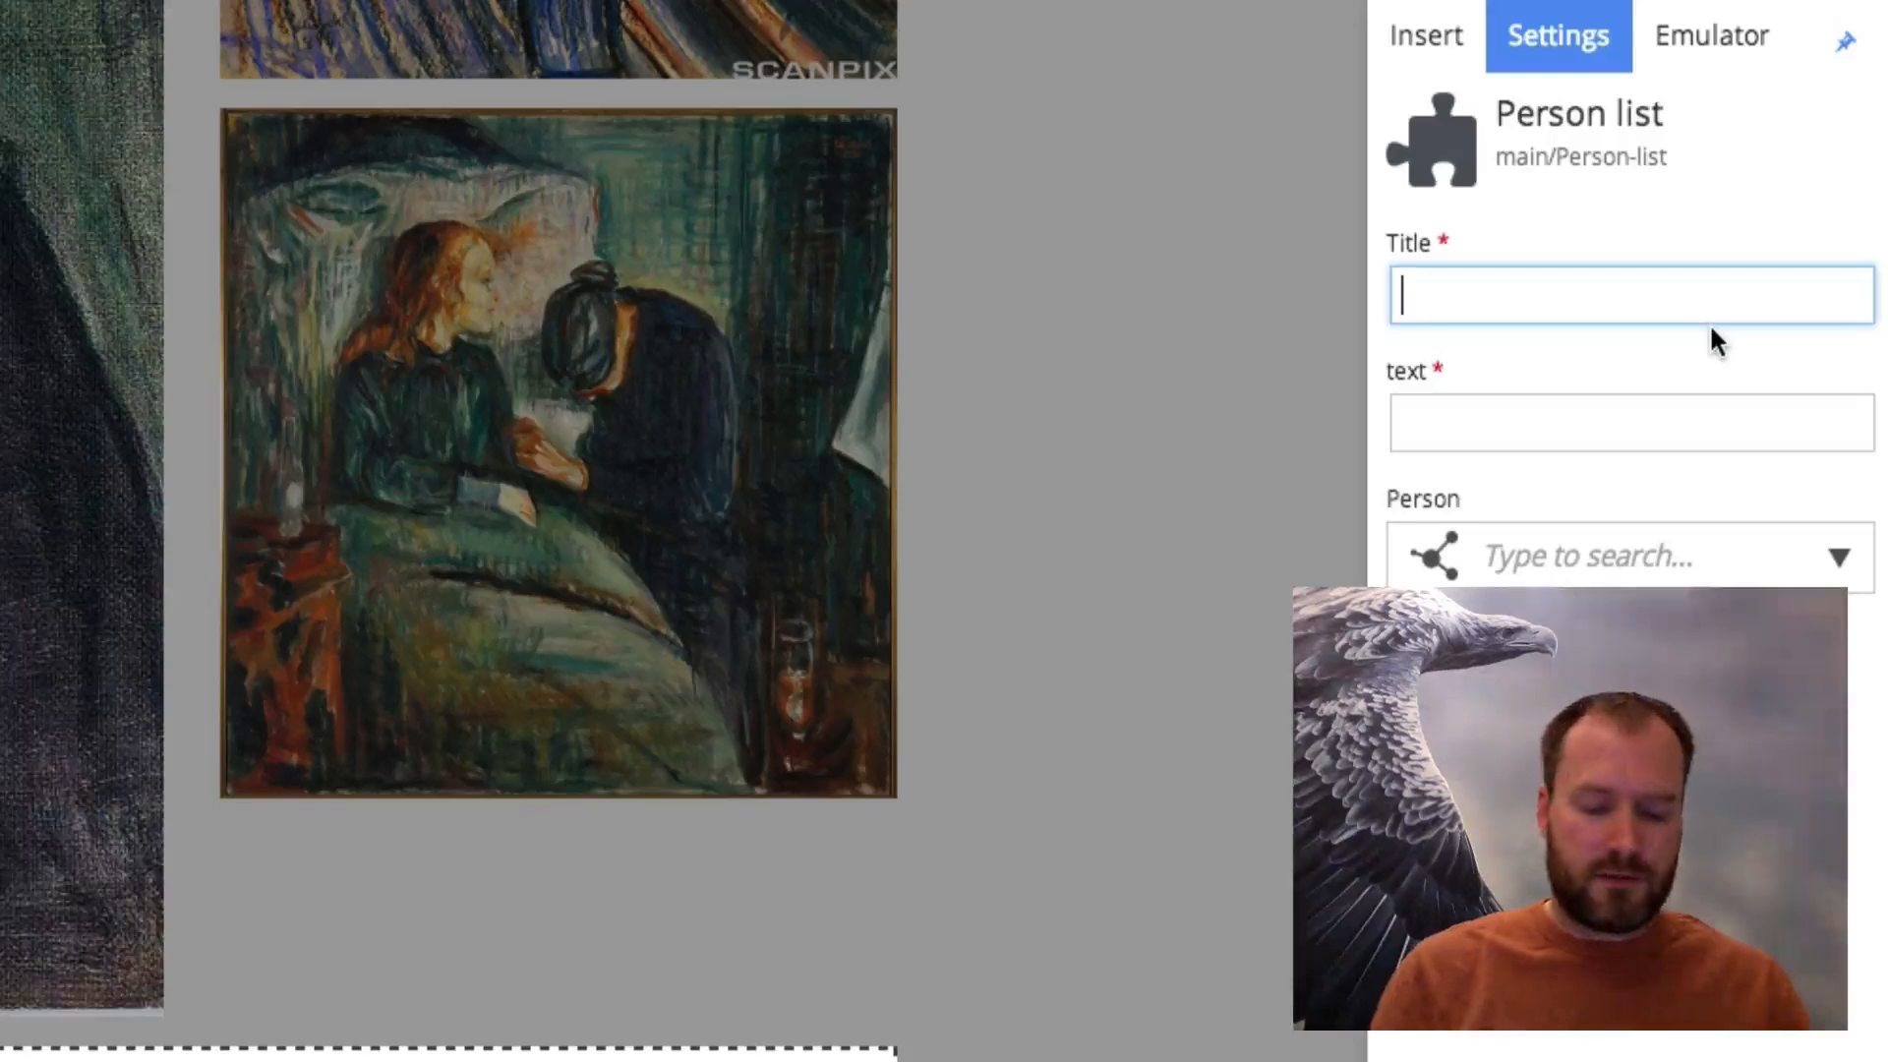
type("c")
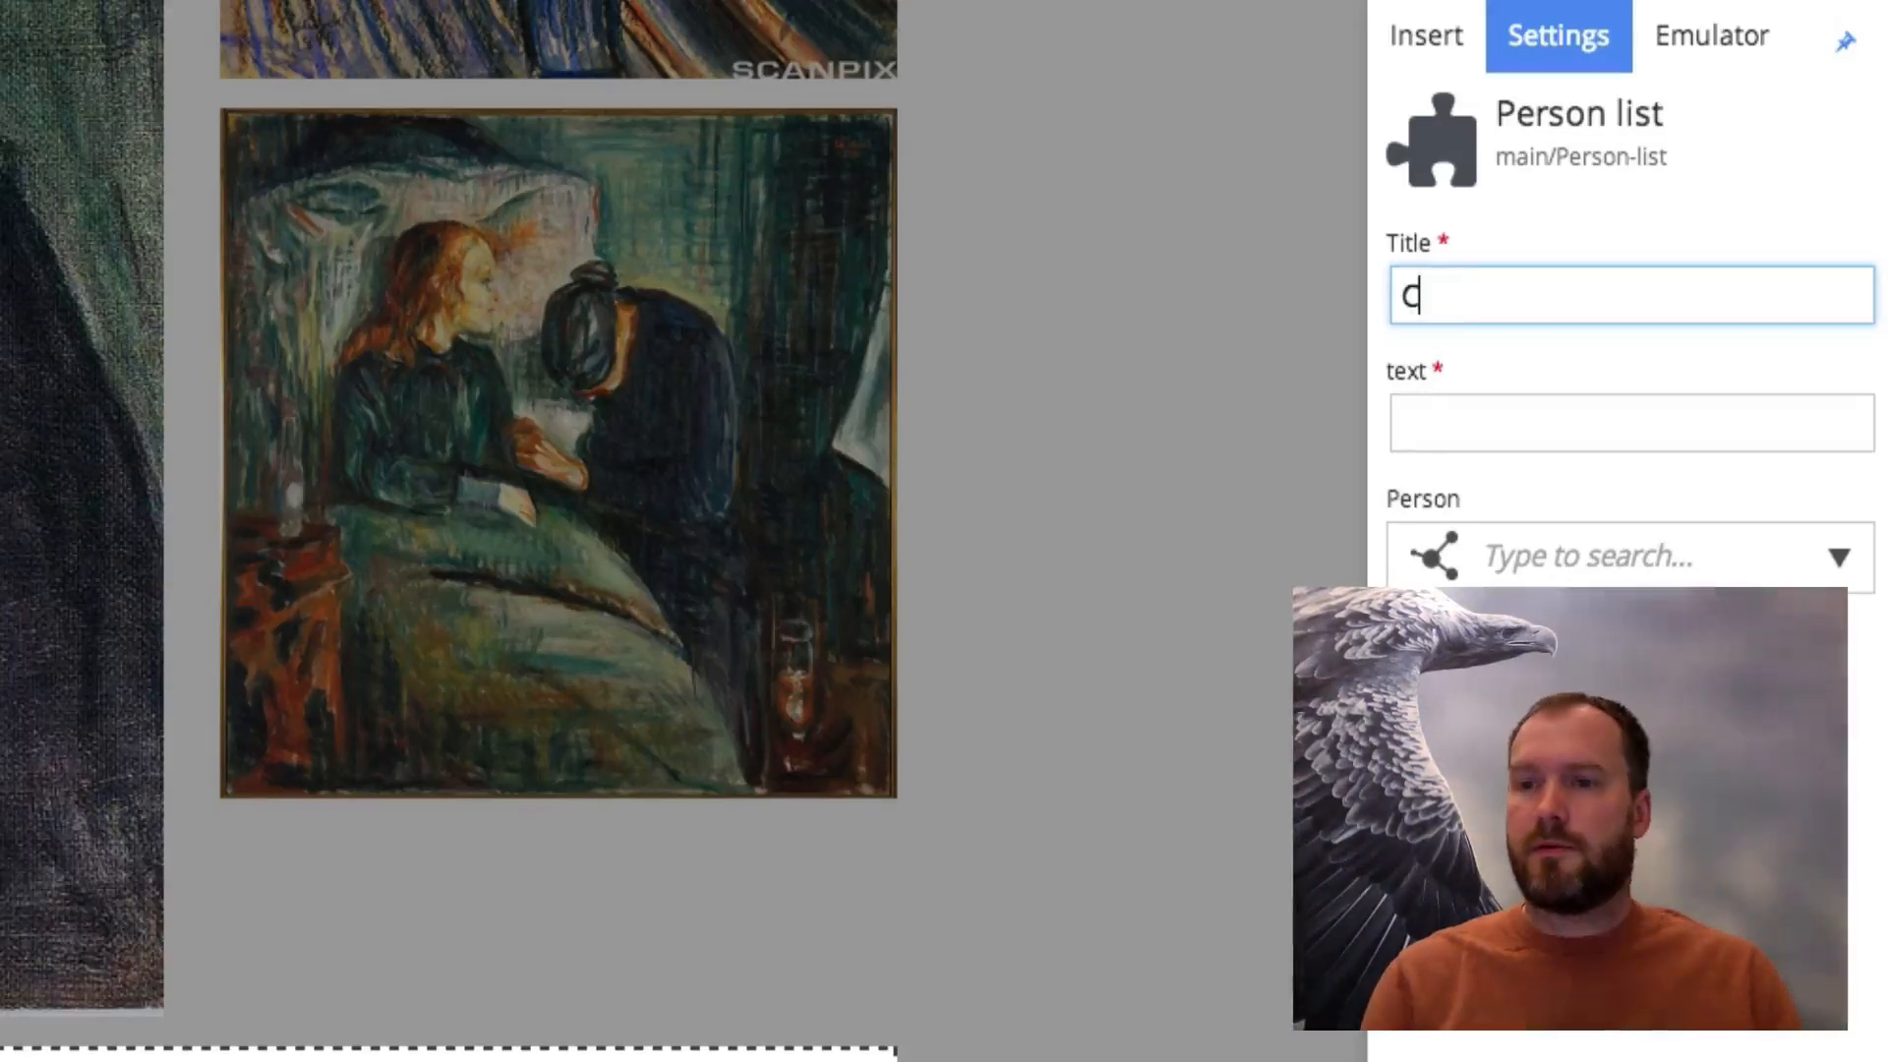
type("omrades in")
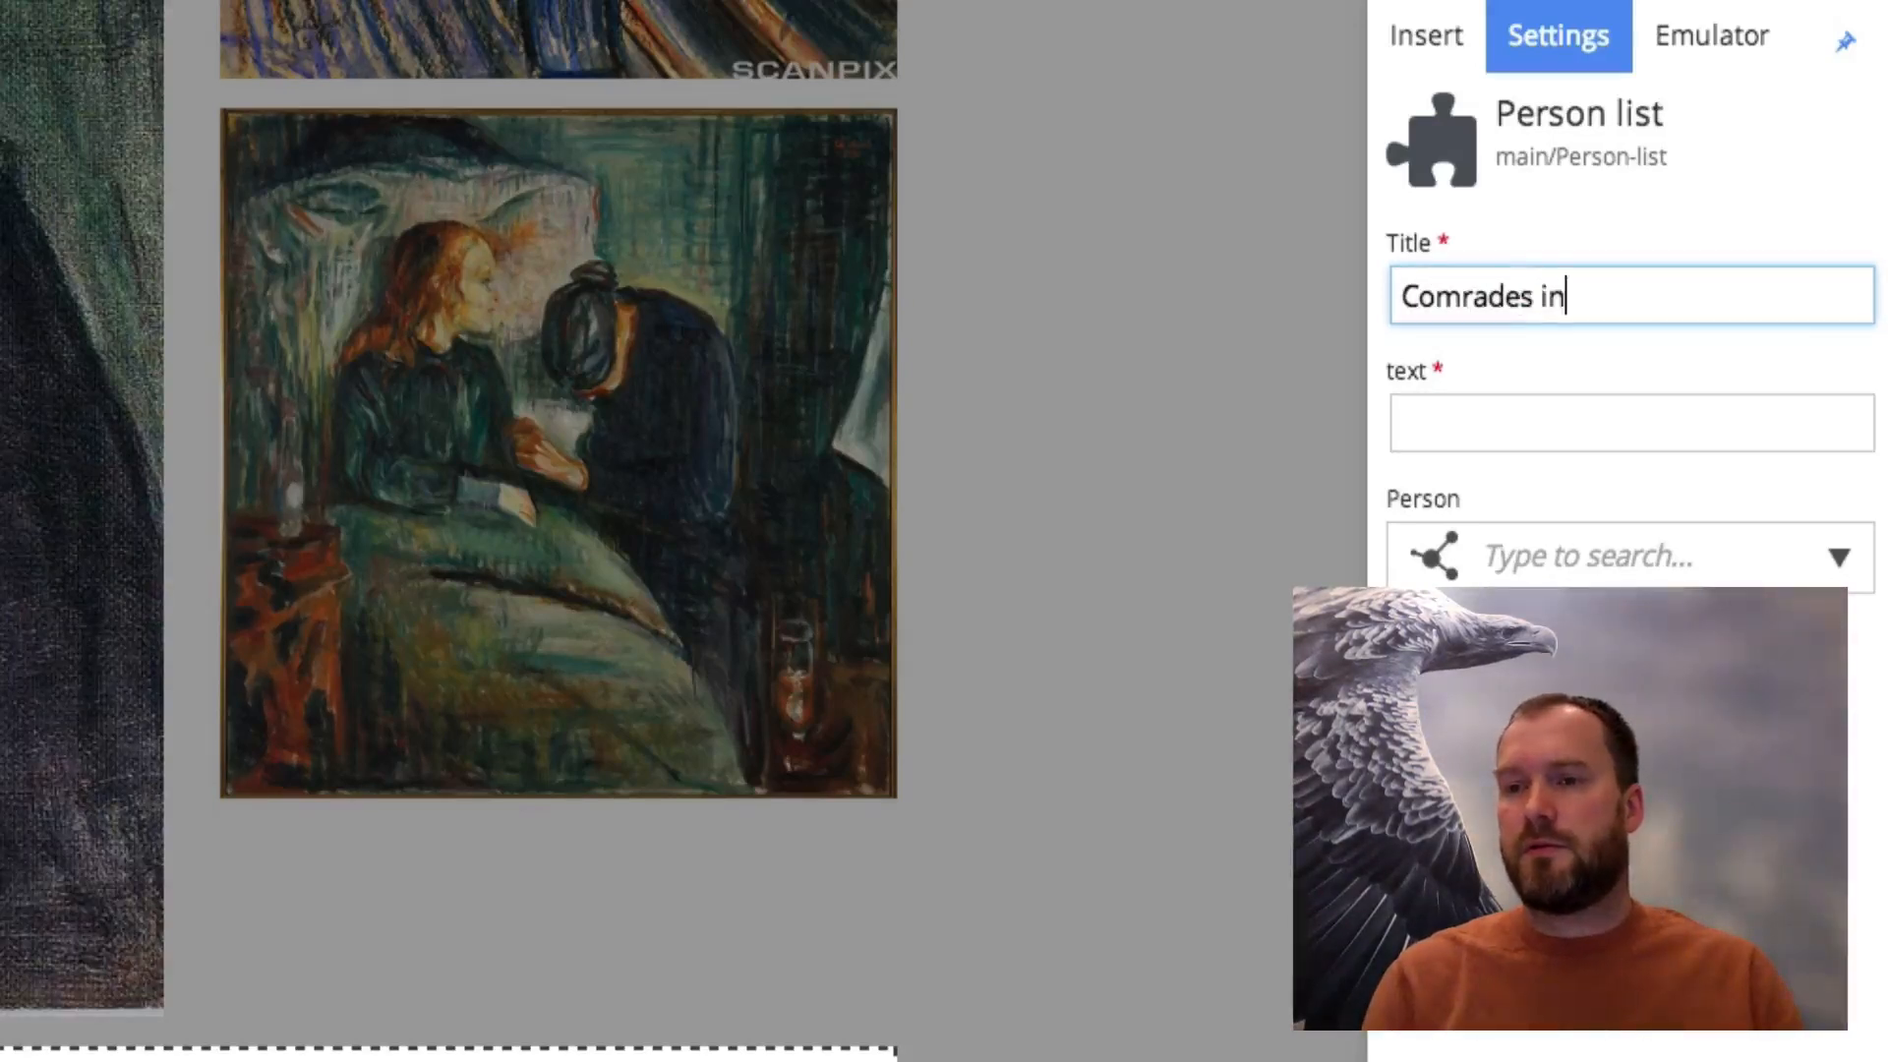
type("the art")
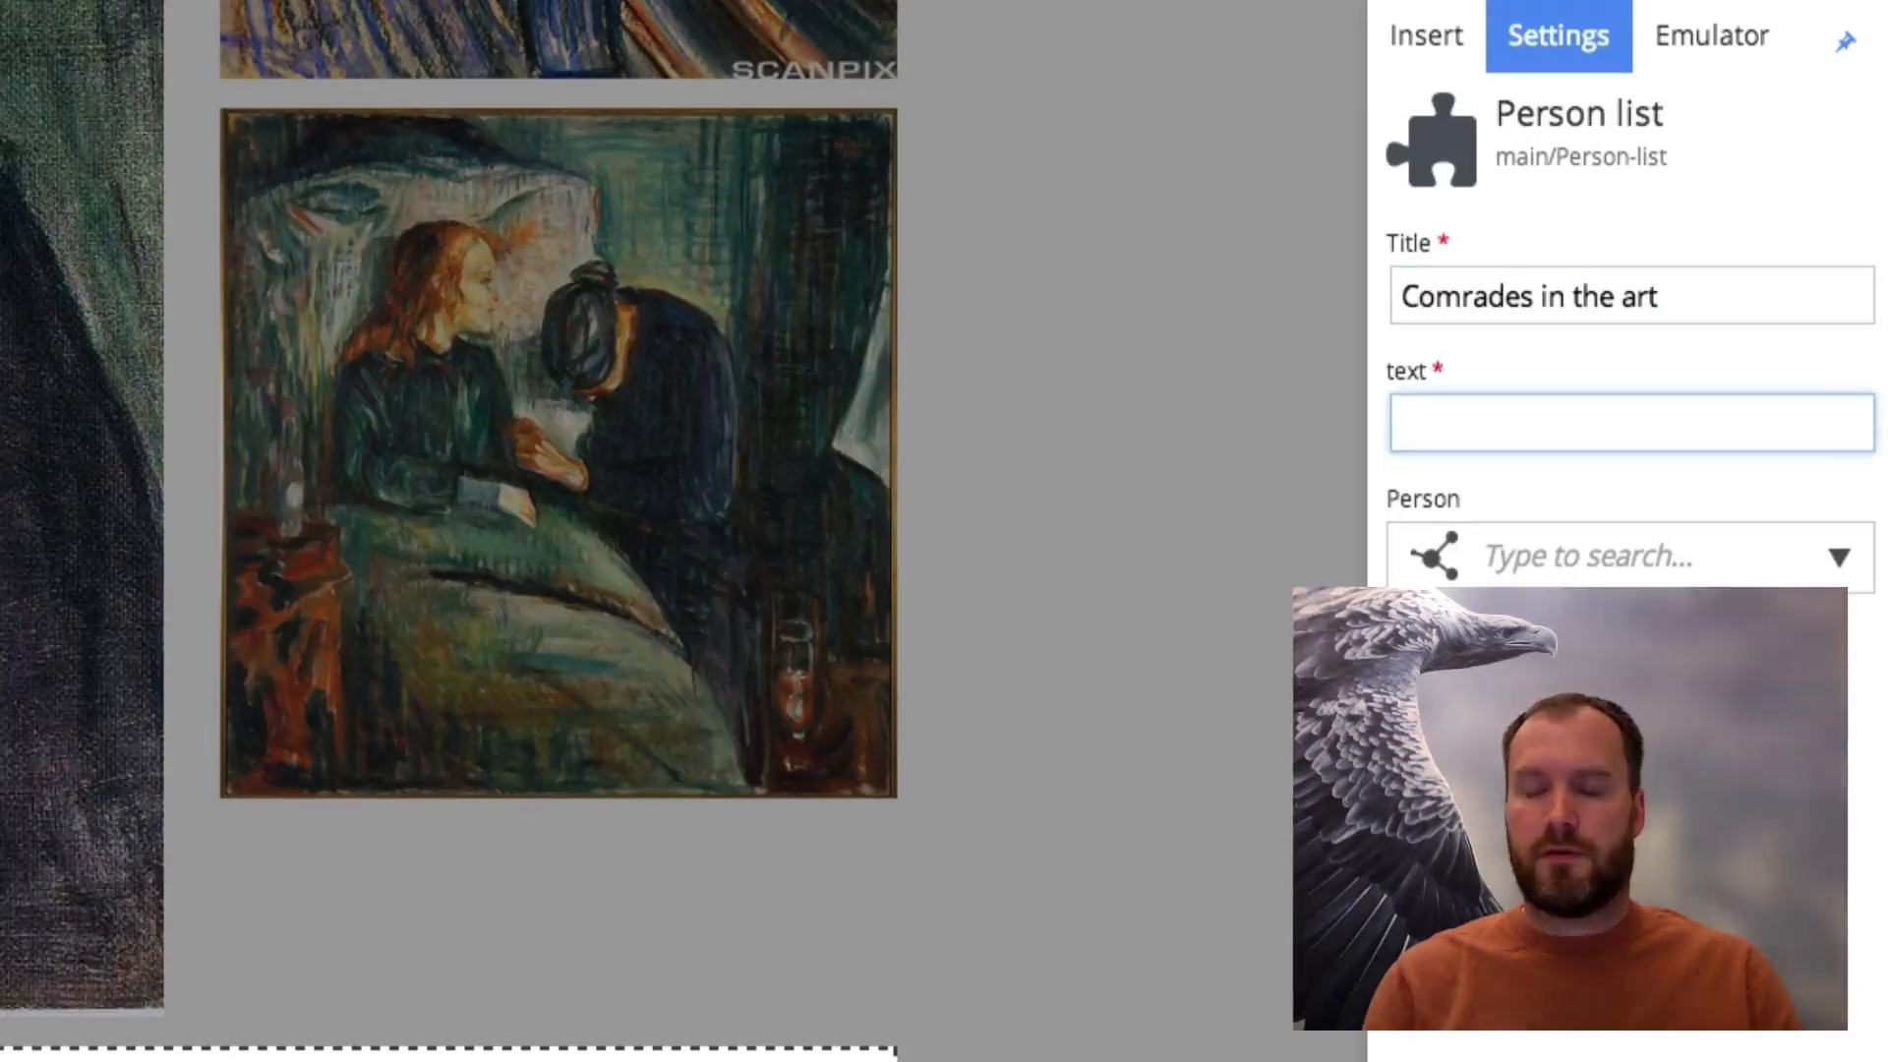
type("Friends of")
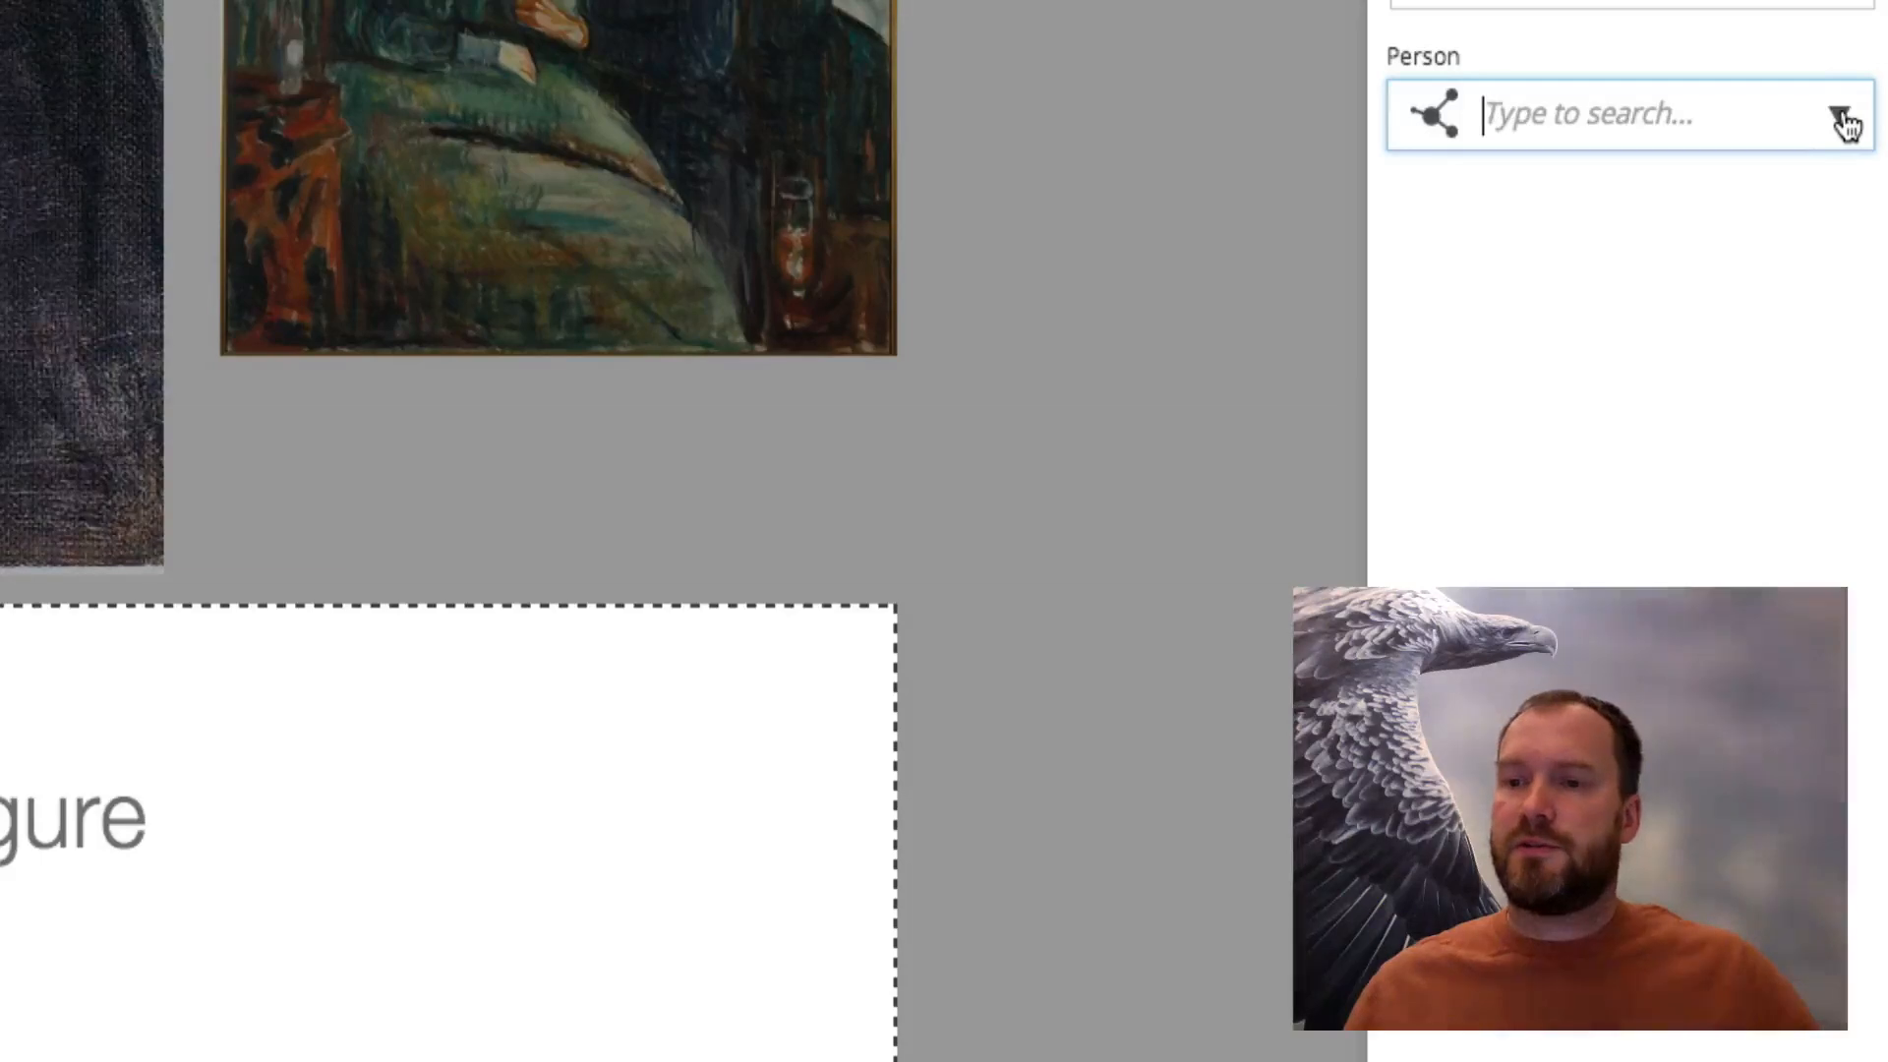
Link Henrik Ibsen, Henrik Wergeland and Edvard Grieg in the person list
left_click(1627, 114)
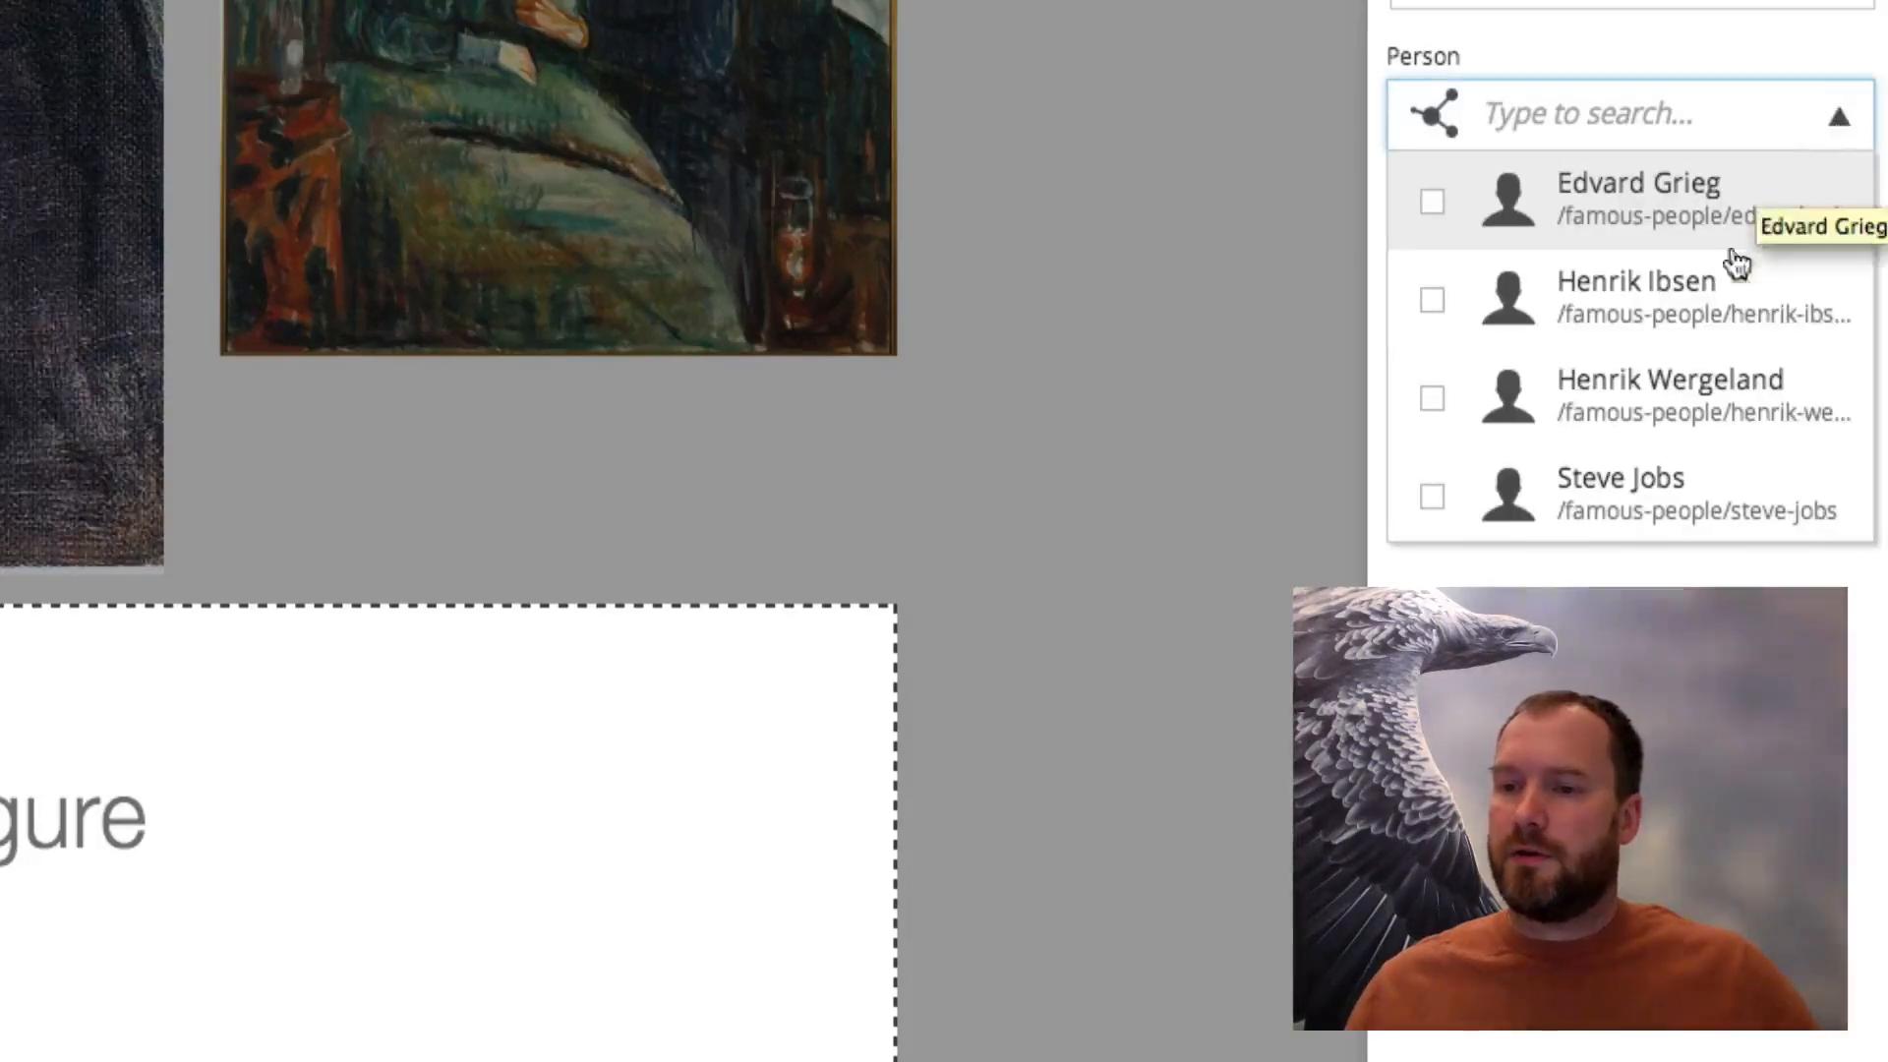
left_click(1432, 299)
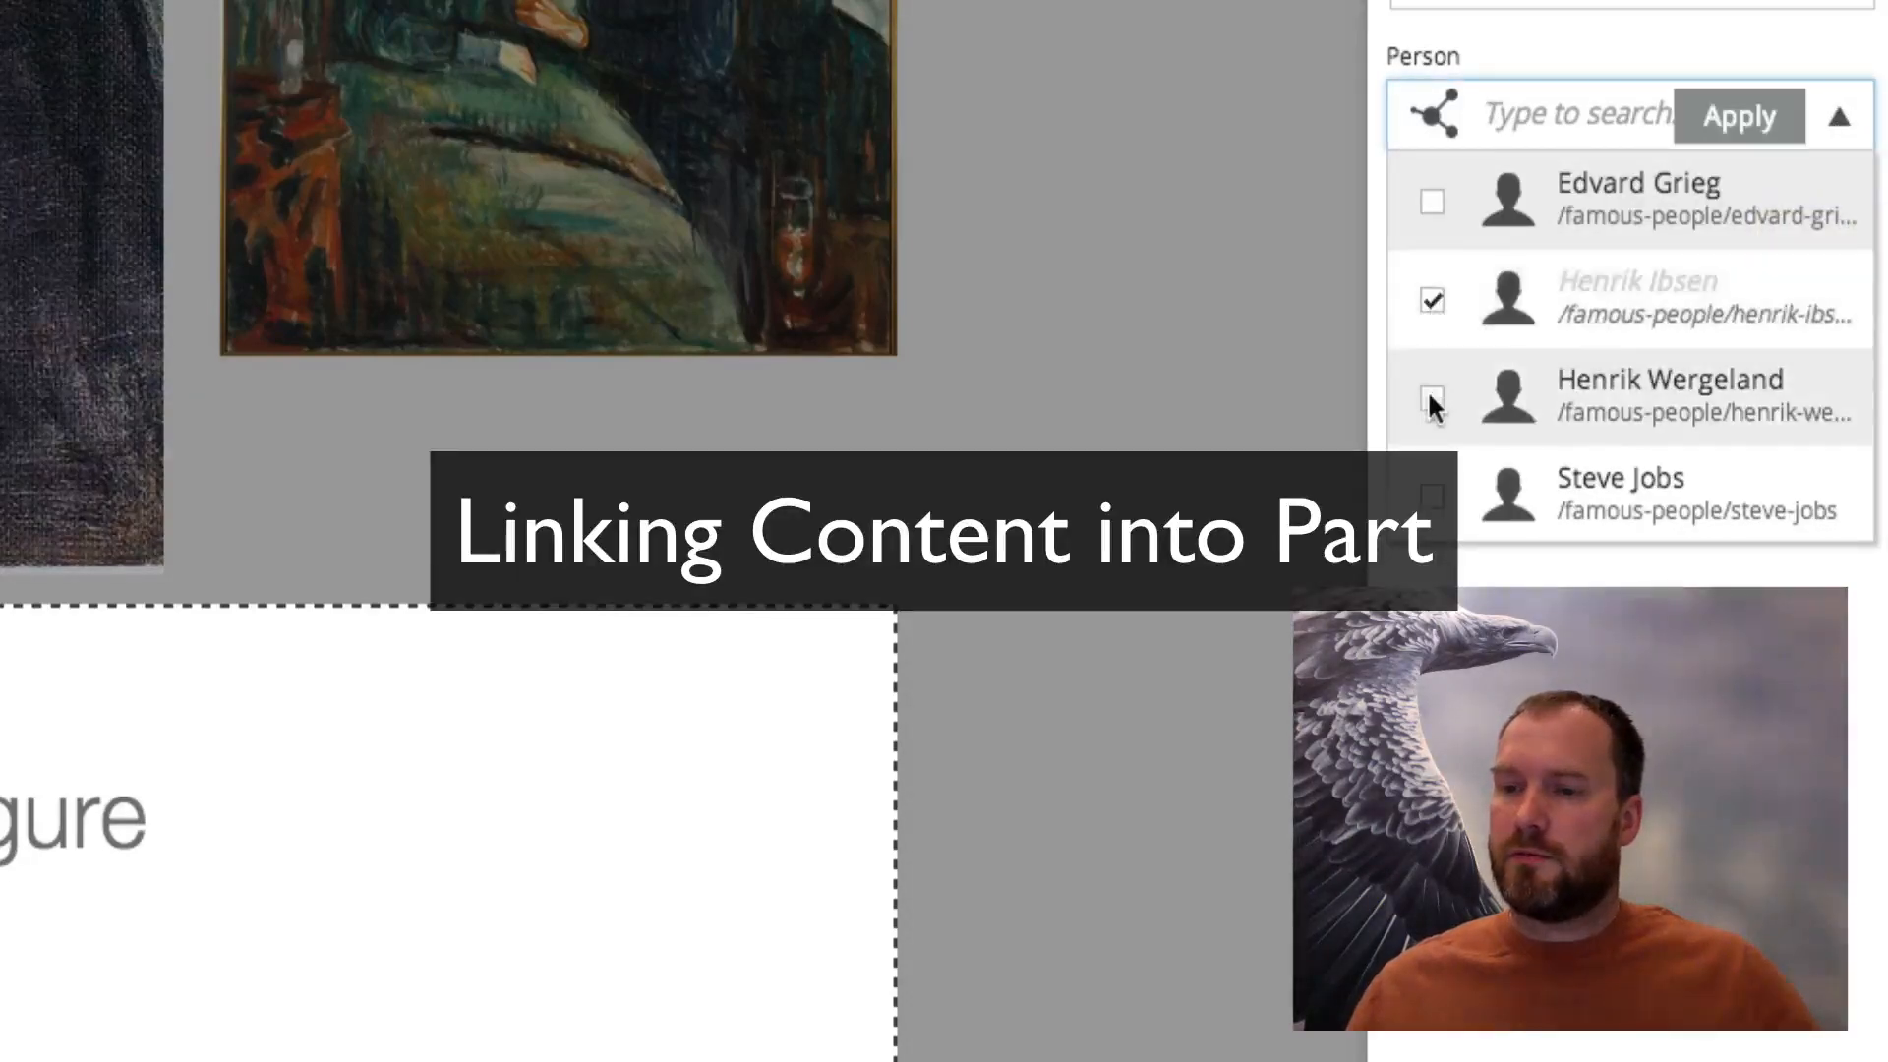
left_click(1432, 400)
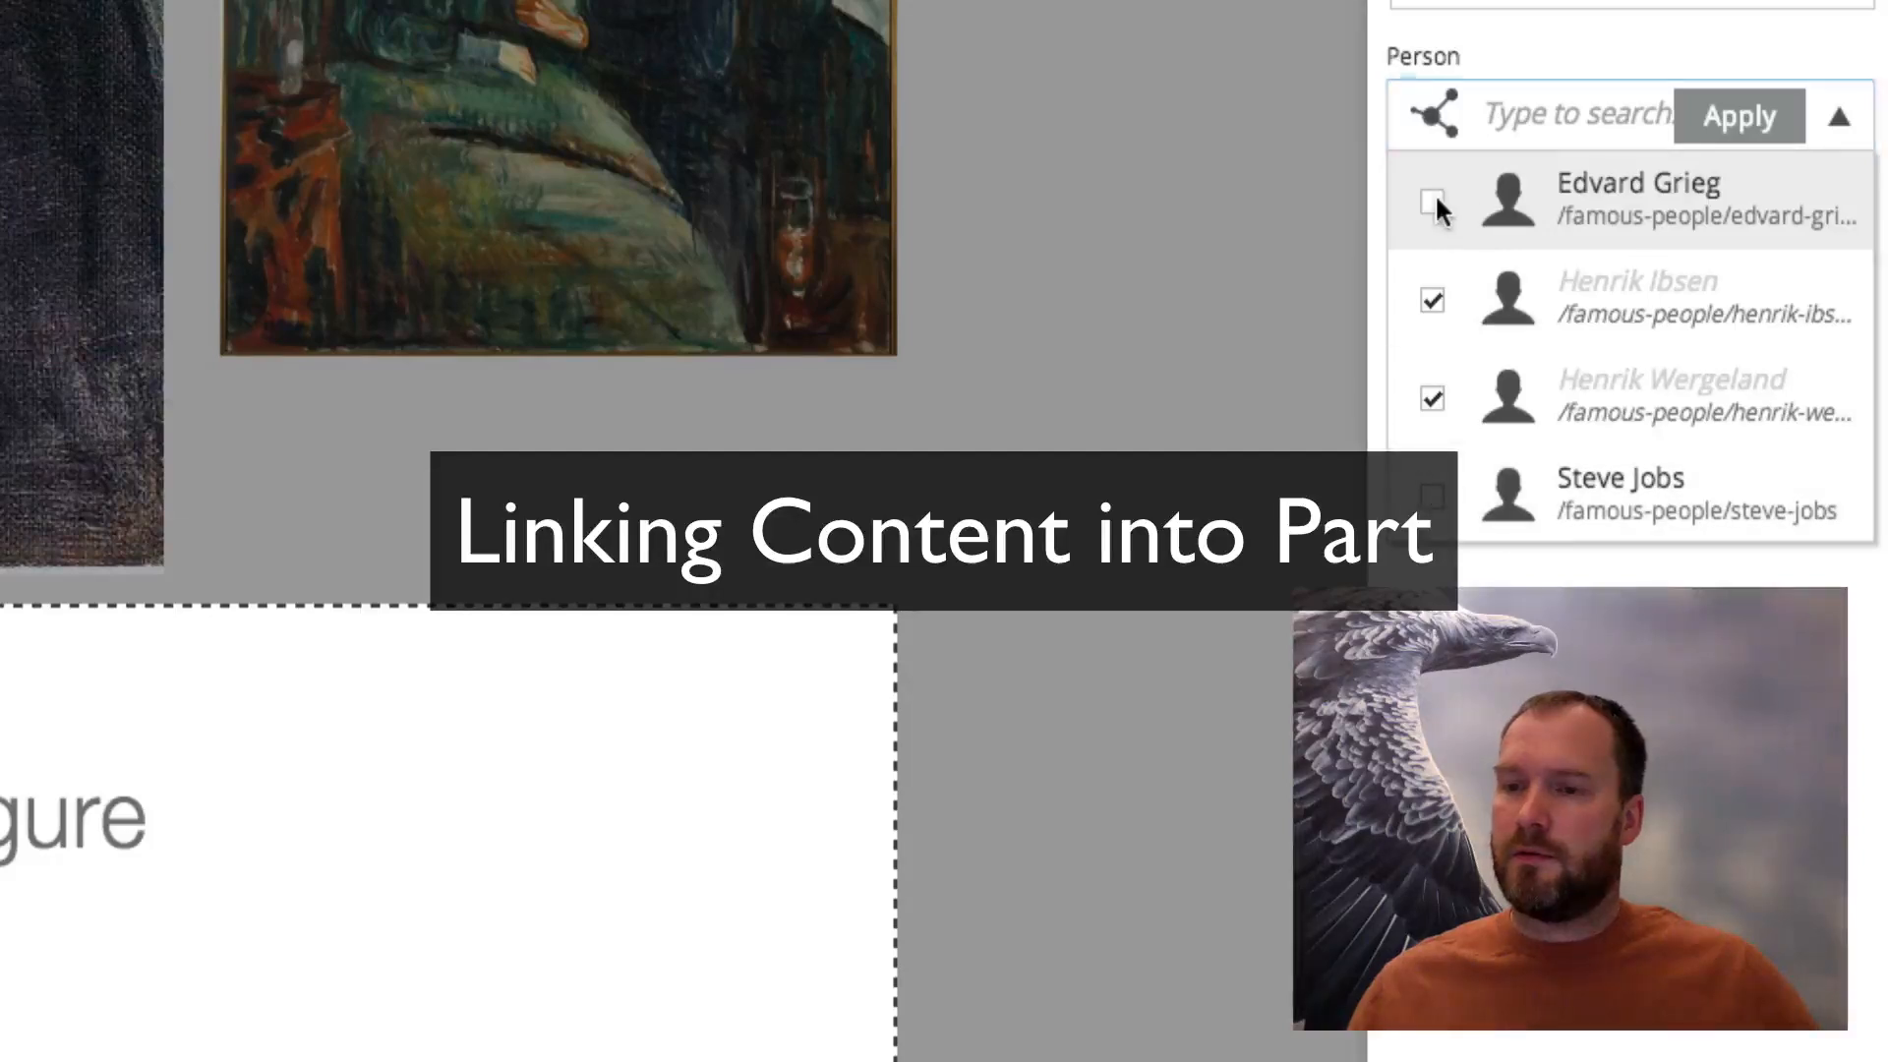
left_click(1737, 114)
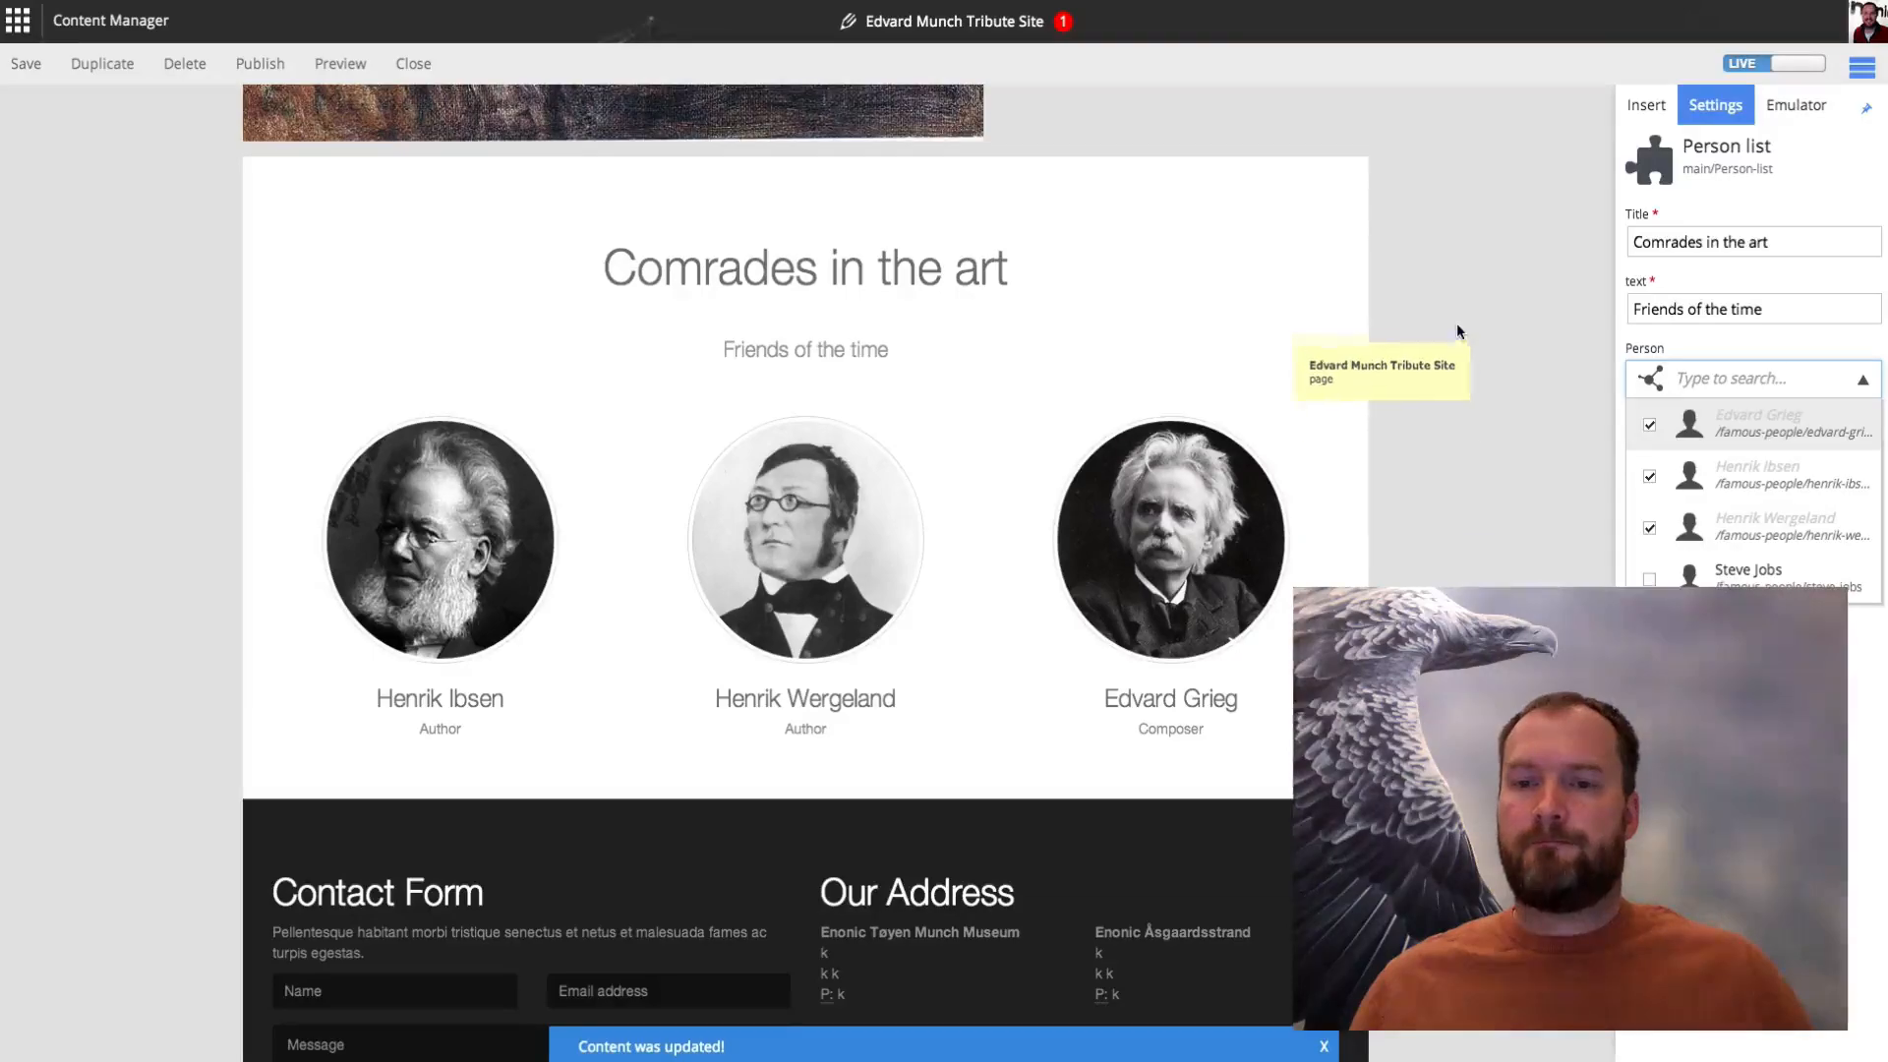
Deselect the person list and bring up the whole page's settings with its template choices
left_click(1644, 104)
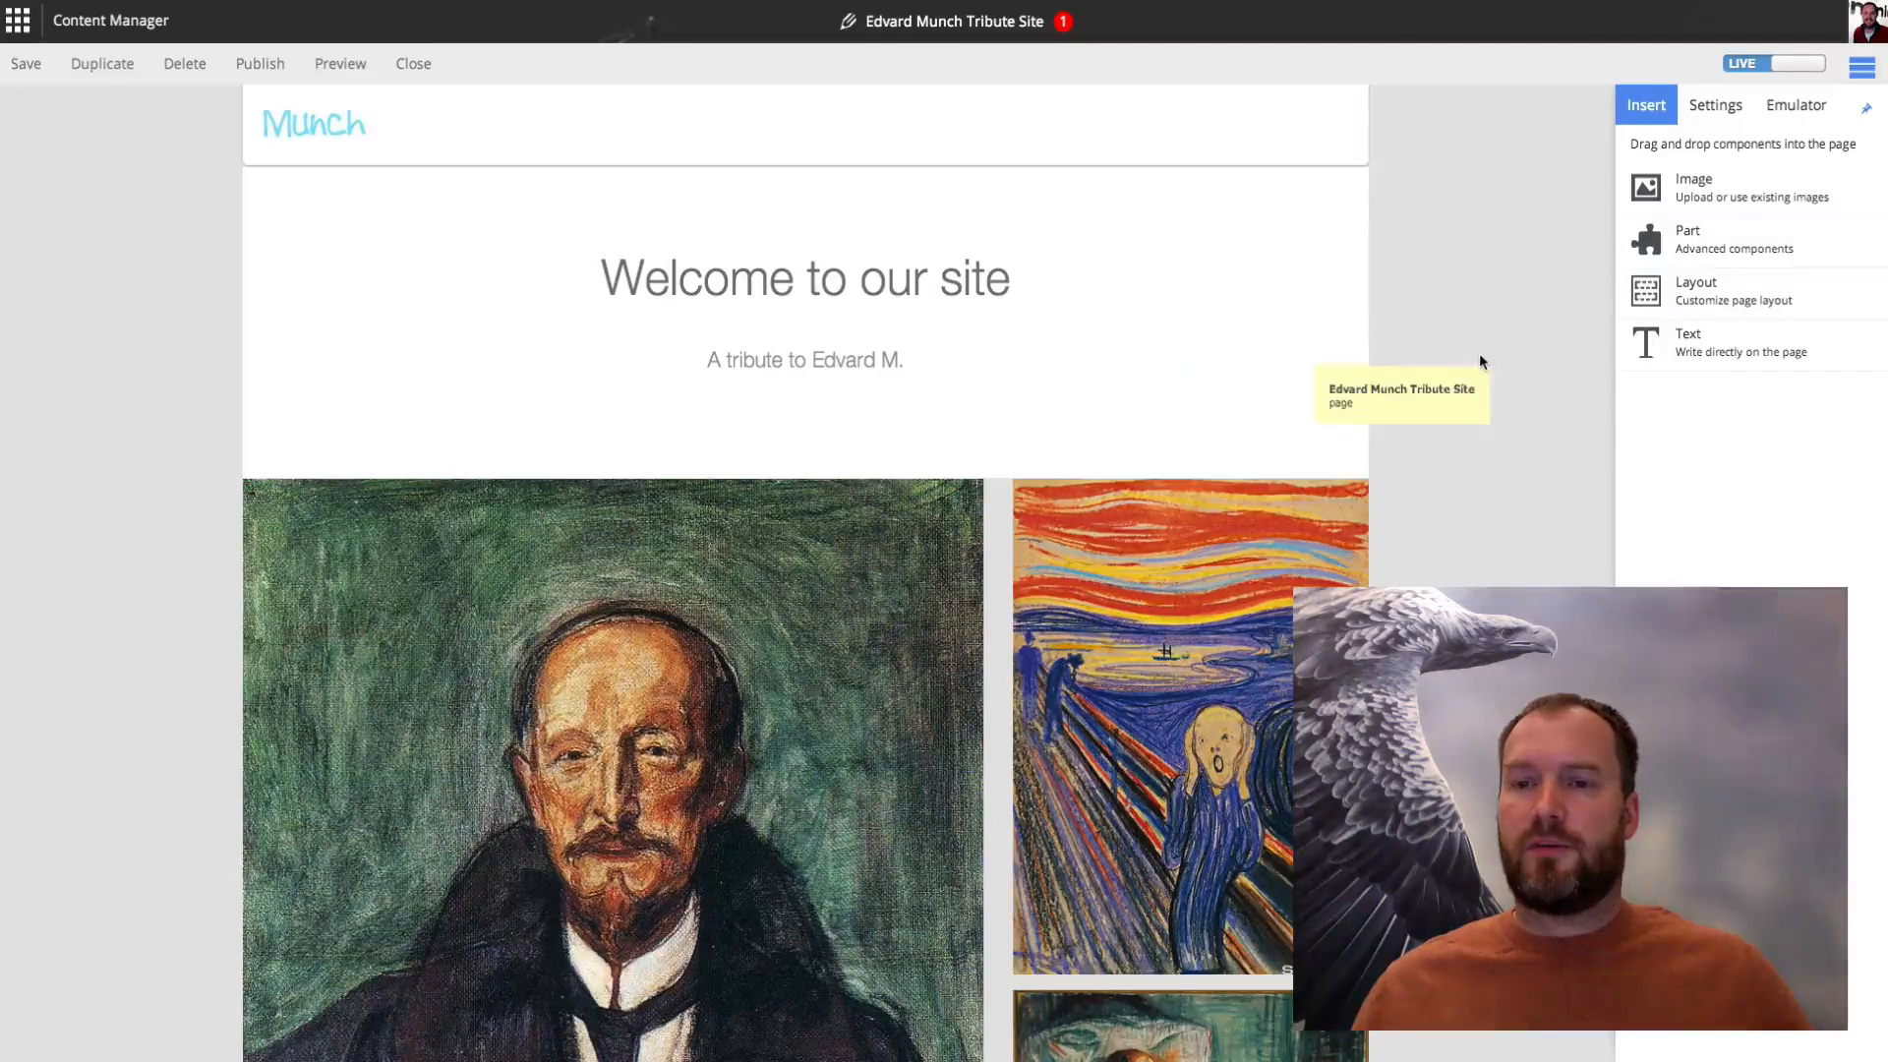
left_click(1715, 104)
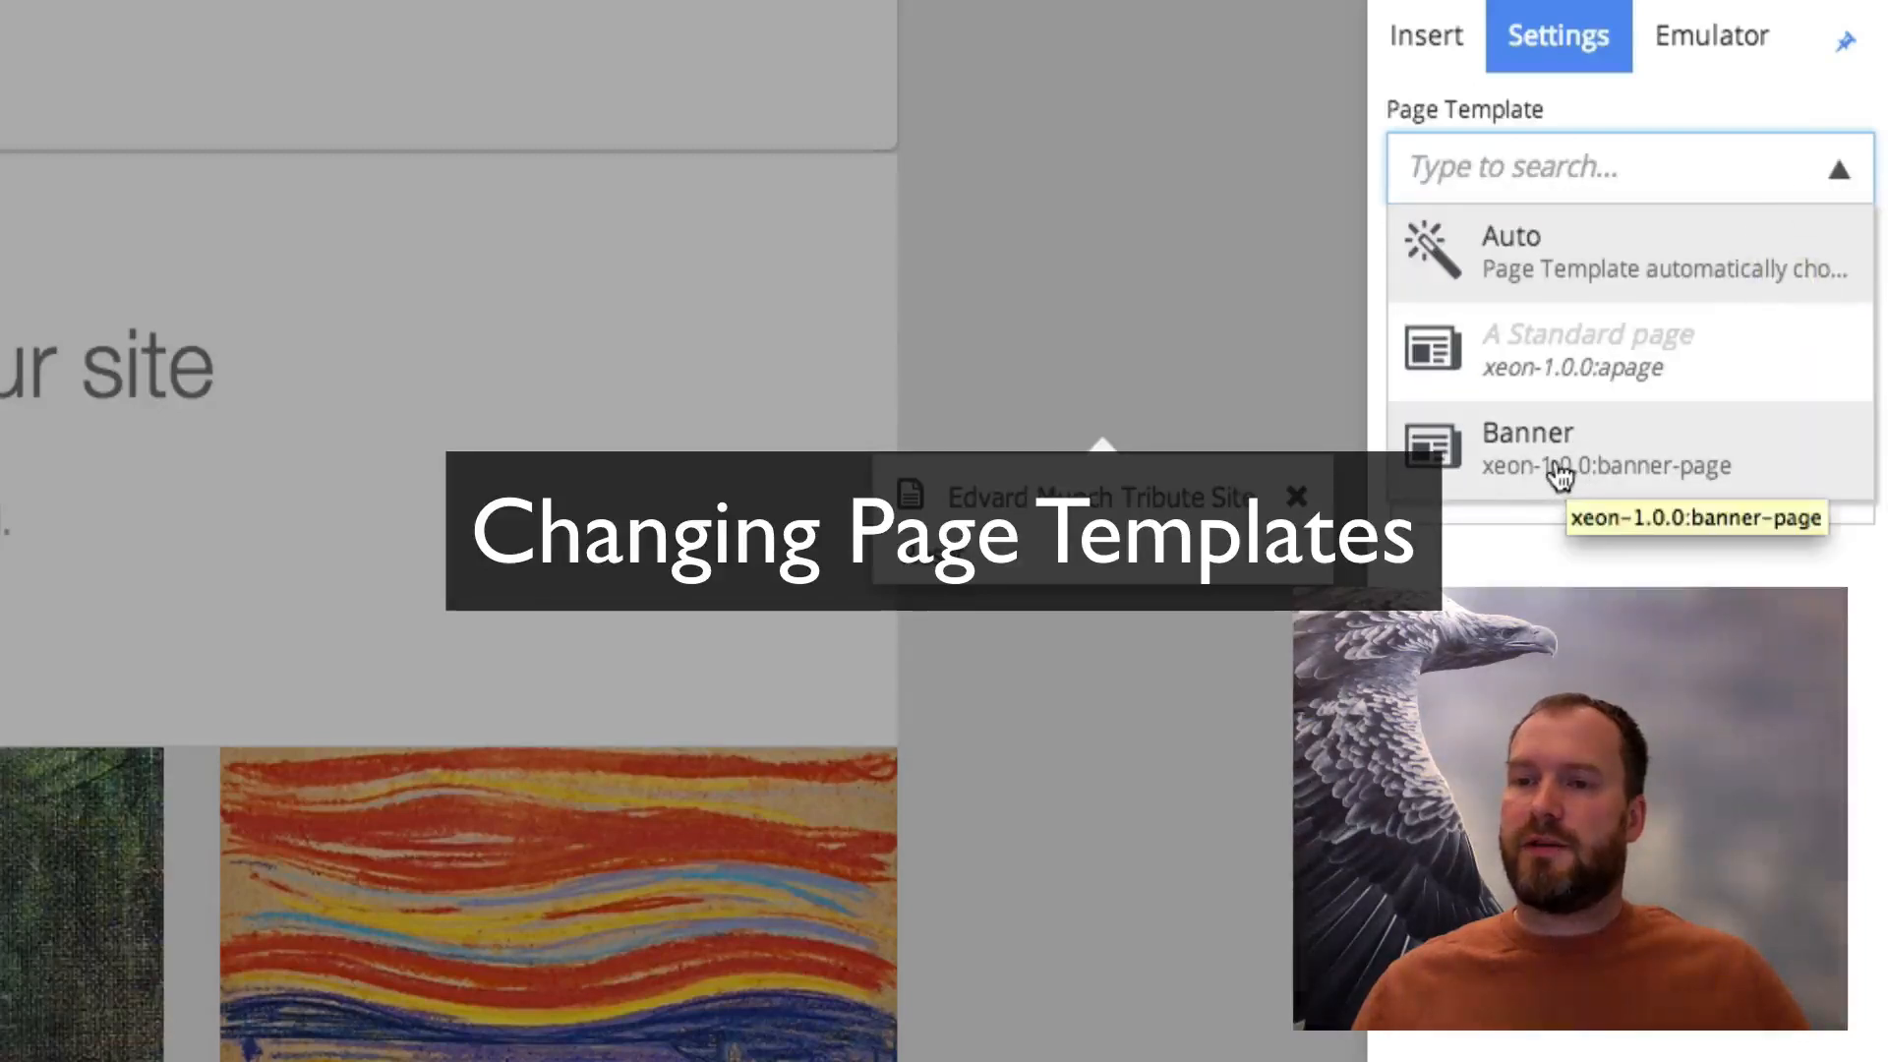
Switch the page to the Banner template with a first slide 'This is the first' / 'With first'
left_click(1527, 447)
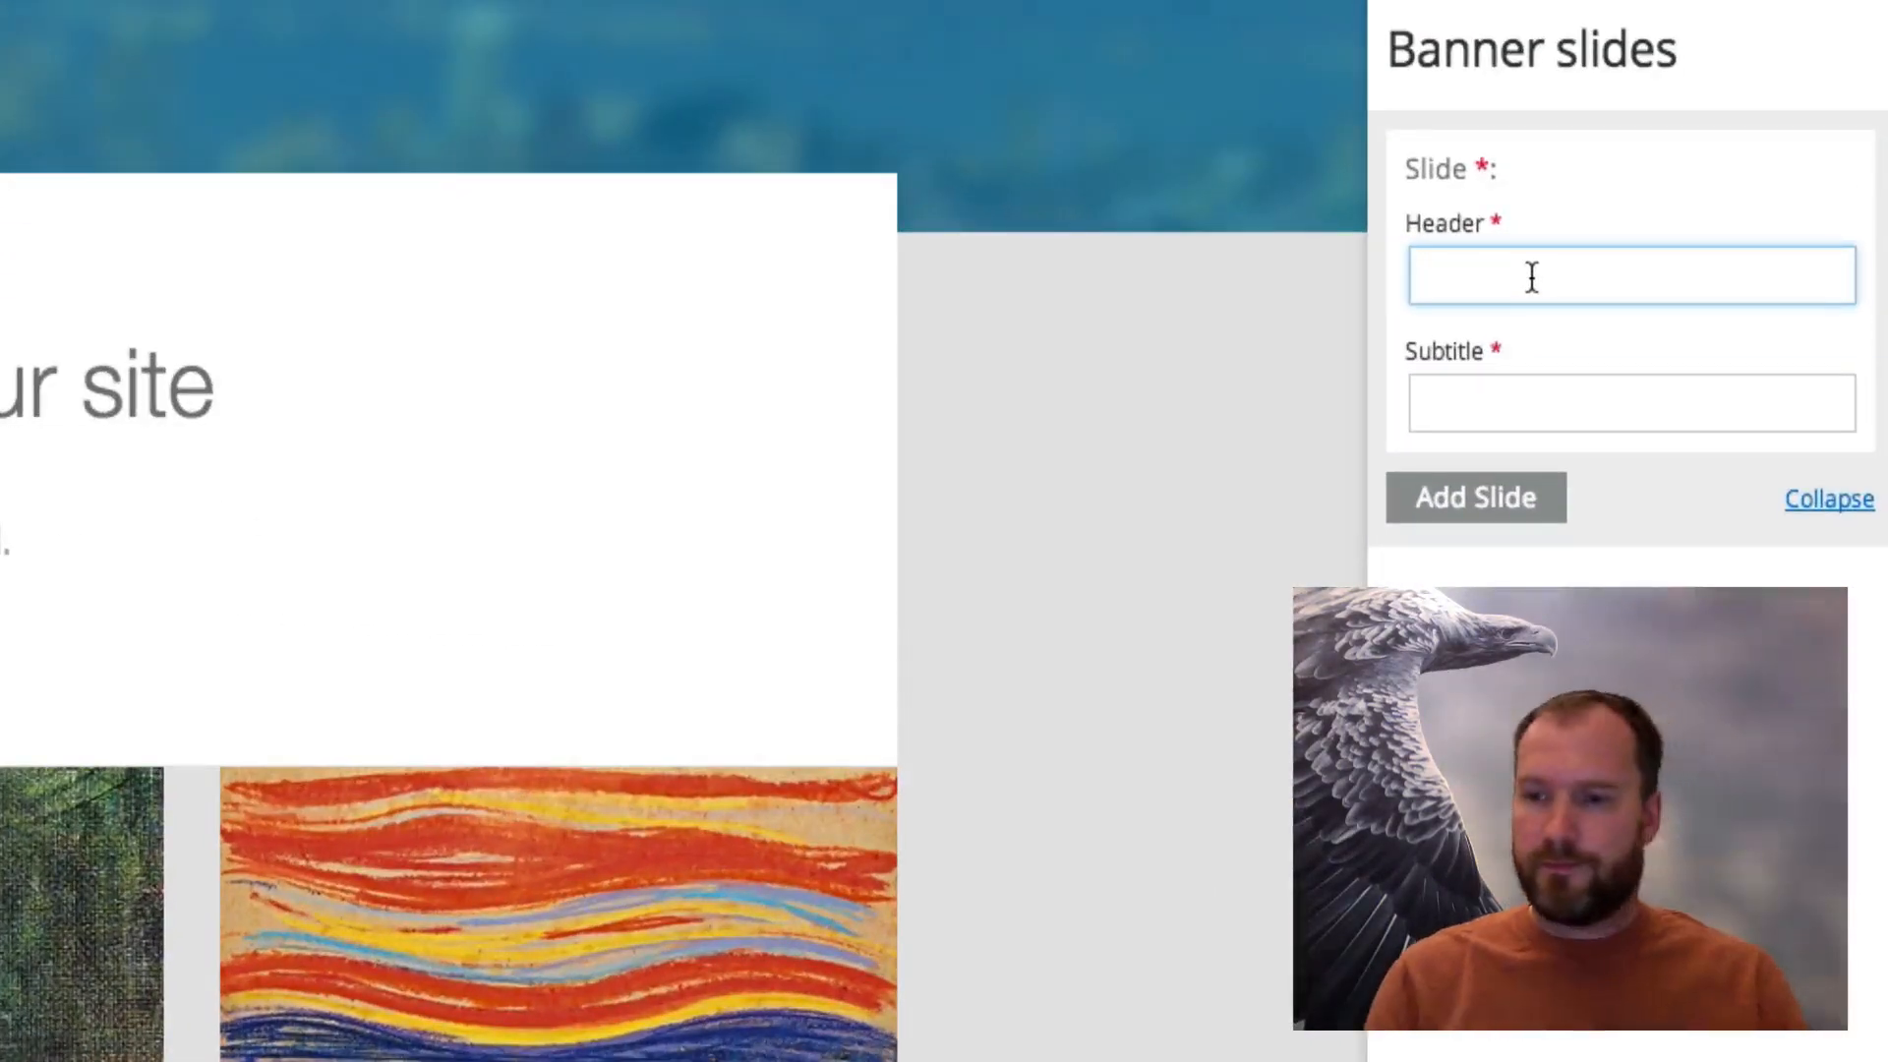
type("This is the first slide")
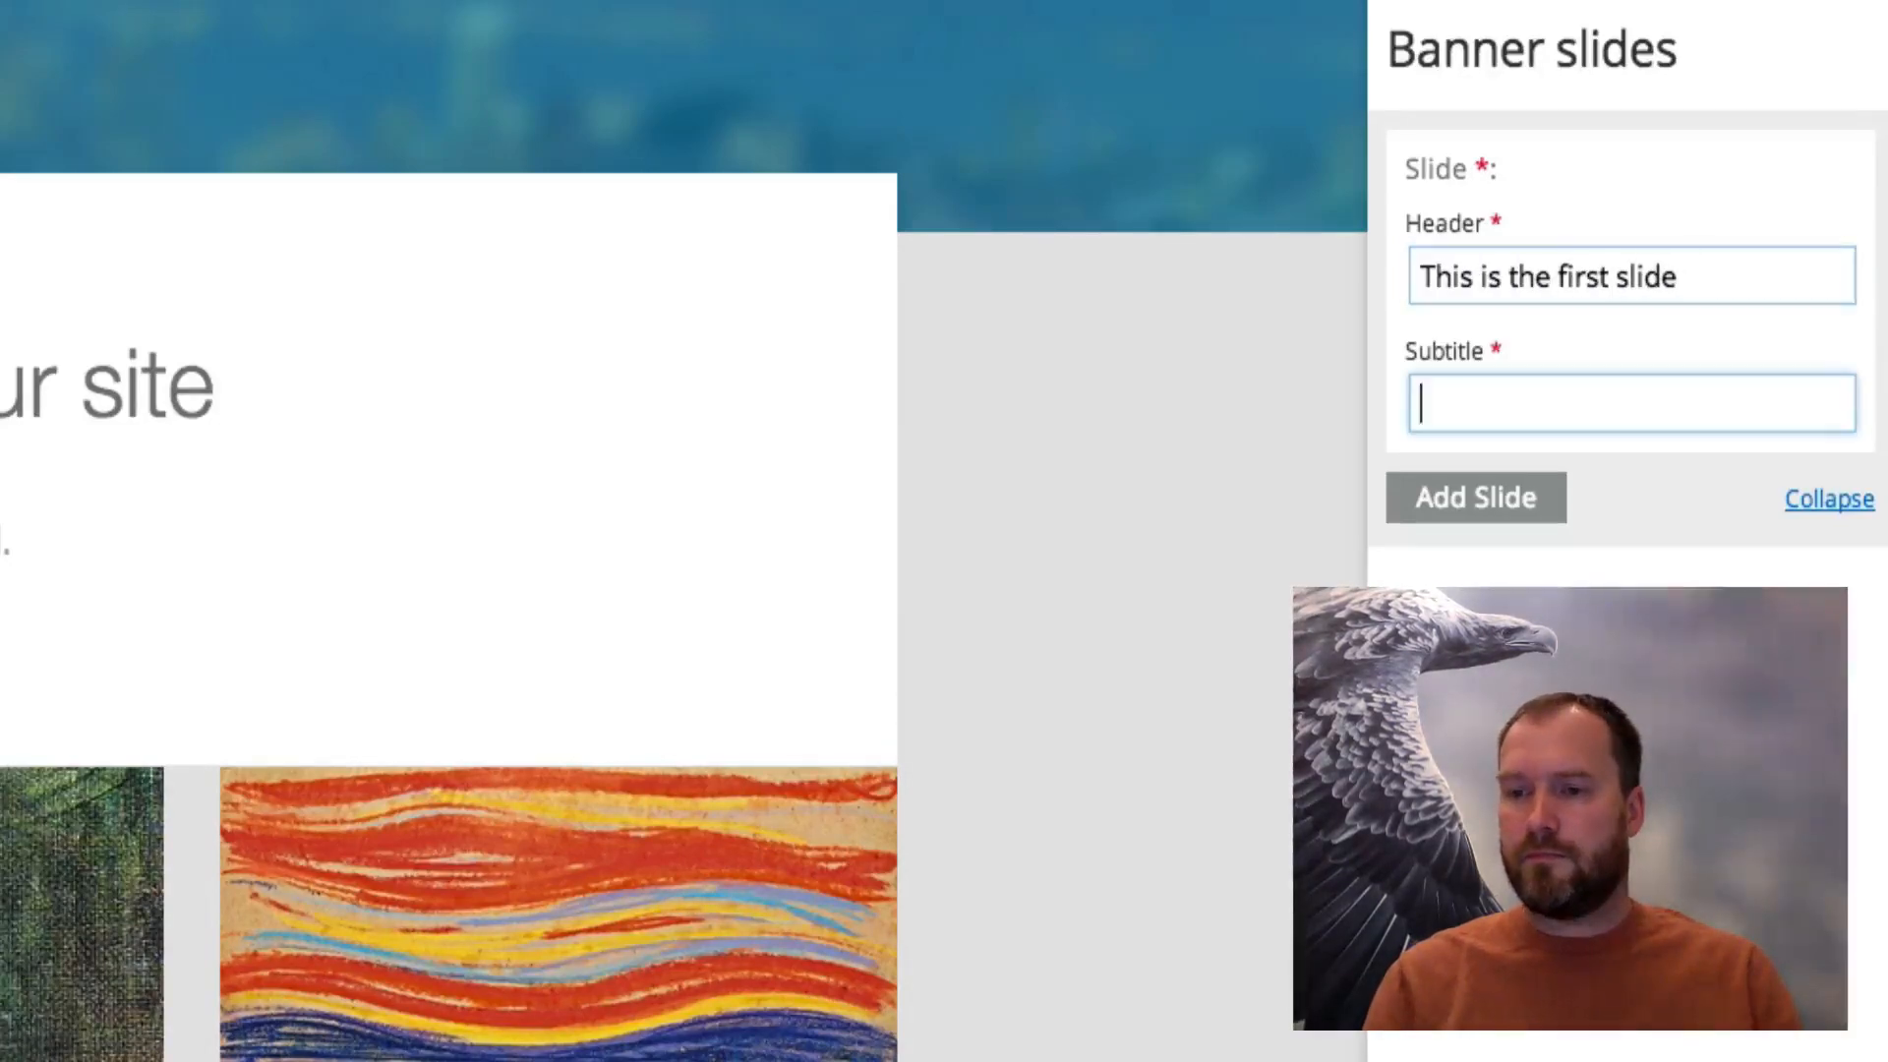
type("With first")
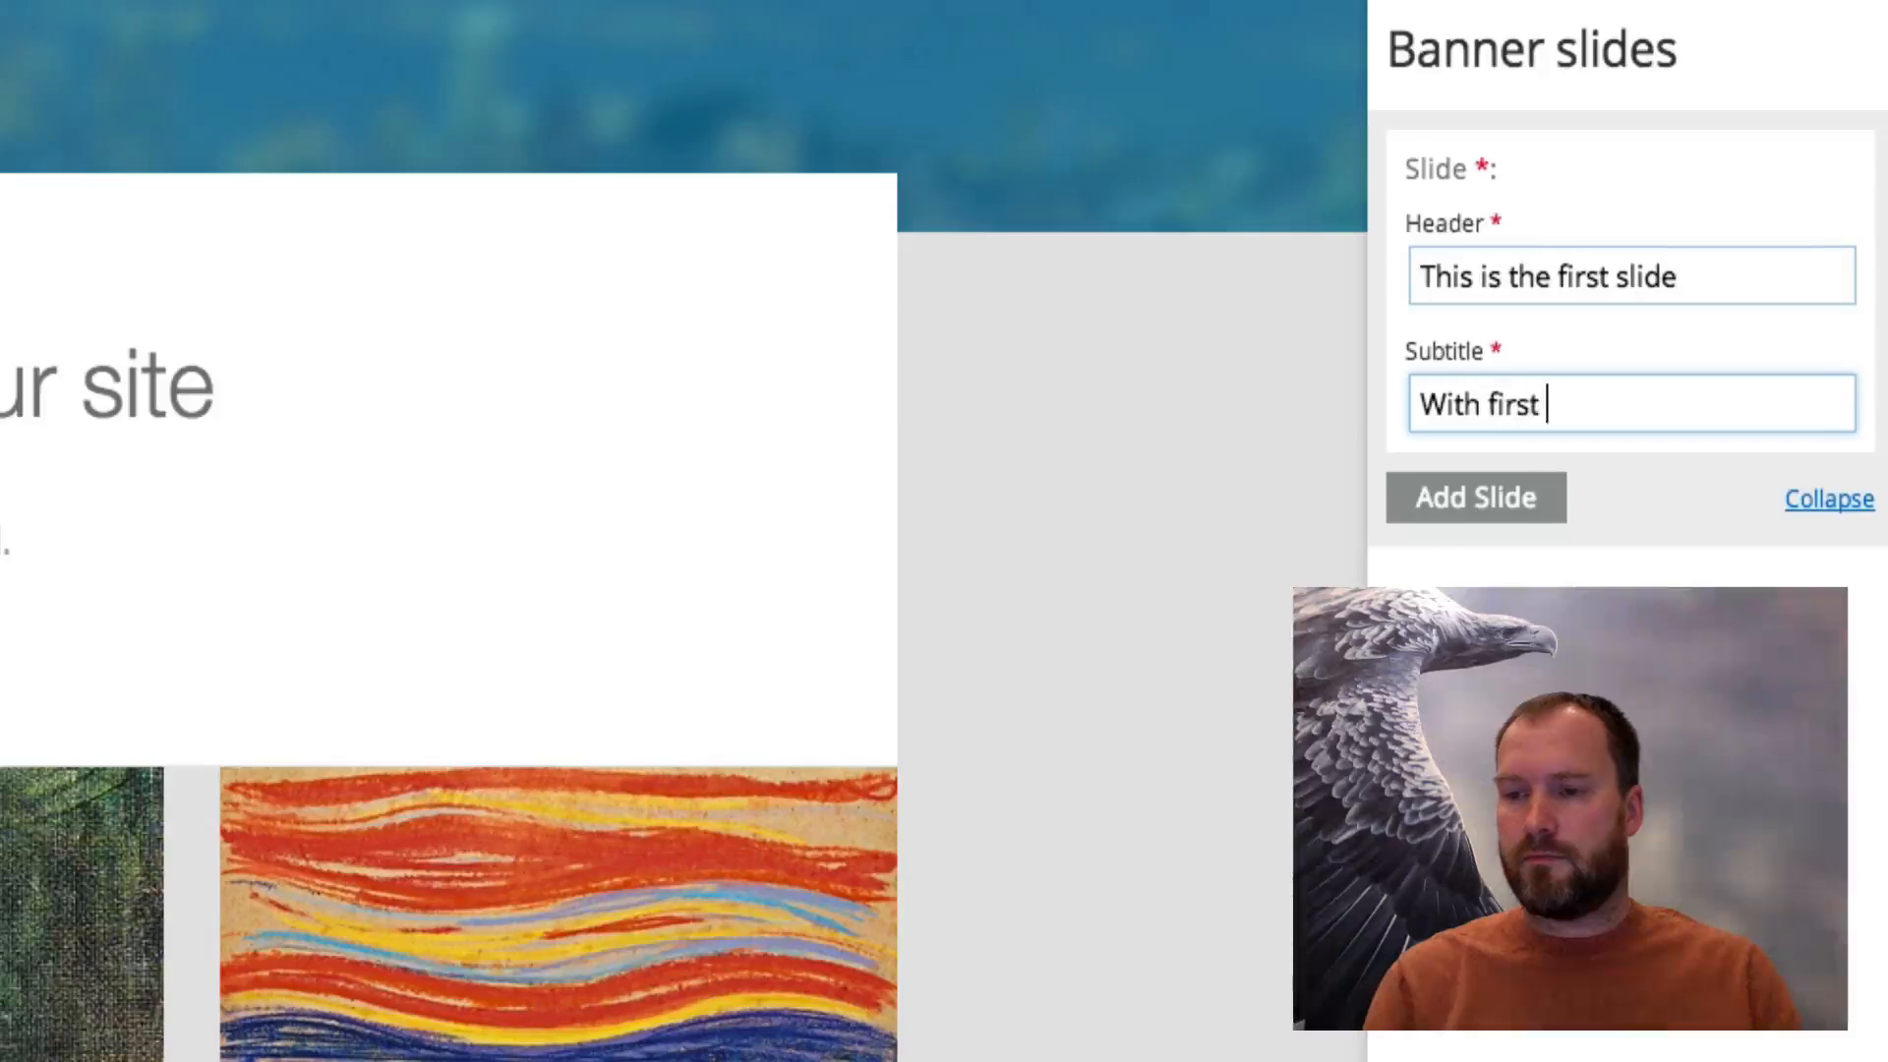
Add a second slide with header 'This is t' and subtitle 'Sec', and apply the slides
left_click(1473, 498)
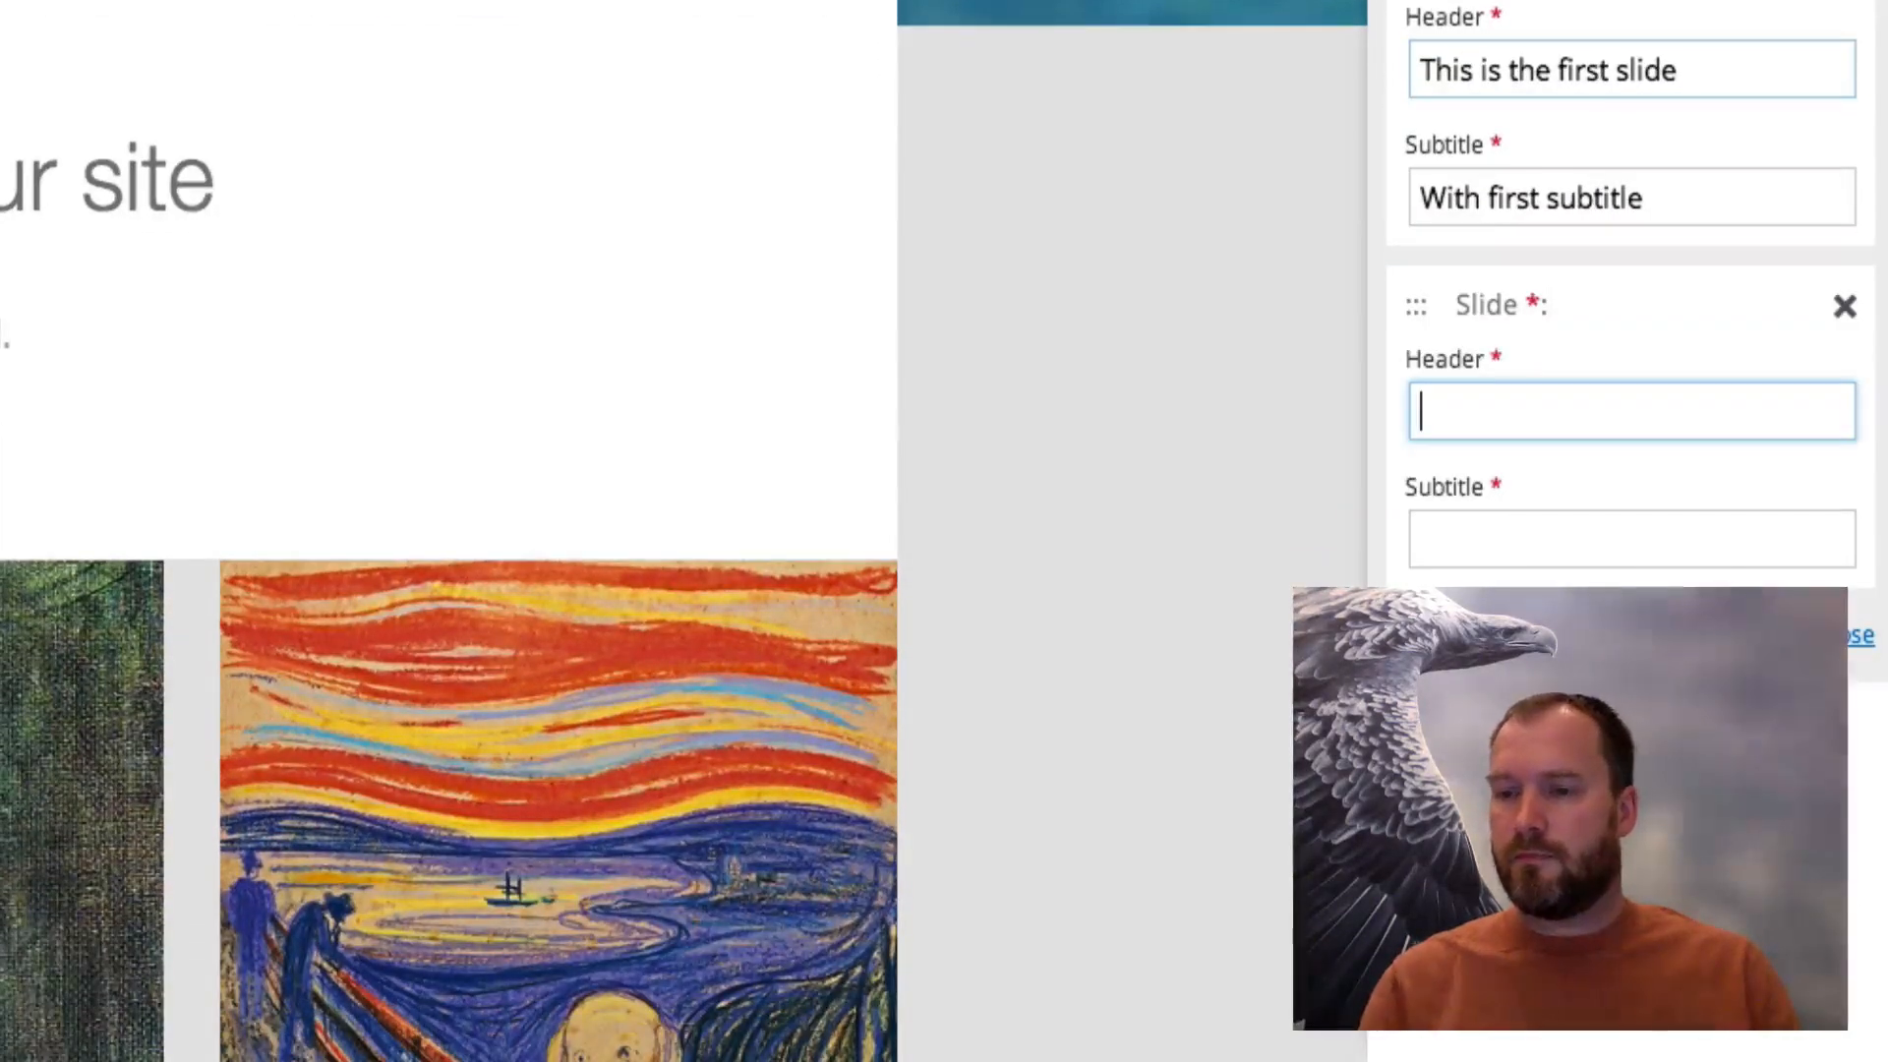
type("This is the second sl")
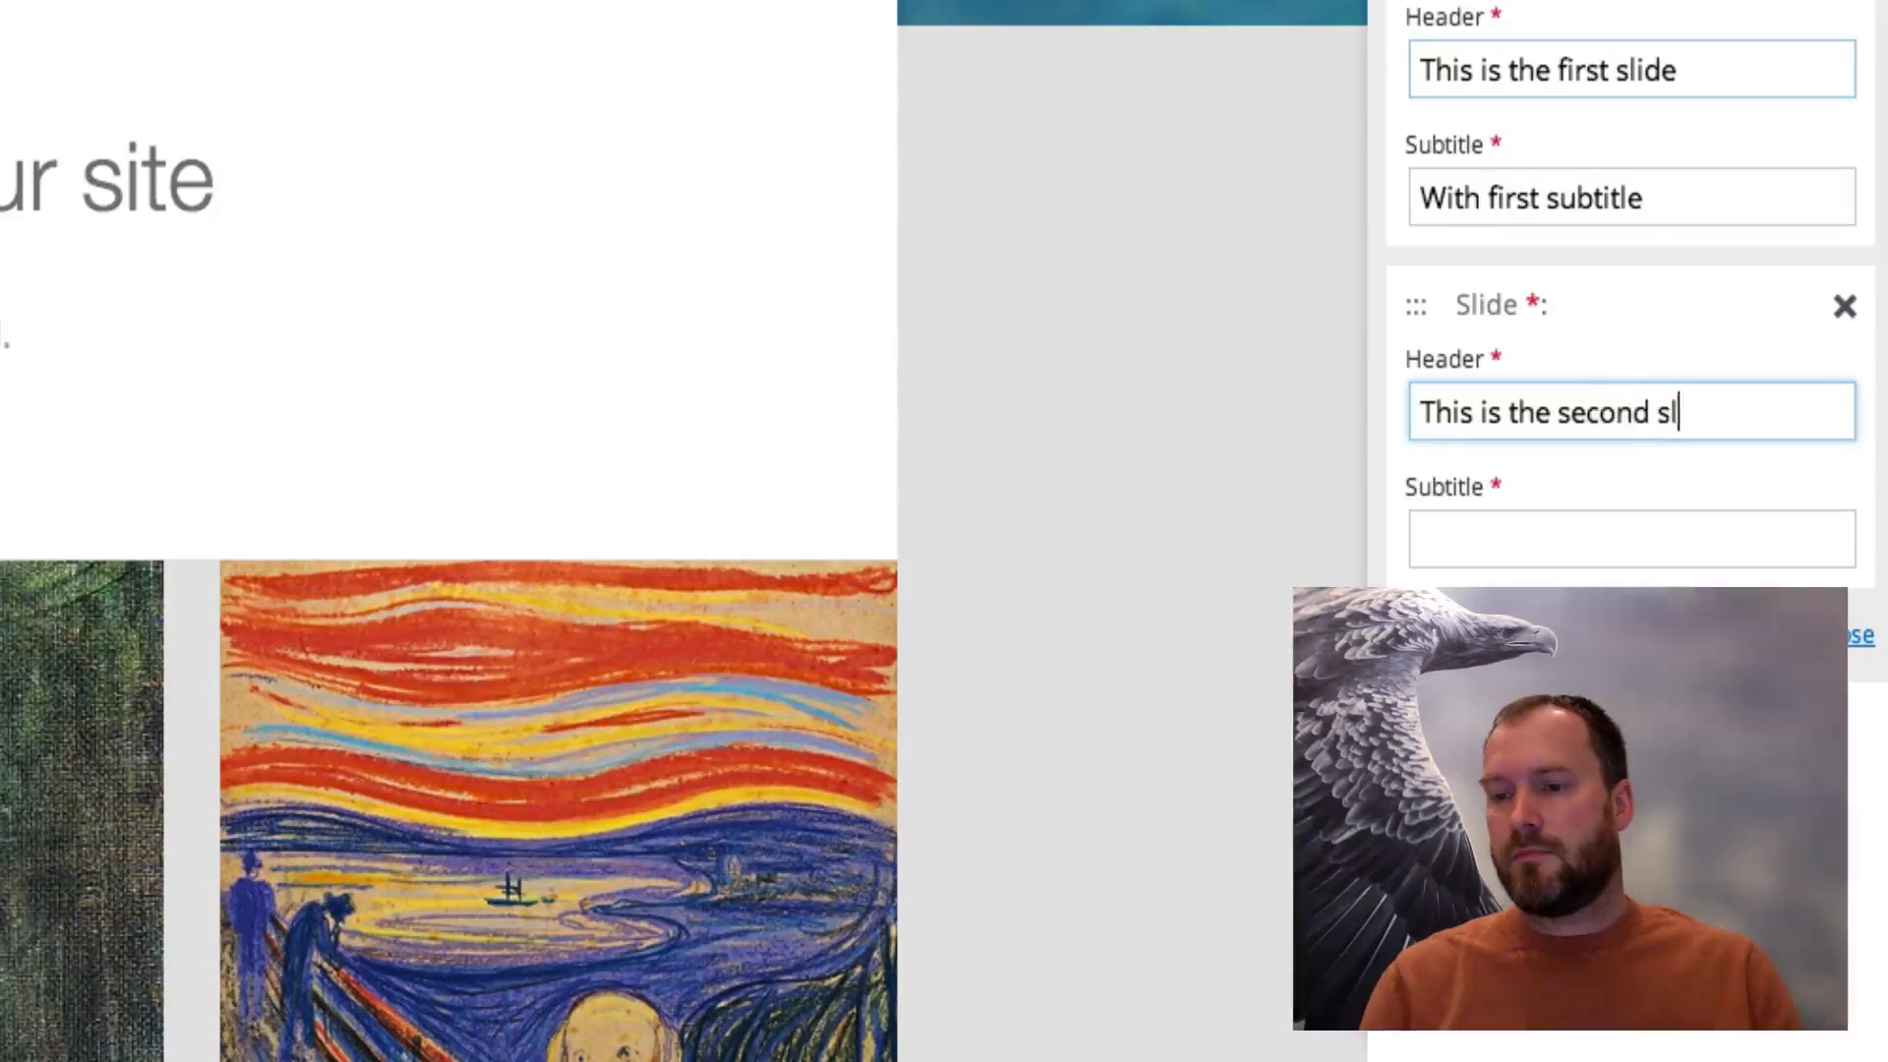
type("Second subtitle")
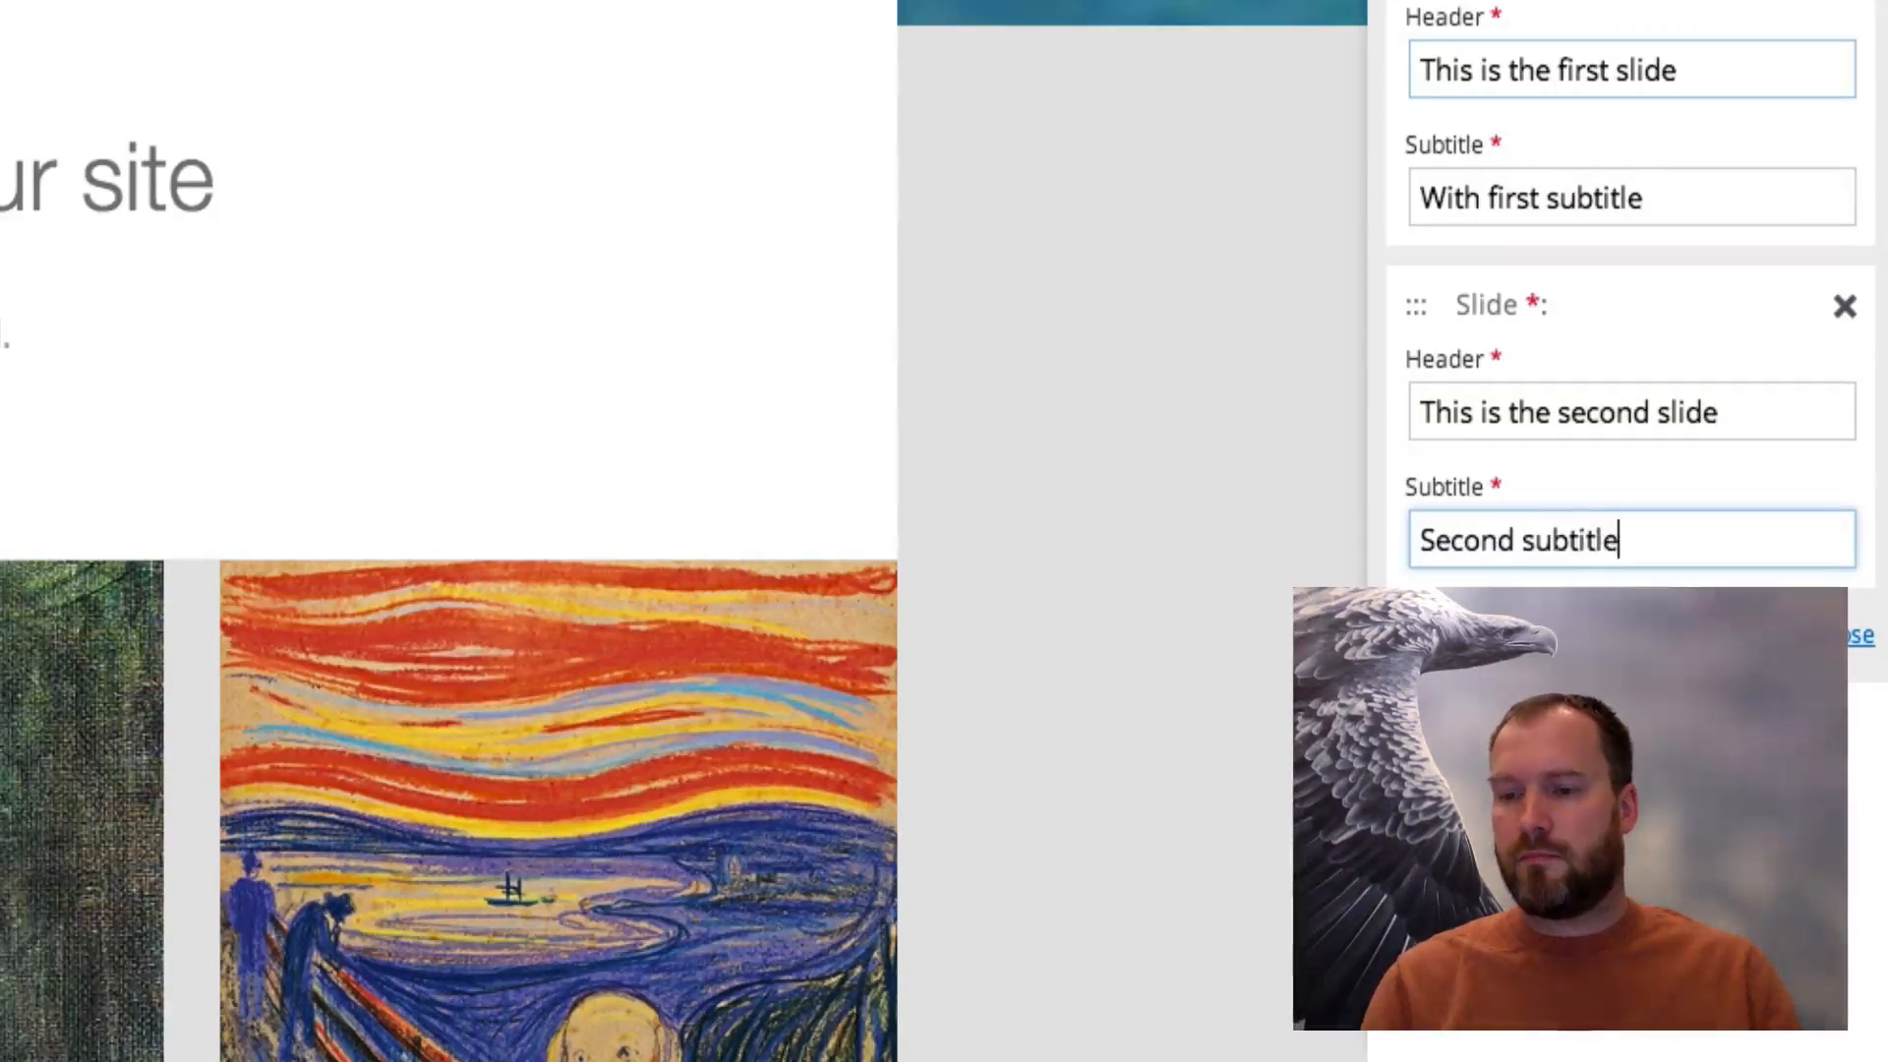
left_click(26, 63)
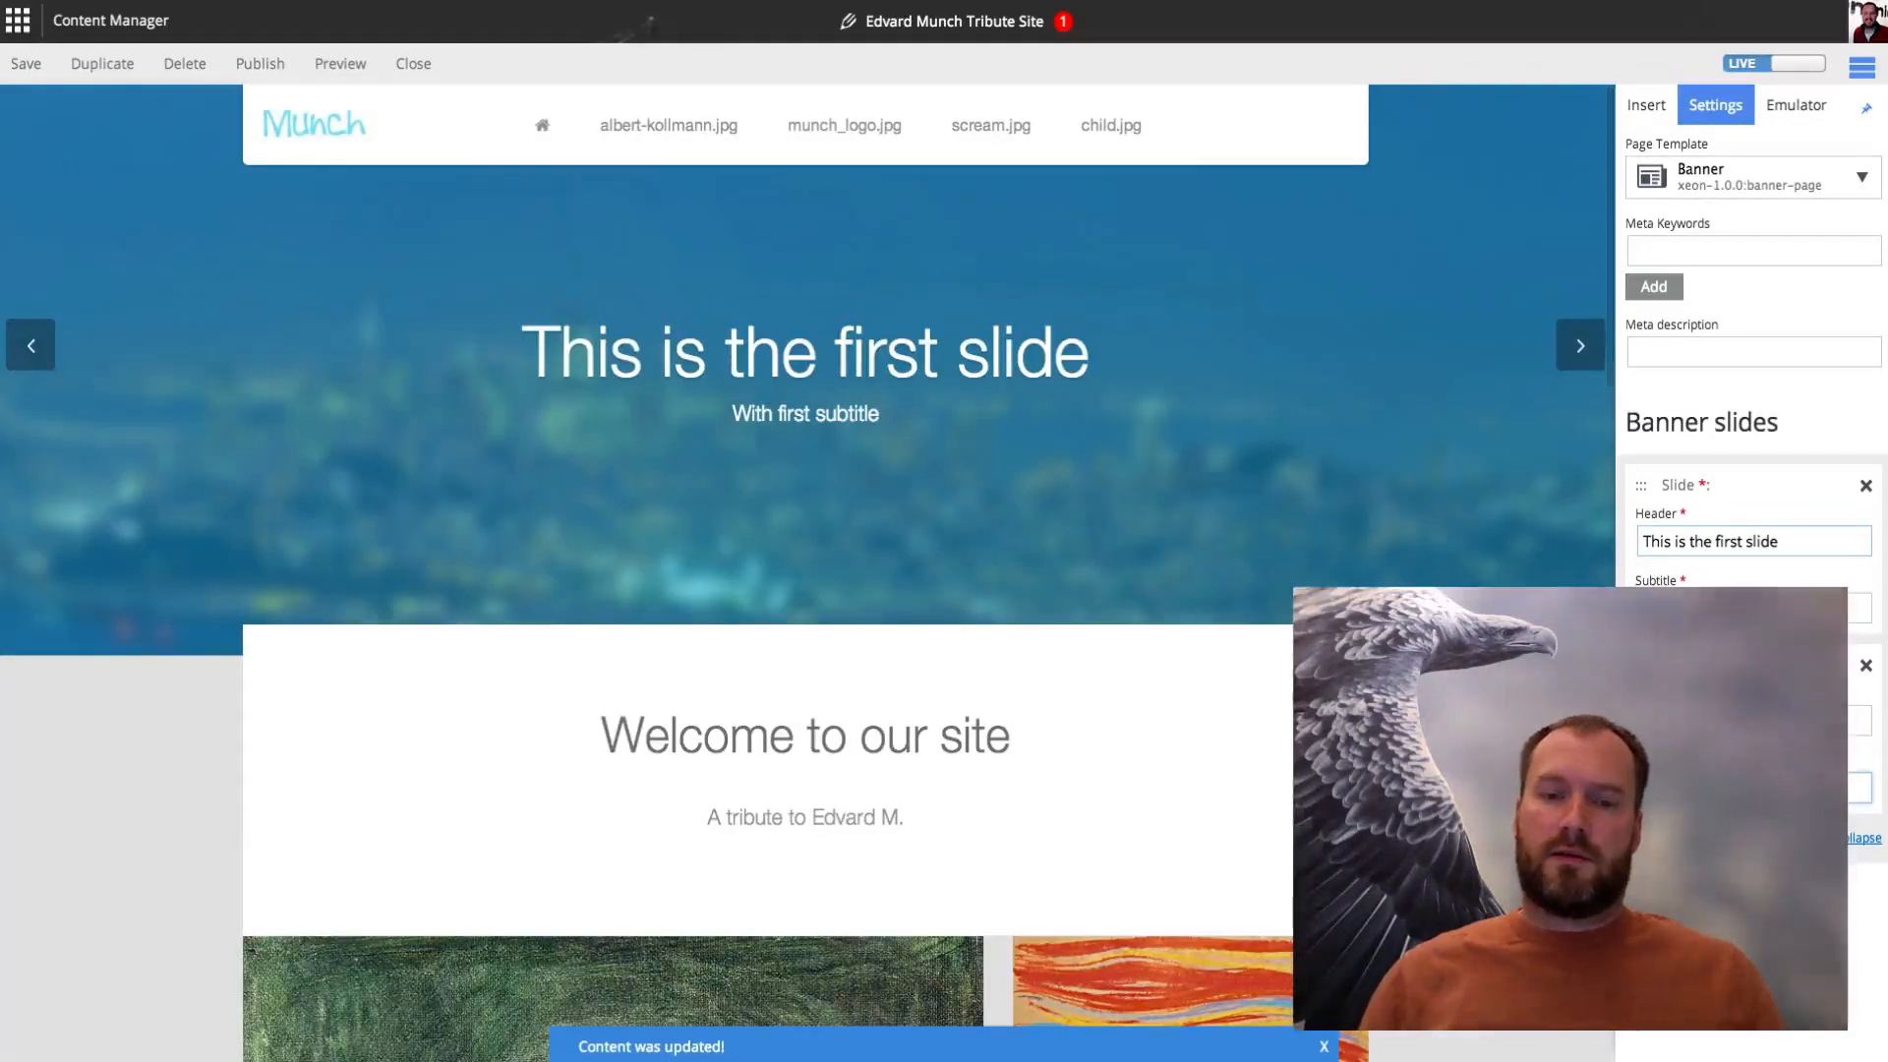
Preview the rotating banner slides, toggling between form and live views
scroll("down", 3)
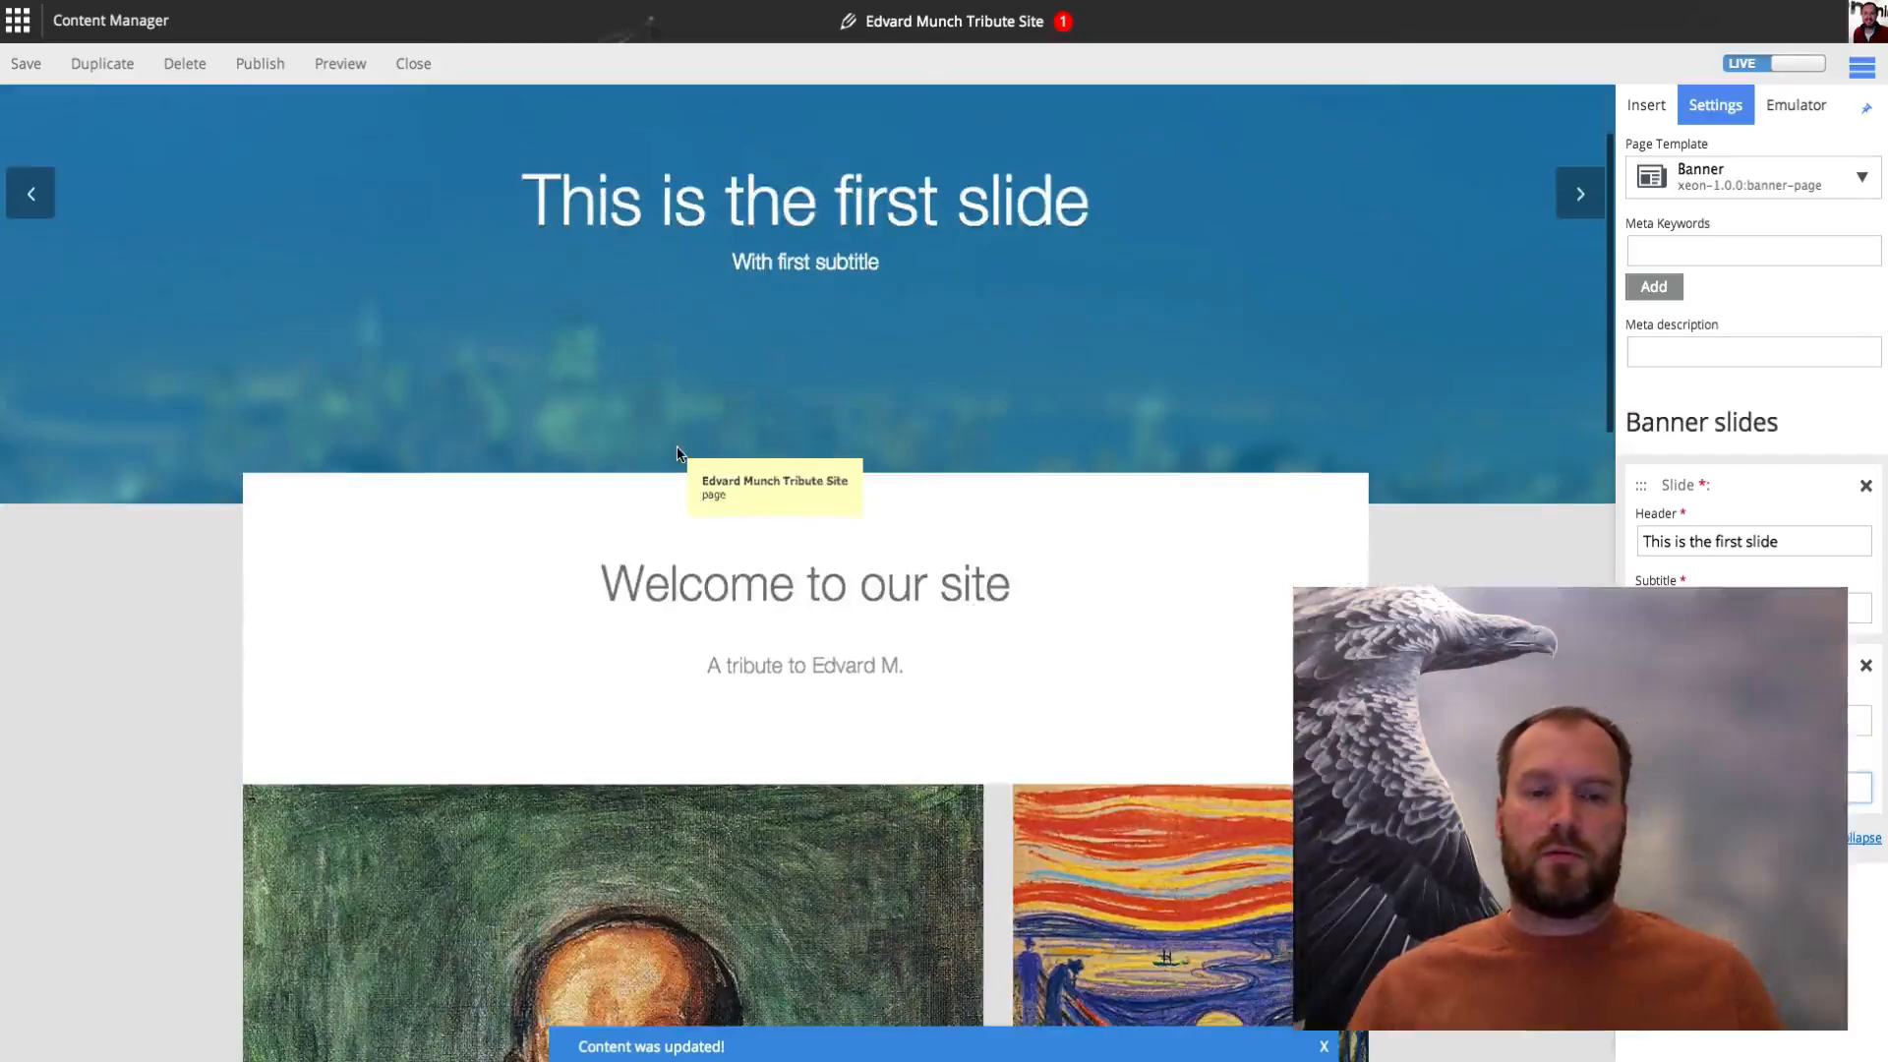
scroll("down", 3)
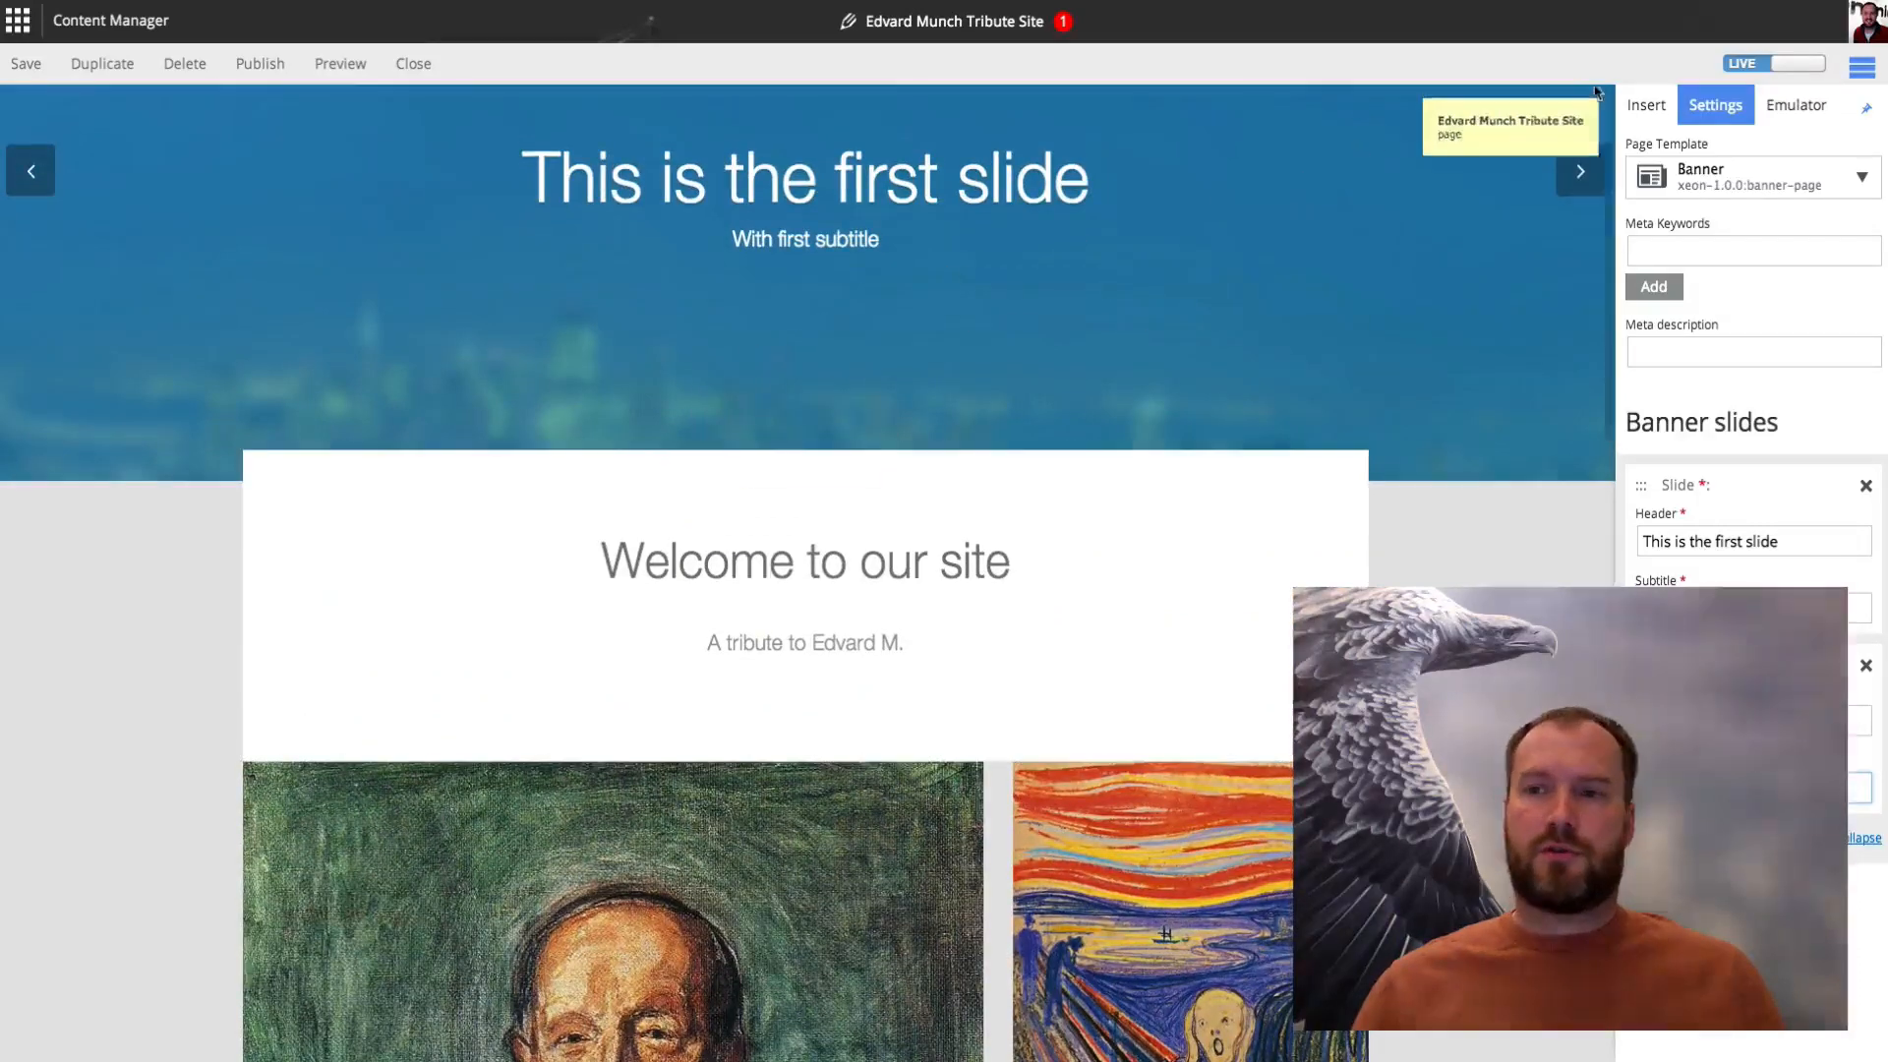
left_click(1774, 63)
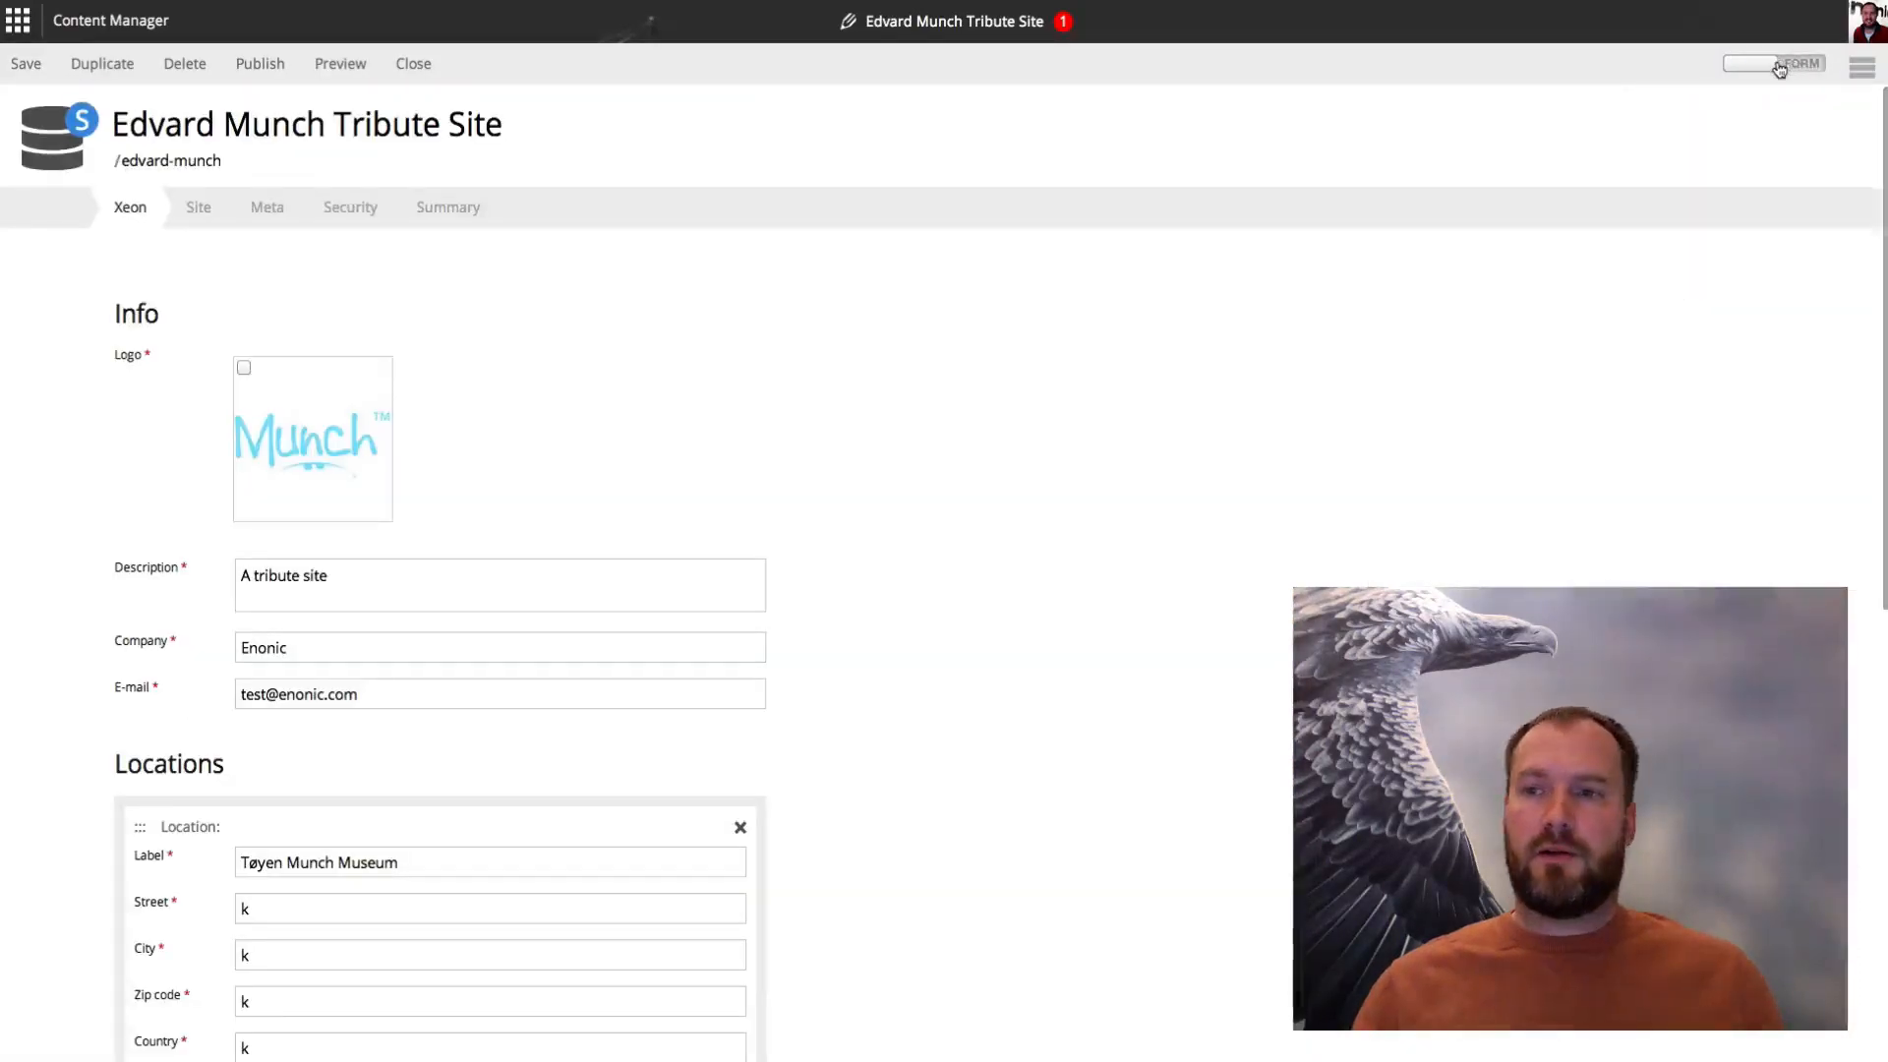
left_click(1771, 63)
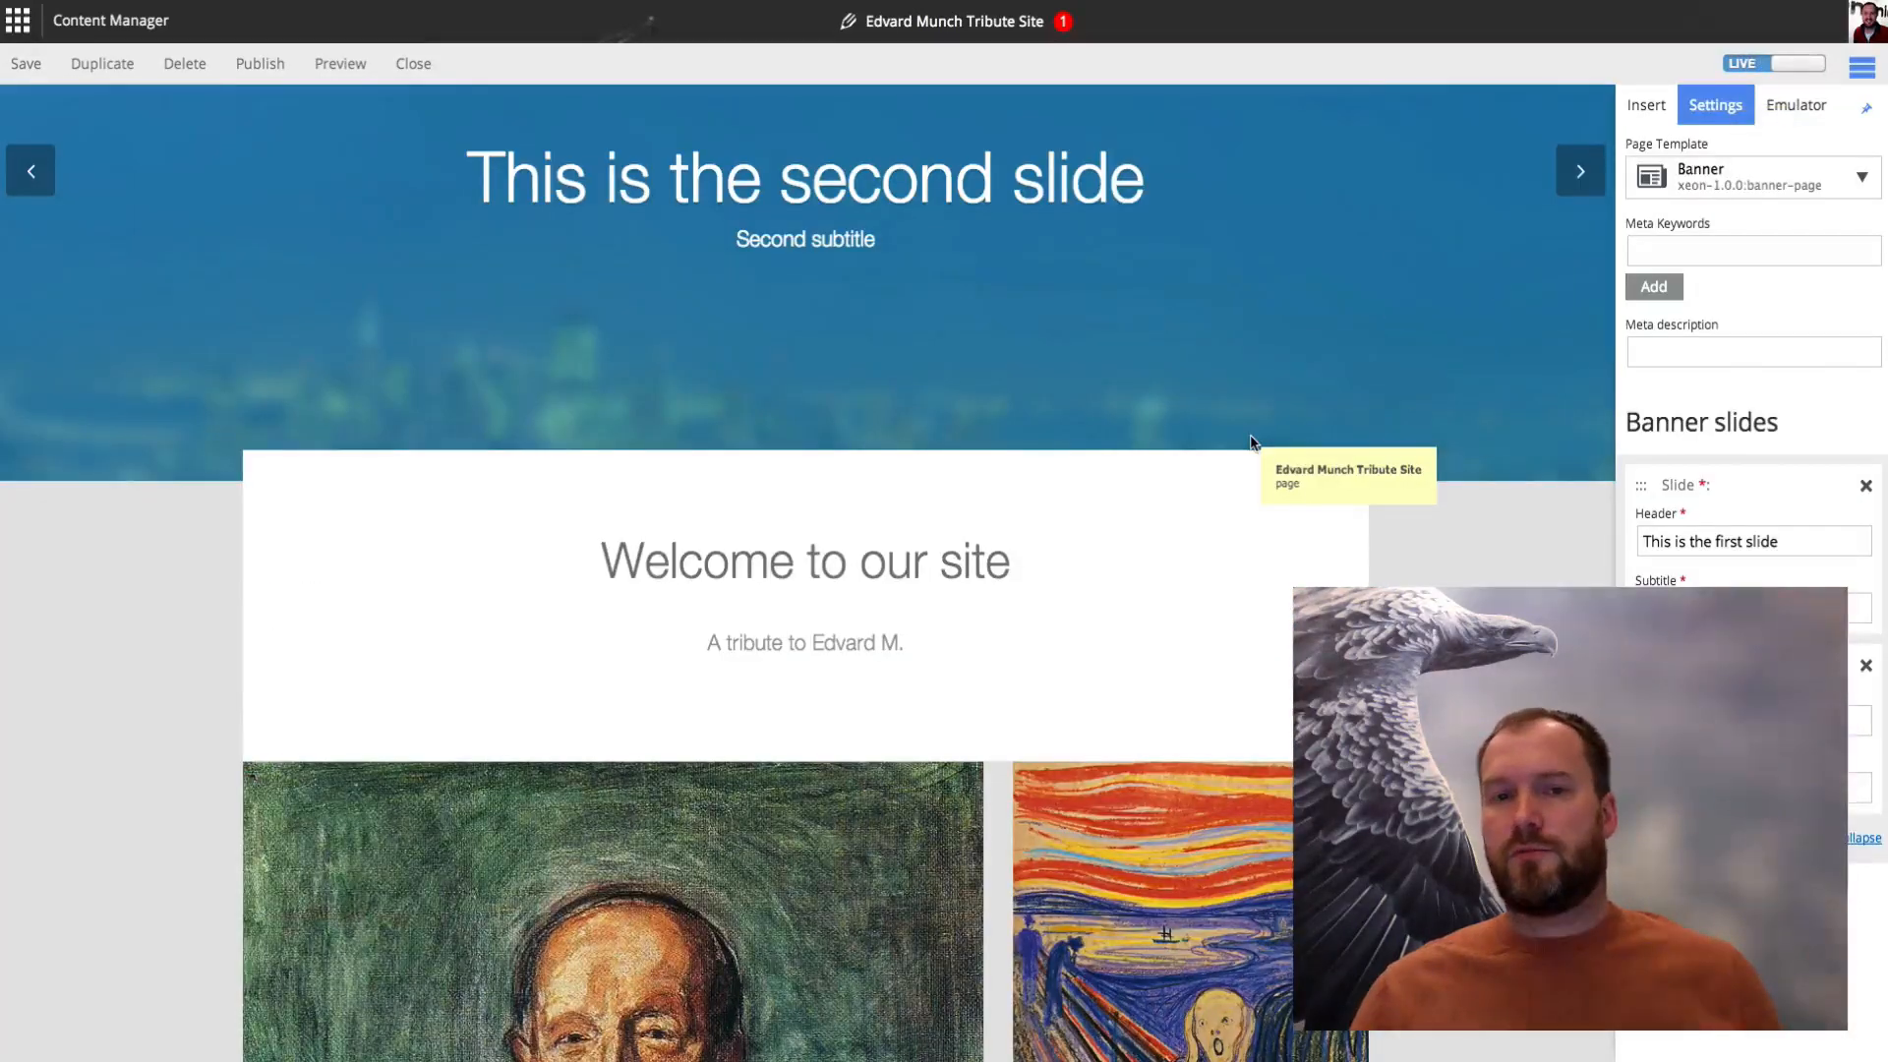
scroll("down", 3)
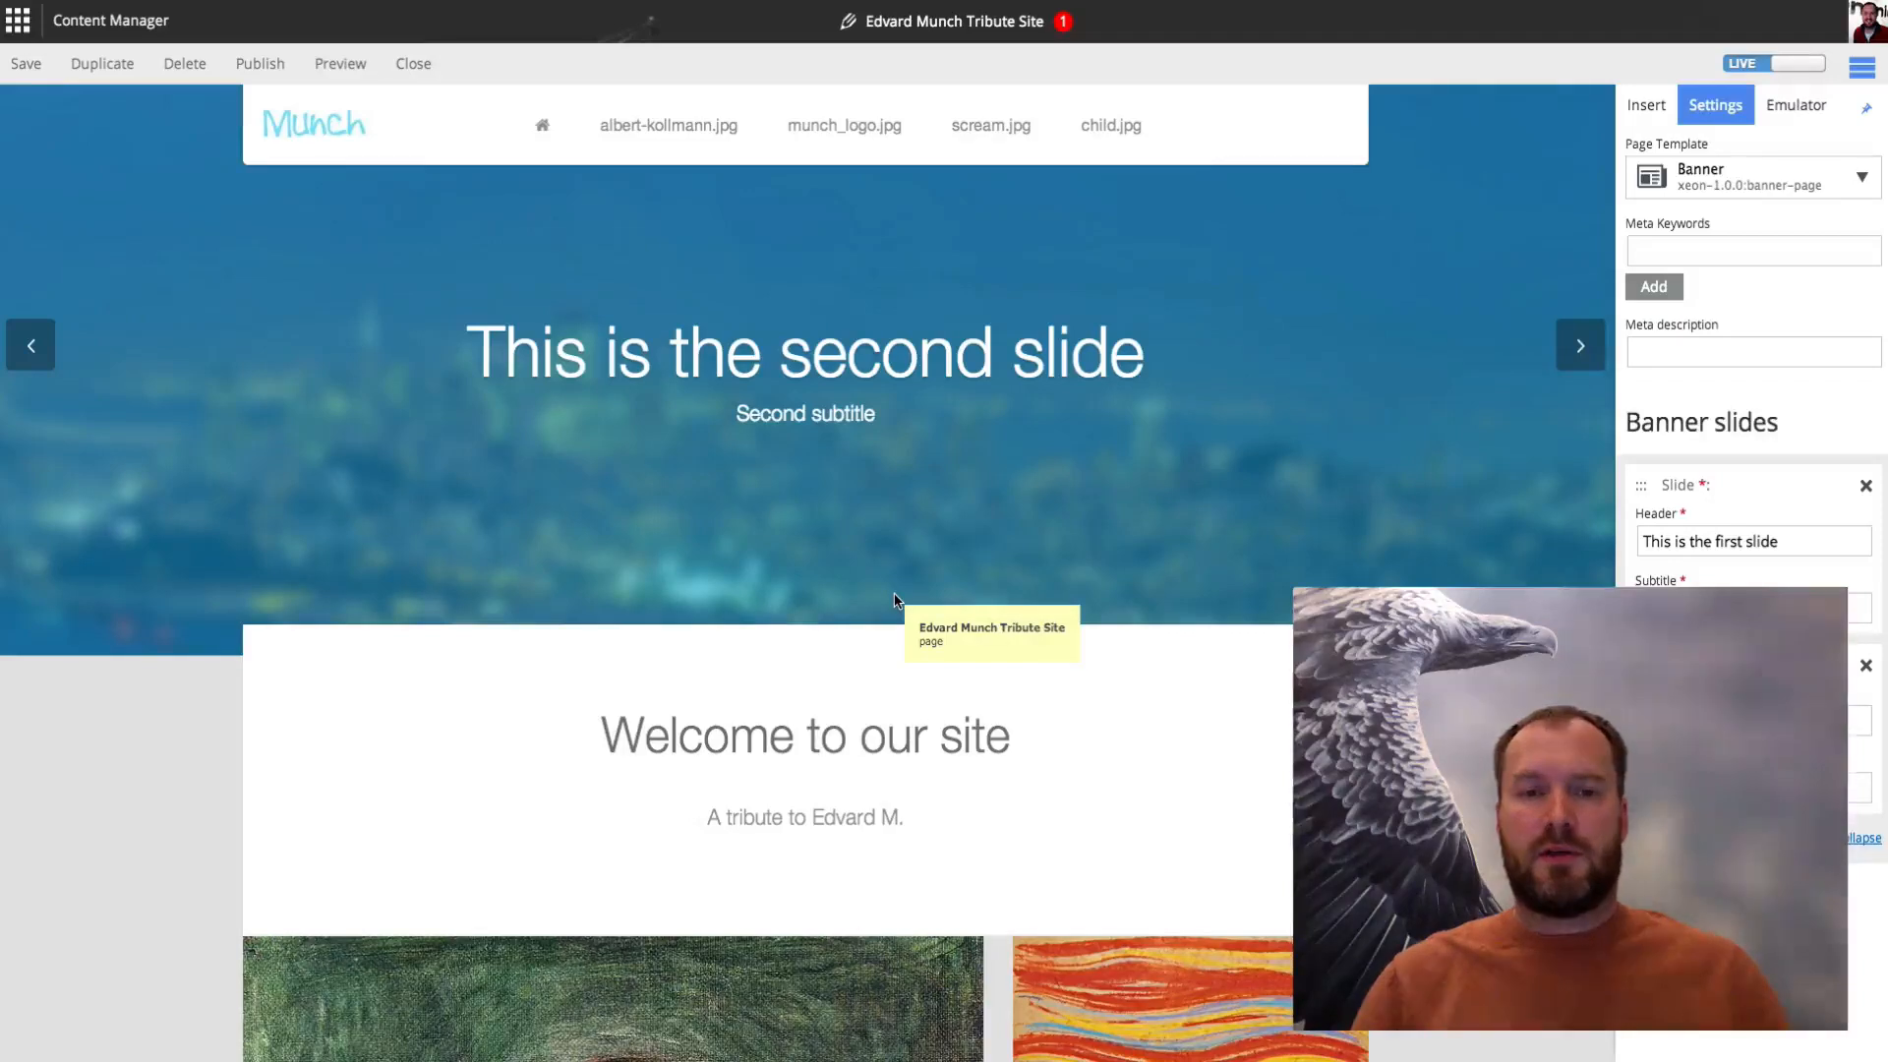
left_click(30, 346)
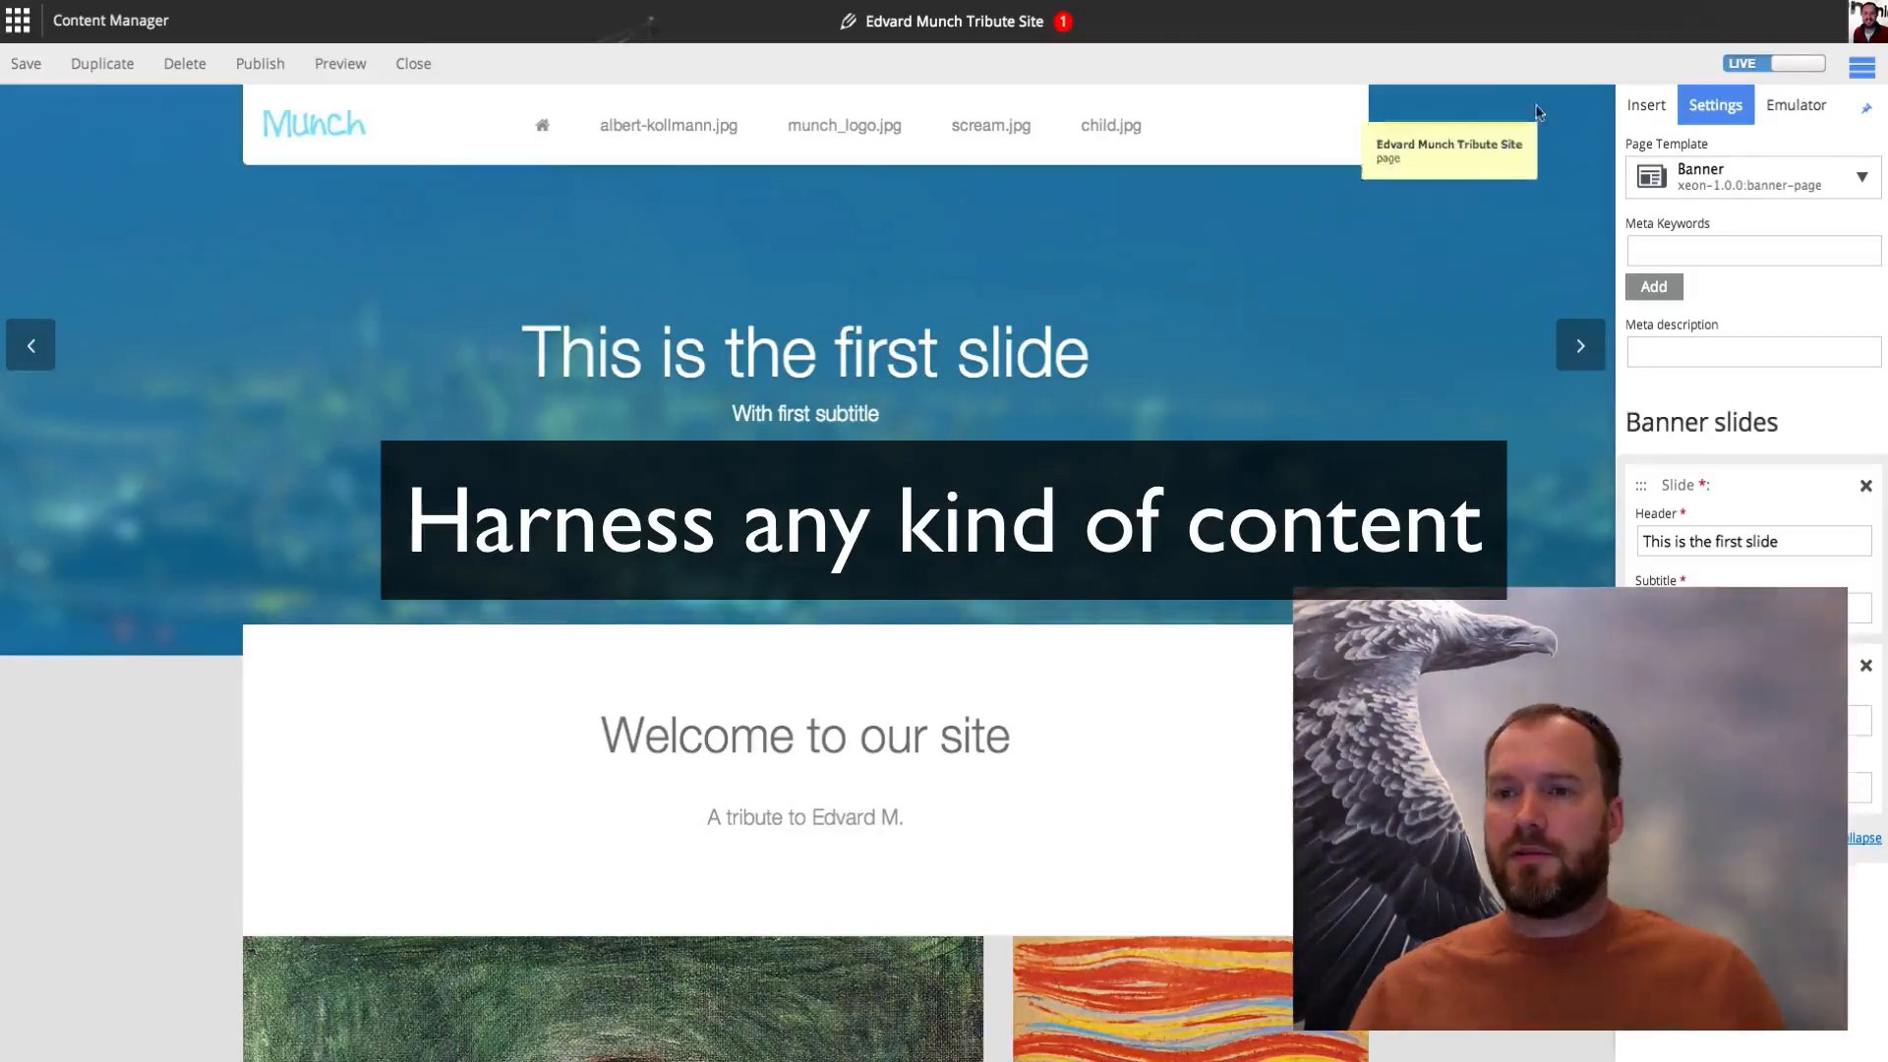
left_click(1580, 346)
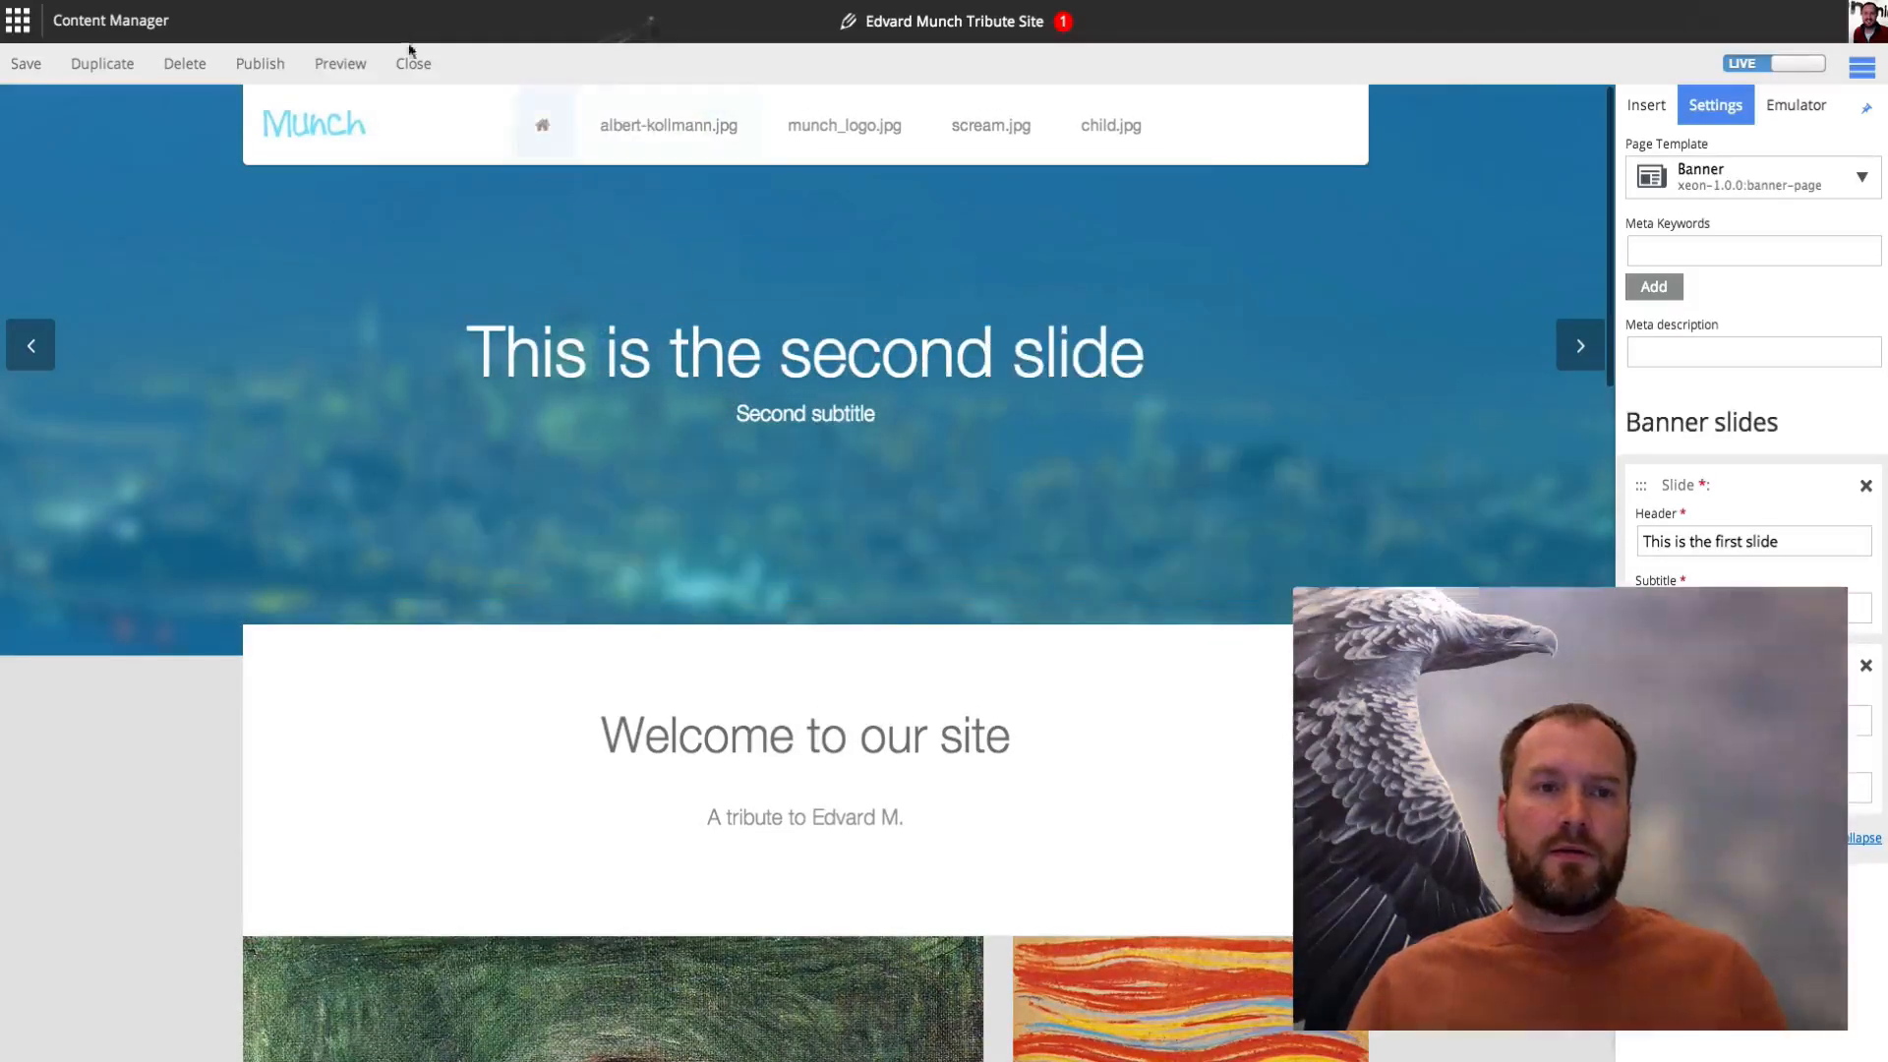
Close the site editor and collapse the Famous People folder in the content list
left_click(413, 63)
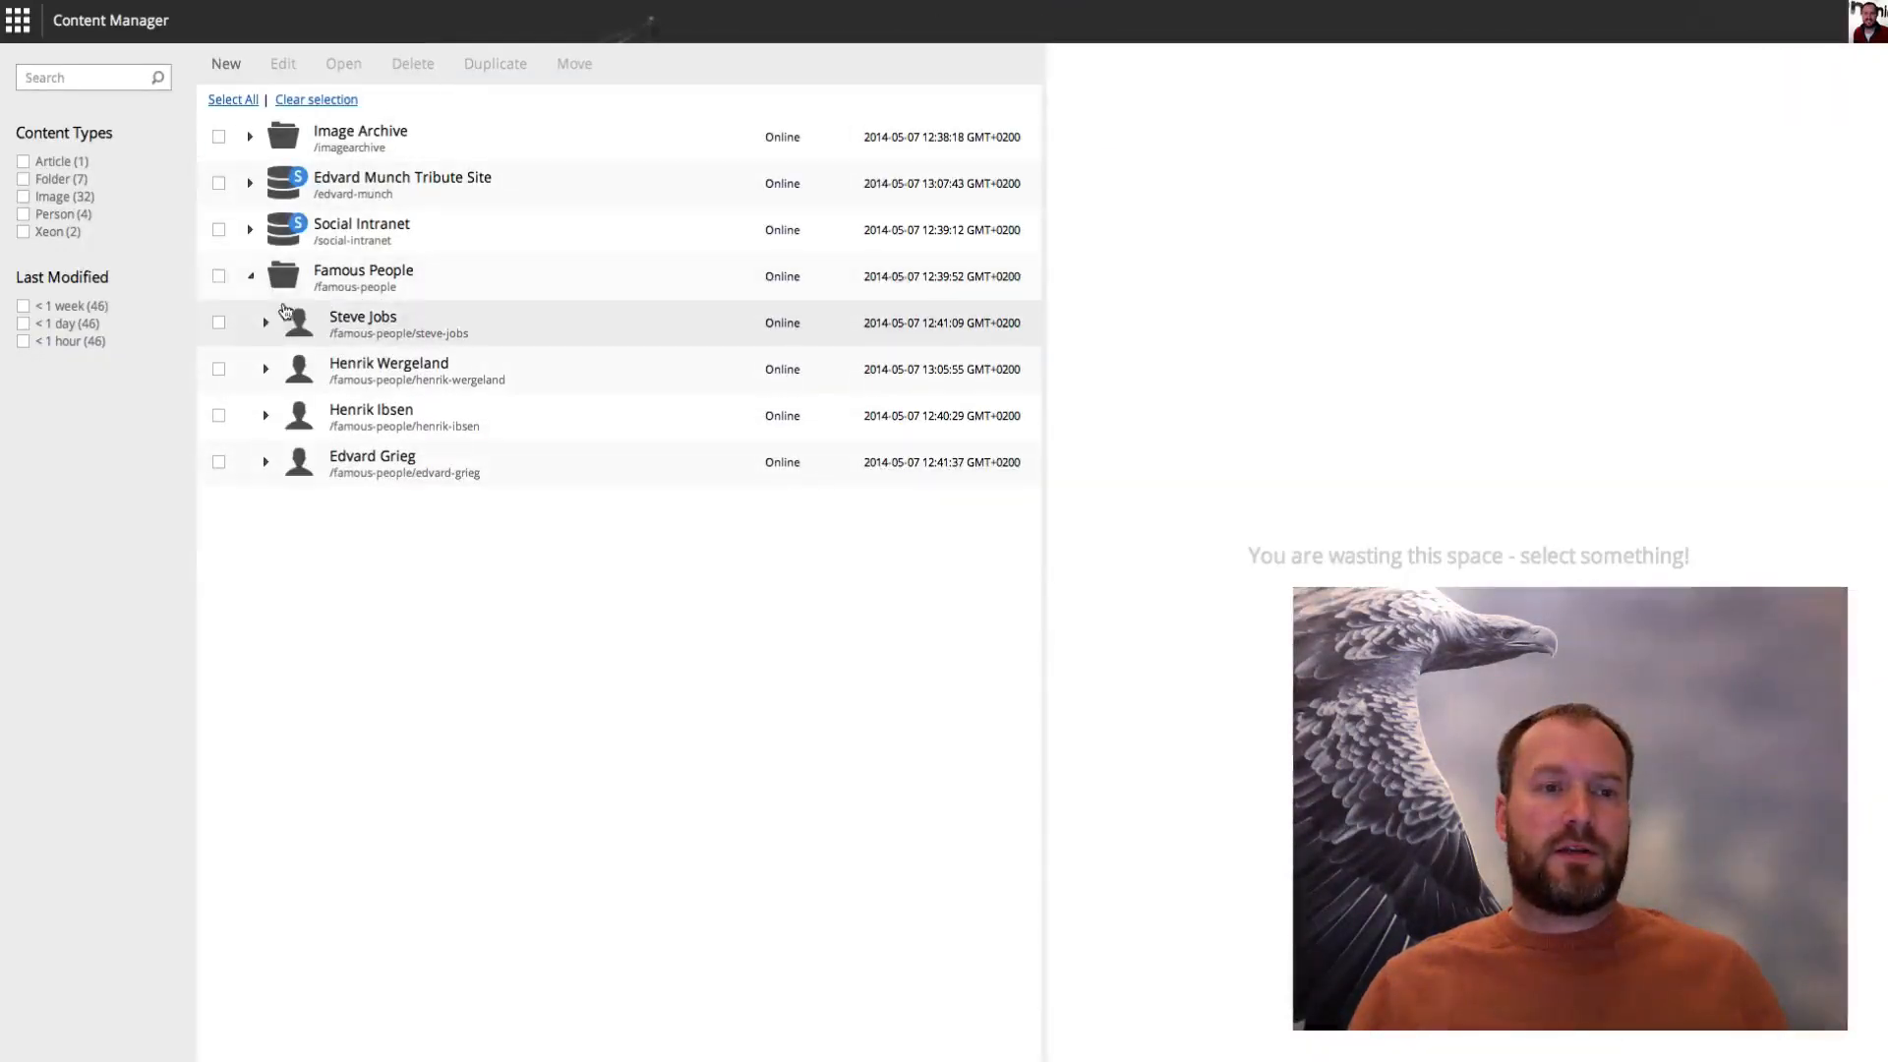
left_click(249, 275)
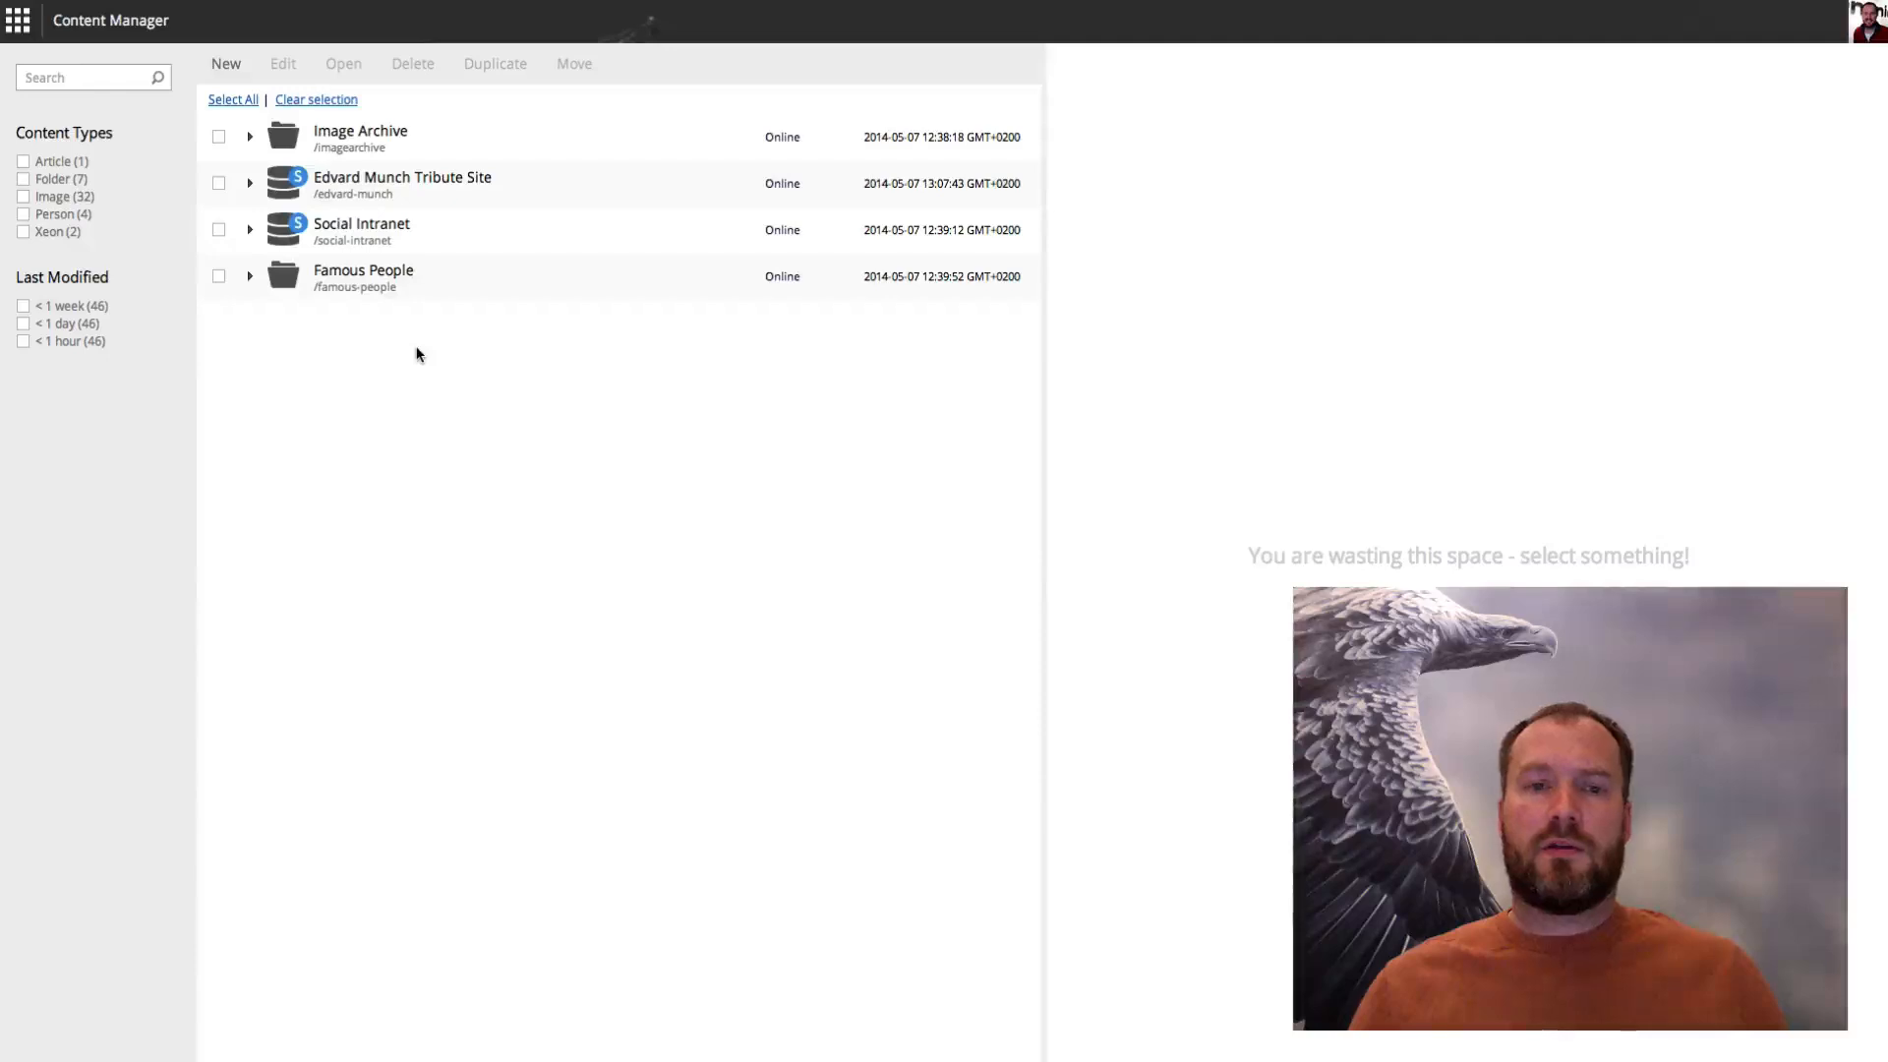